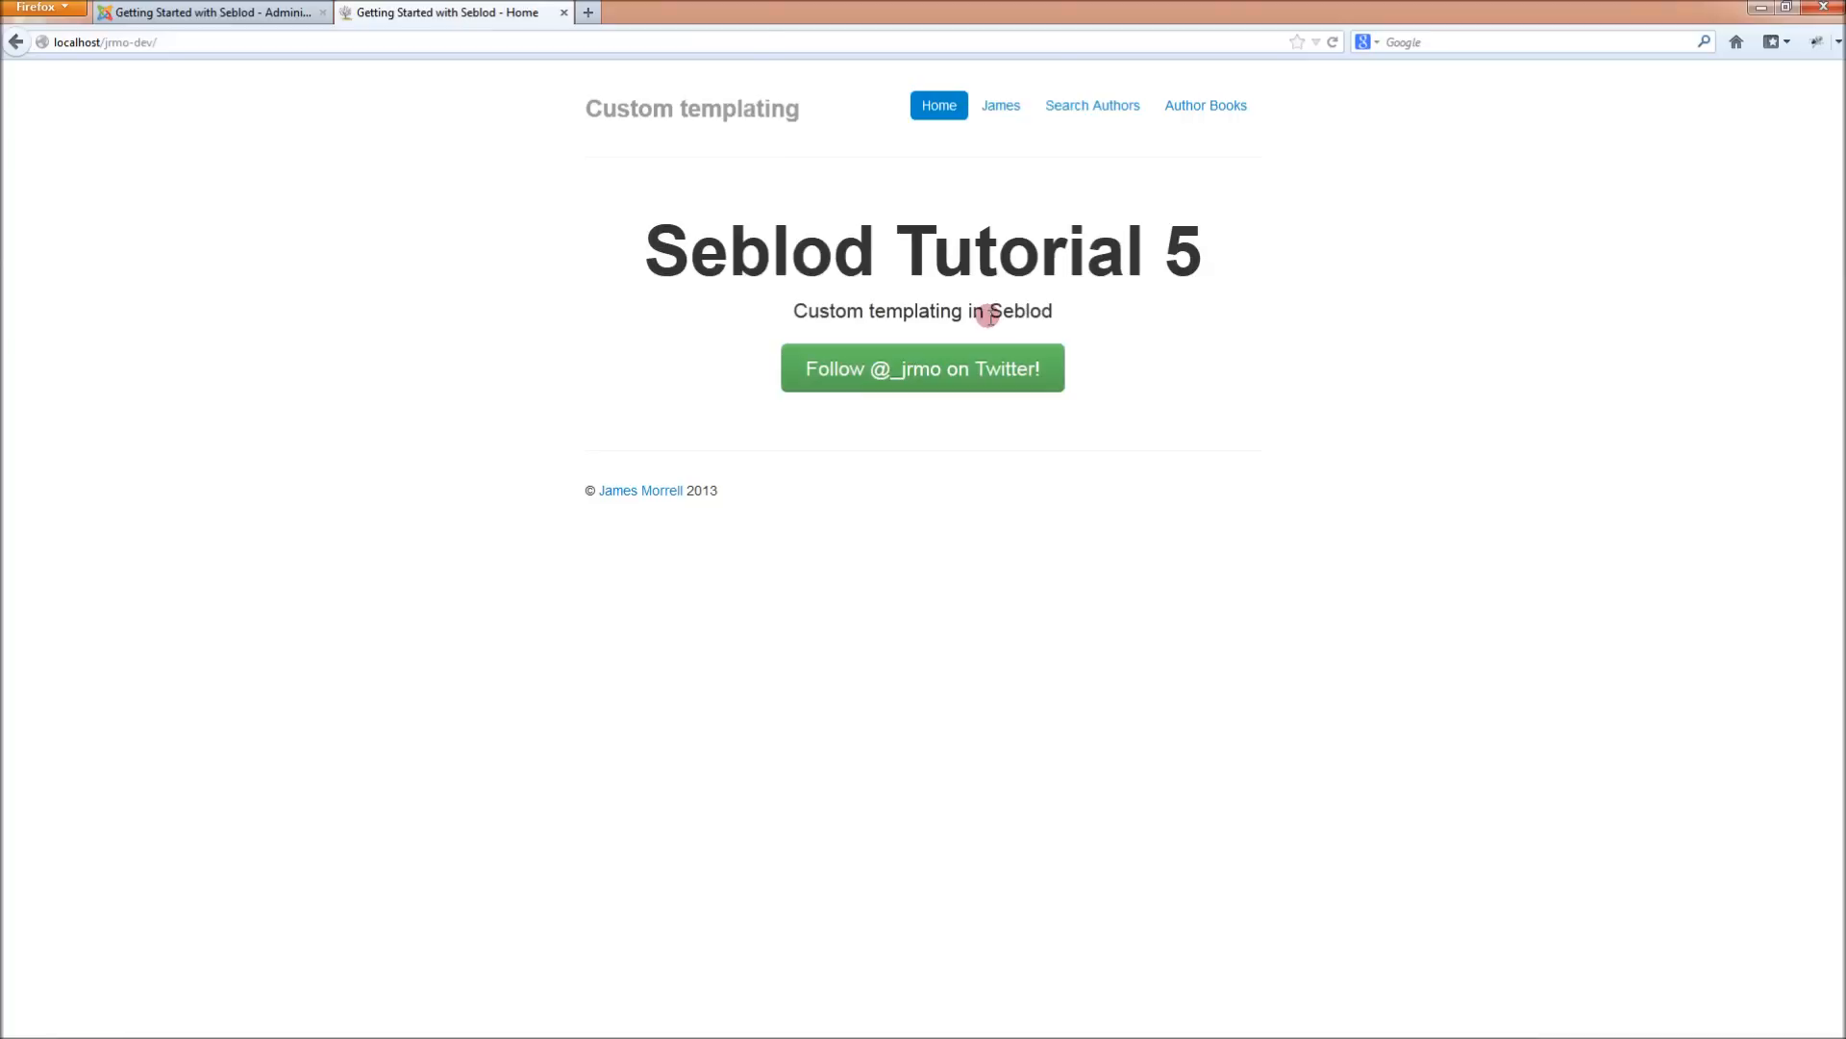
mouse_move(1001, 106)
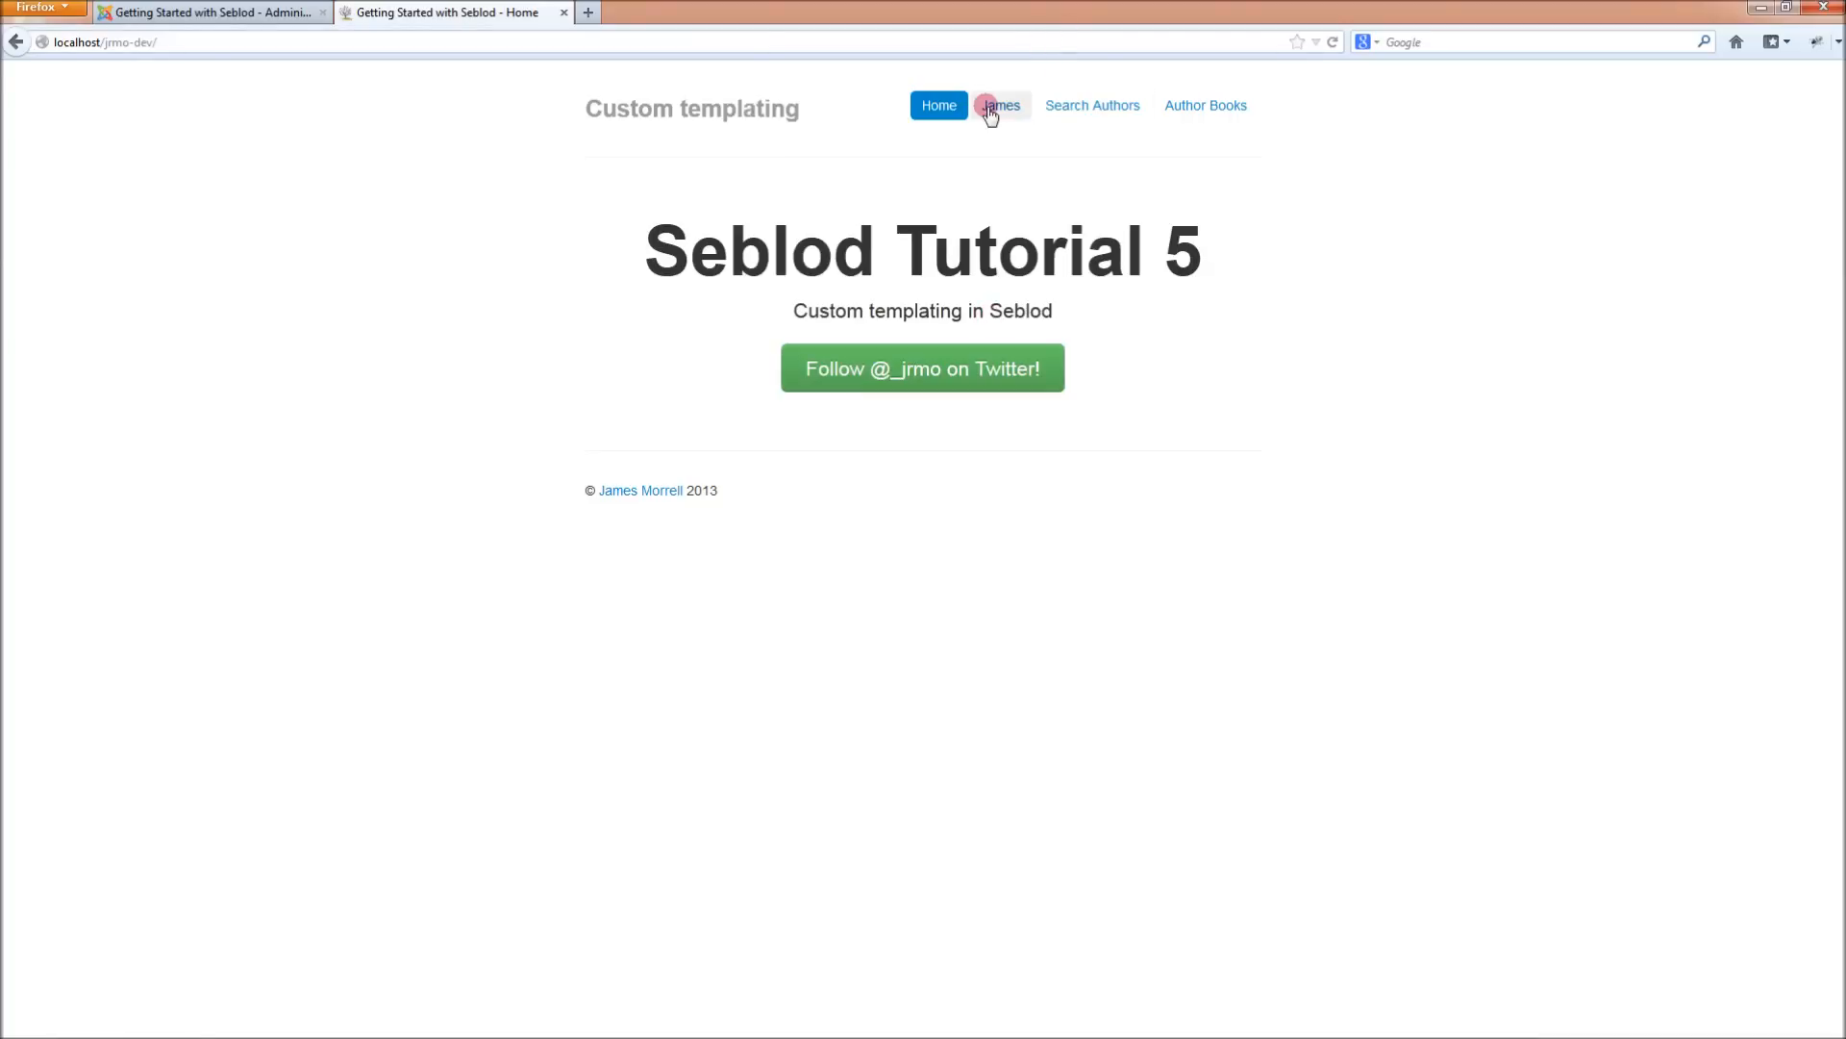
Open the James author page from the site's top navigation menu
click(1000, 105)
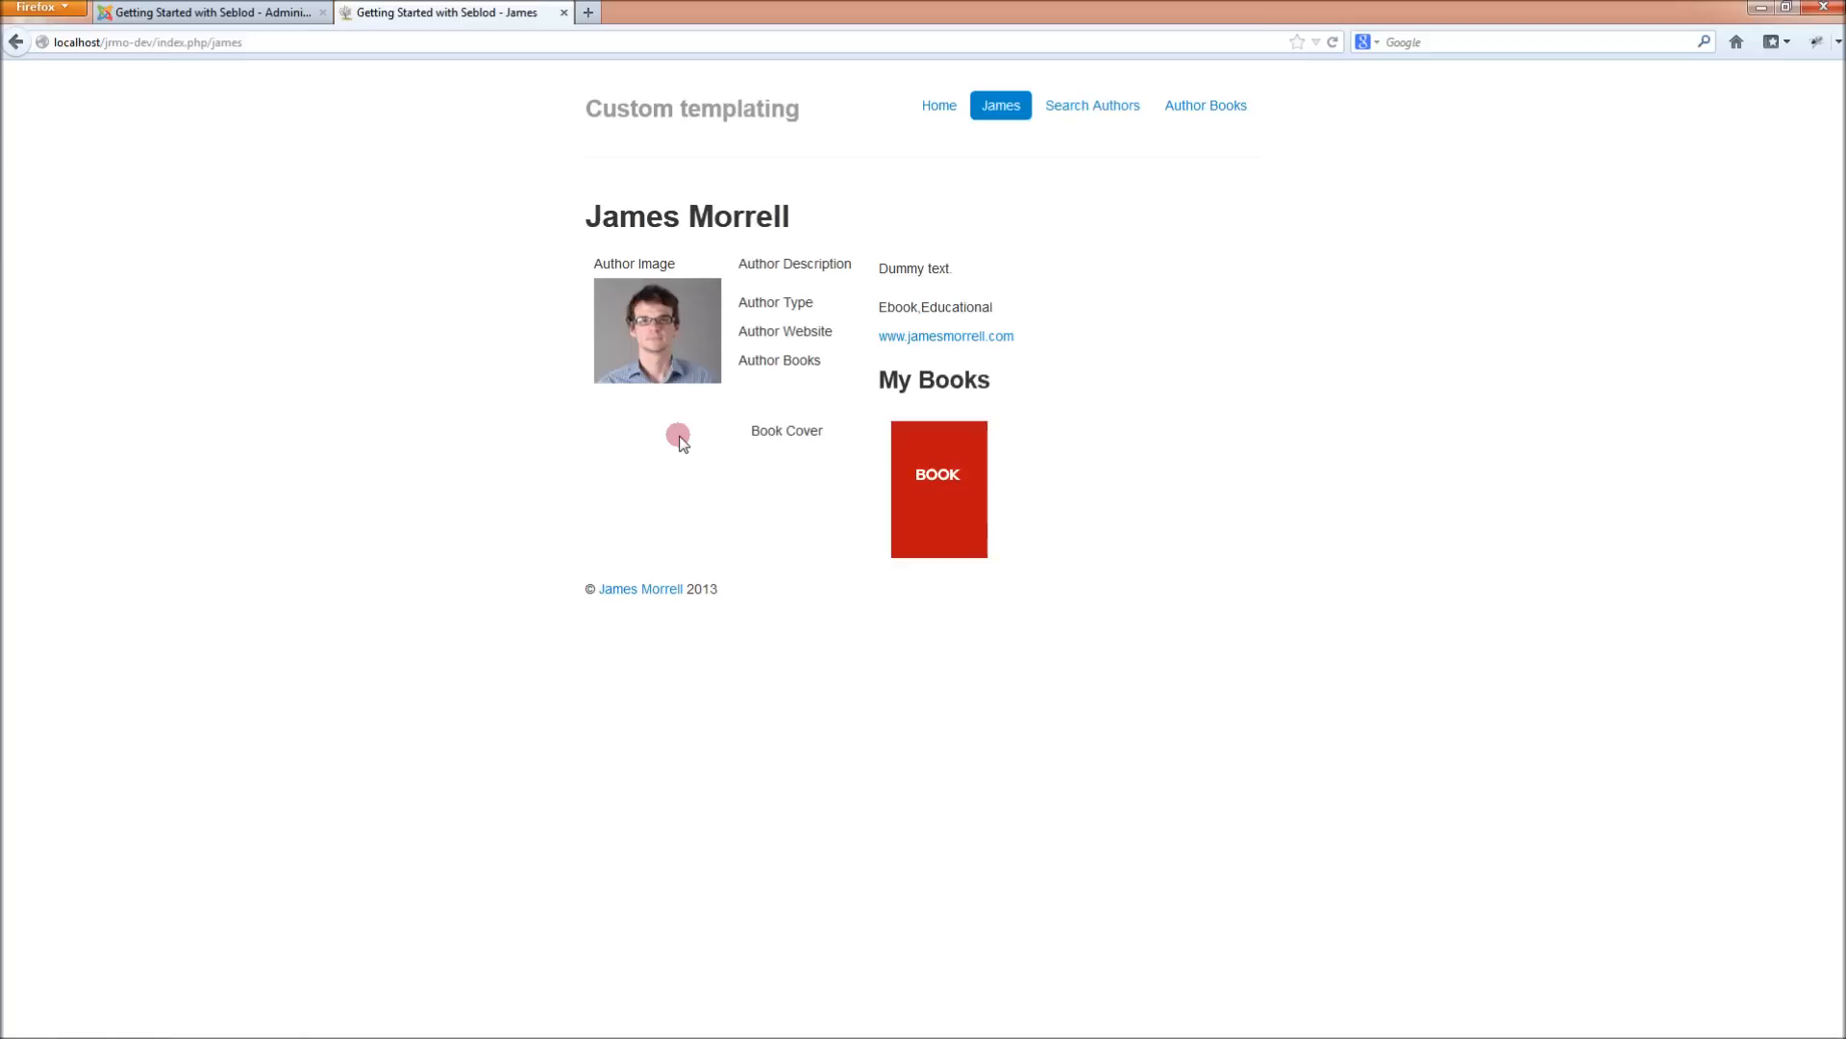
mouse_move(860, 371)
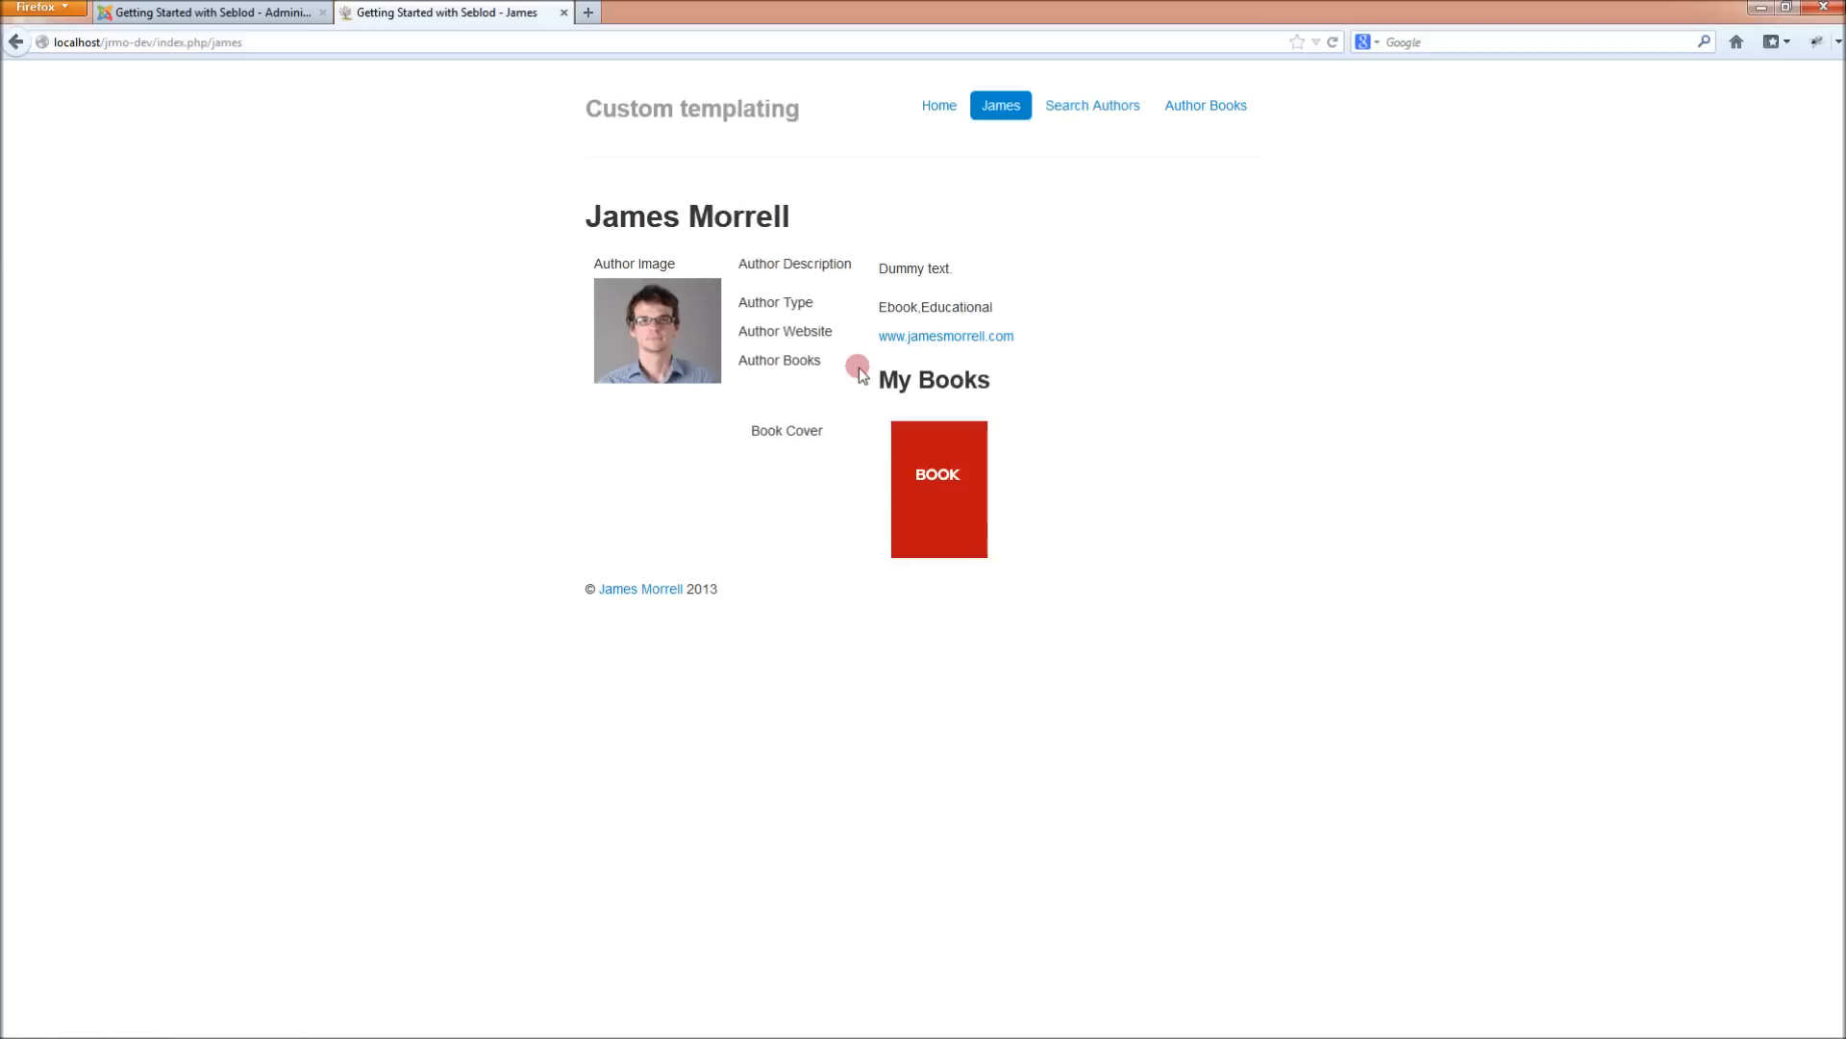
right_click(859, 366)
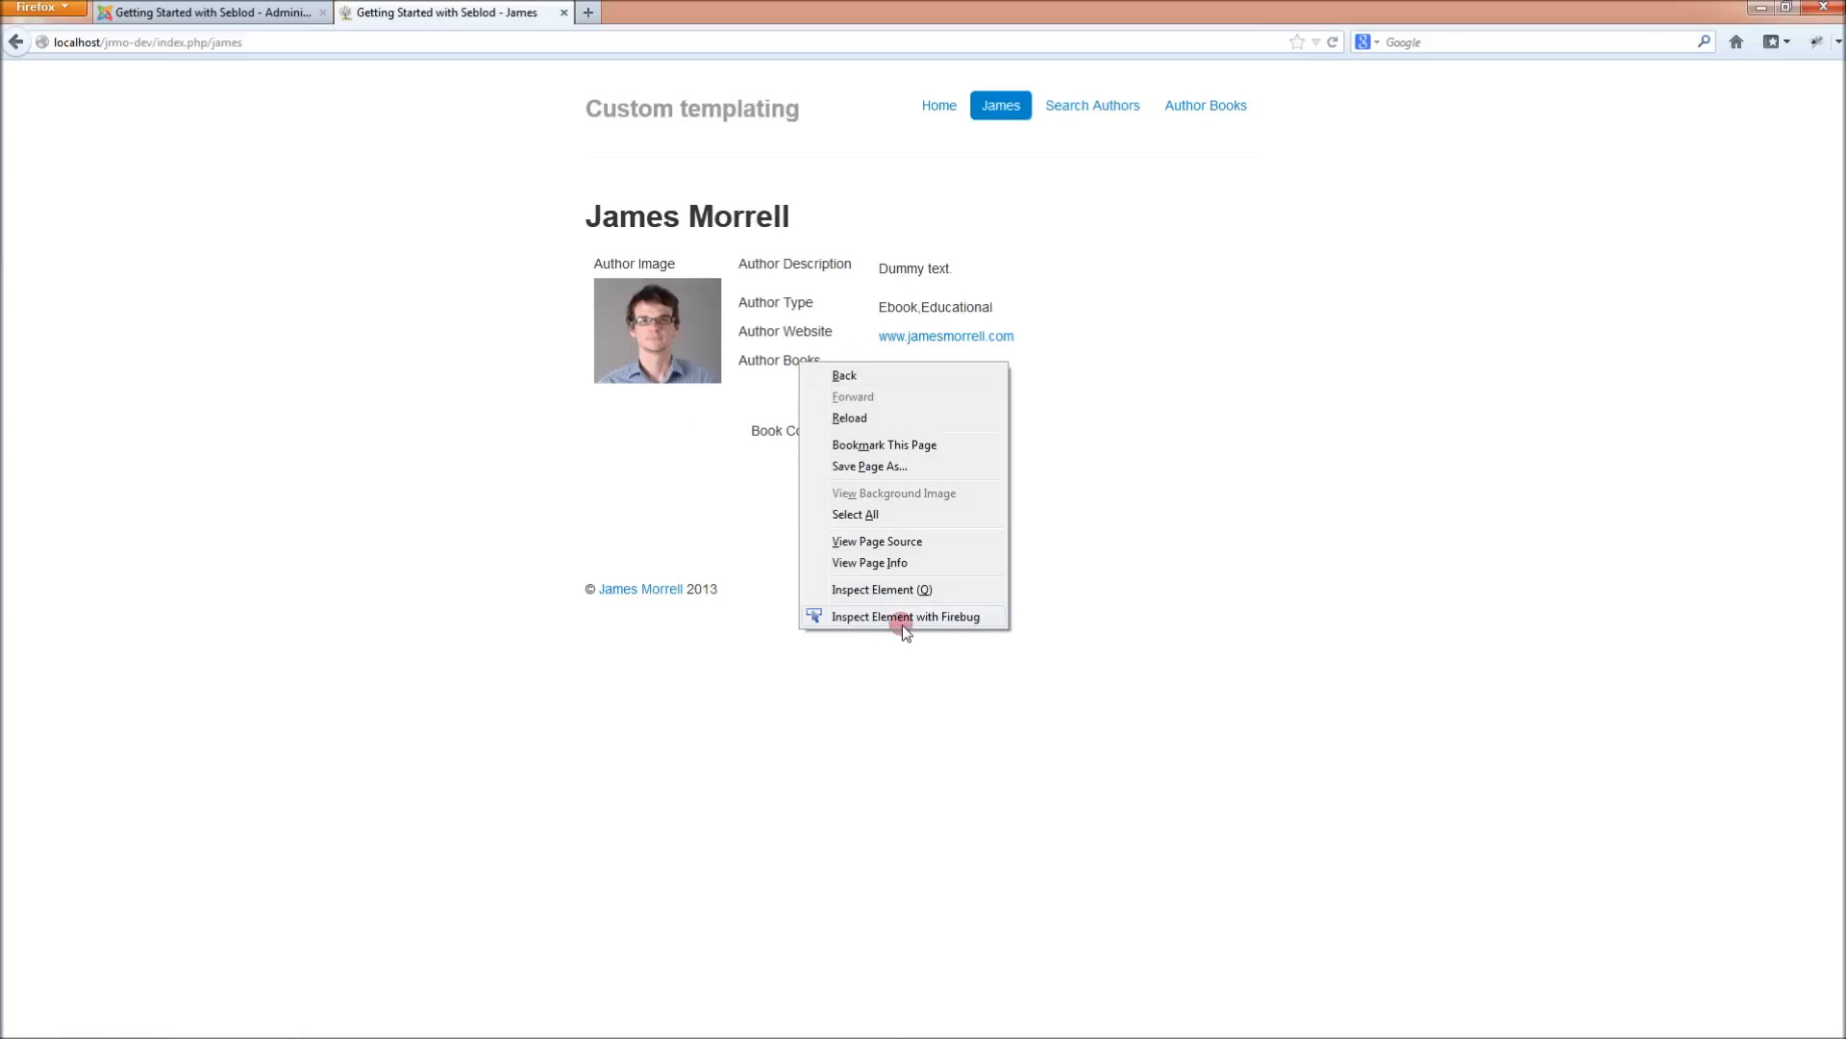
click(908, 615)
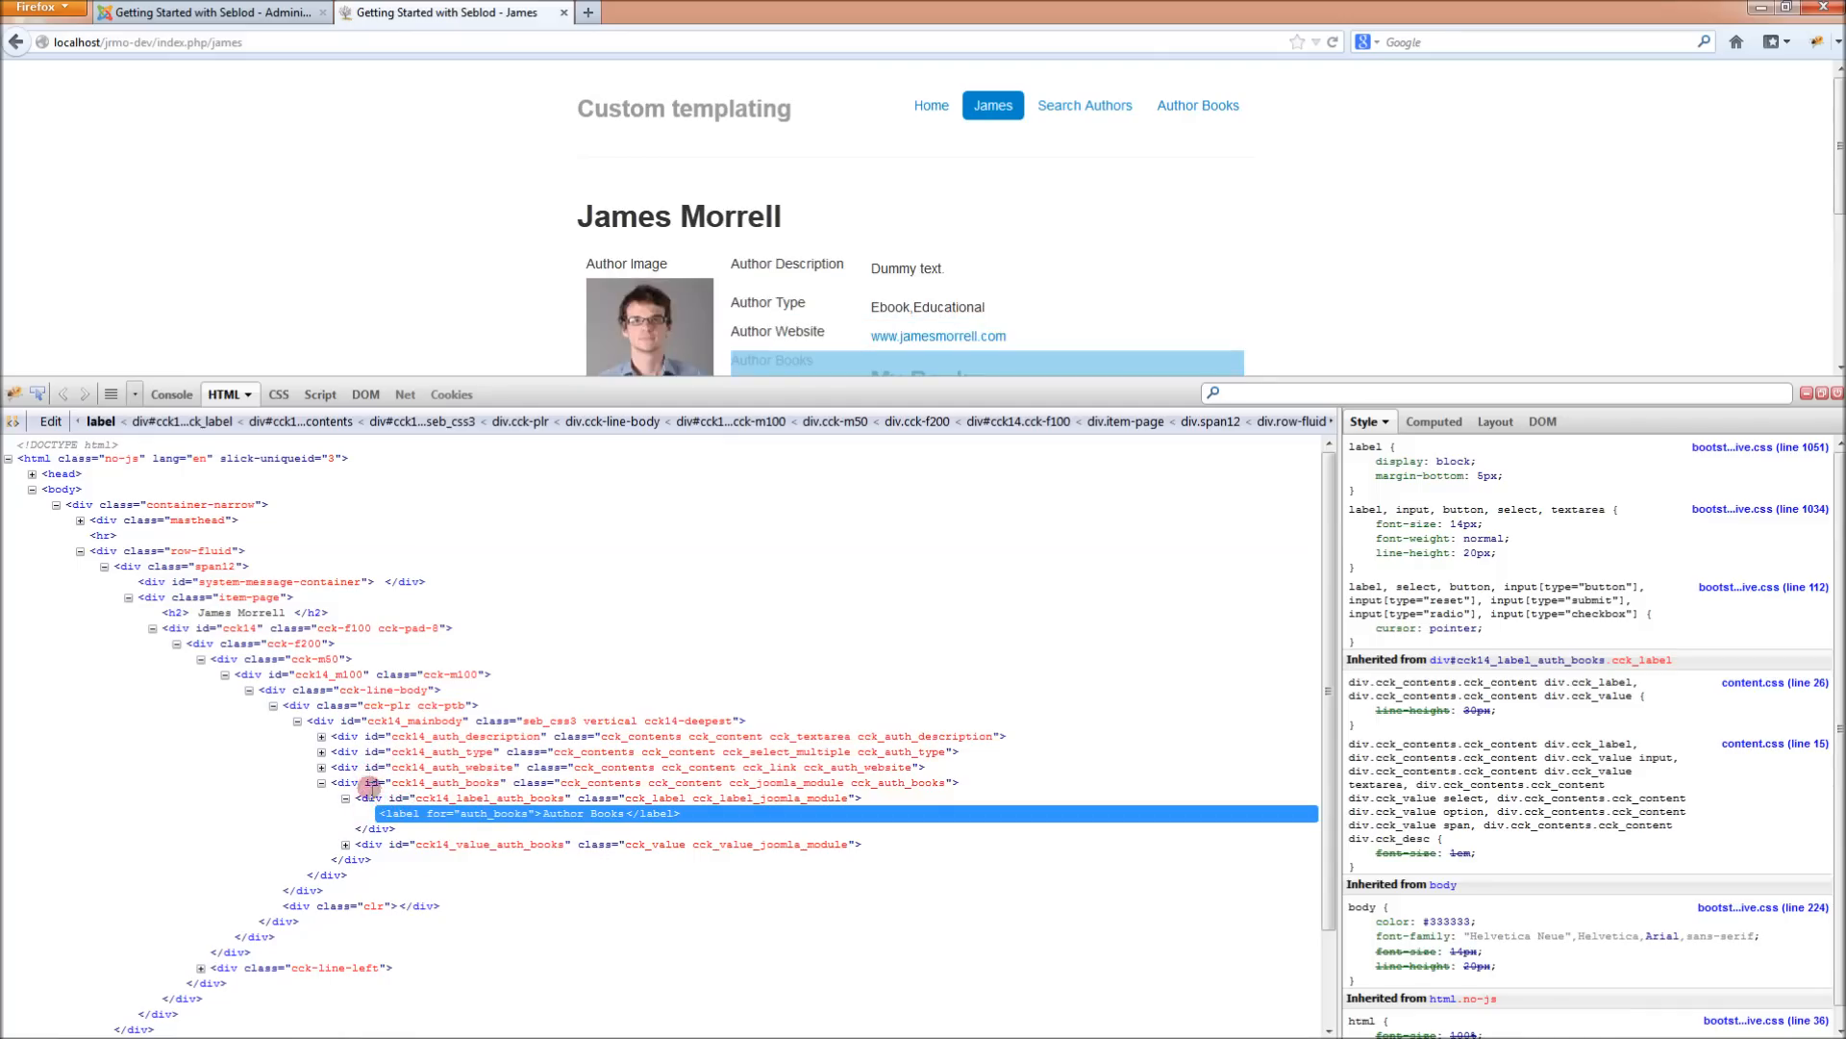
click(319, 767)
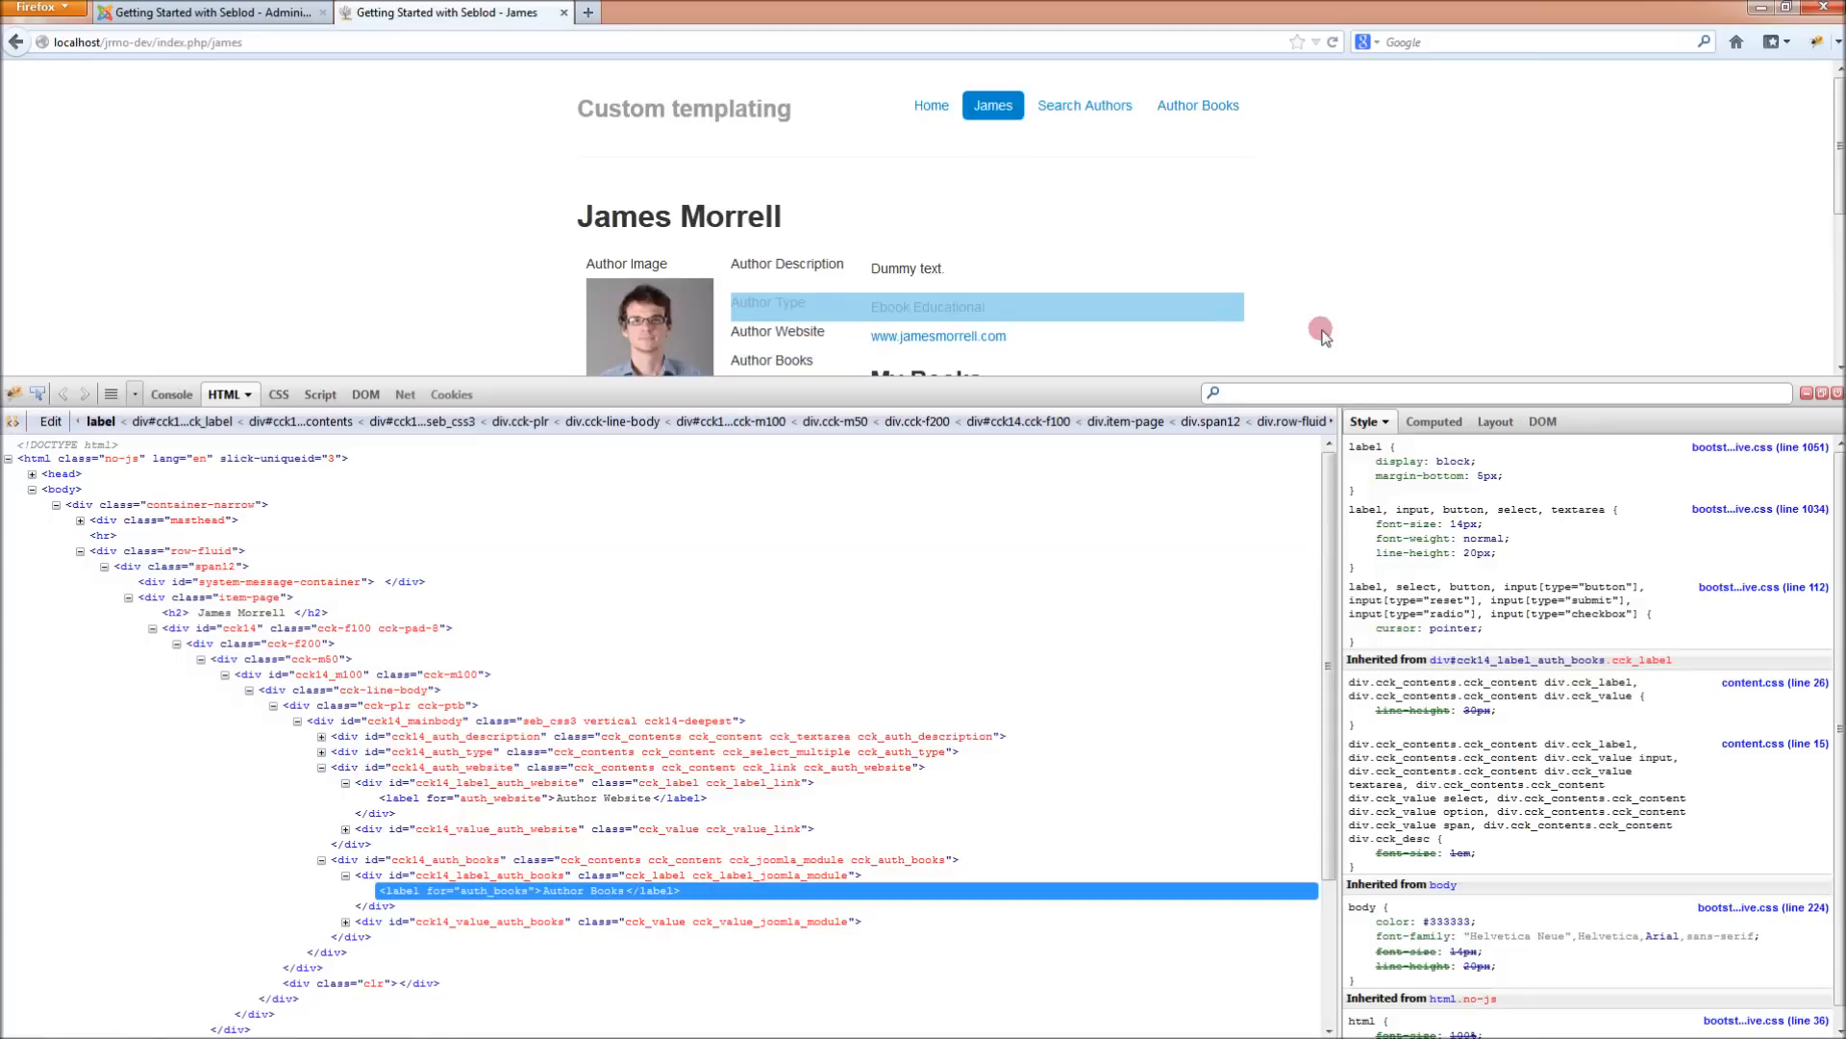
mouse_move(1832, 392)
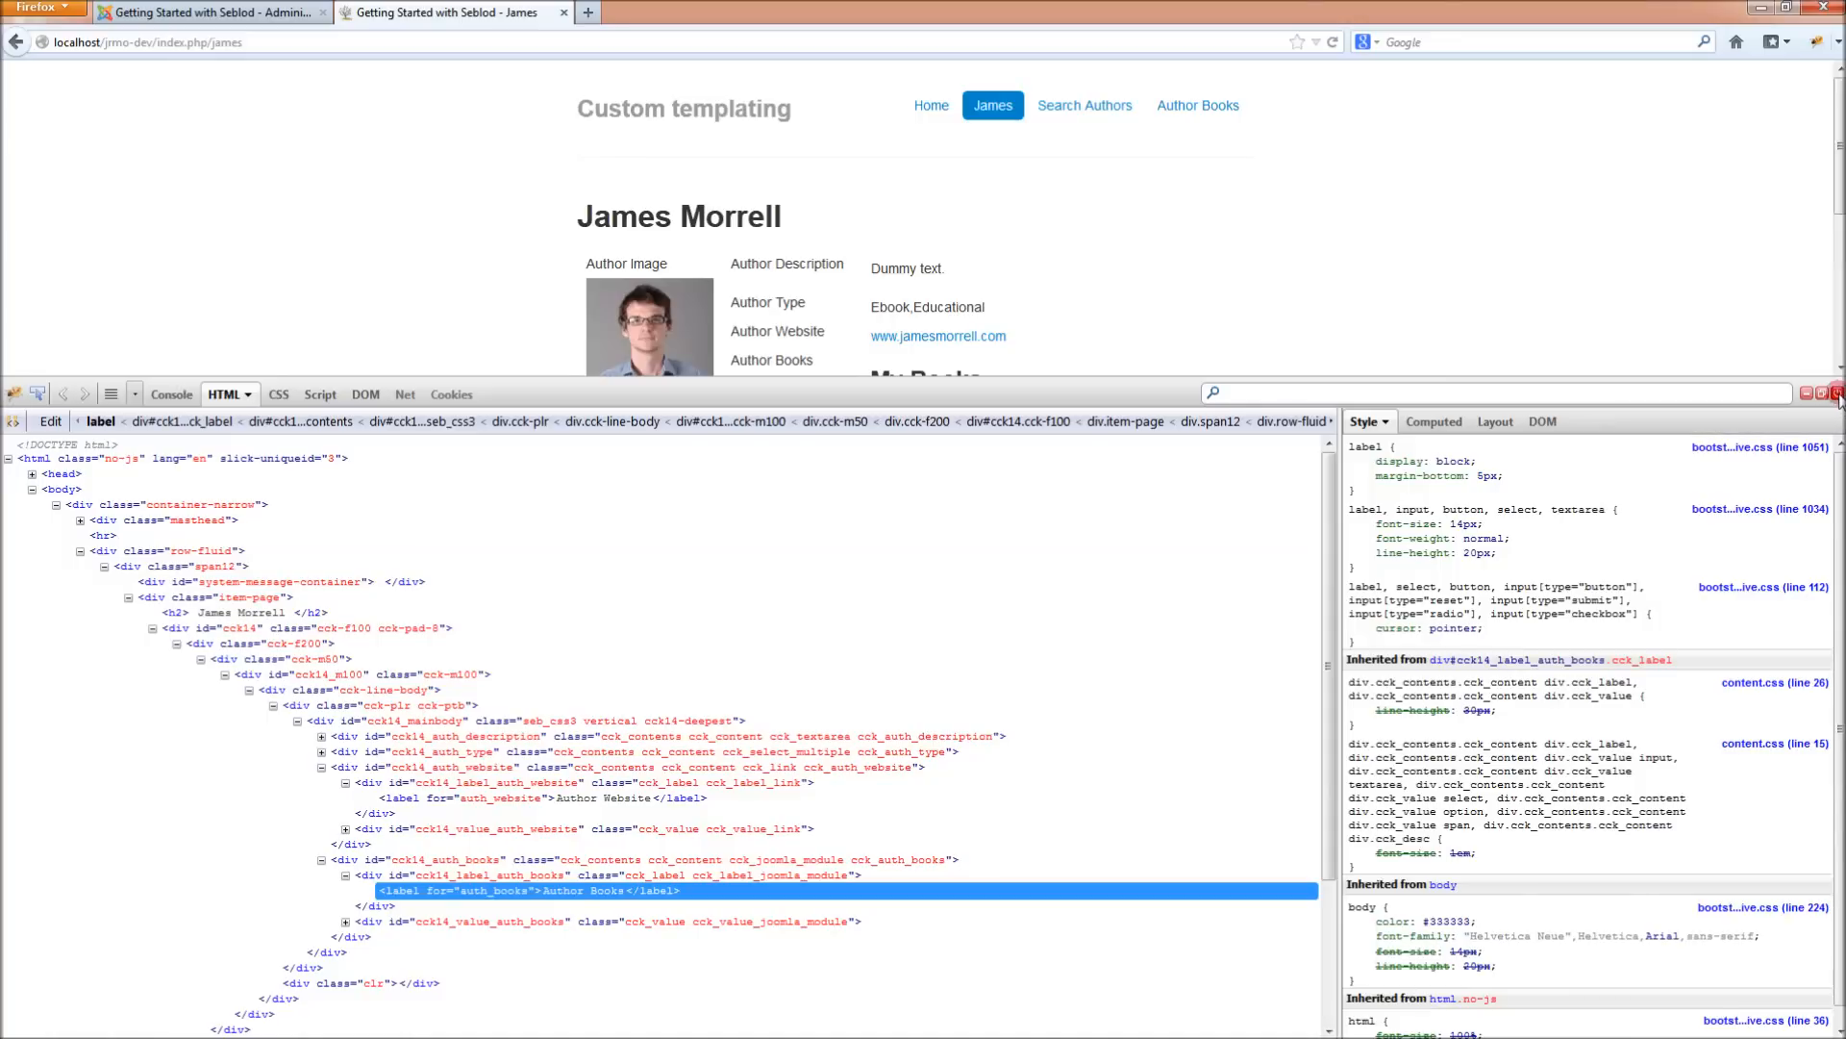
click(1834, 393)
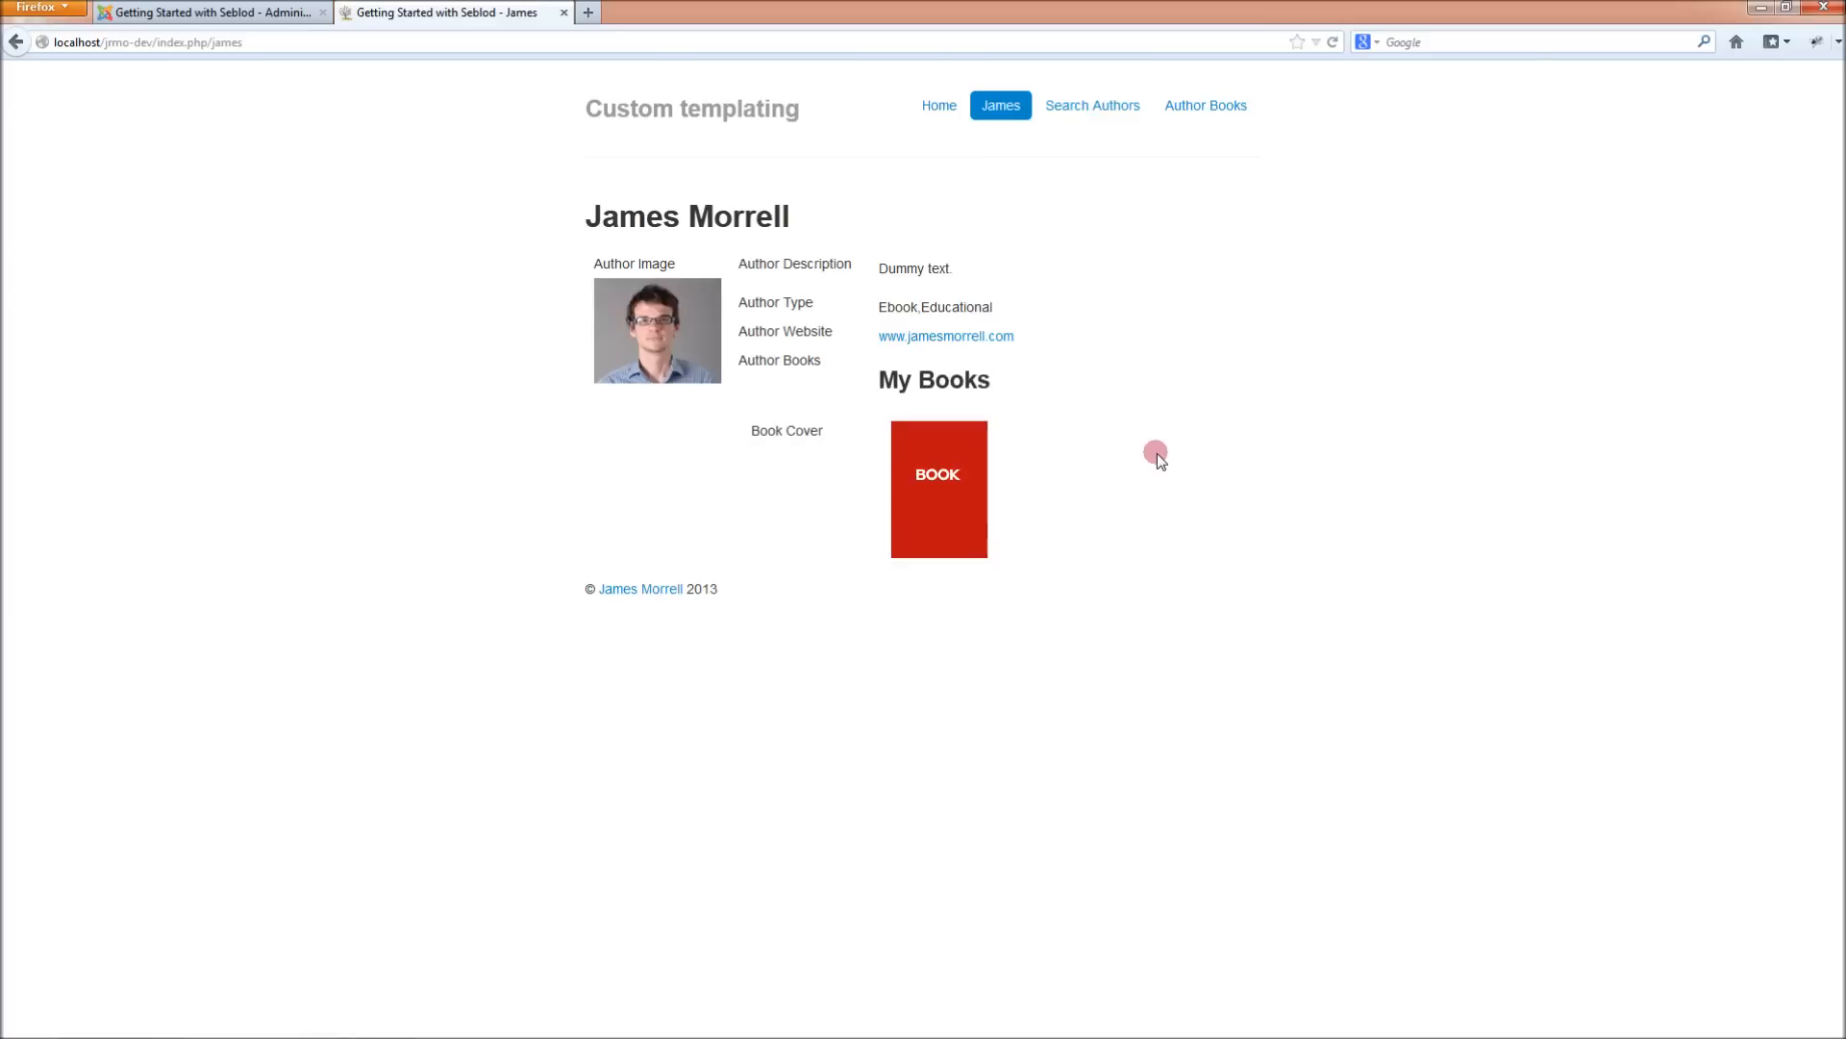
click(212, 12)
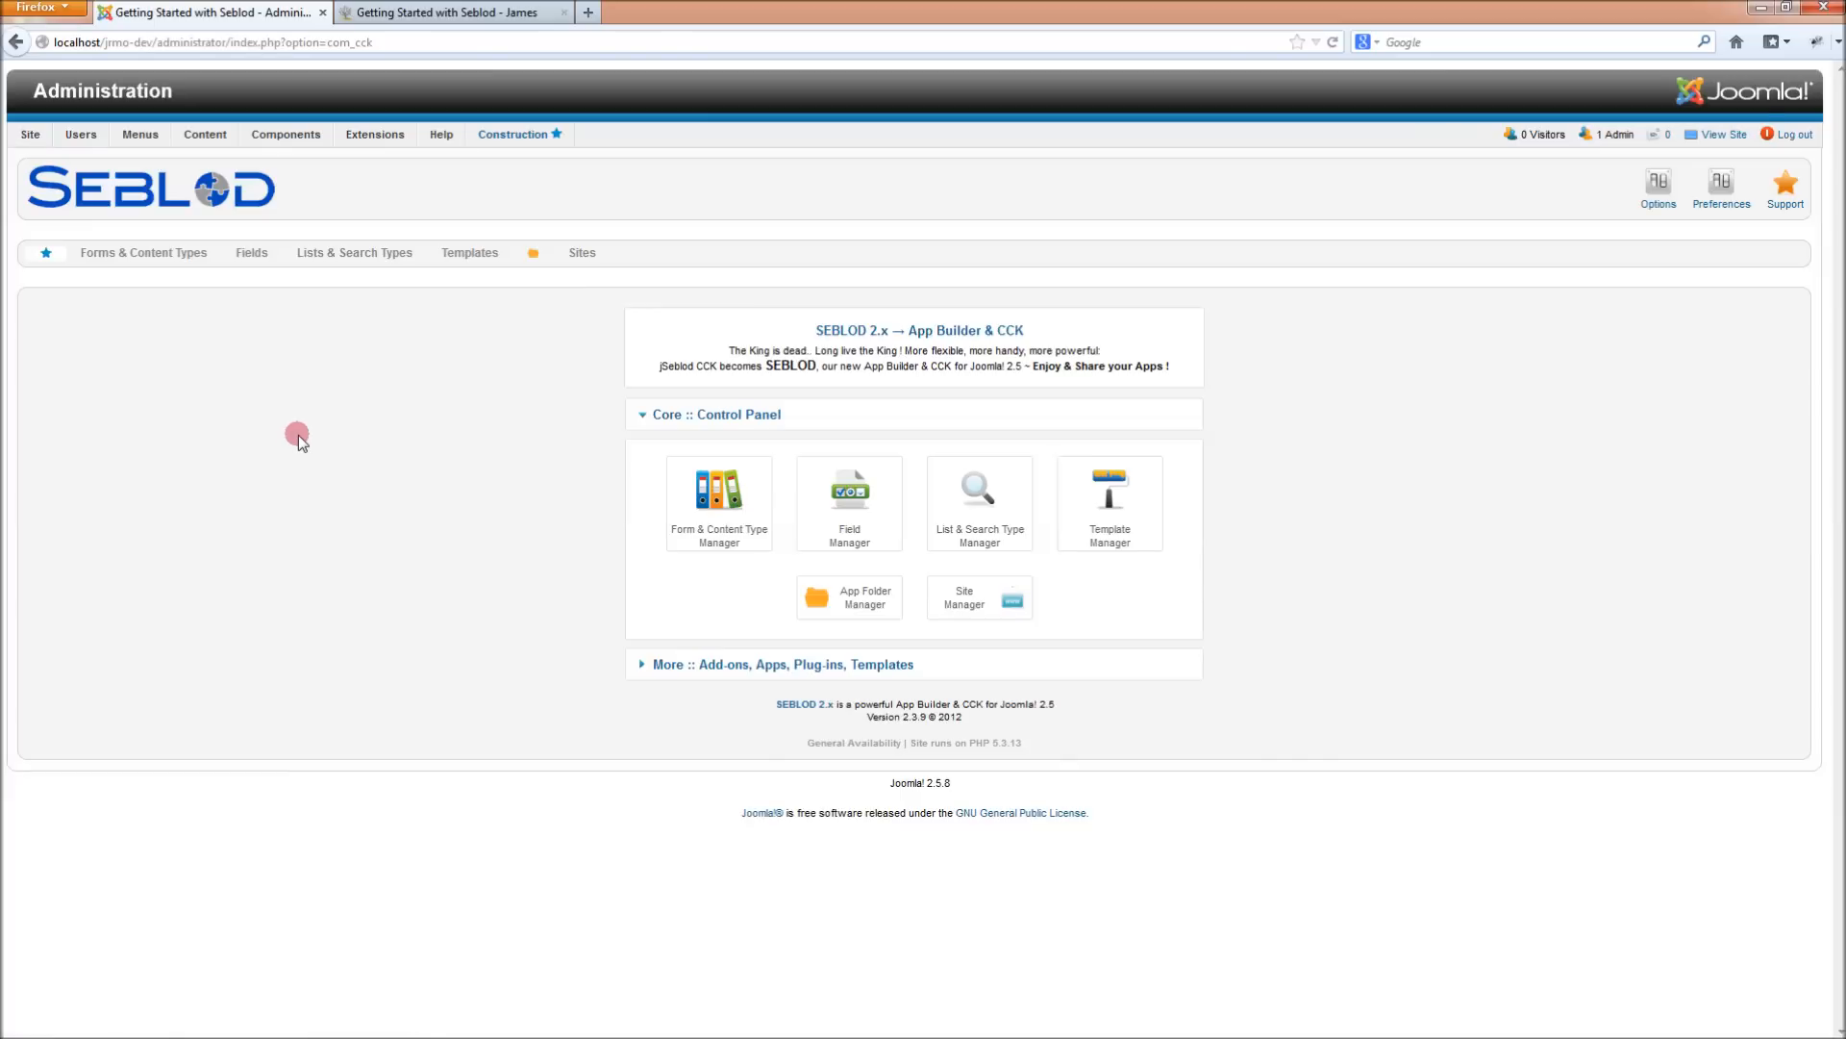
Upload and install tpl_SdSimpleSimon.zip from the Desktop through the Extension Manager
click(374, 133)
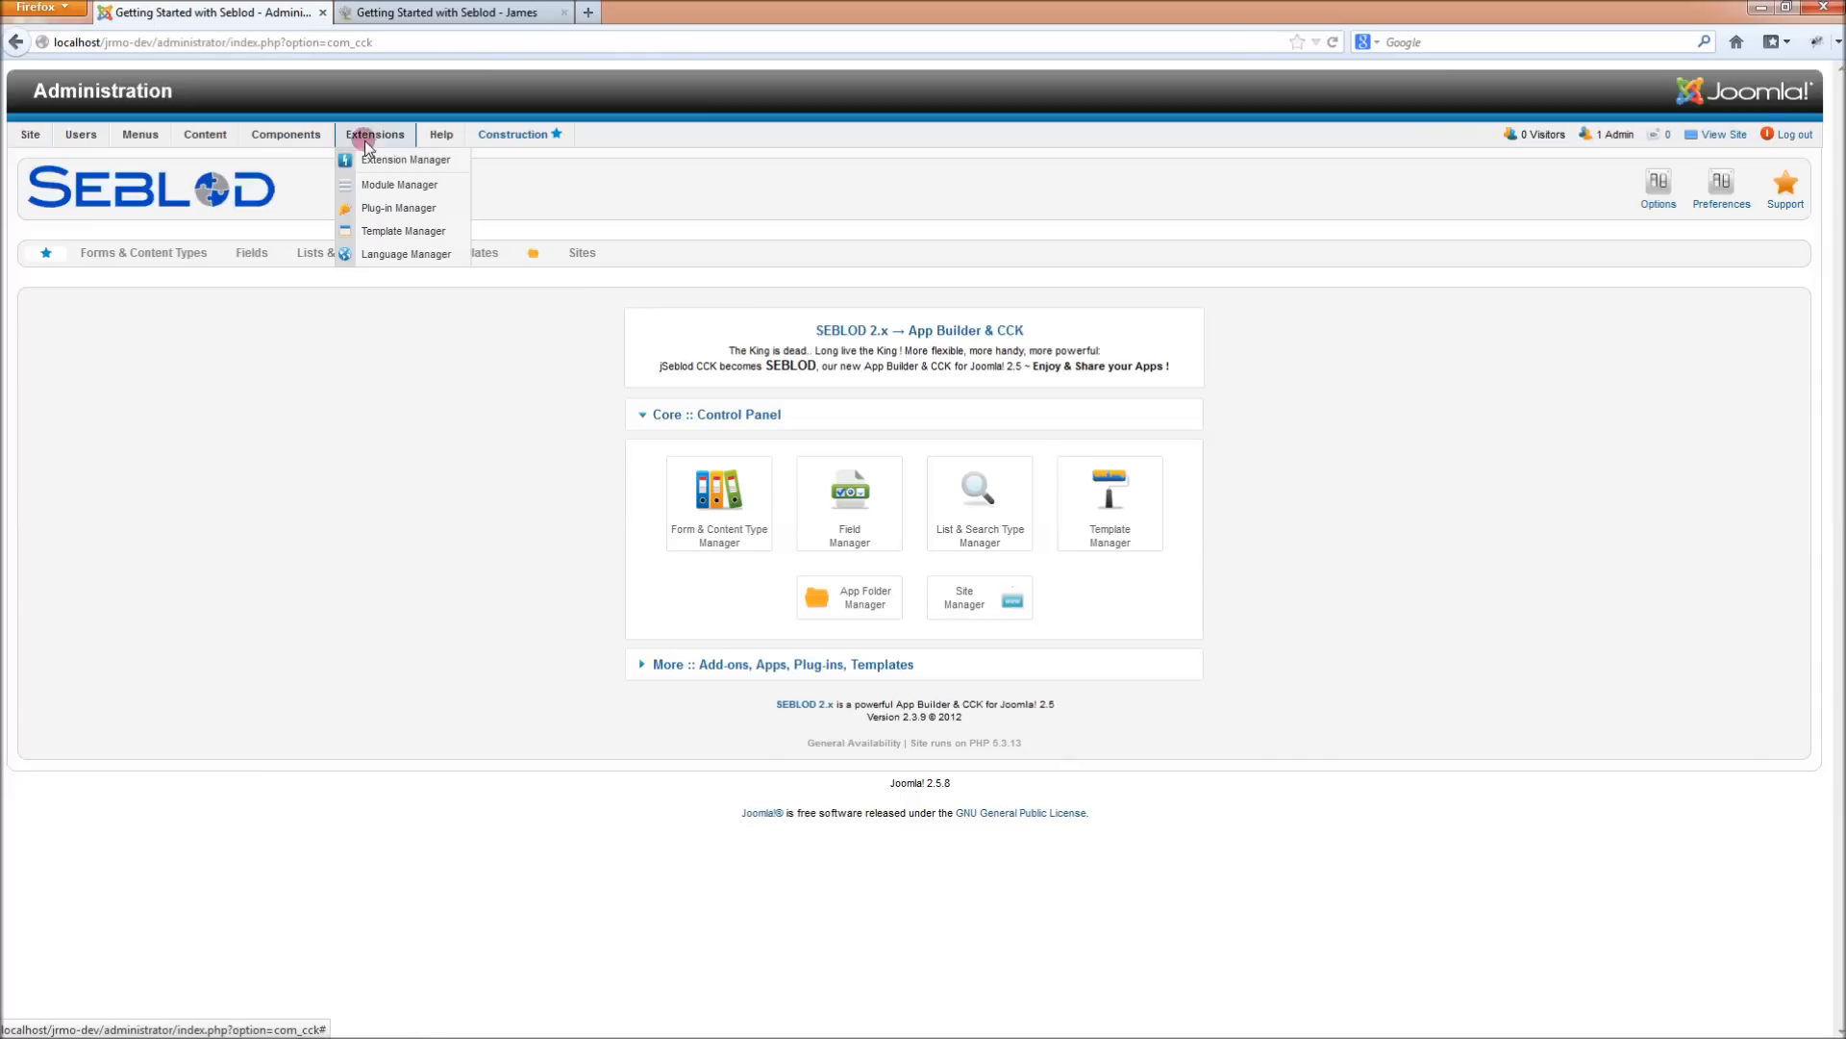
mouse_move(403, 229)
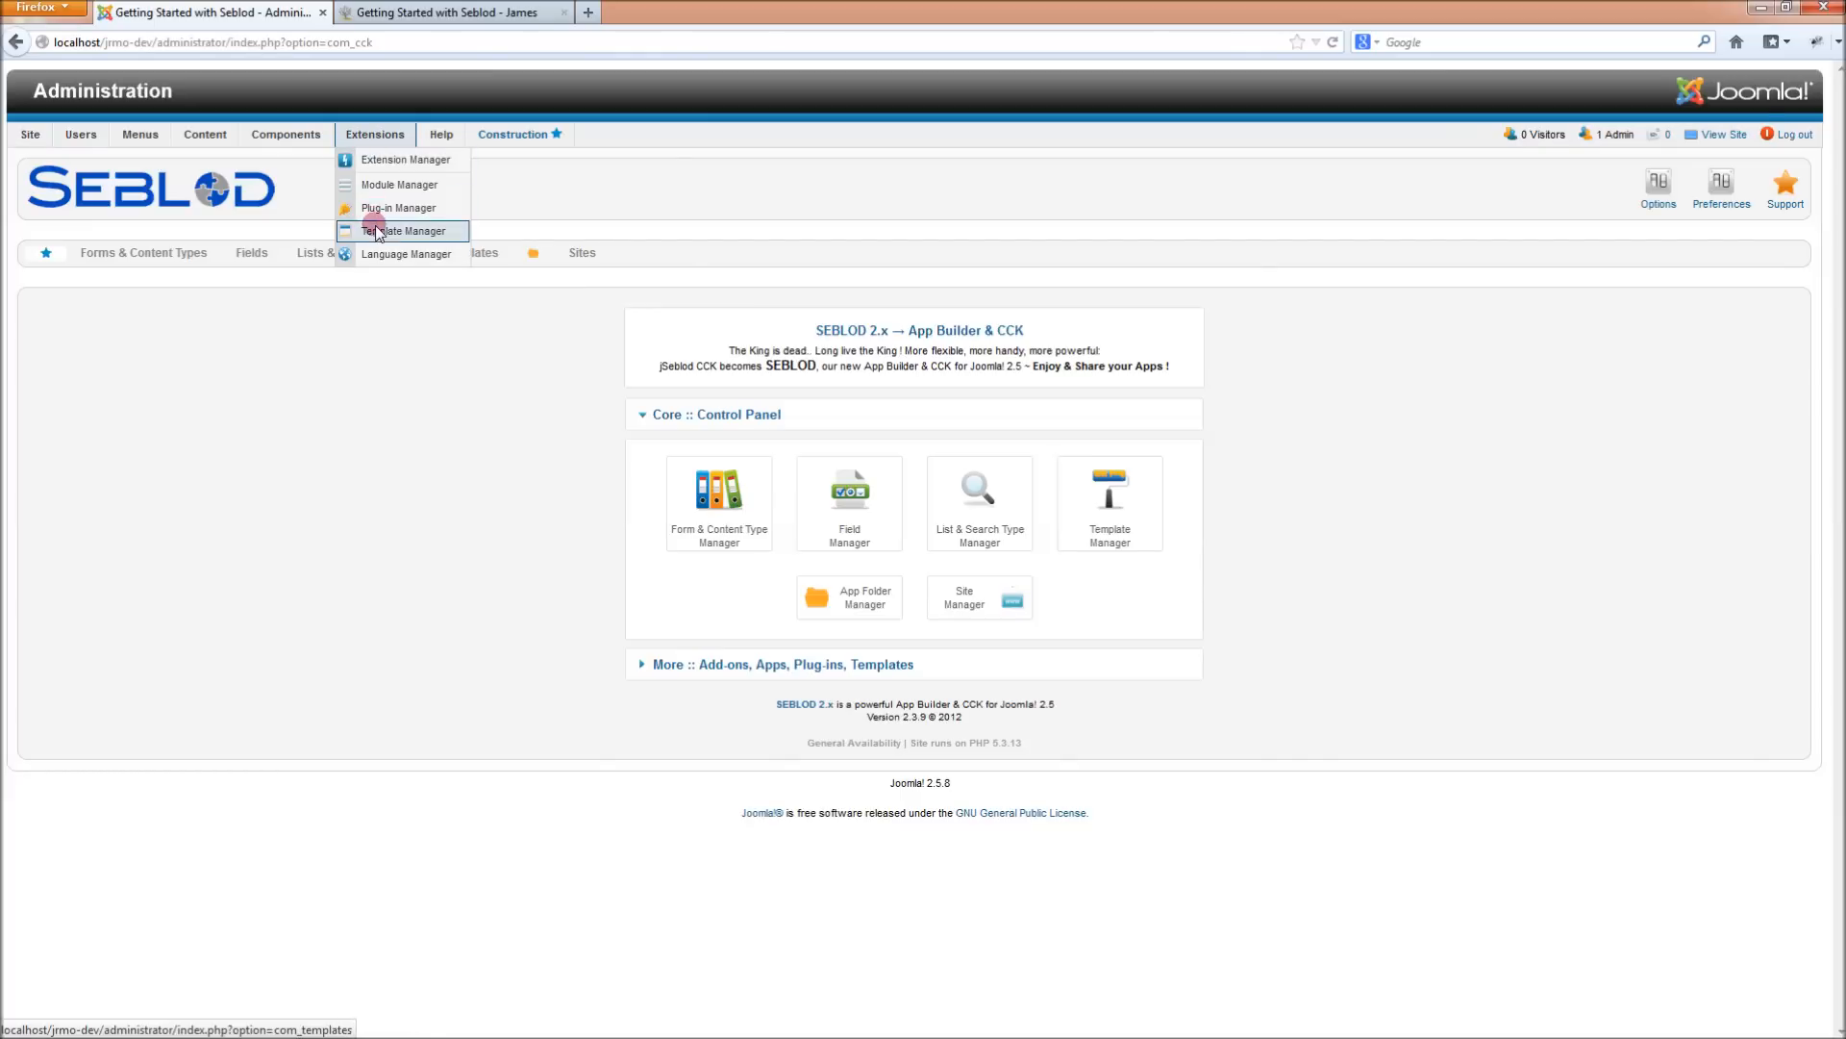
click(405, 229)
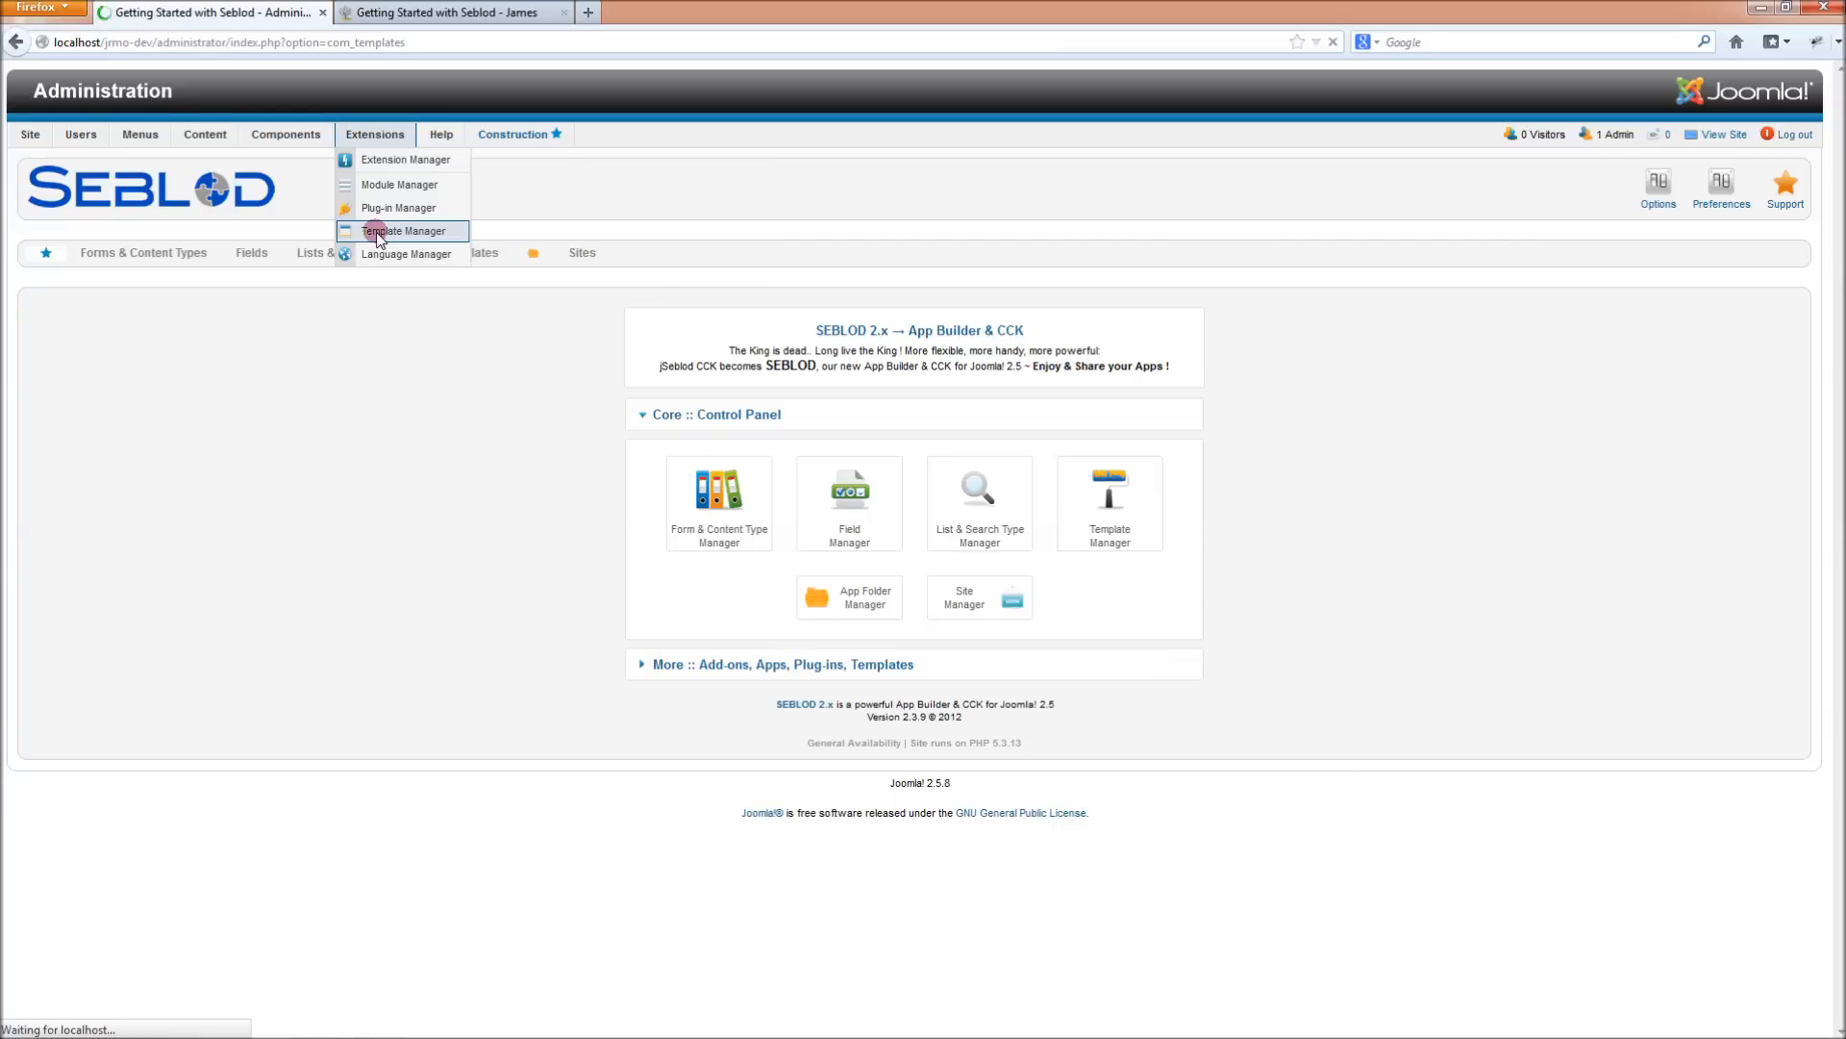
click(402, 230)
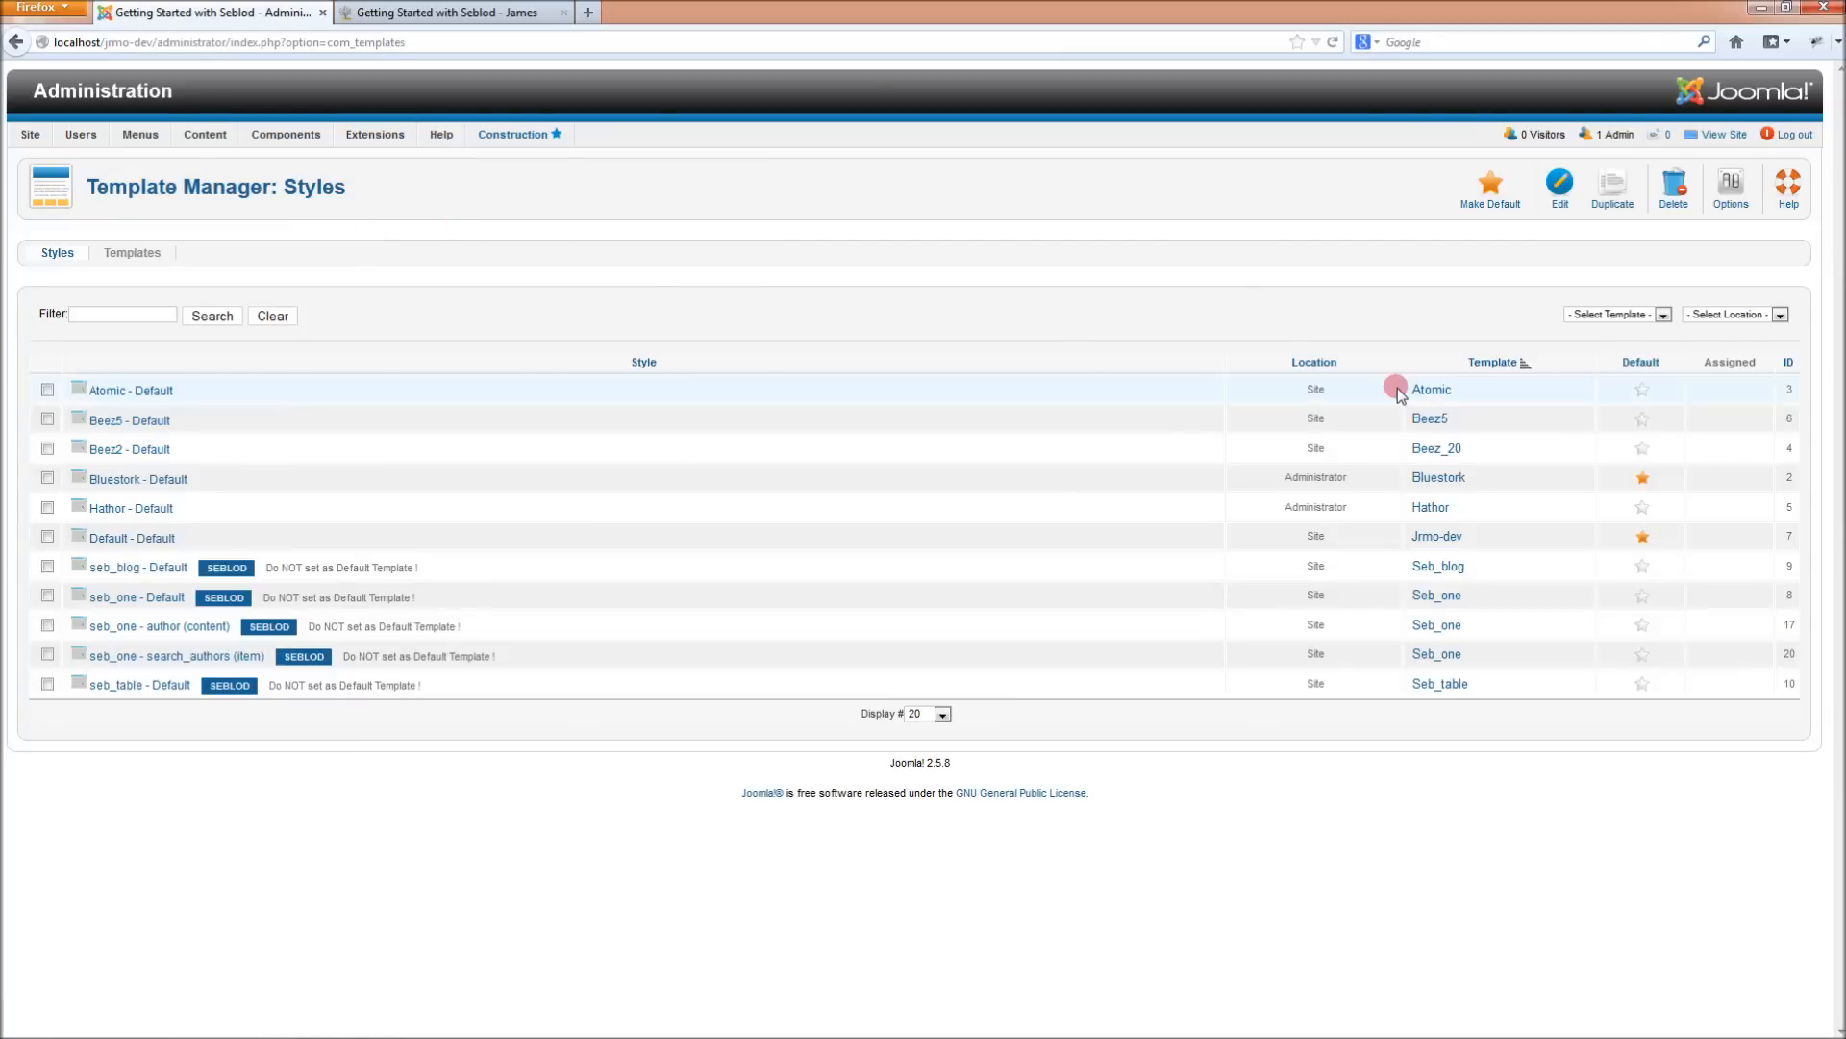
click(374, 135)
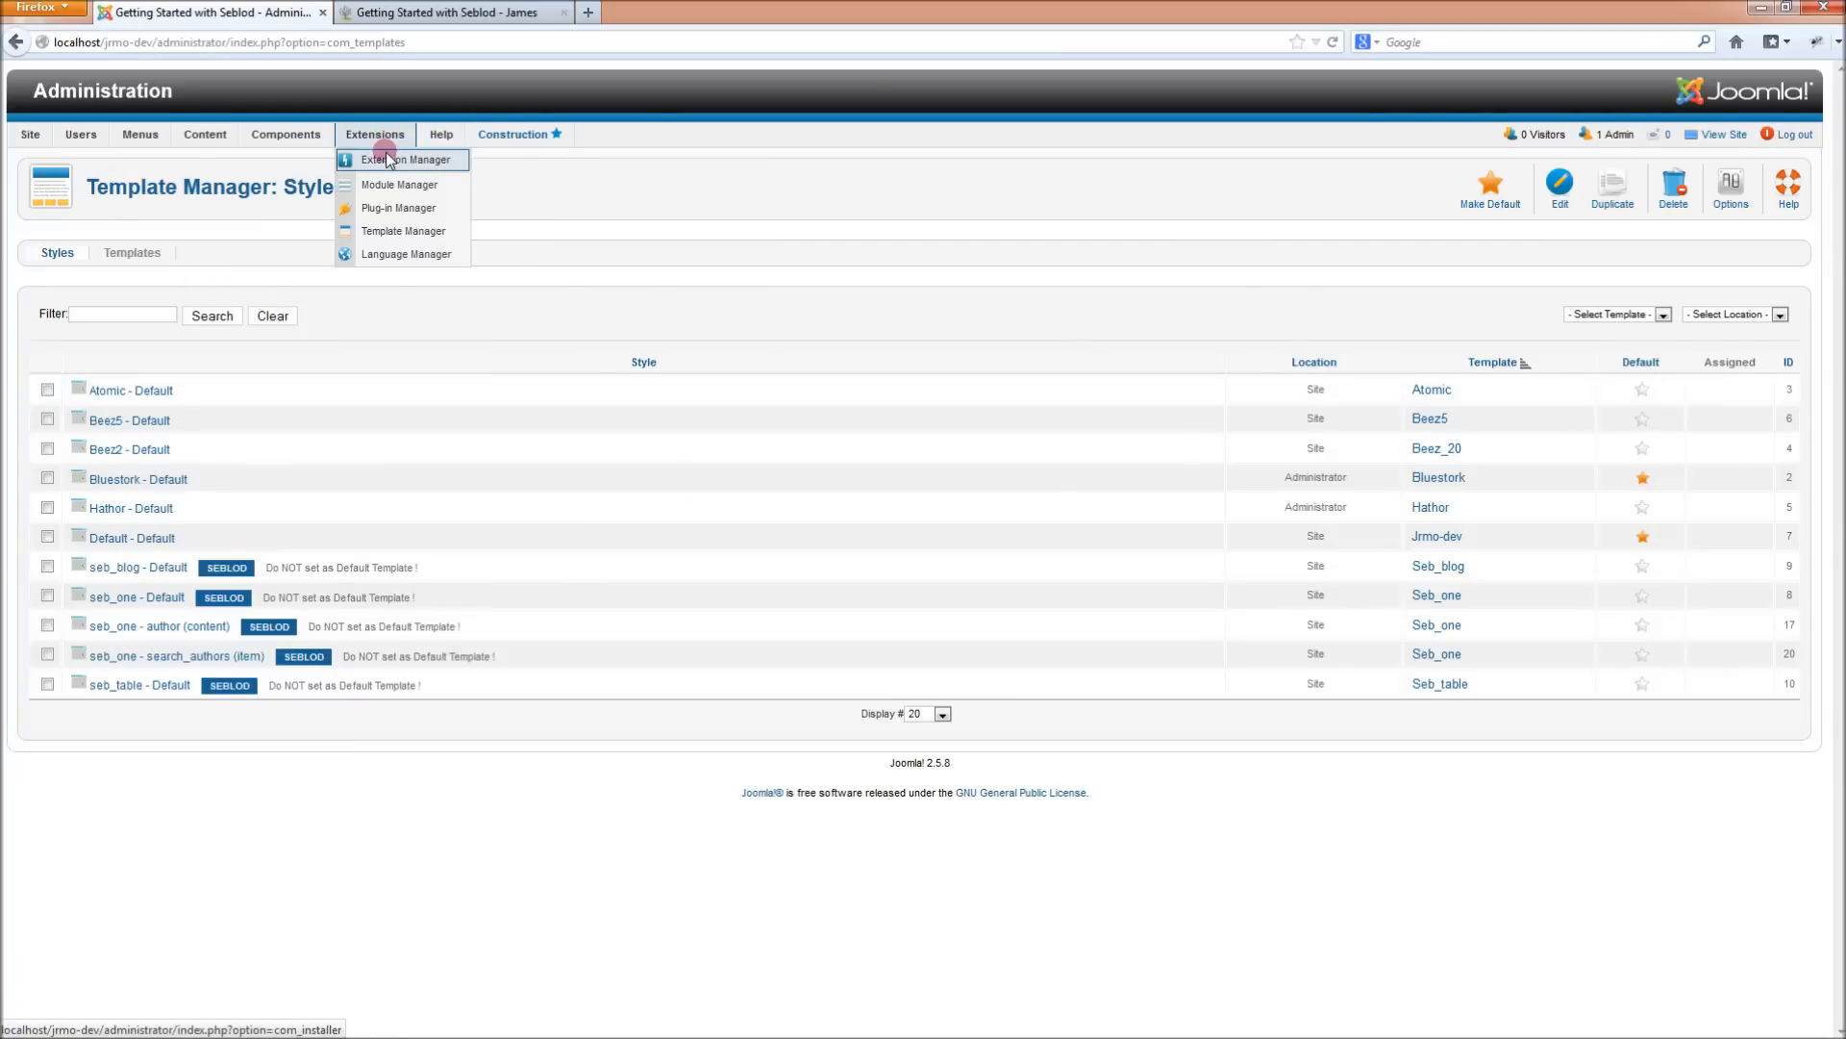
click(404, 159)
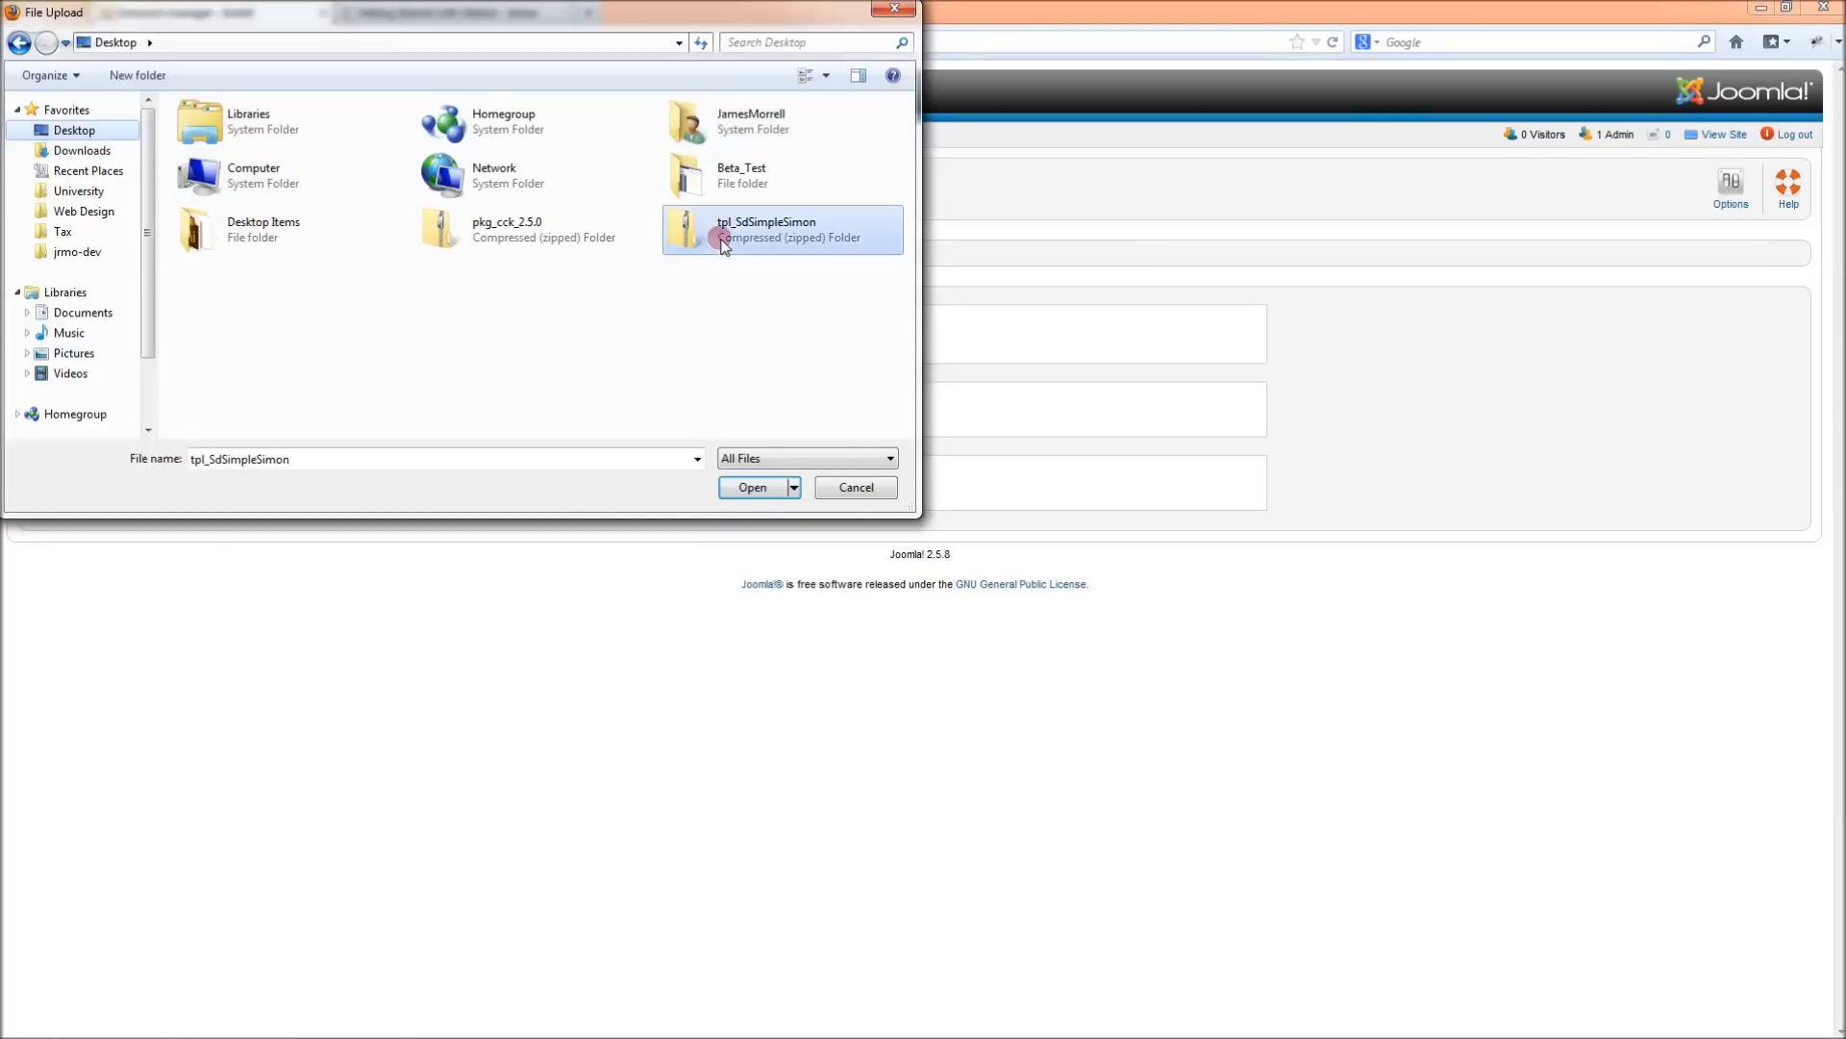
click(752, 488)
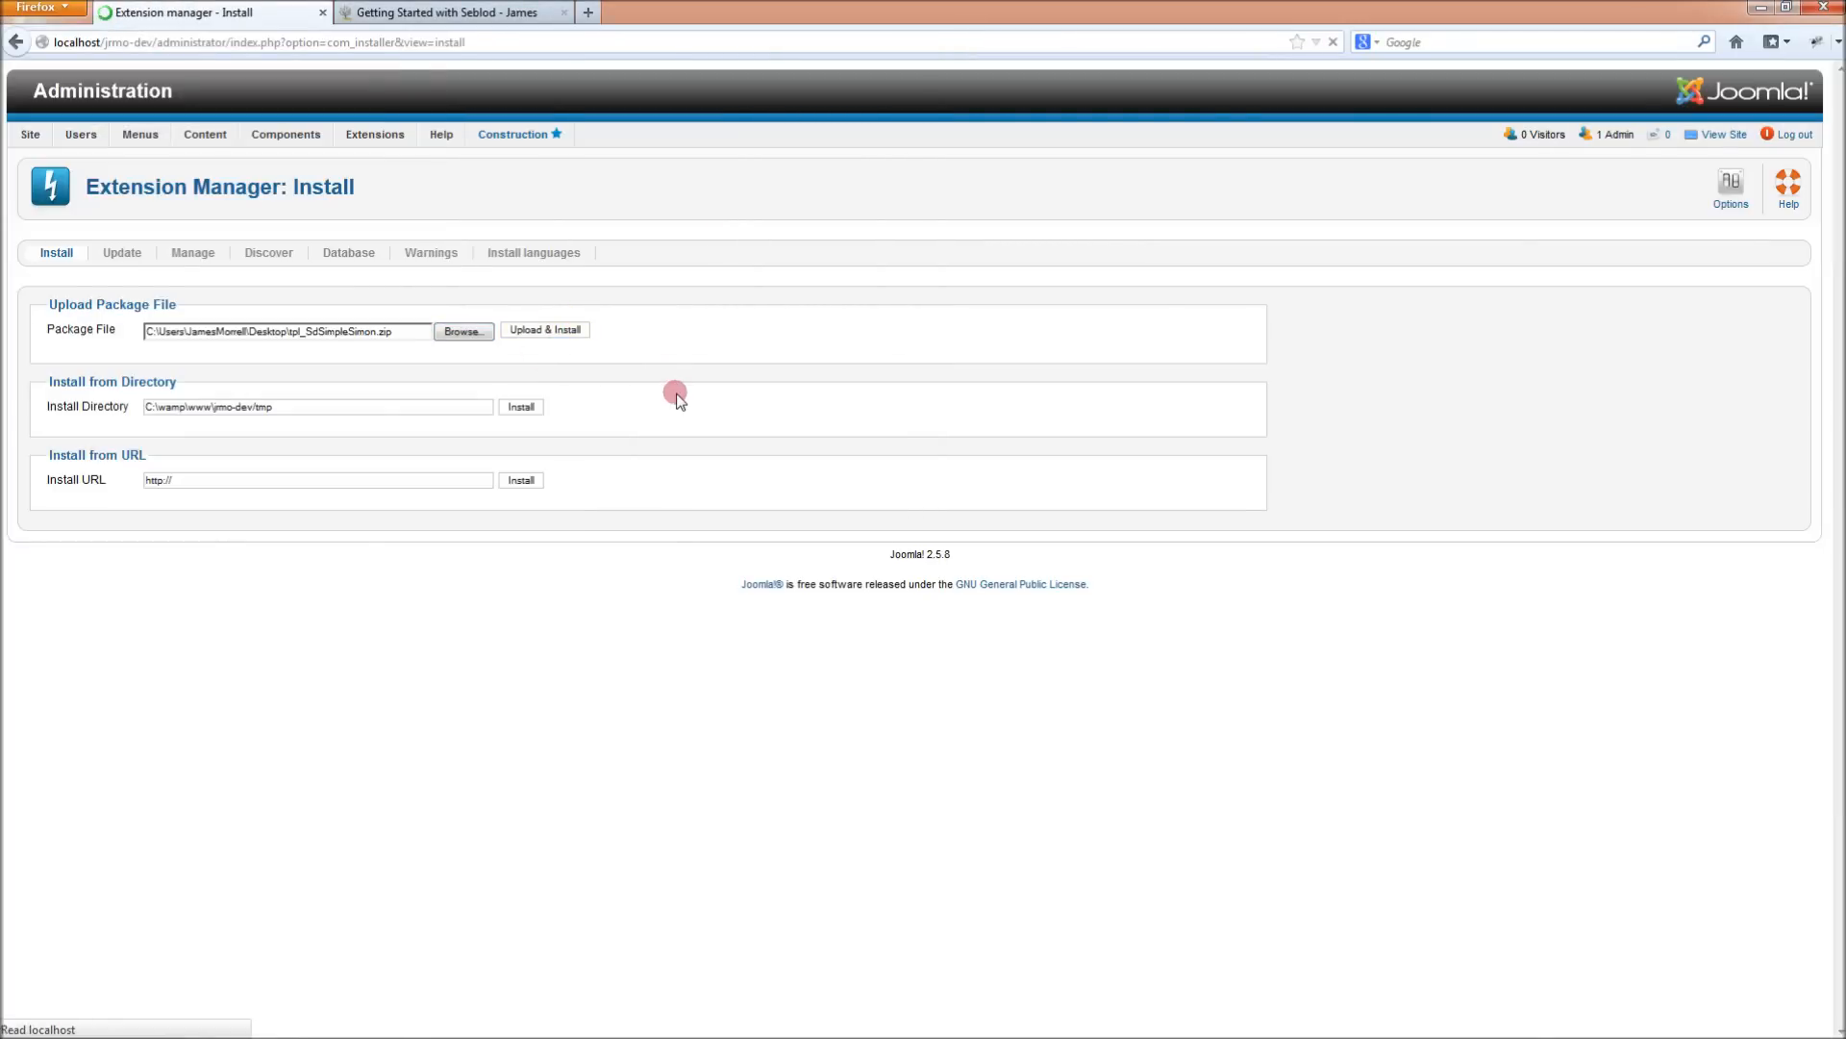
click(544, 330)
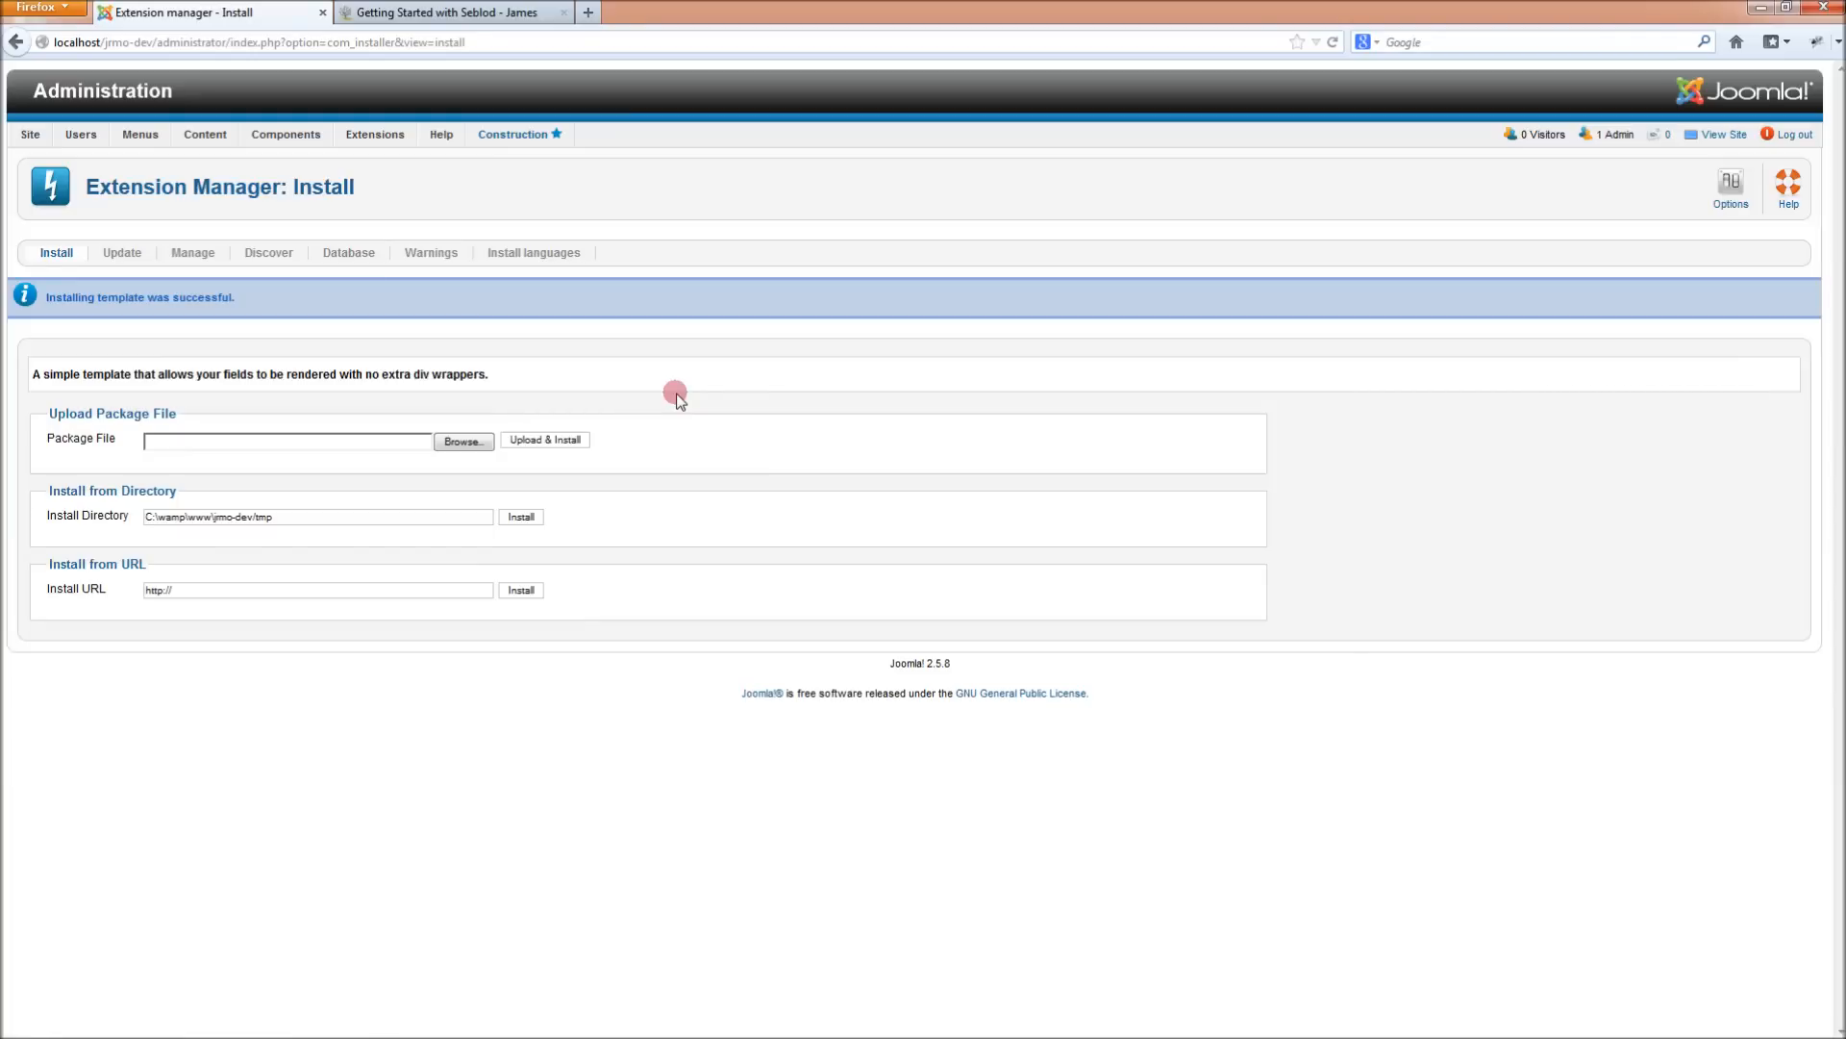
Go to SEBLOD 2.x's Template Manager from the Components menu
click(284, 133)
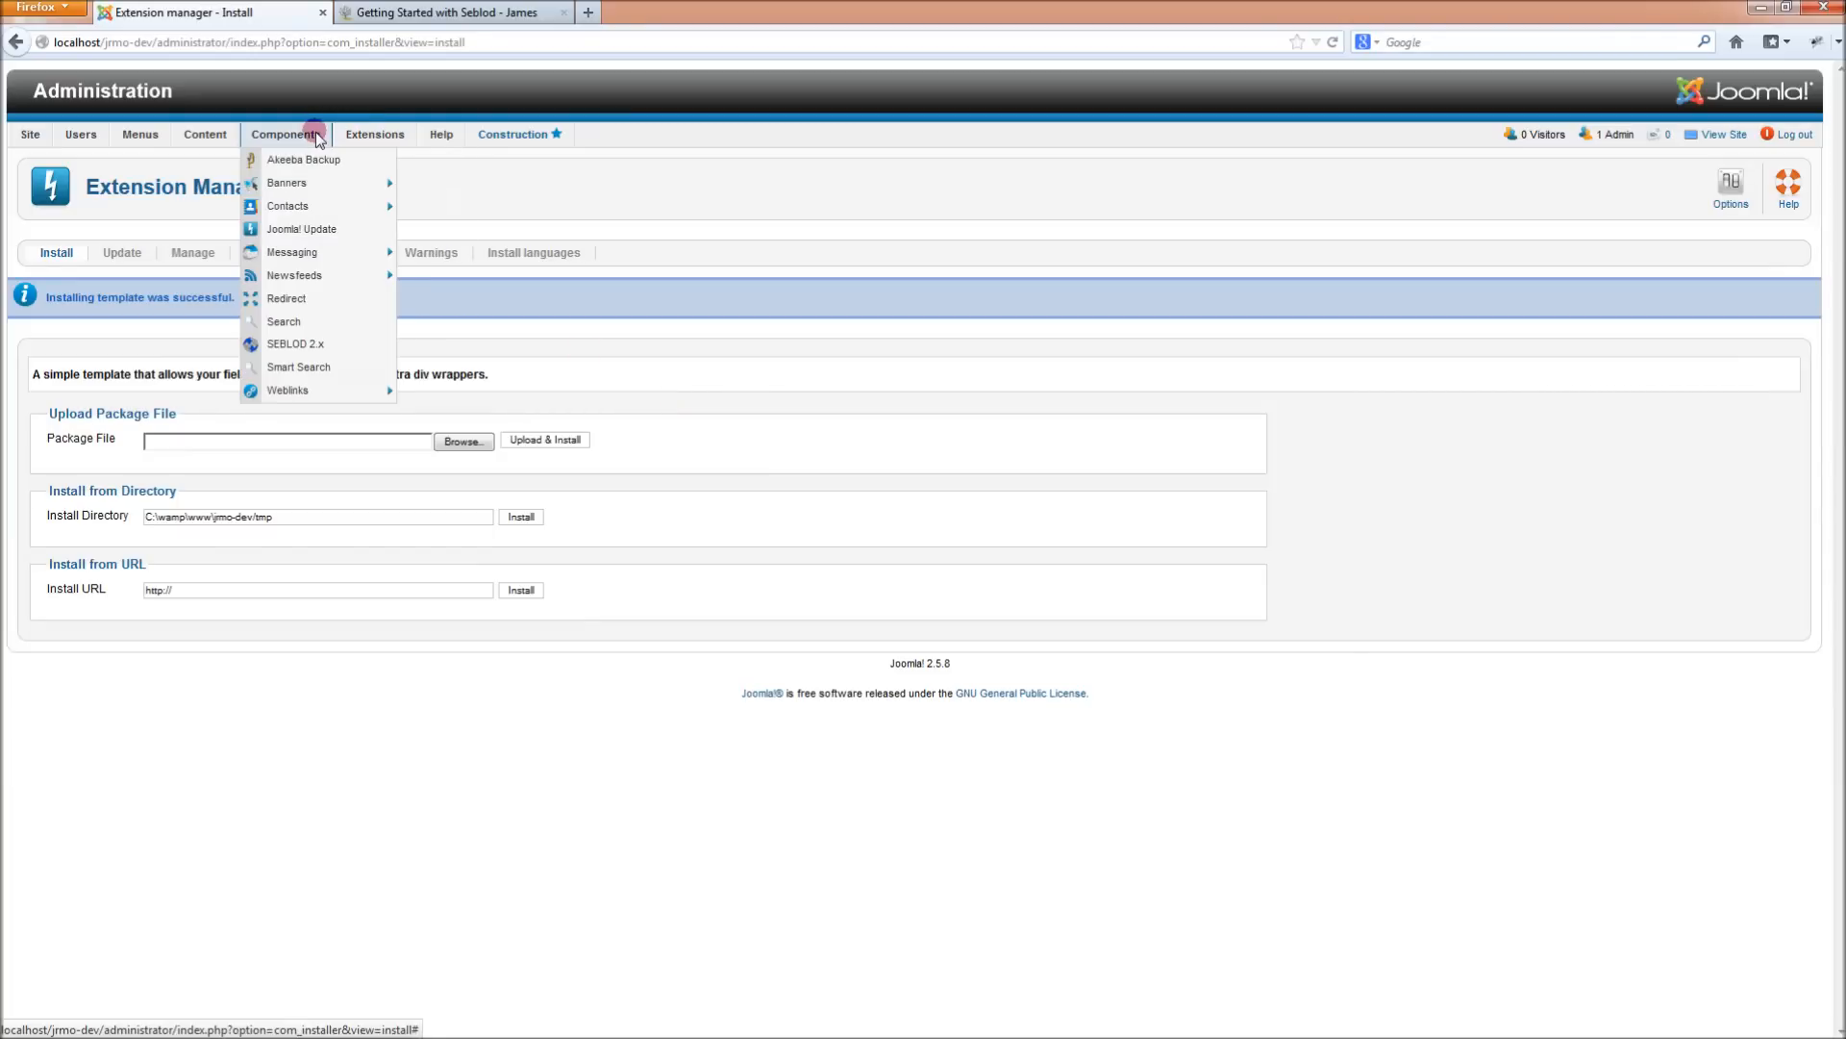
click(296, 342)
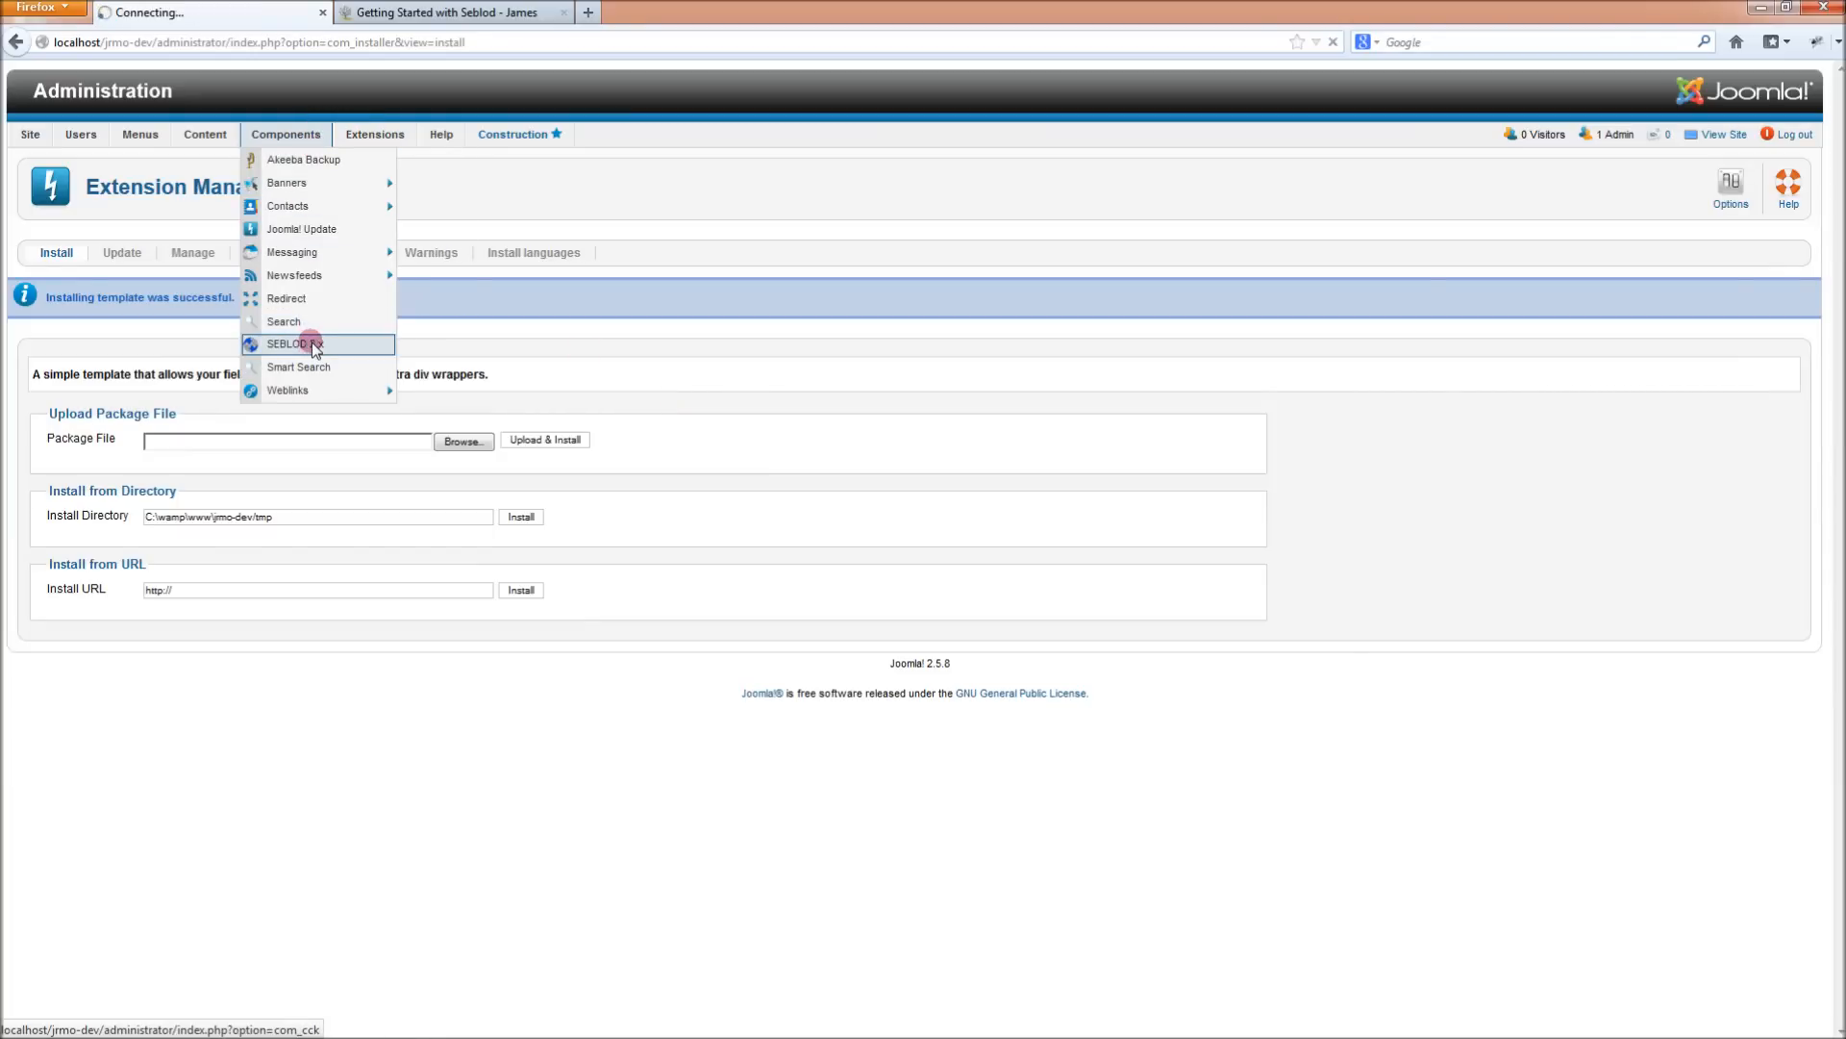
click(287, 344)
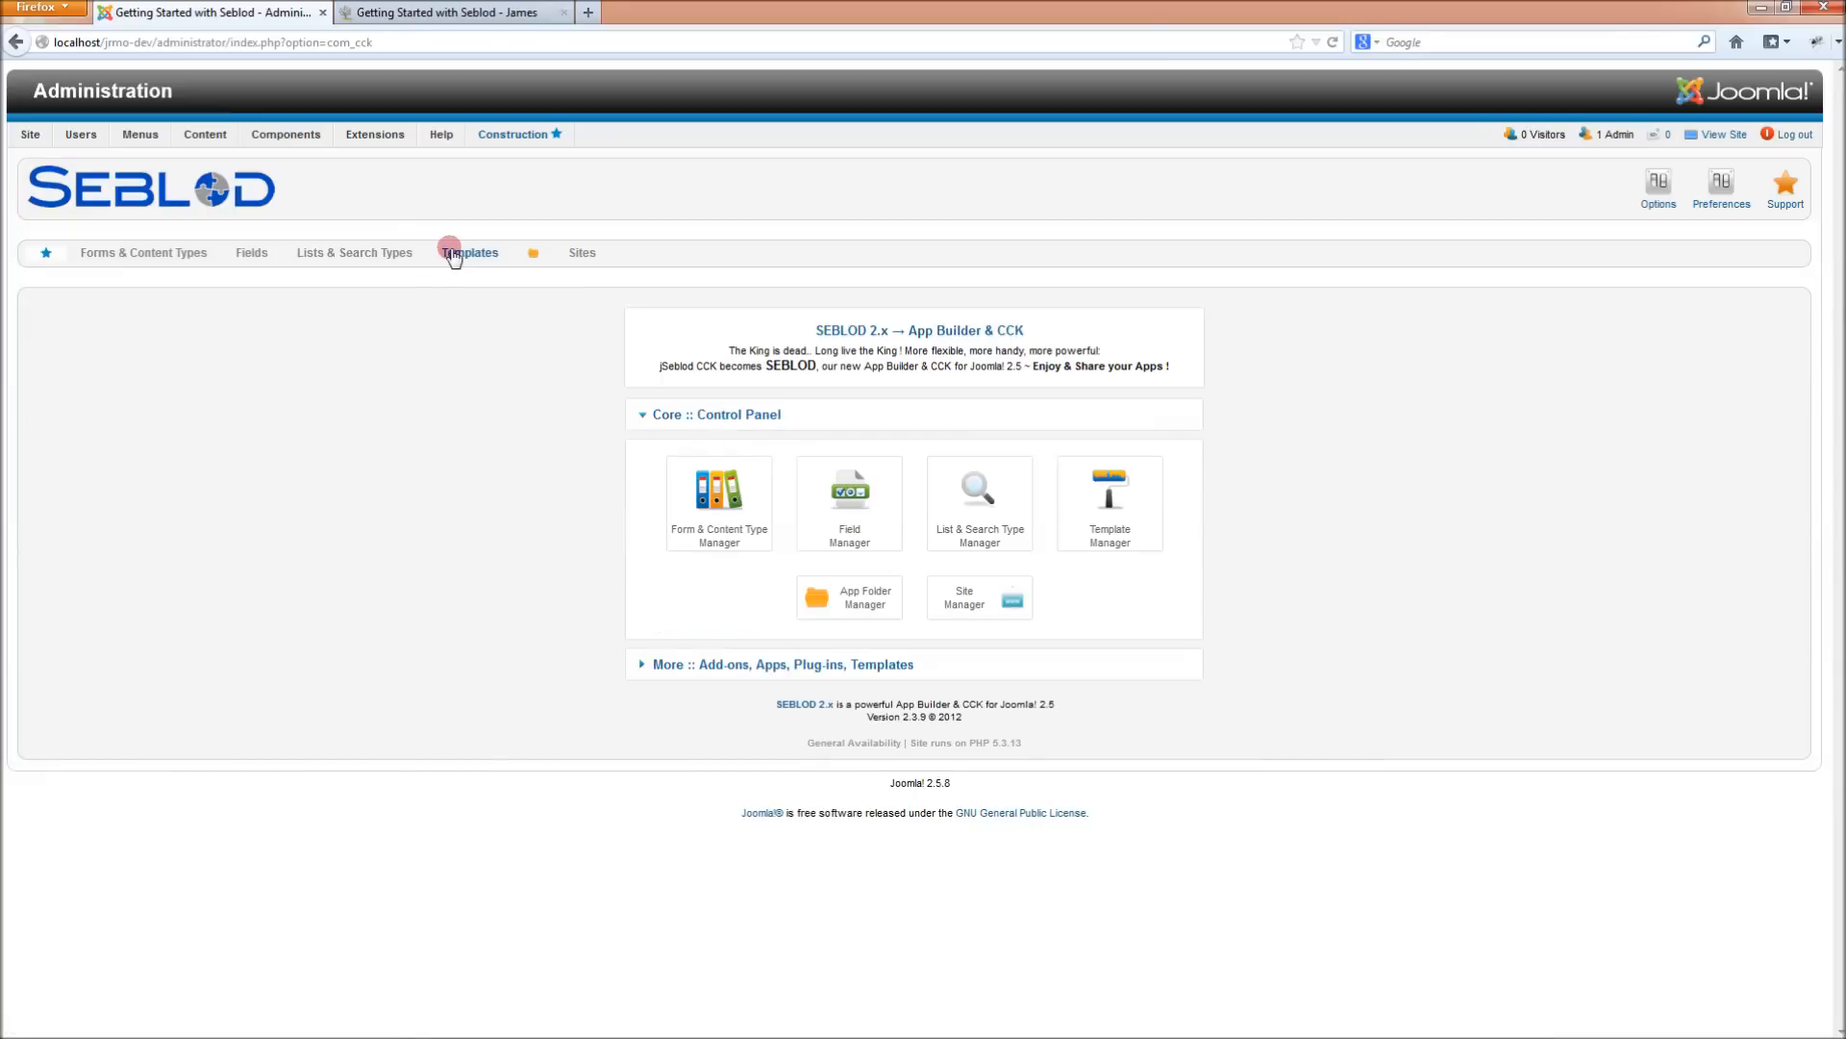
click(474, 252)
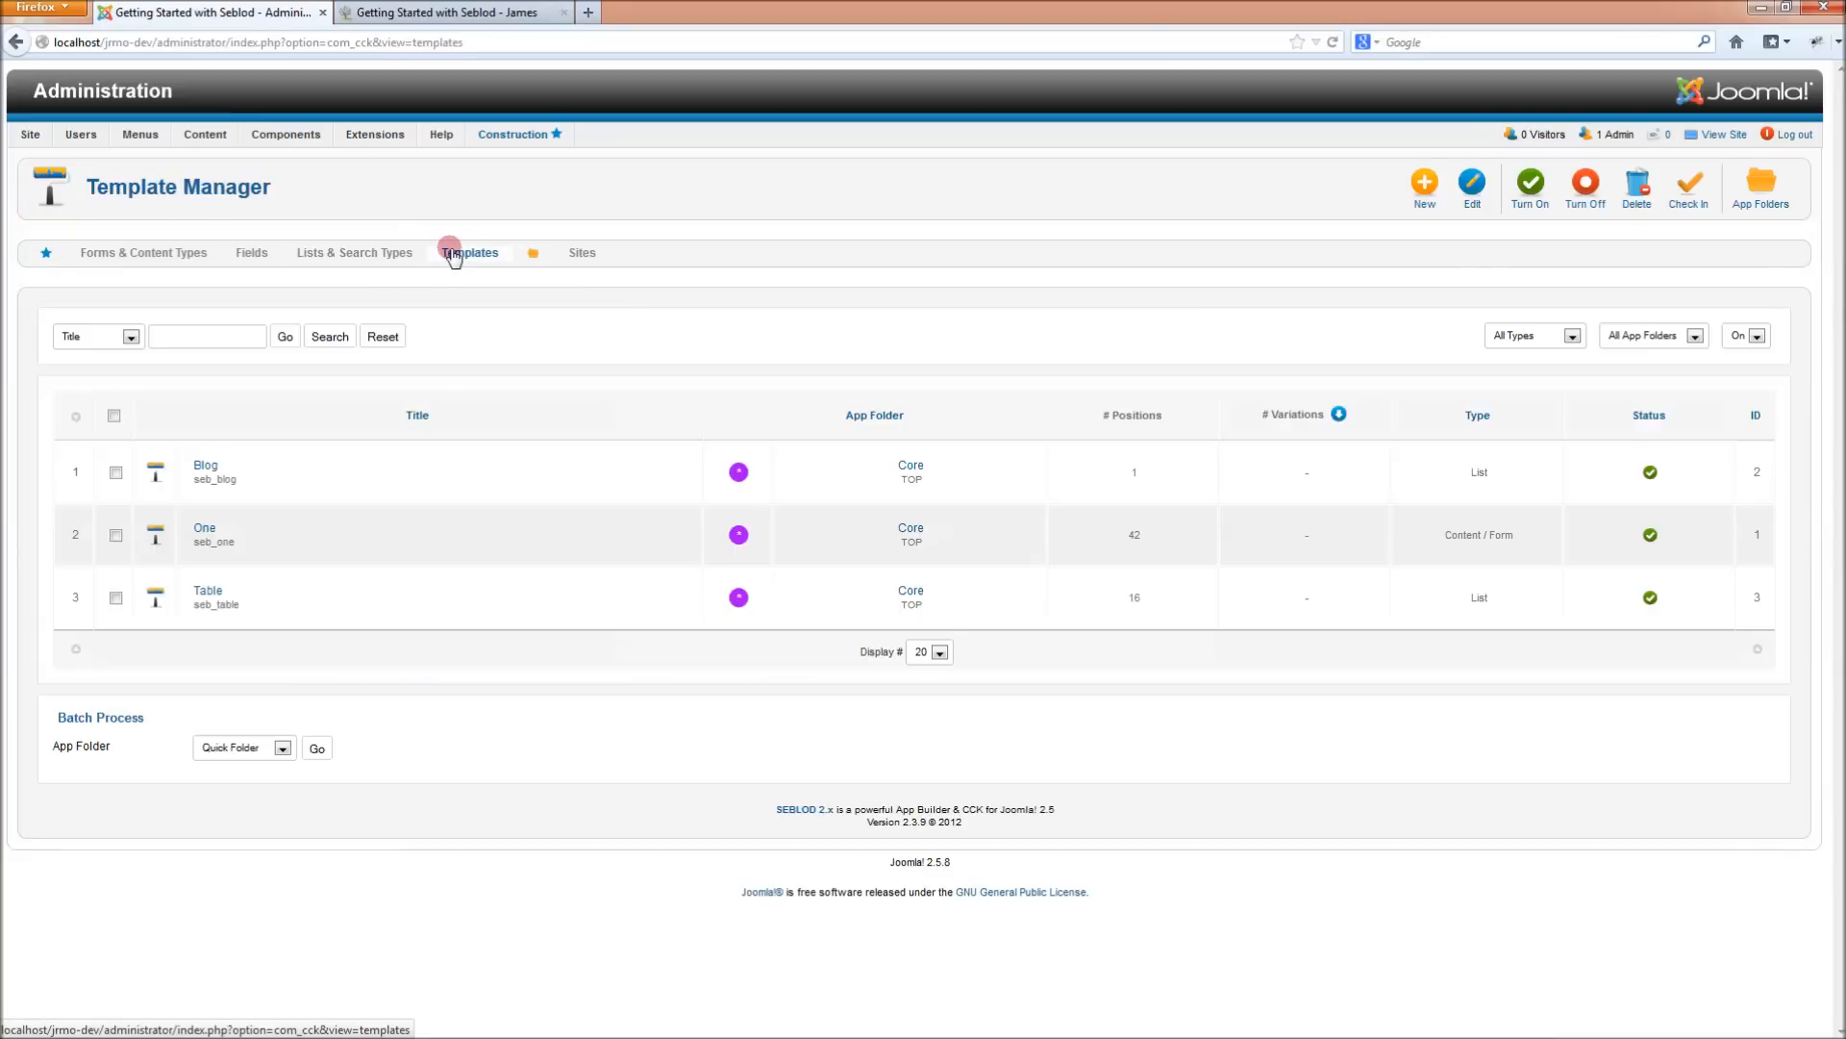
Create a SEBLOD template named 'Simple Template' based on SdSimpleSimon
click(1423, 183)
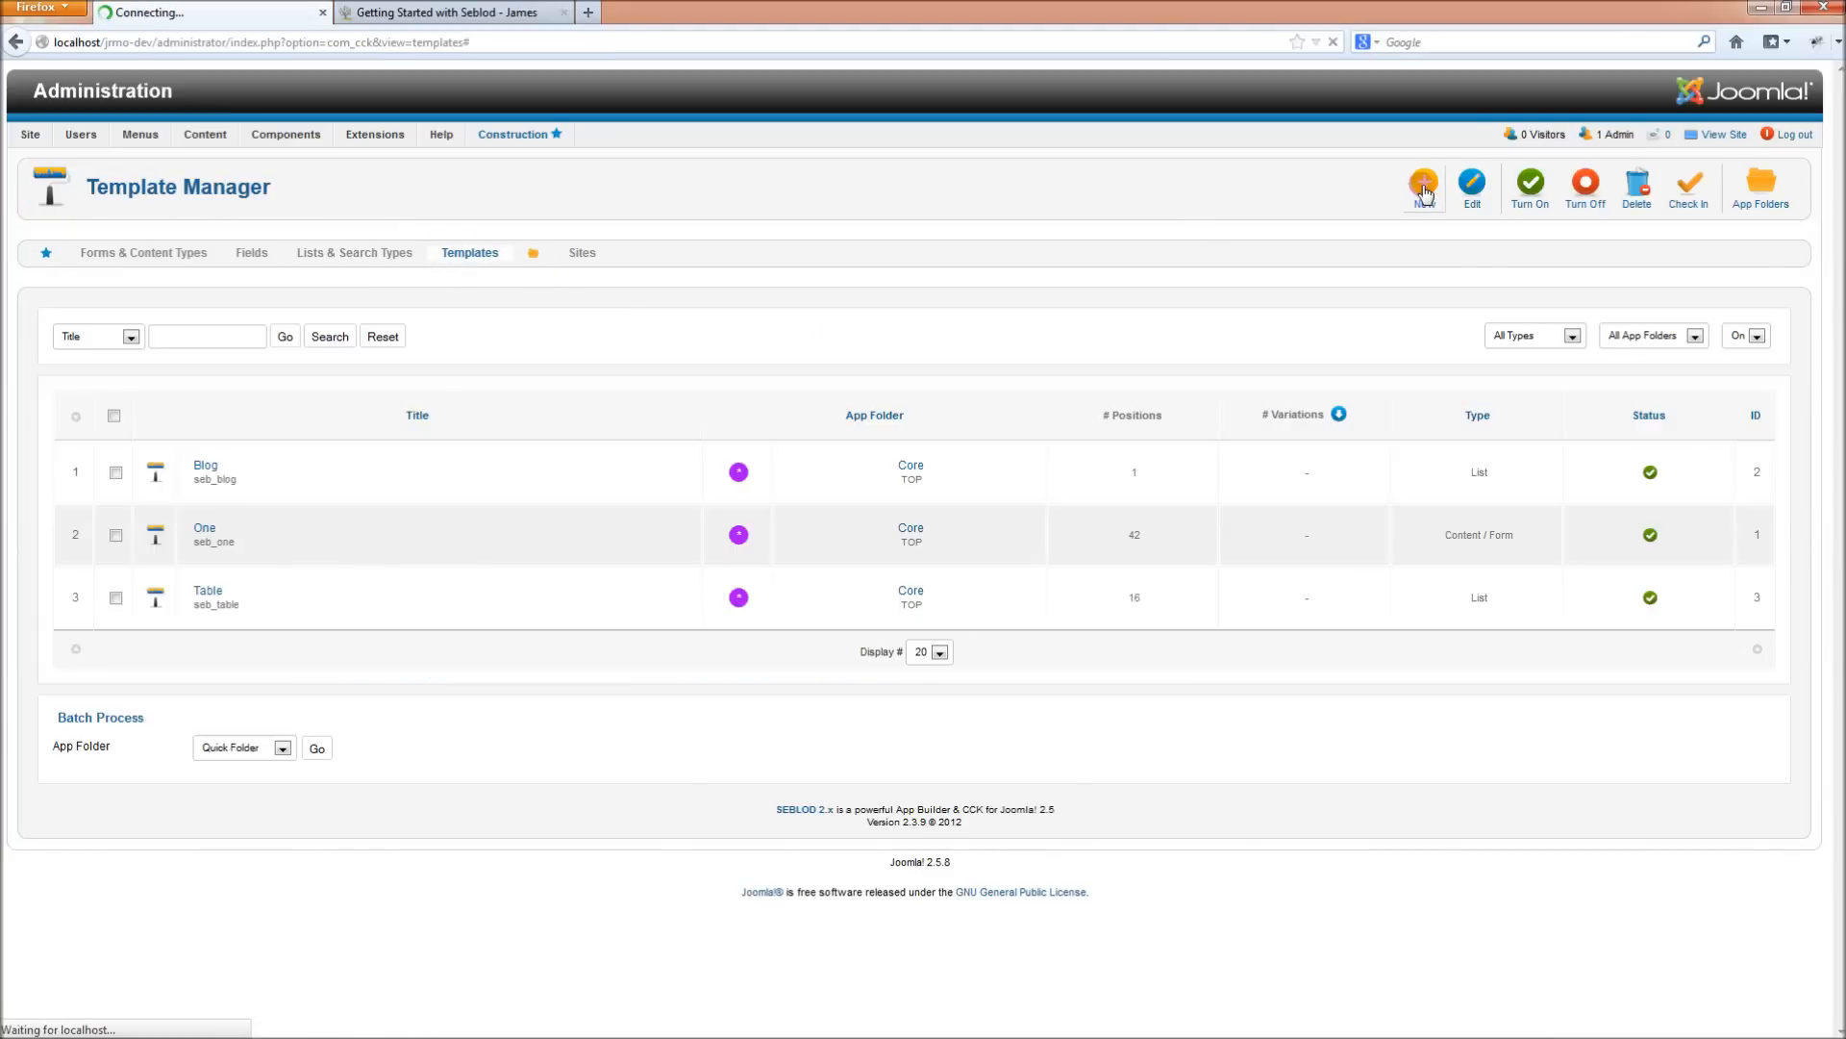
click(1423, 186)
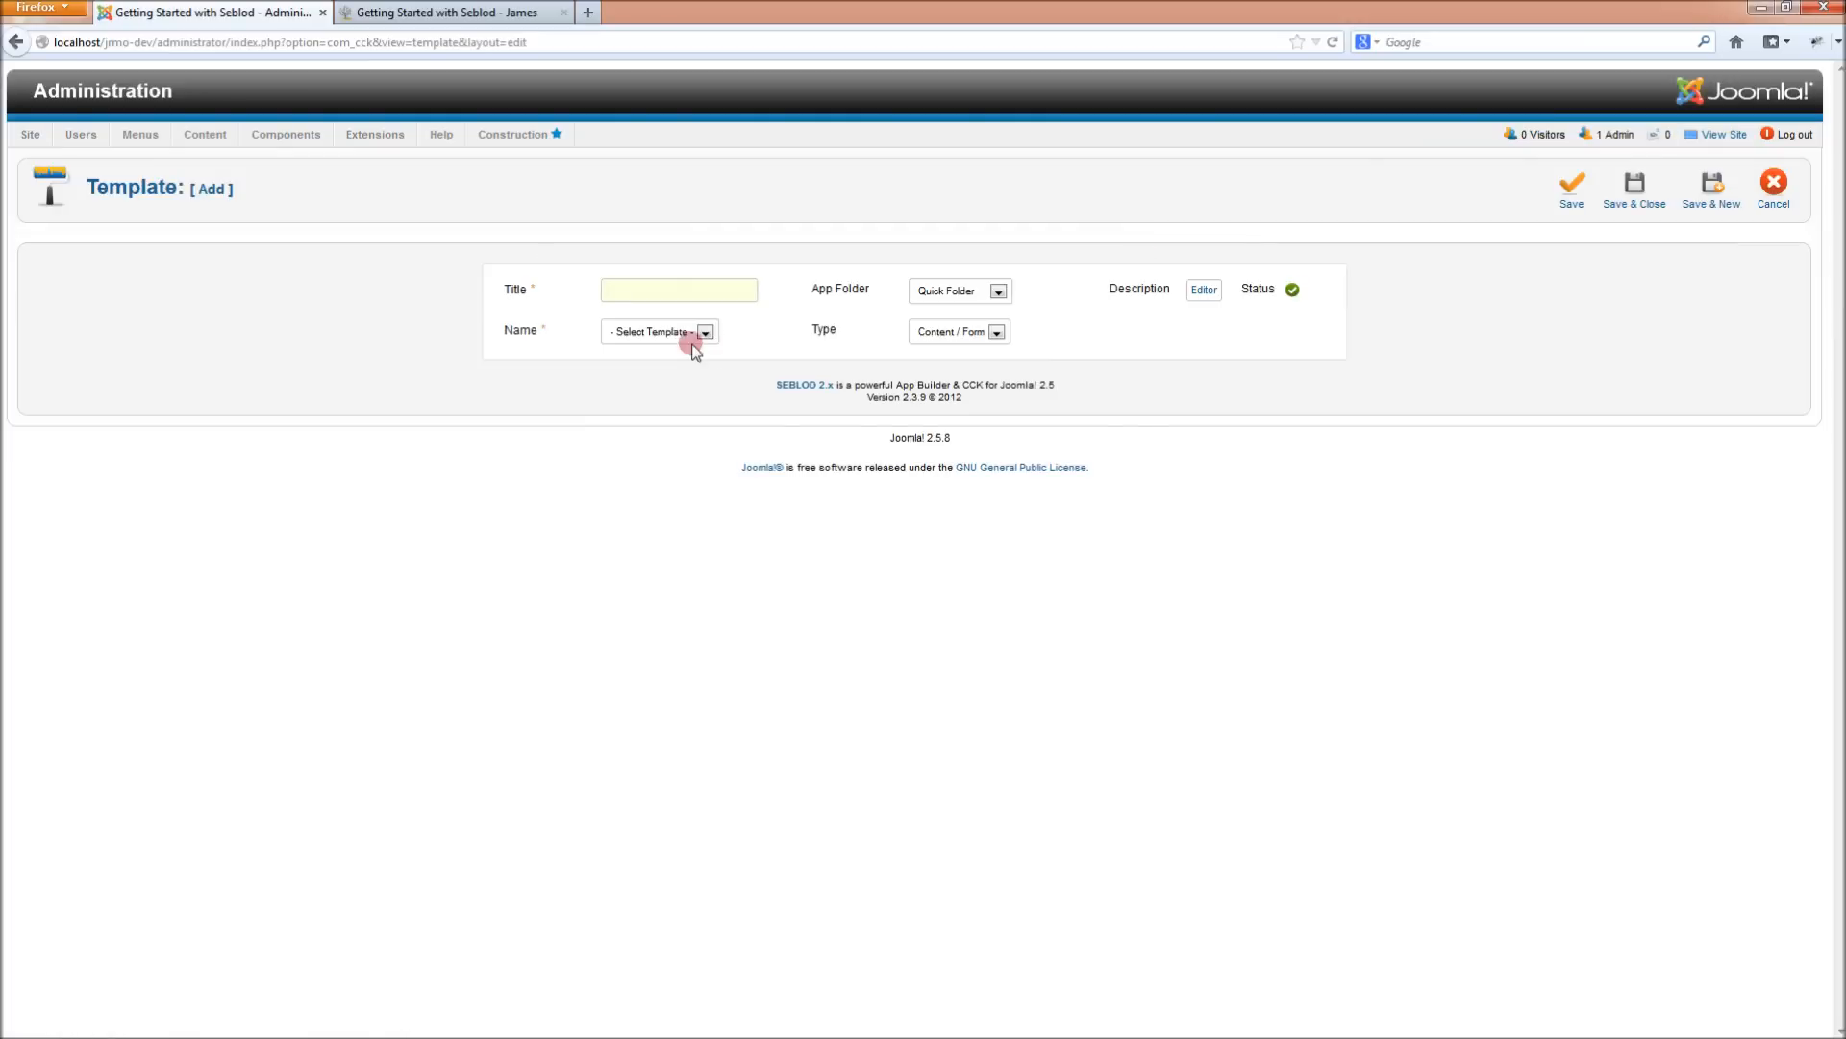
click(657, 331)
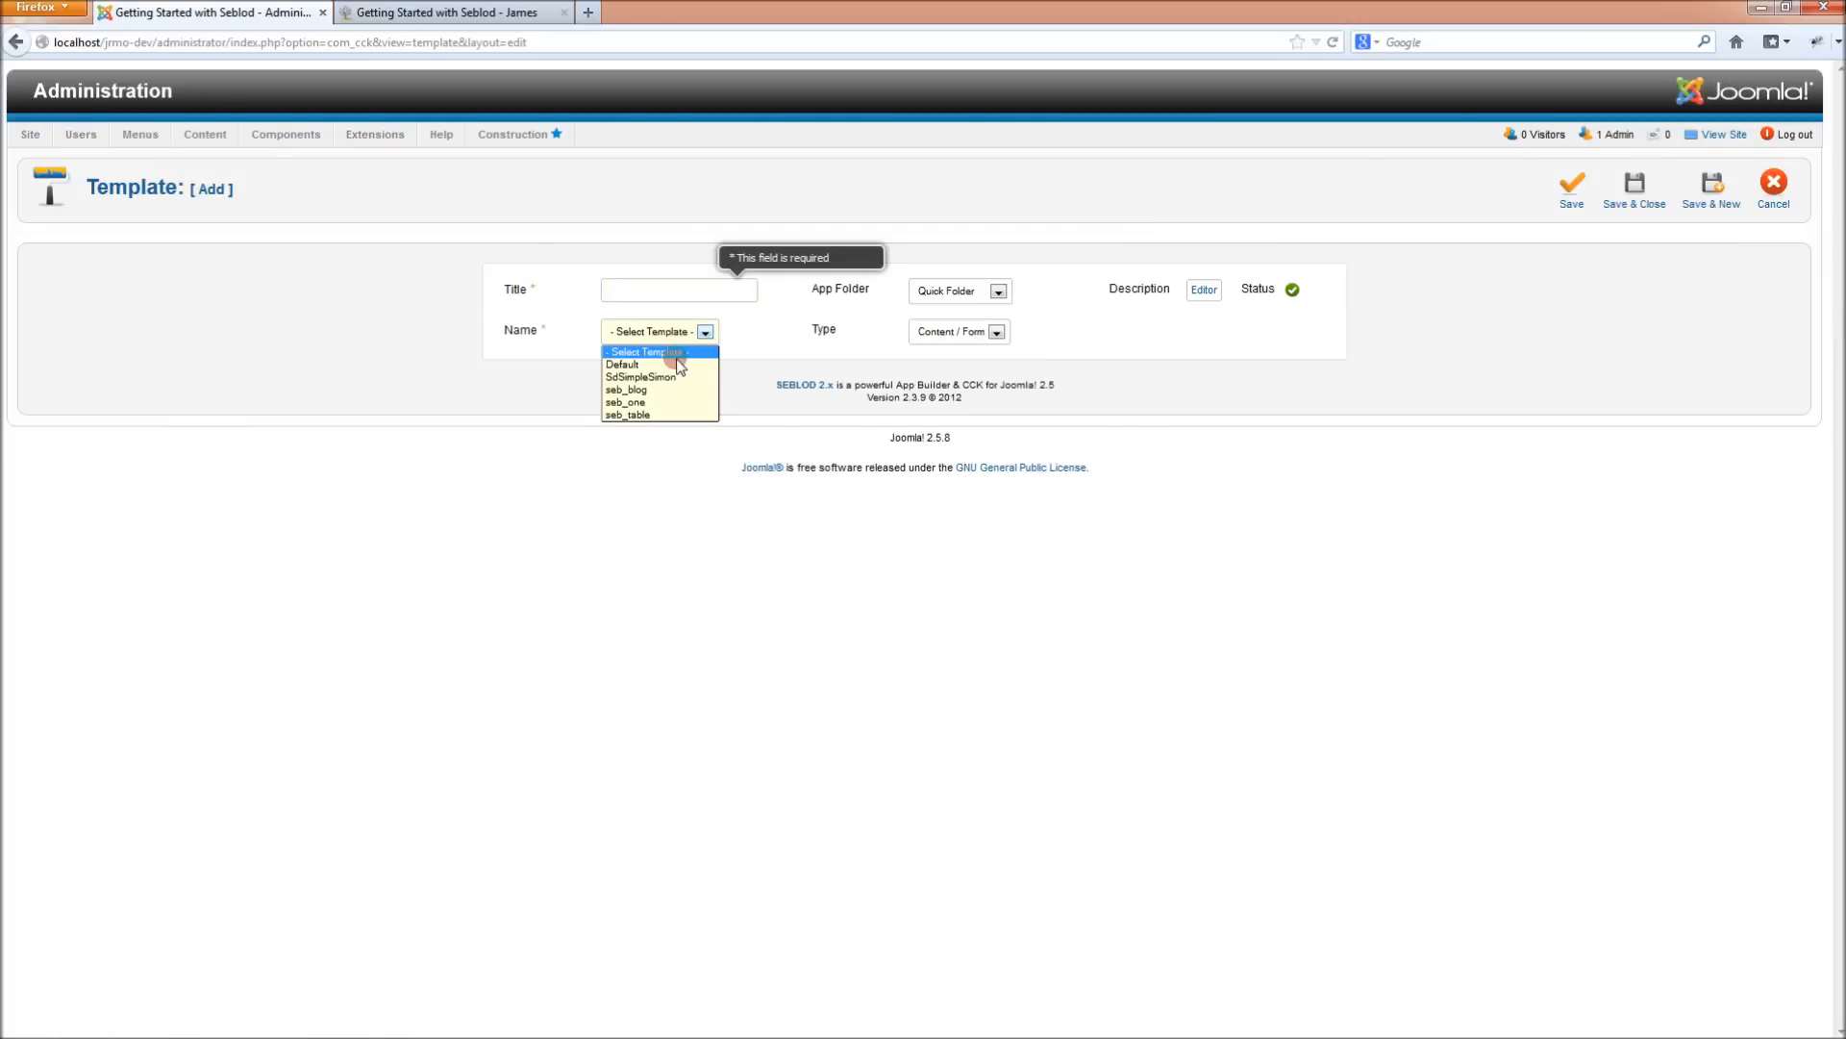
click(641, 377)
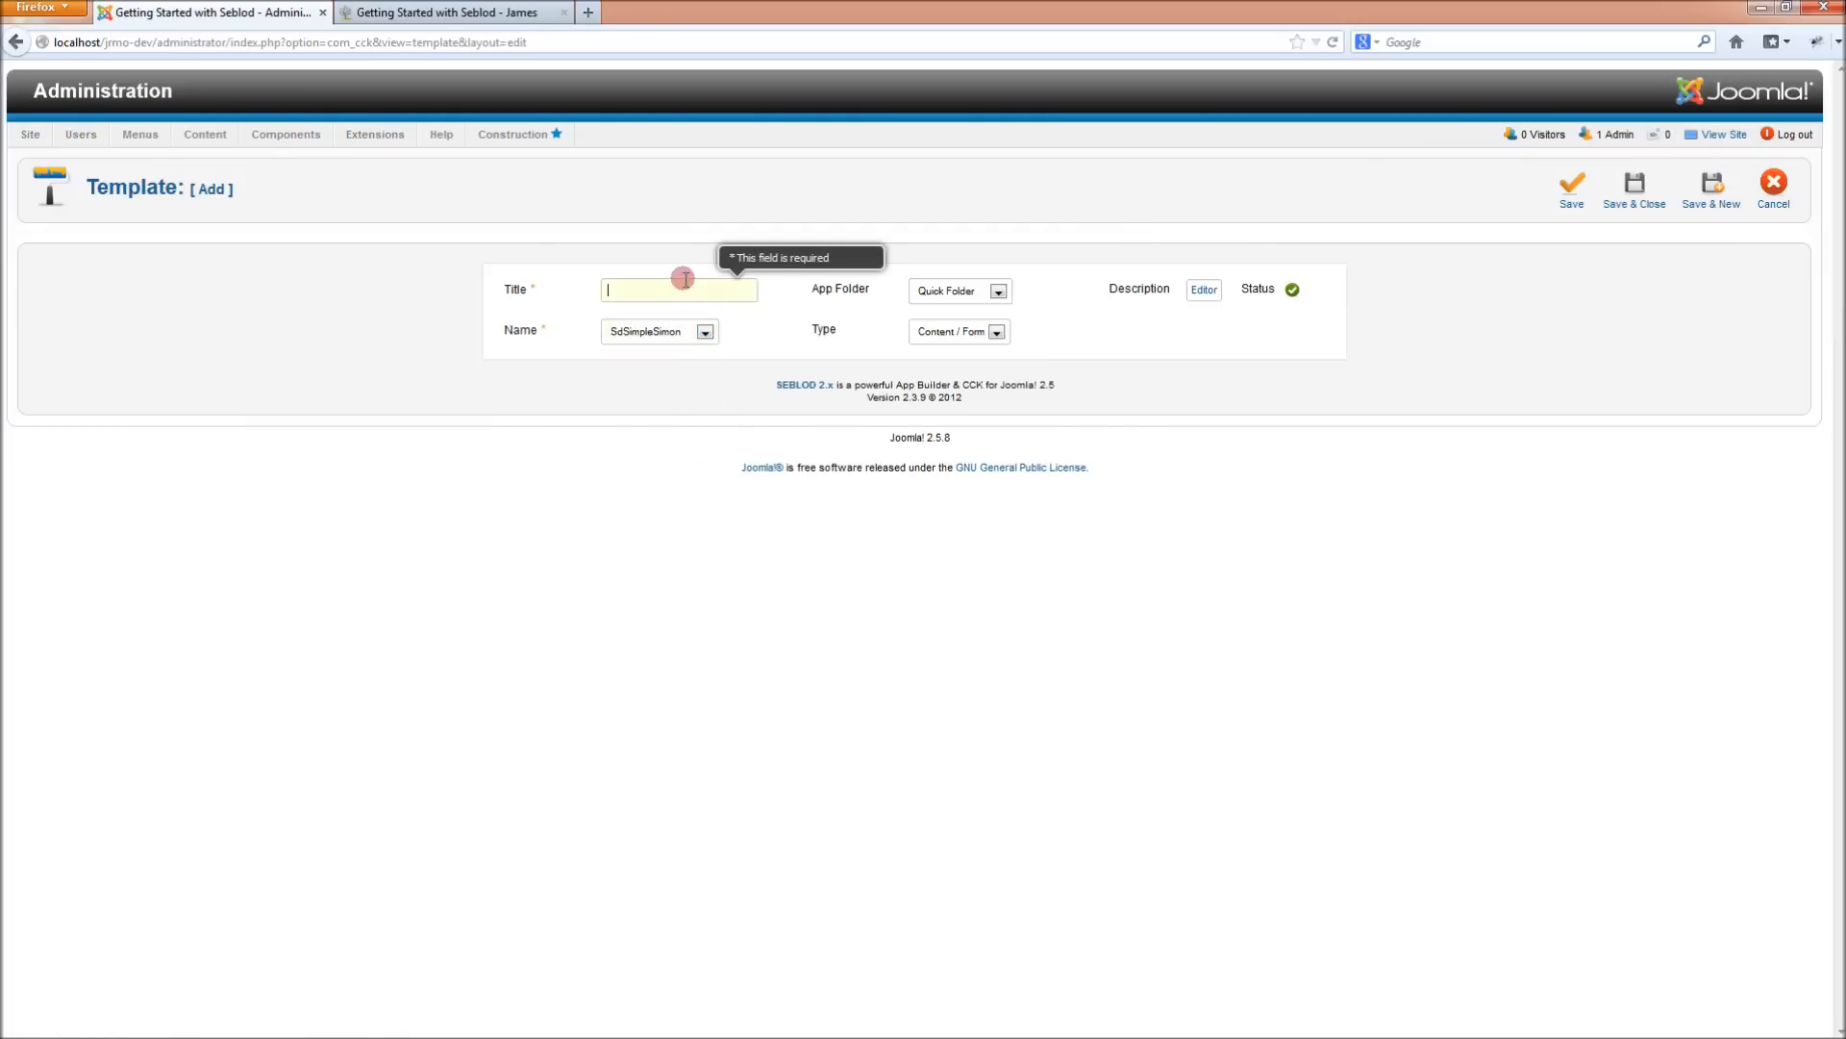
text(Simple)
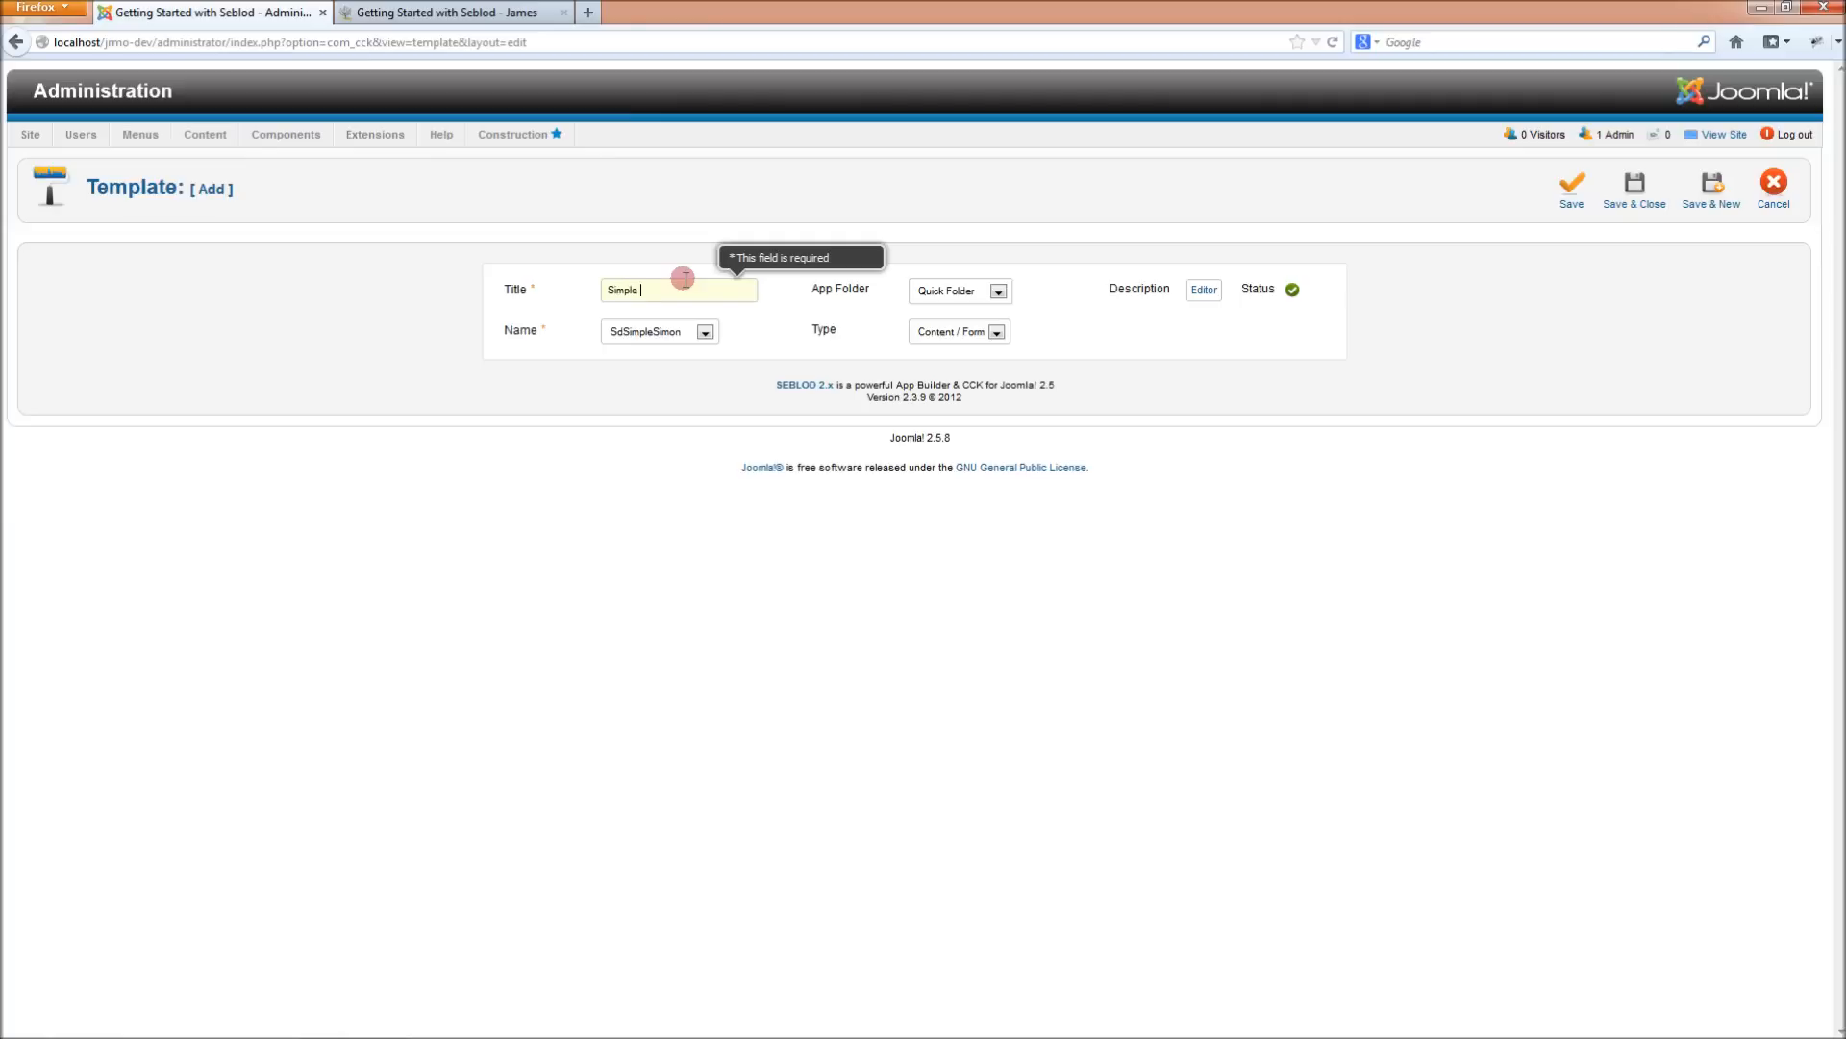
text(Template)
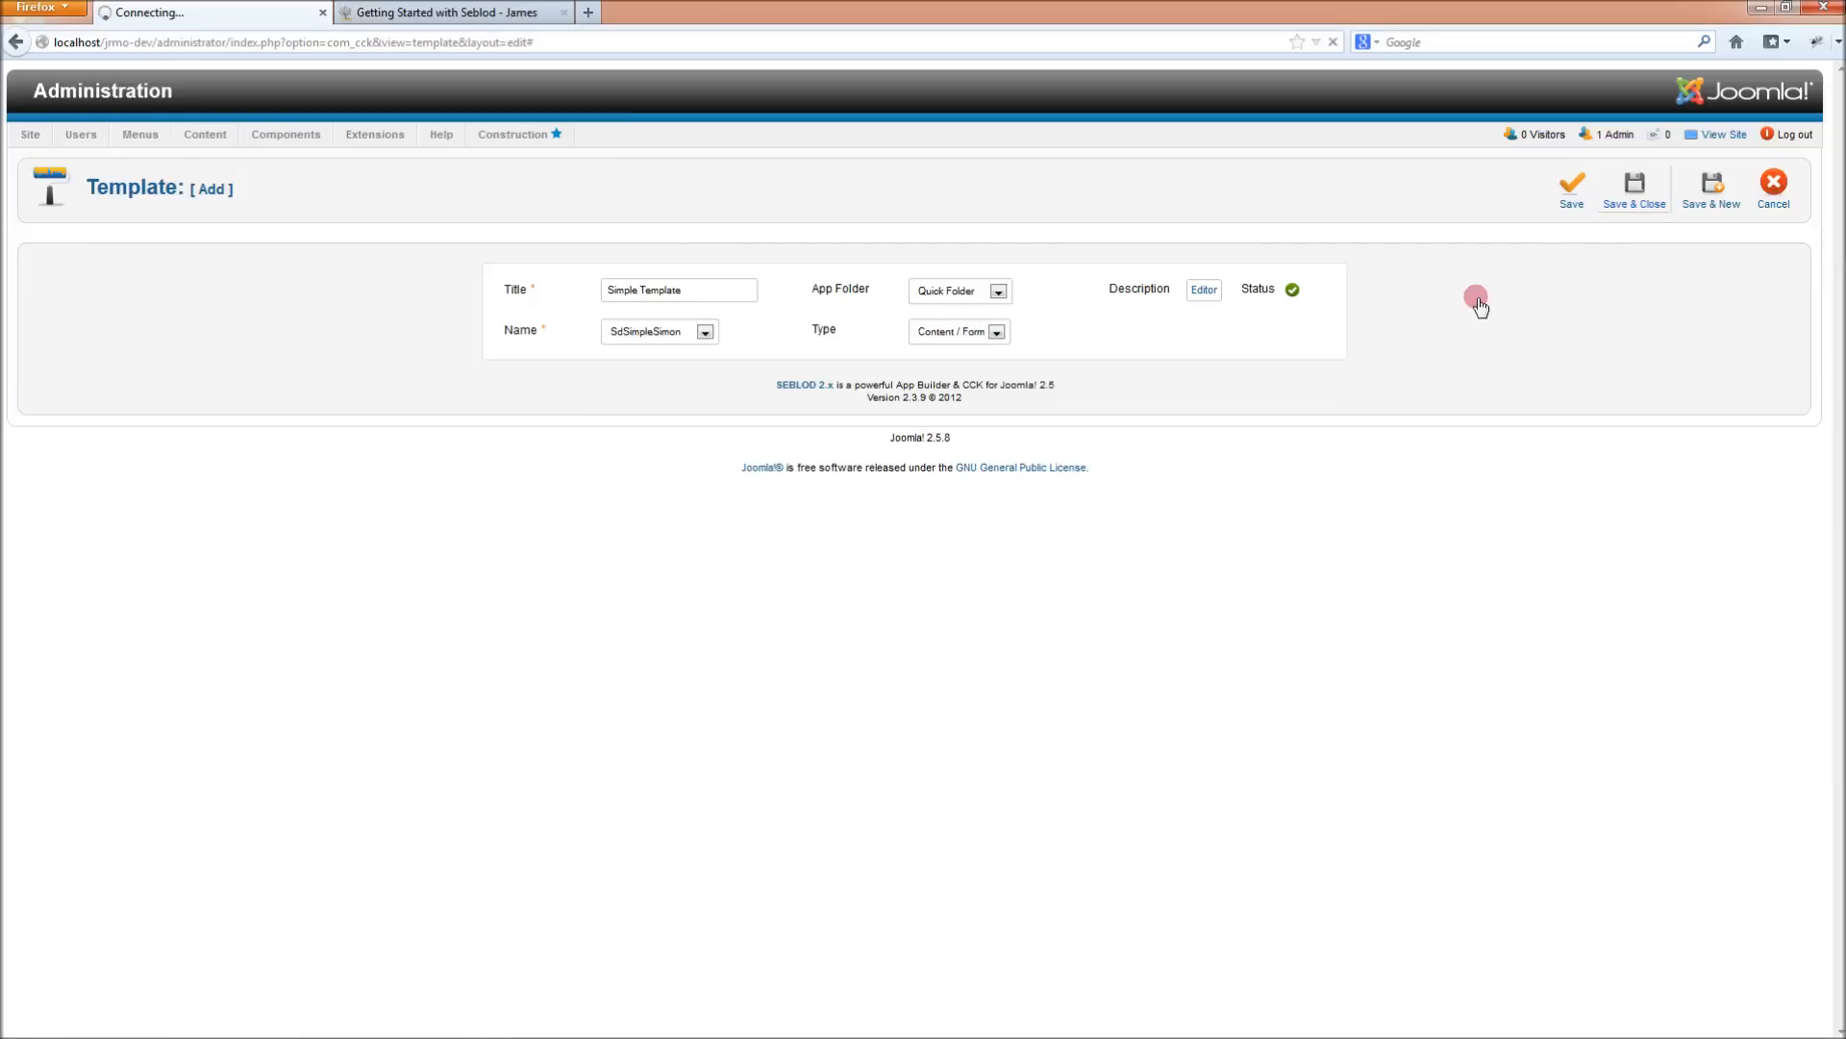
click(1633, 188)
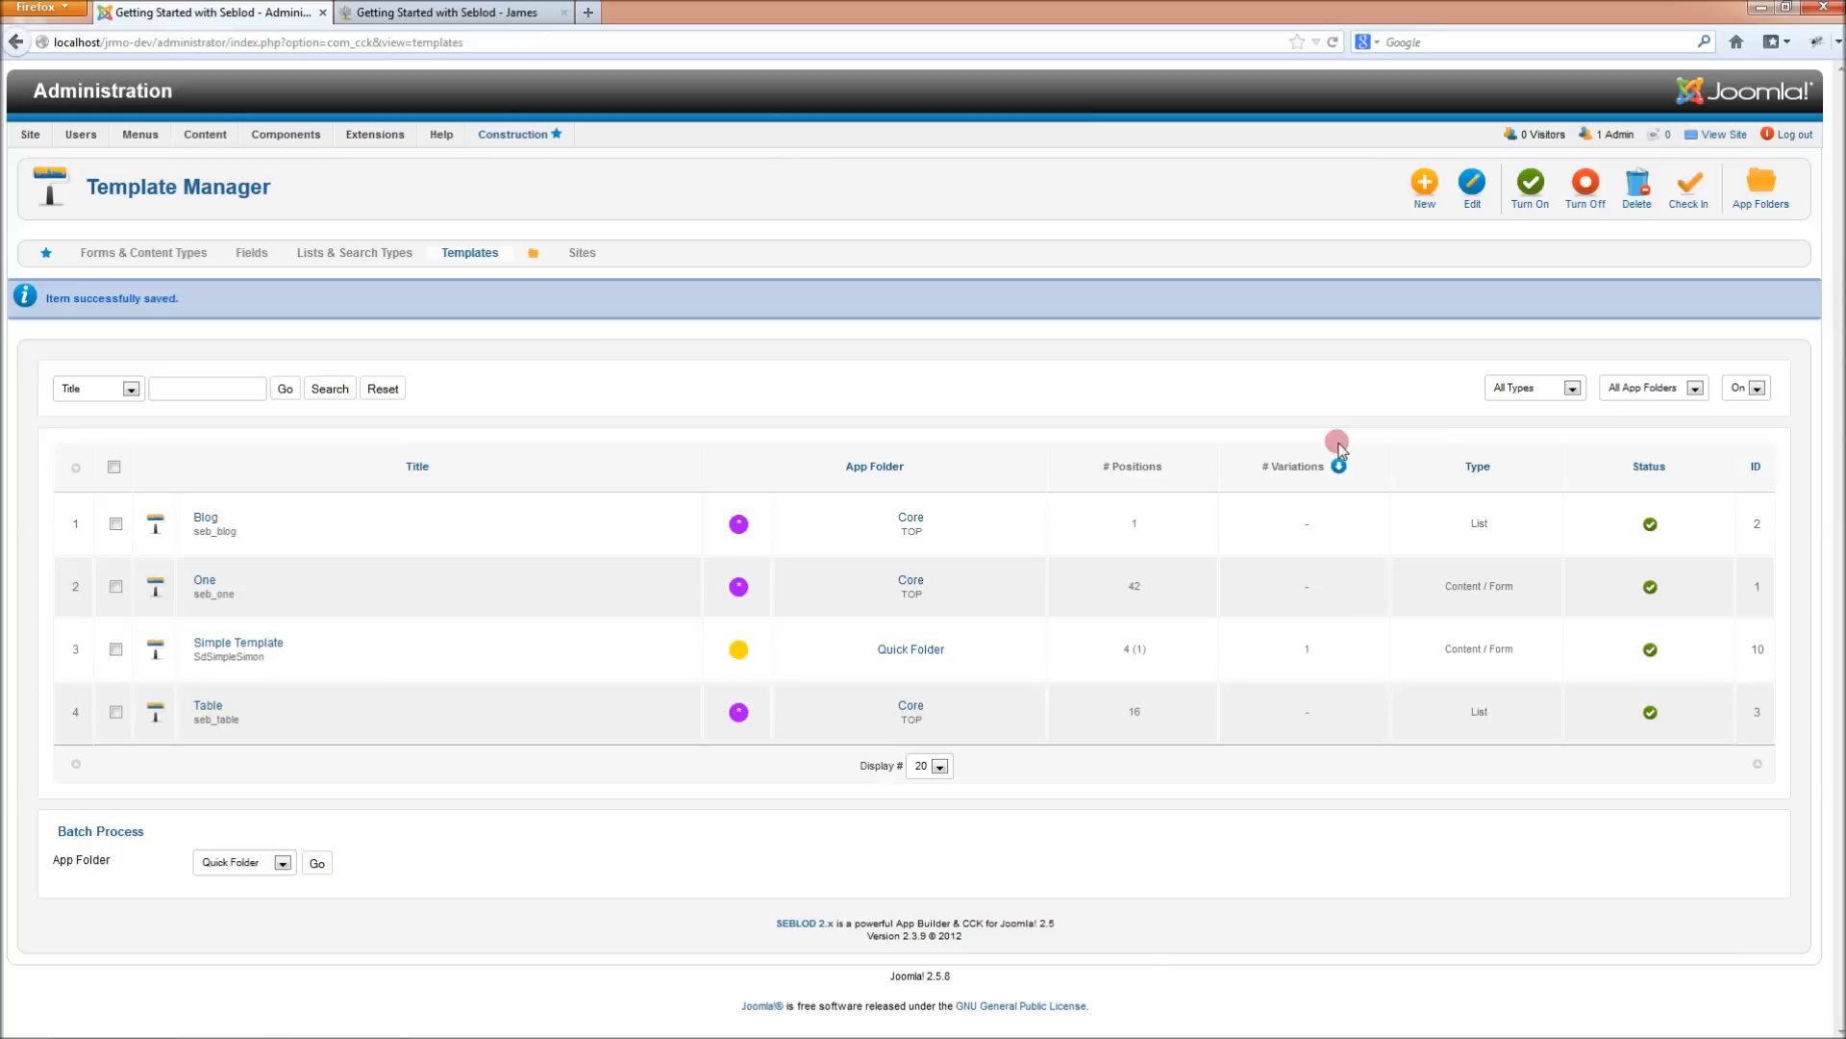
mouse_move(385, 291)
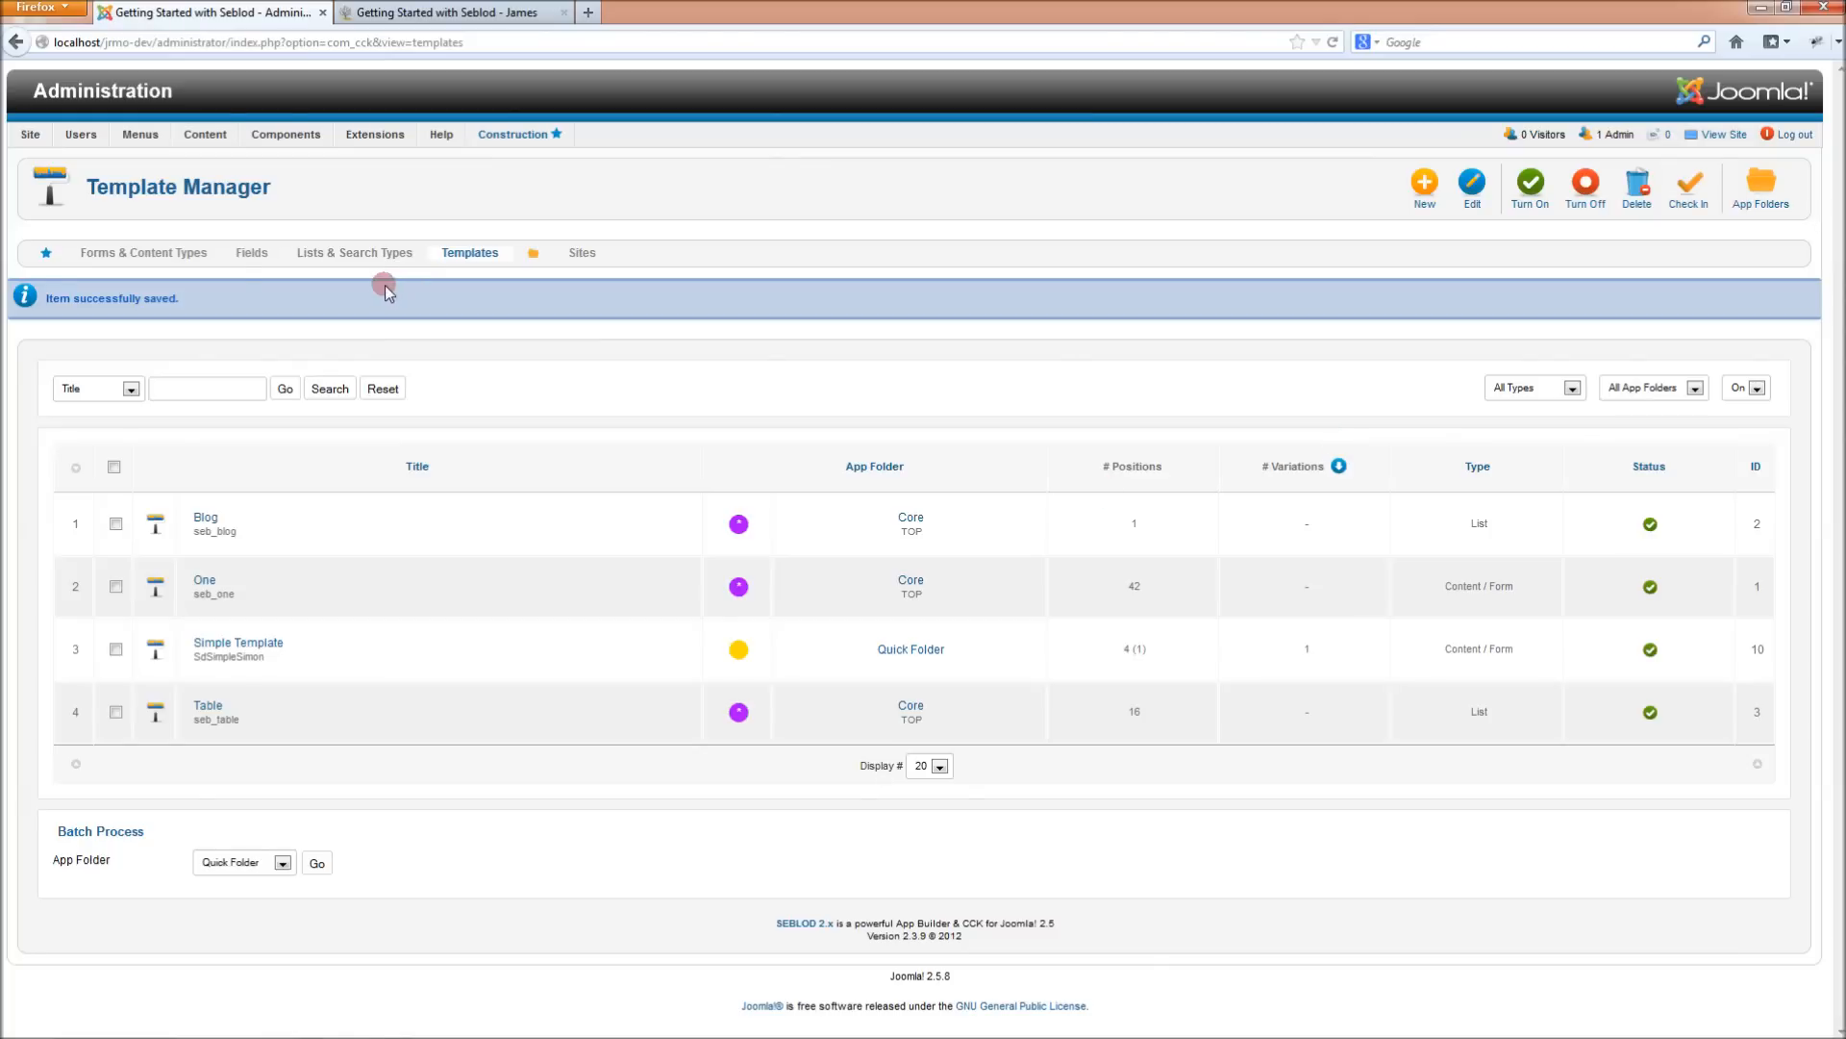
Set the Author content type's Content view template to Simple Template and save
click(142, 252)
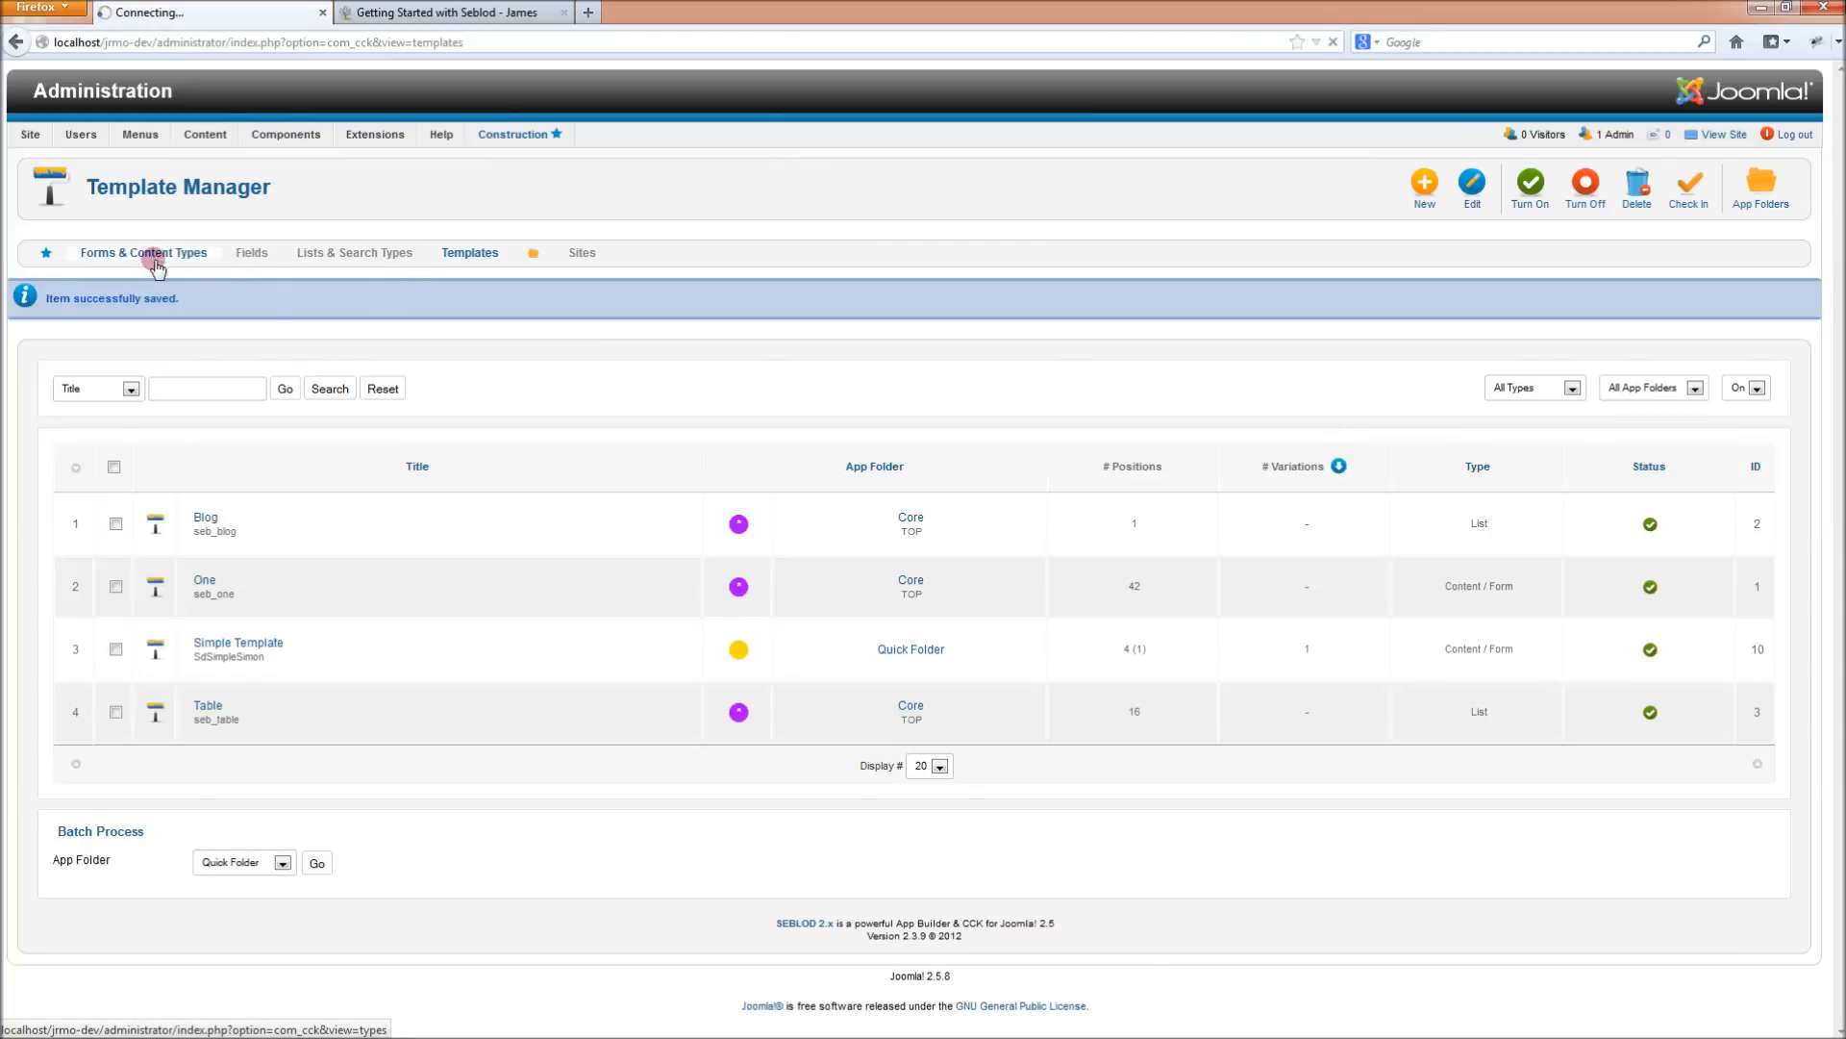
click(142, 252)
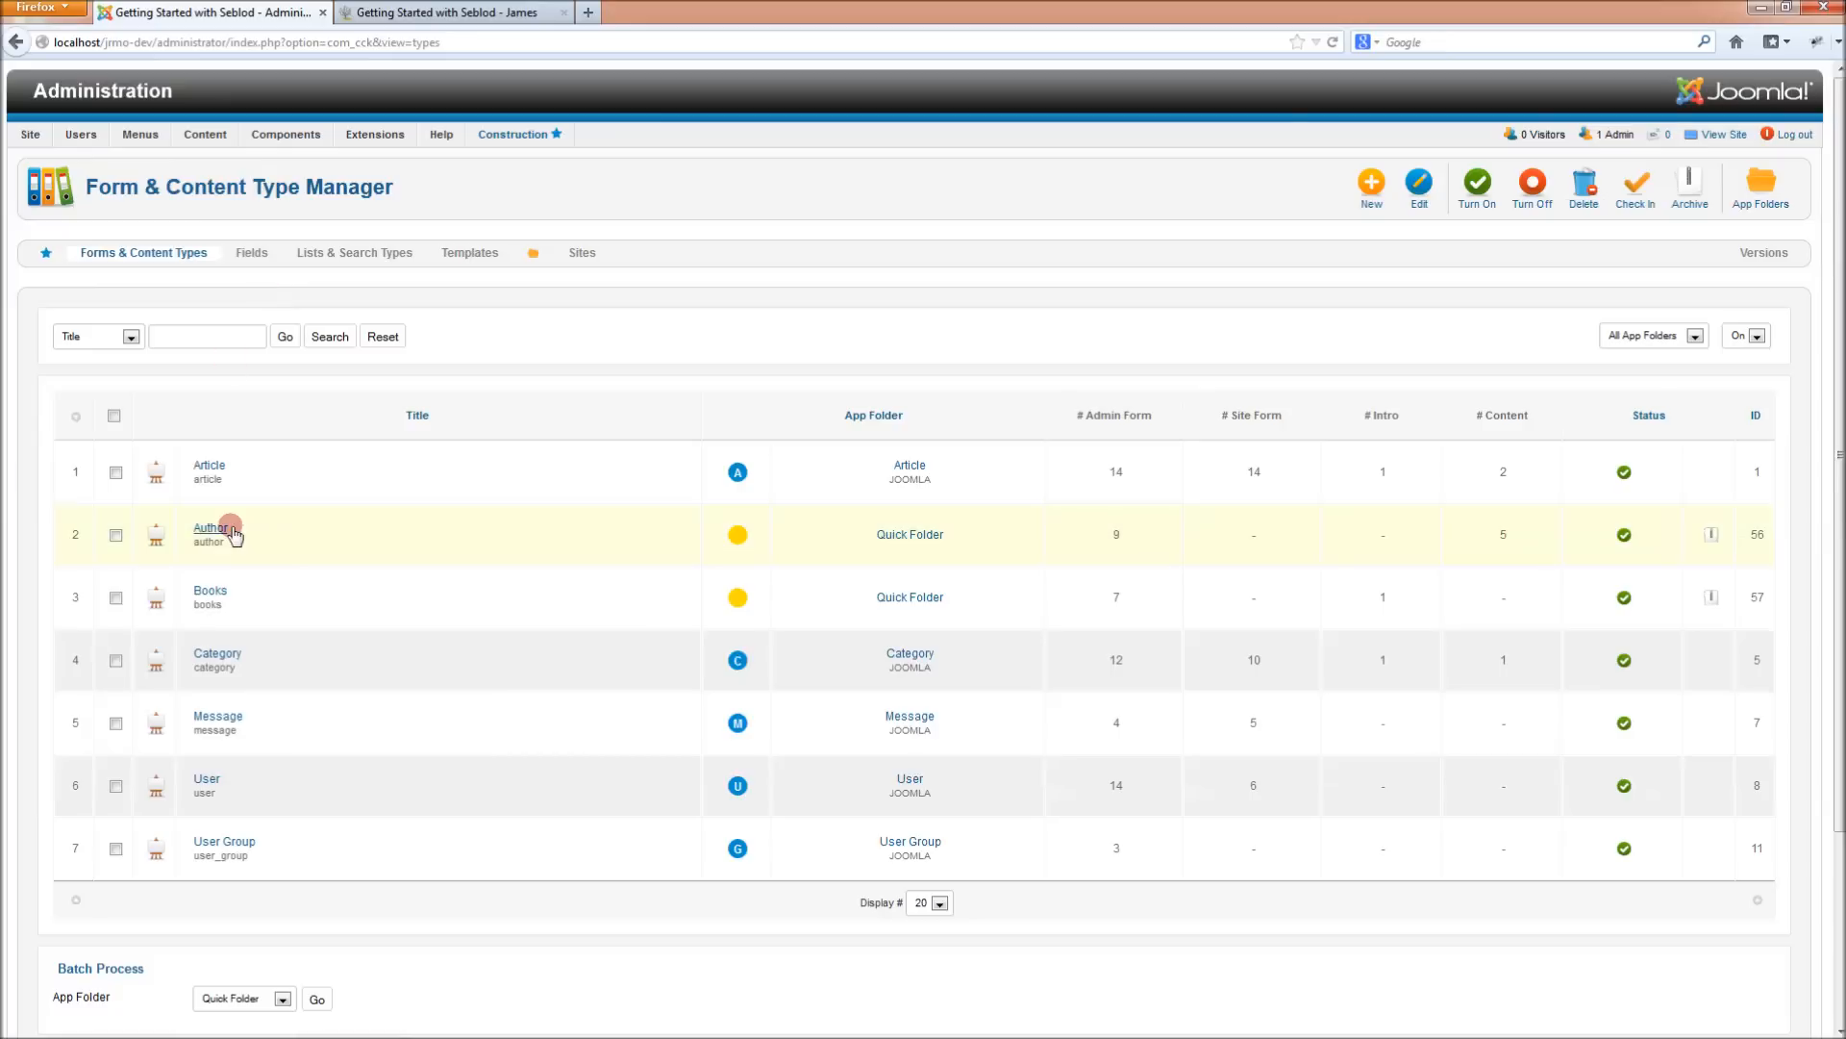
click(210, 528)
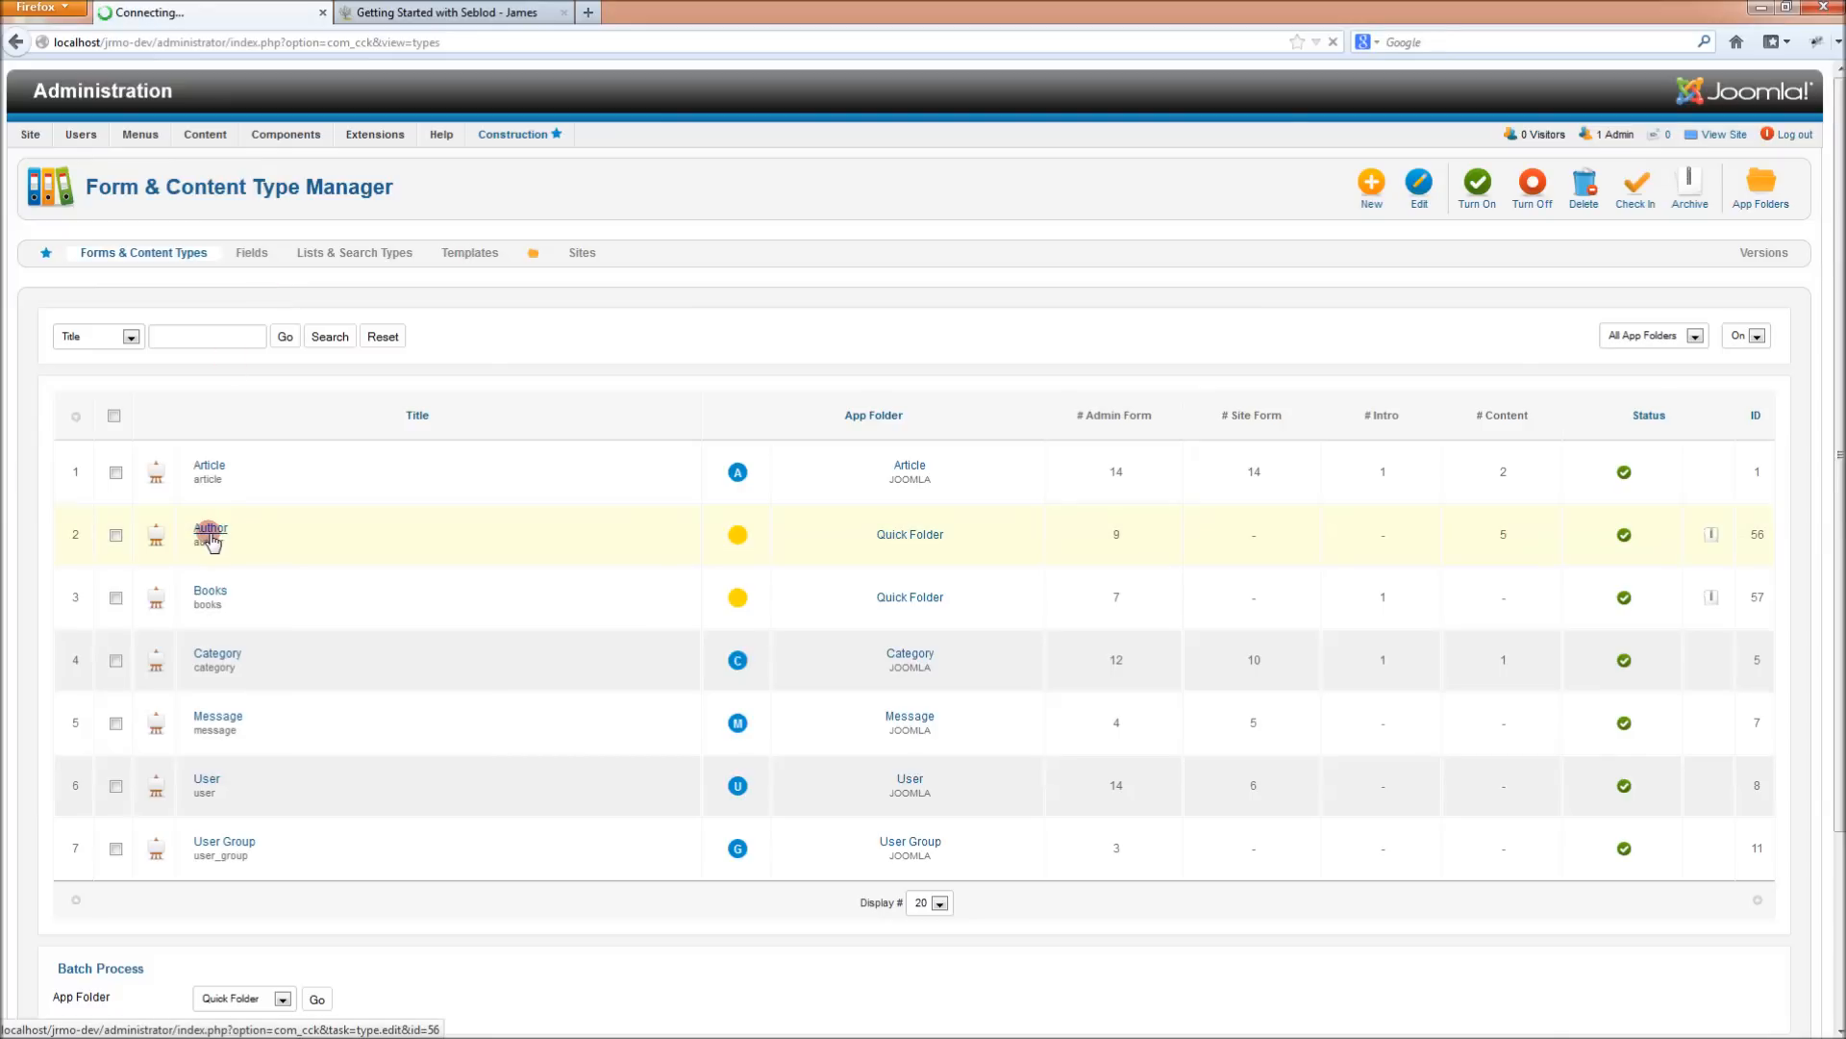
click(210, 528)
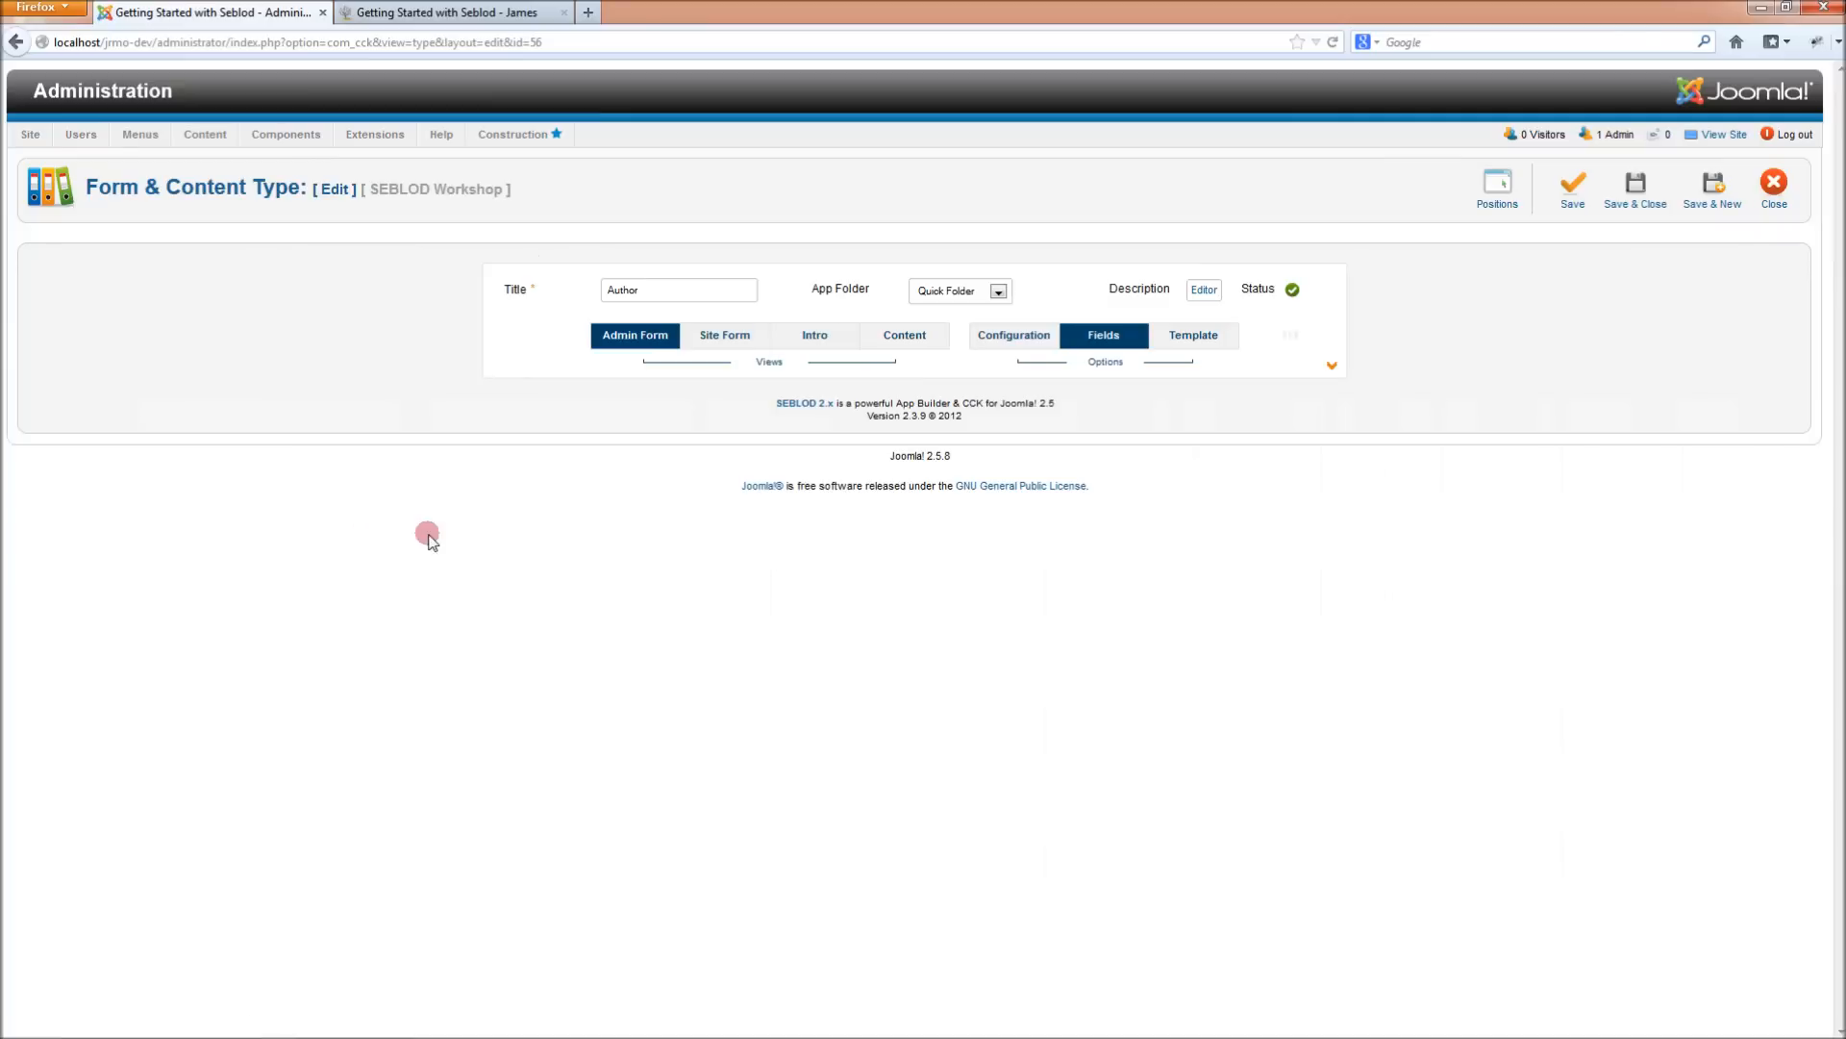
click(1102, 336)
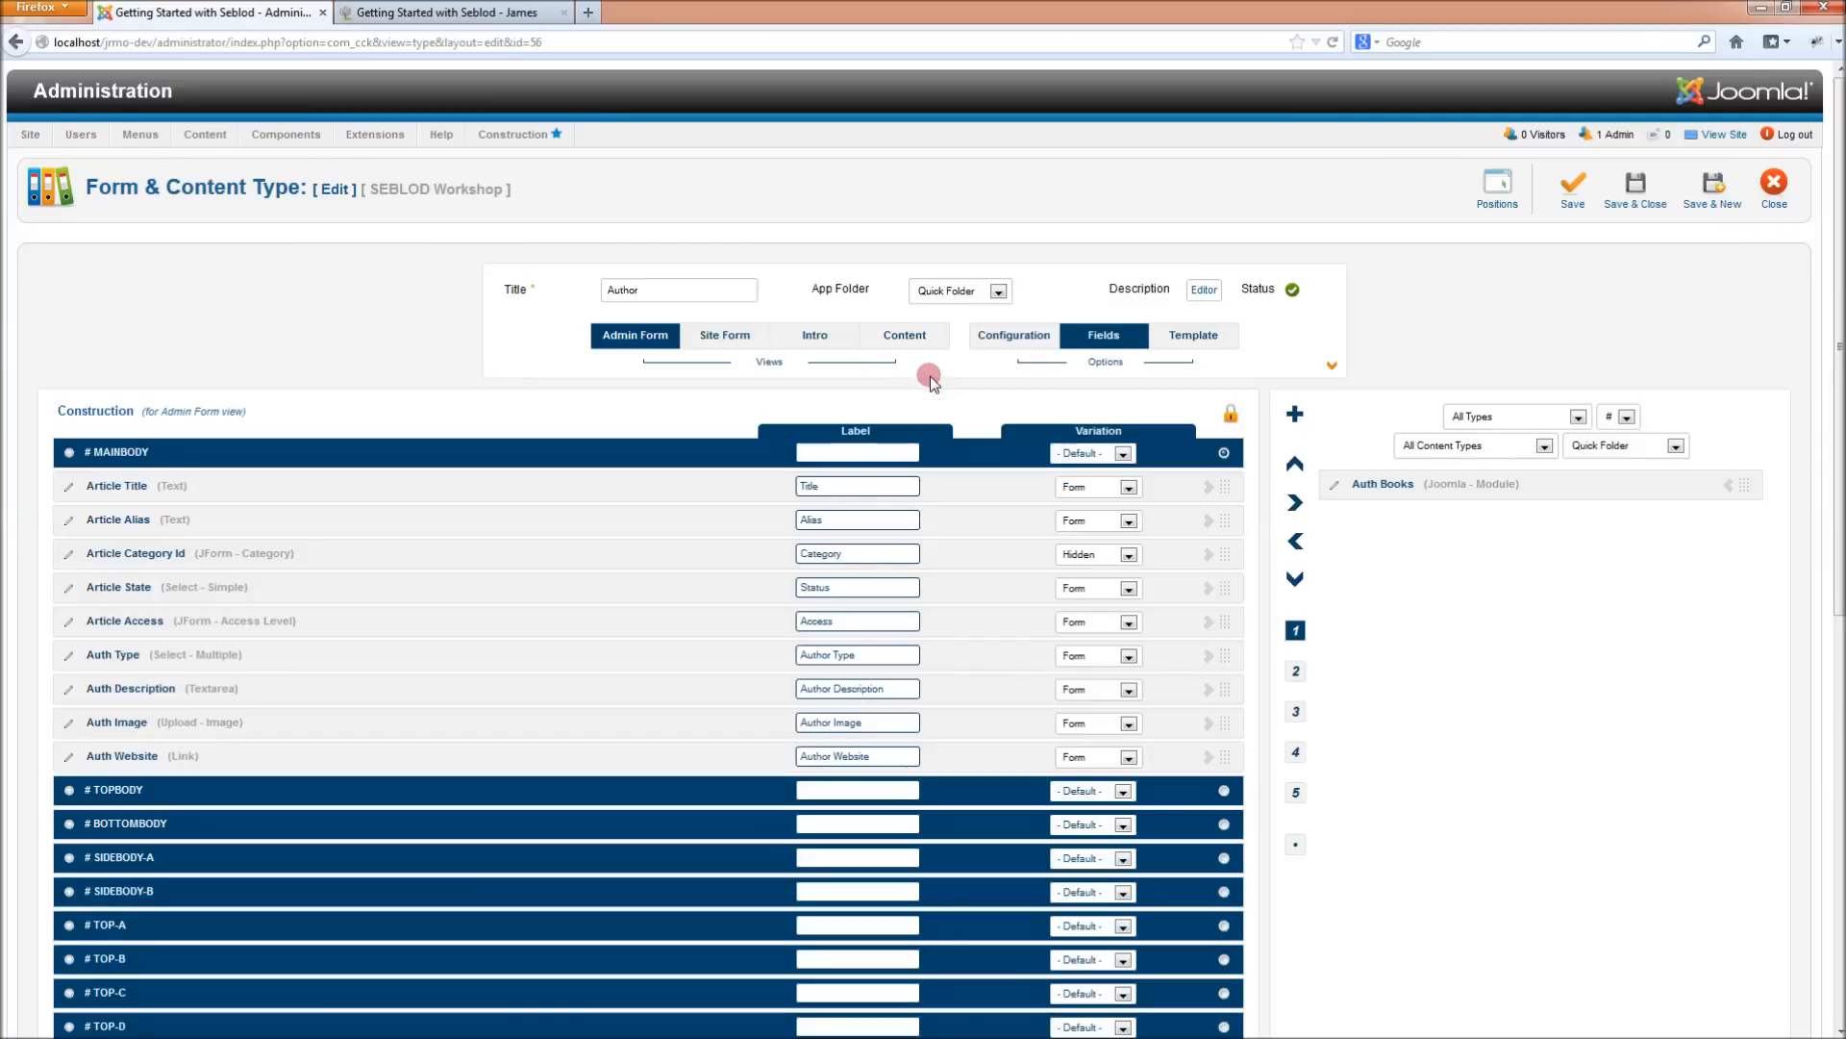
click(904, 336)
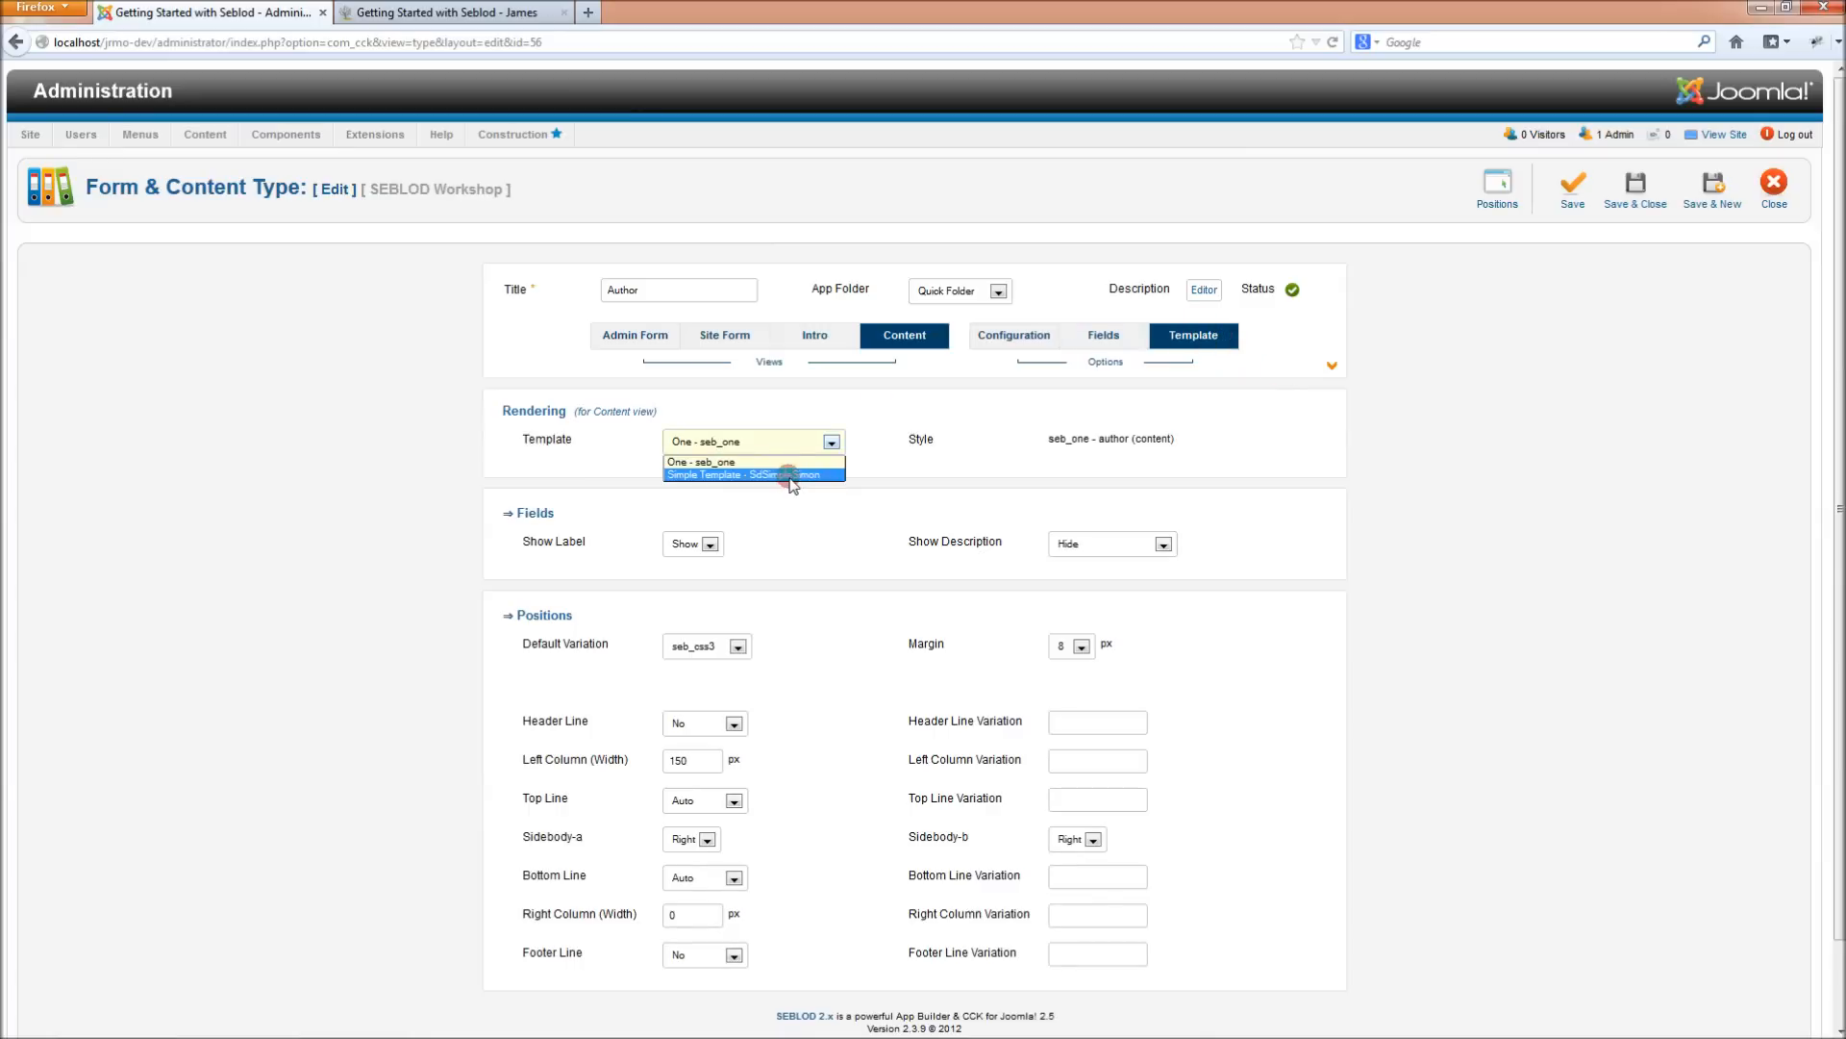
click(1102, 336)
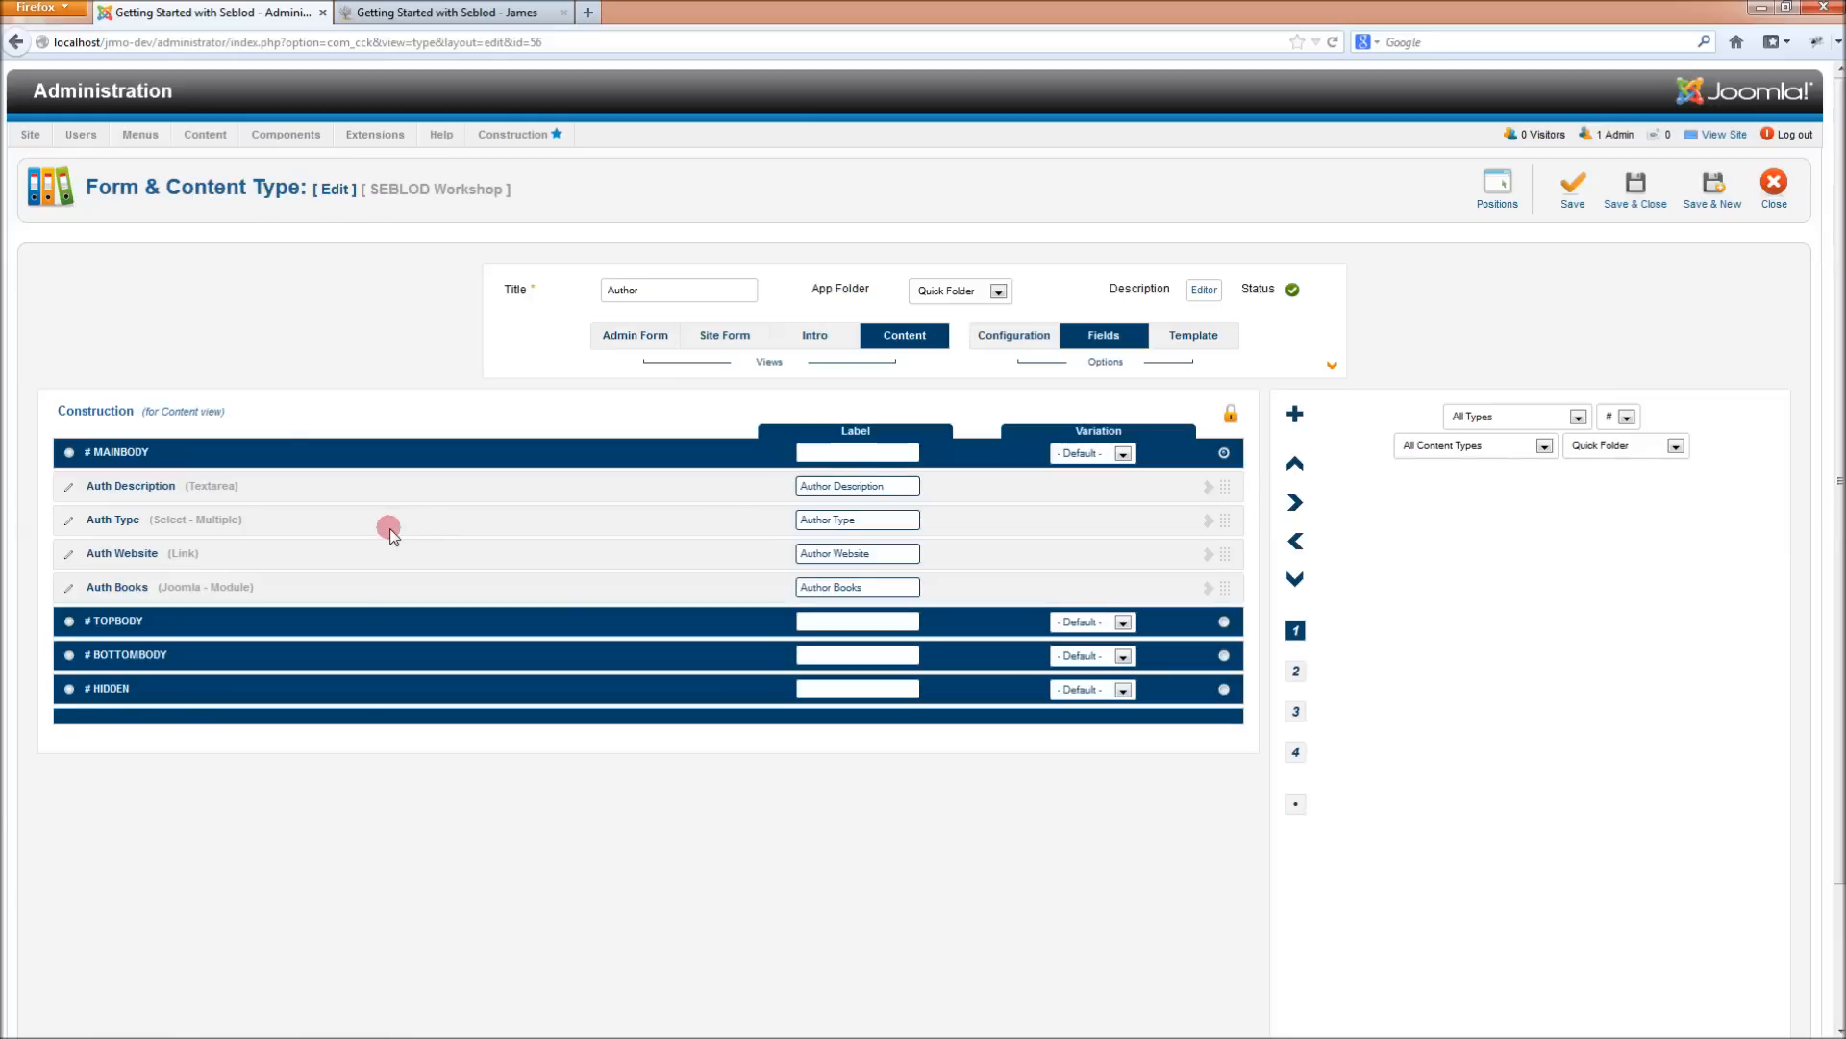
mouse_move(36, 590)
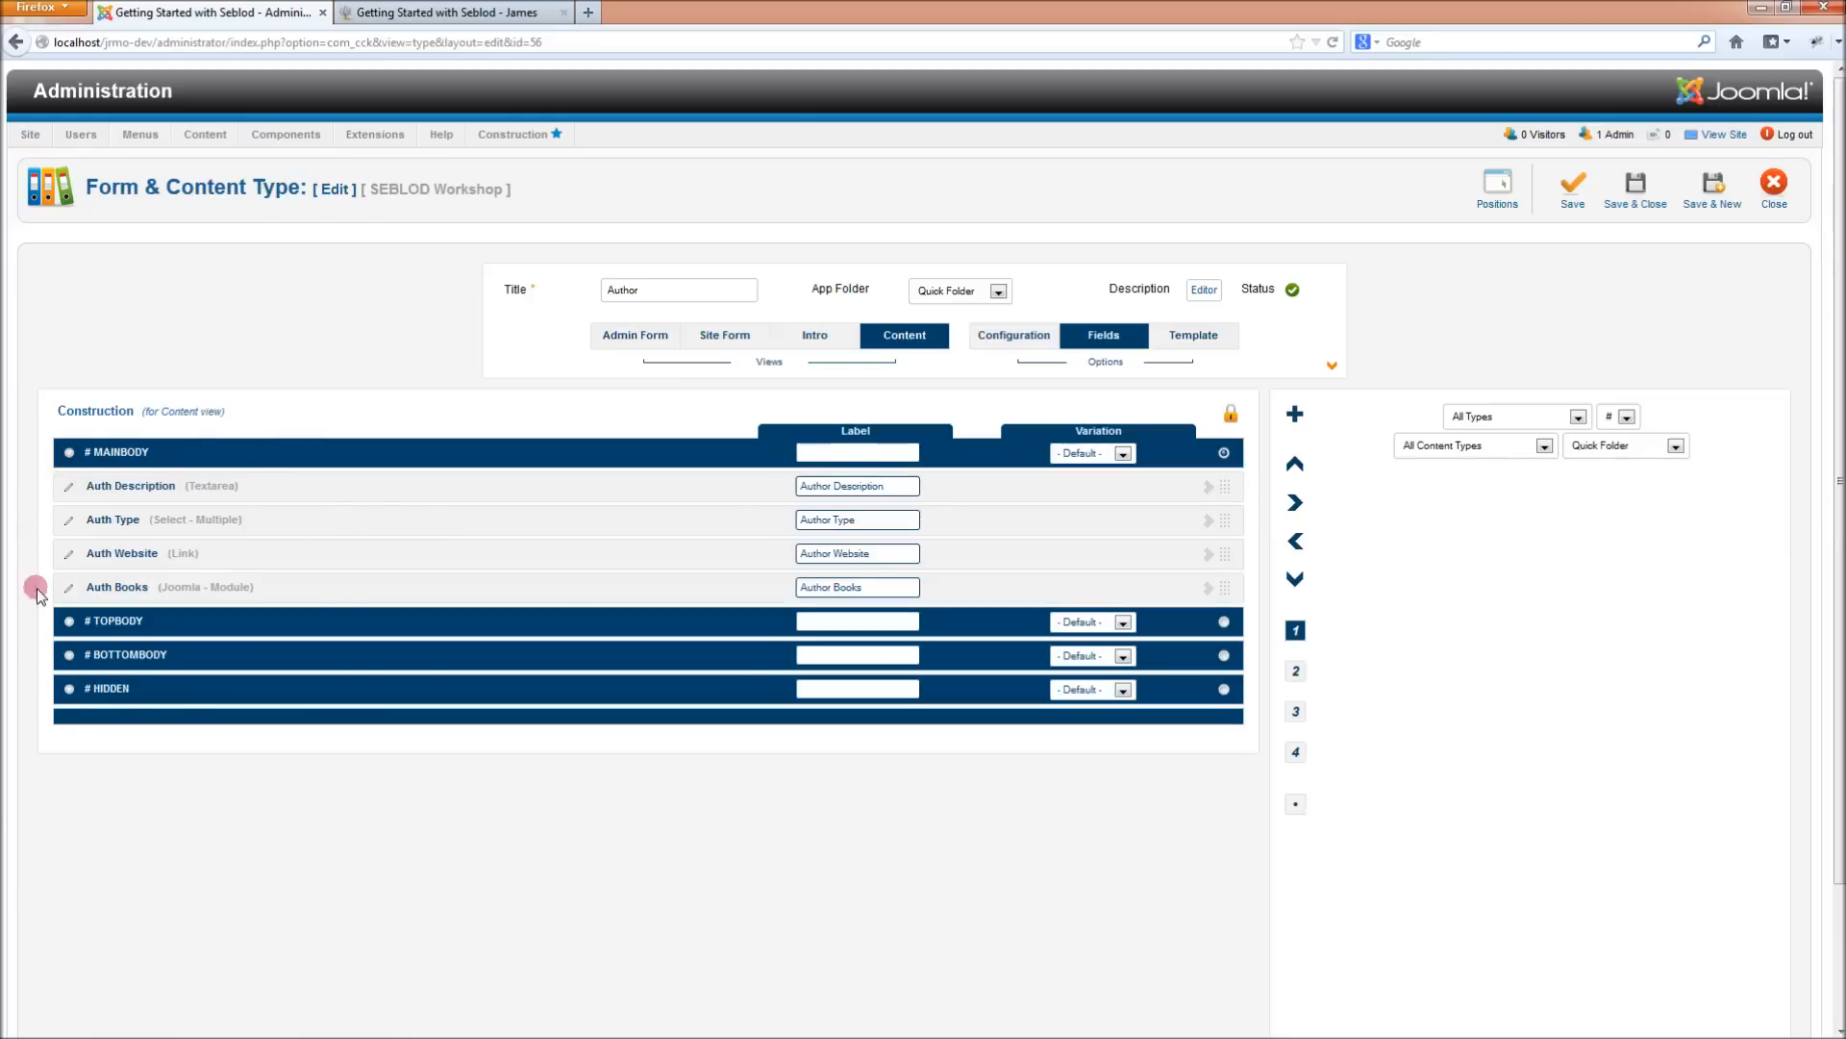
mouse_move(153, 681)
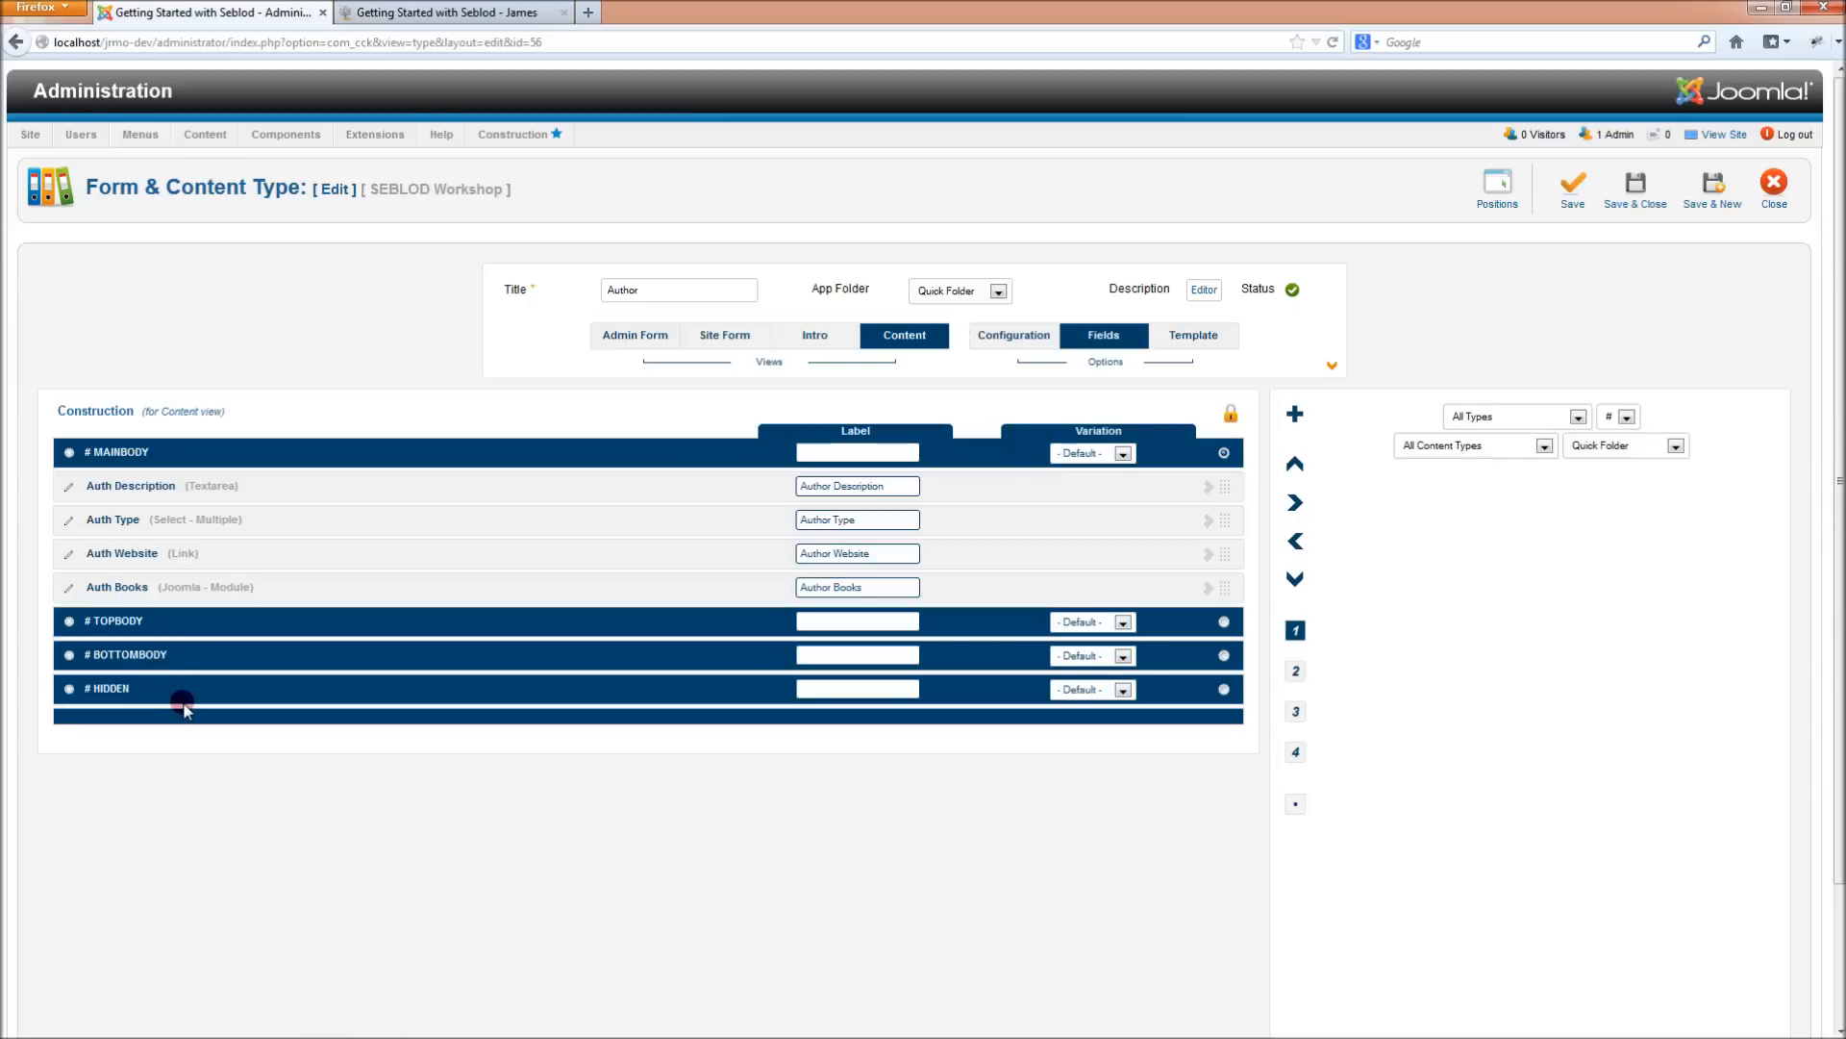
mouse_move(179, 550)
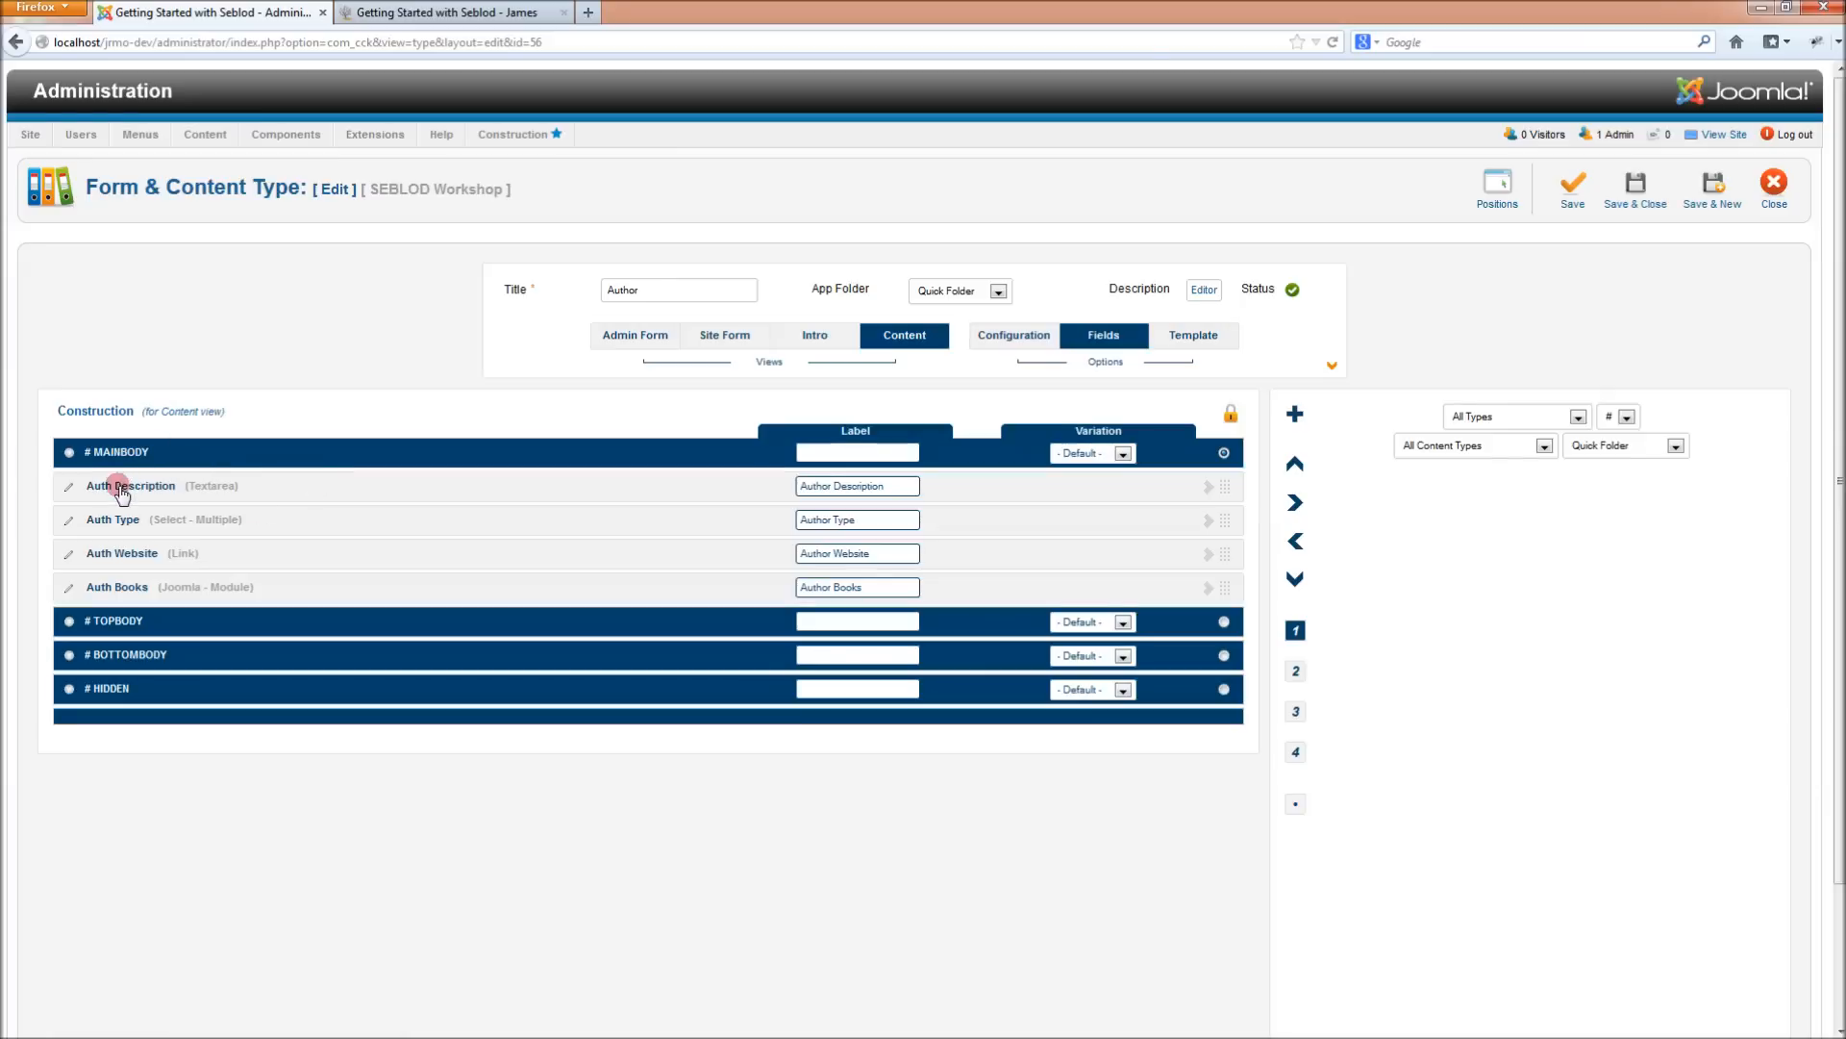
mouse_move(175, 594)
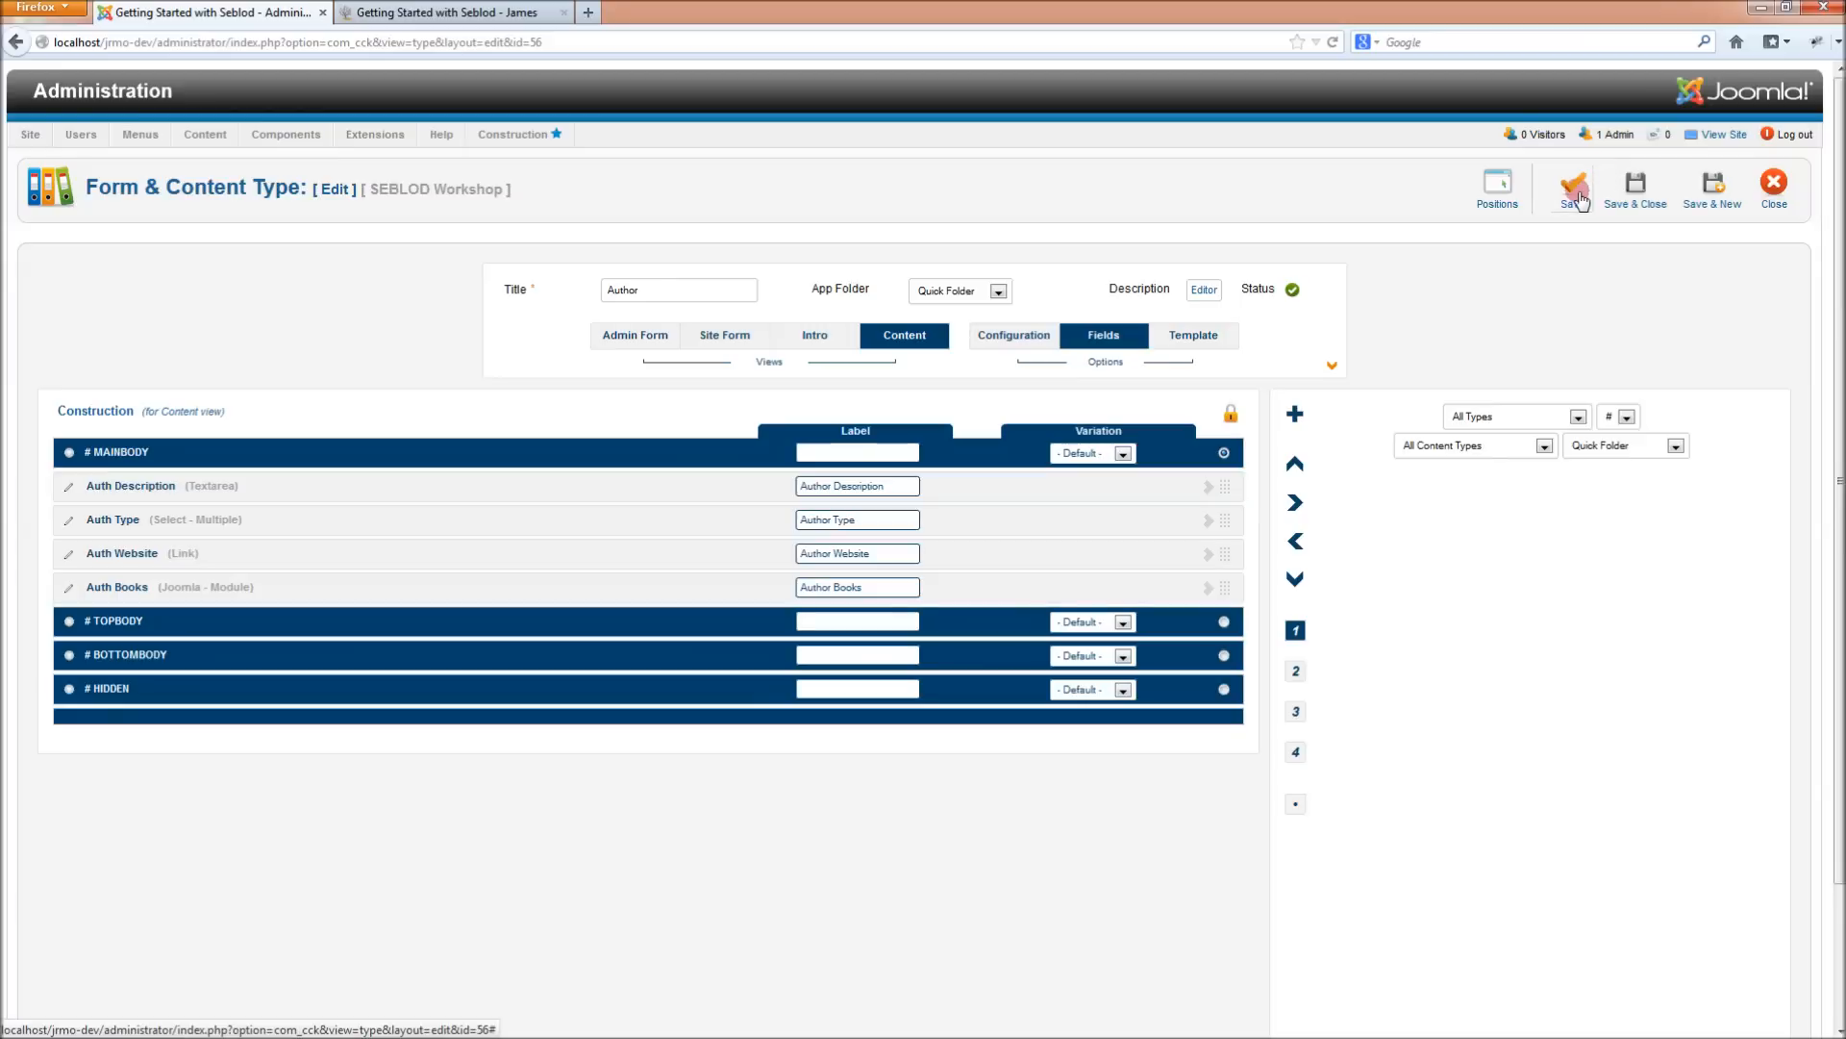
click(1573, 185)
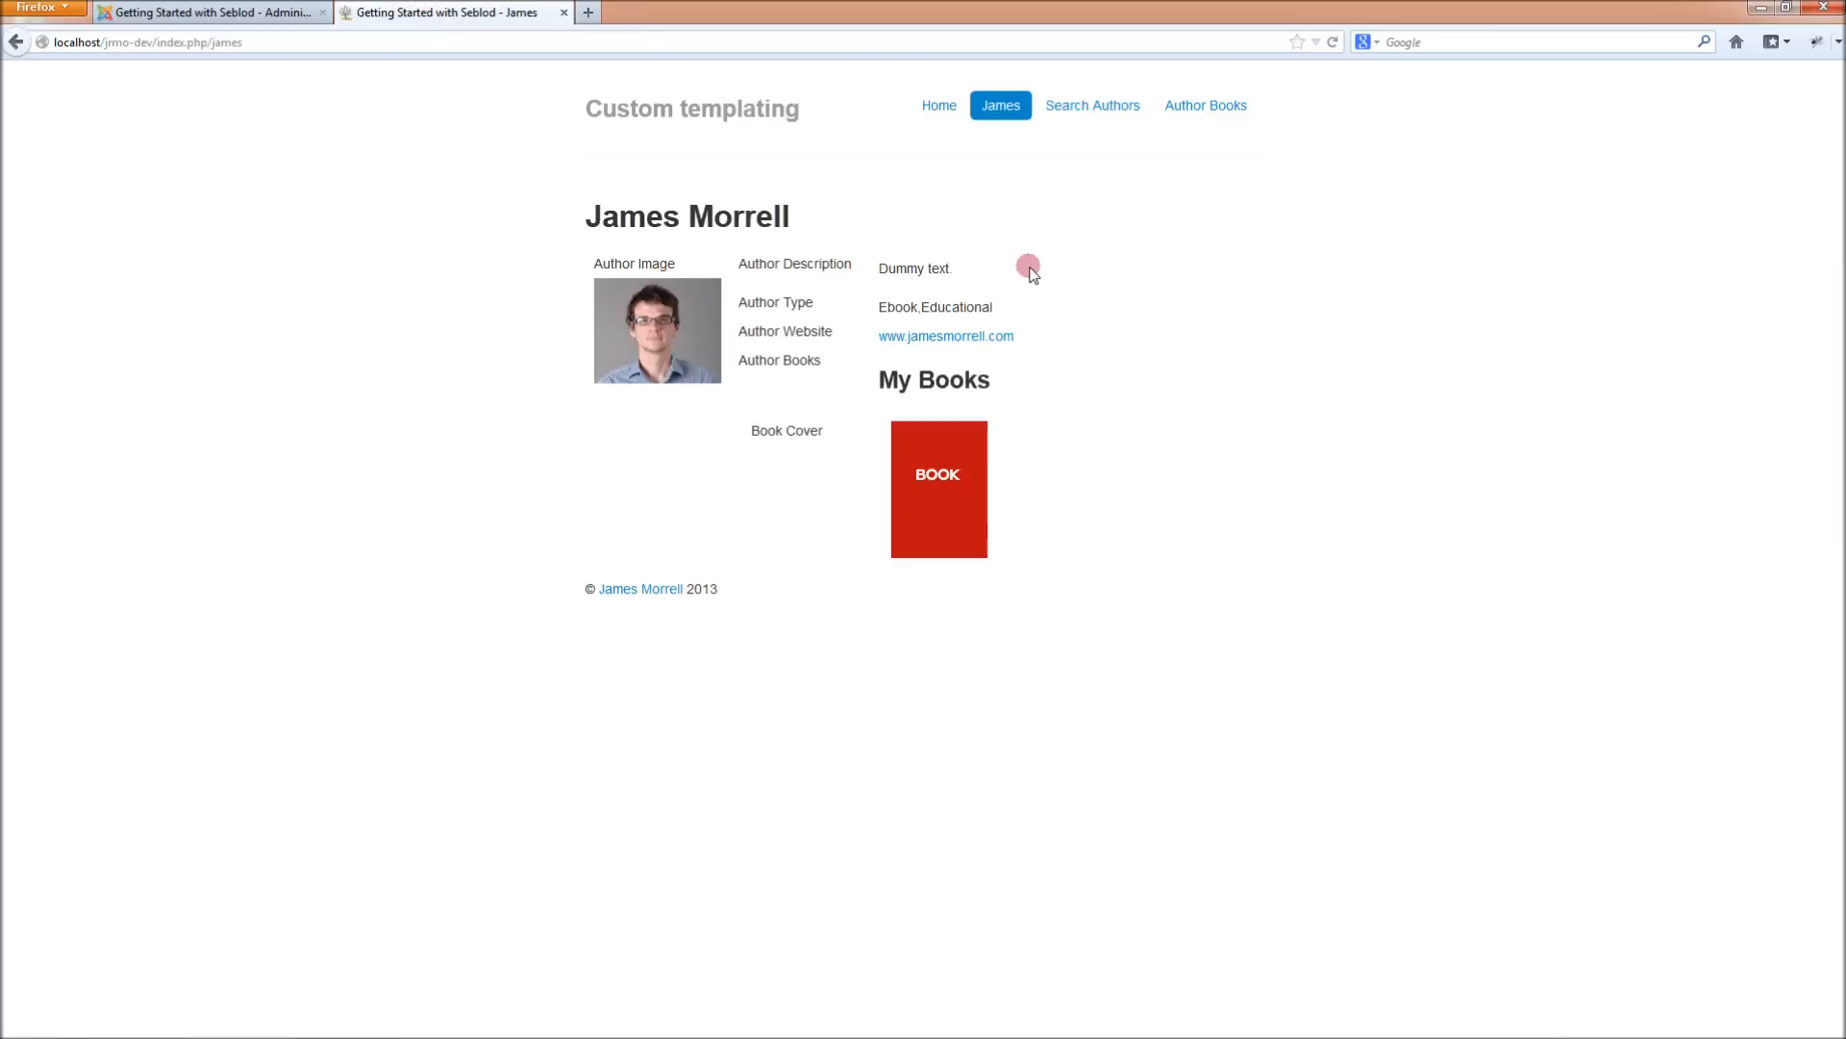
mouse_move(609, 472)
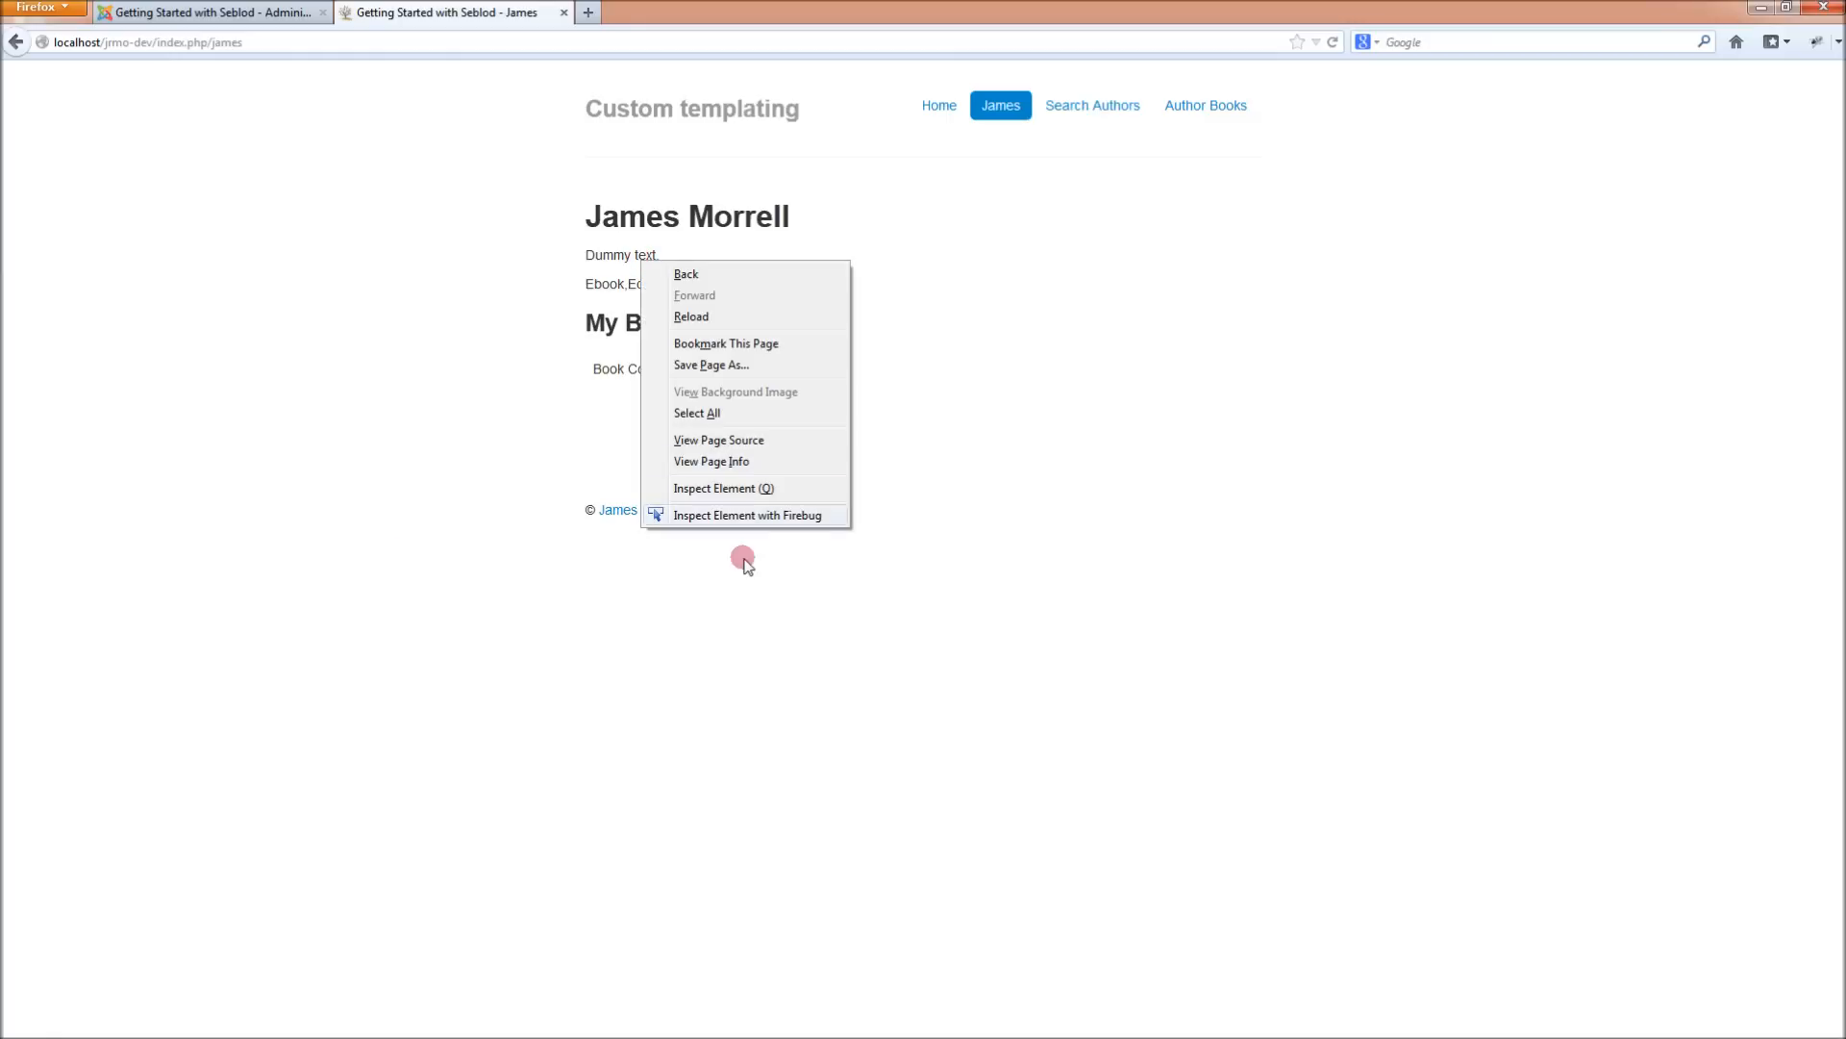
Inspect the reloaded James page's markup in Firebug, then close Firebug
click(750, 514)
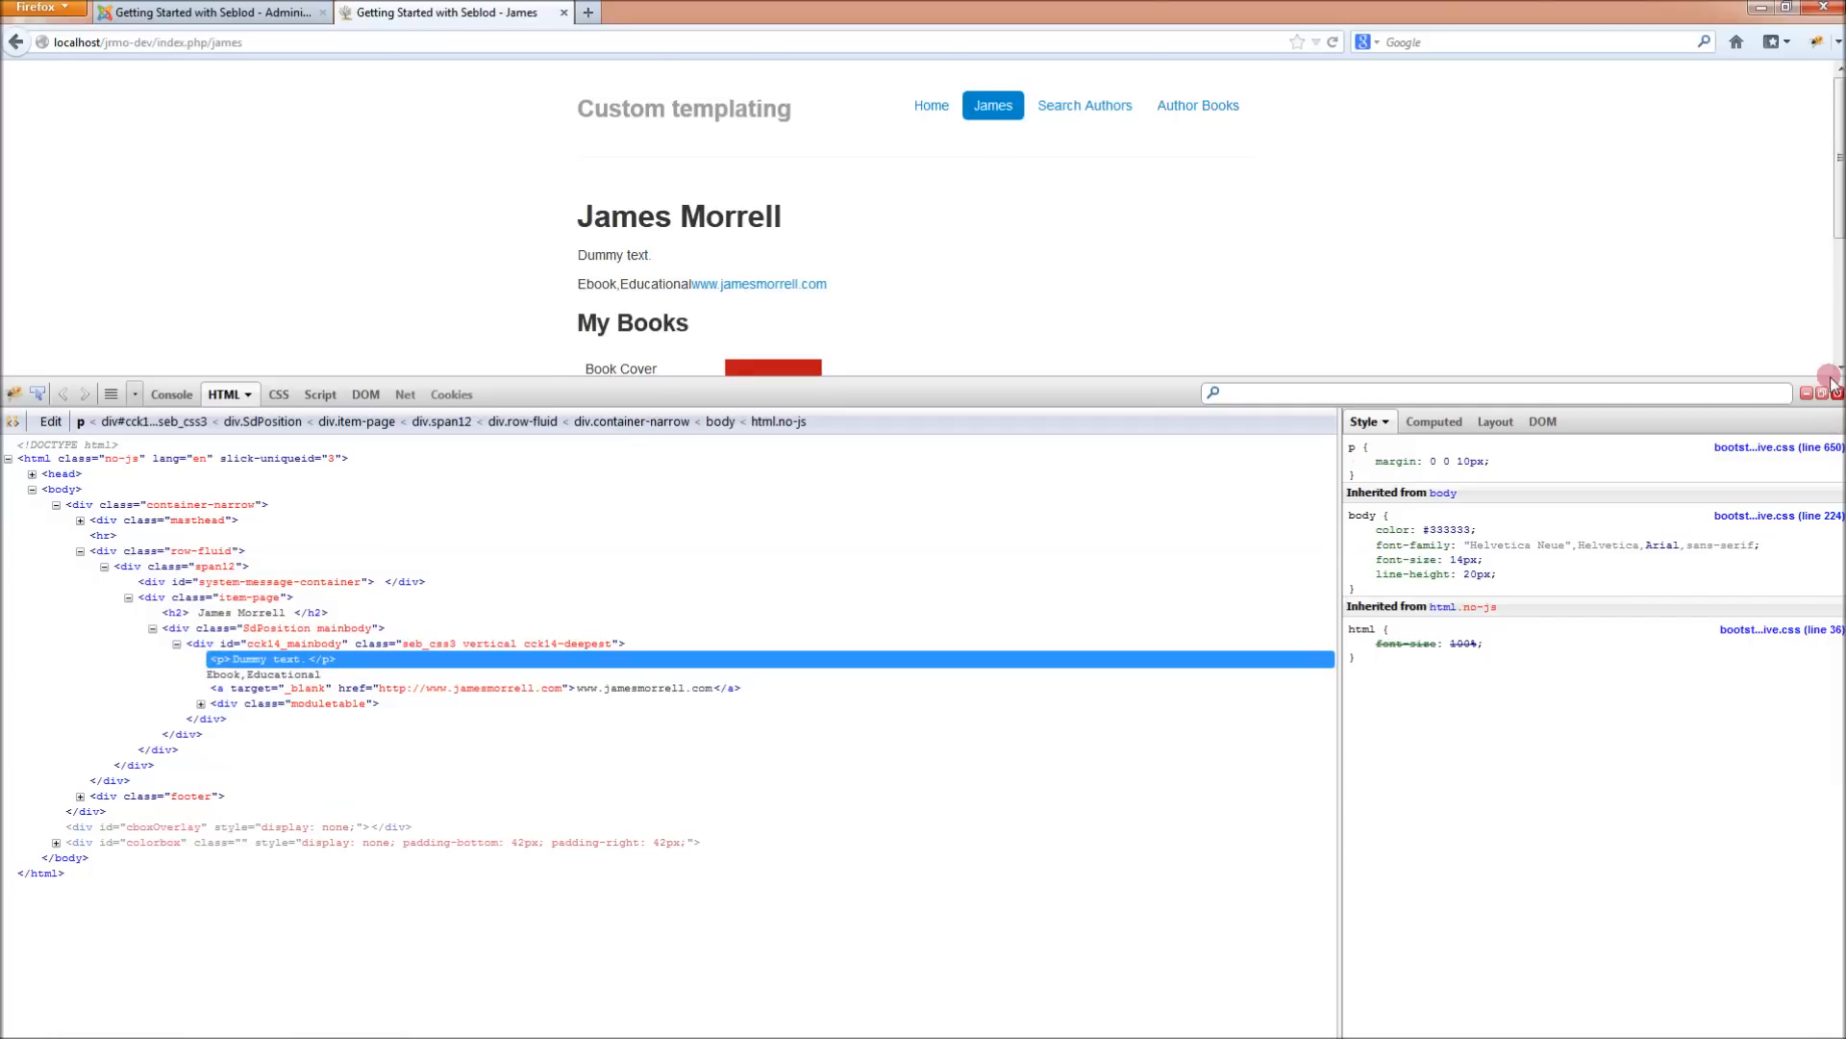
click(1832, 372)
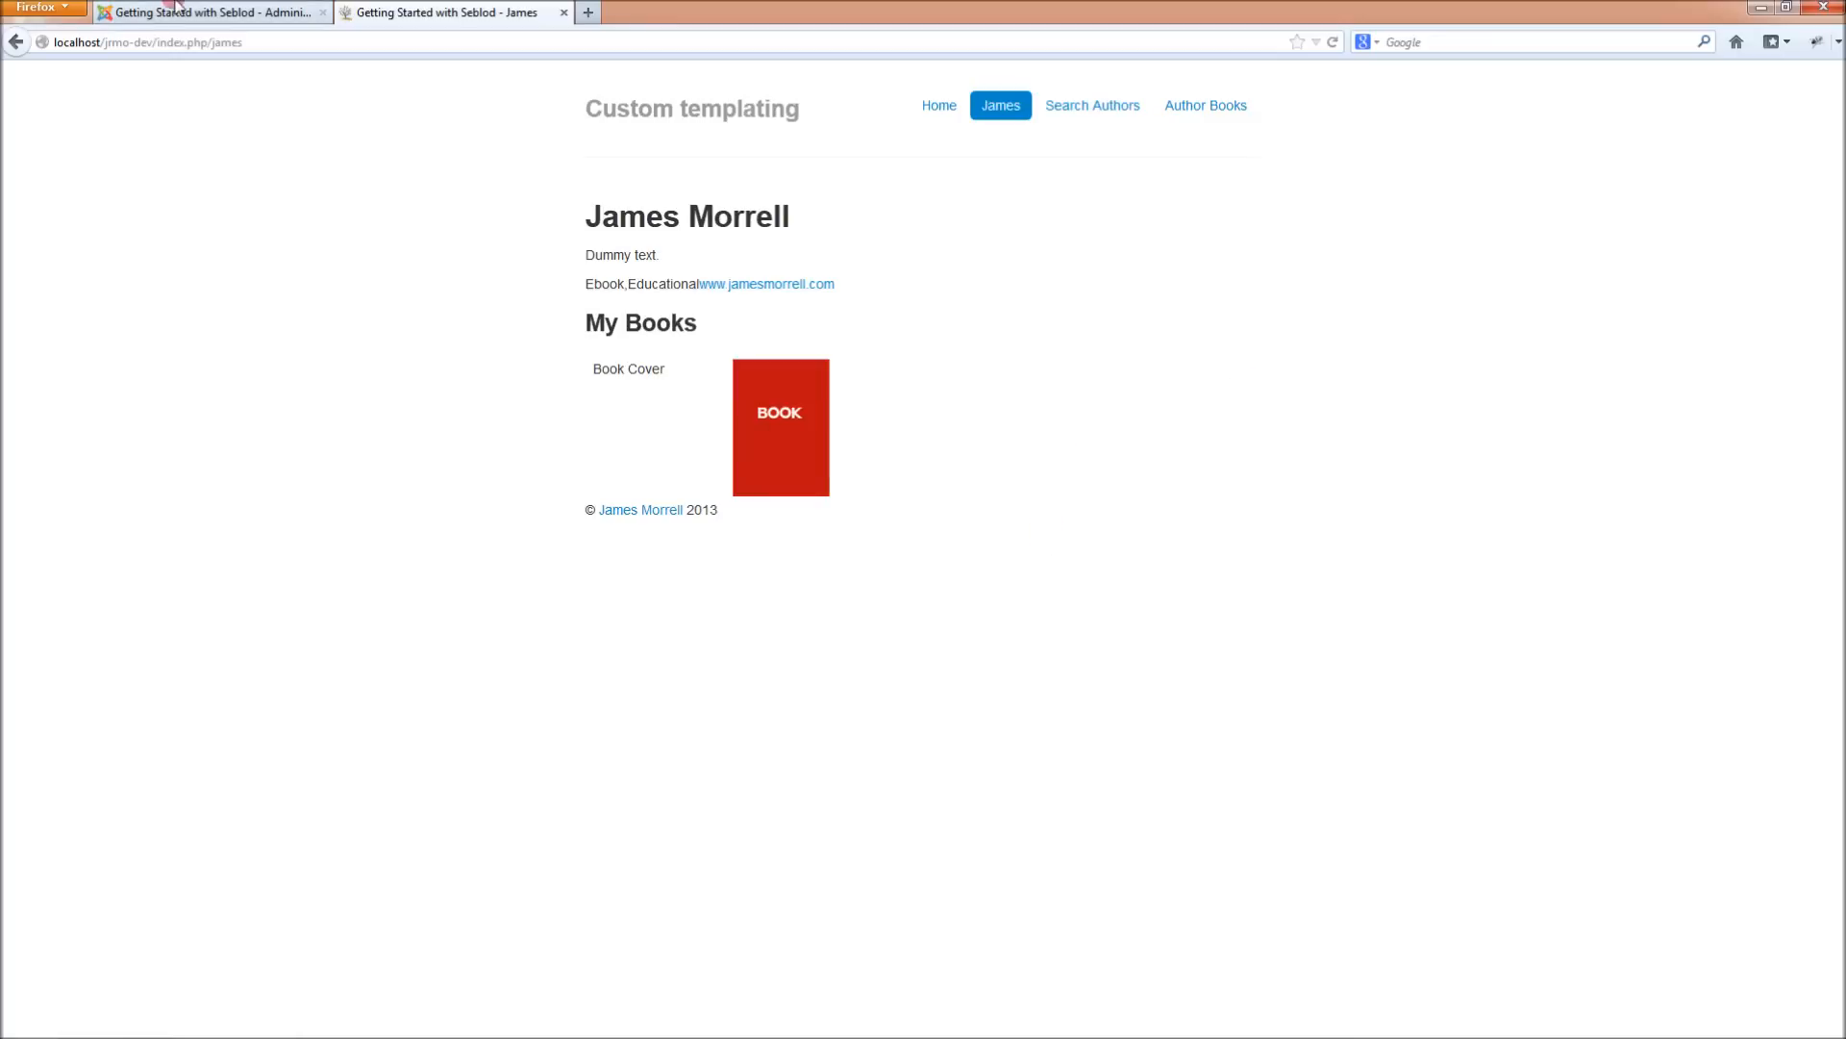
Browse Windows Explorer to templates\sdsimplesimon\positions
click(212, 11)
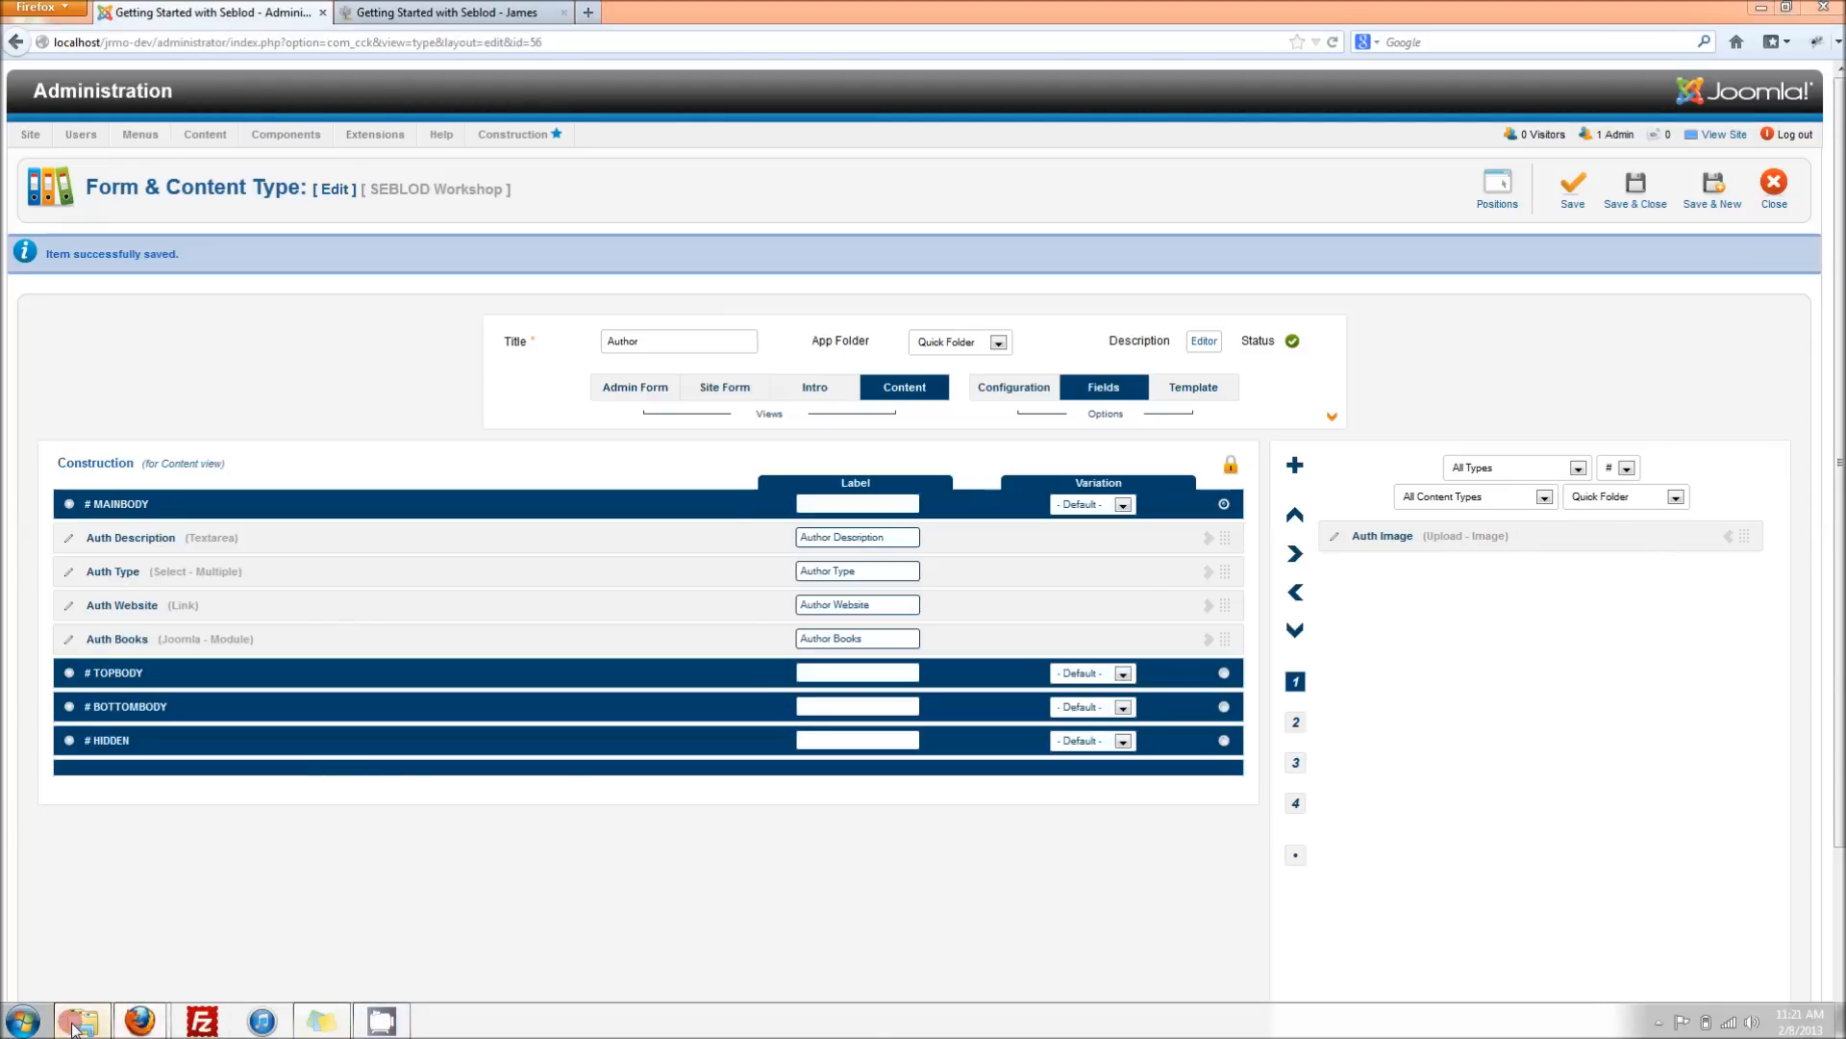
click(80, 1020)
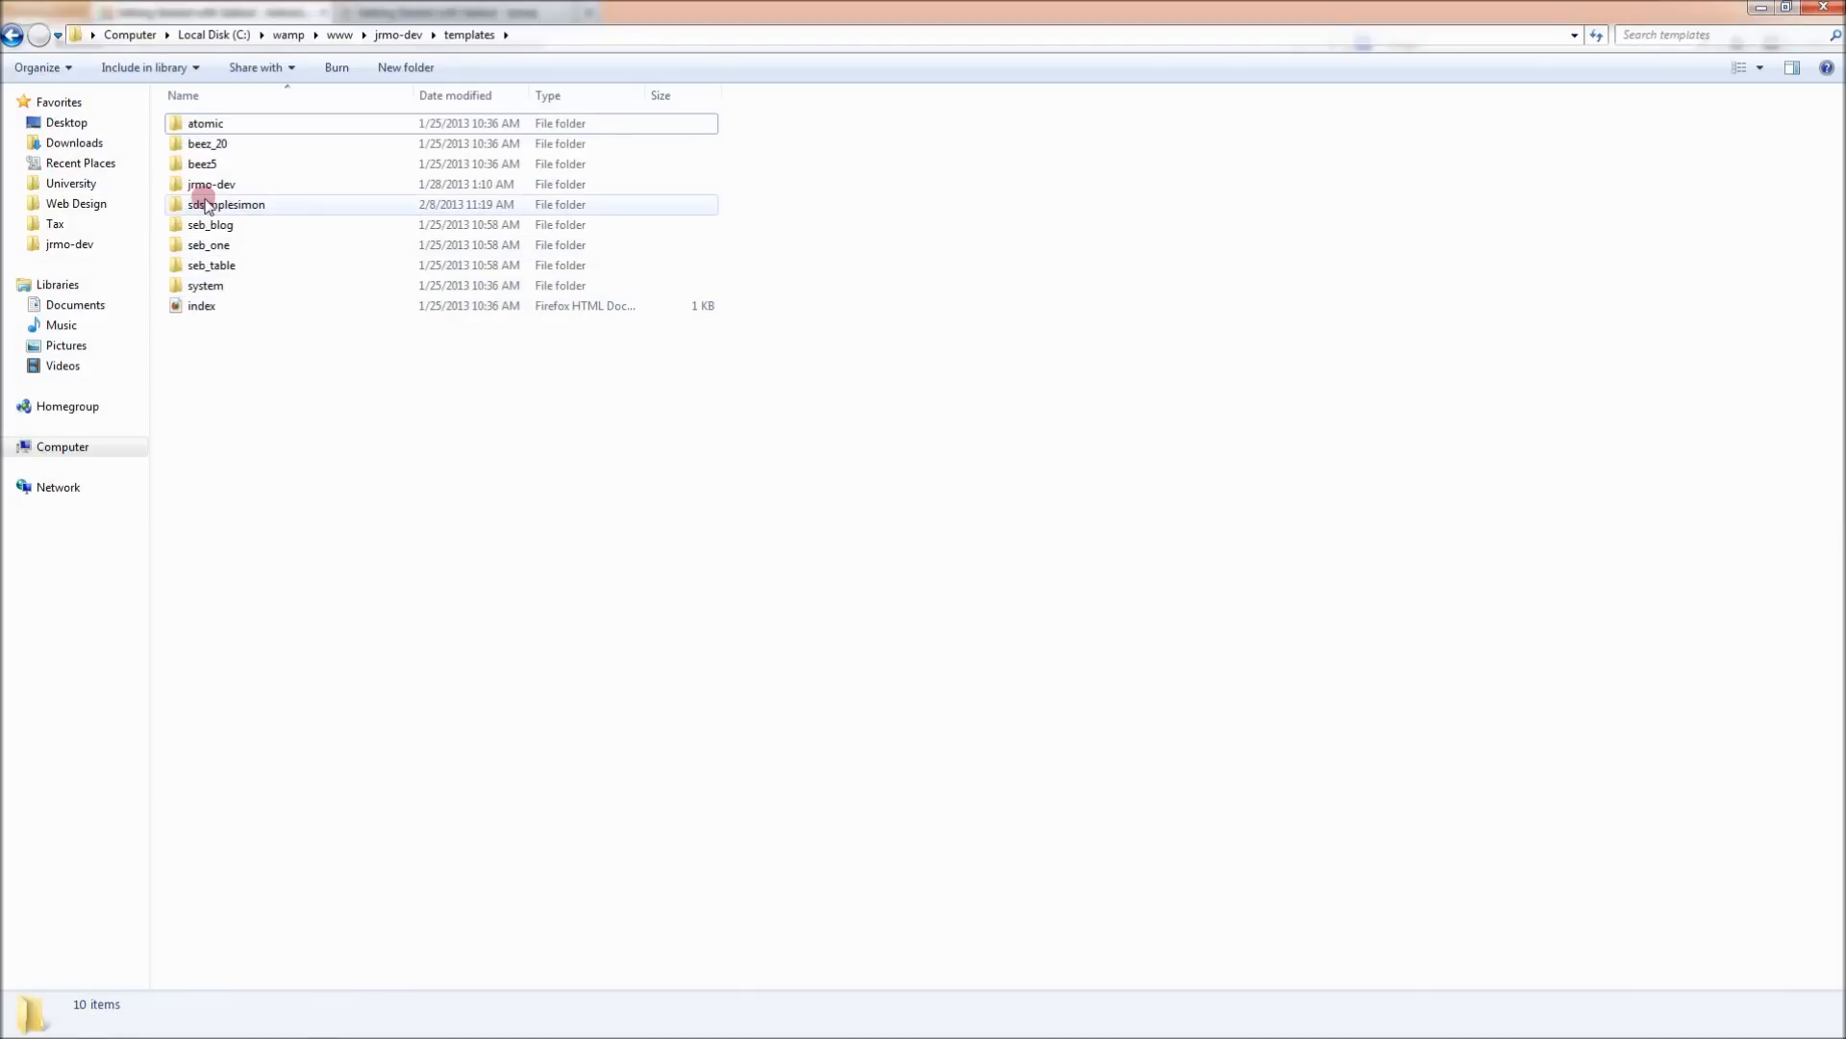
mouse_move(241, 211)
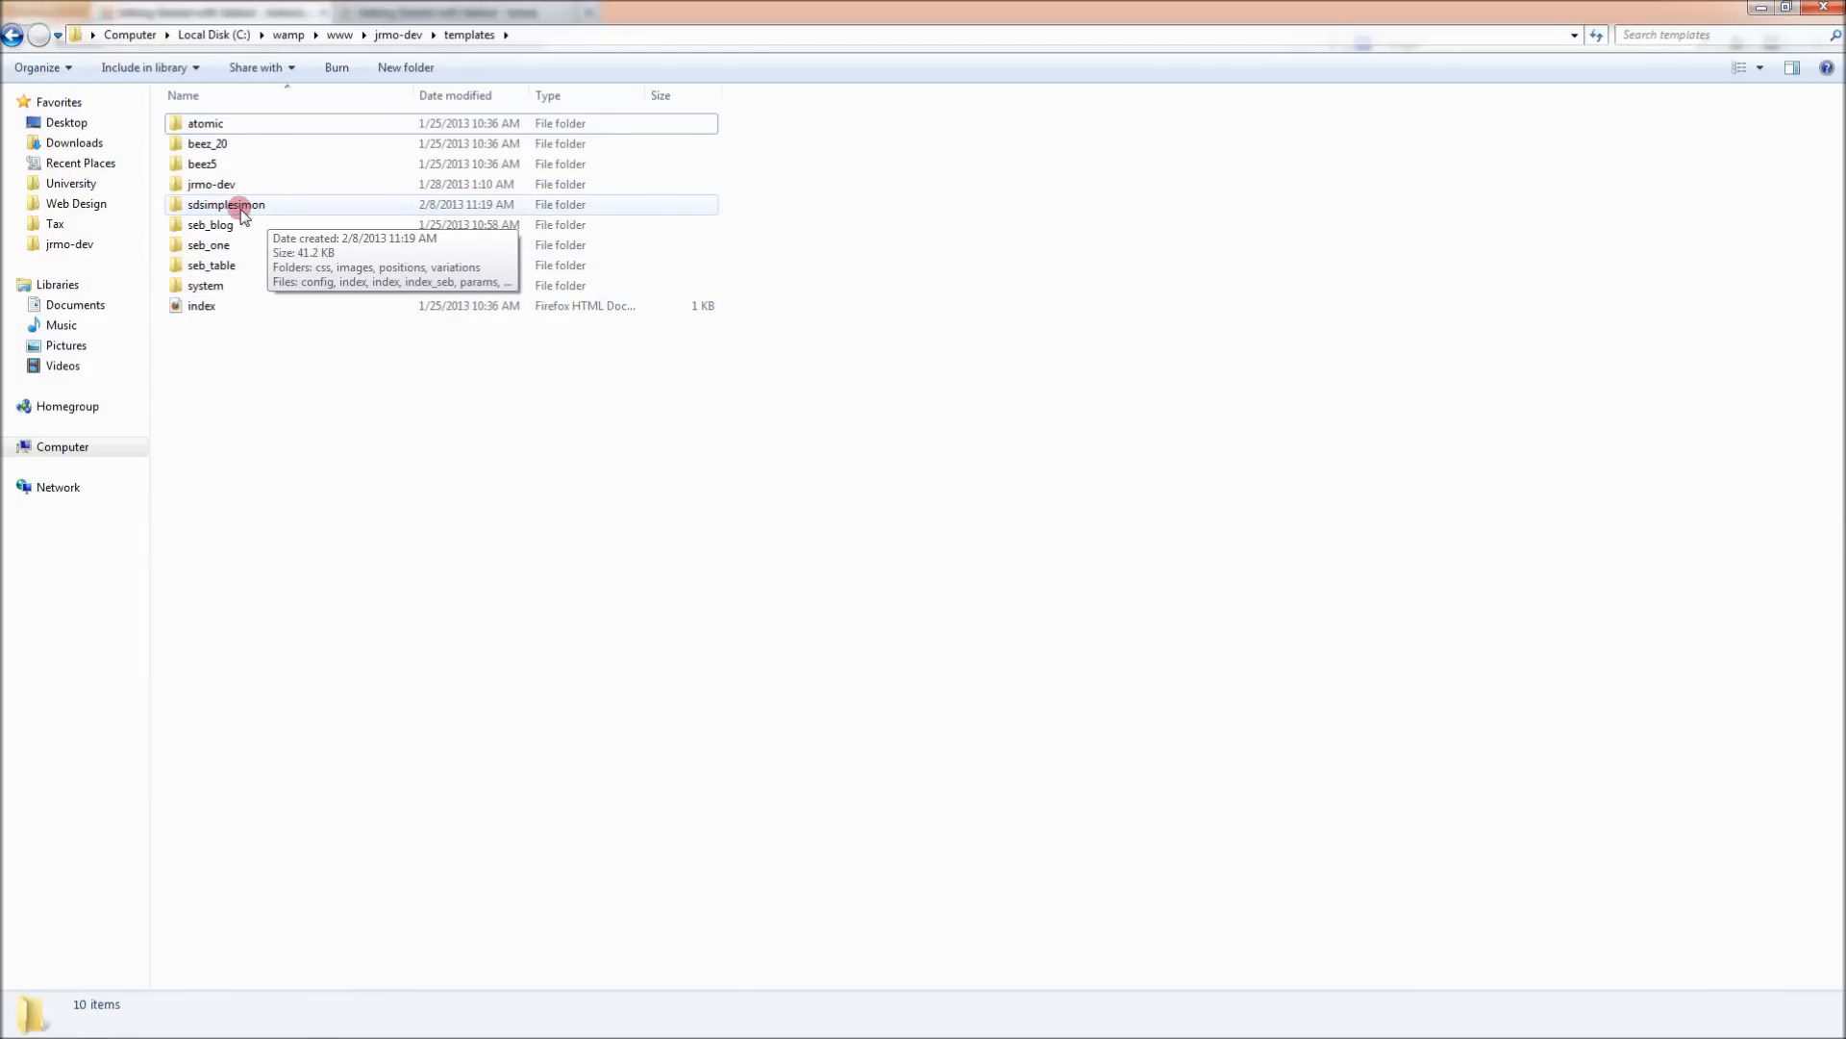
double_click(226, 204)
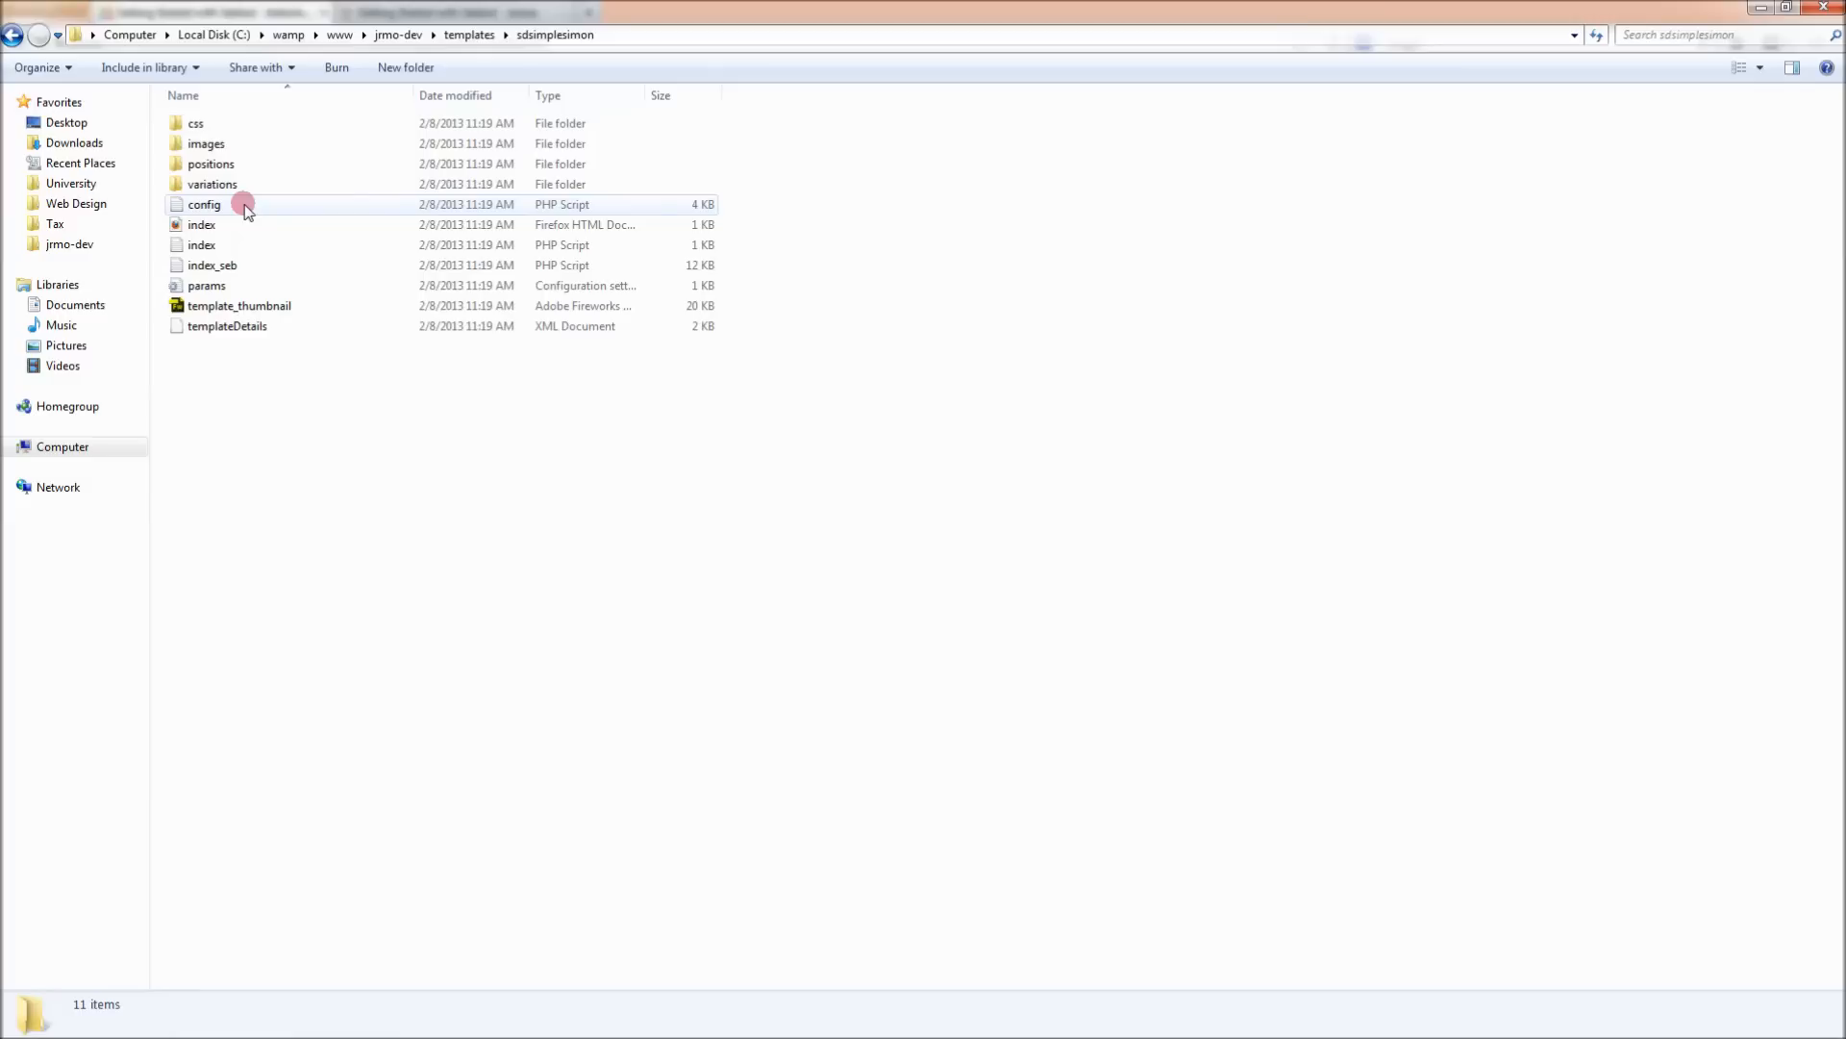
mouse_move(210, 164)
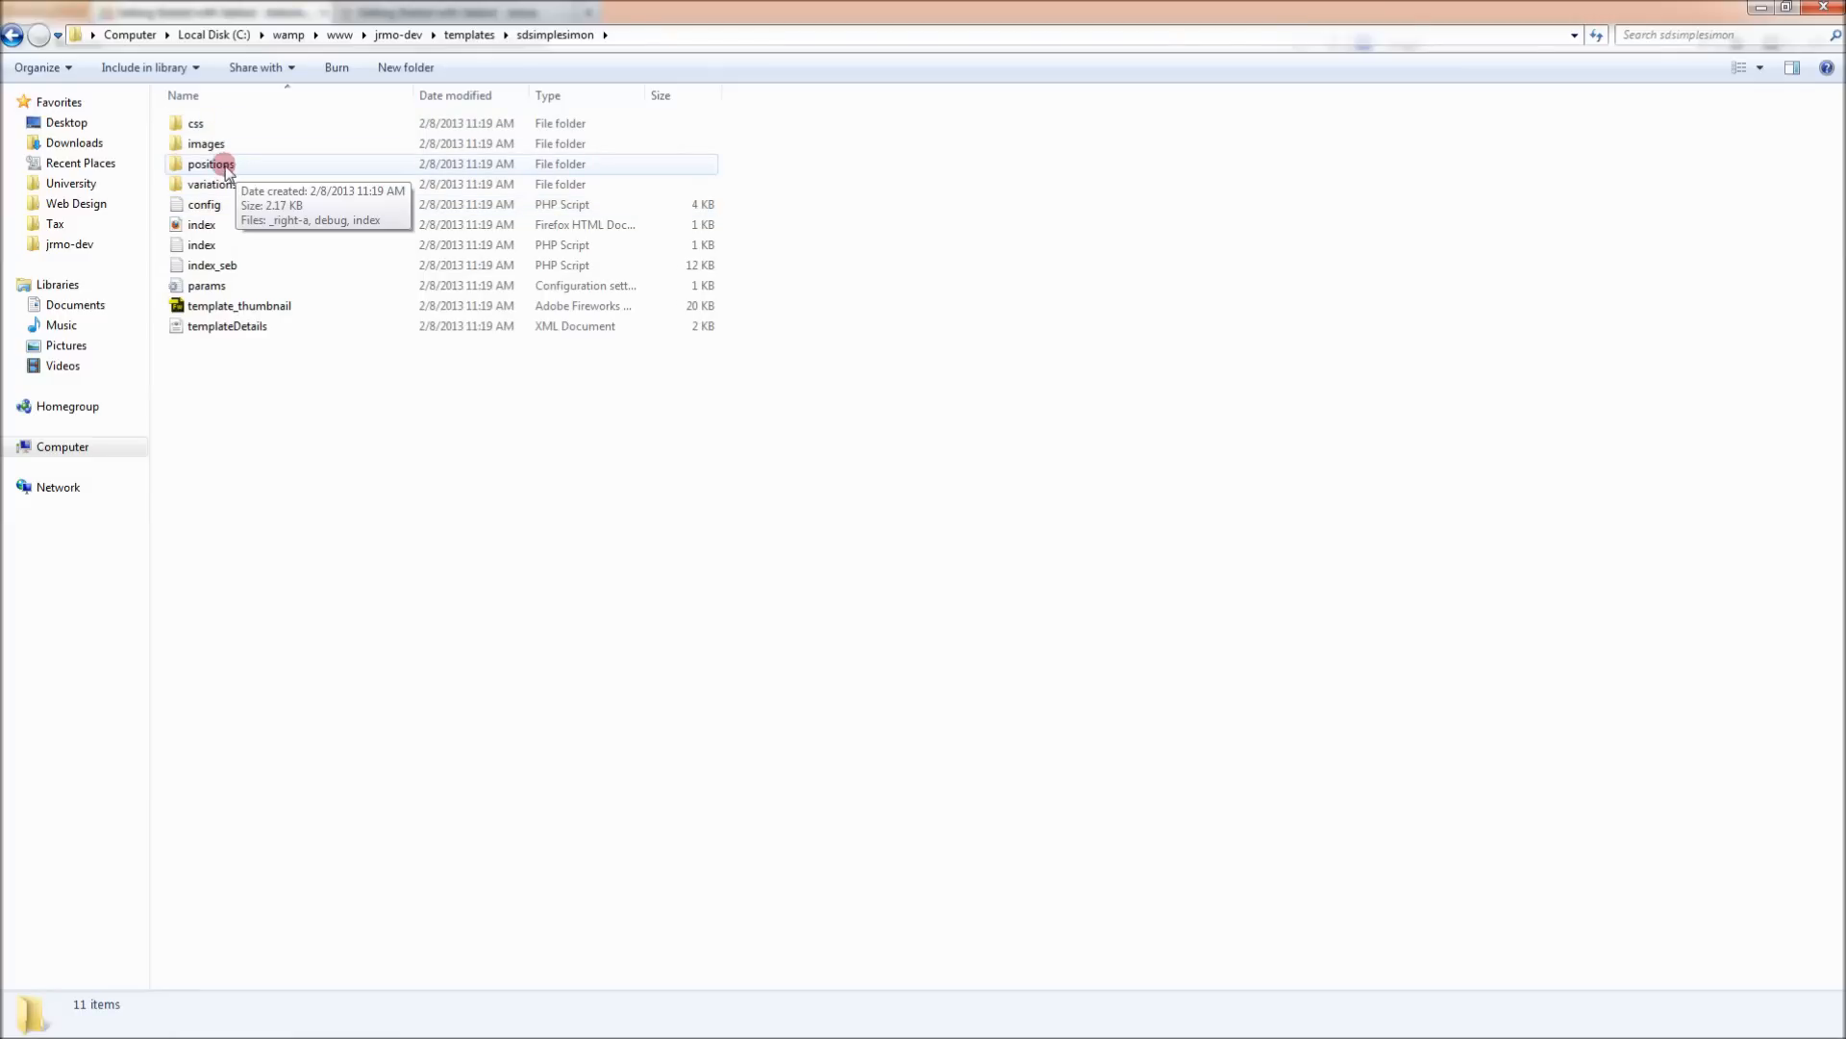
double_click(210, 164)
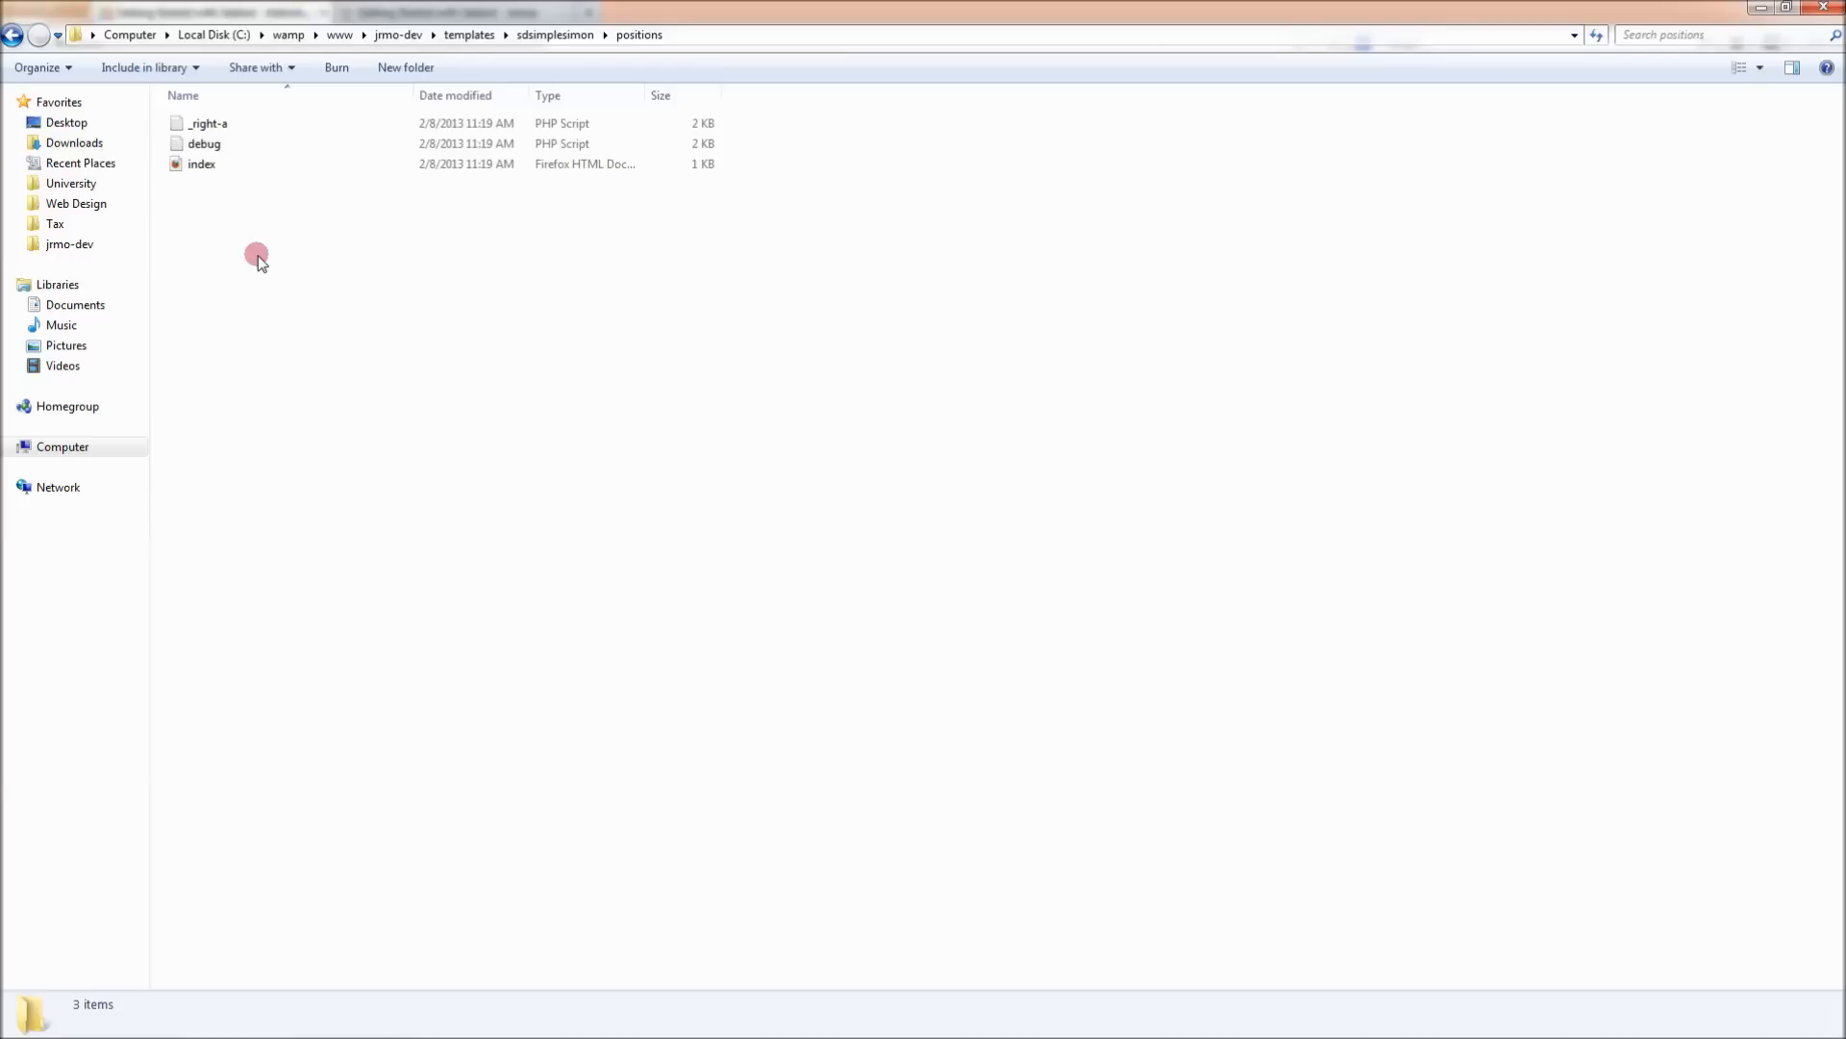
mouse_move(252, 247)
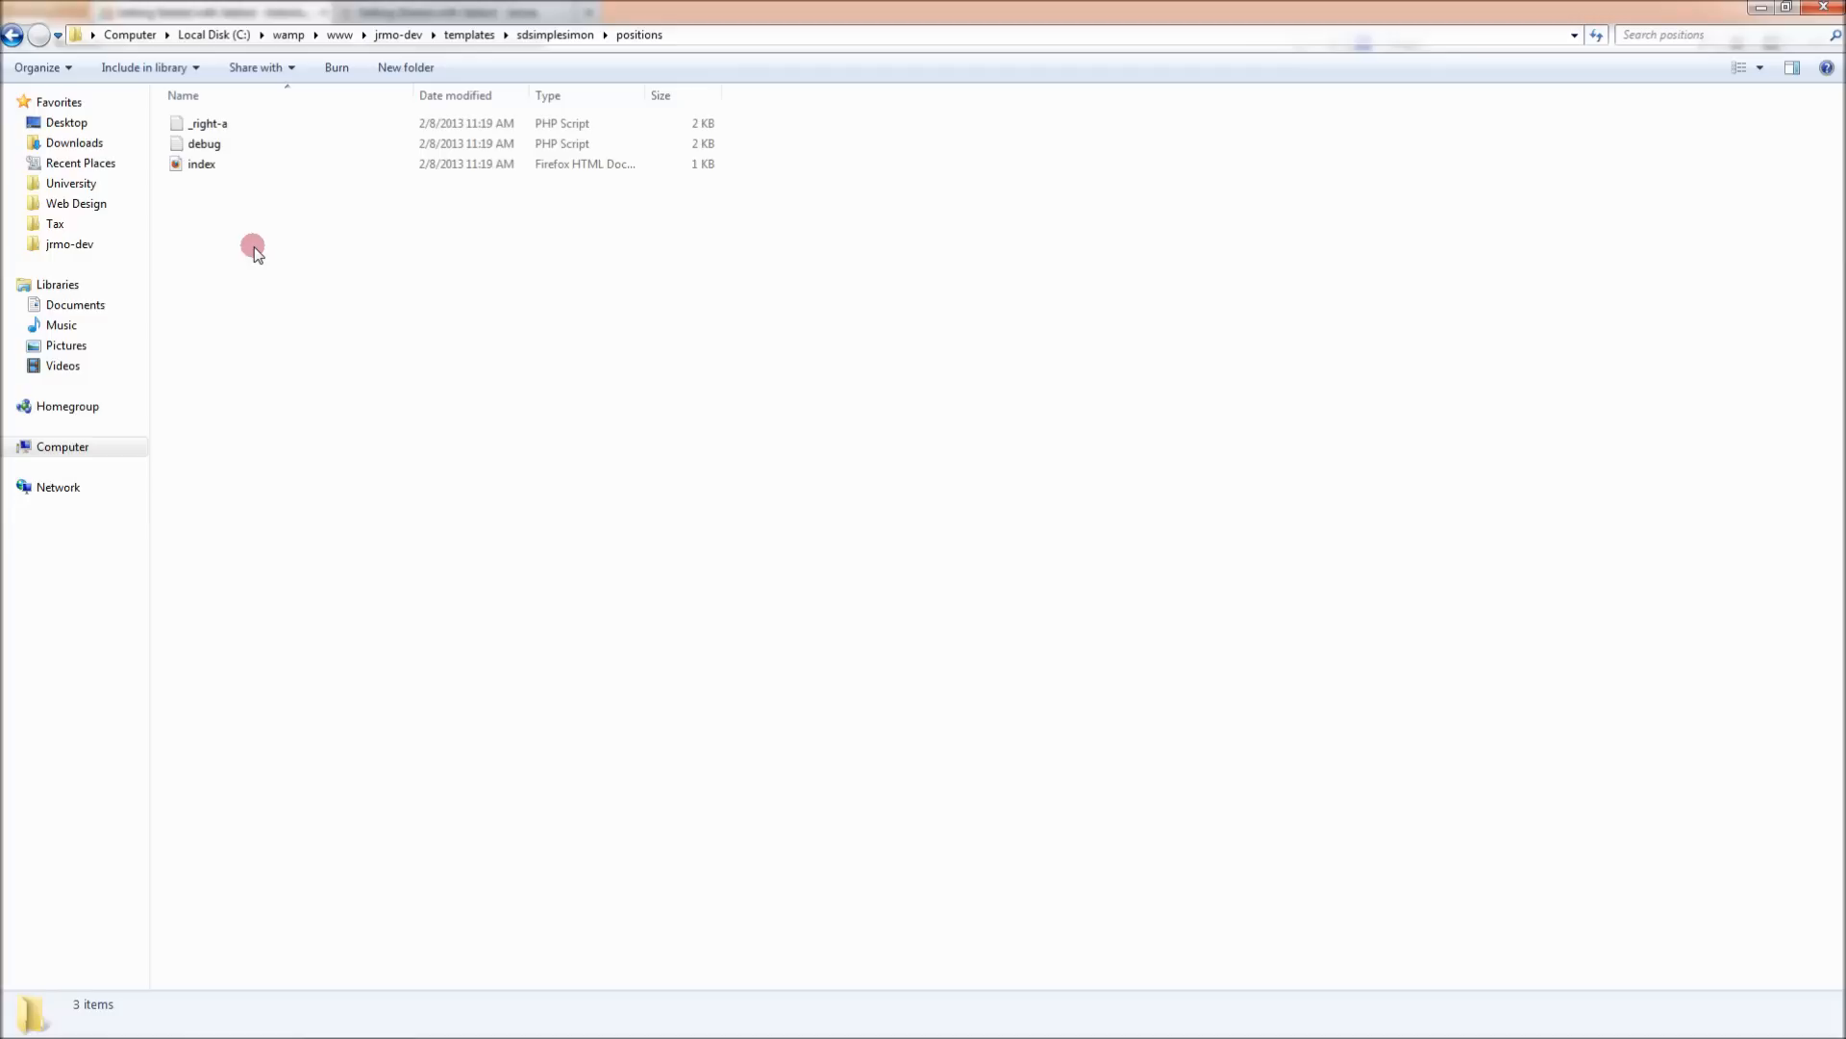
mouse_move(229, 241)
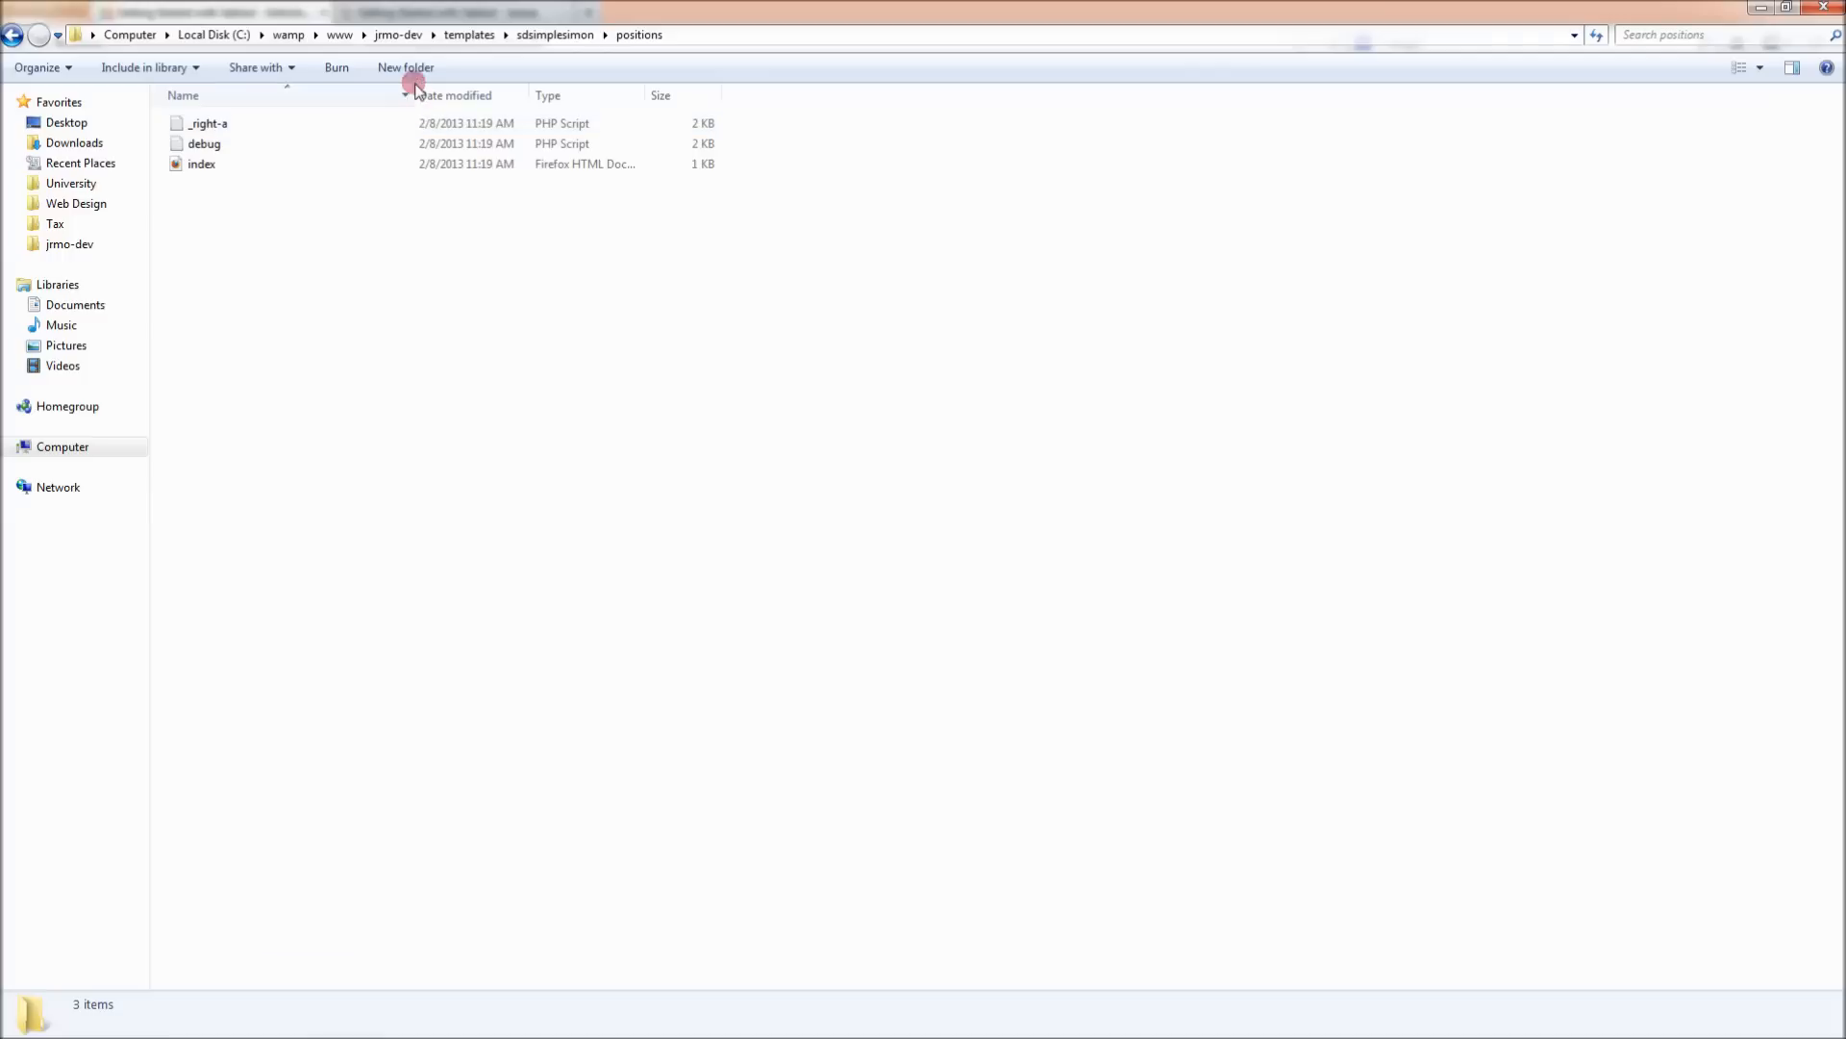
mouse_move(347, 279)
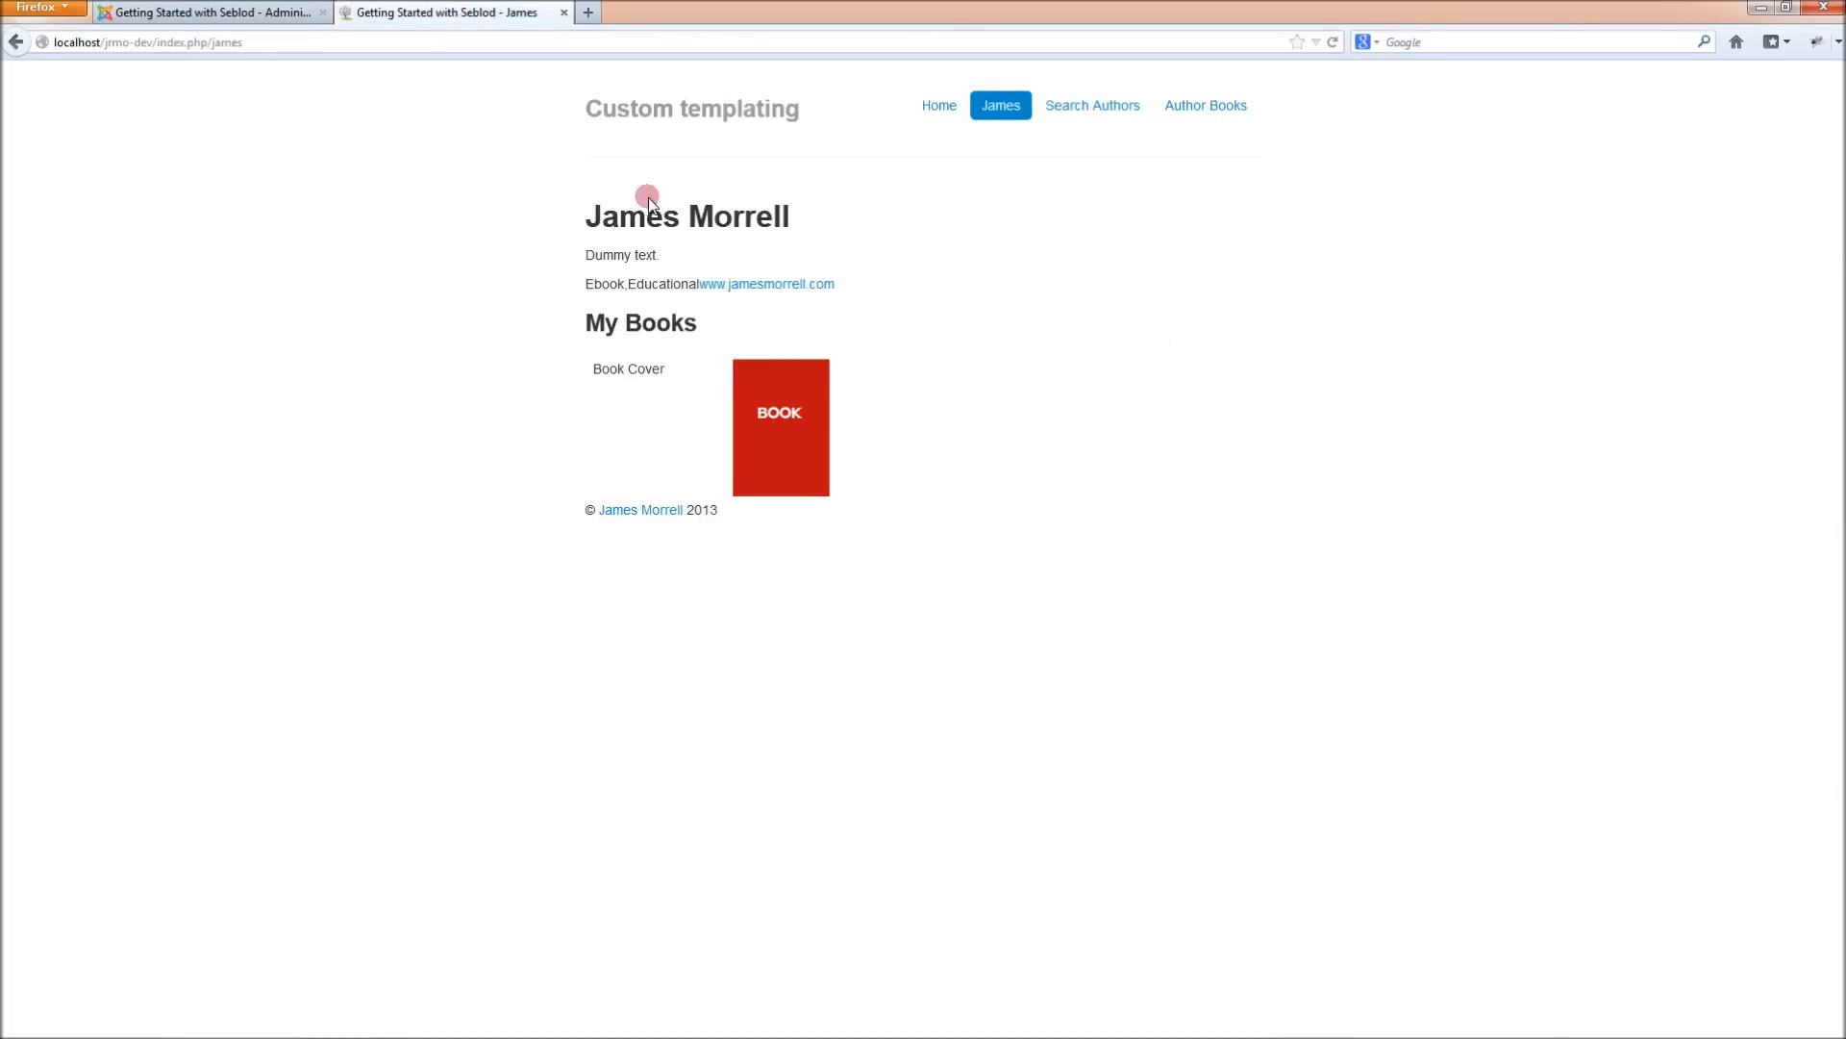
mouse_move(662, 283)
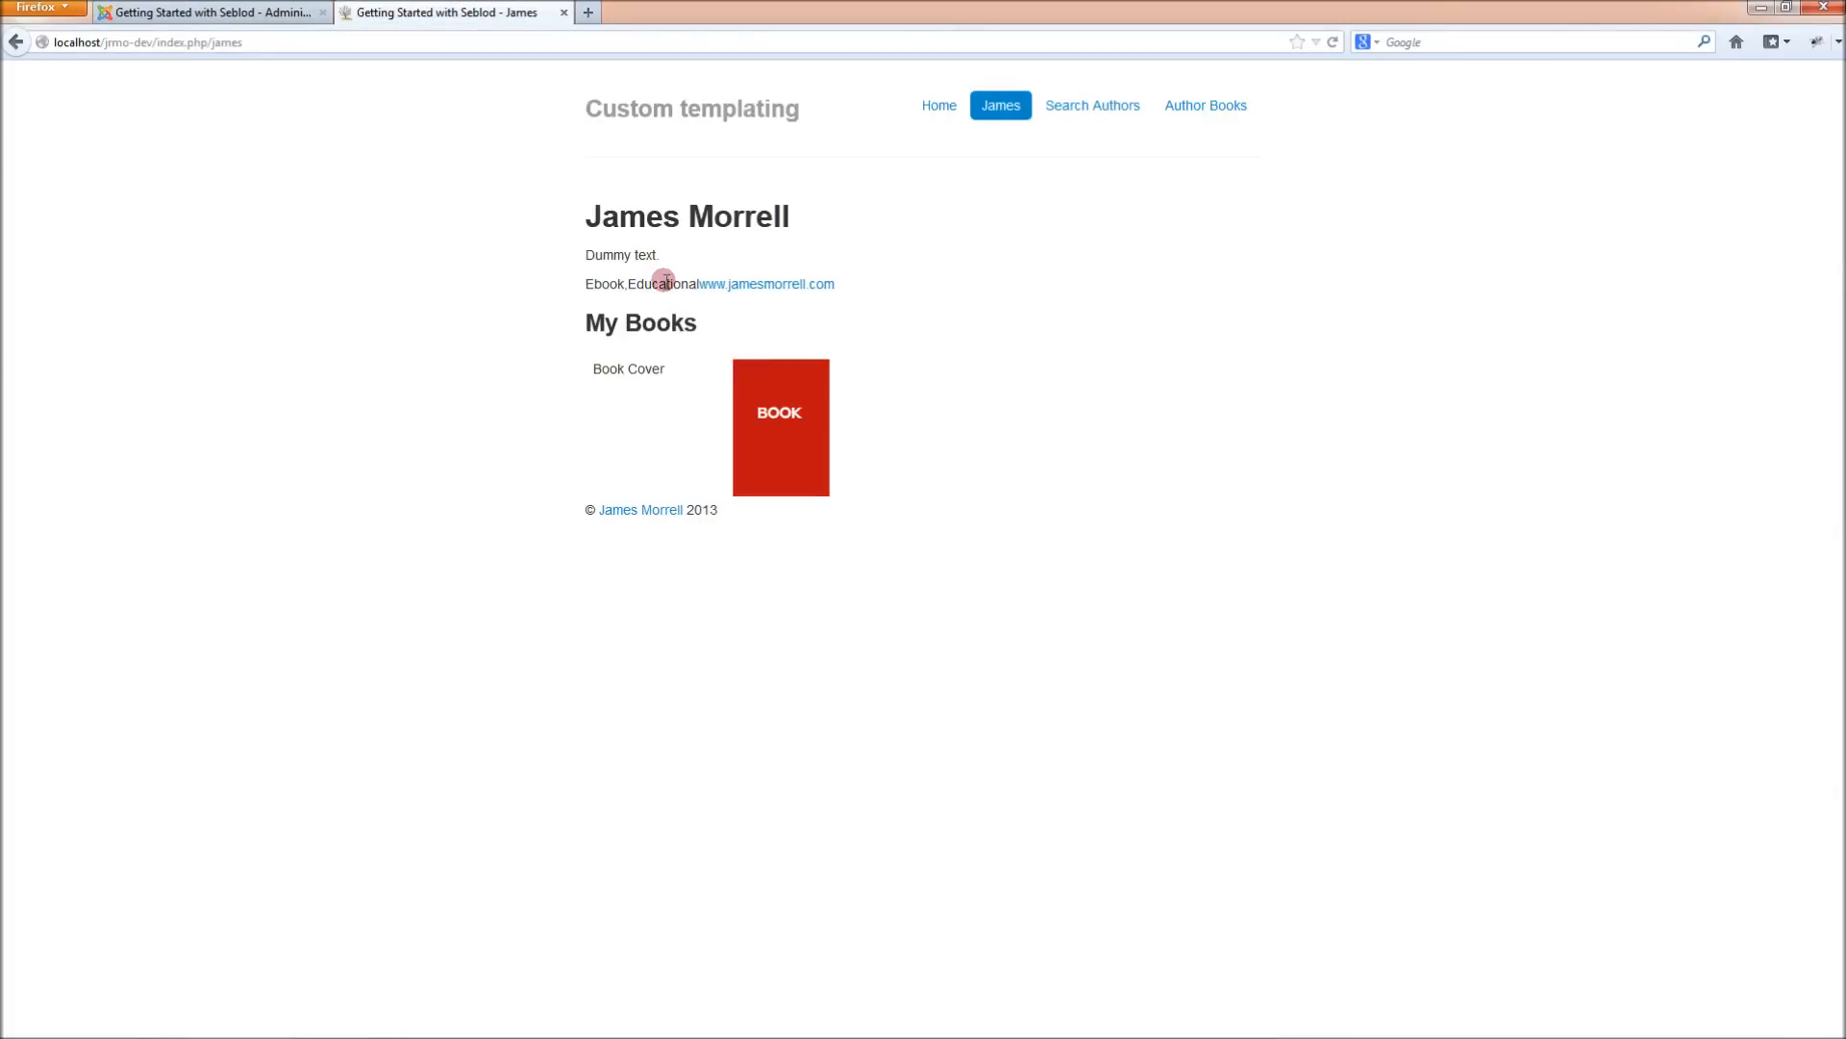
mouse_move(740, 210)
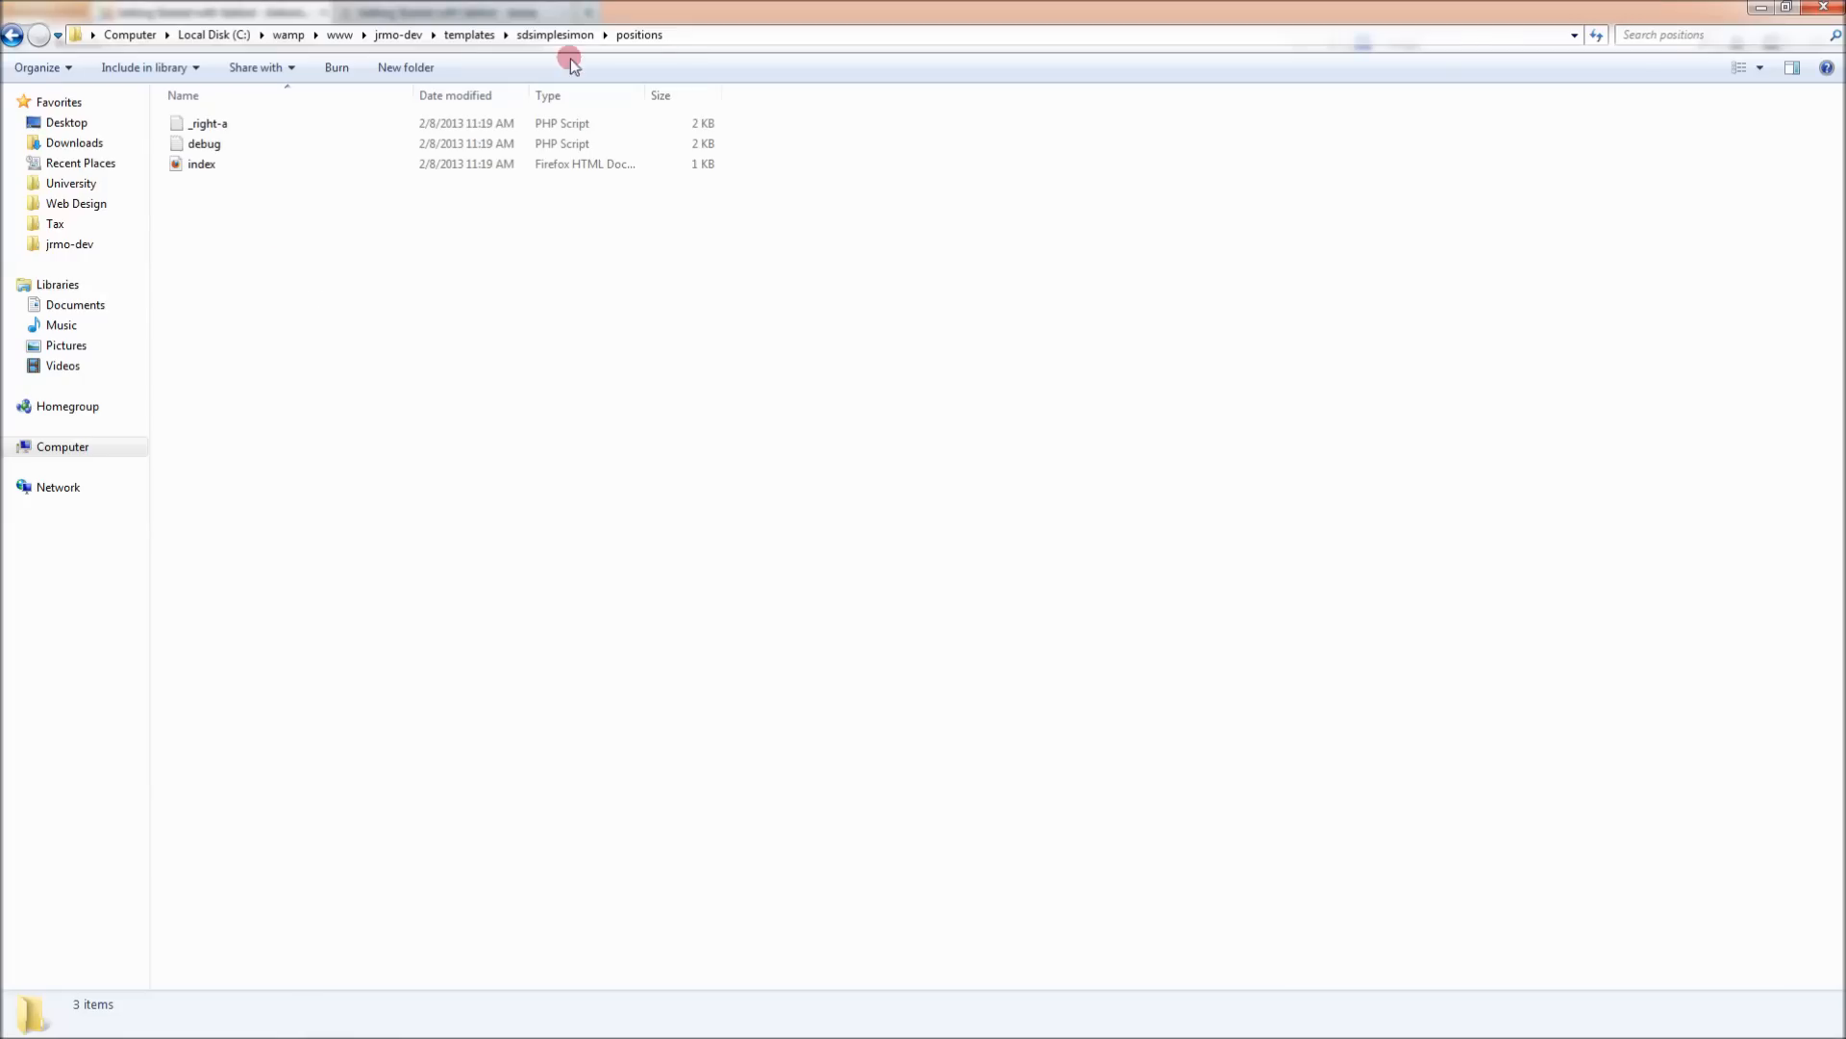
mouse_move(555, 35)
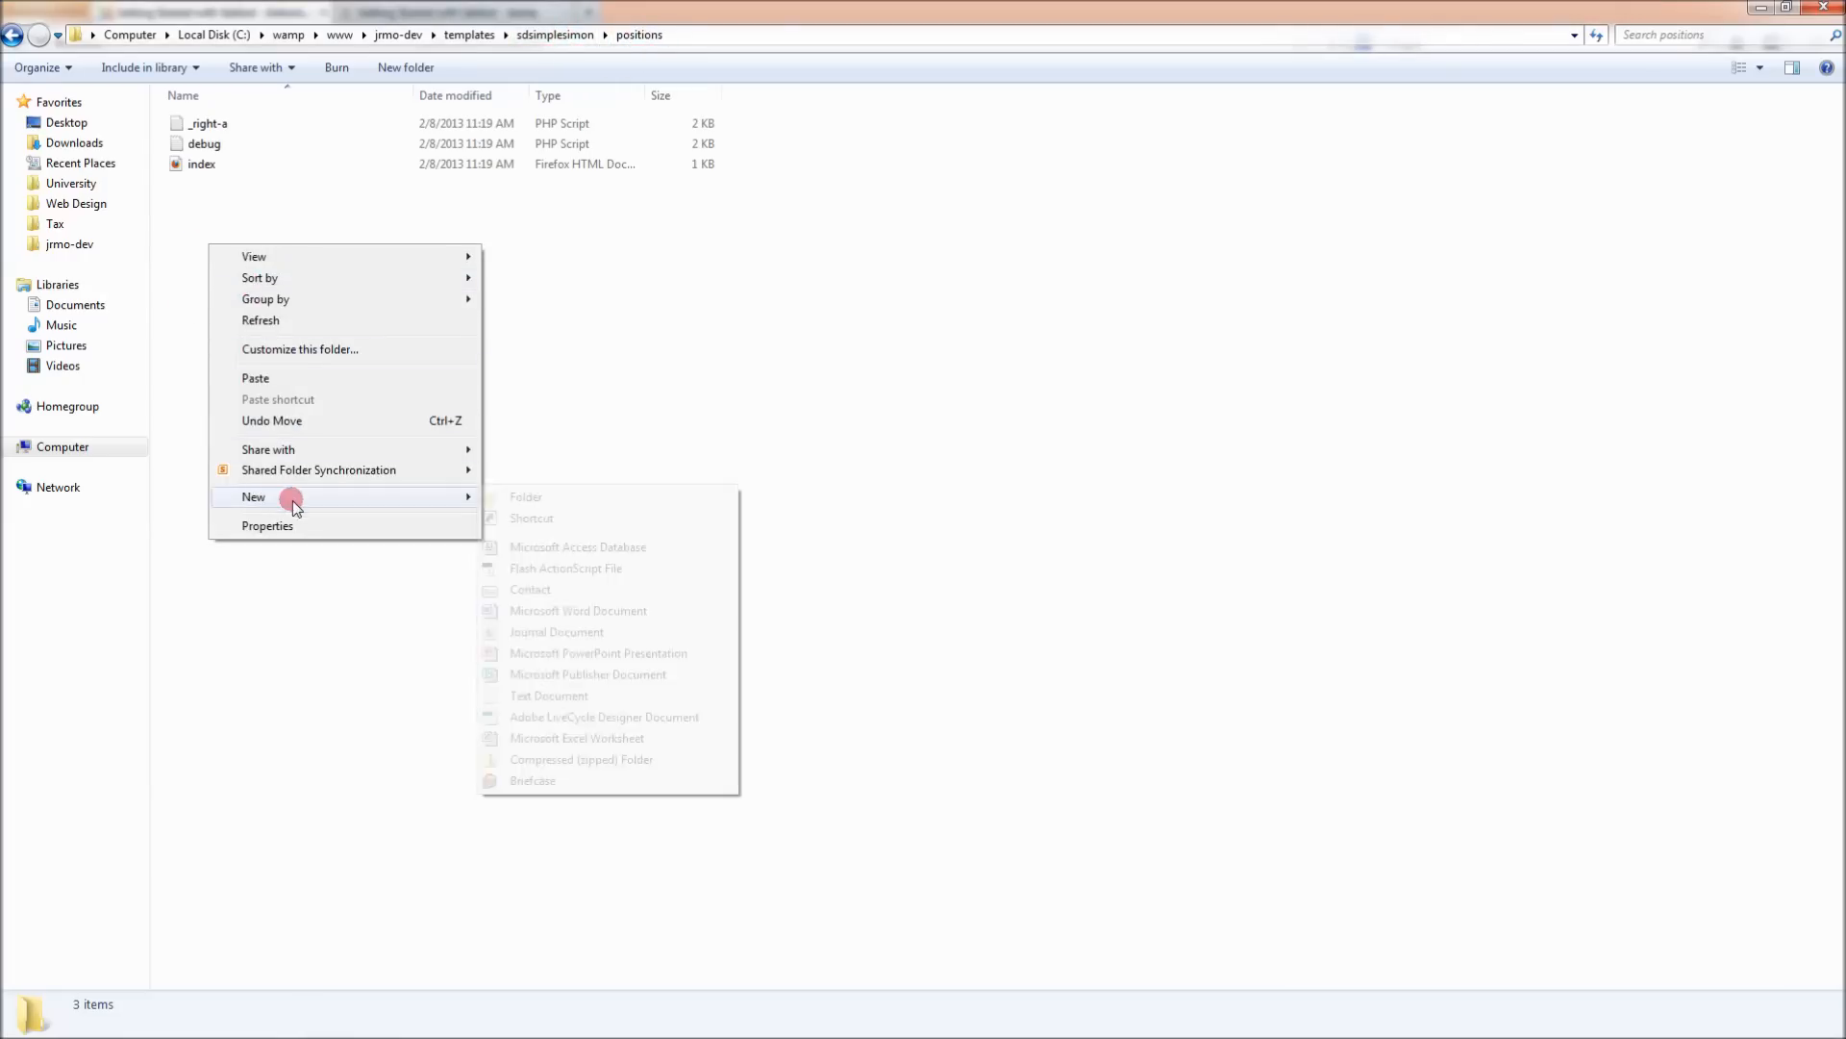
Create an 'author' folder with a nested 'content' folder under positions
click(525, 496)
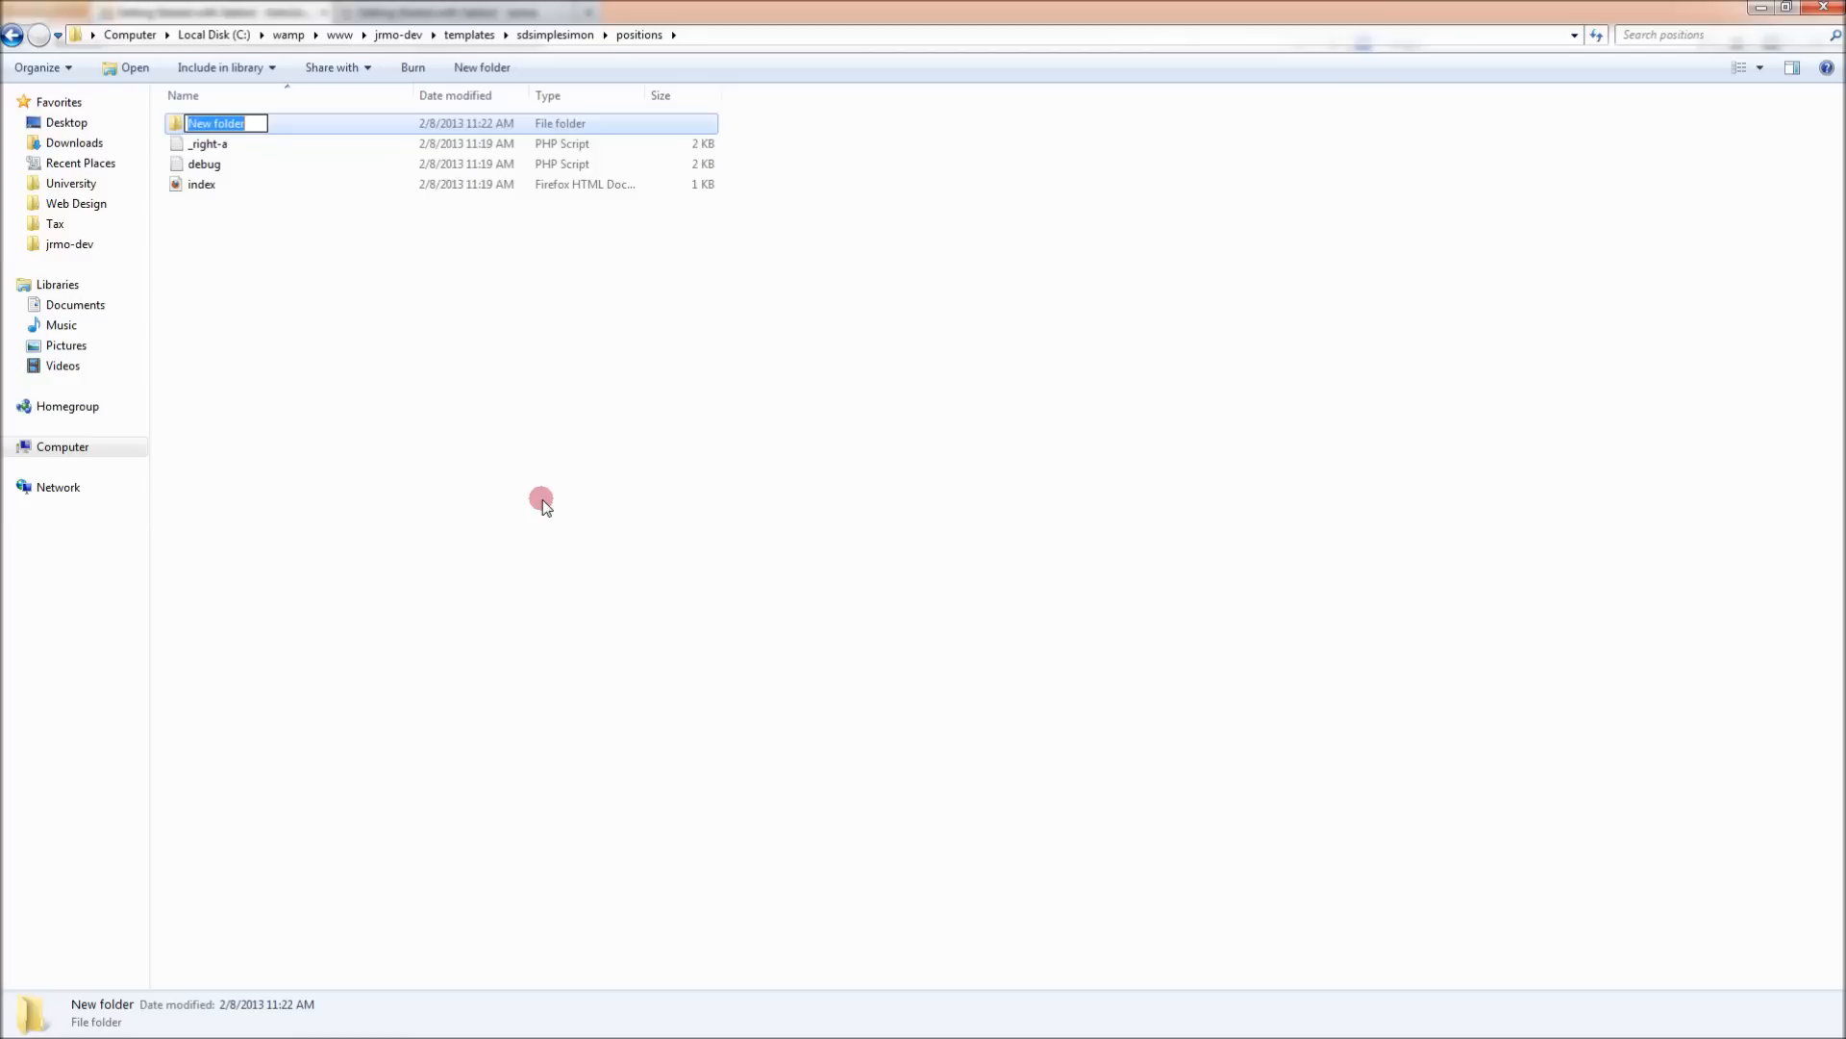
text(author)
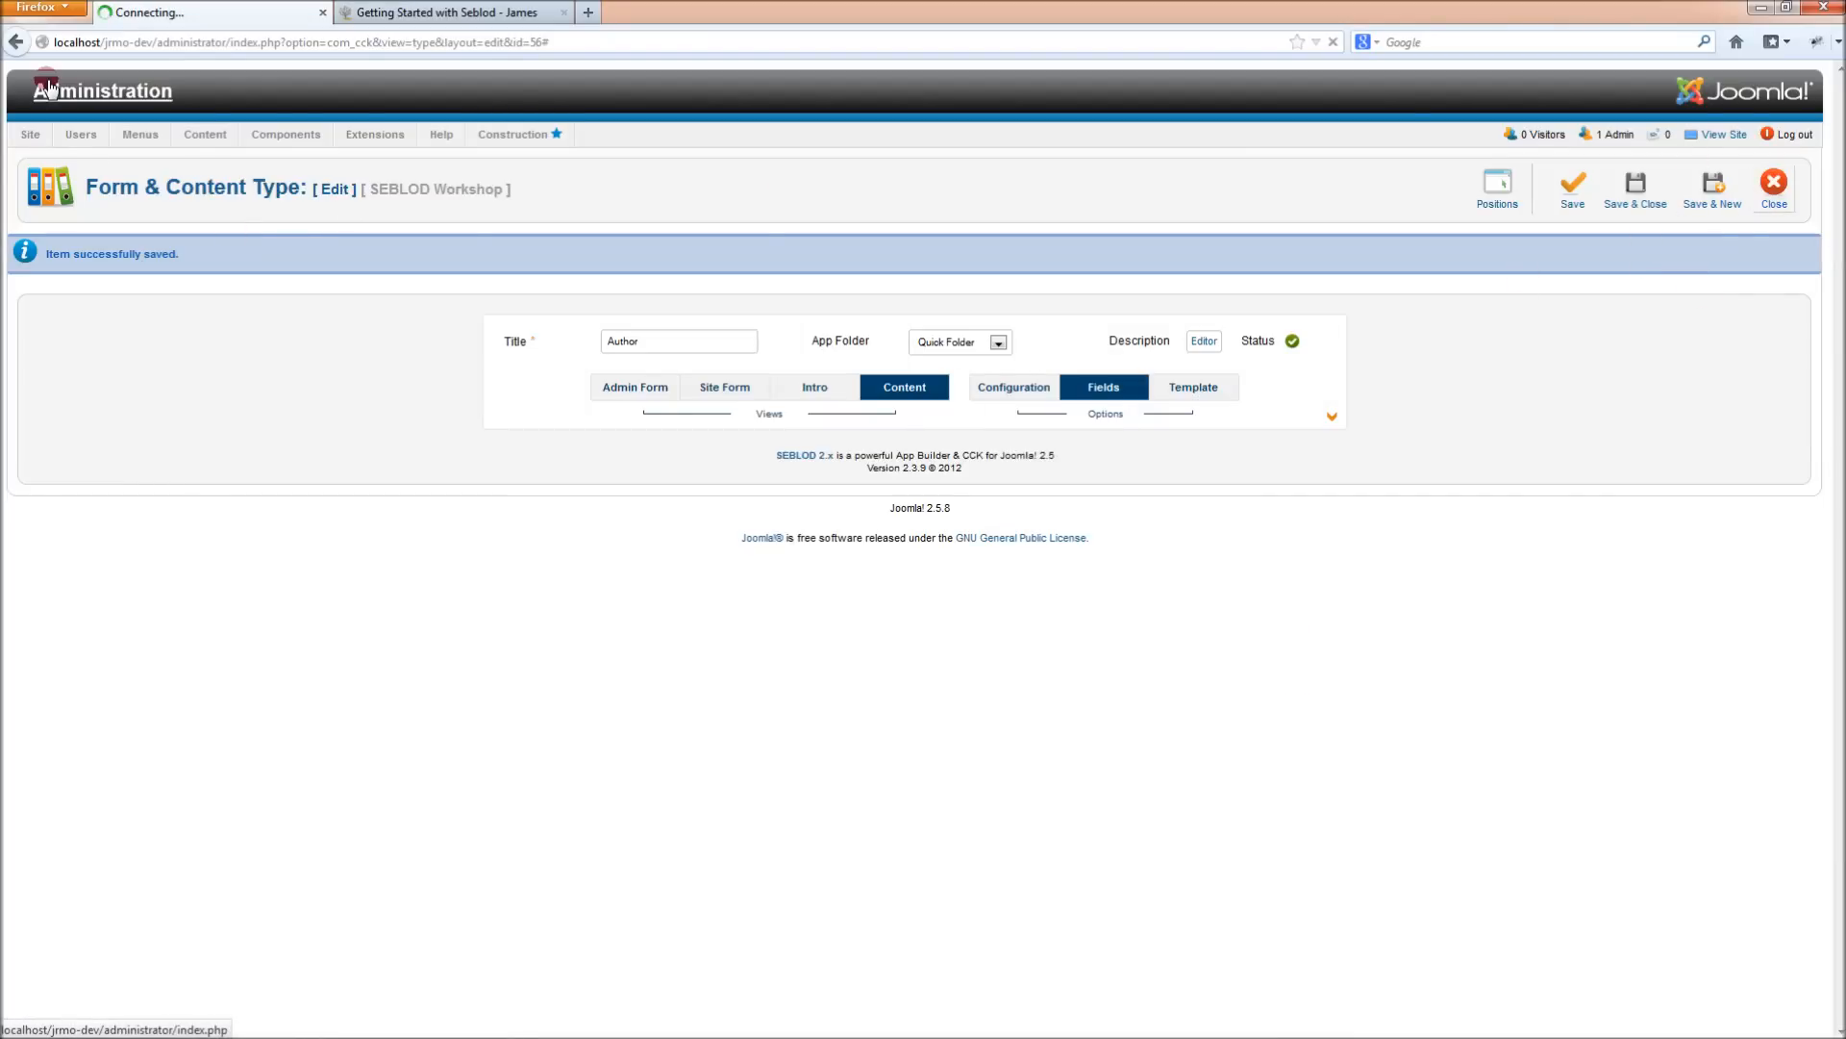
click(1635, 189)
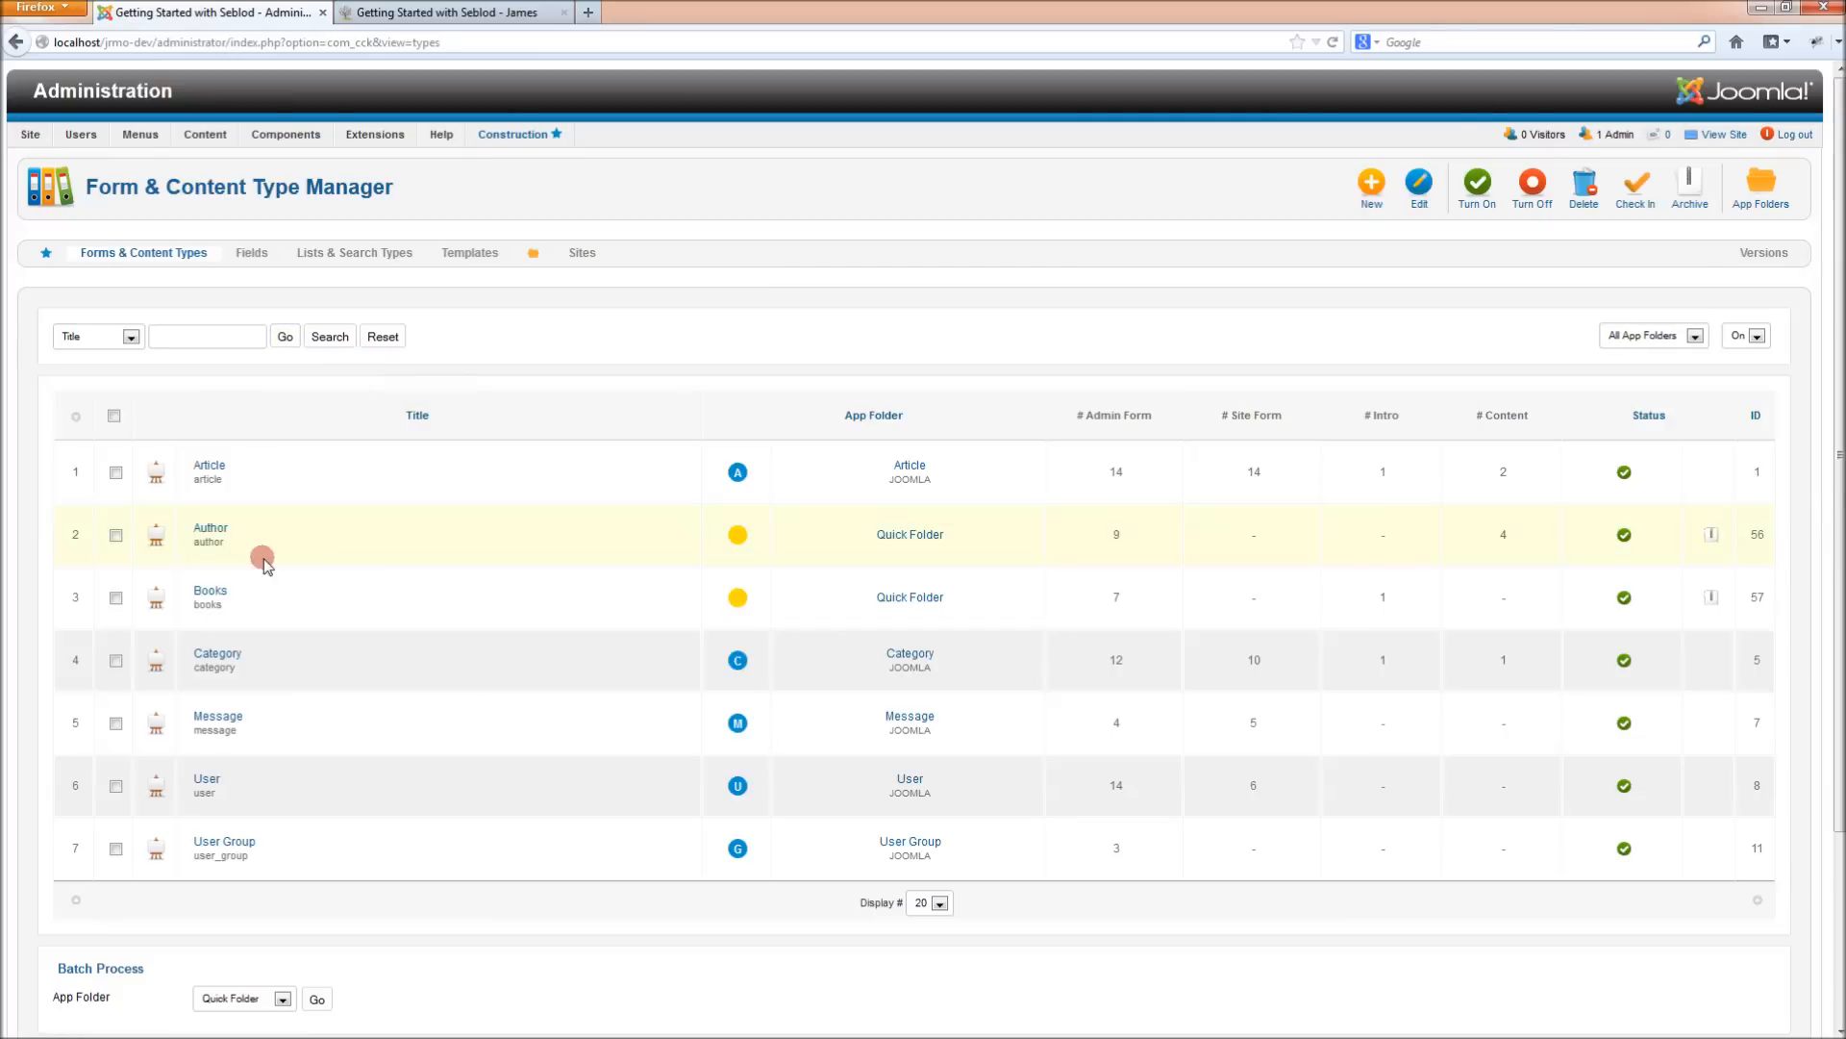
double_click(209, 528)
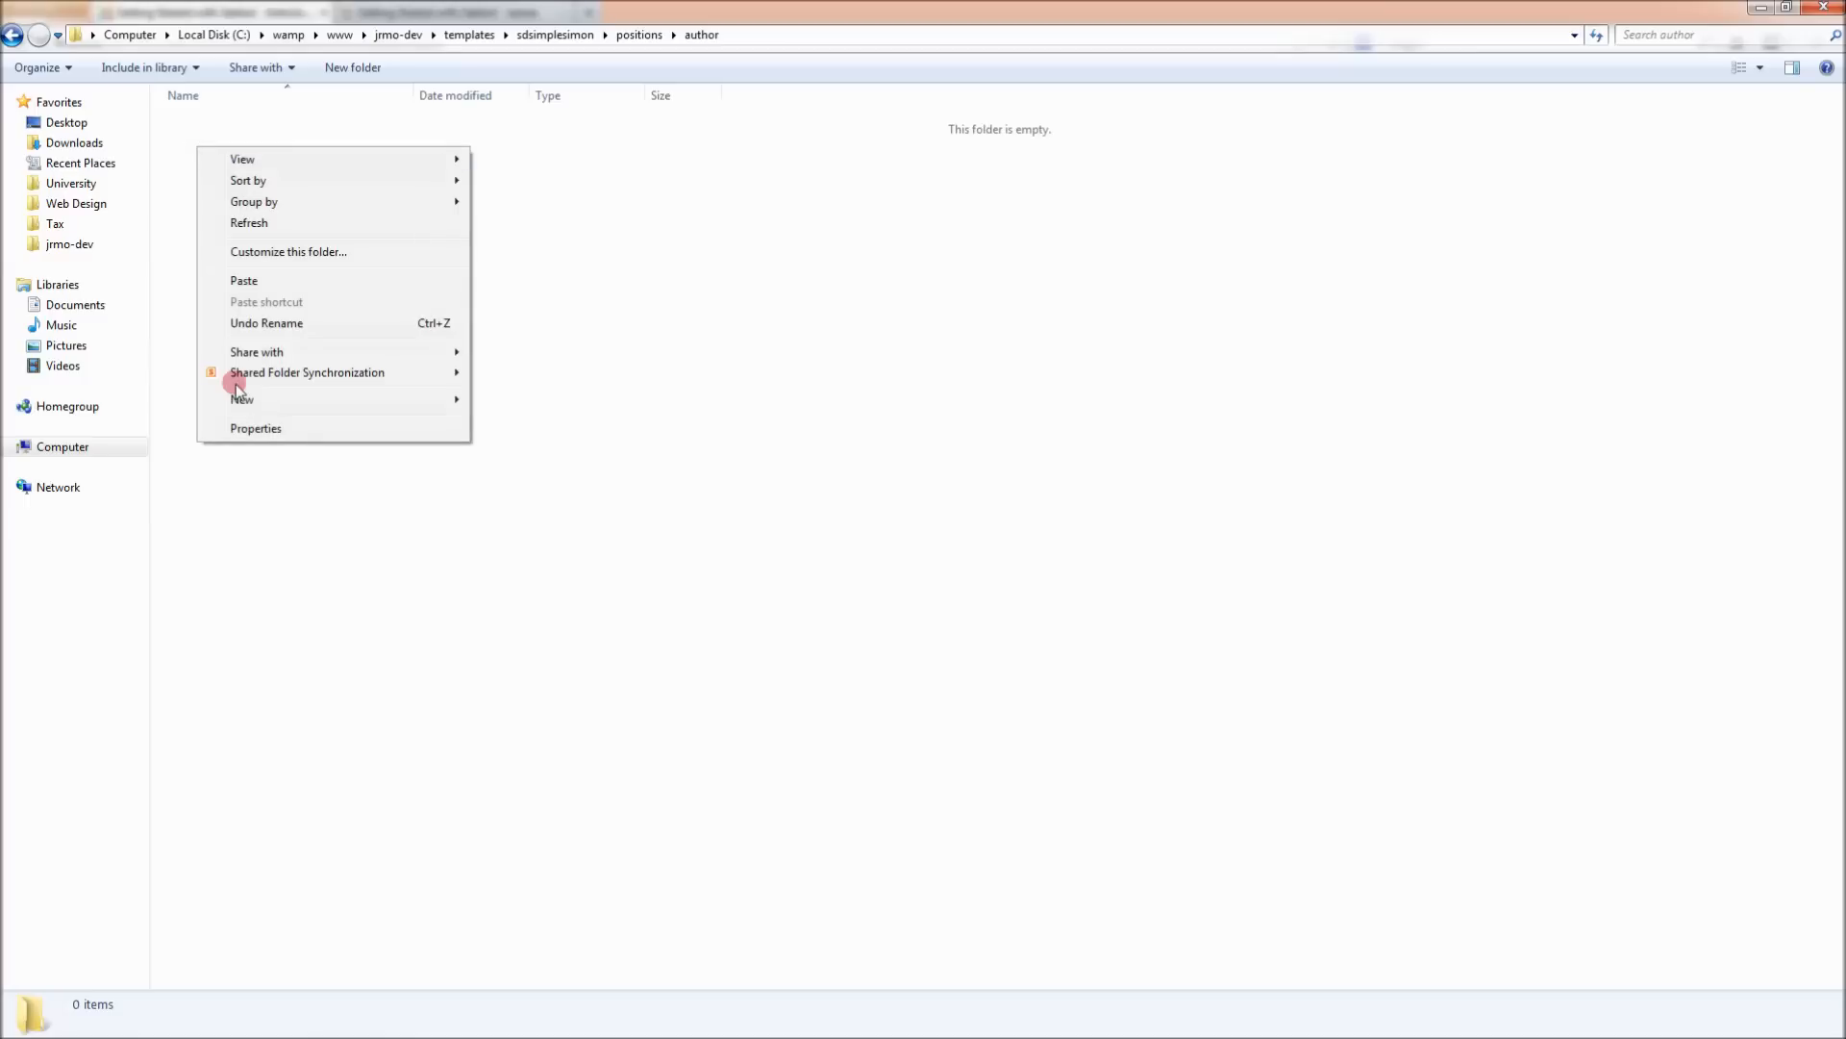
click(241, 398)
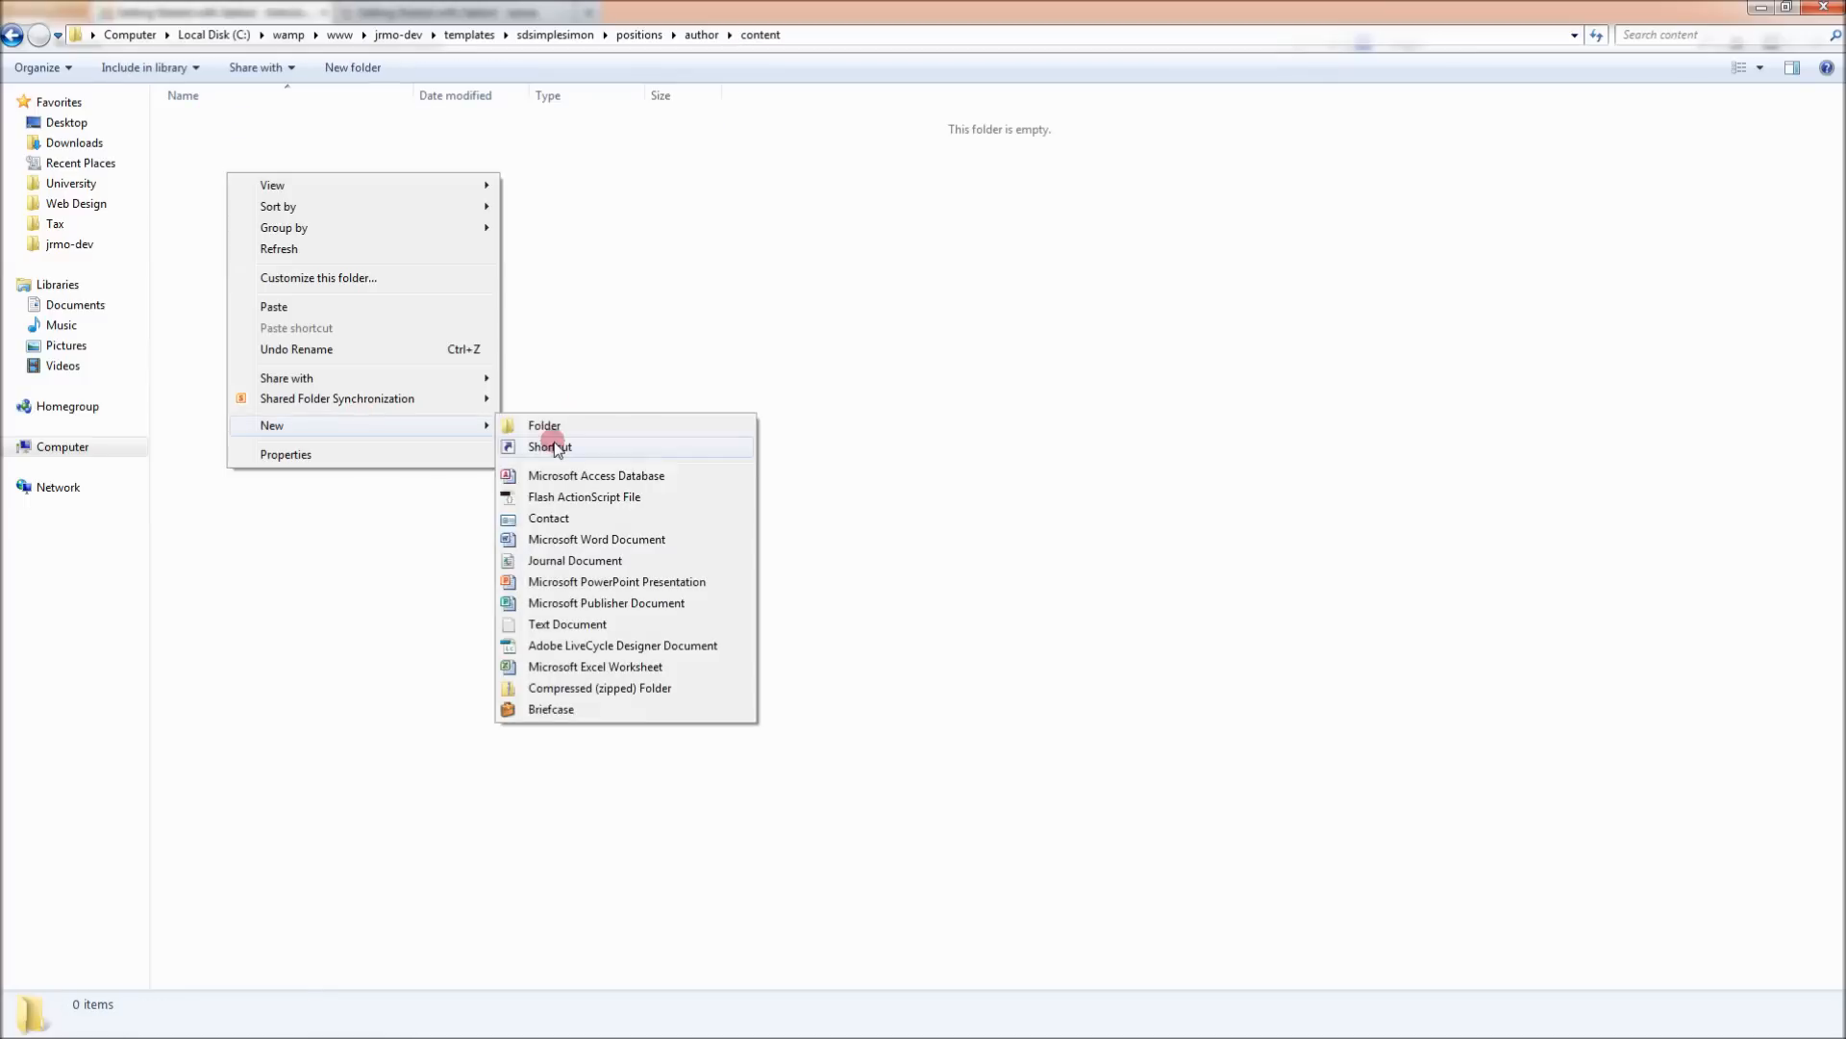
click(566, 625)
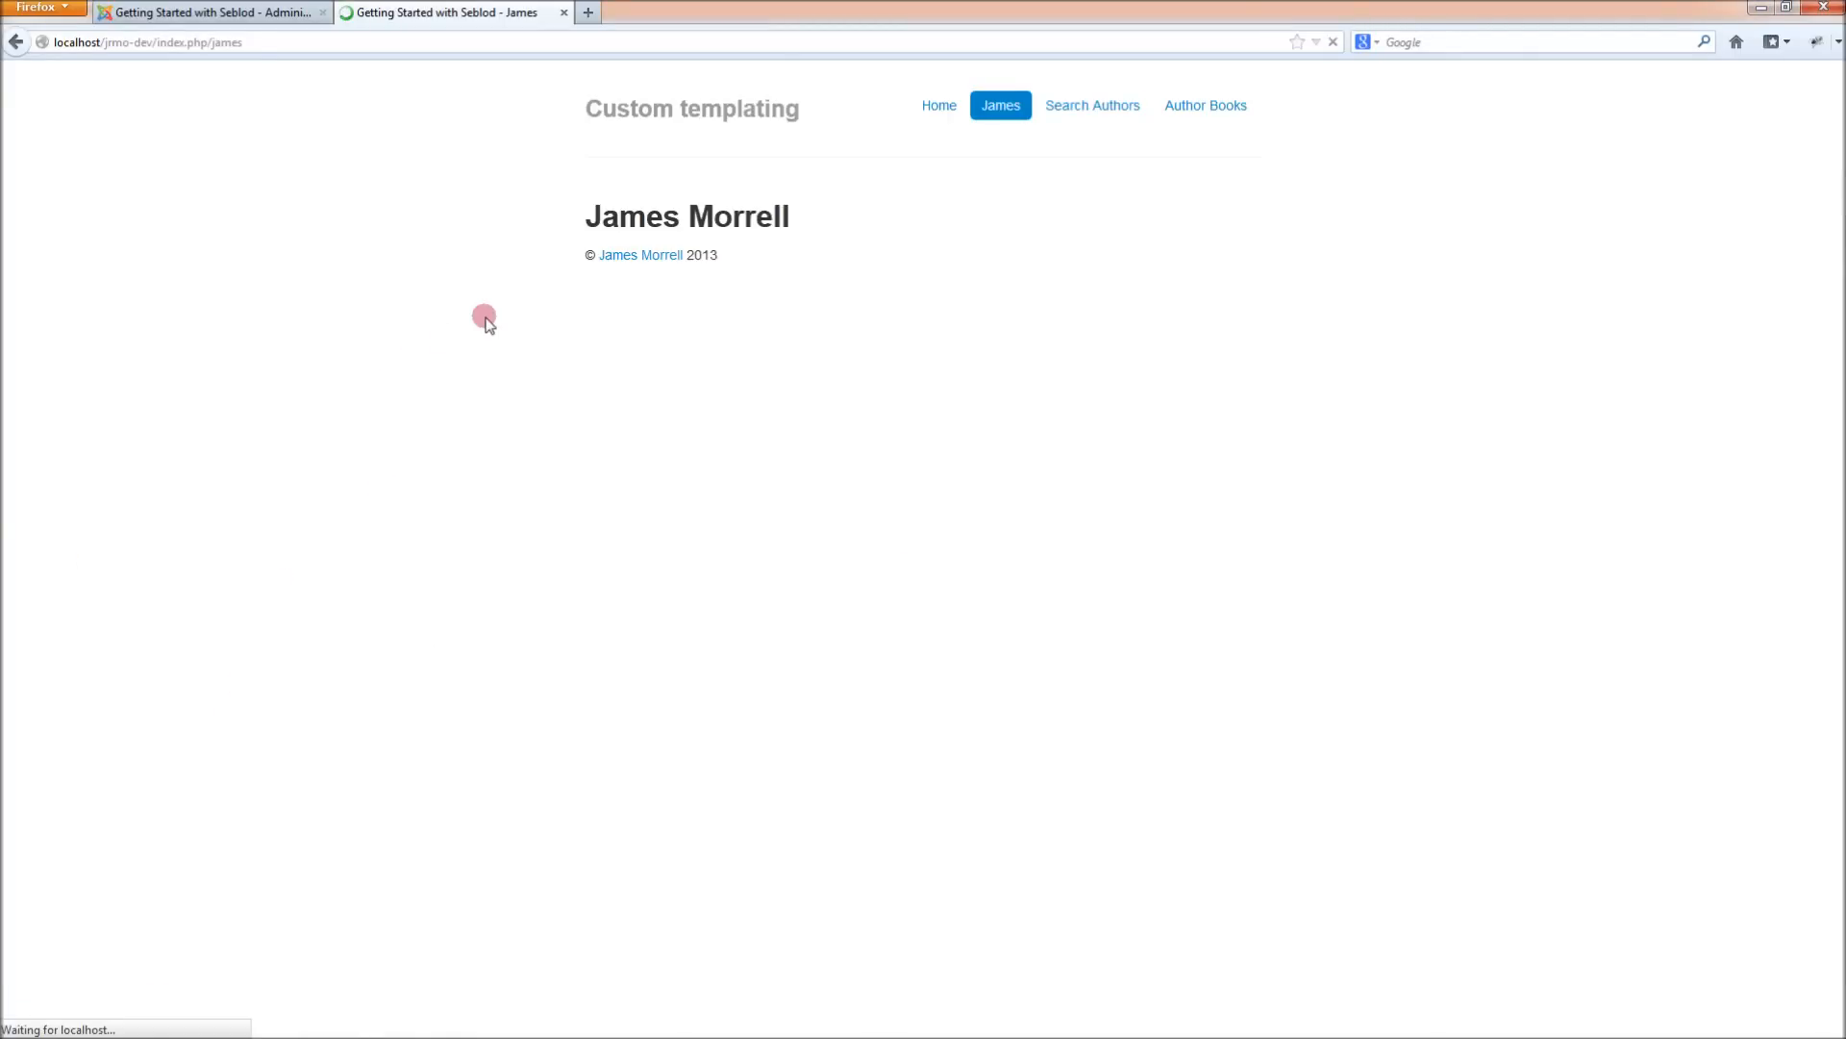
mouse_move(451, 576)
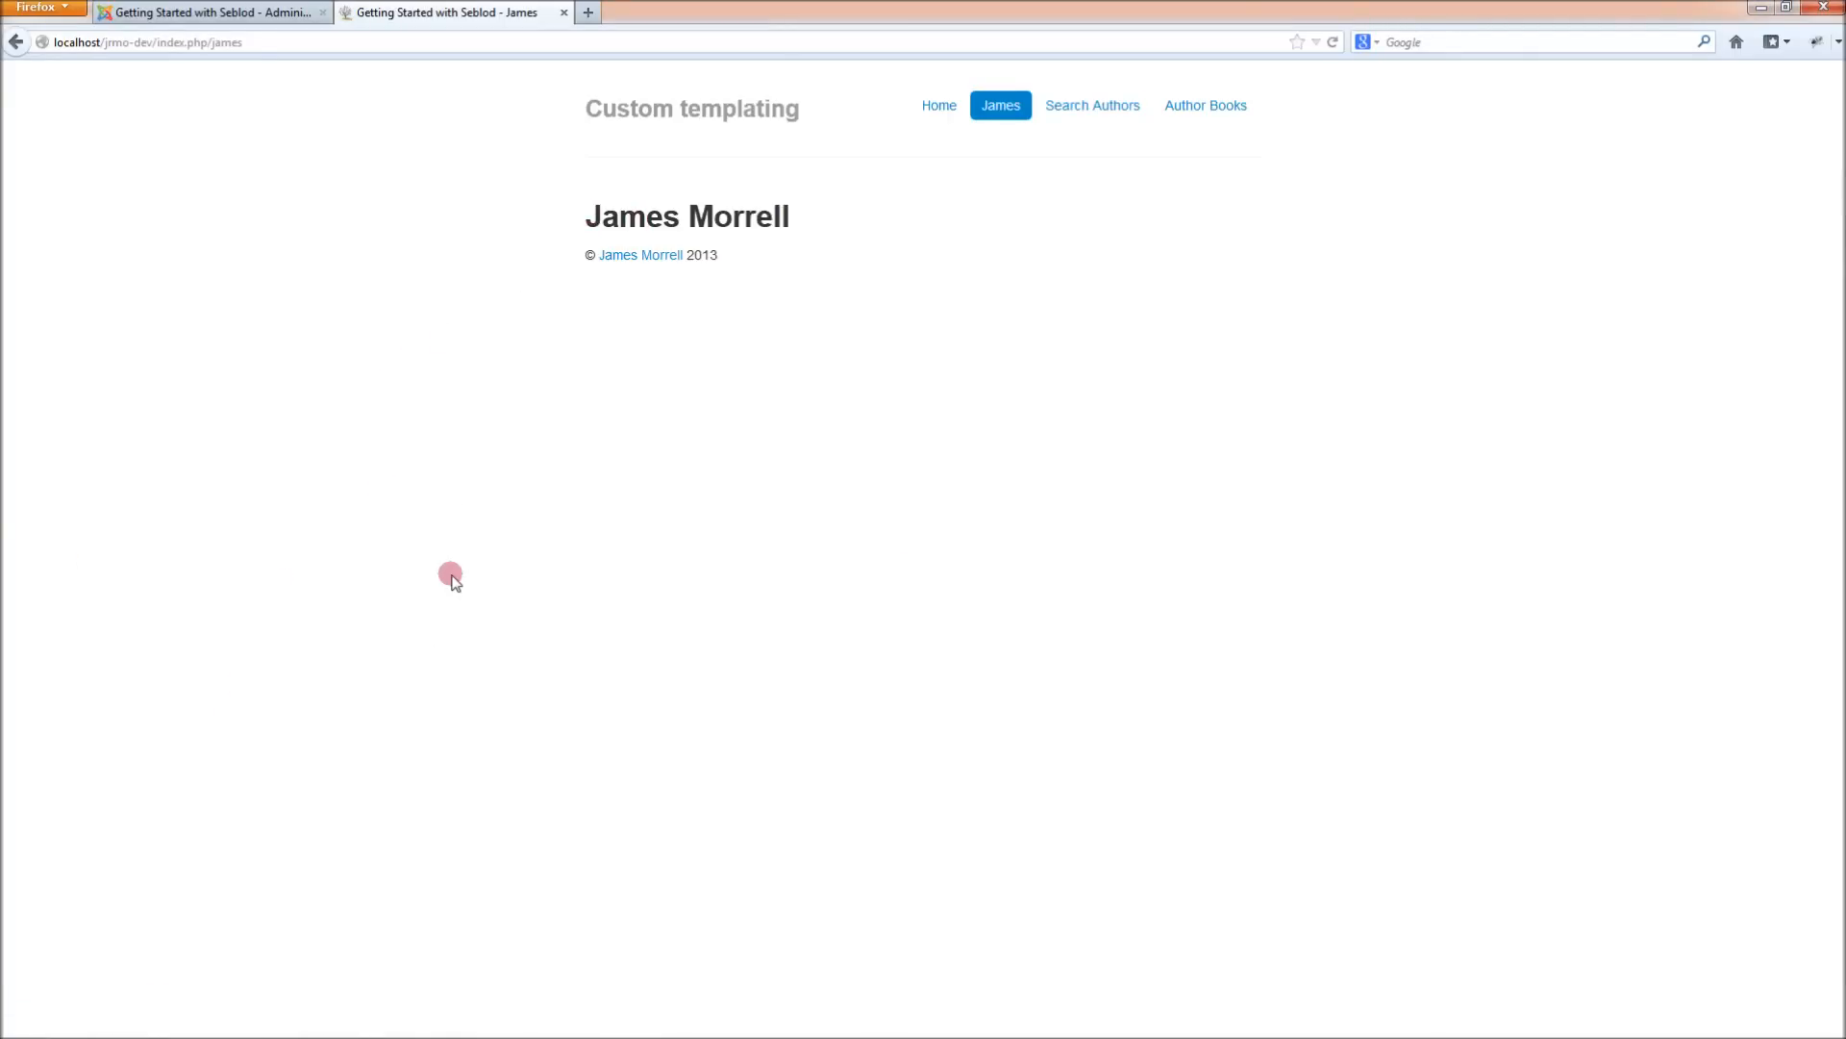
mouse_move(445, 580)
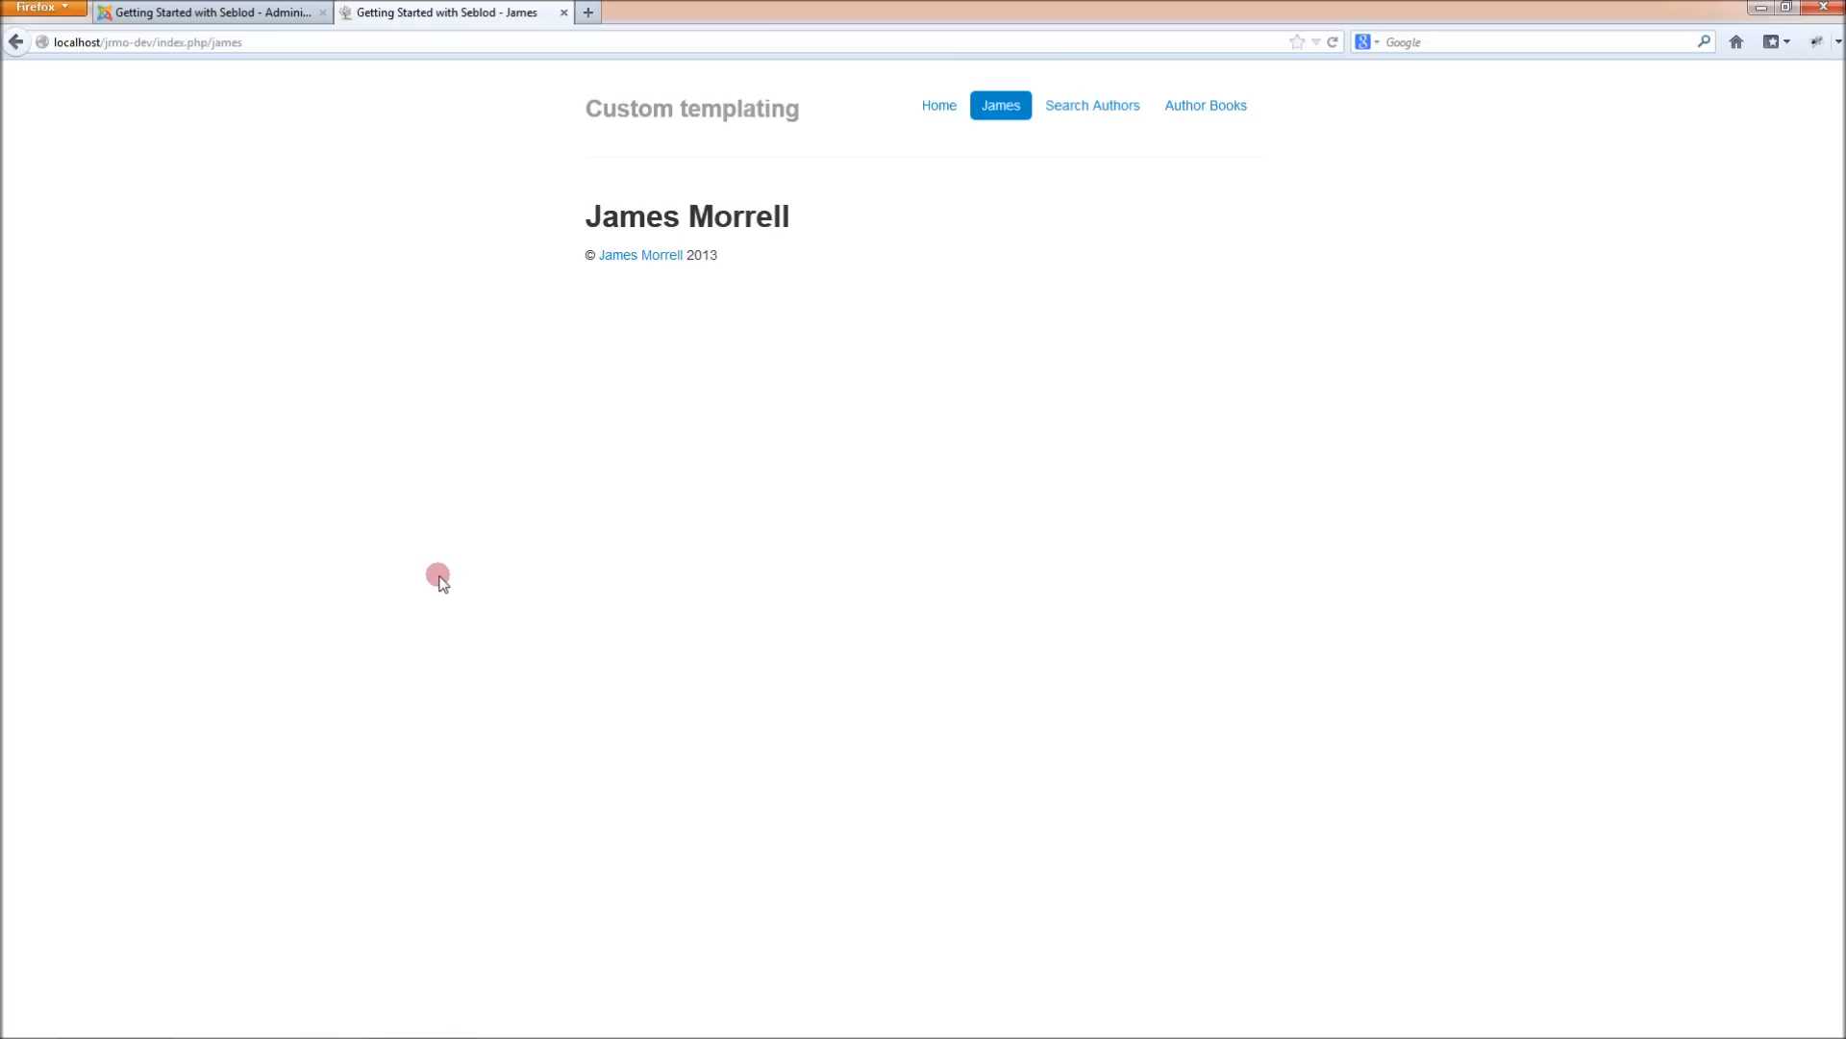
mouse_move(503, 643)
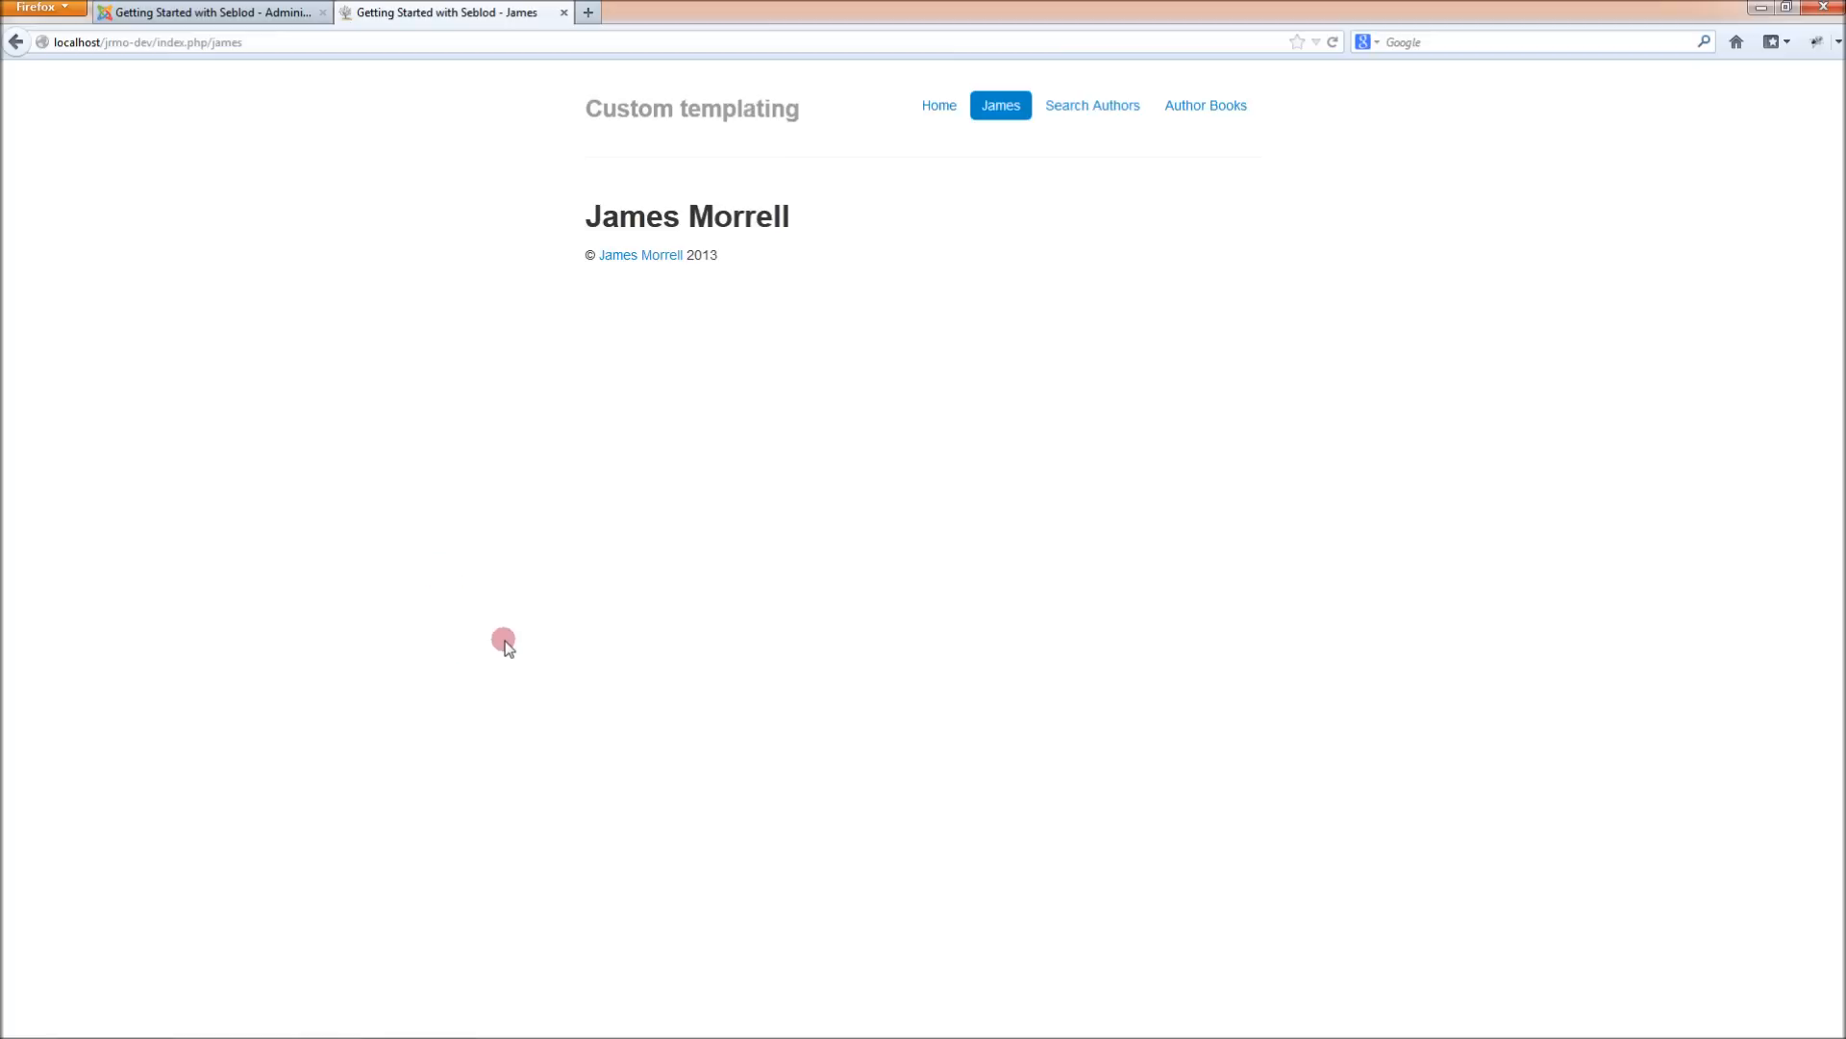
Type <?php echo $cck->renderField('auth_description') ?> below the header in mainbody.php
click(440, 1019)
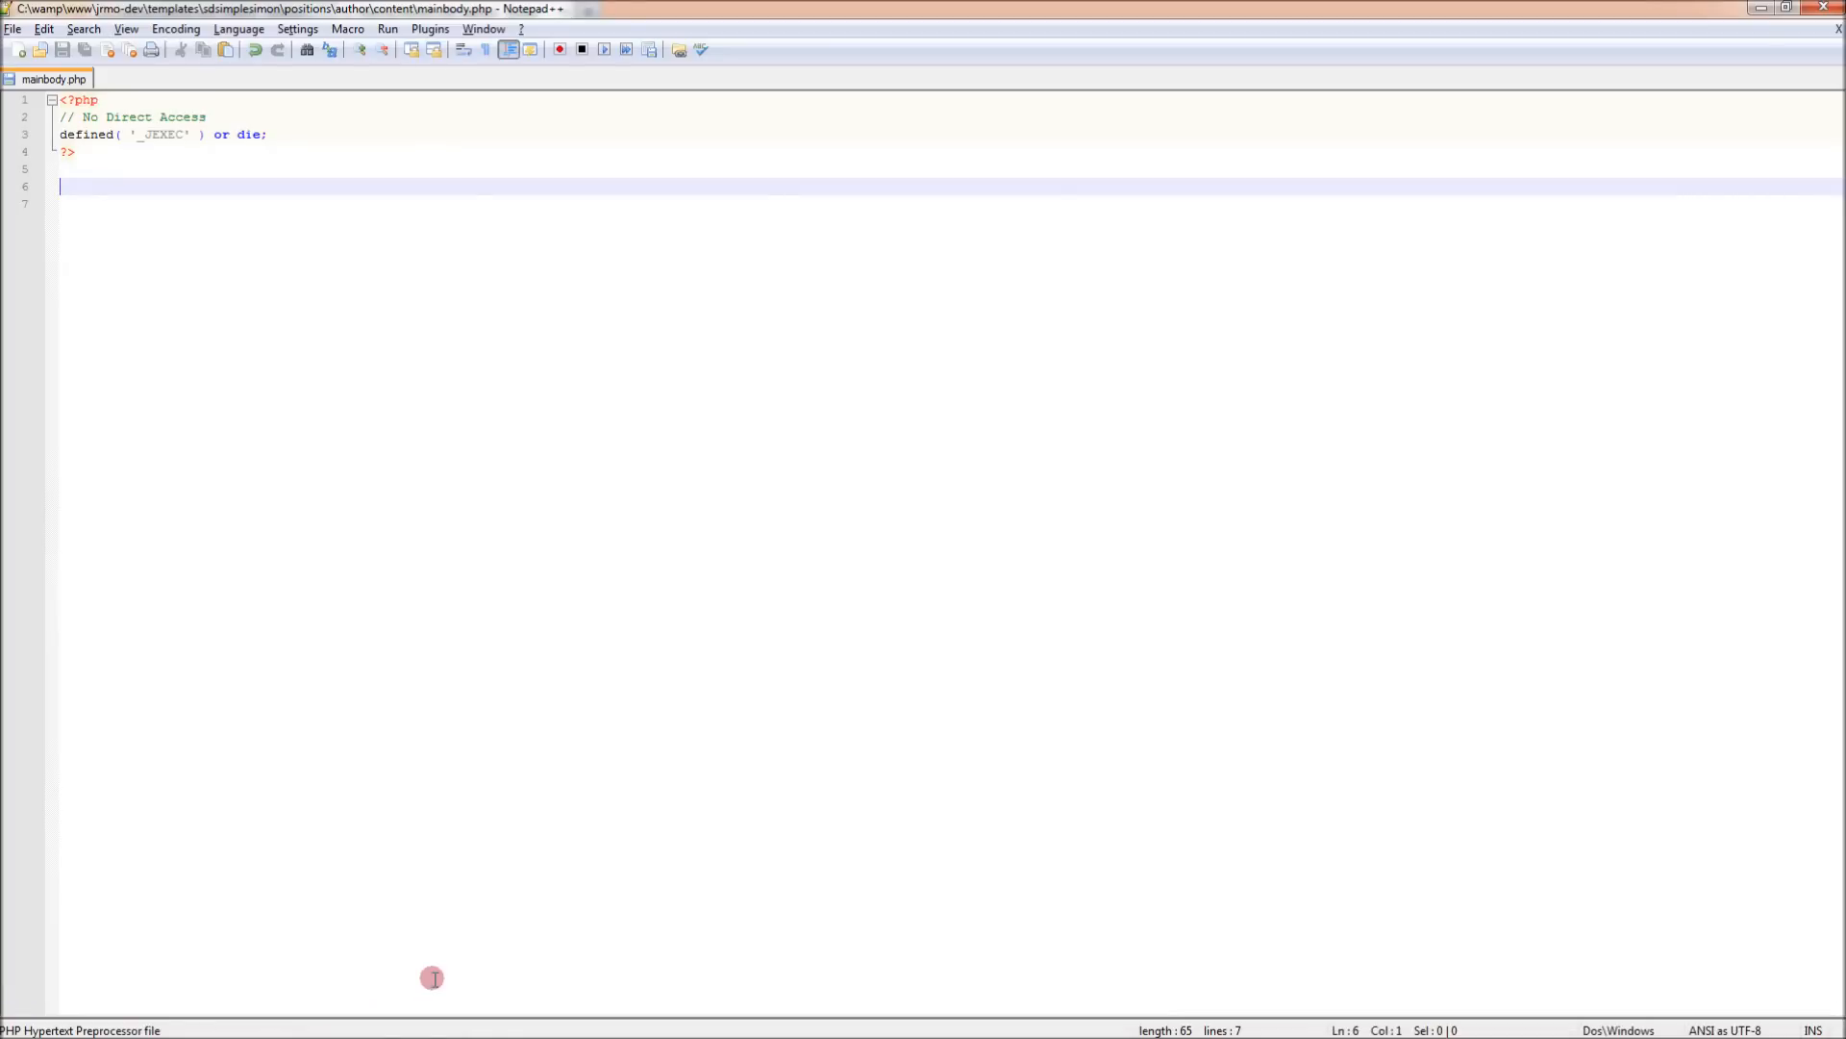
text(<?php)
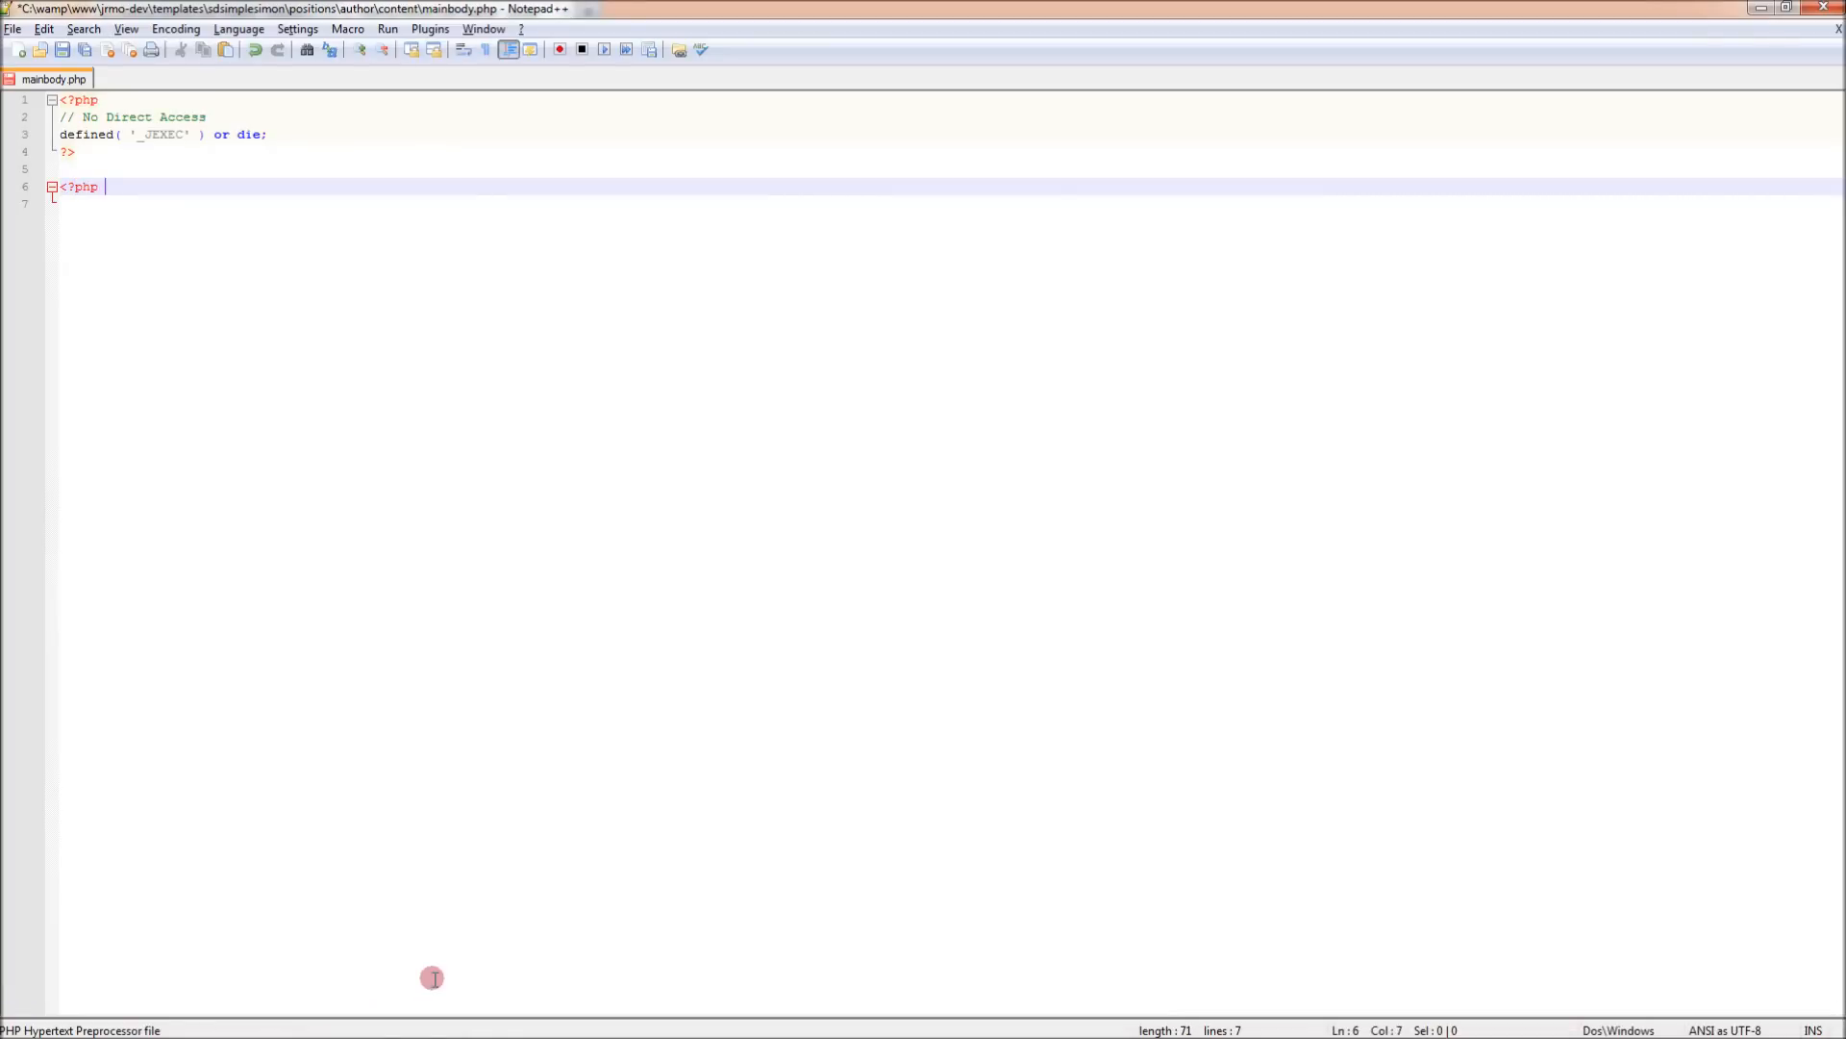
text(echo)
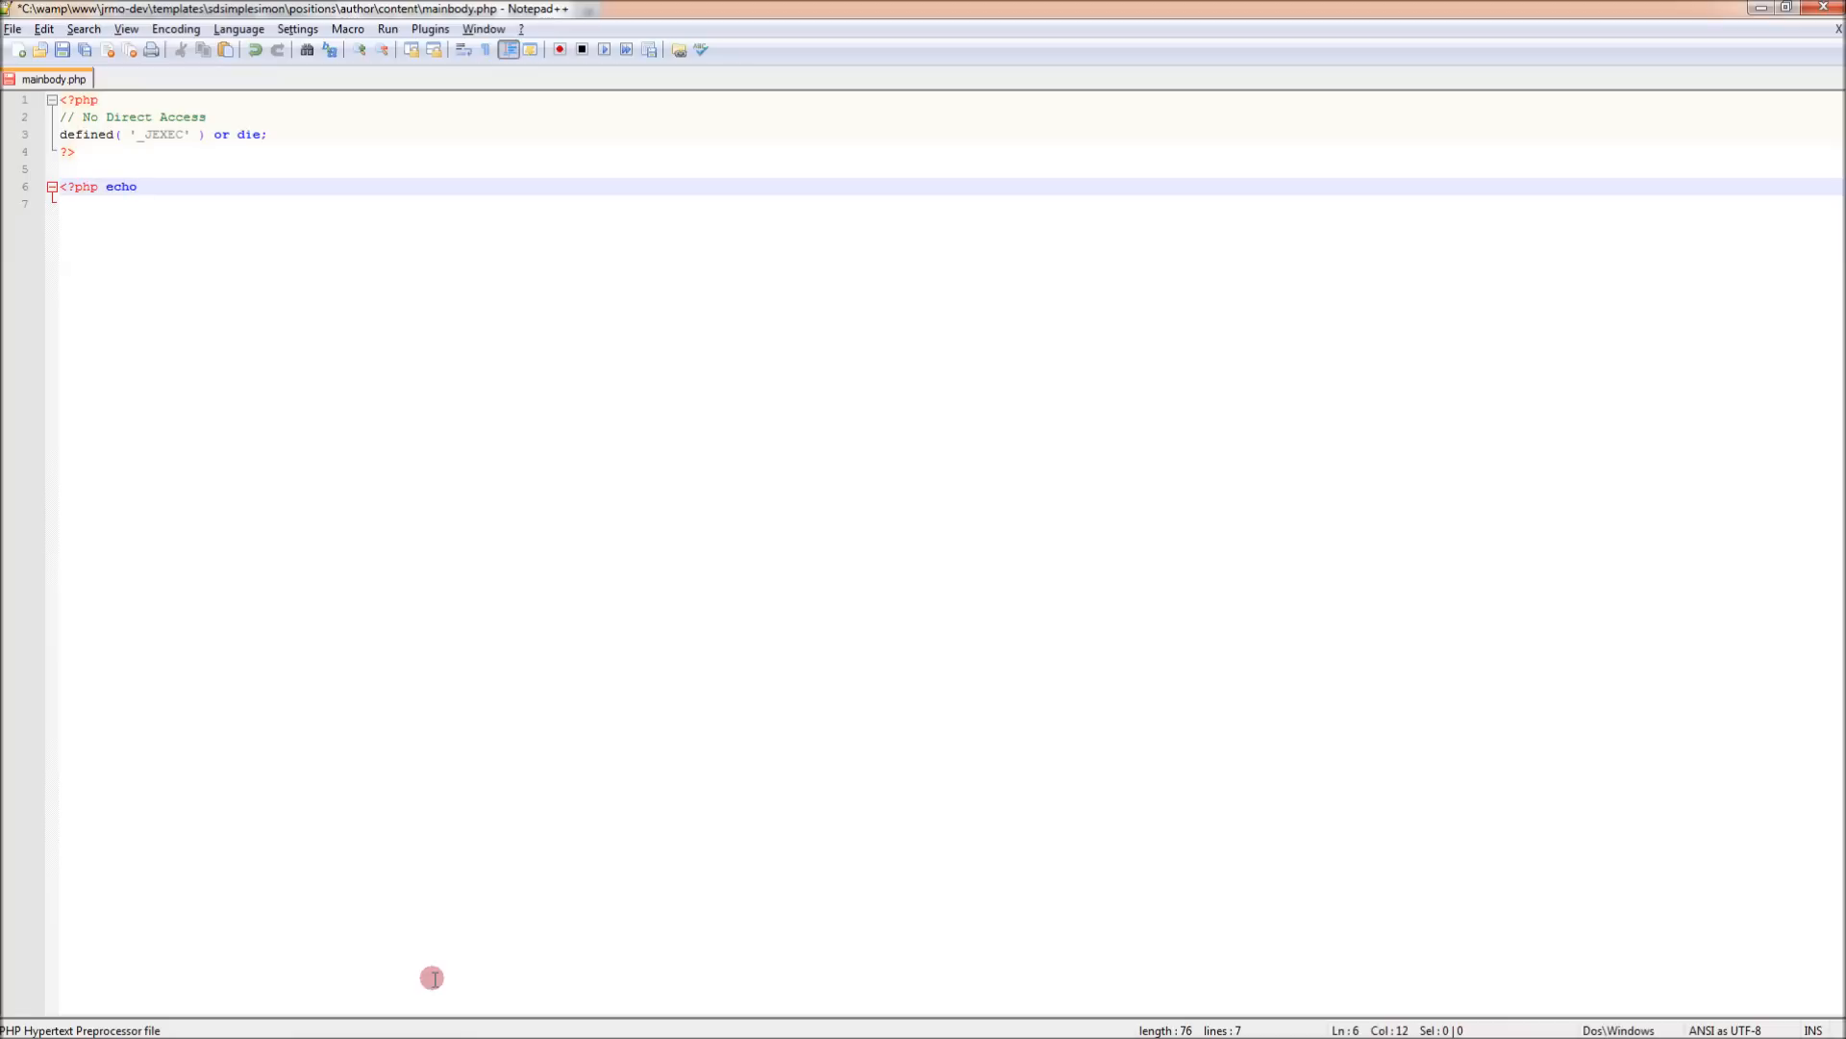
text($cck-)
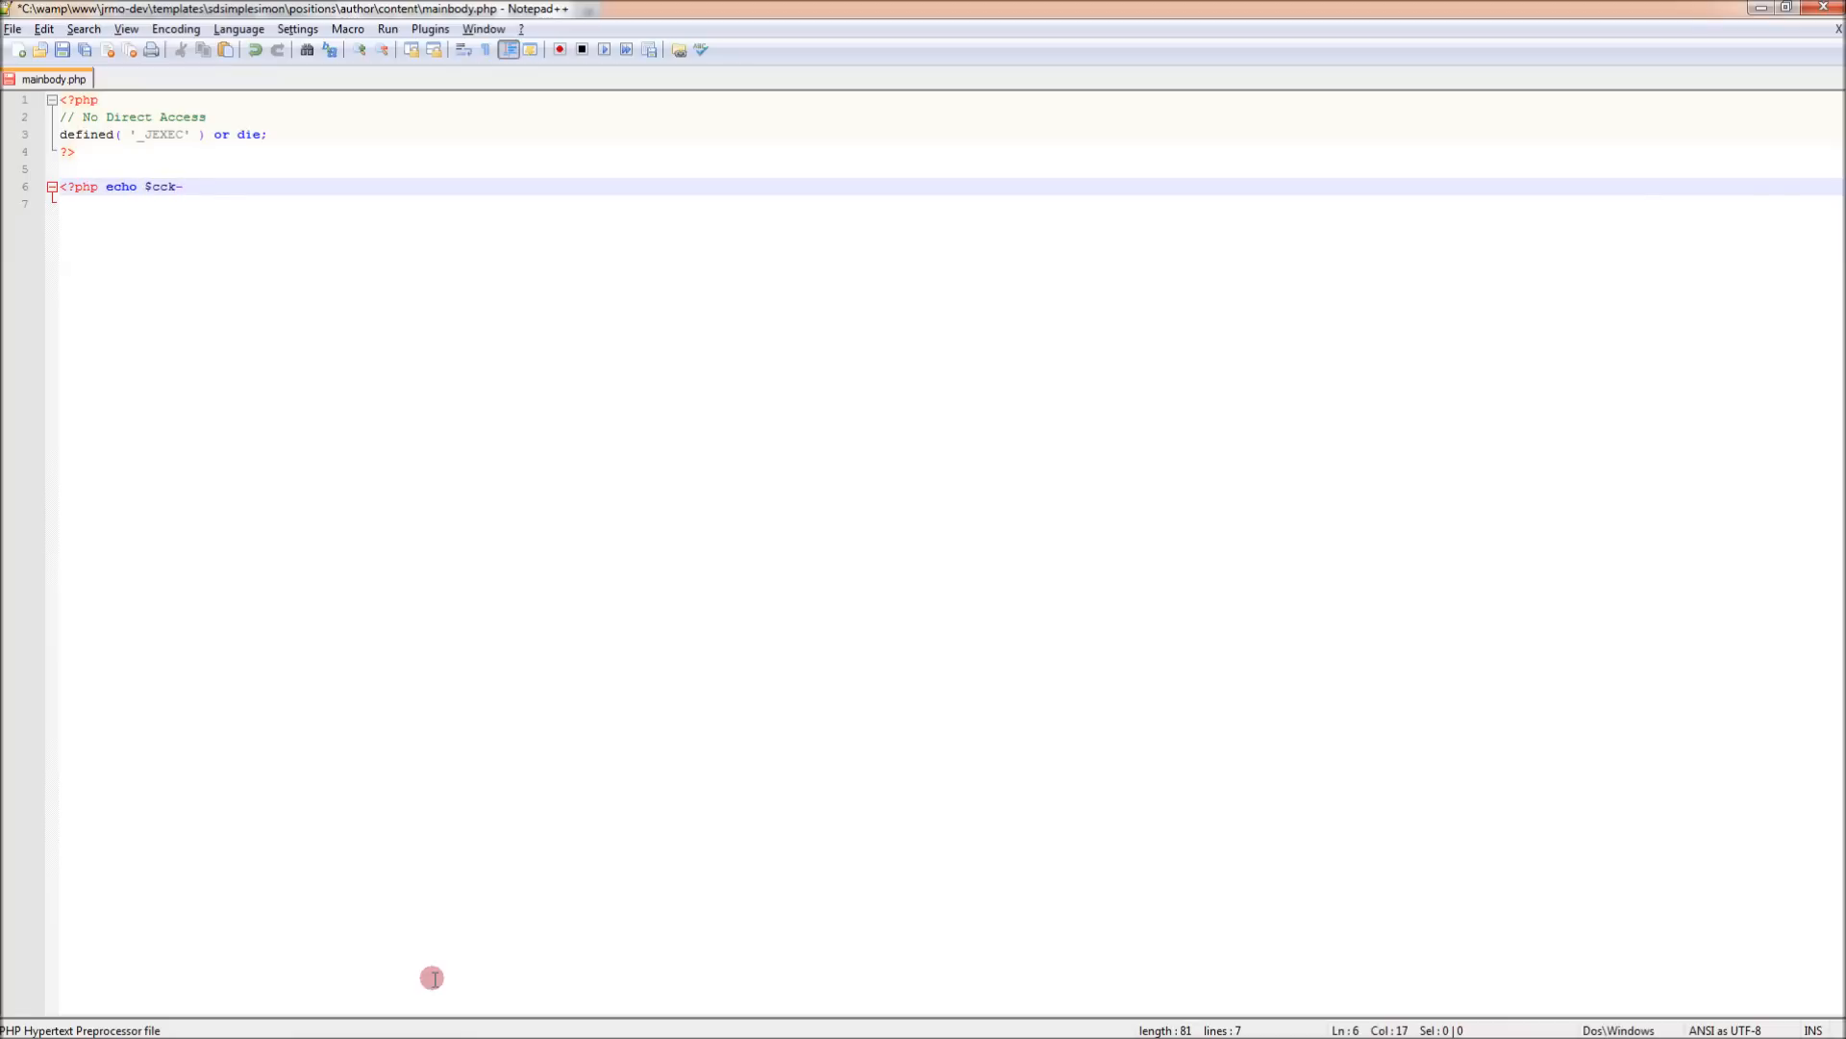
text(>renderField(')
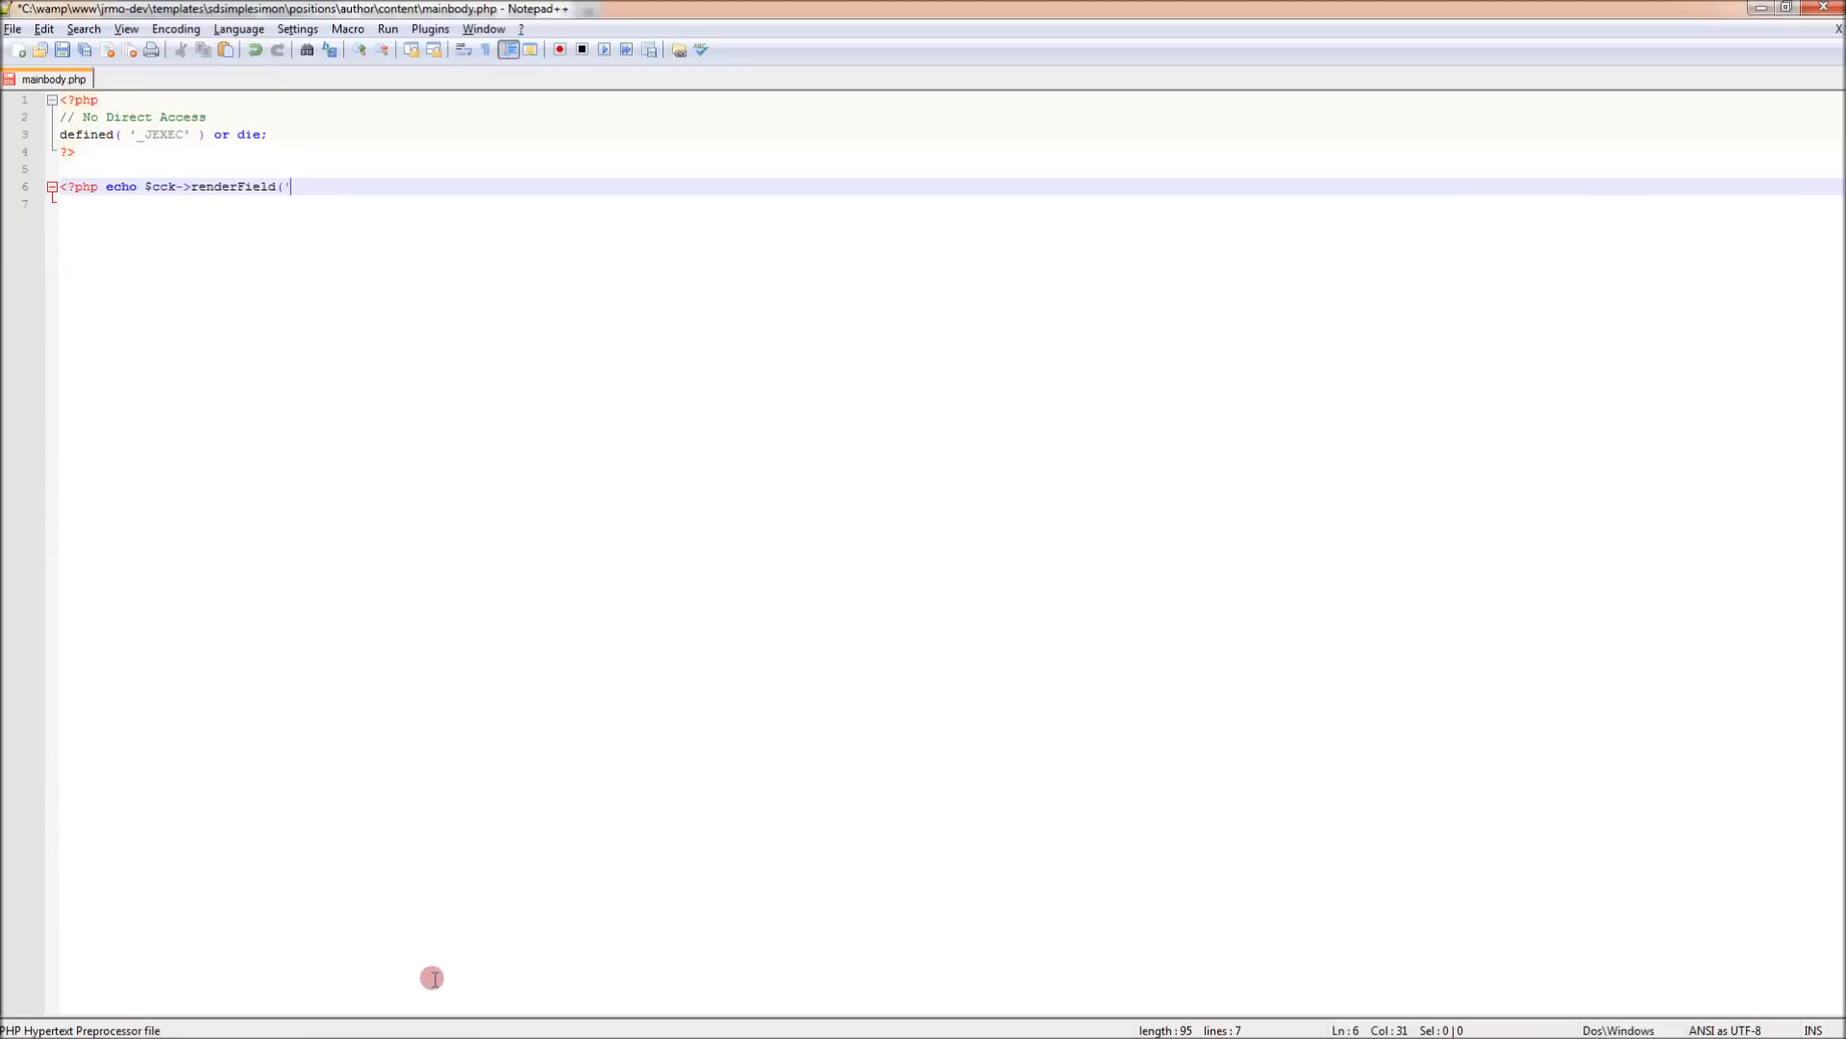
text(auth_description)
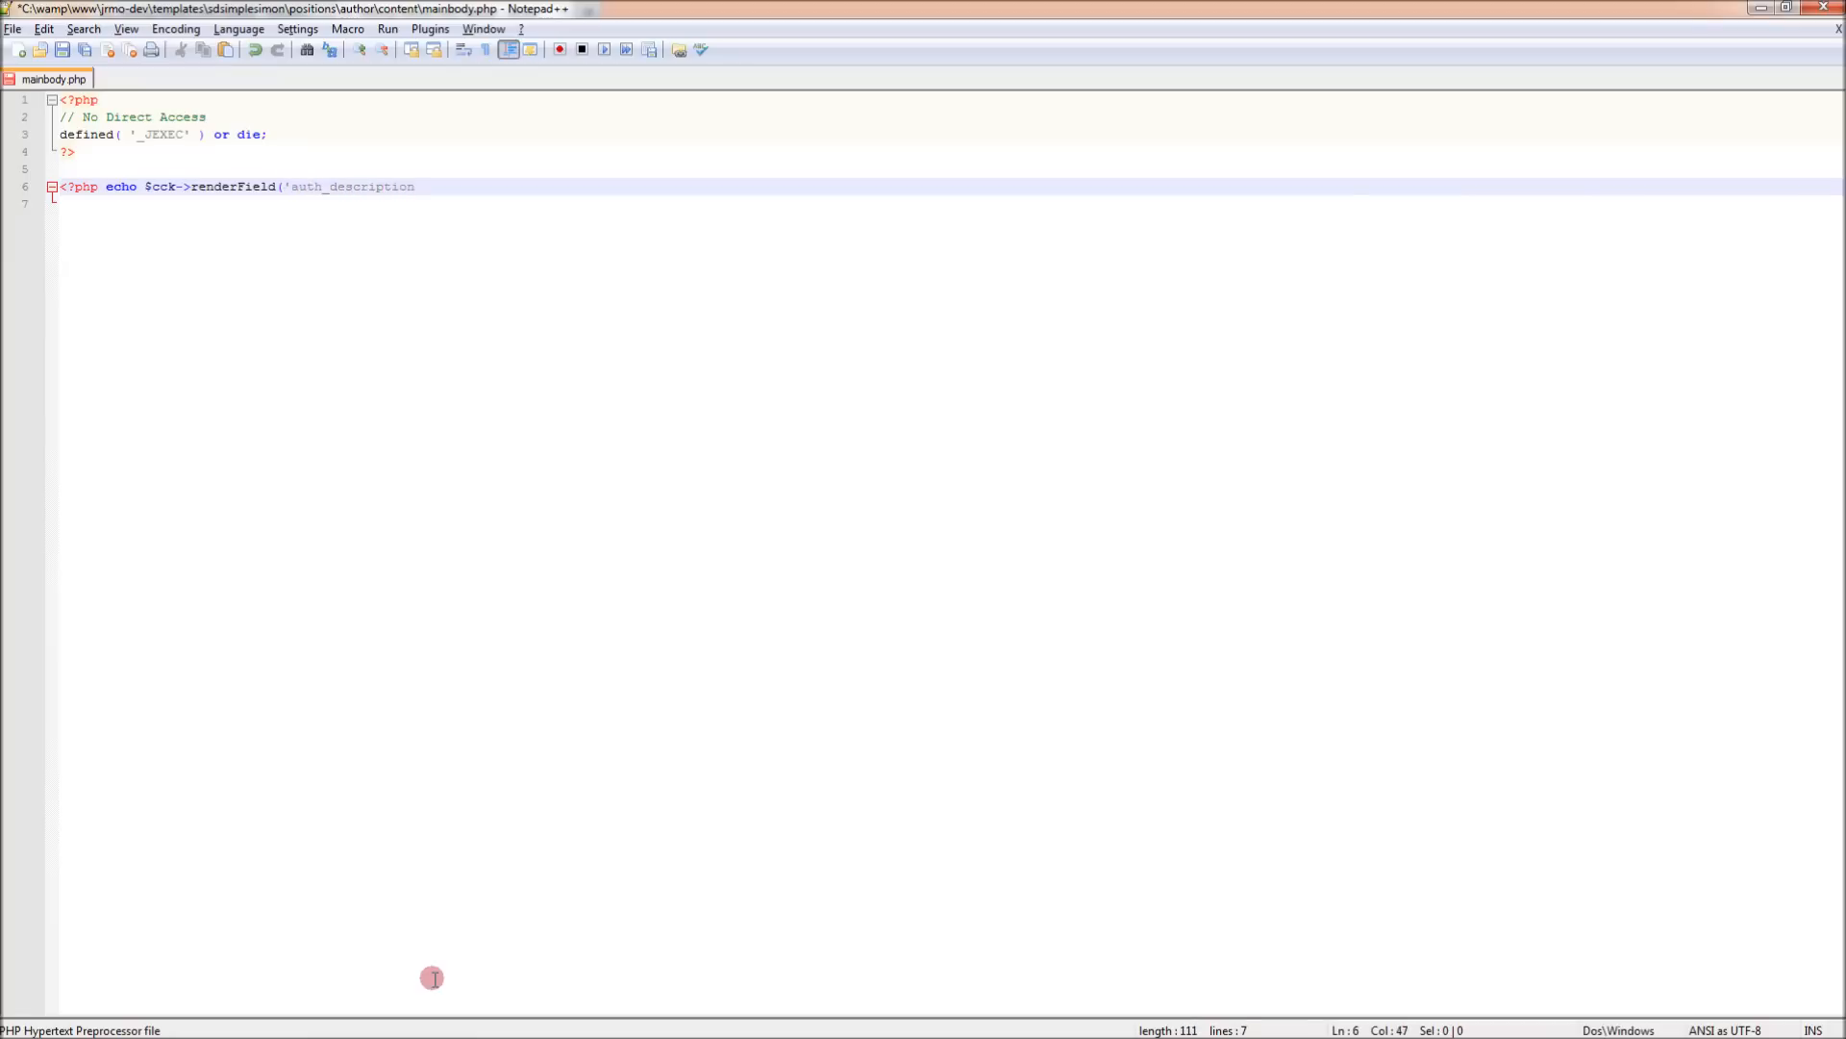
text('))
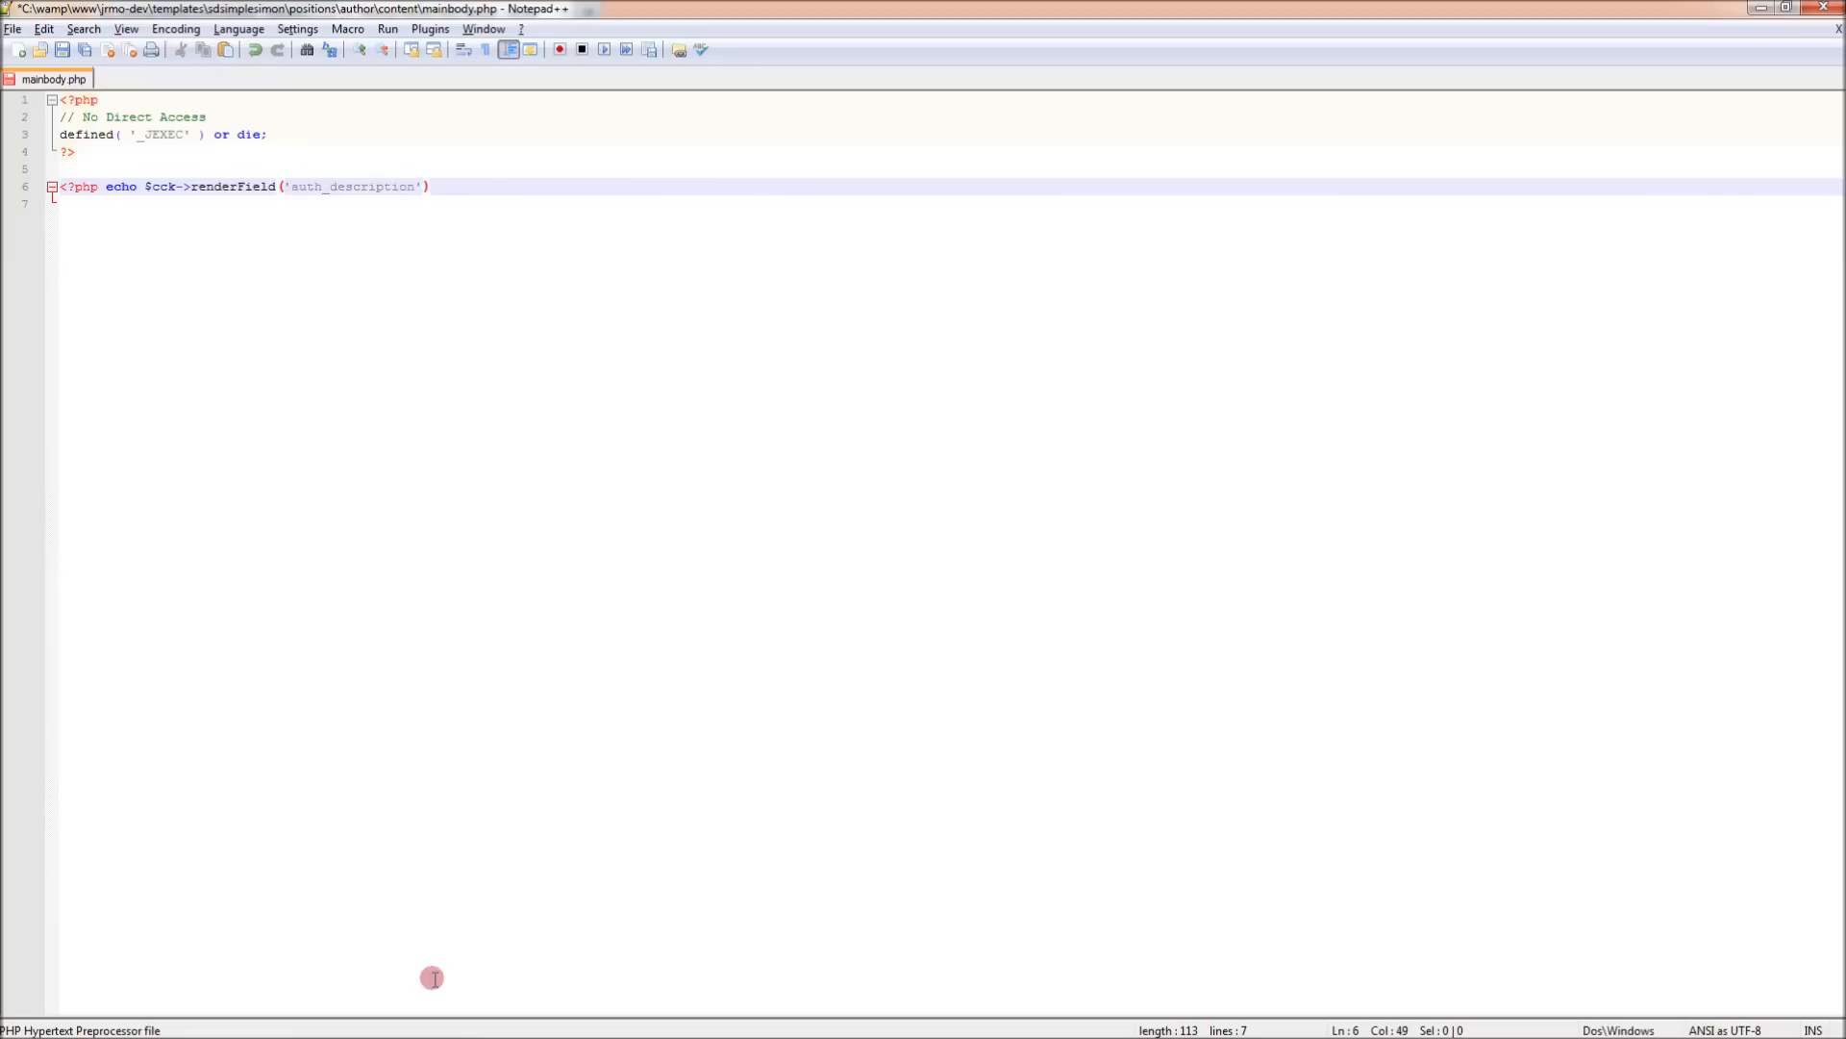
text(?>)
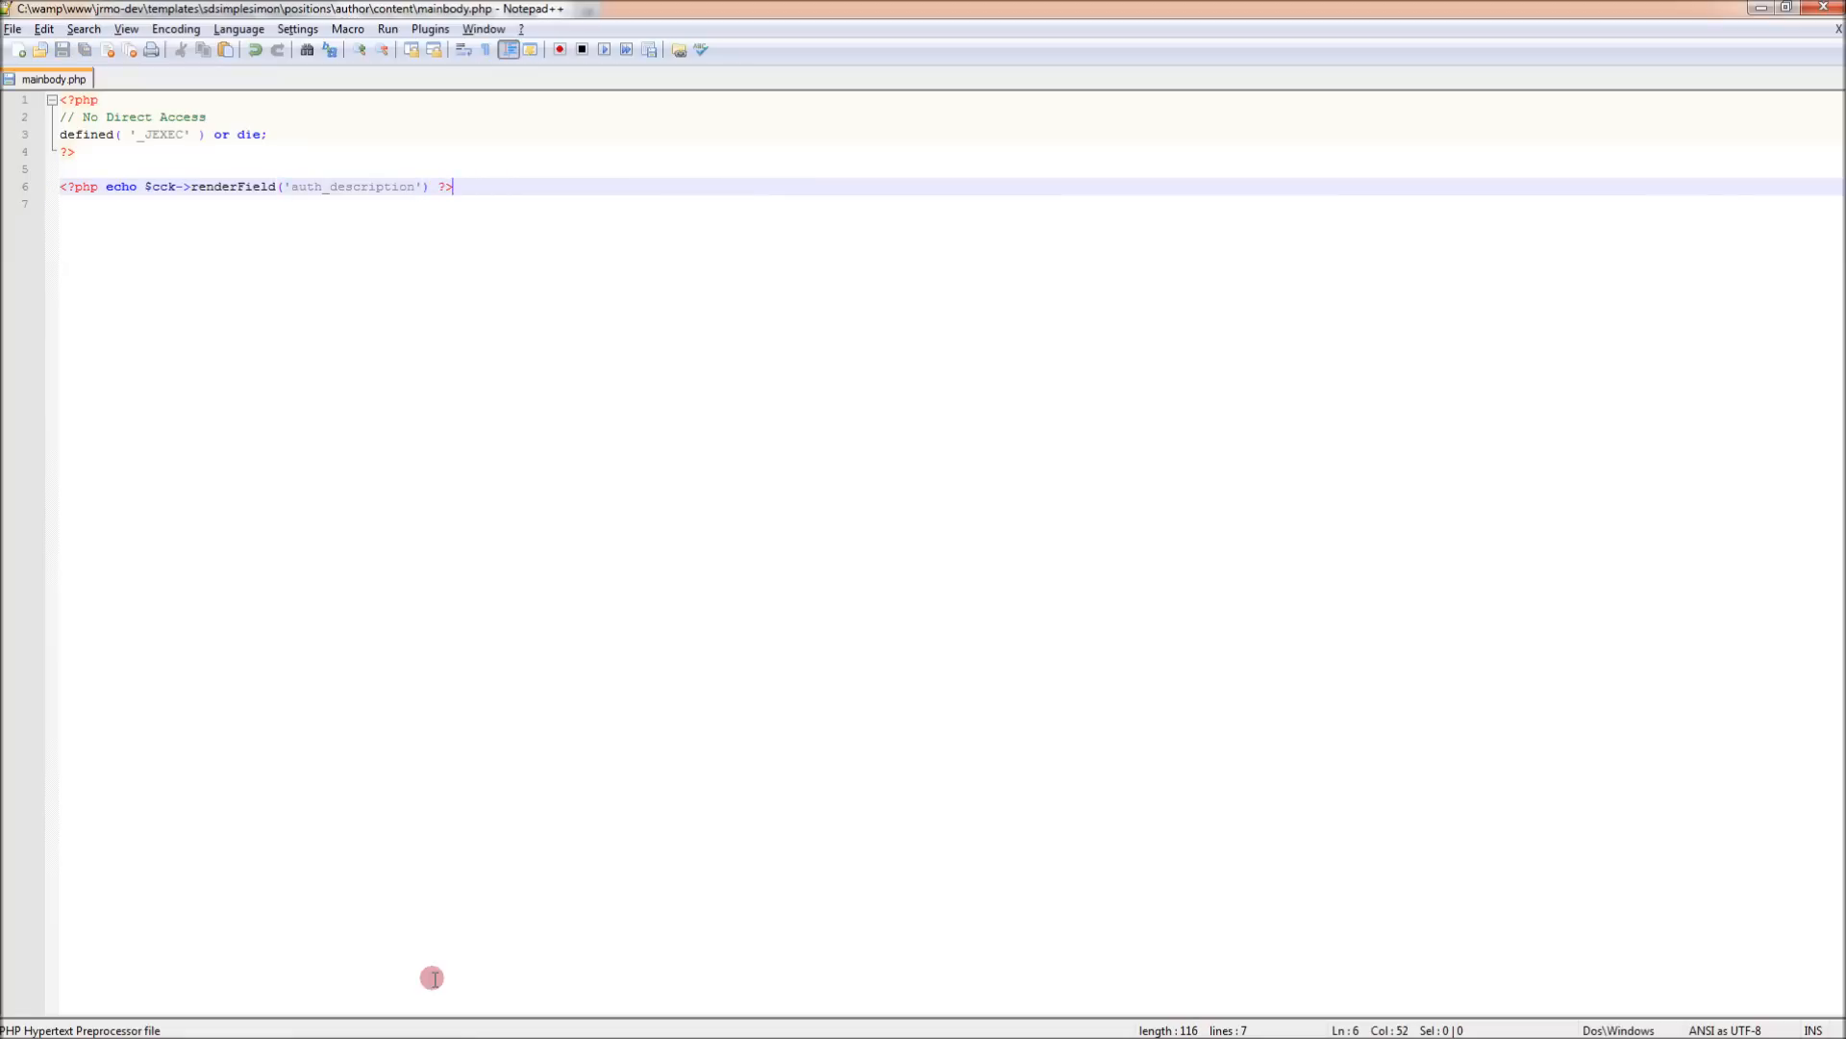
mouse_move(215, 842)
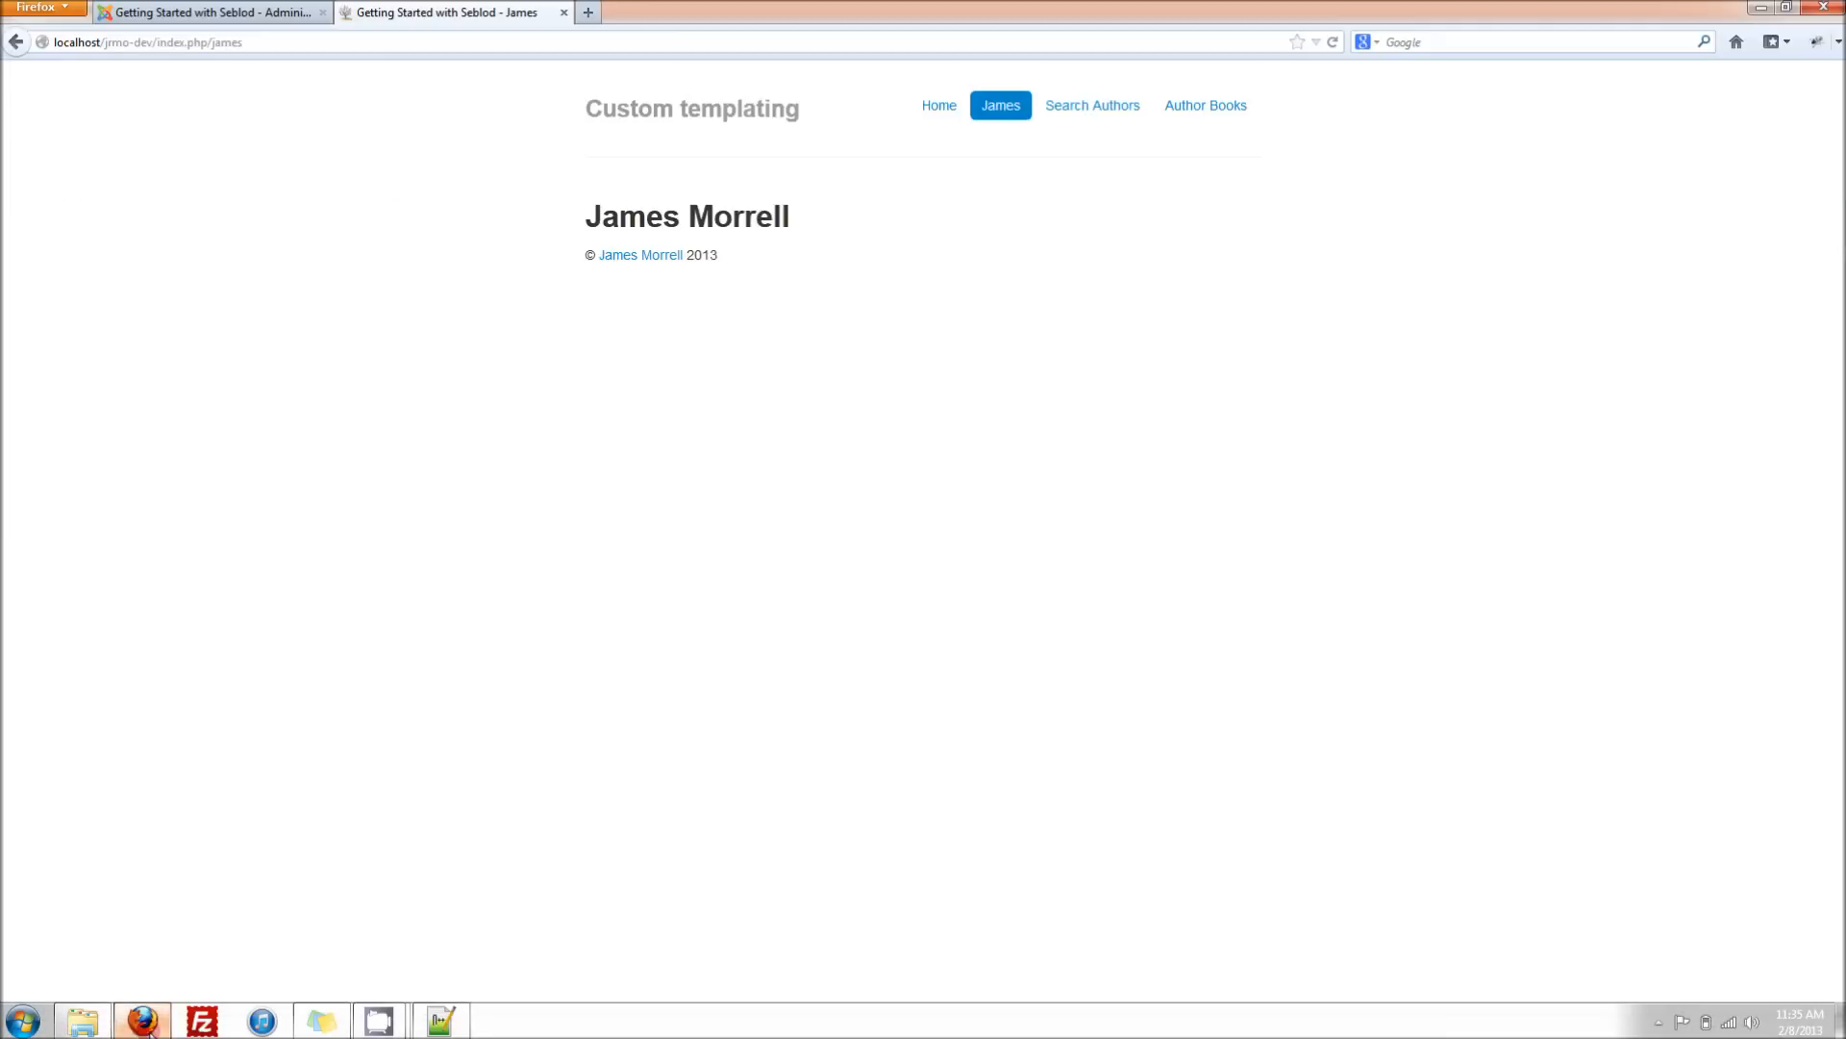
mouse_move(212, 12)
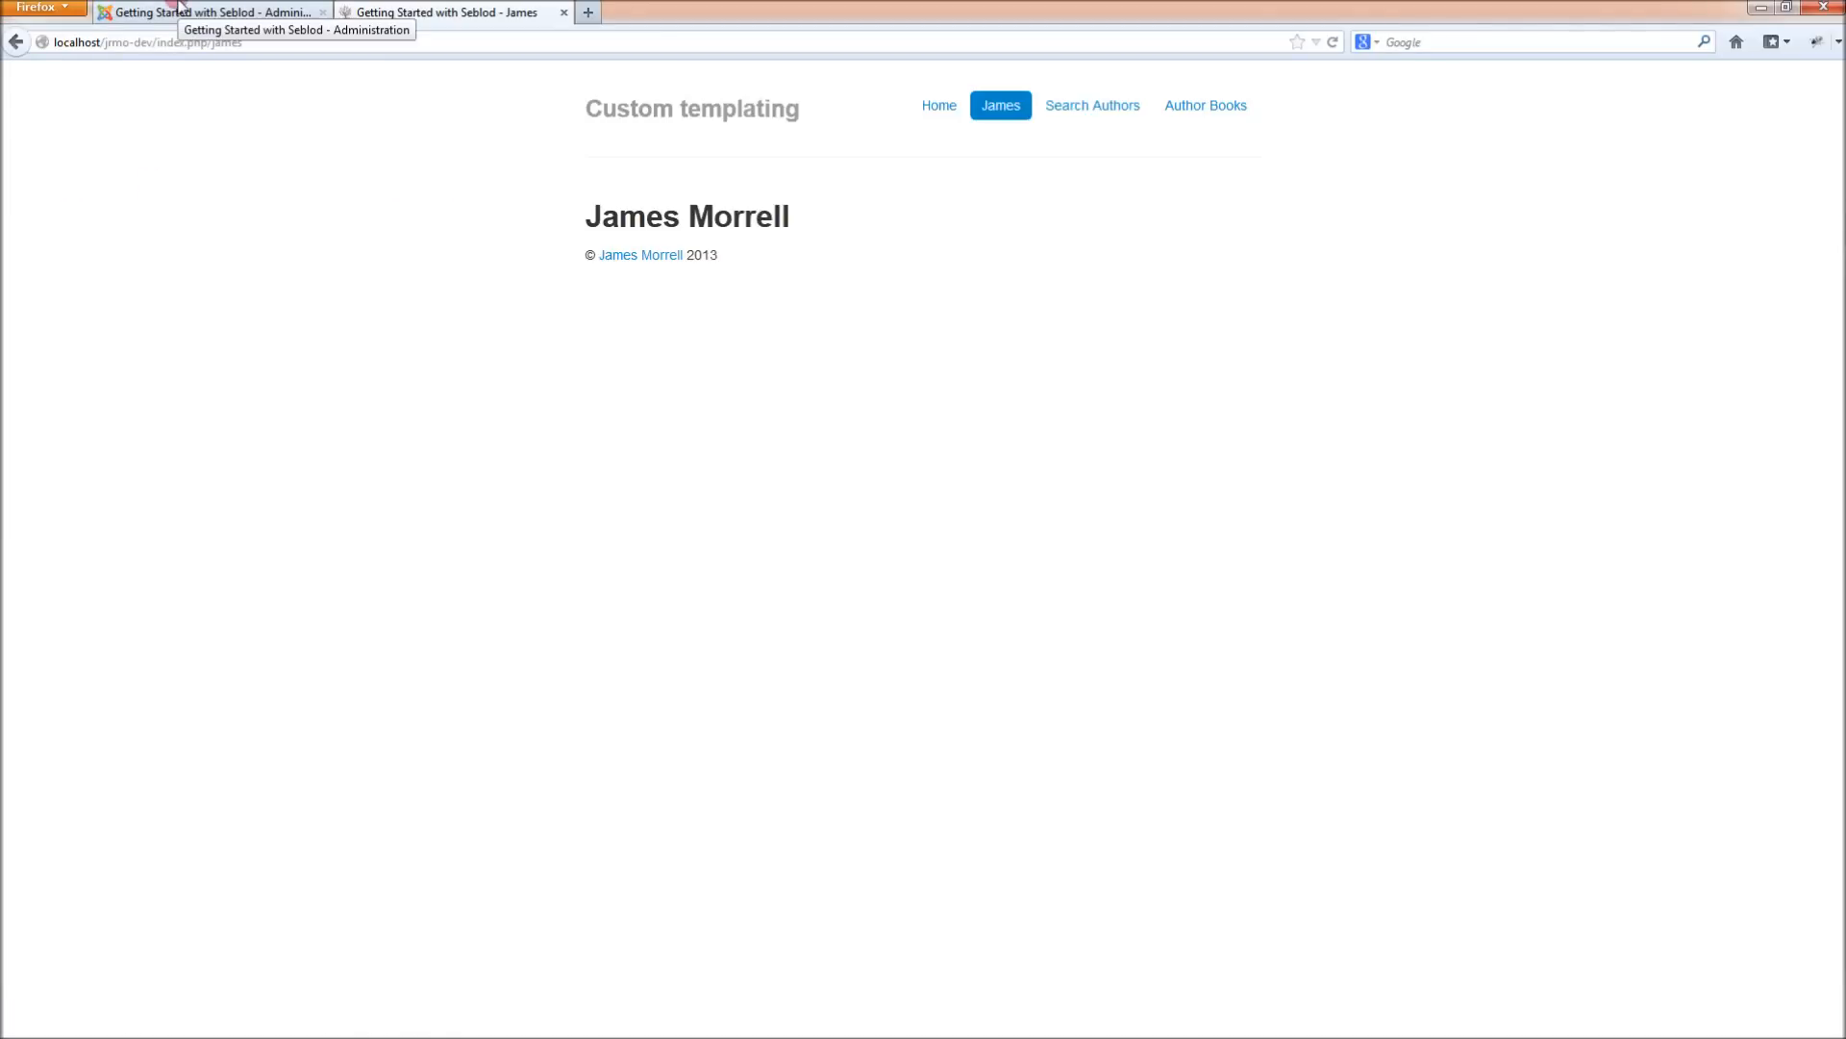
click(211, 11)
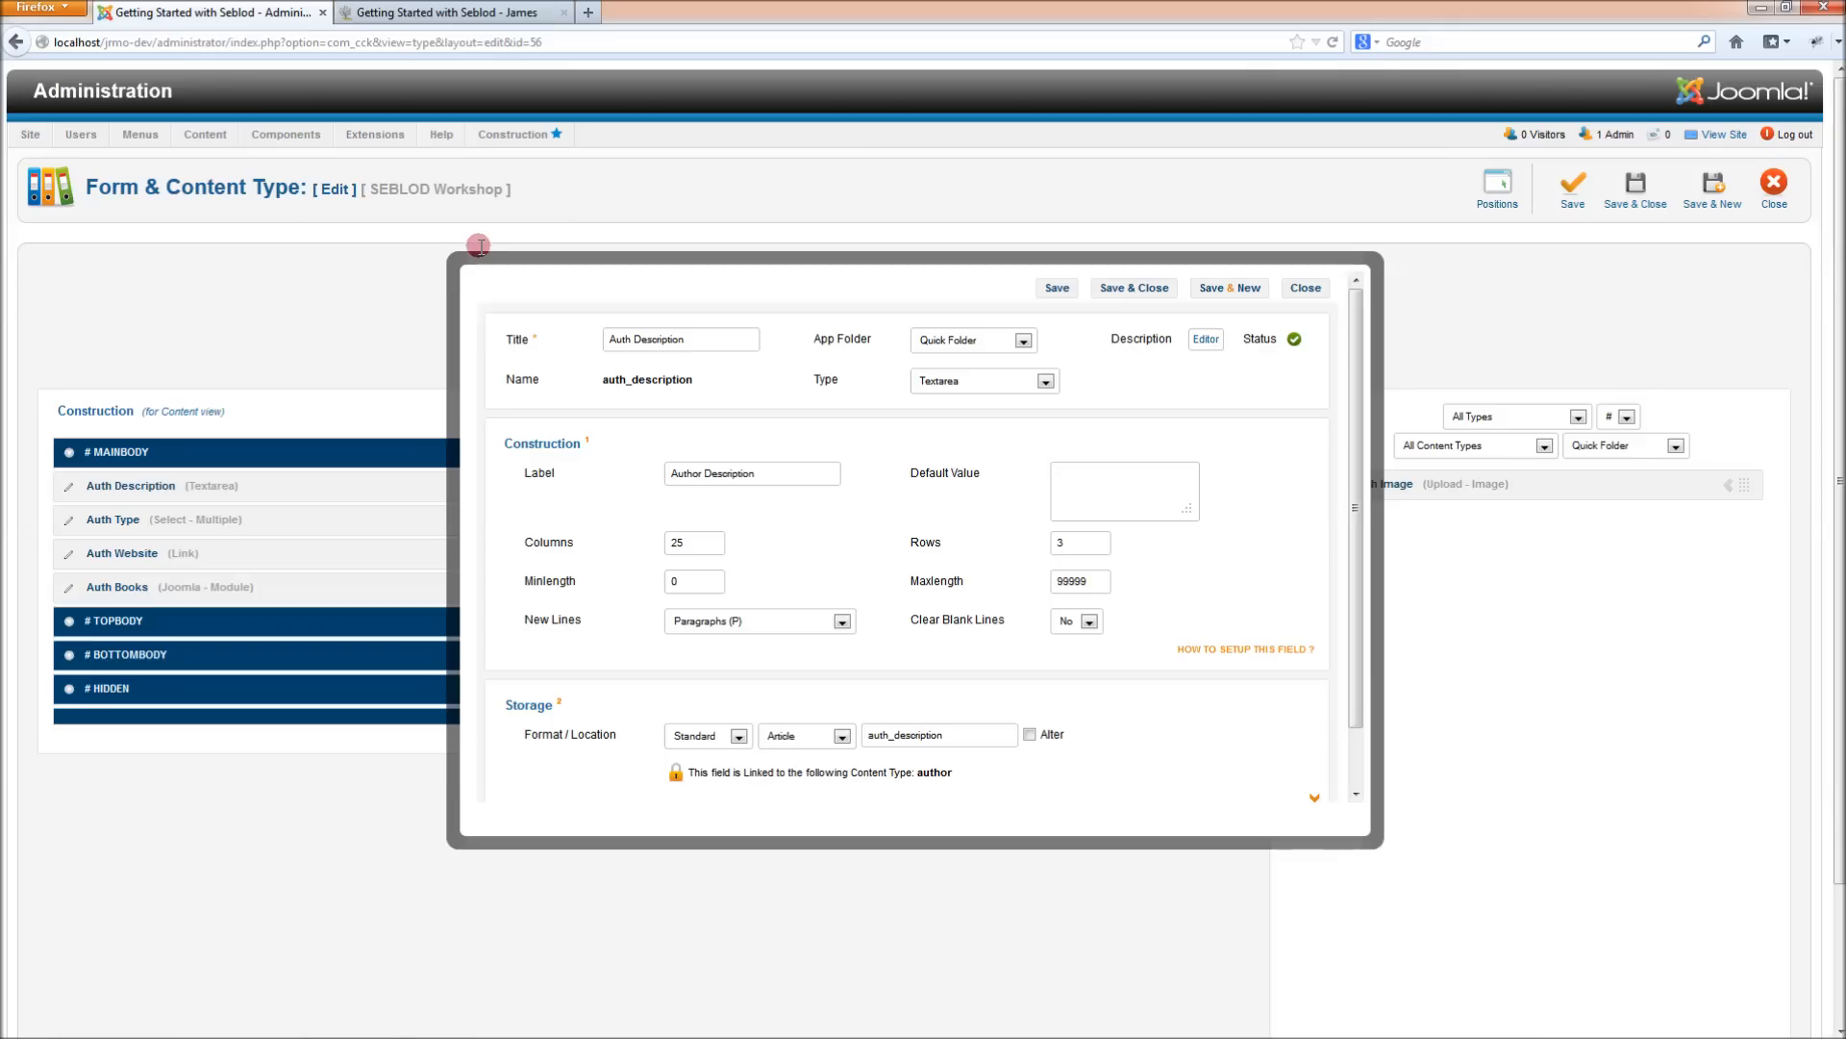
click(452, 13)
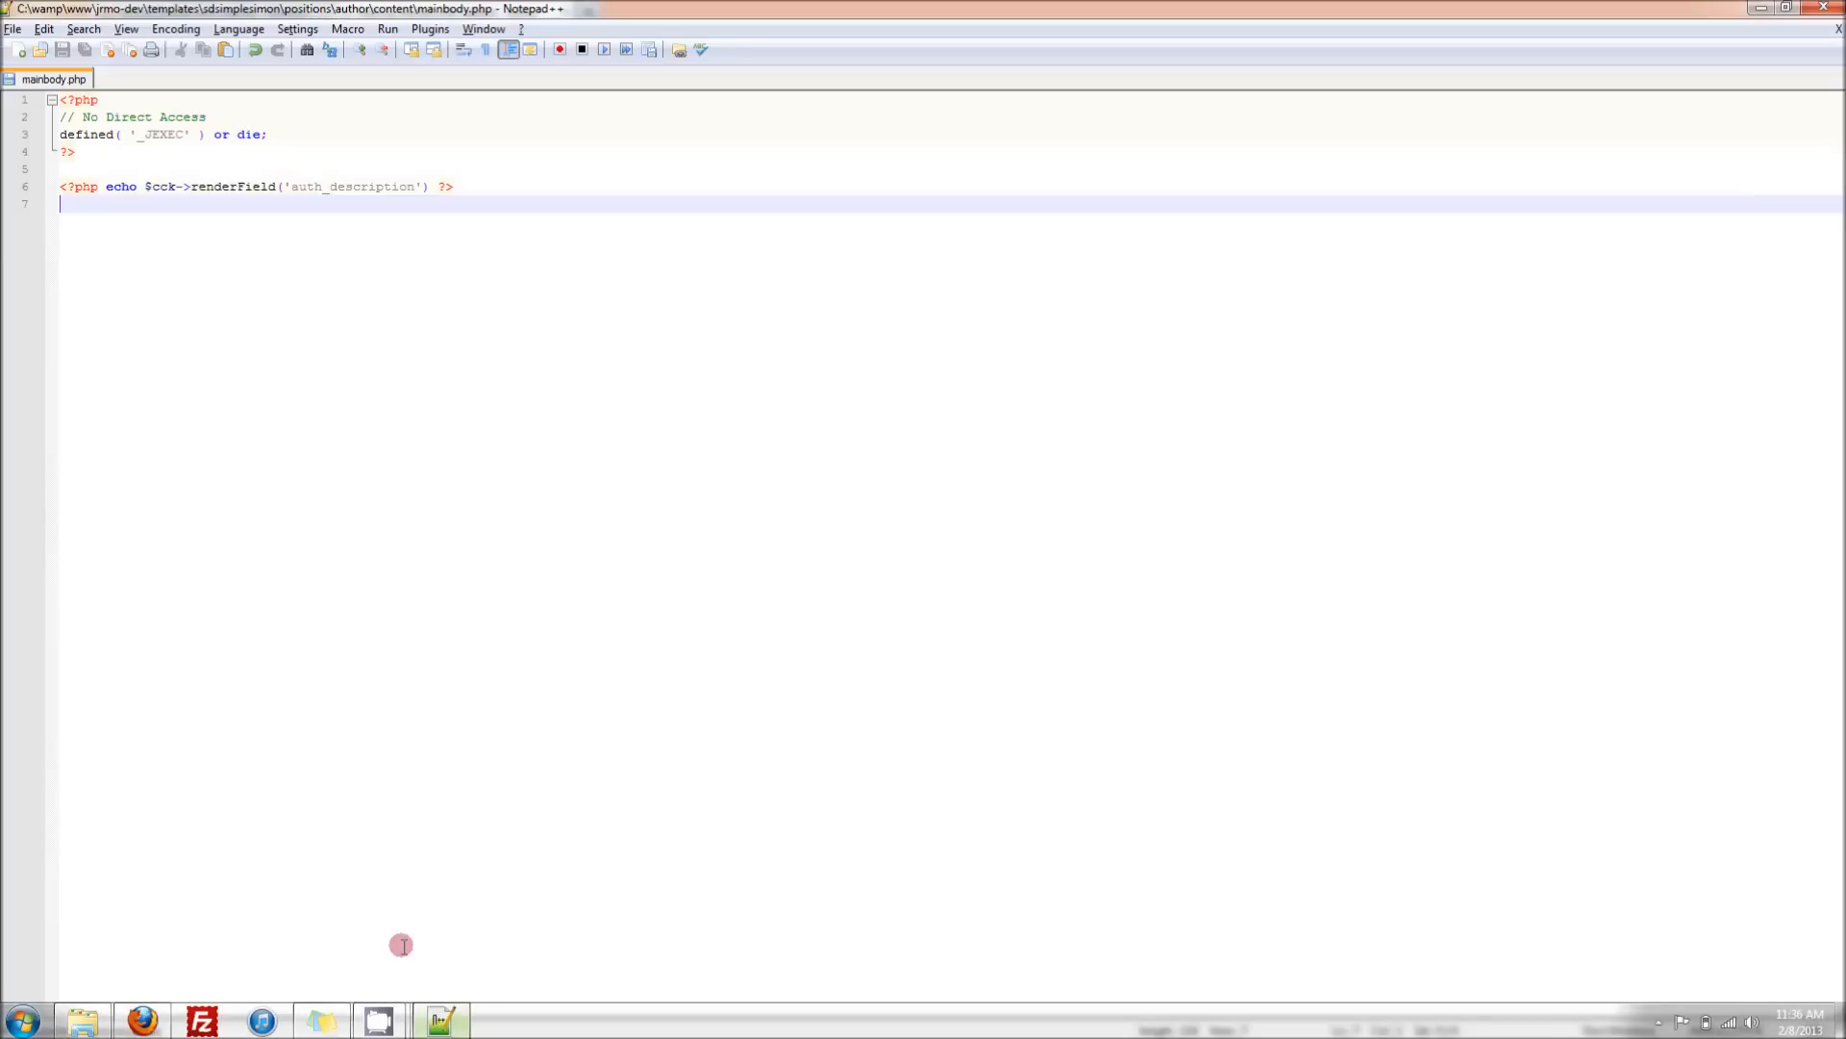
Refresh the James front-end page to check the description, then return to admin
double_click(226, 185)
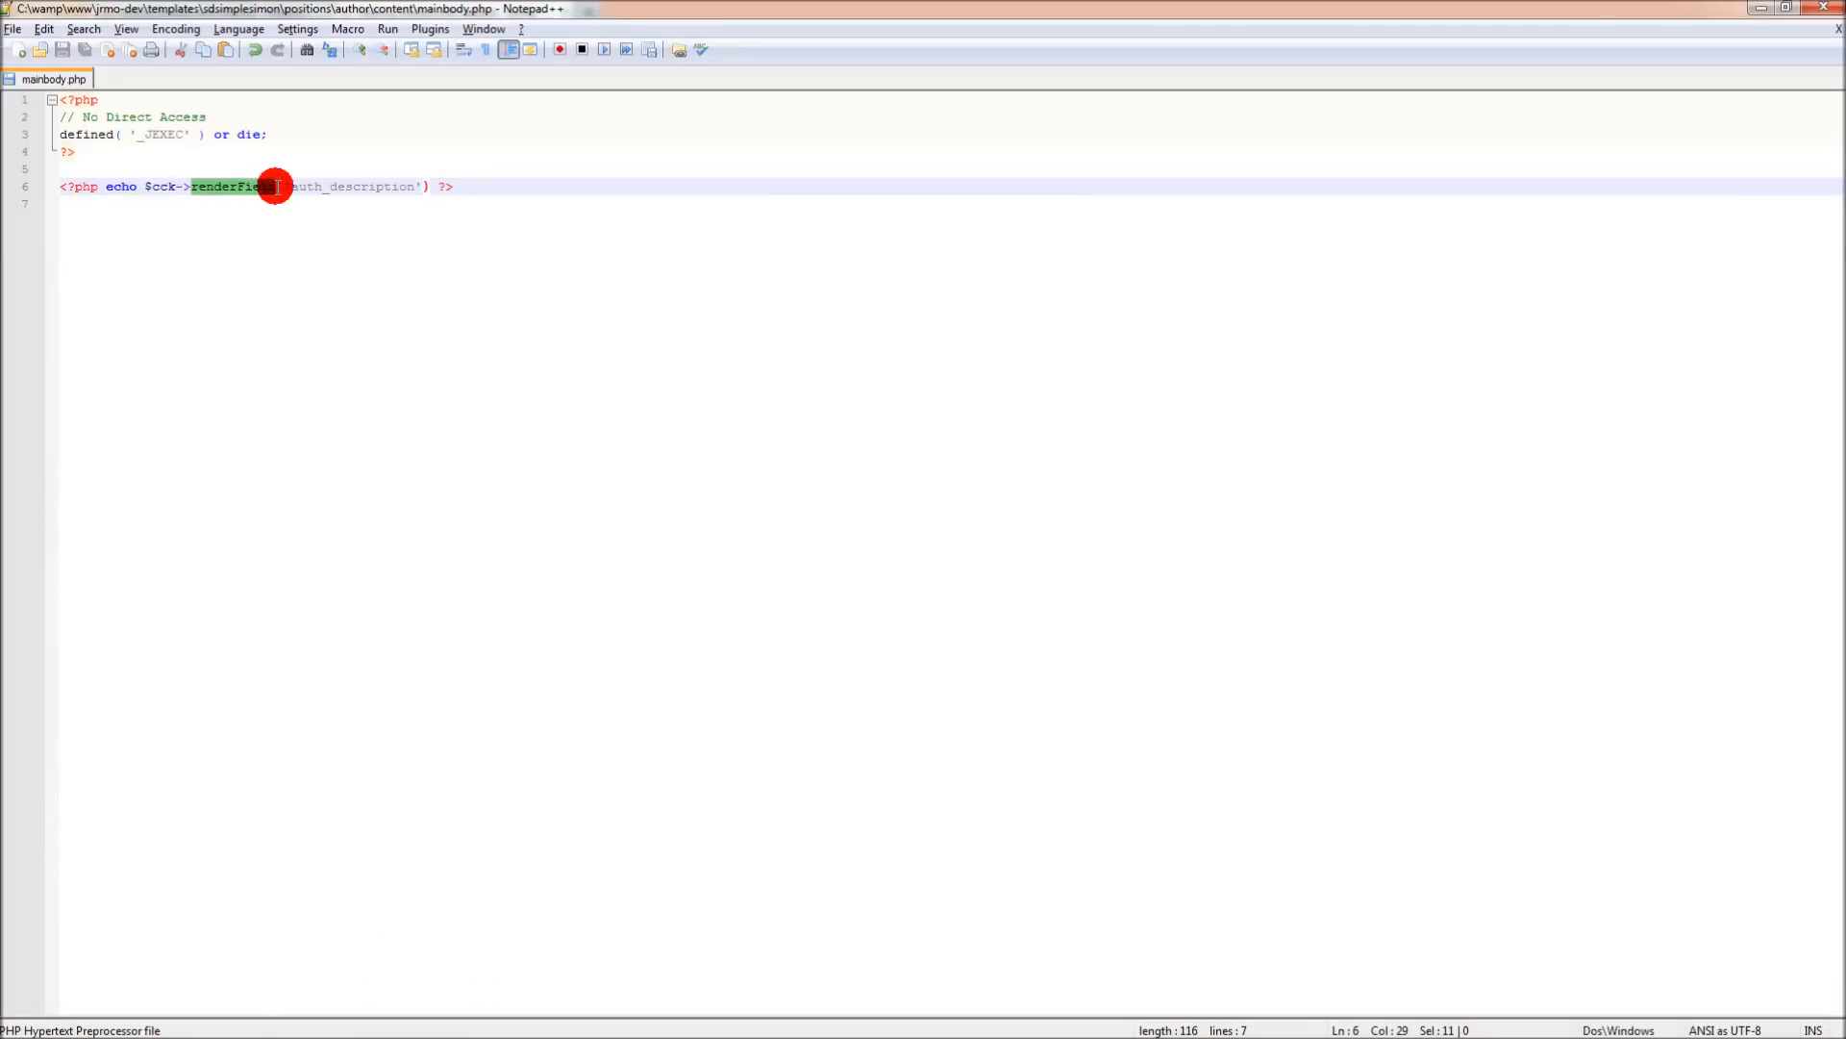
click(453, 186)
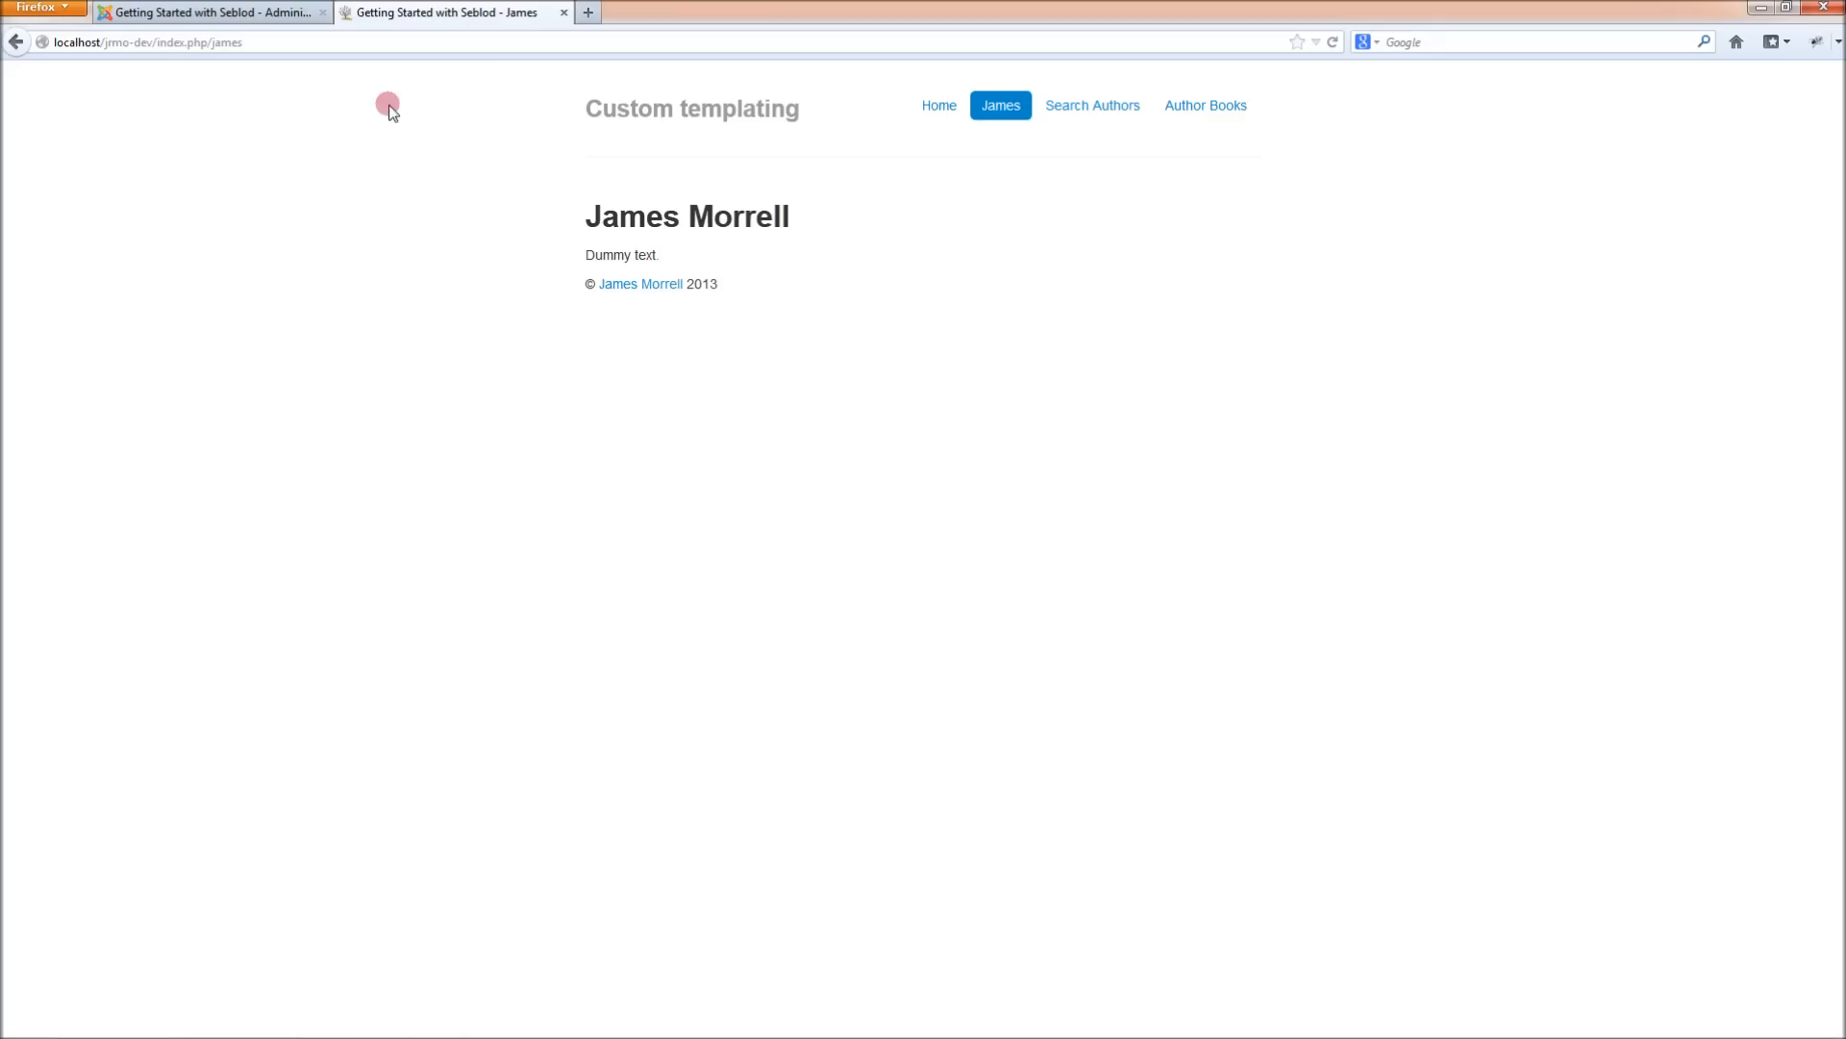
click(211, 12)
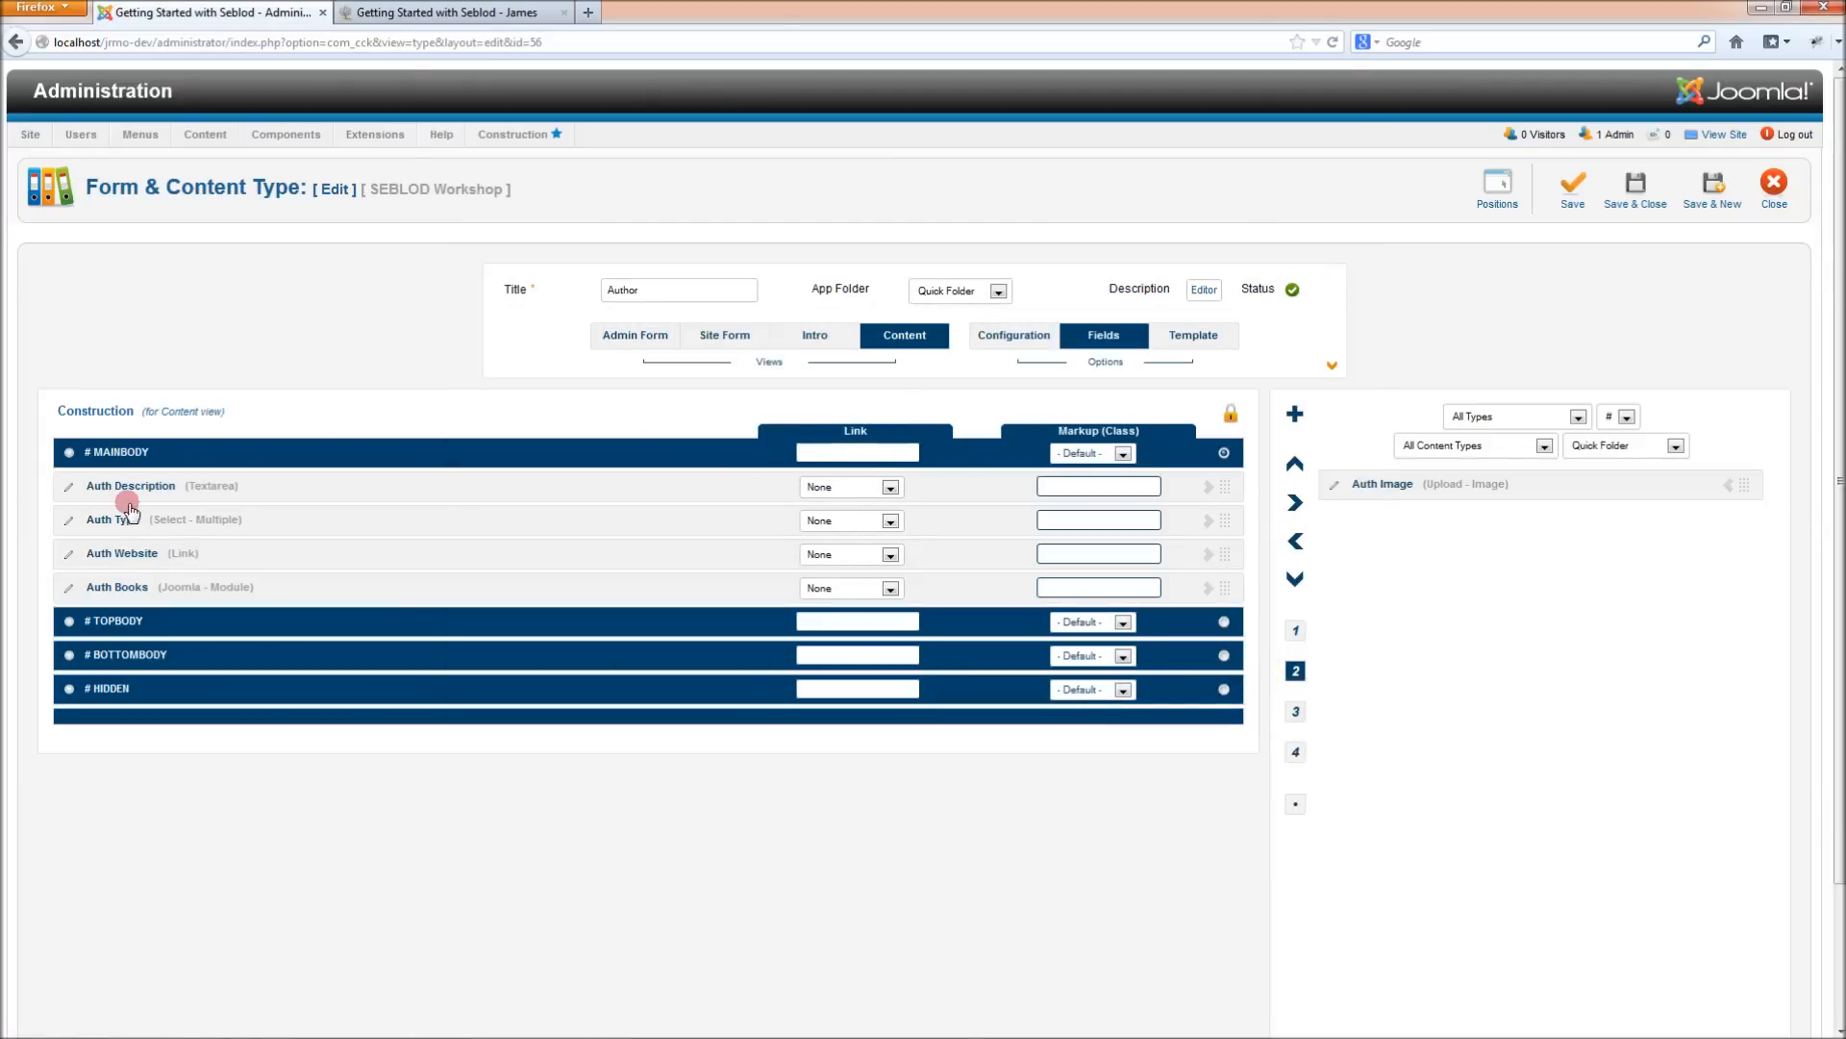
Set Auth Description typography to Bold, save, and view the James page
click(891, 487)
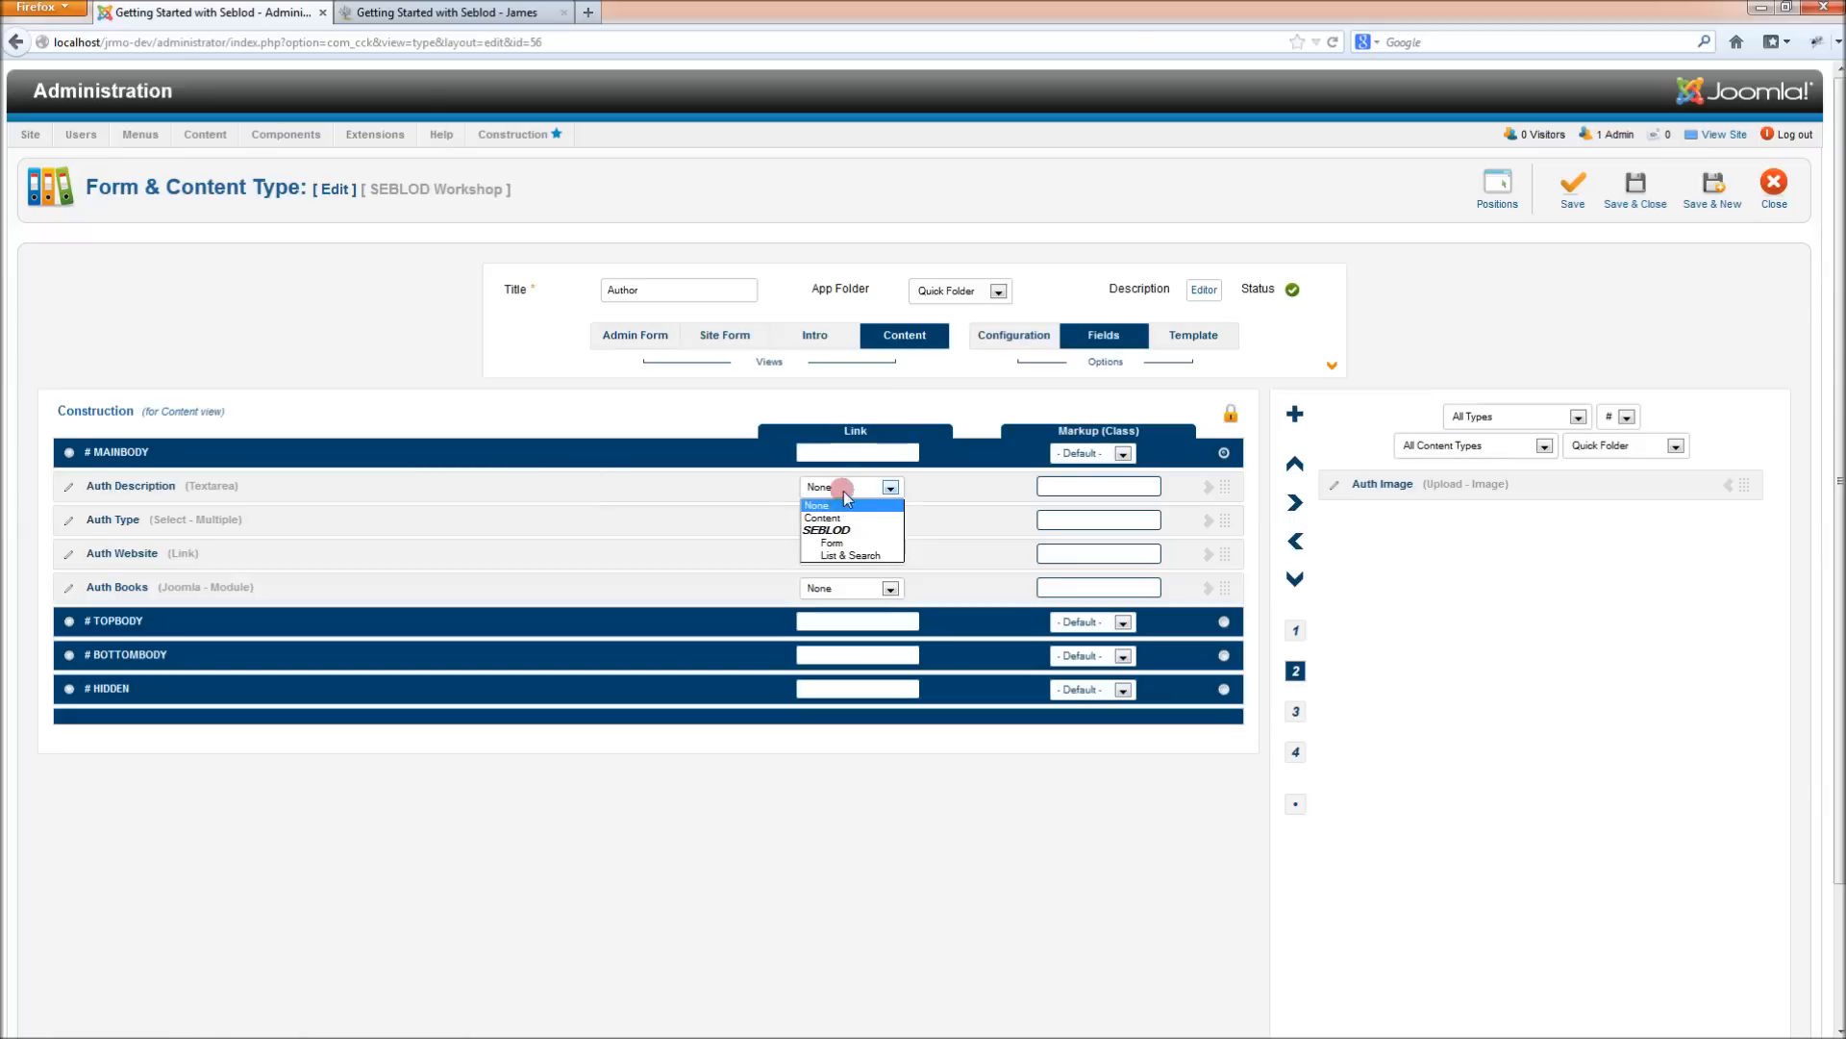
click(883, 486)
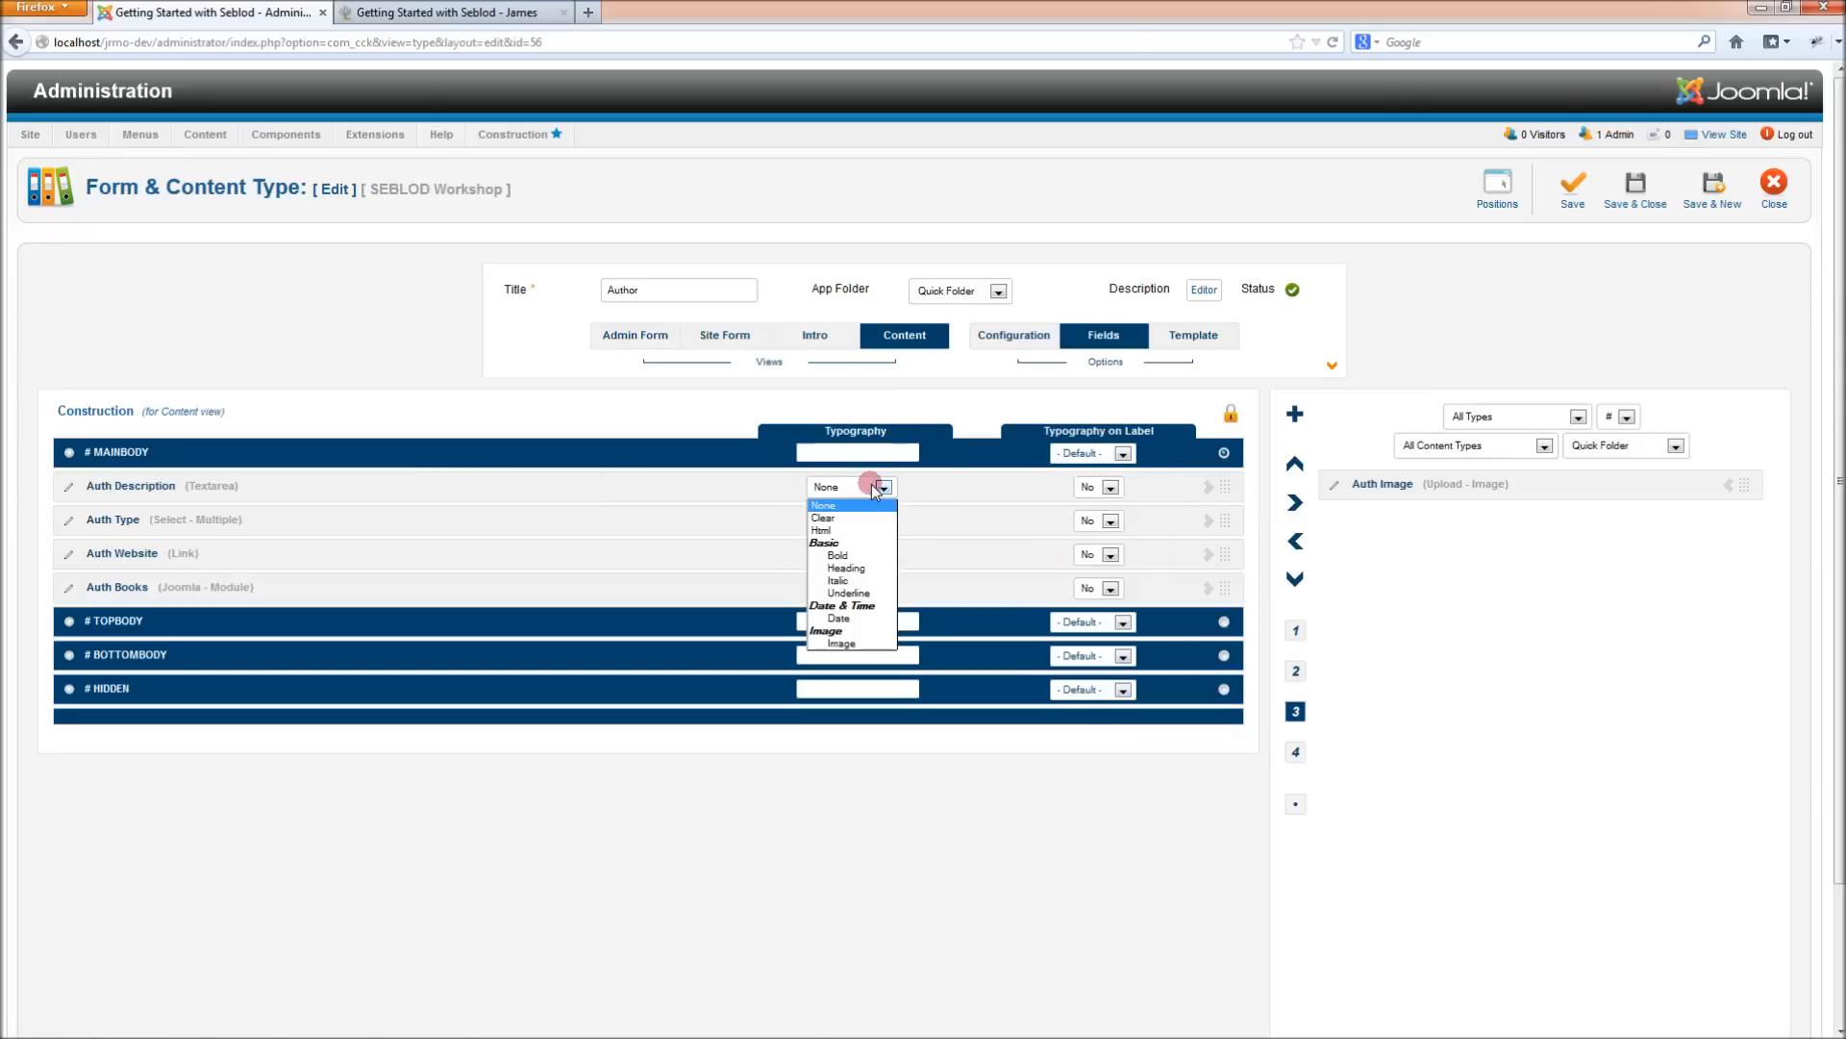
click(835, 555)
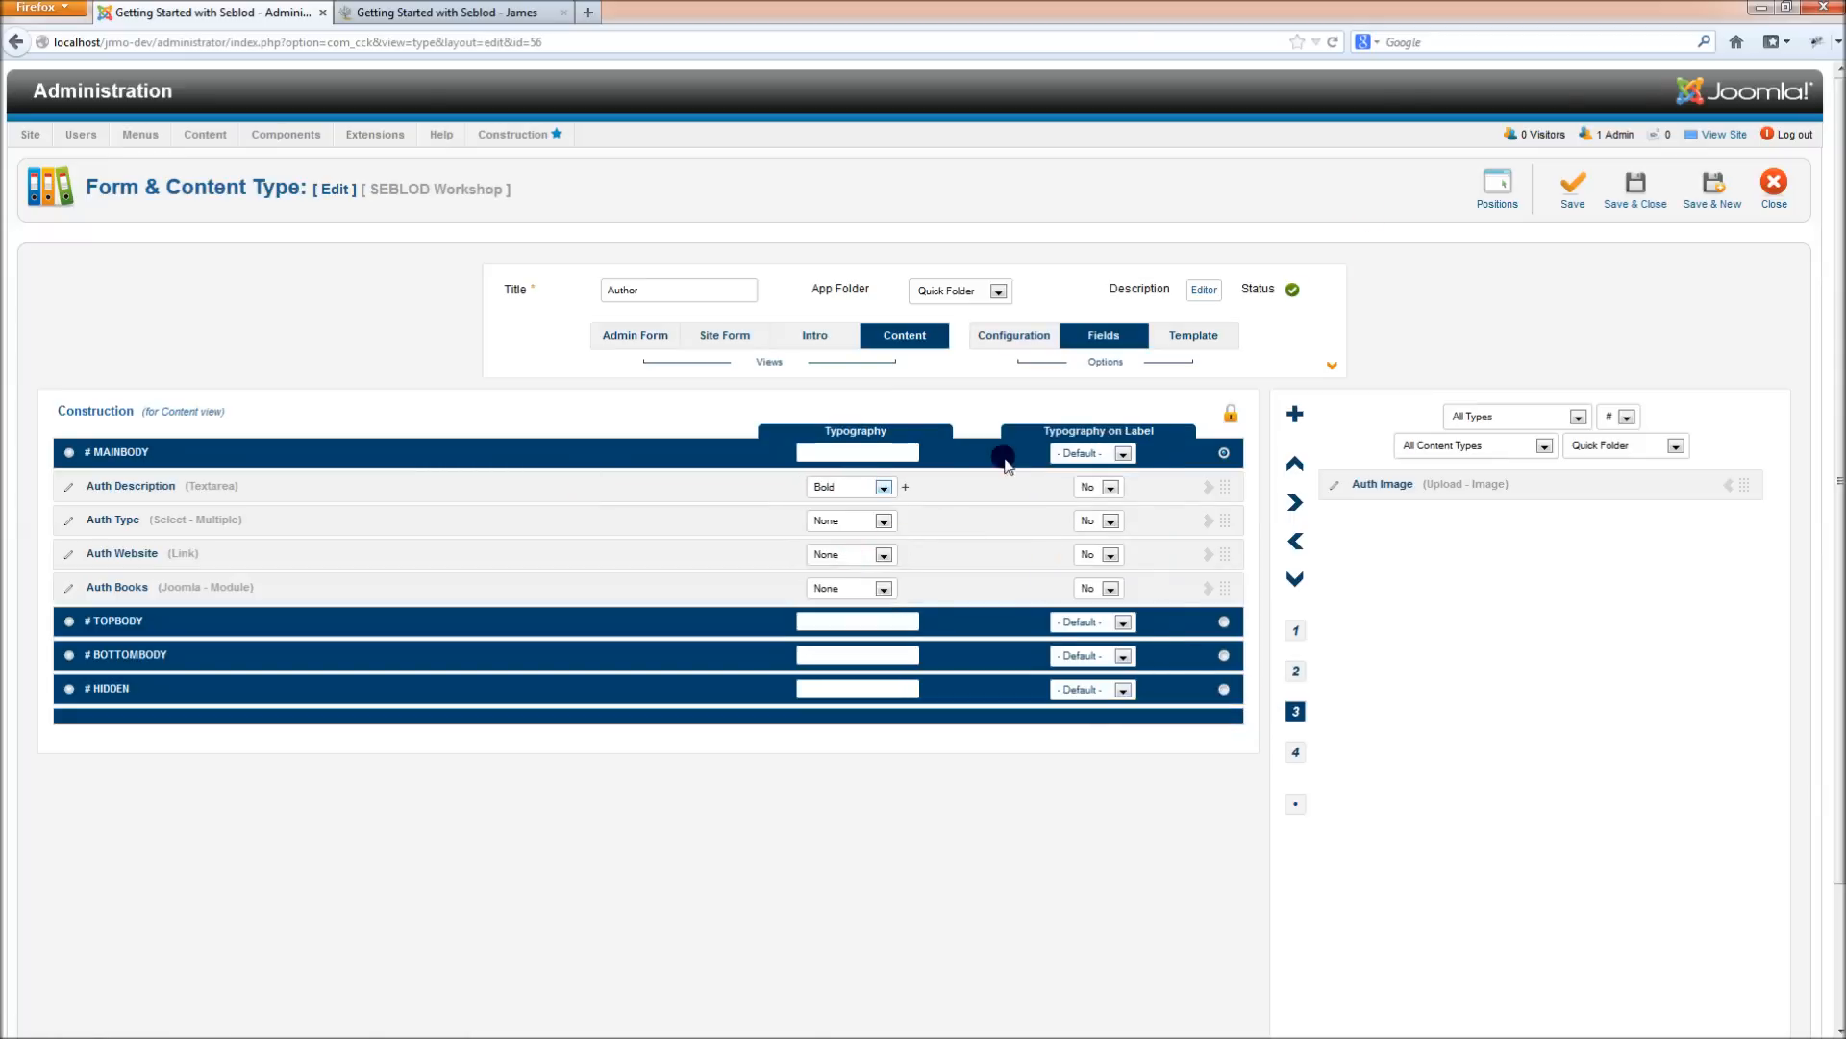
click(1571, 188)
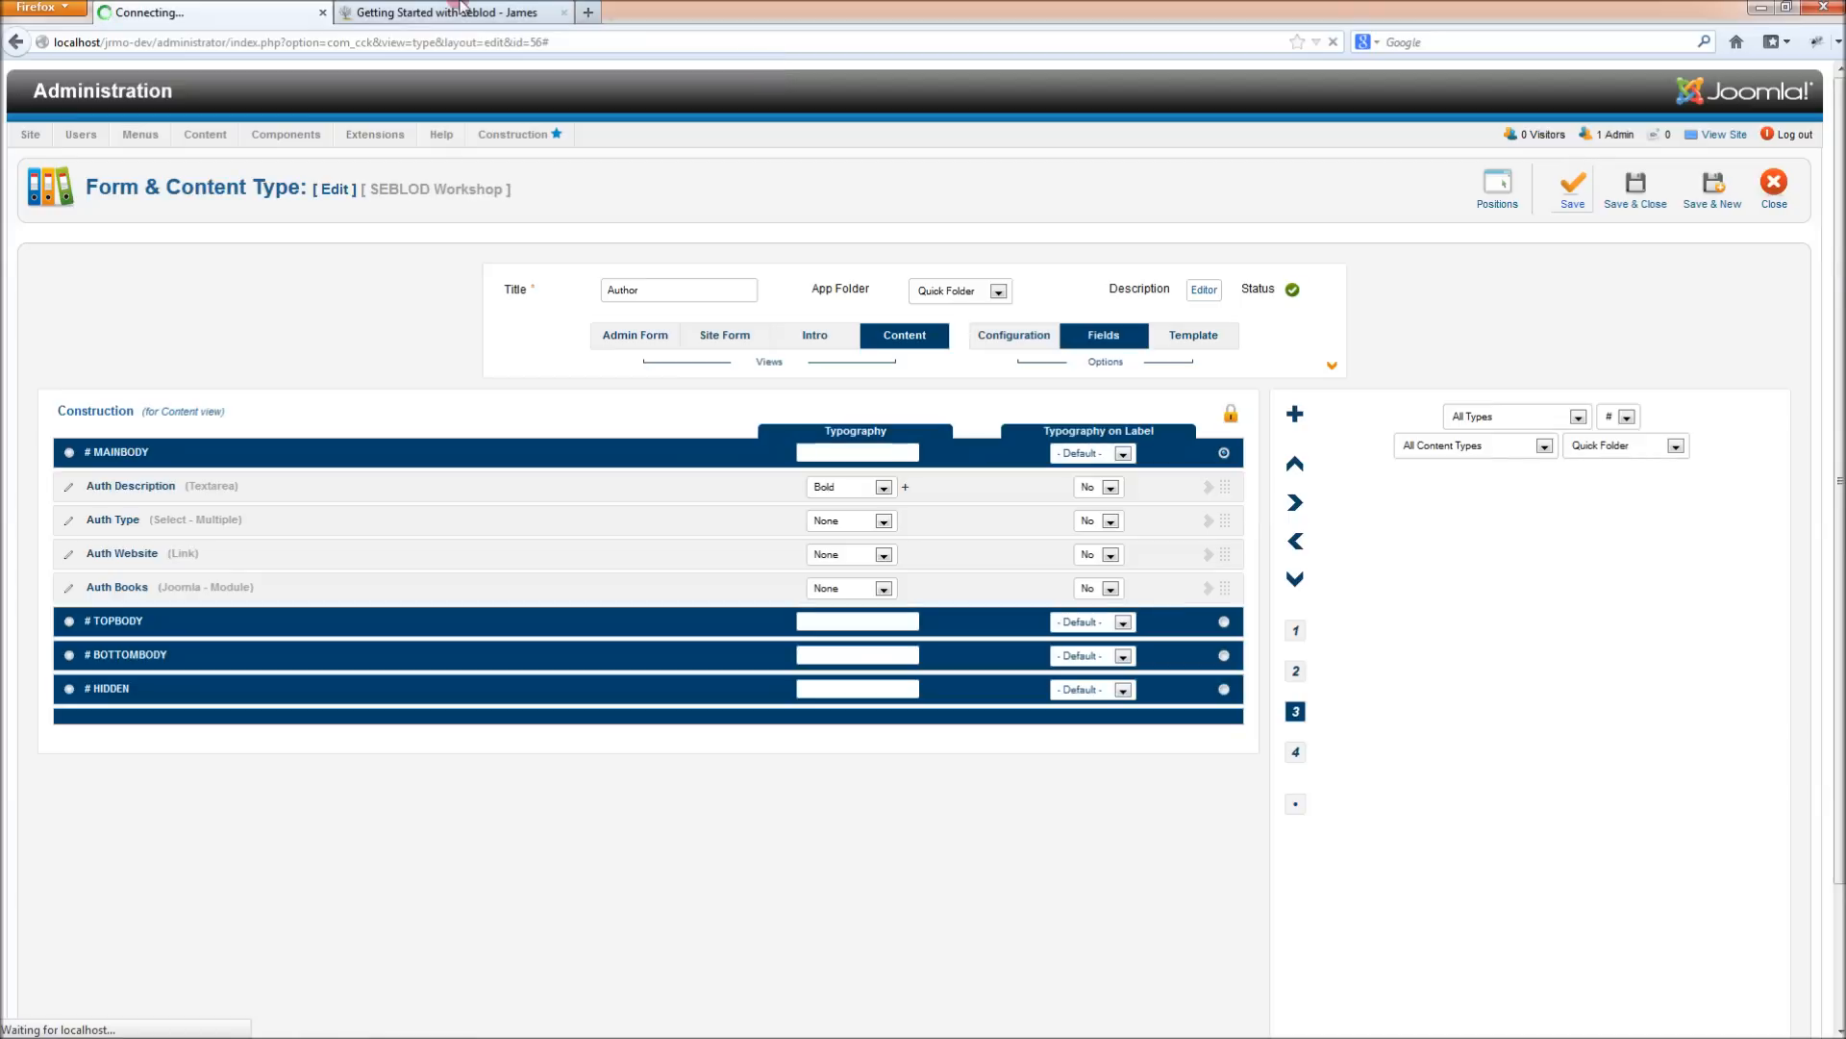
click(1572, 188)
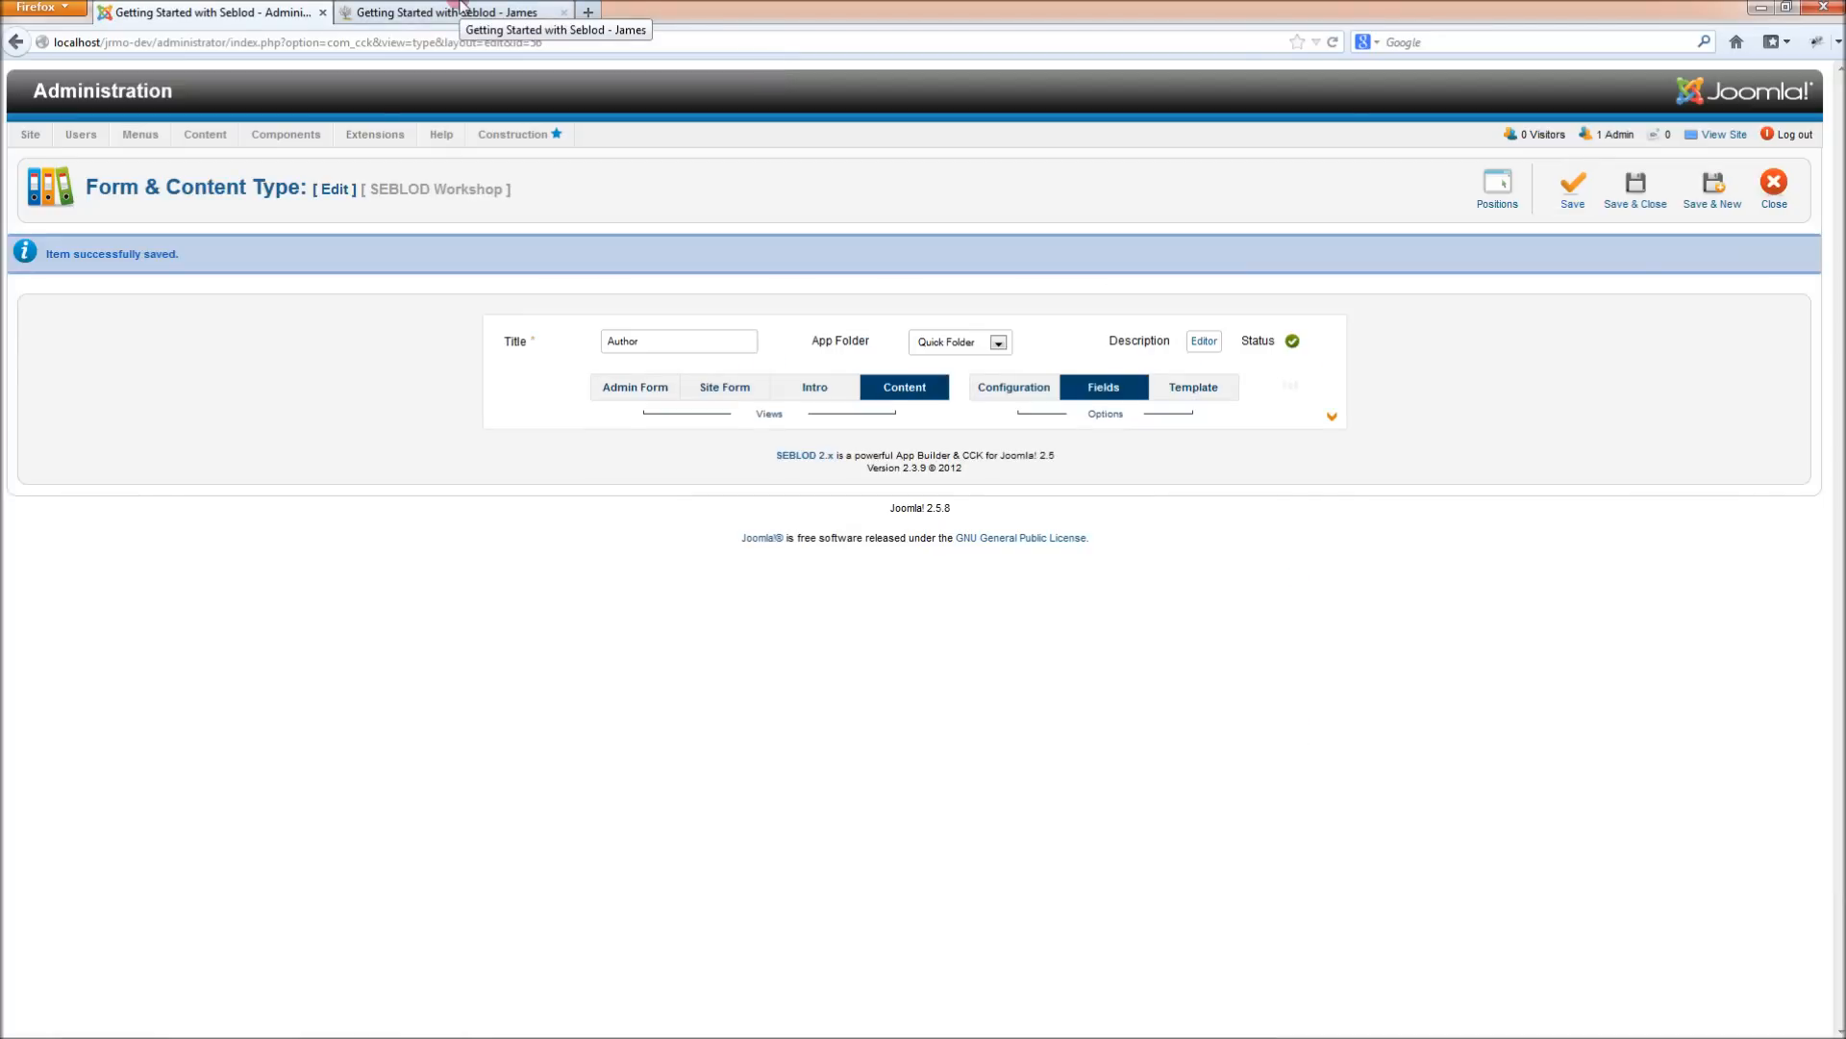
click(903, 387)
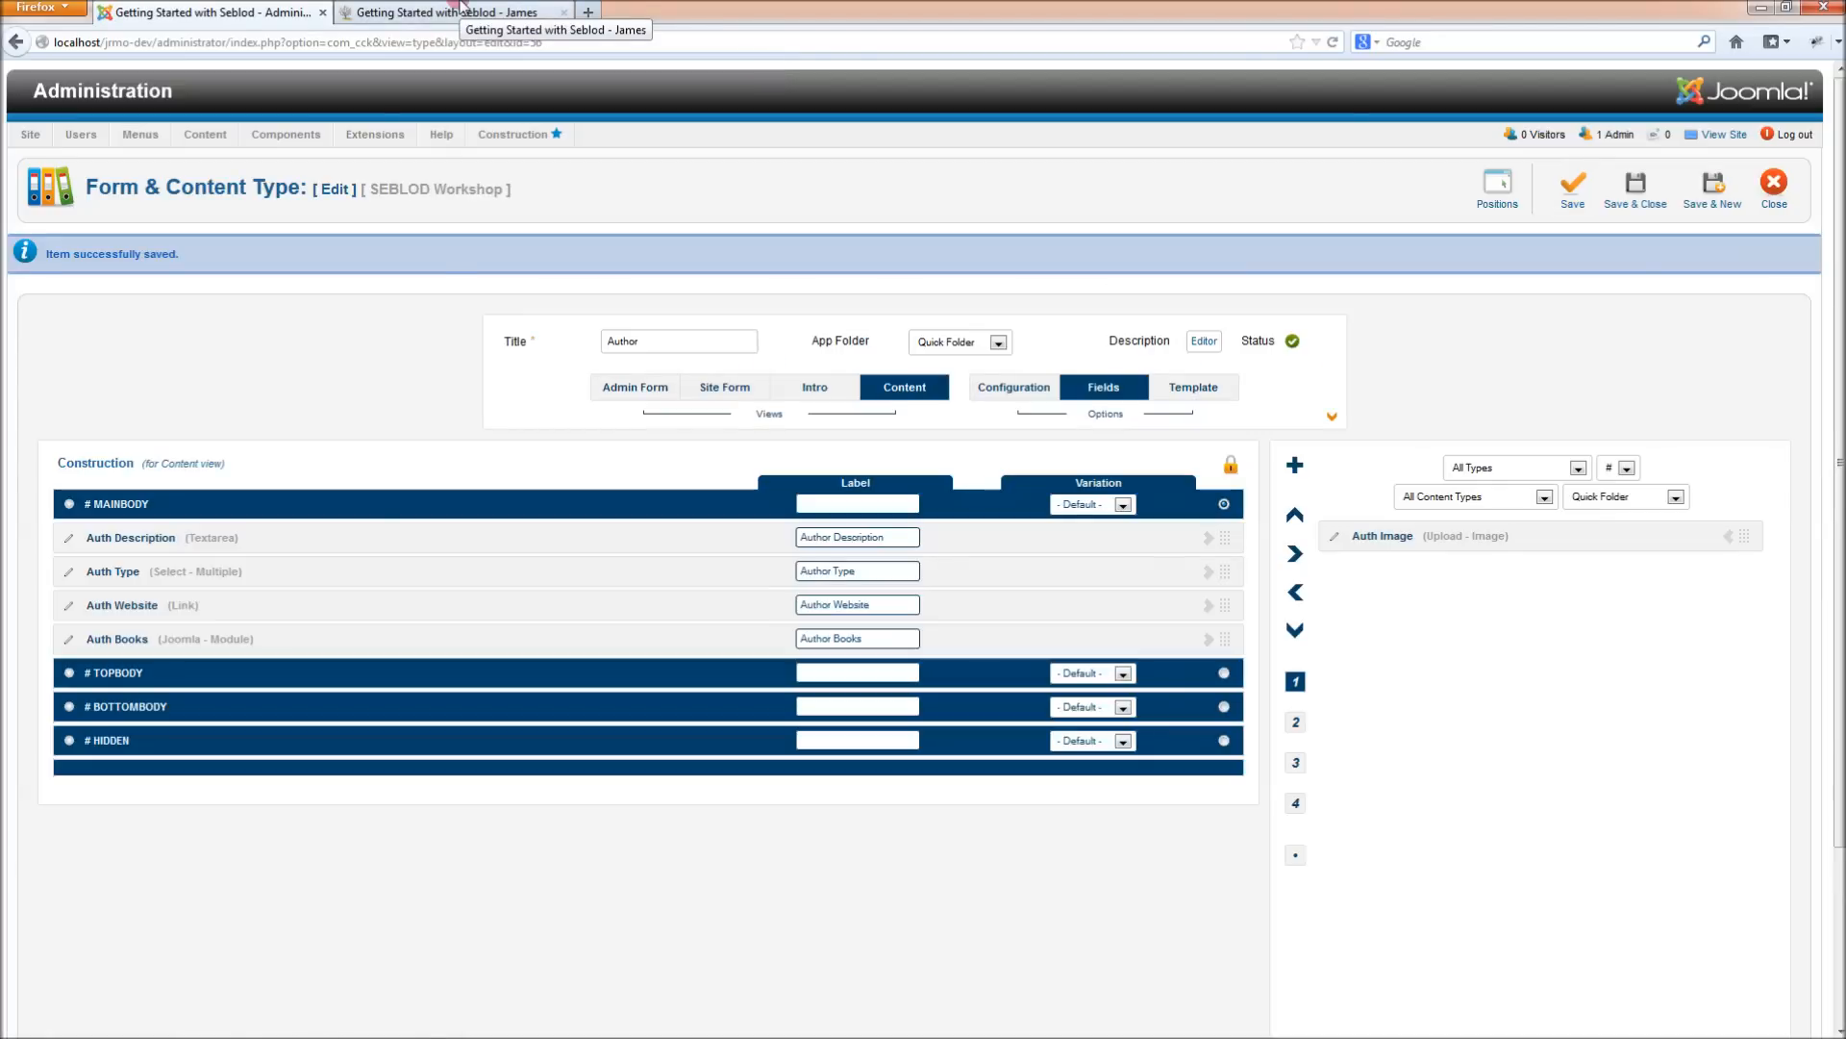
click(447, 12)
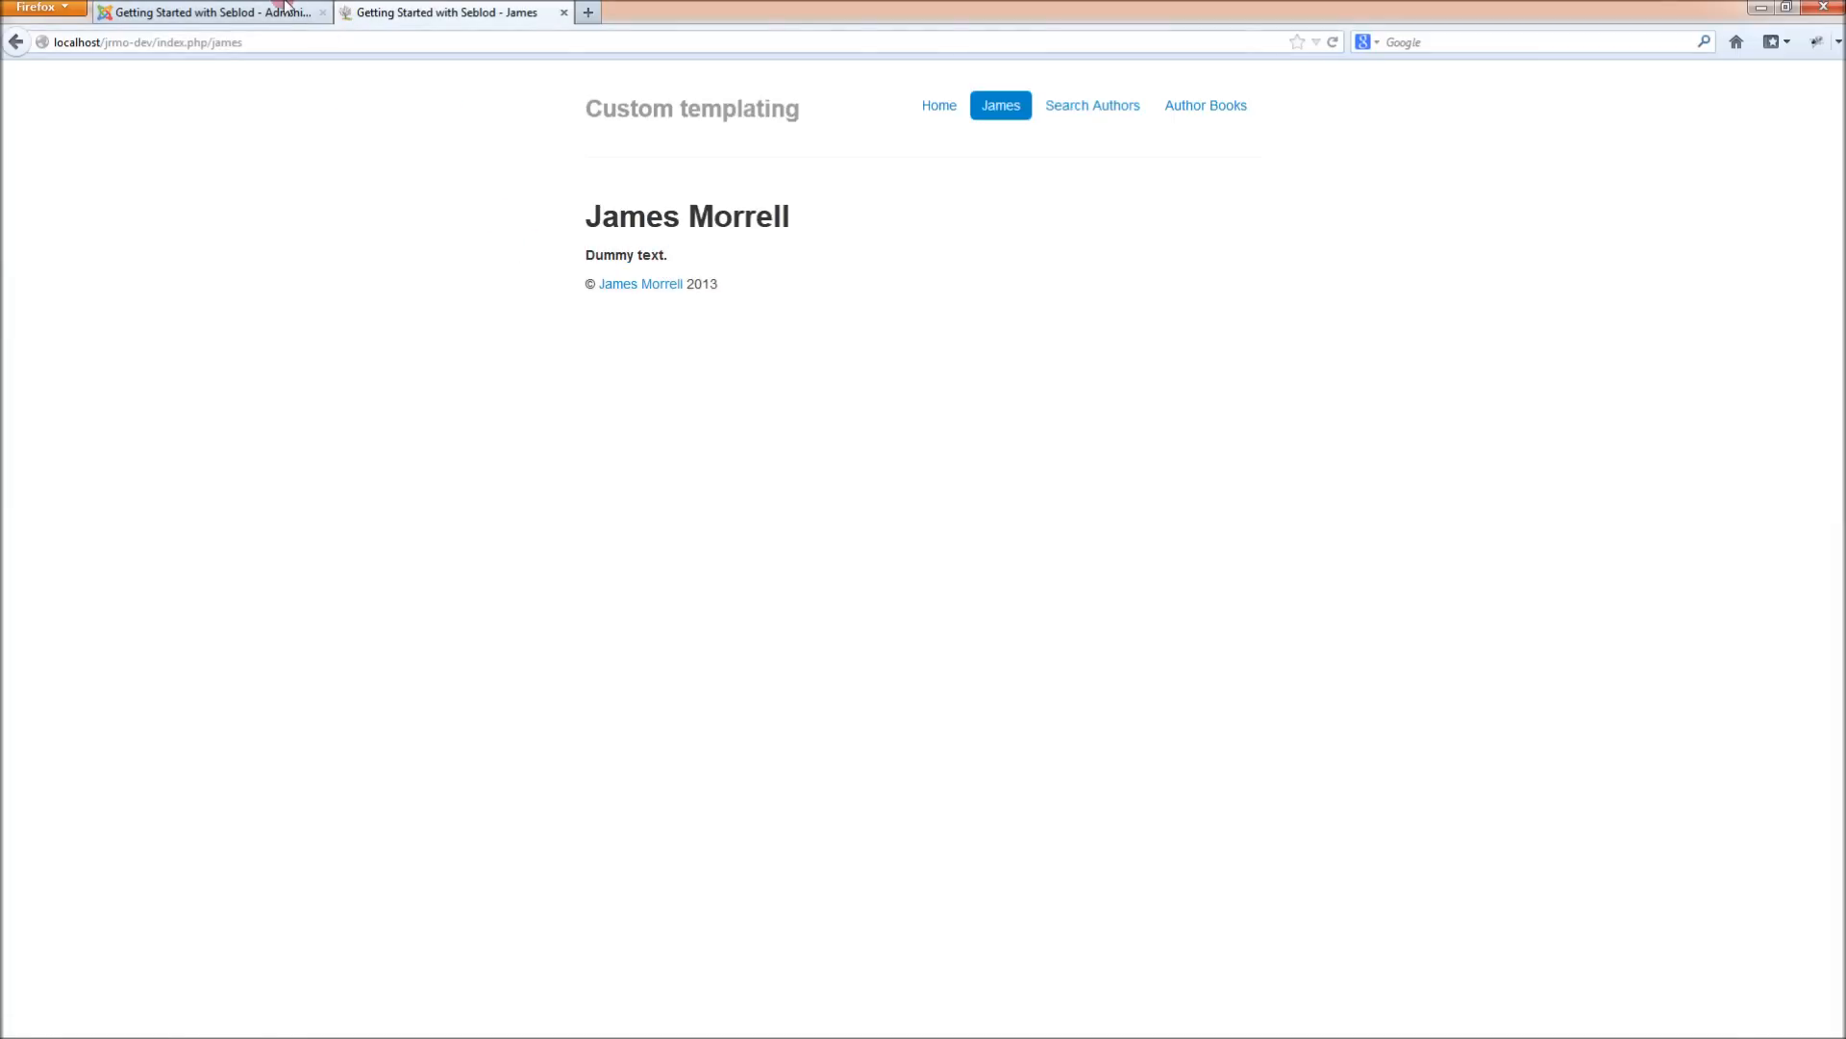
Reconfirm Bold on Auth Description, save again, and recheck the author page
click(211, 11)
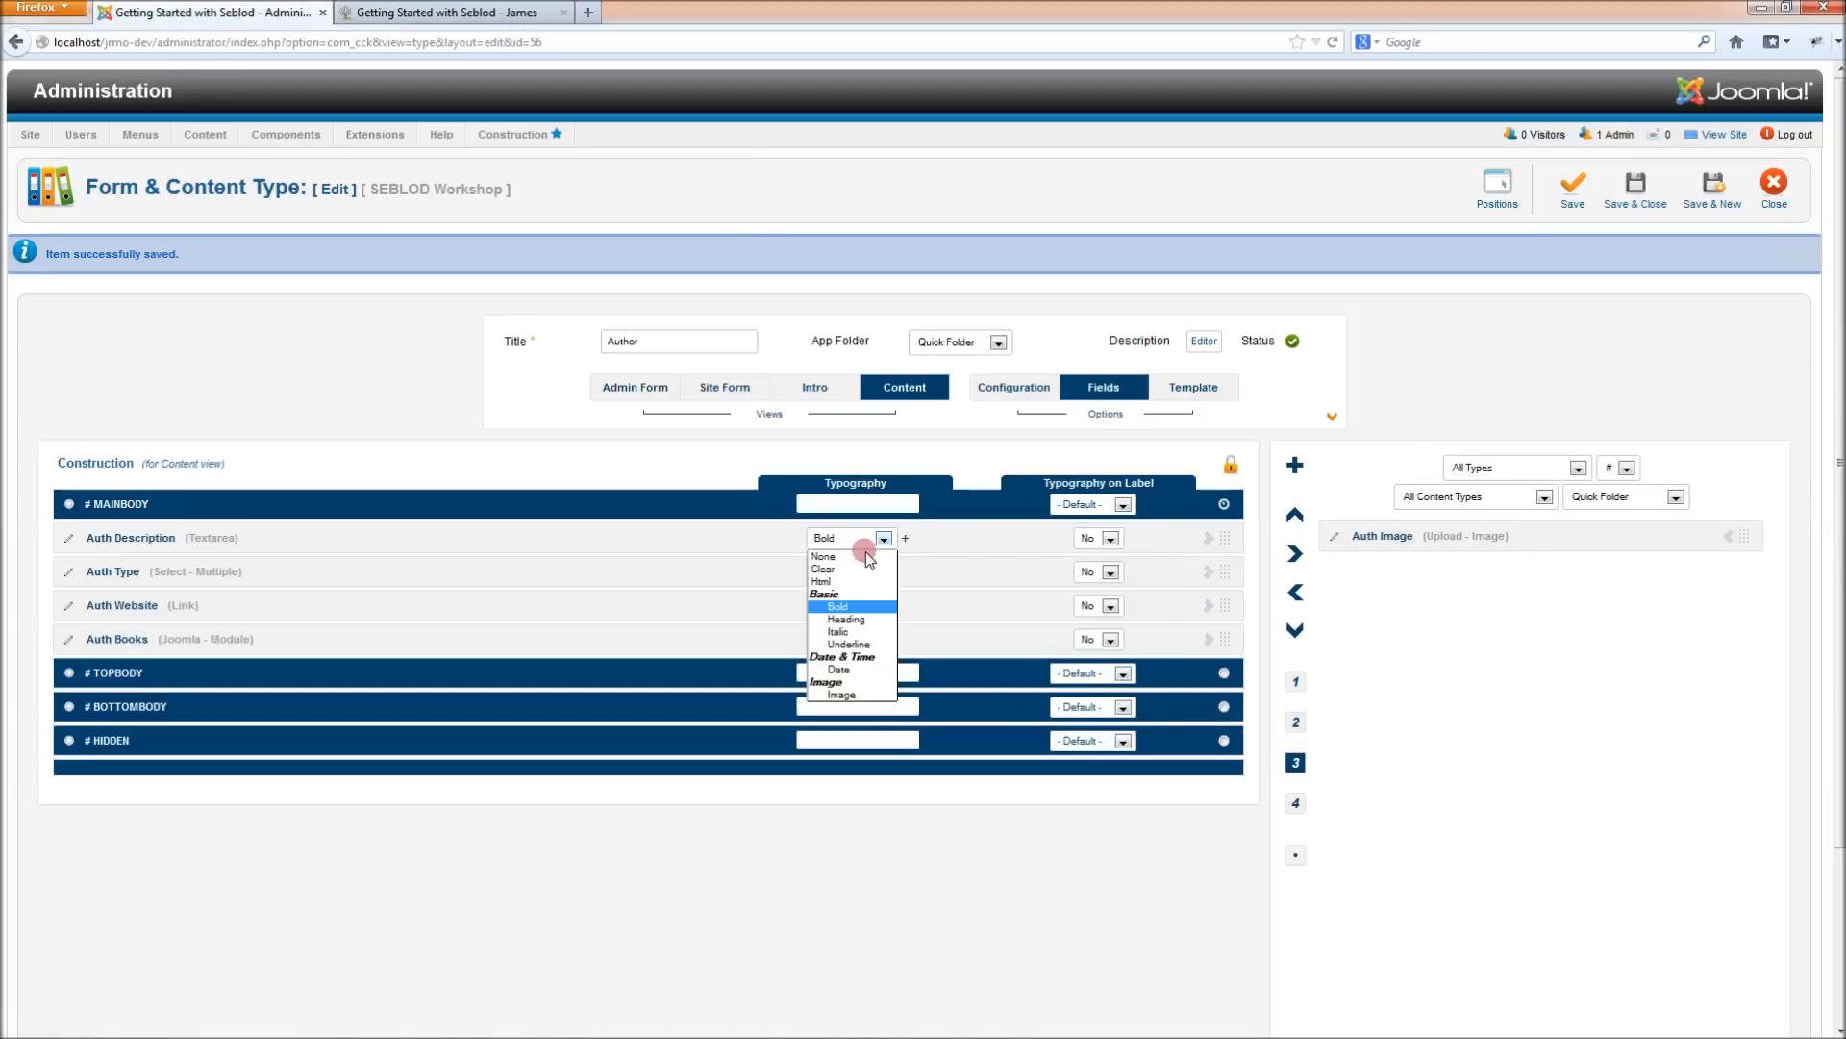
click(849, 556)
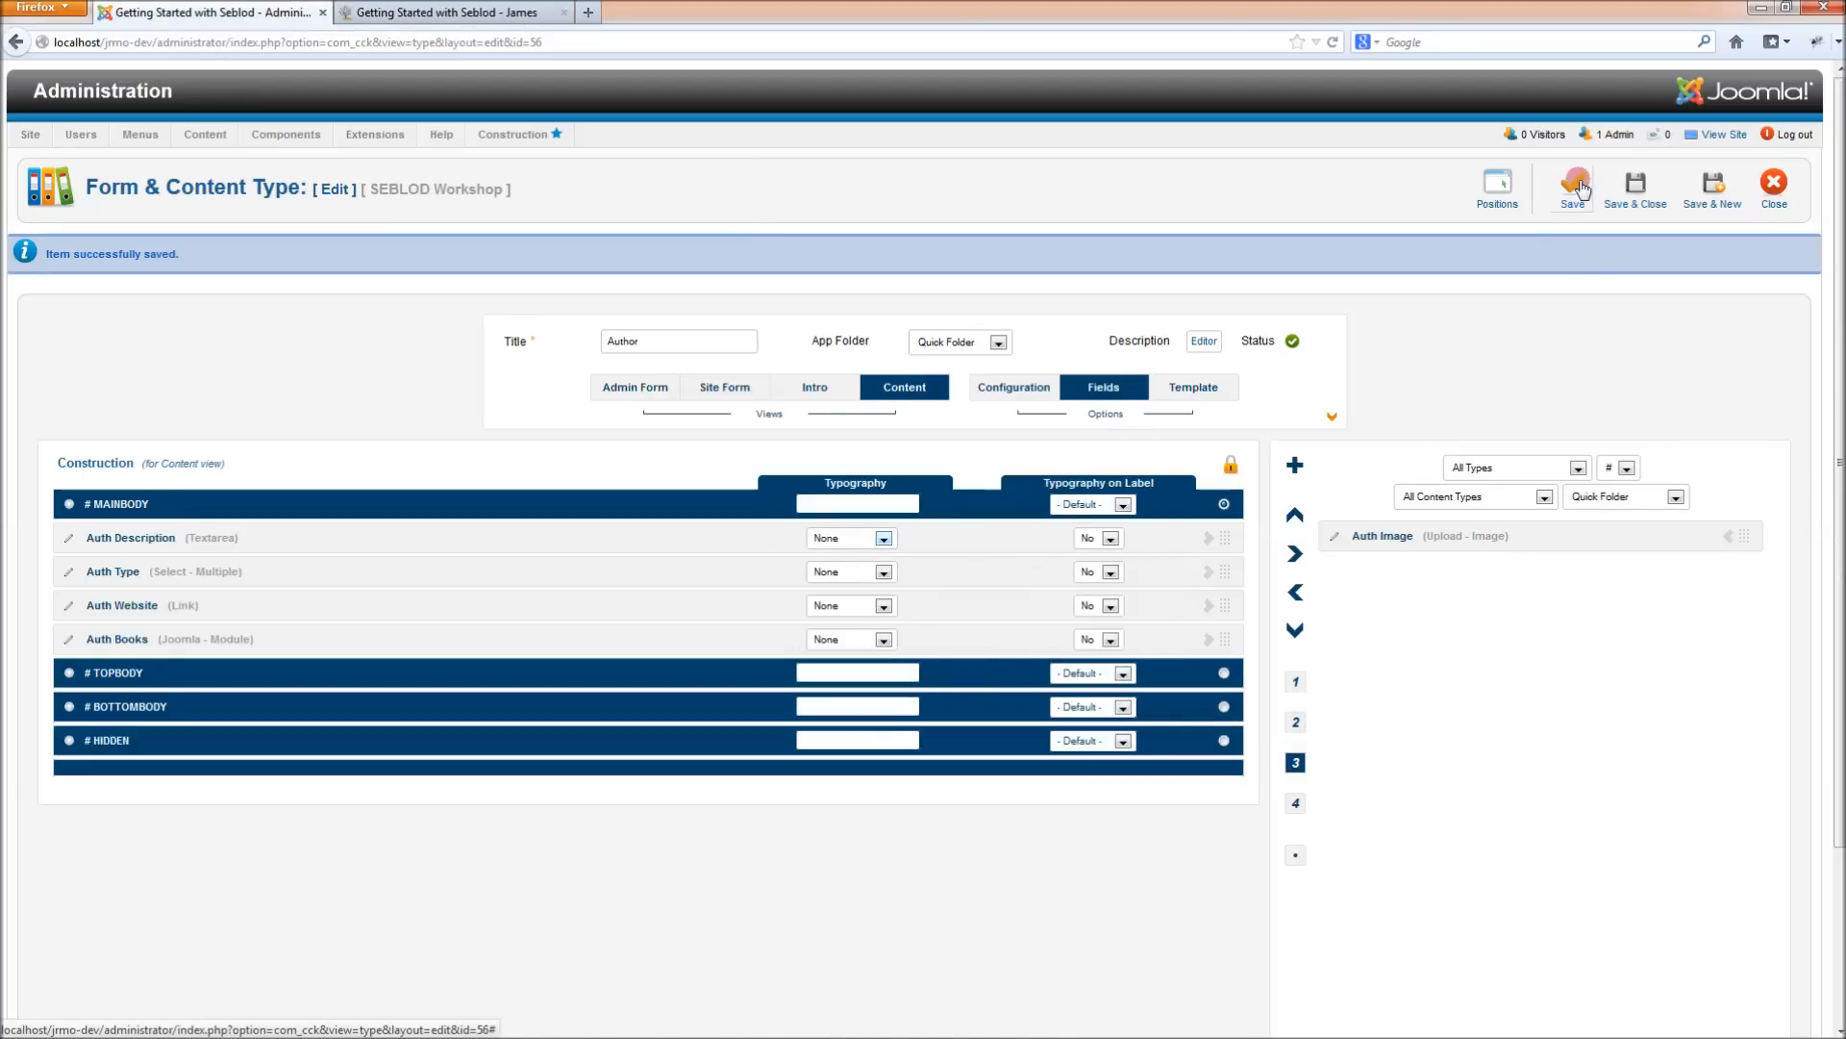
click(843, 538)
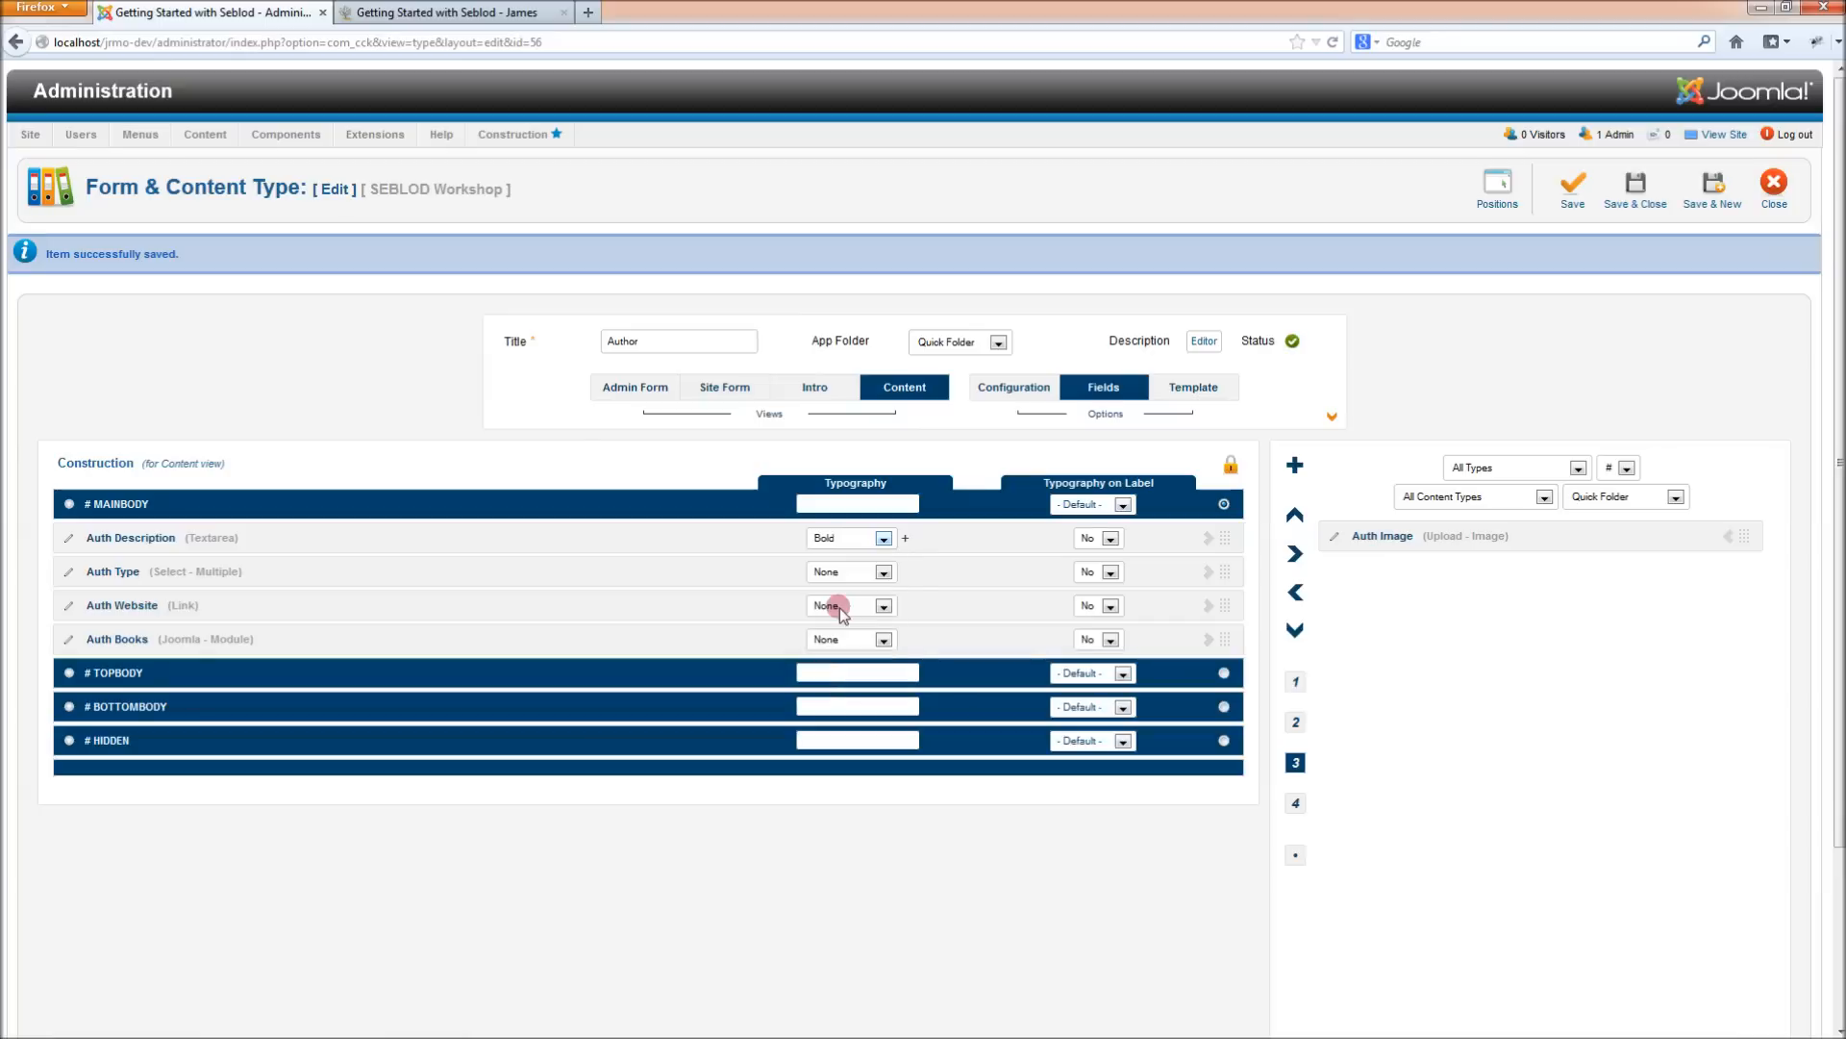
click(1571, 188)
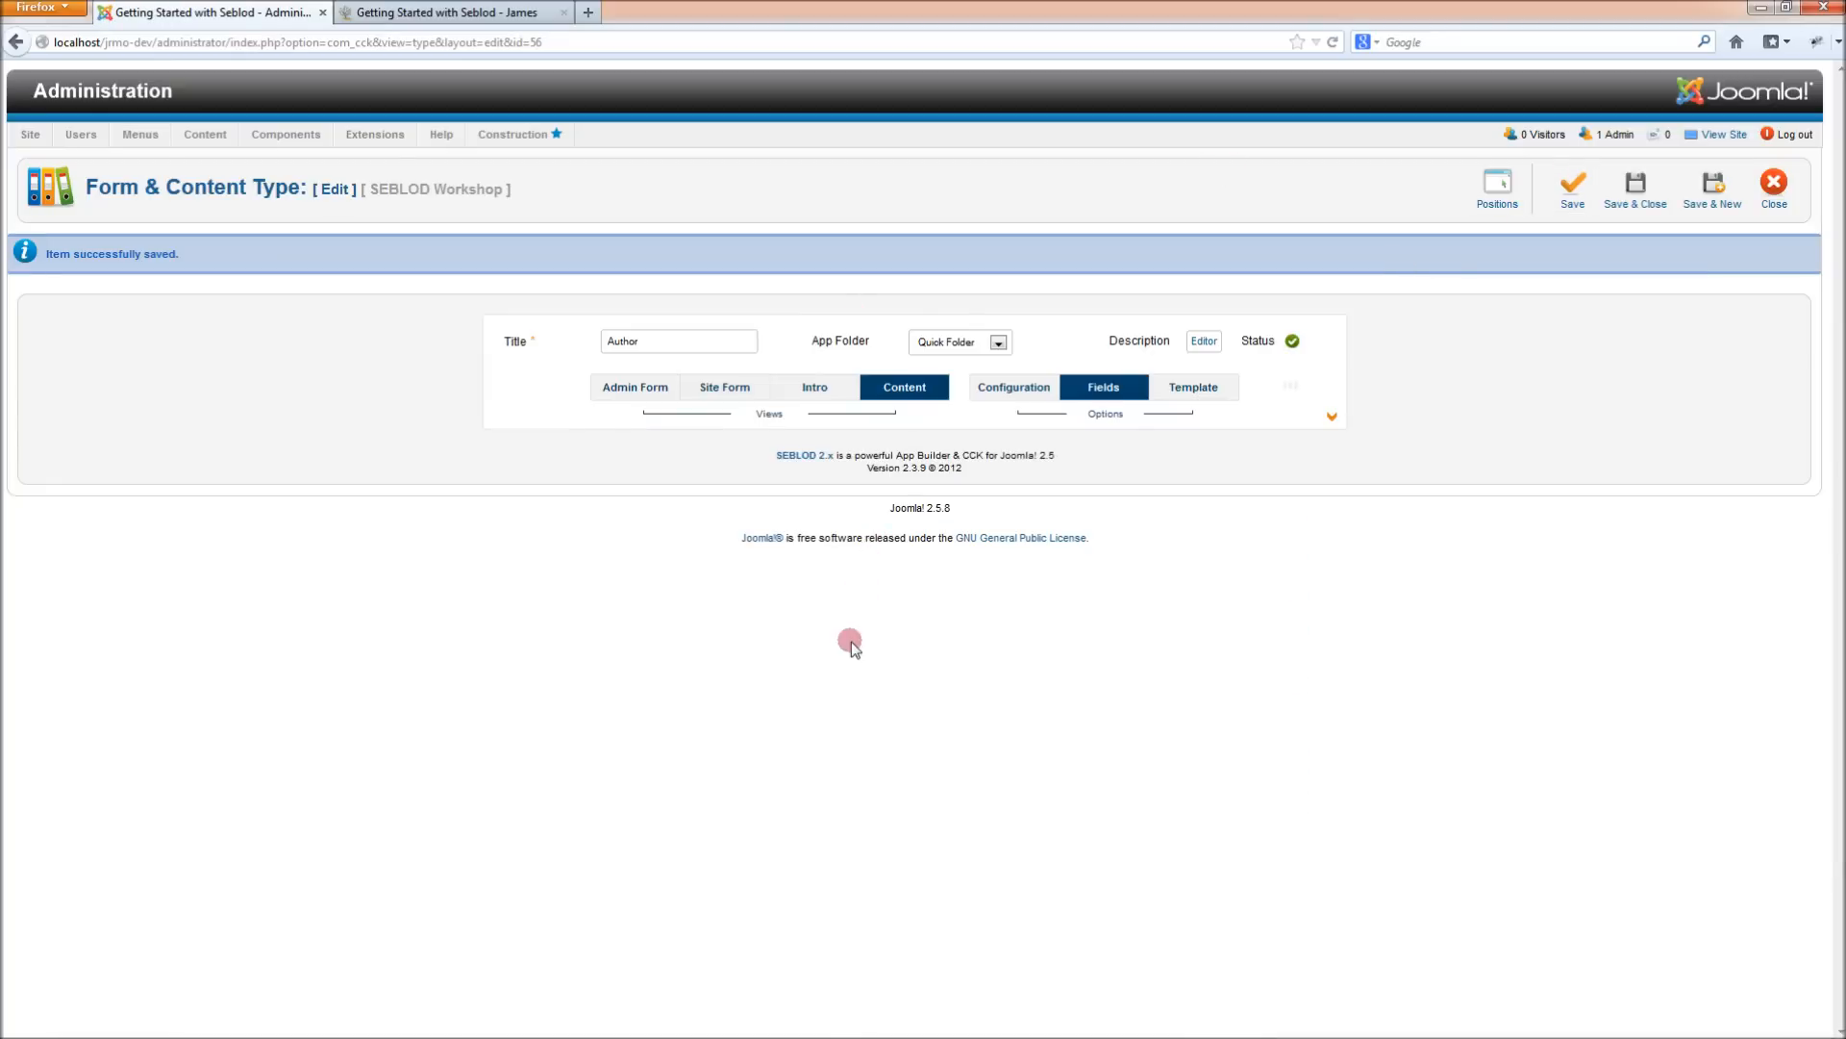
click(902, 387)
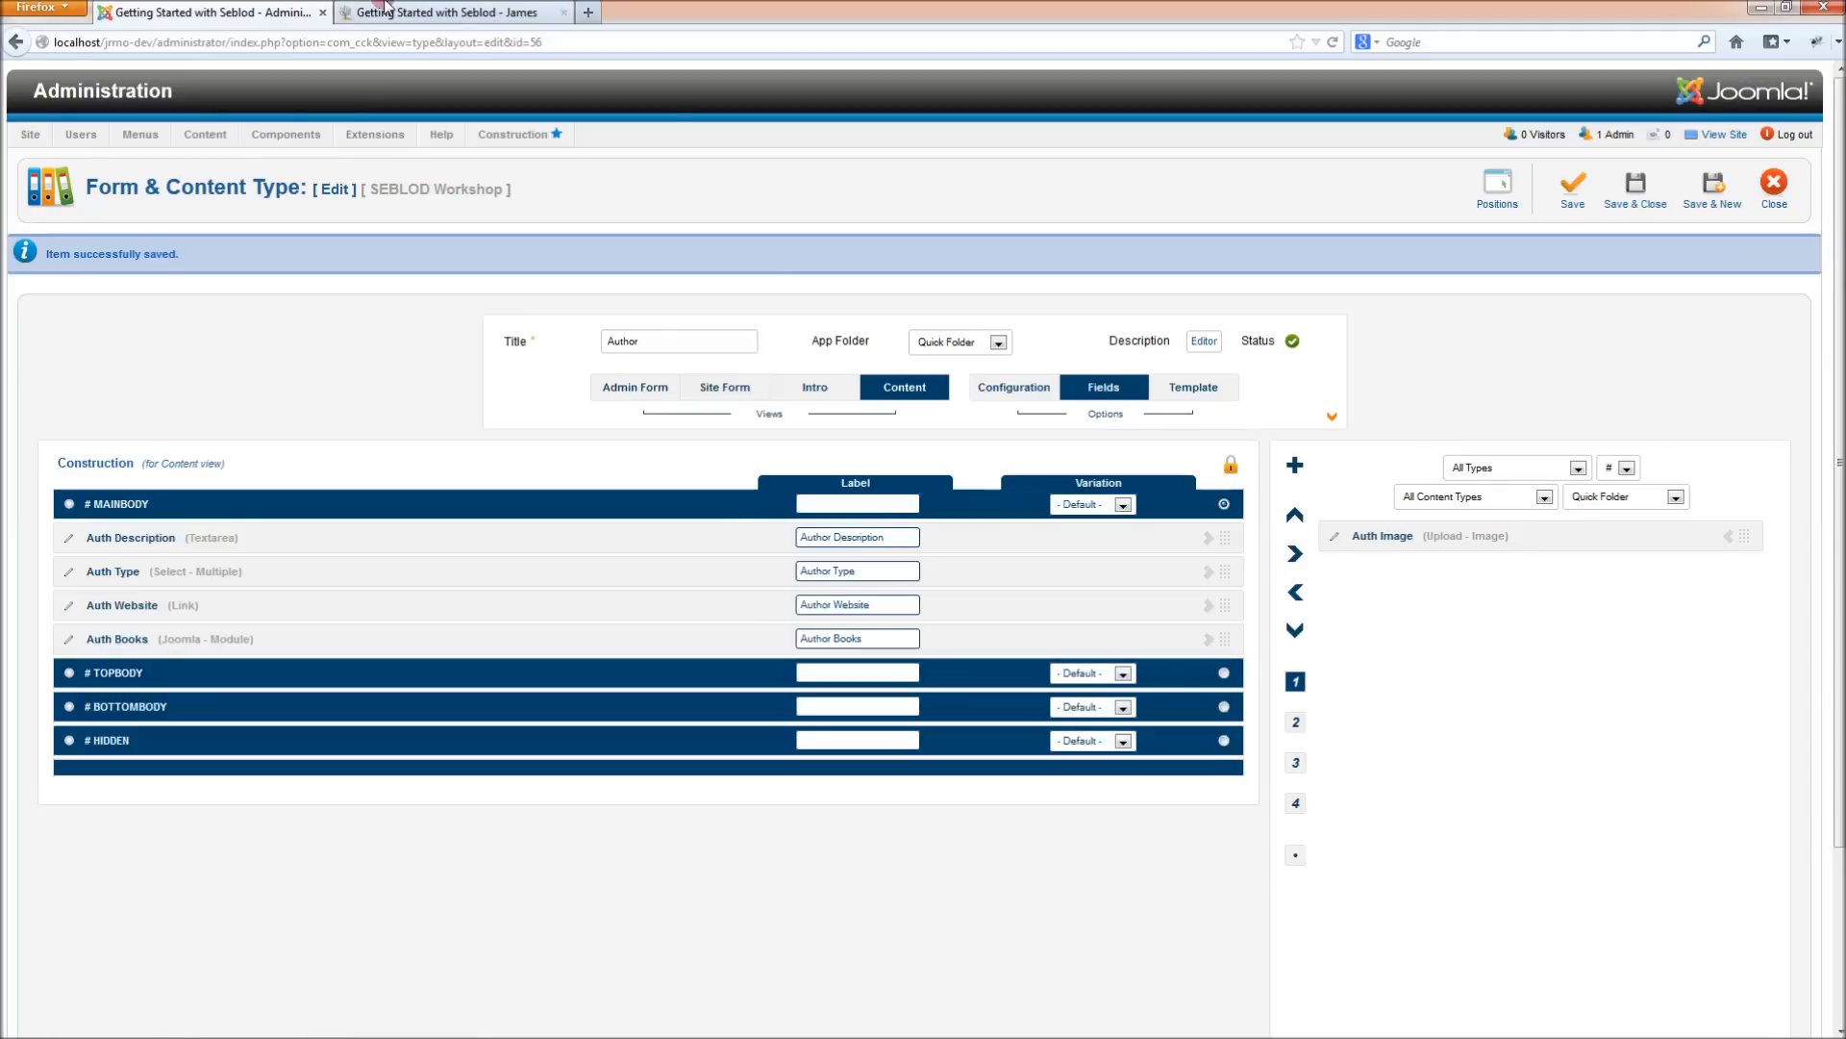
click(457, 11)
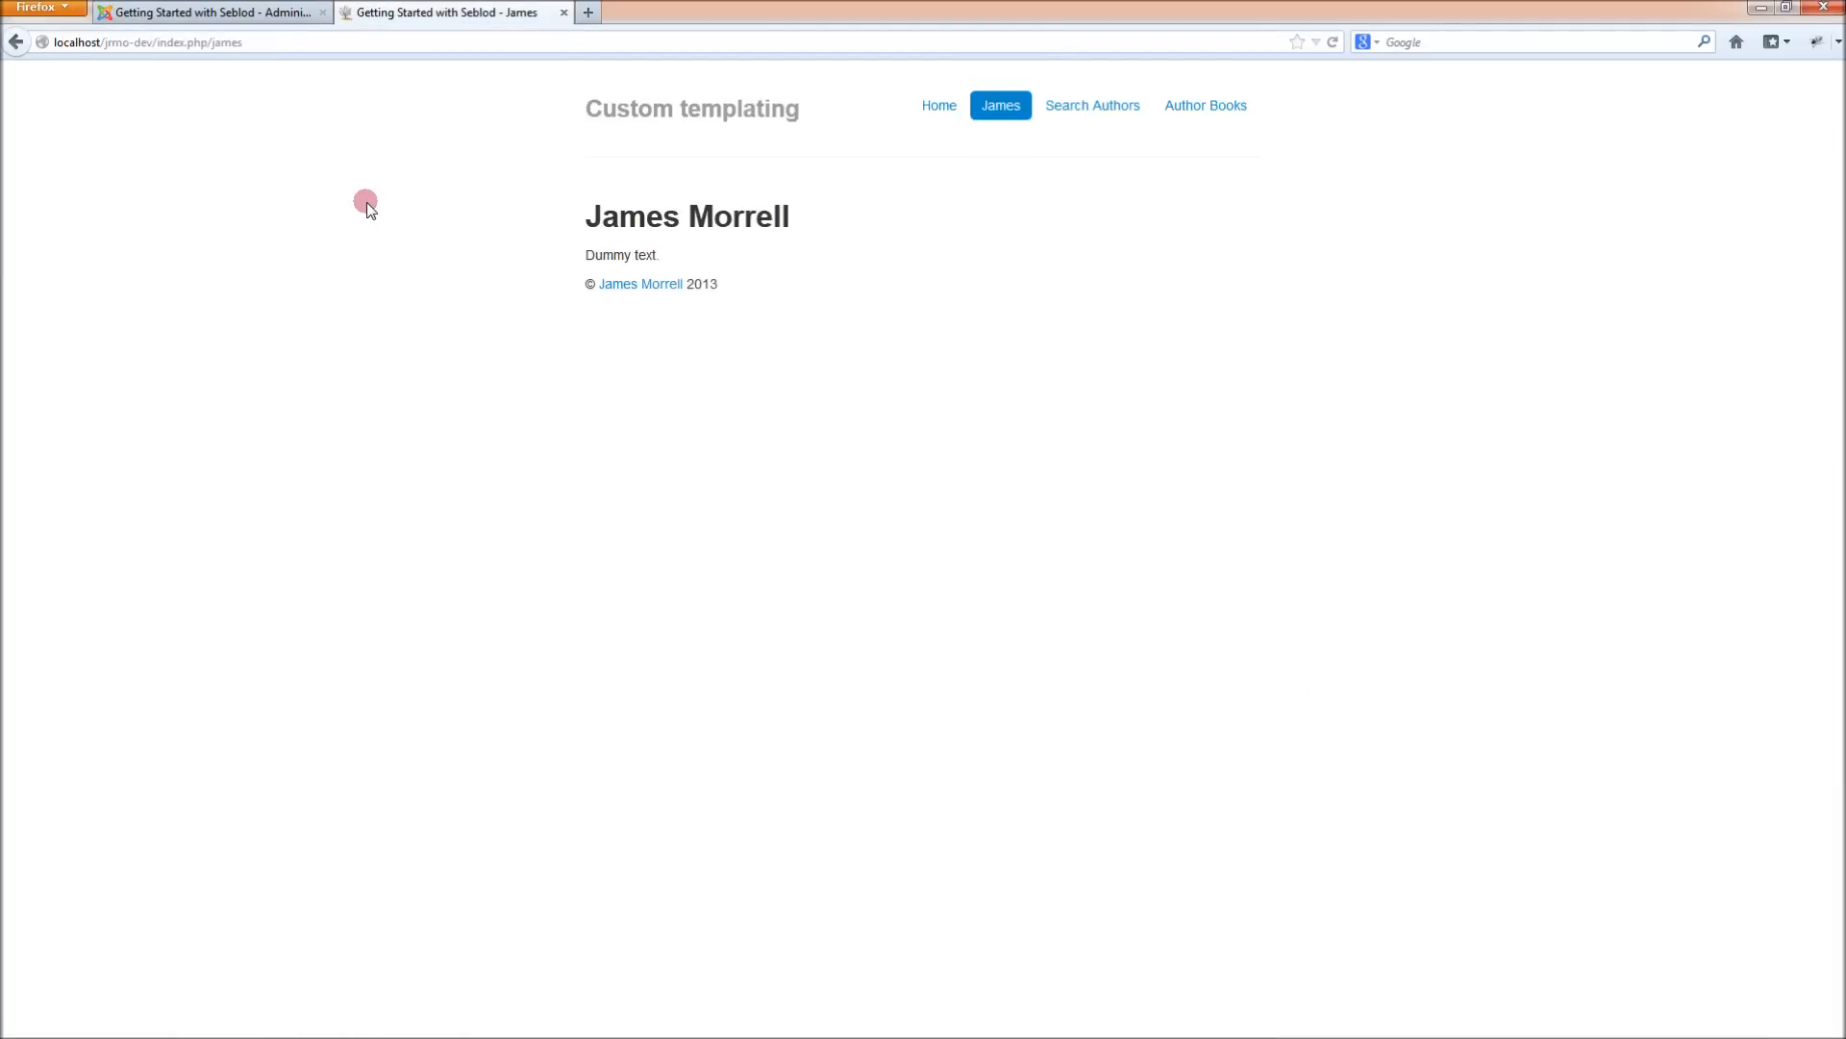
click(211, 12)
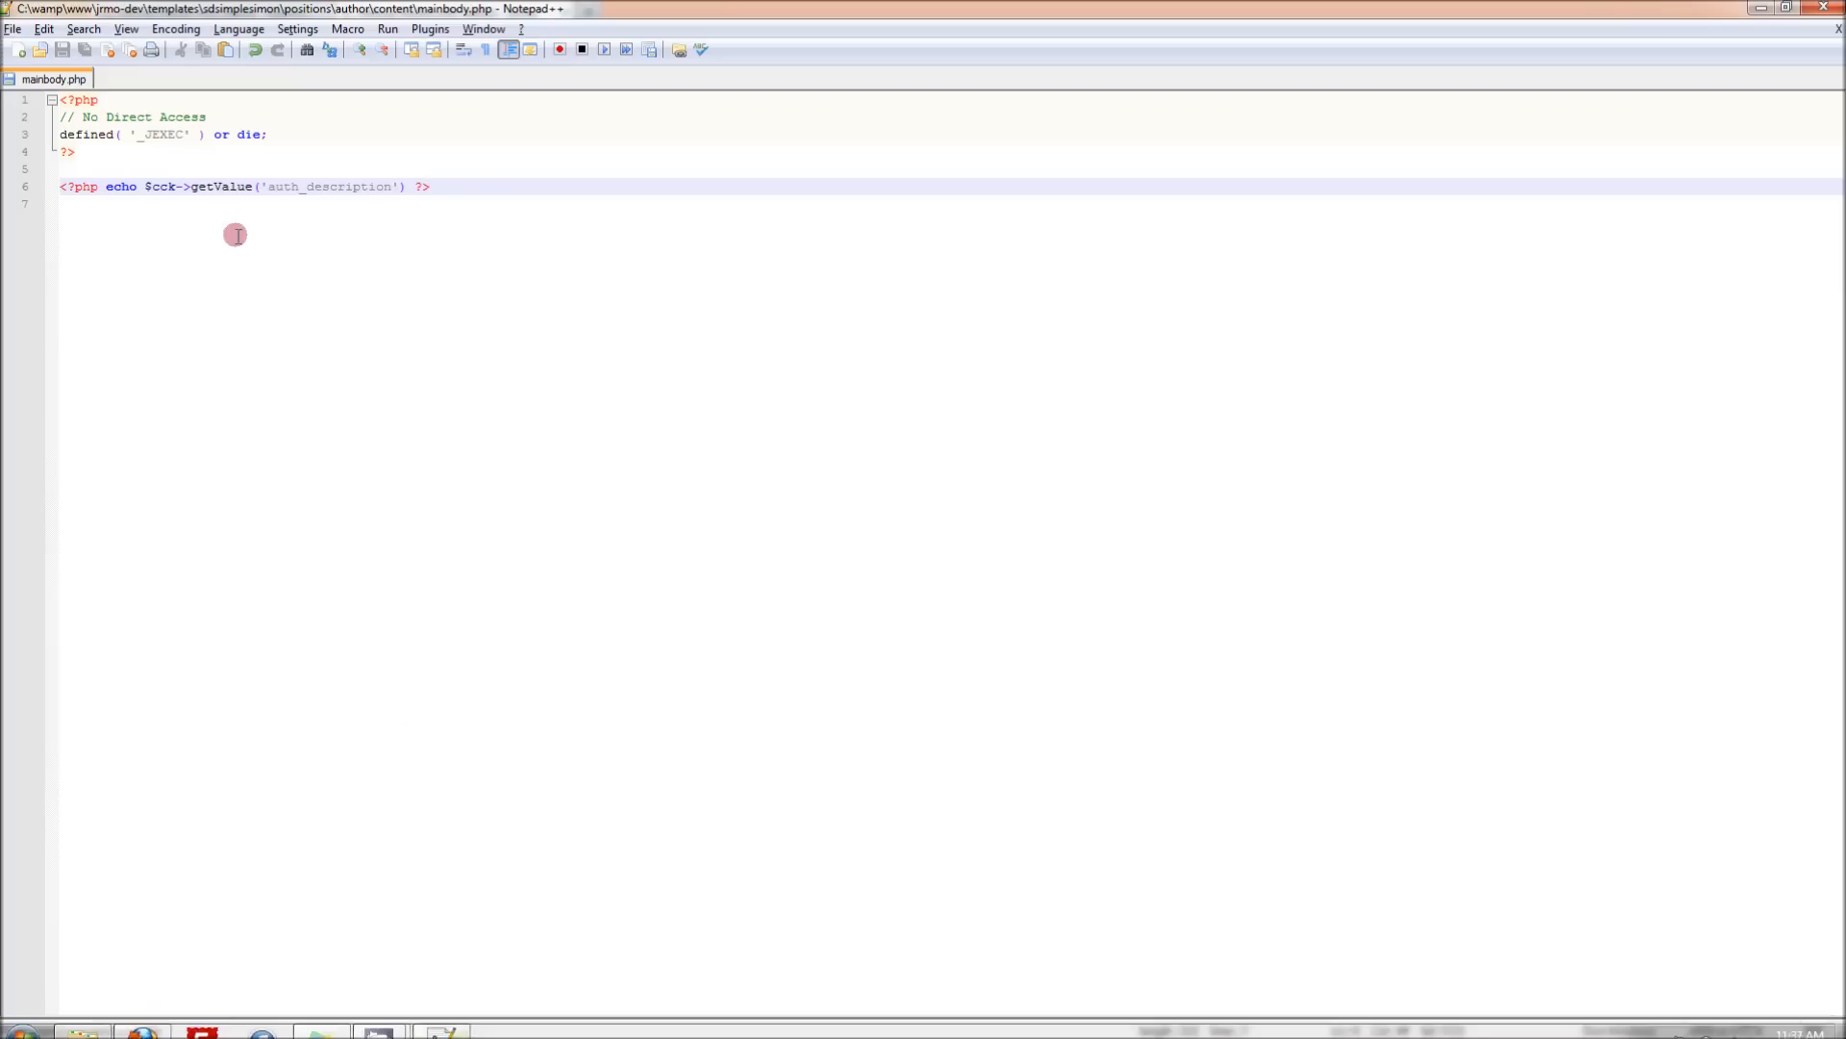
Change getValue('auth_description') to getLink('auth_description') in mainbody.php
double_click(235, 185)
text(L)
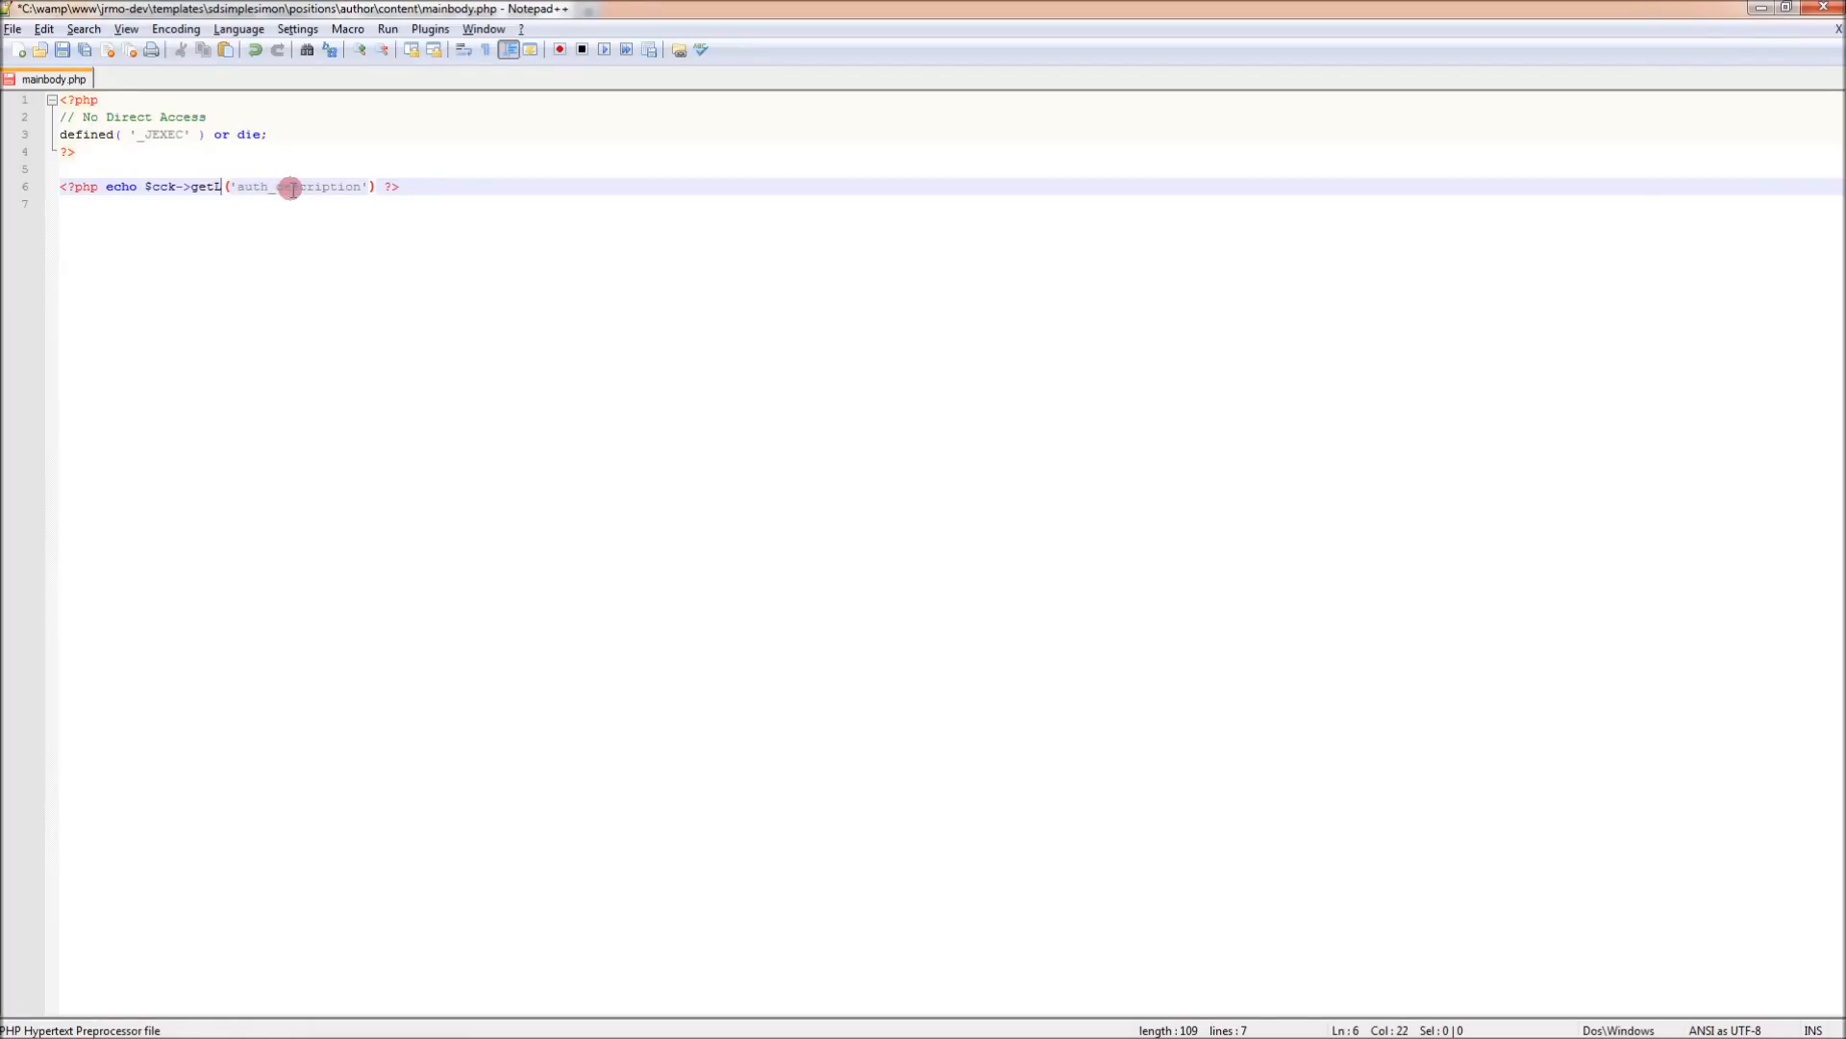
text(ink)
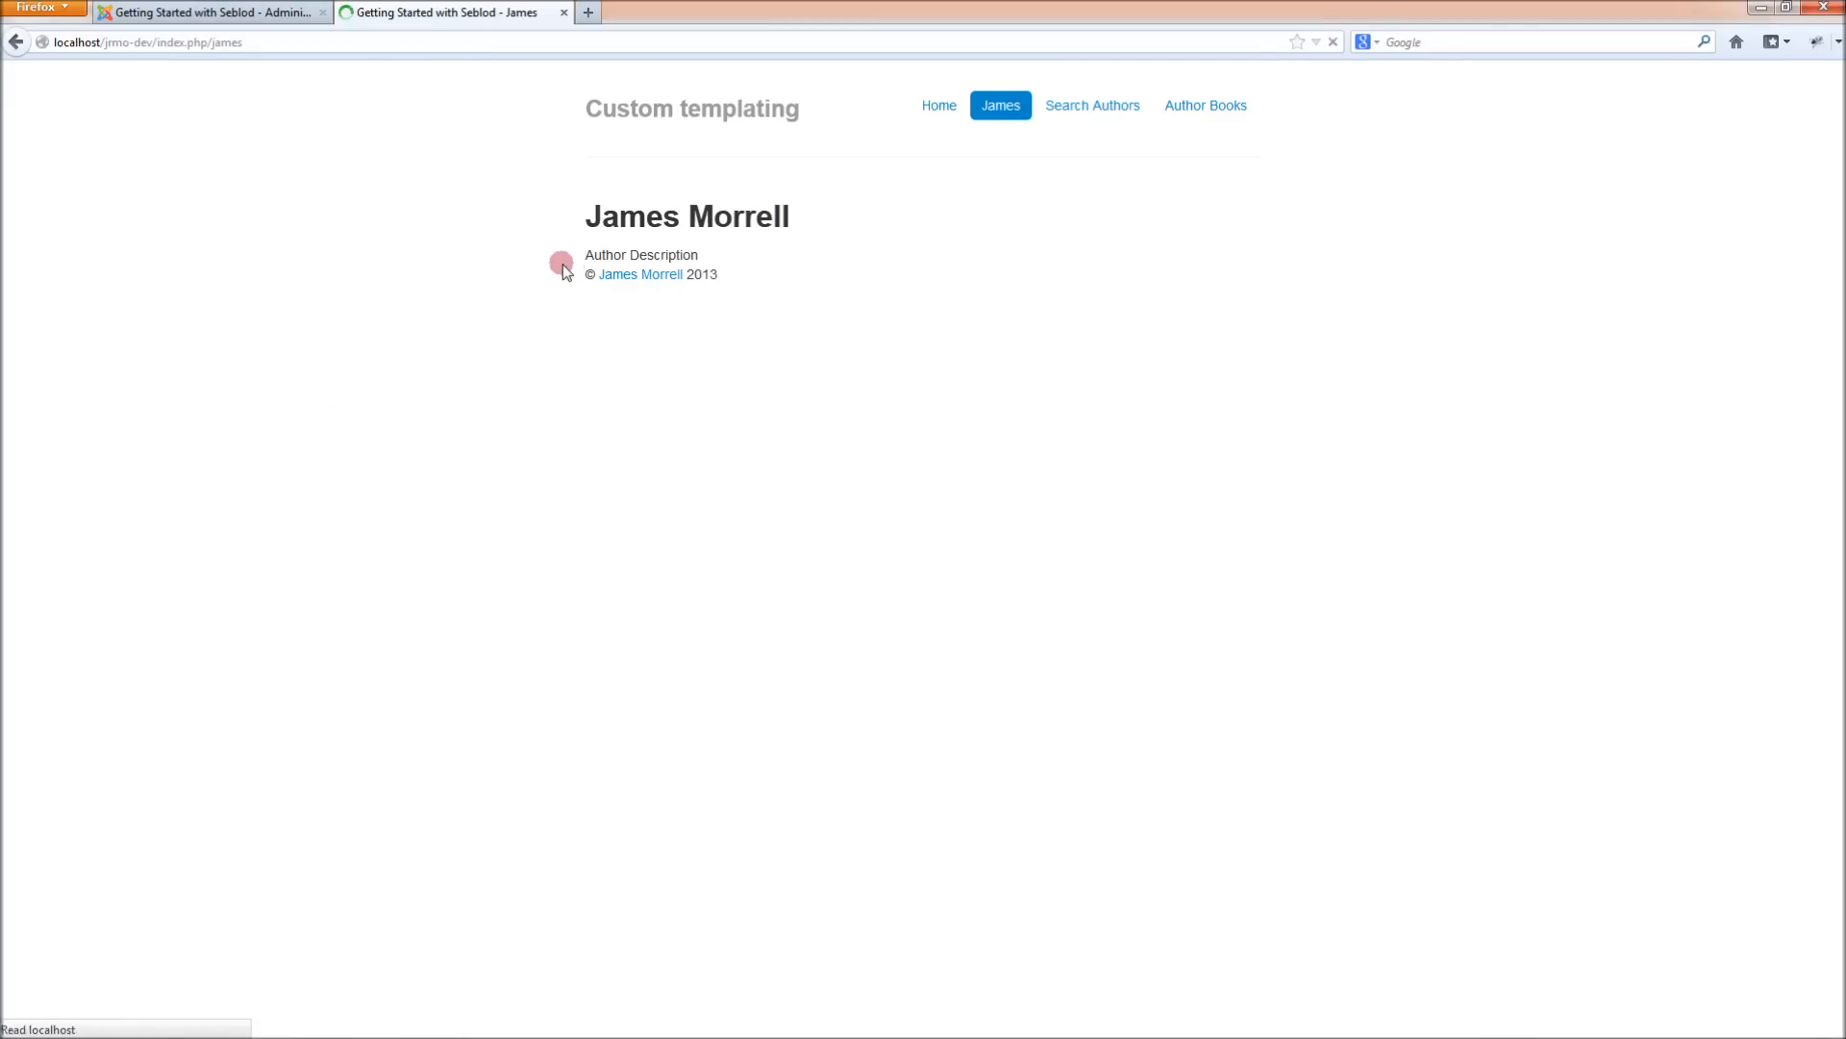
click(212, 12)
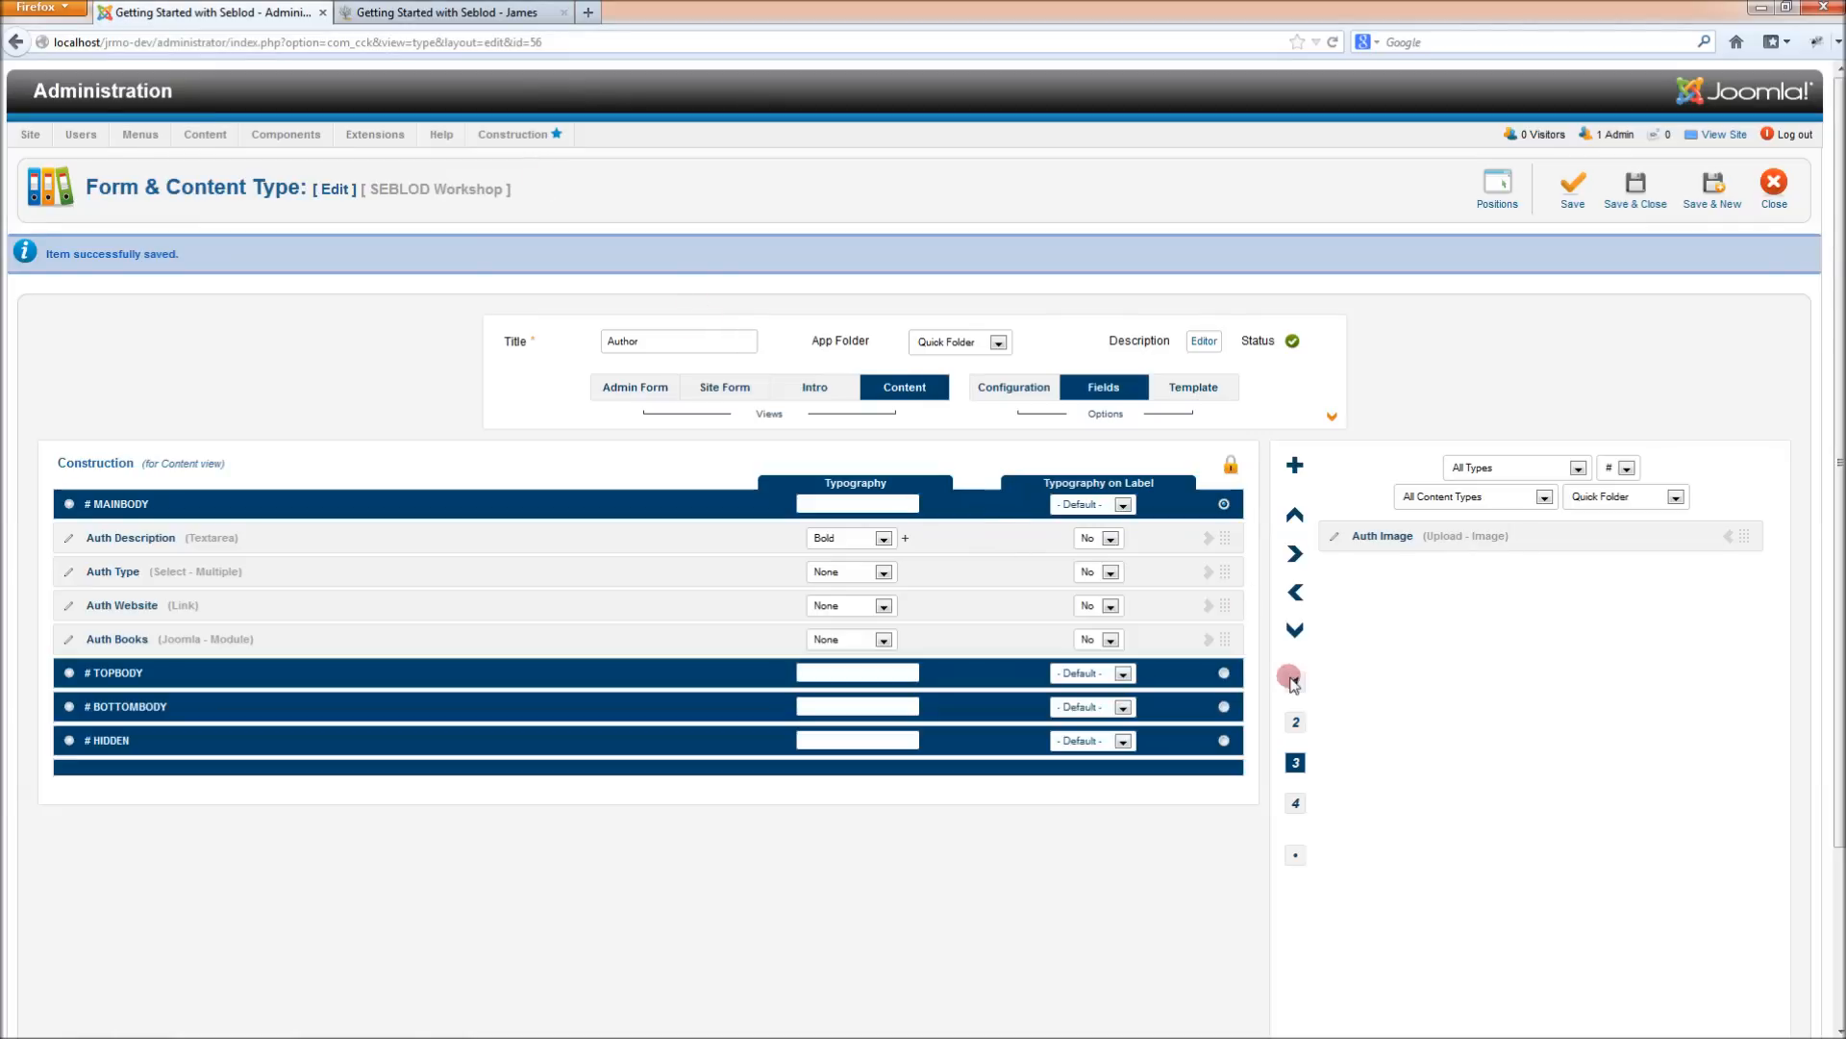
Set the Auth Description field's link to Content, confirm its link options, and check the author page
click(848, 537)
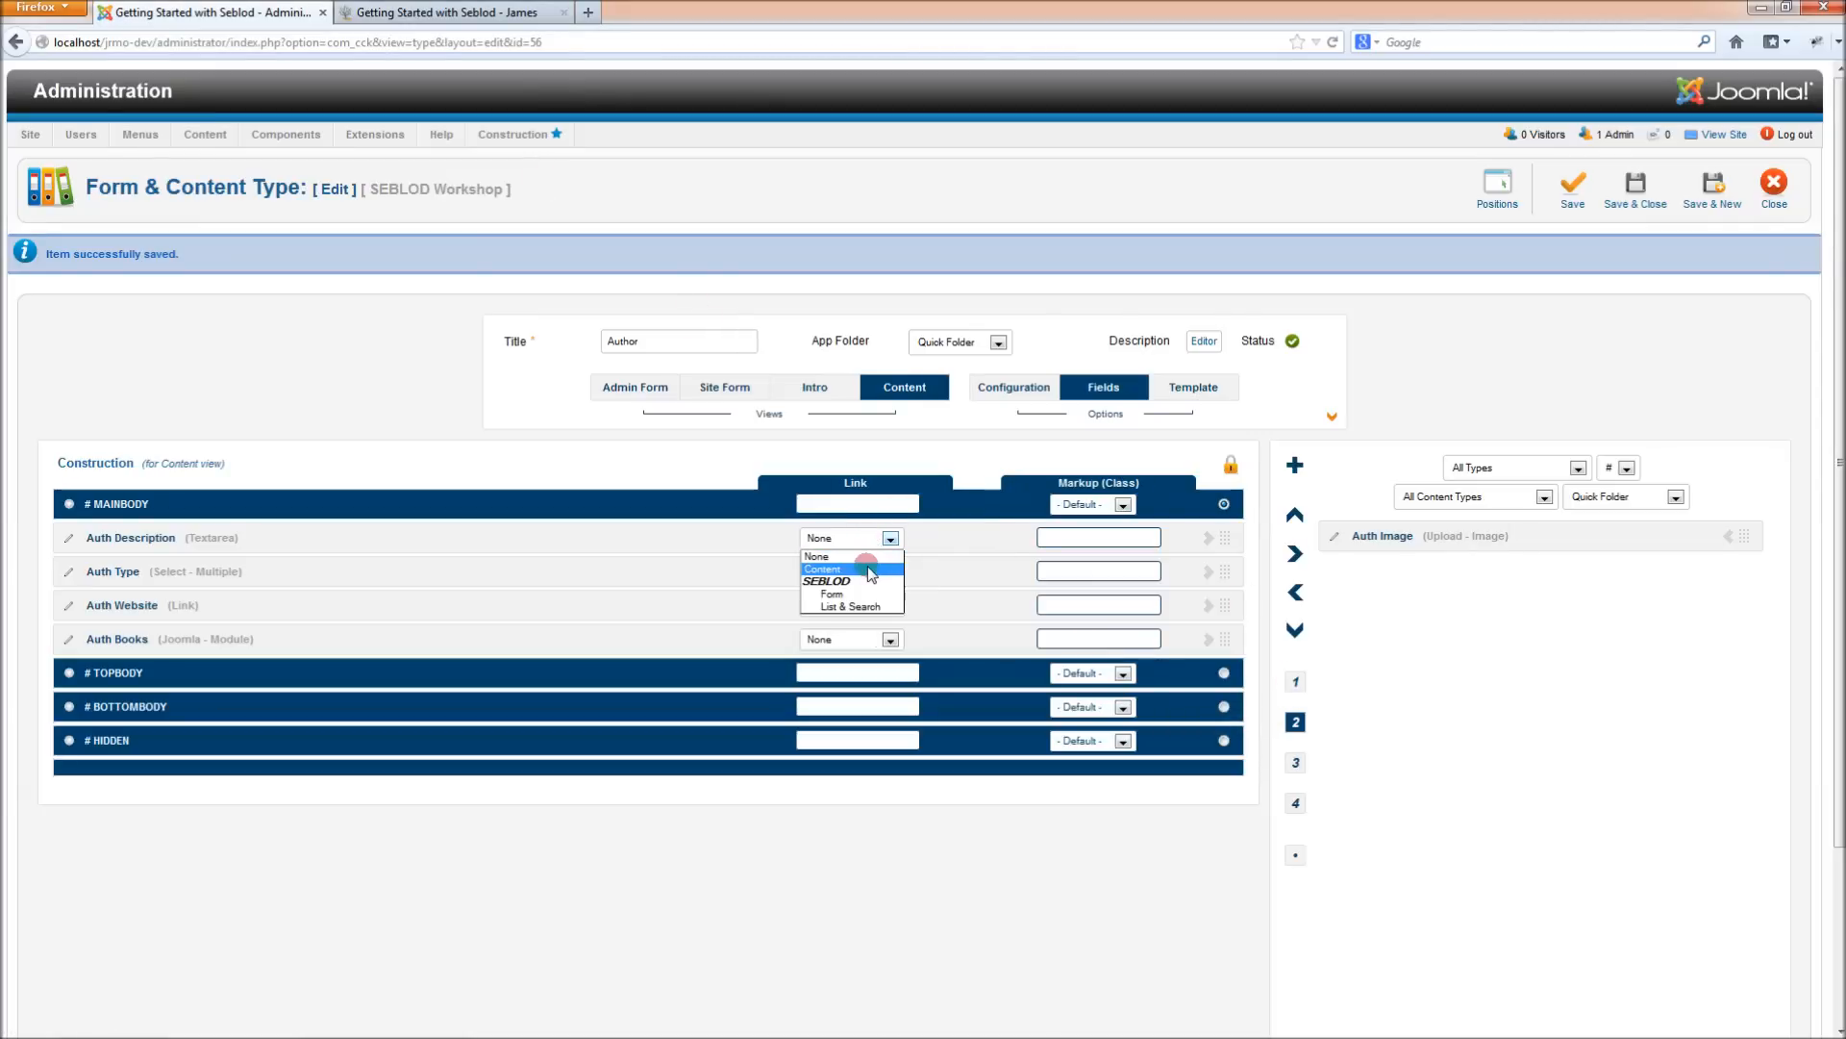
click(822, 568)
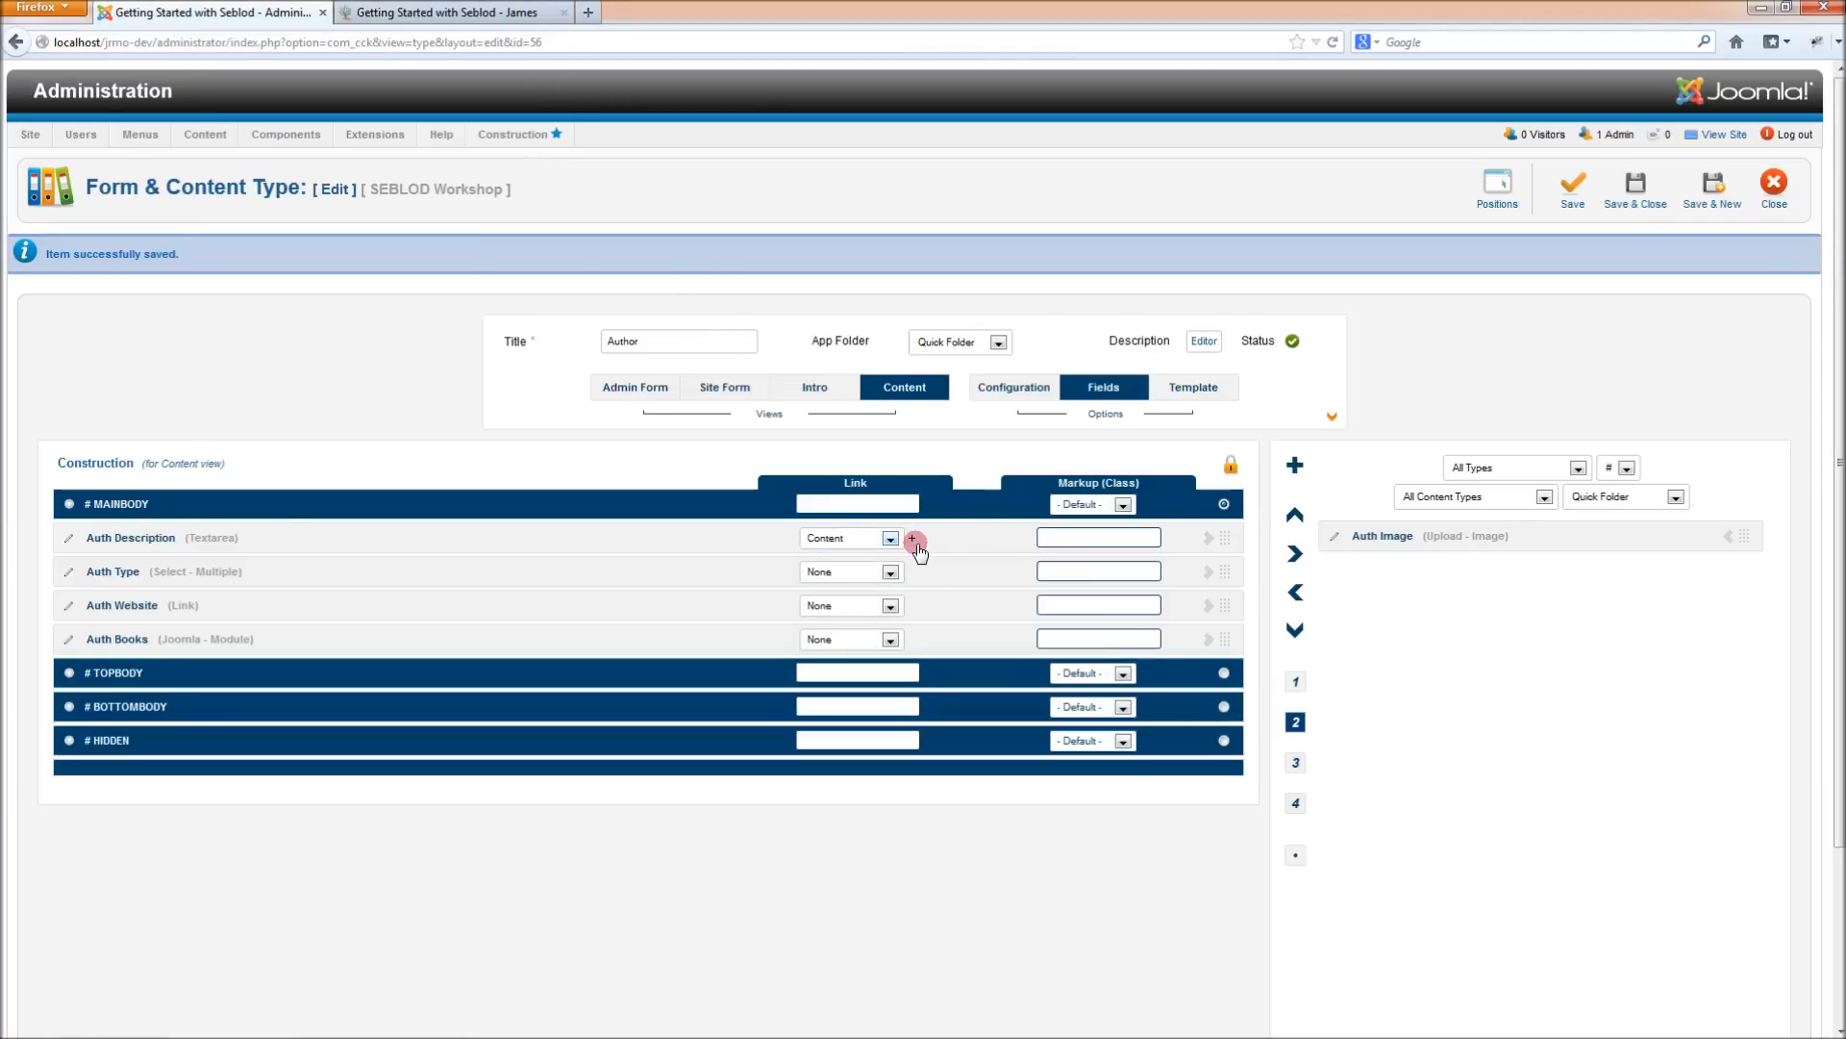
click(913, 539)
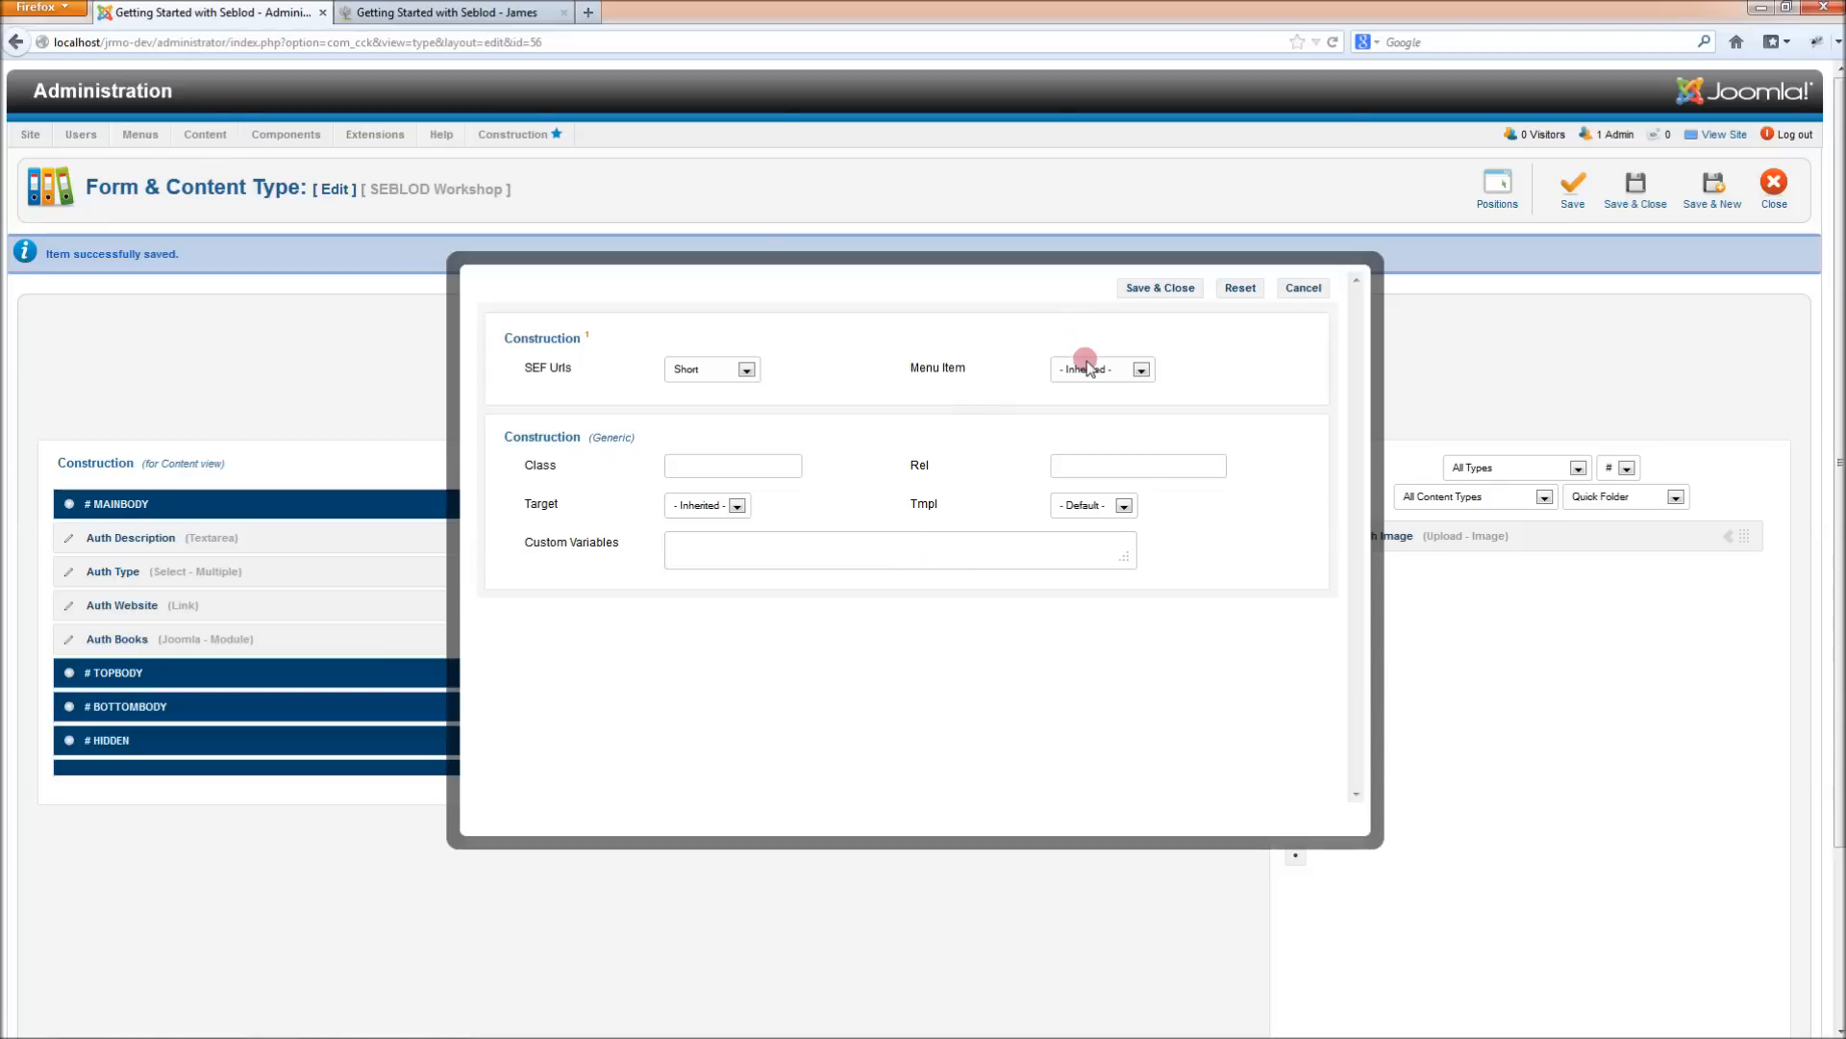
click(1138, 368)
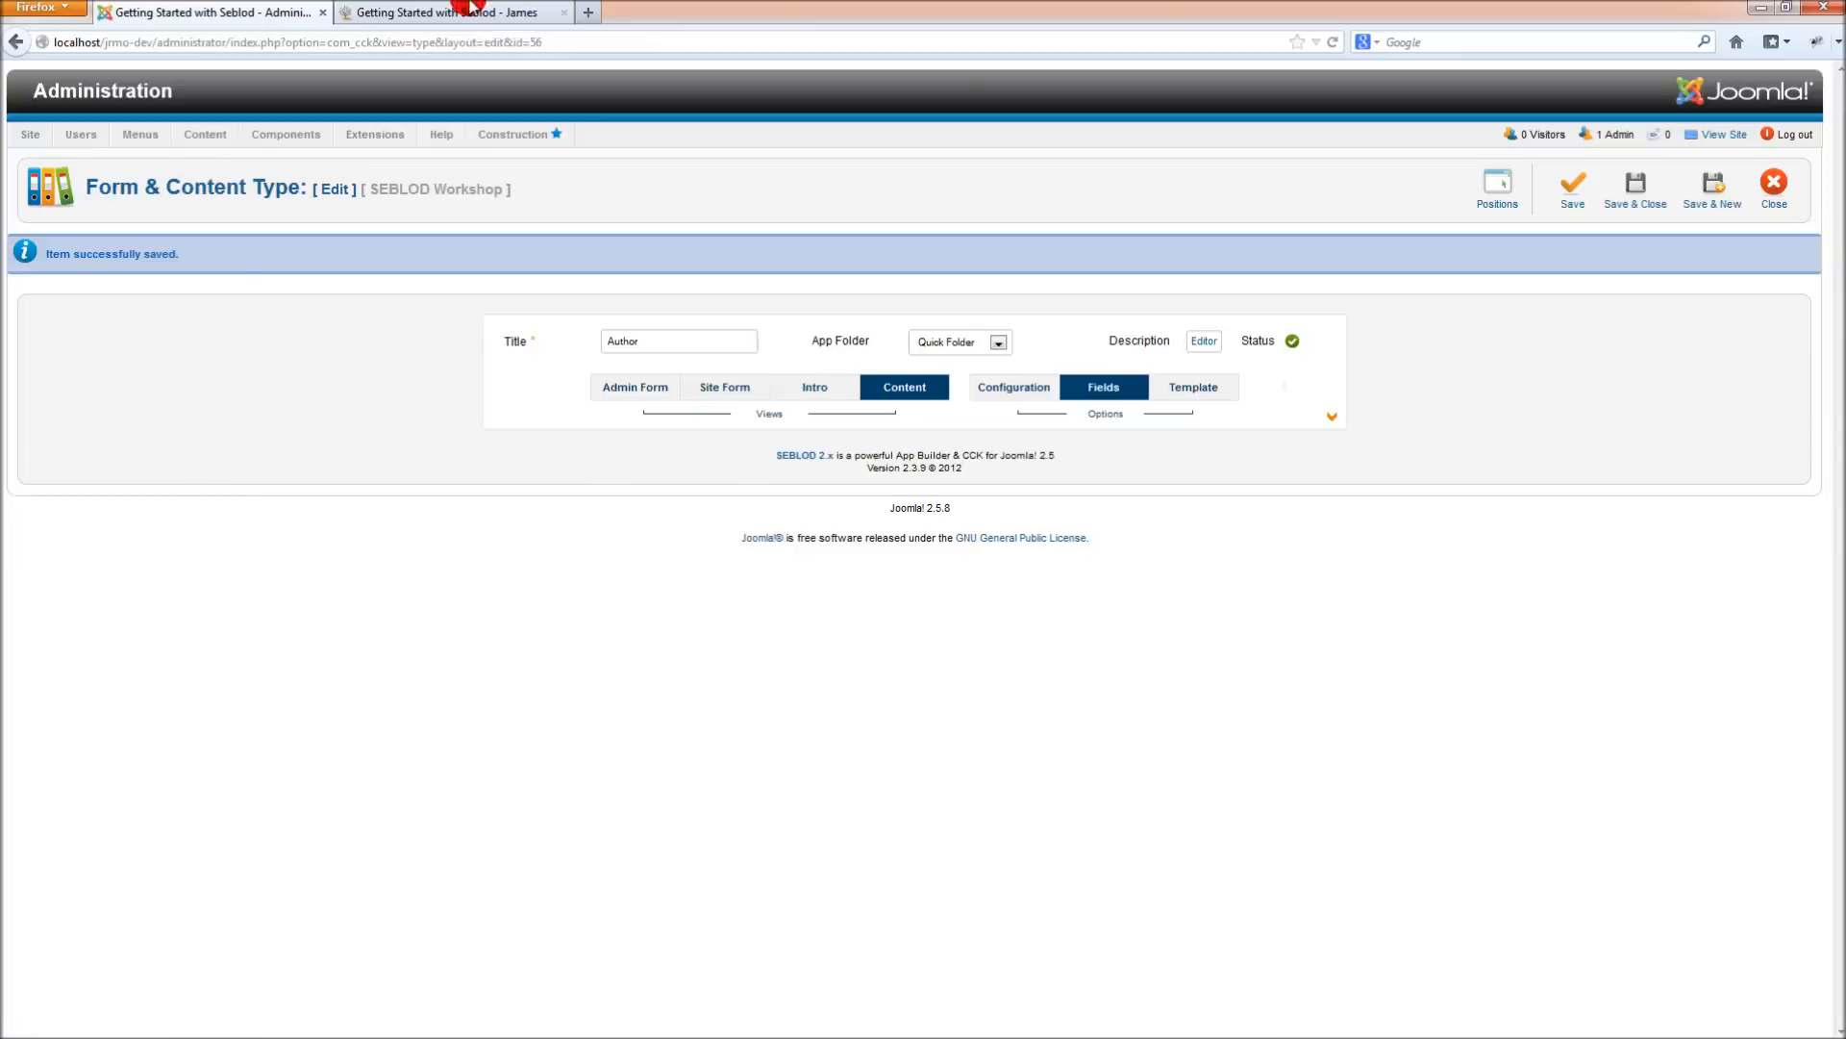
click(453, 11)
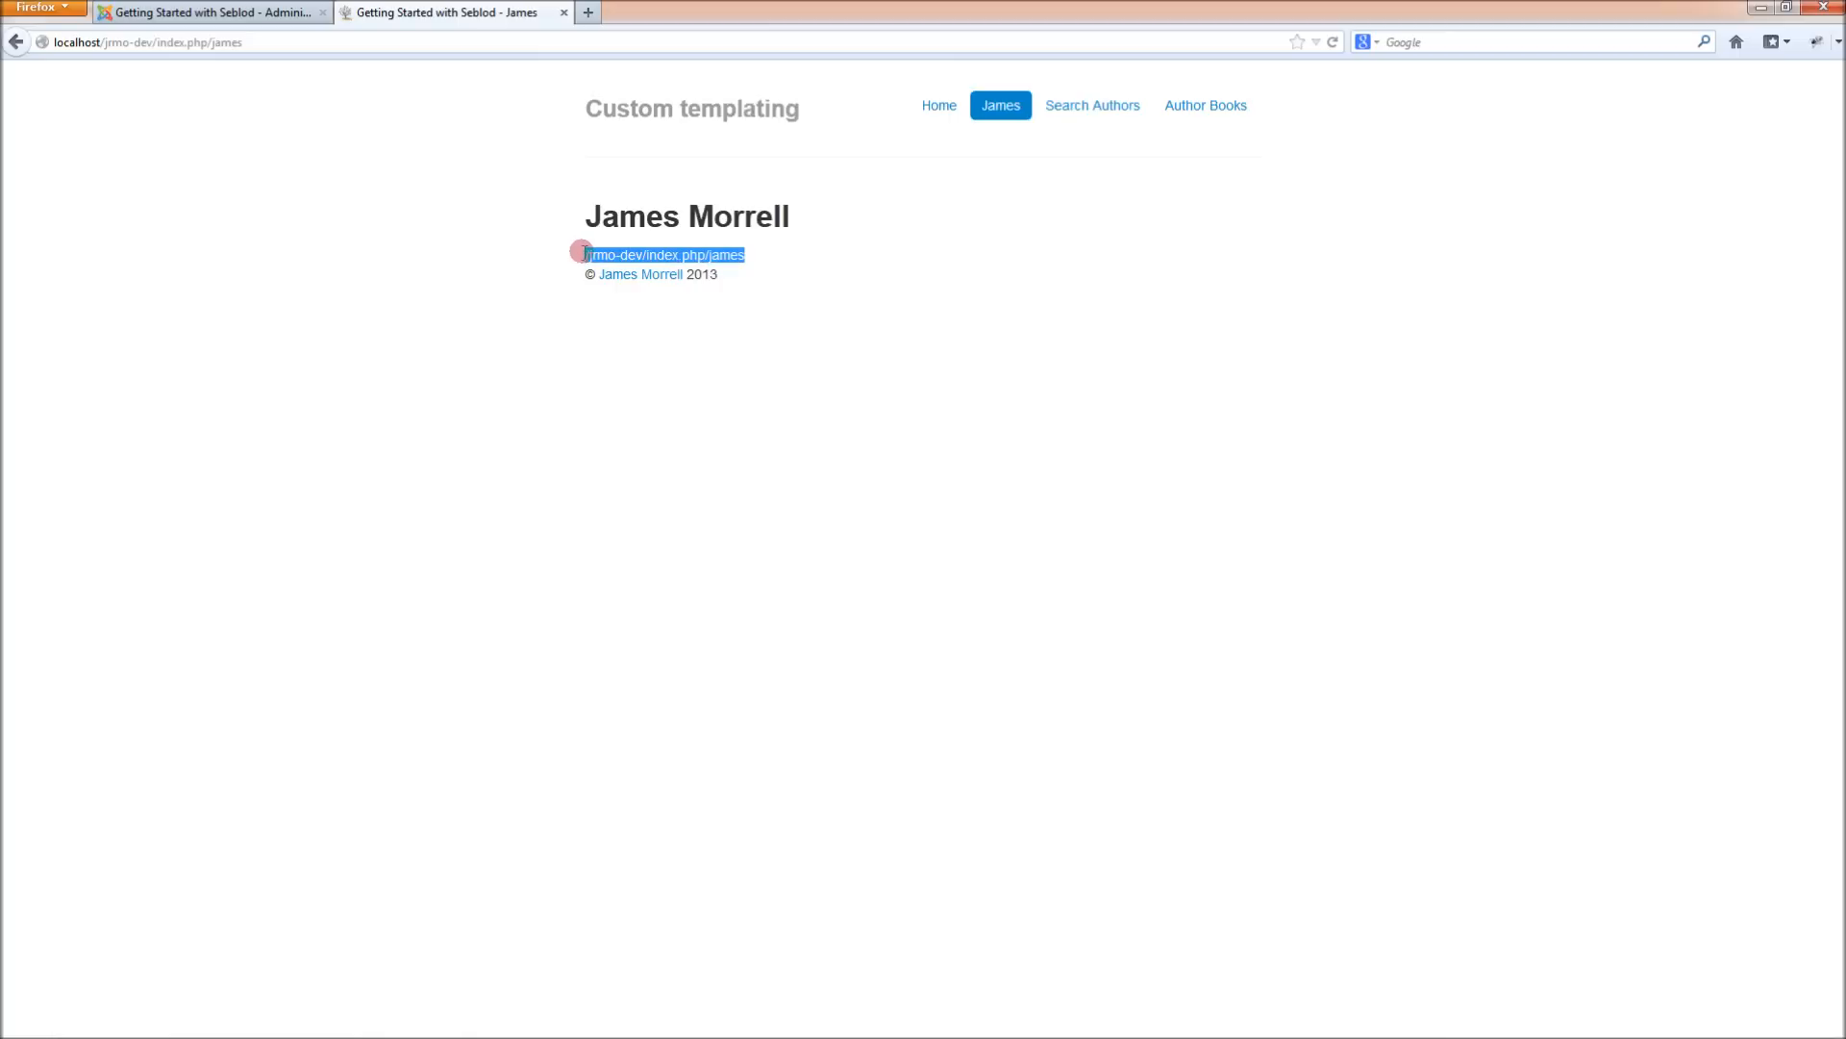
click(439, 1019)
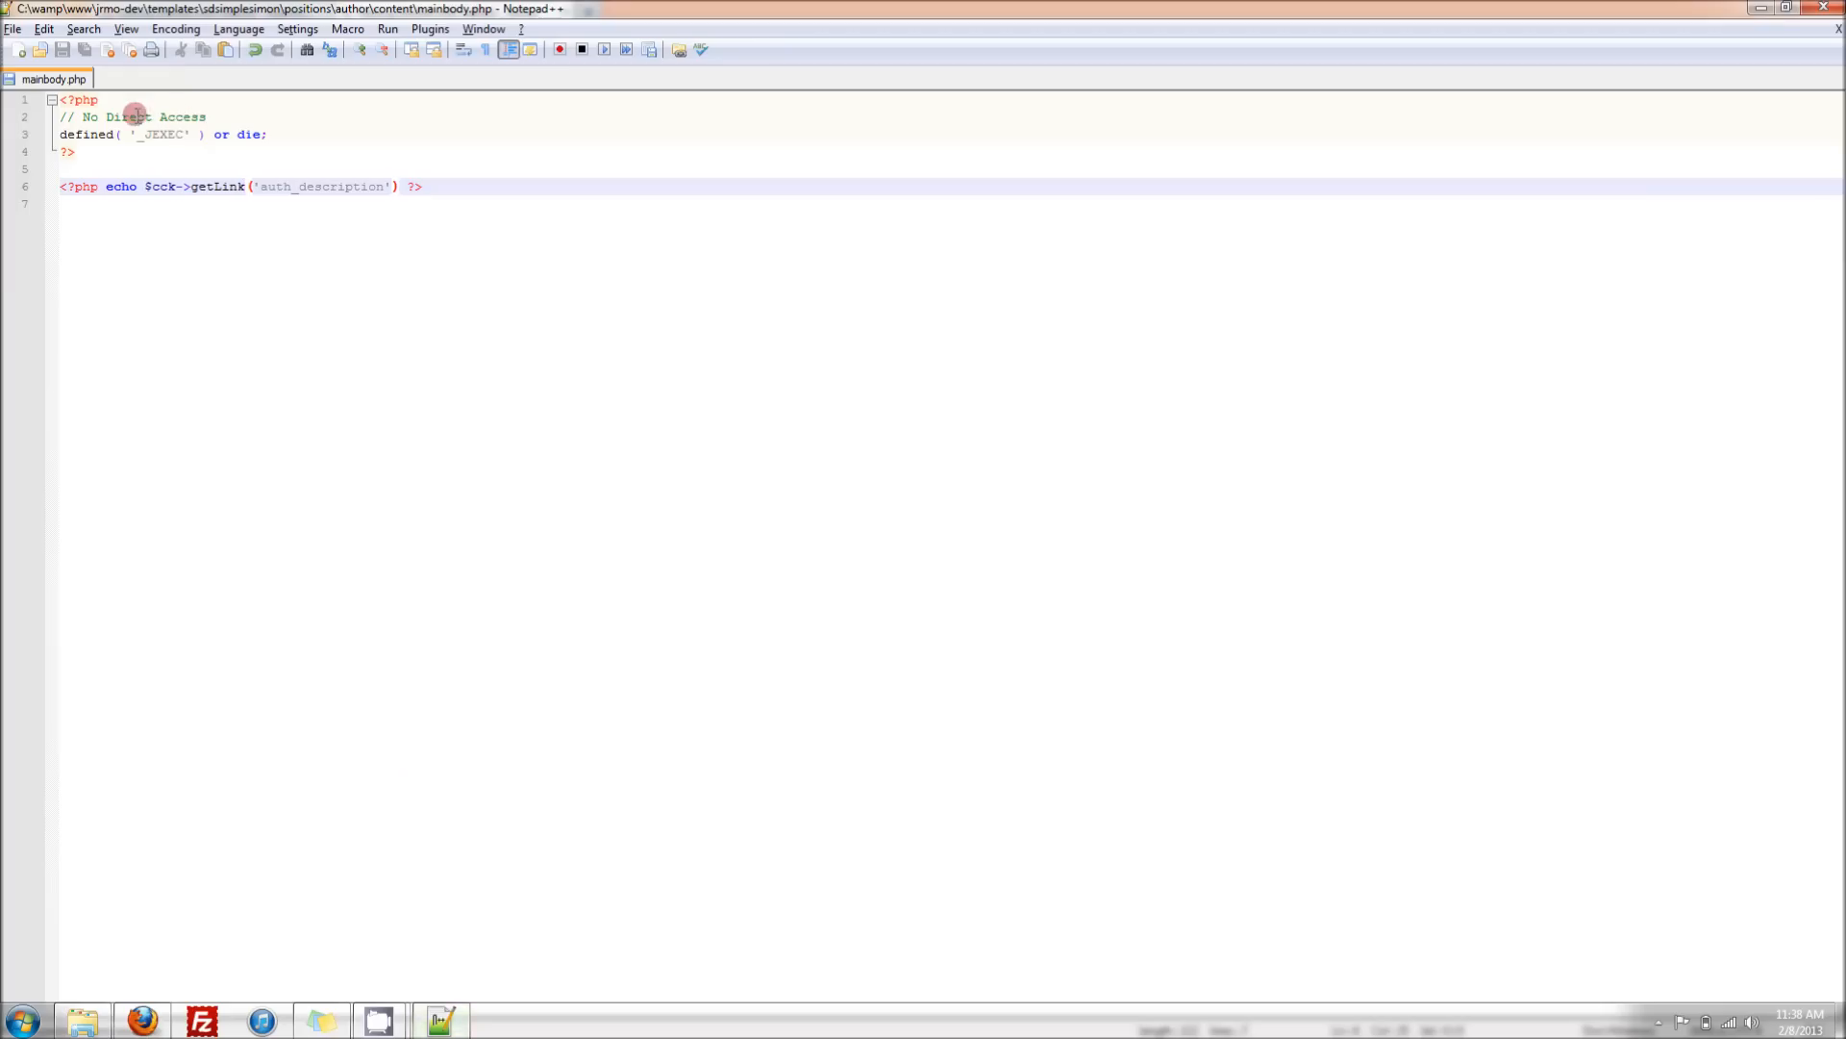
Wrap the getLink echo in an <a href> anchor with 'Link!' as its text
text(<a)
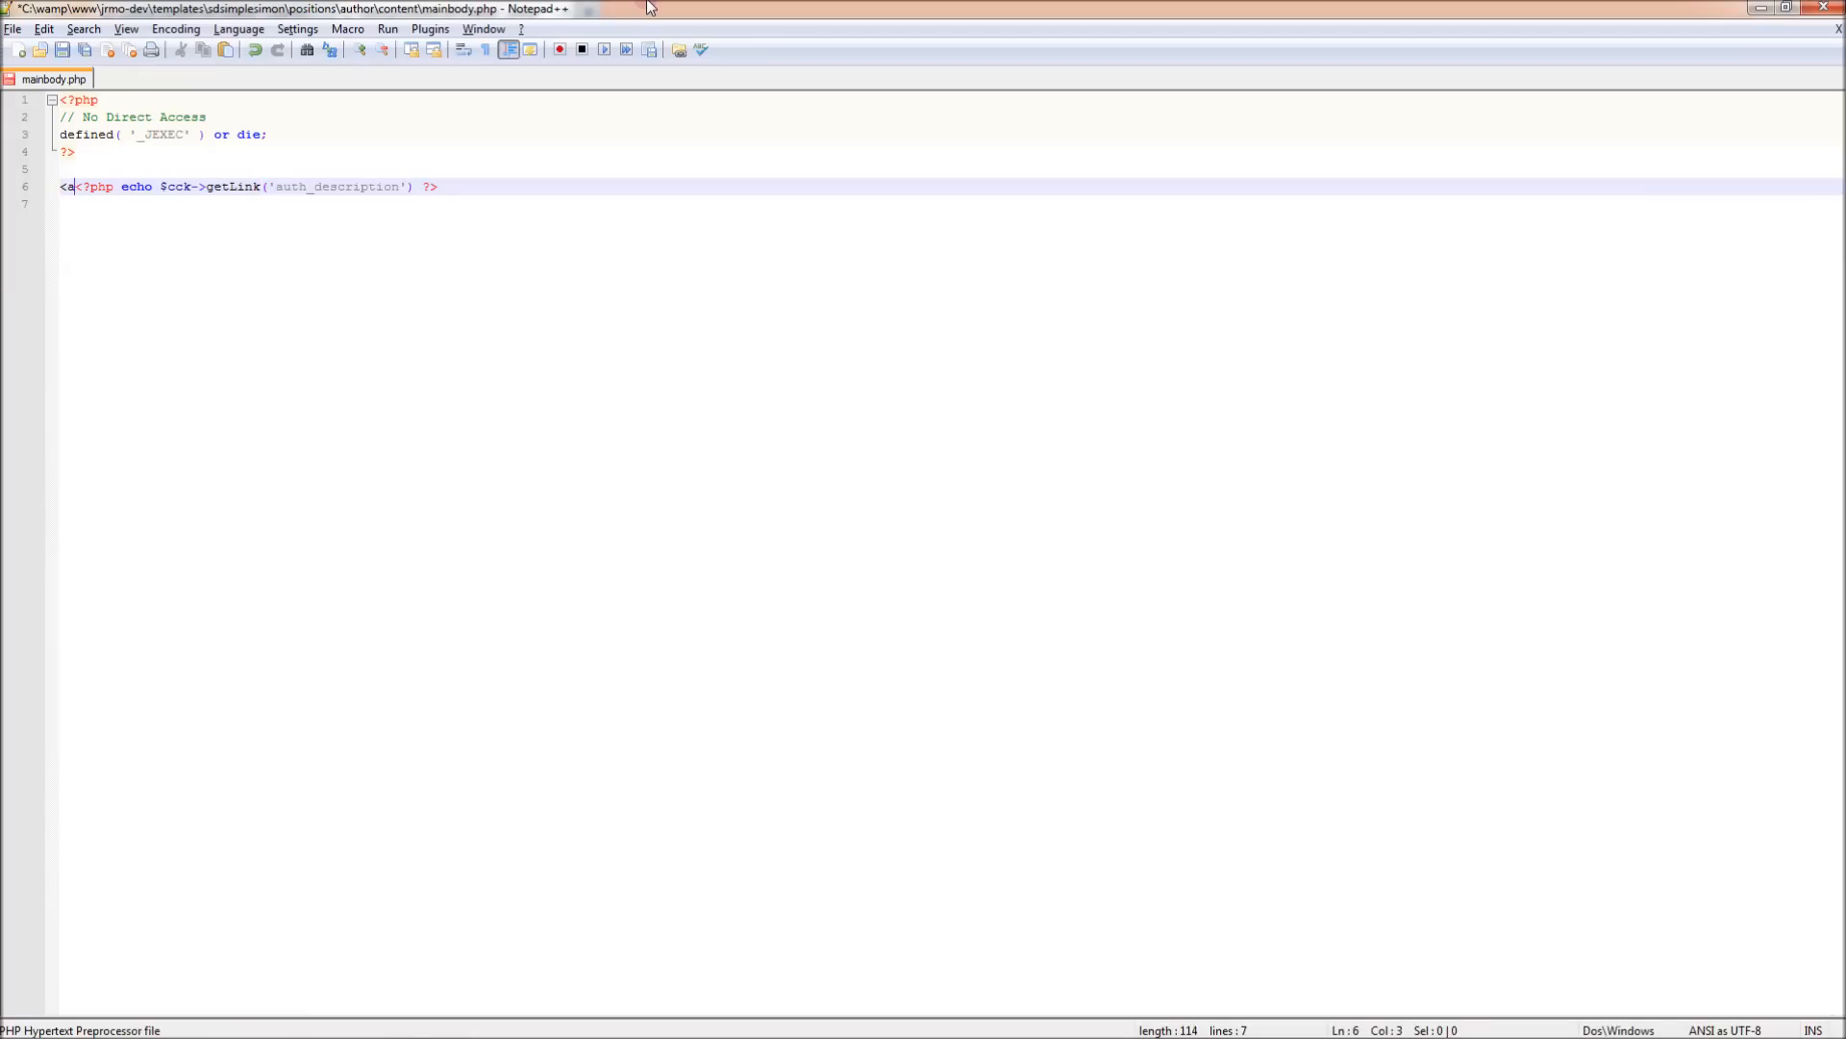
text(href=")
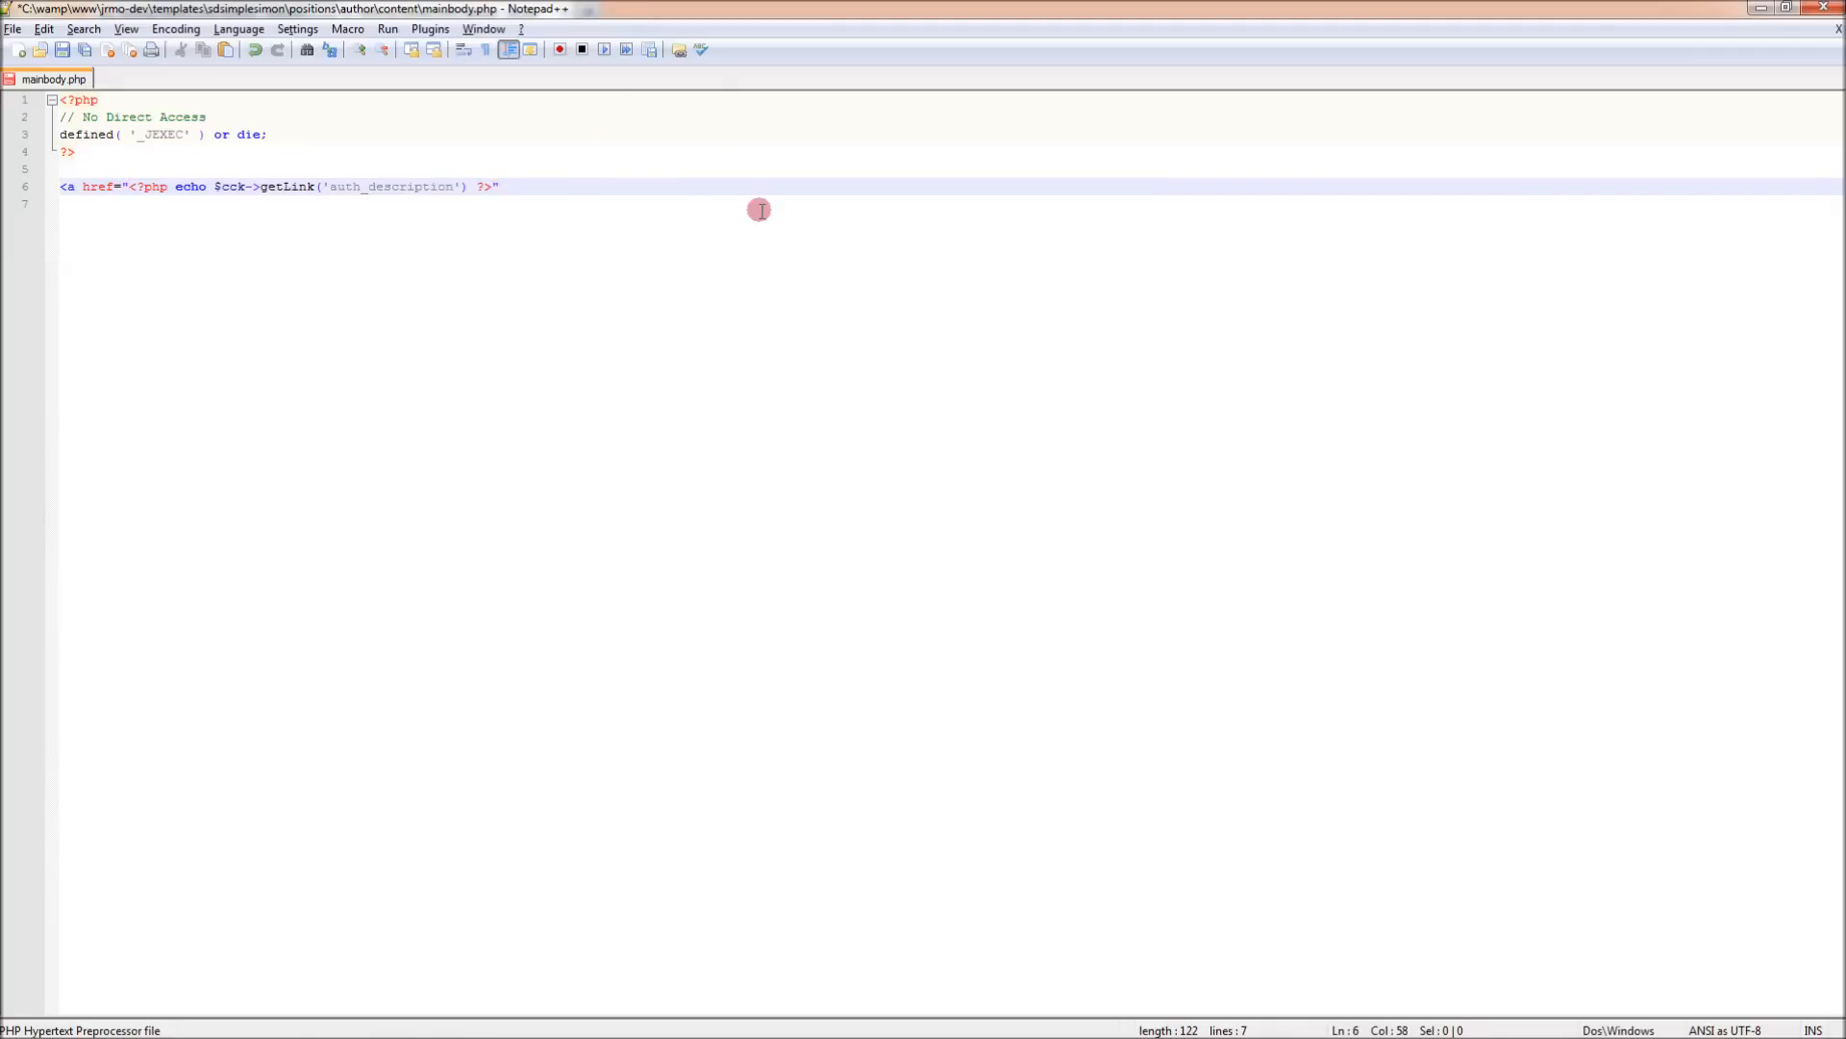
text(L)
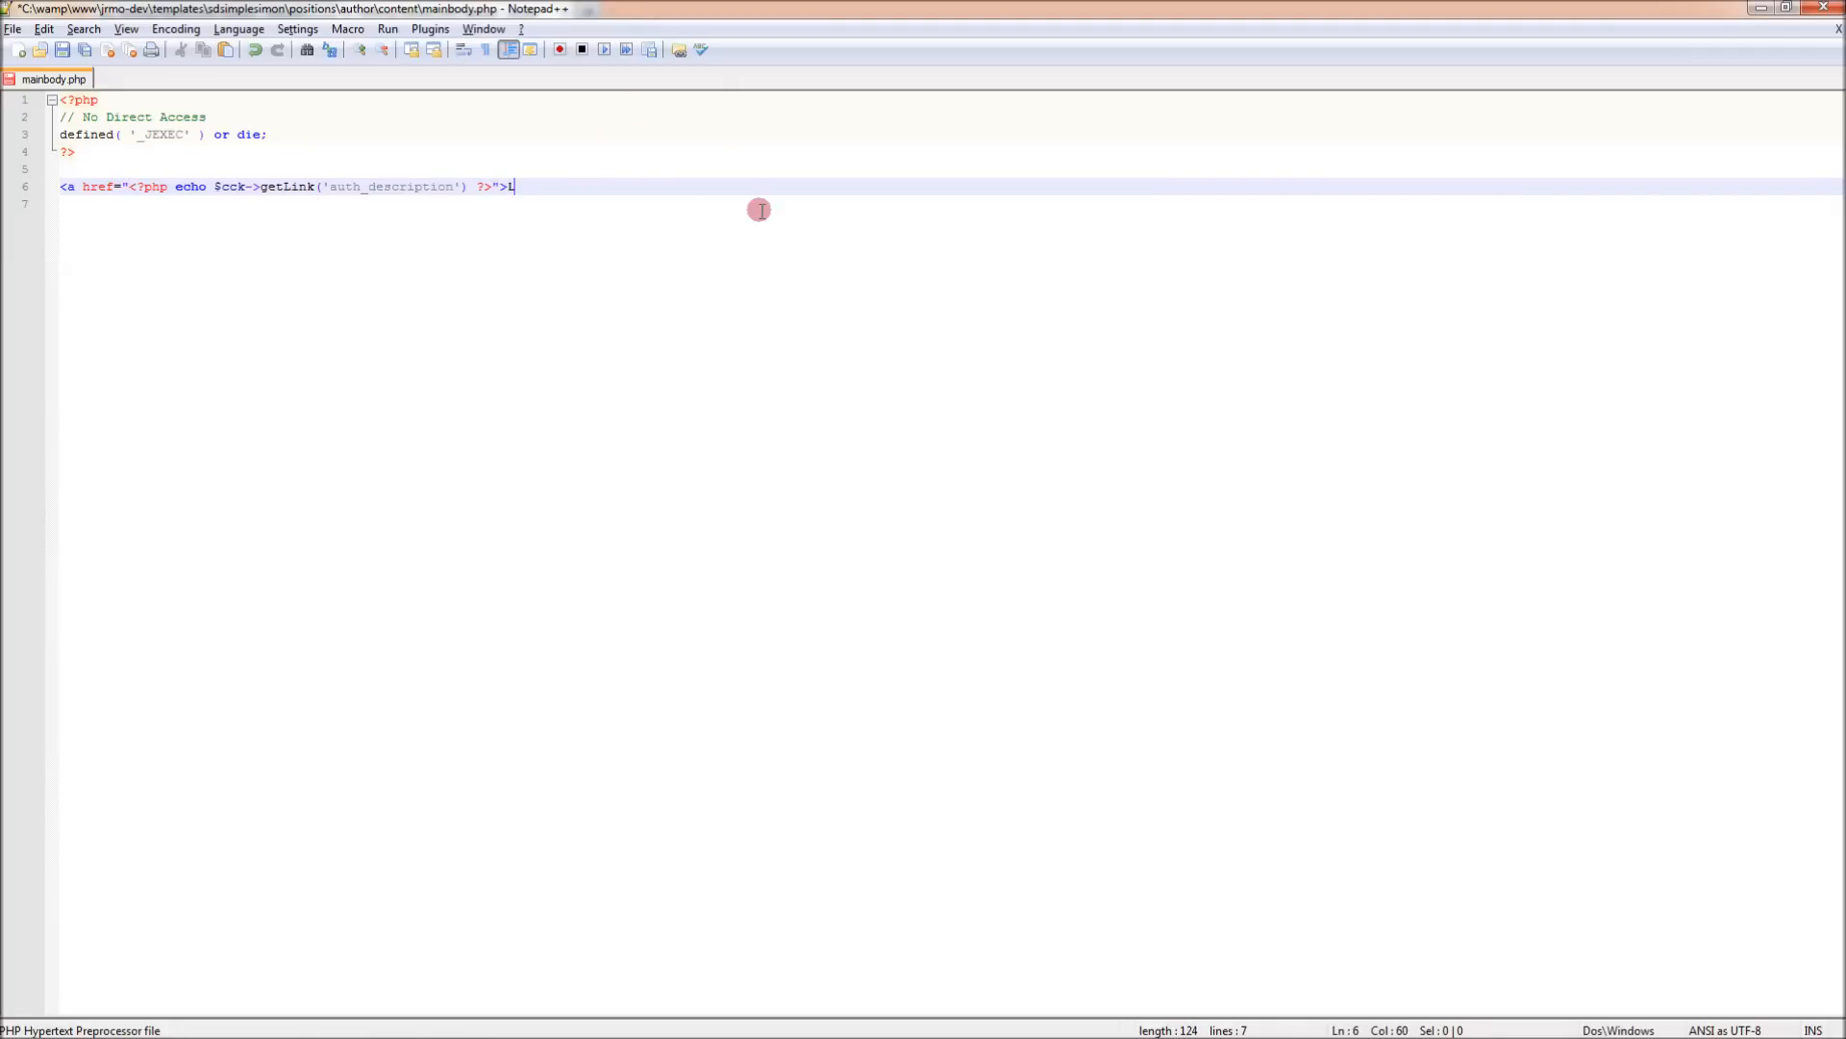
text(ink!</a>)
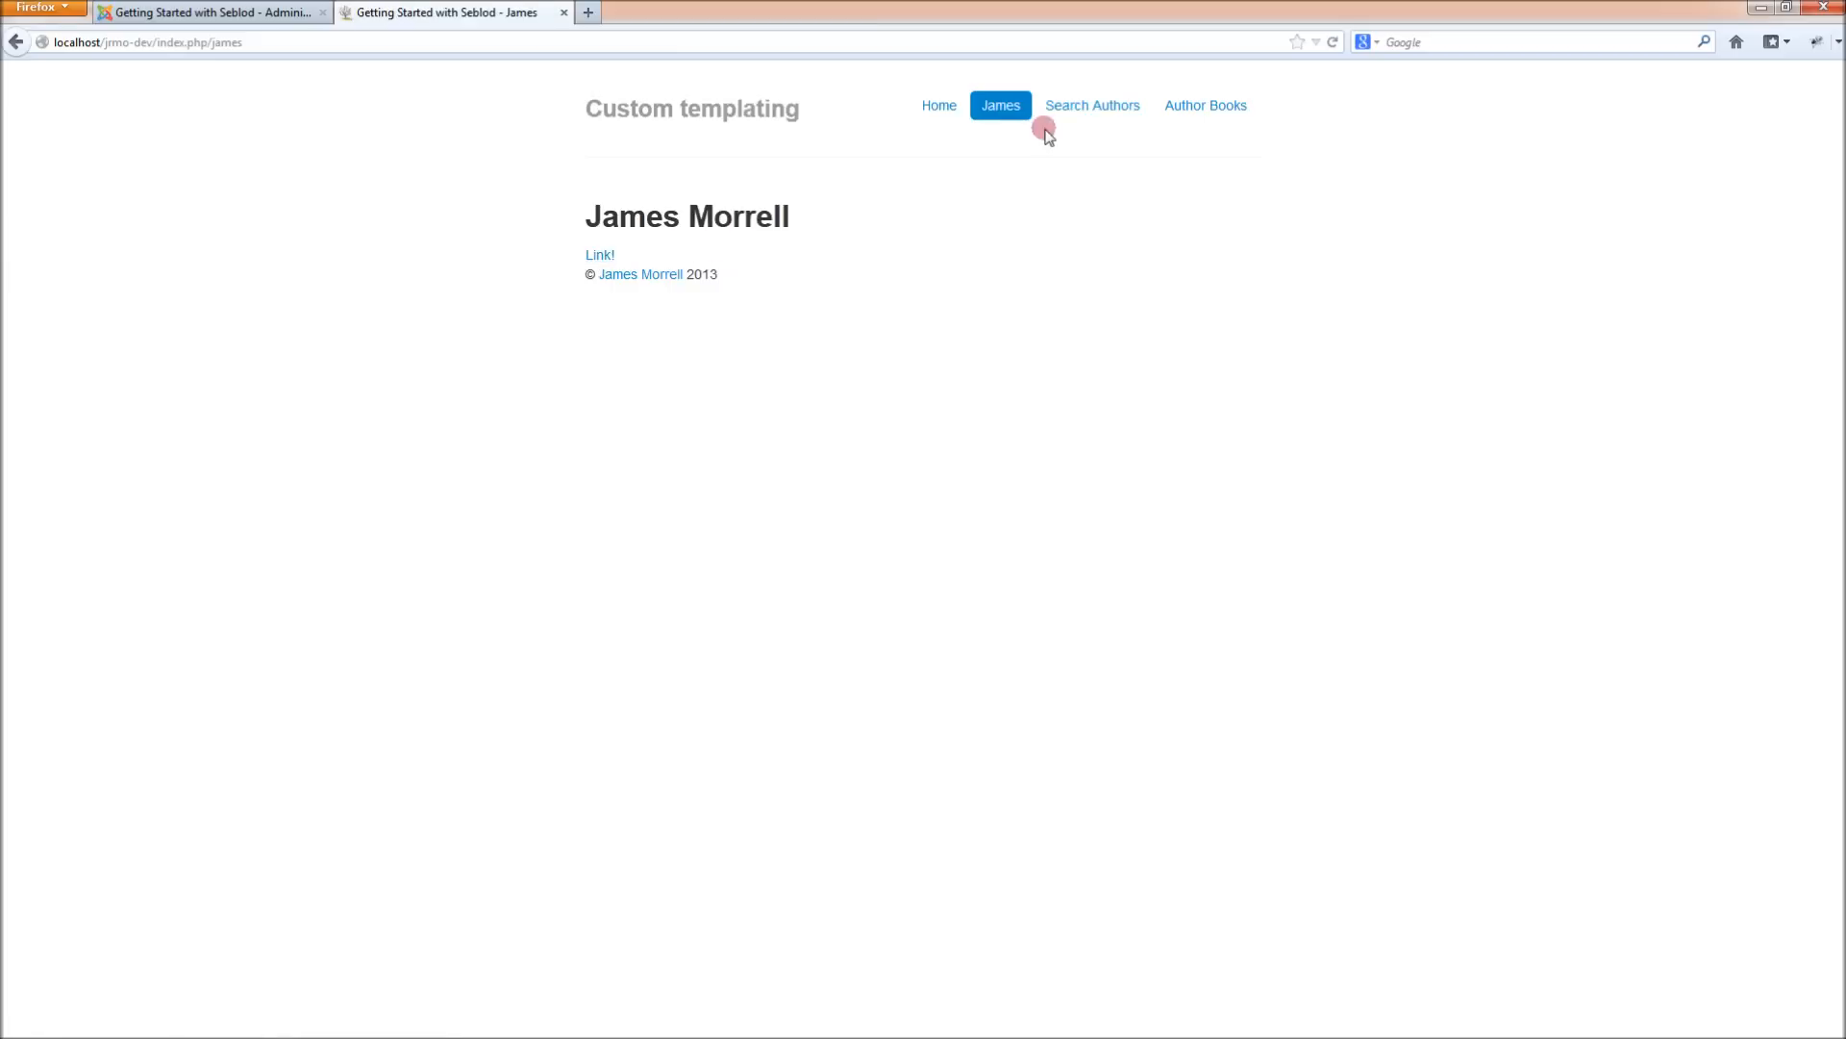
click(599, 254)
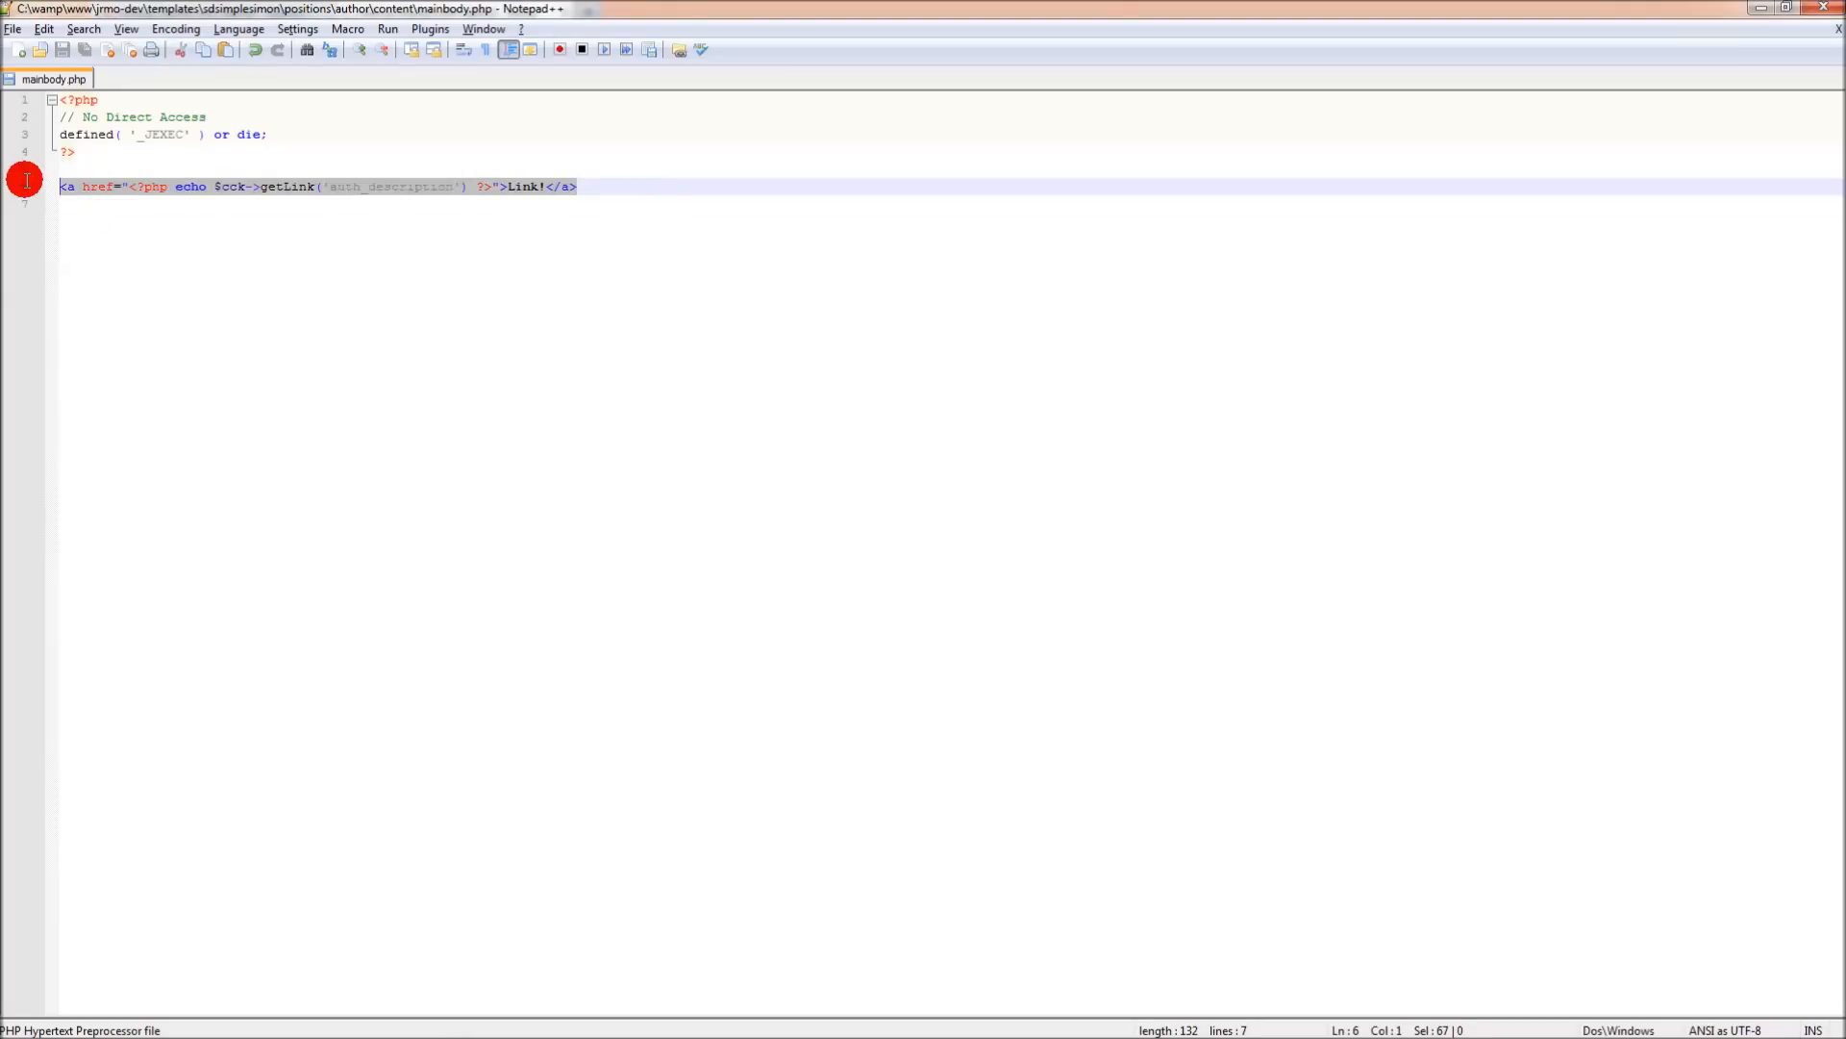
mouse_move(845, 224)
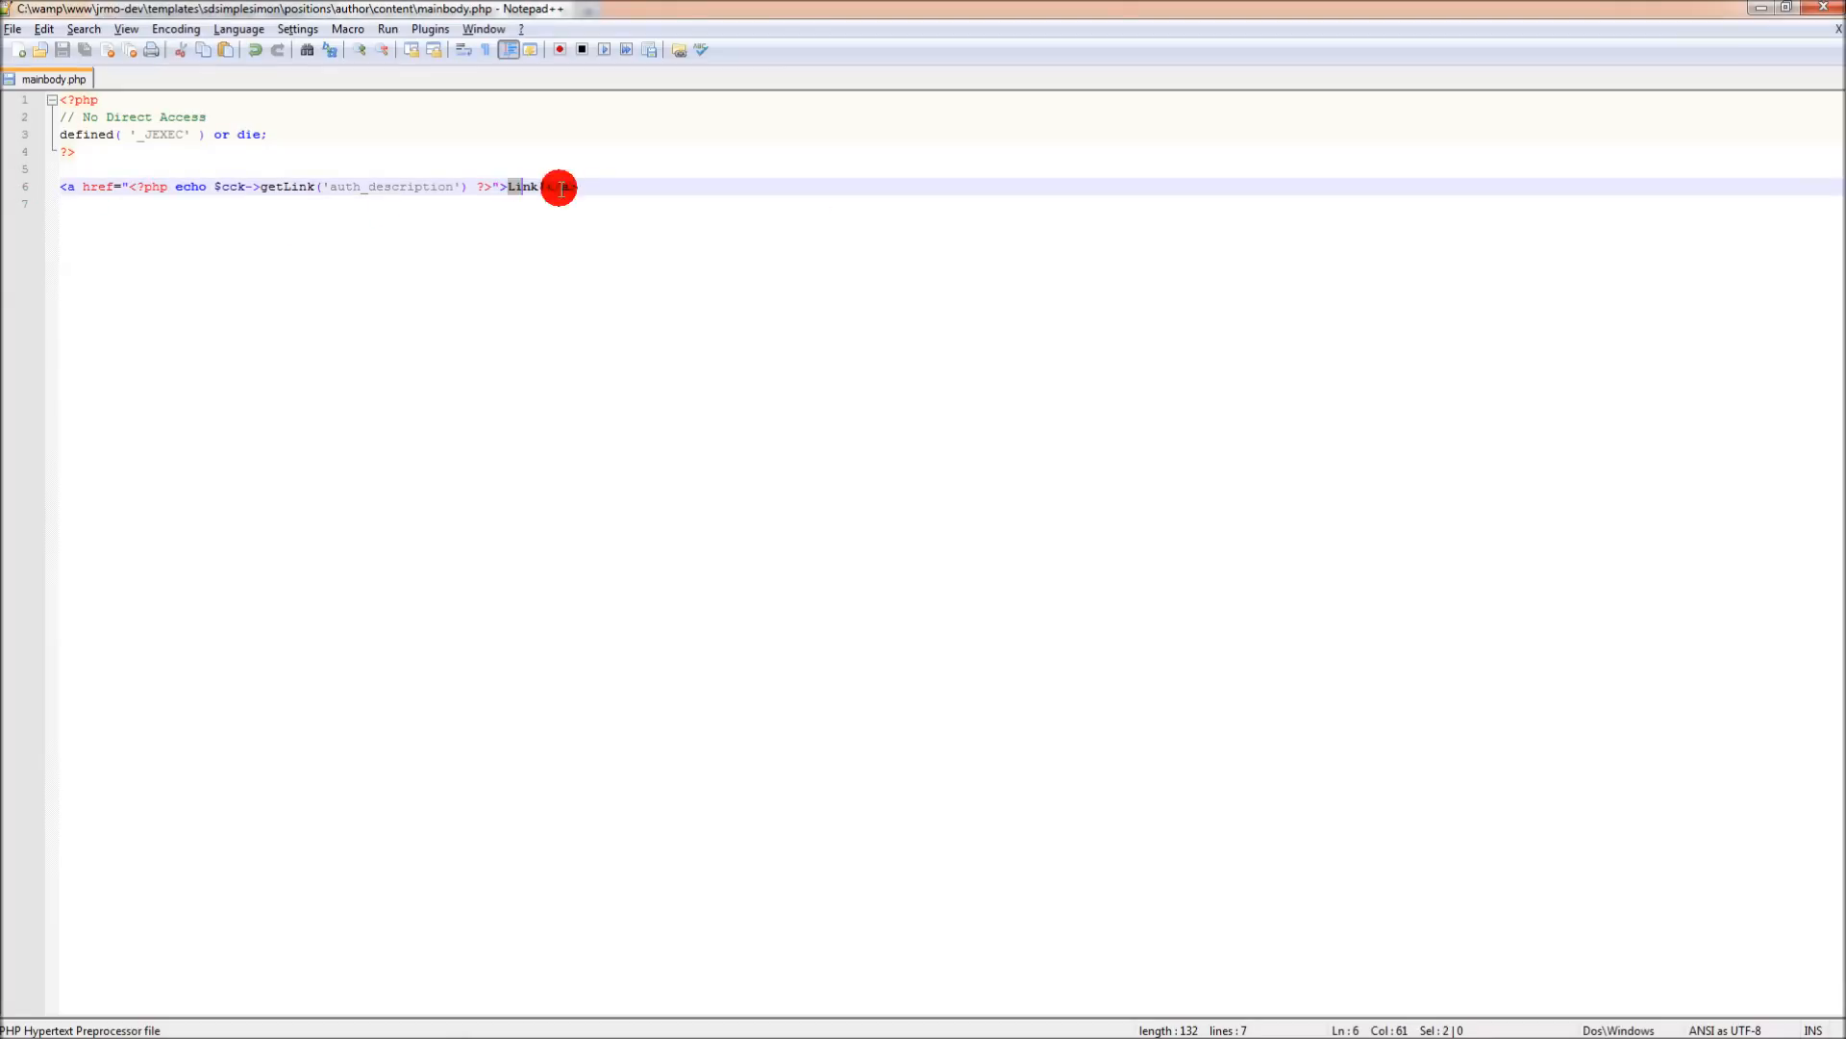
Render auth_type, auth_description, auth_website and auth_books with renderField inside <p> blocks
text(!</a>)
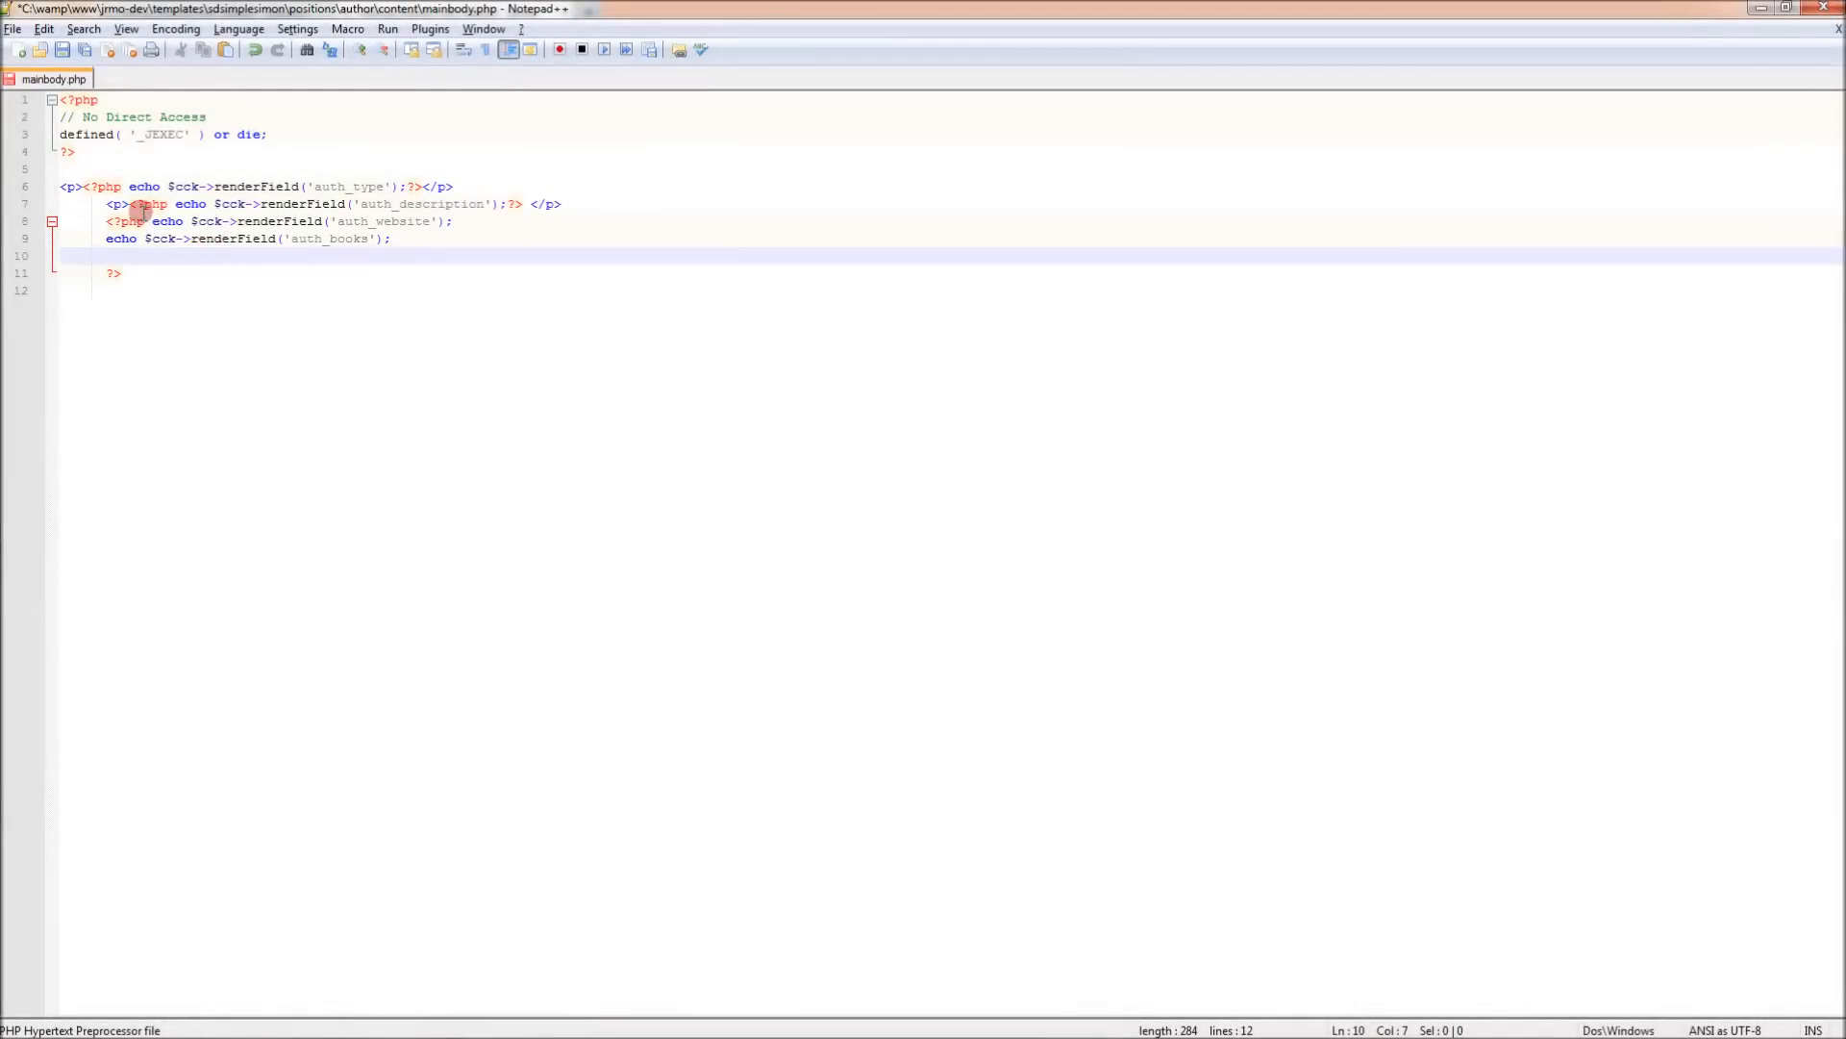
mouse_move(514, 241)
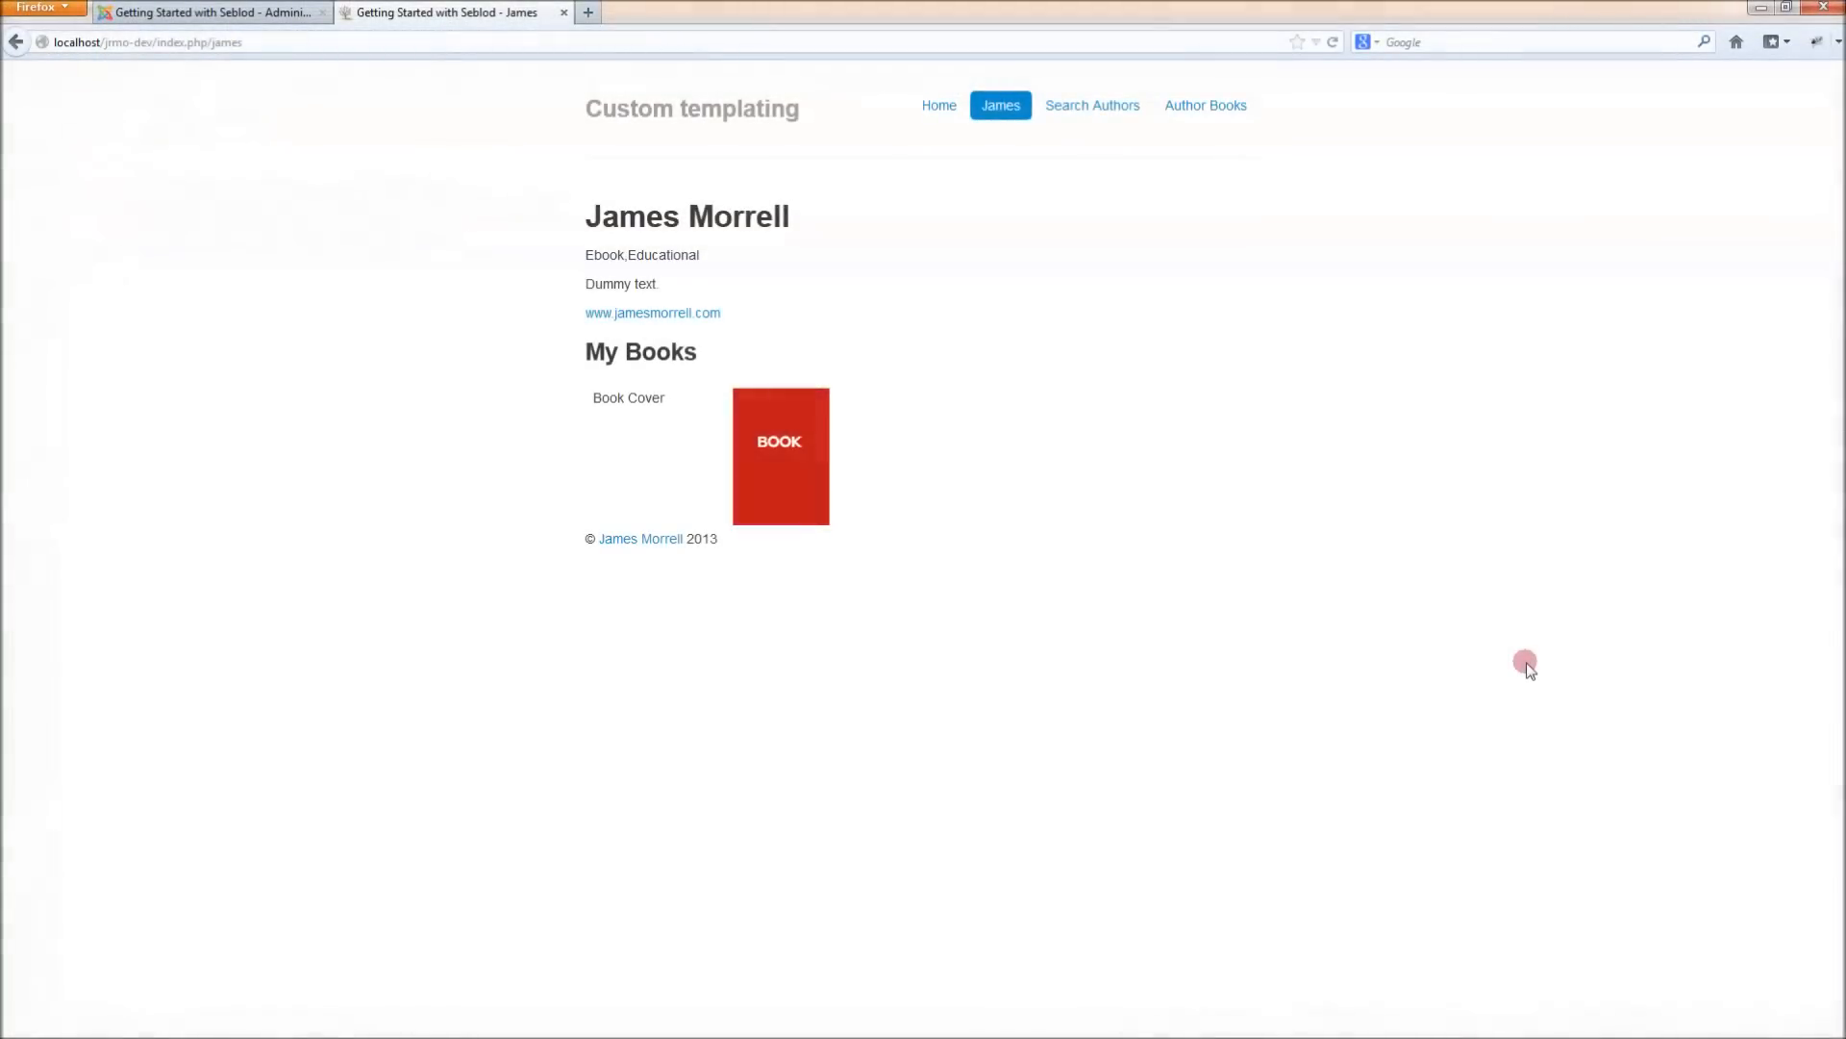
mouse_move(895, 252)
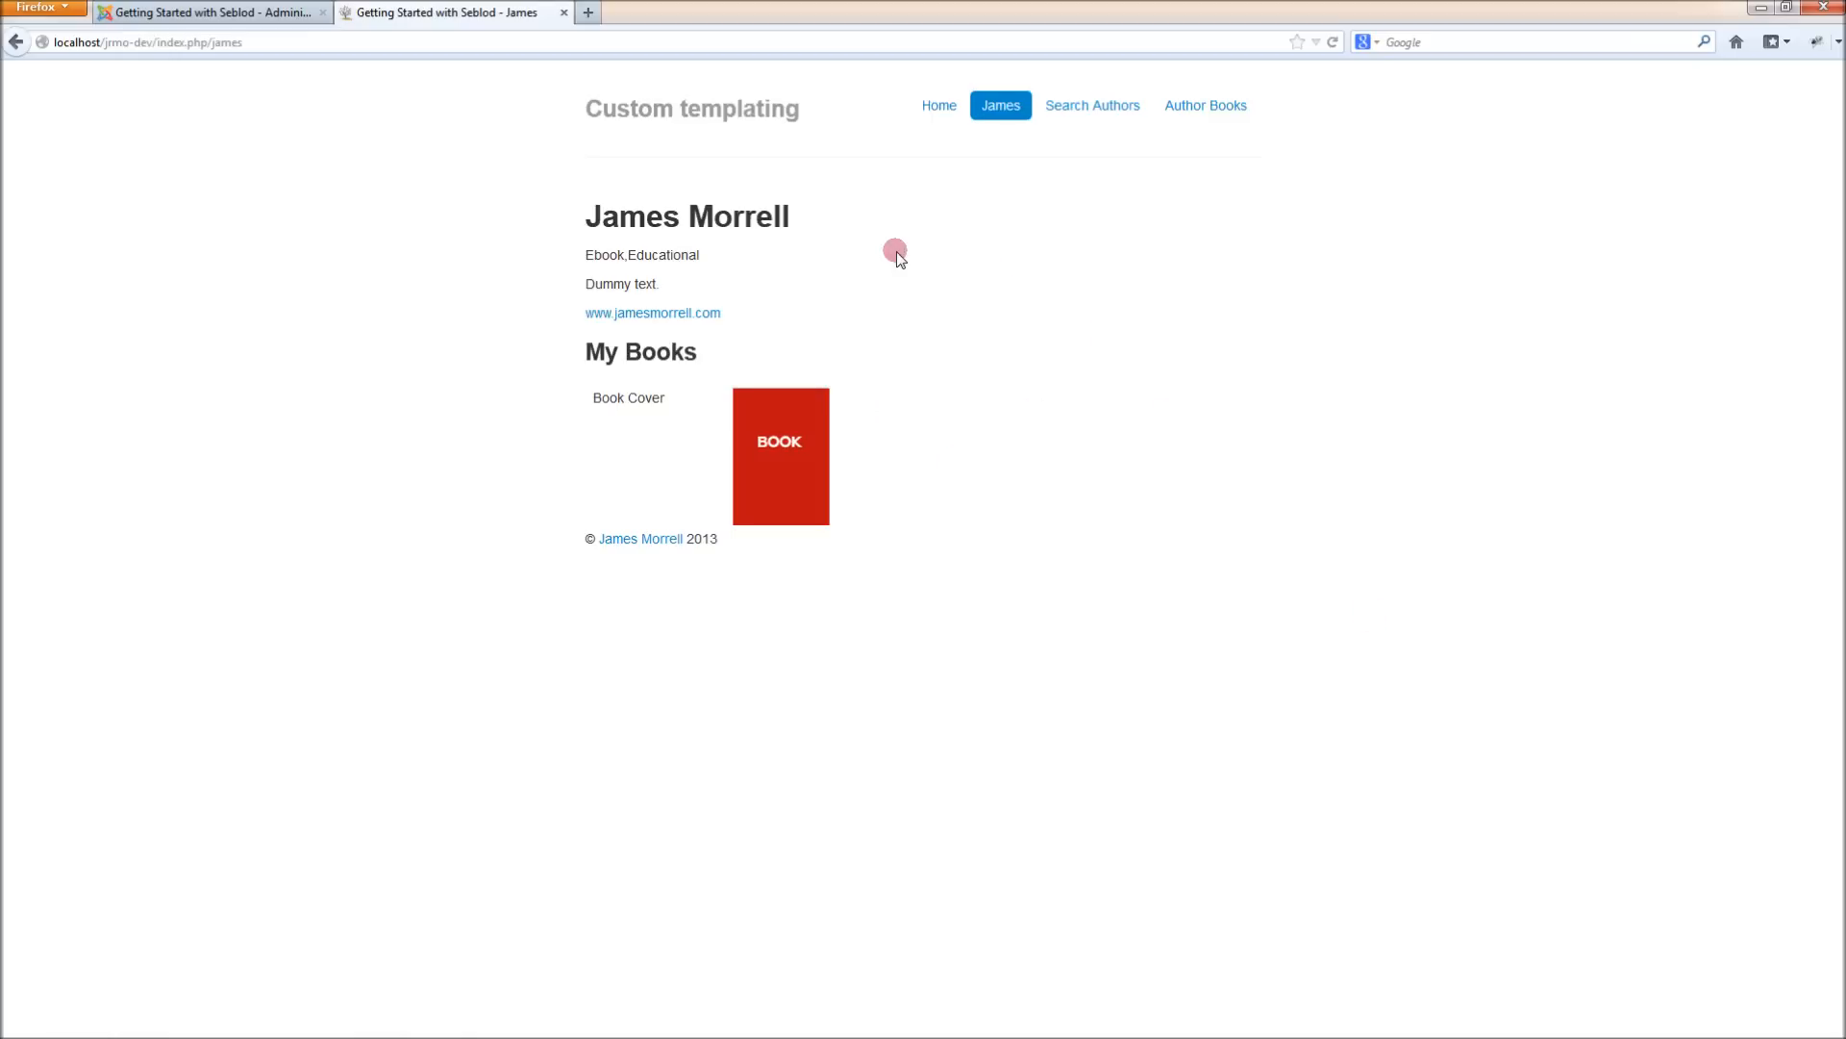
click(212, 12)
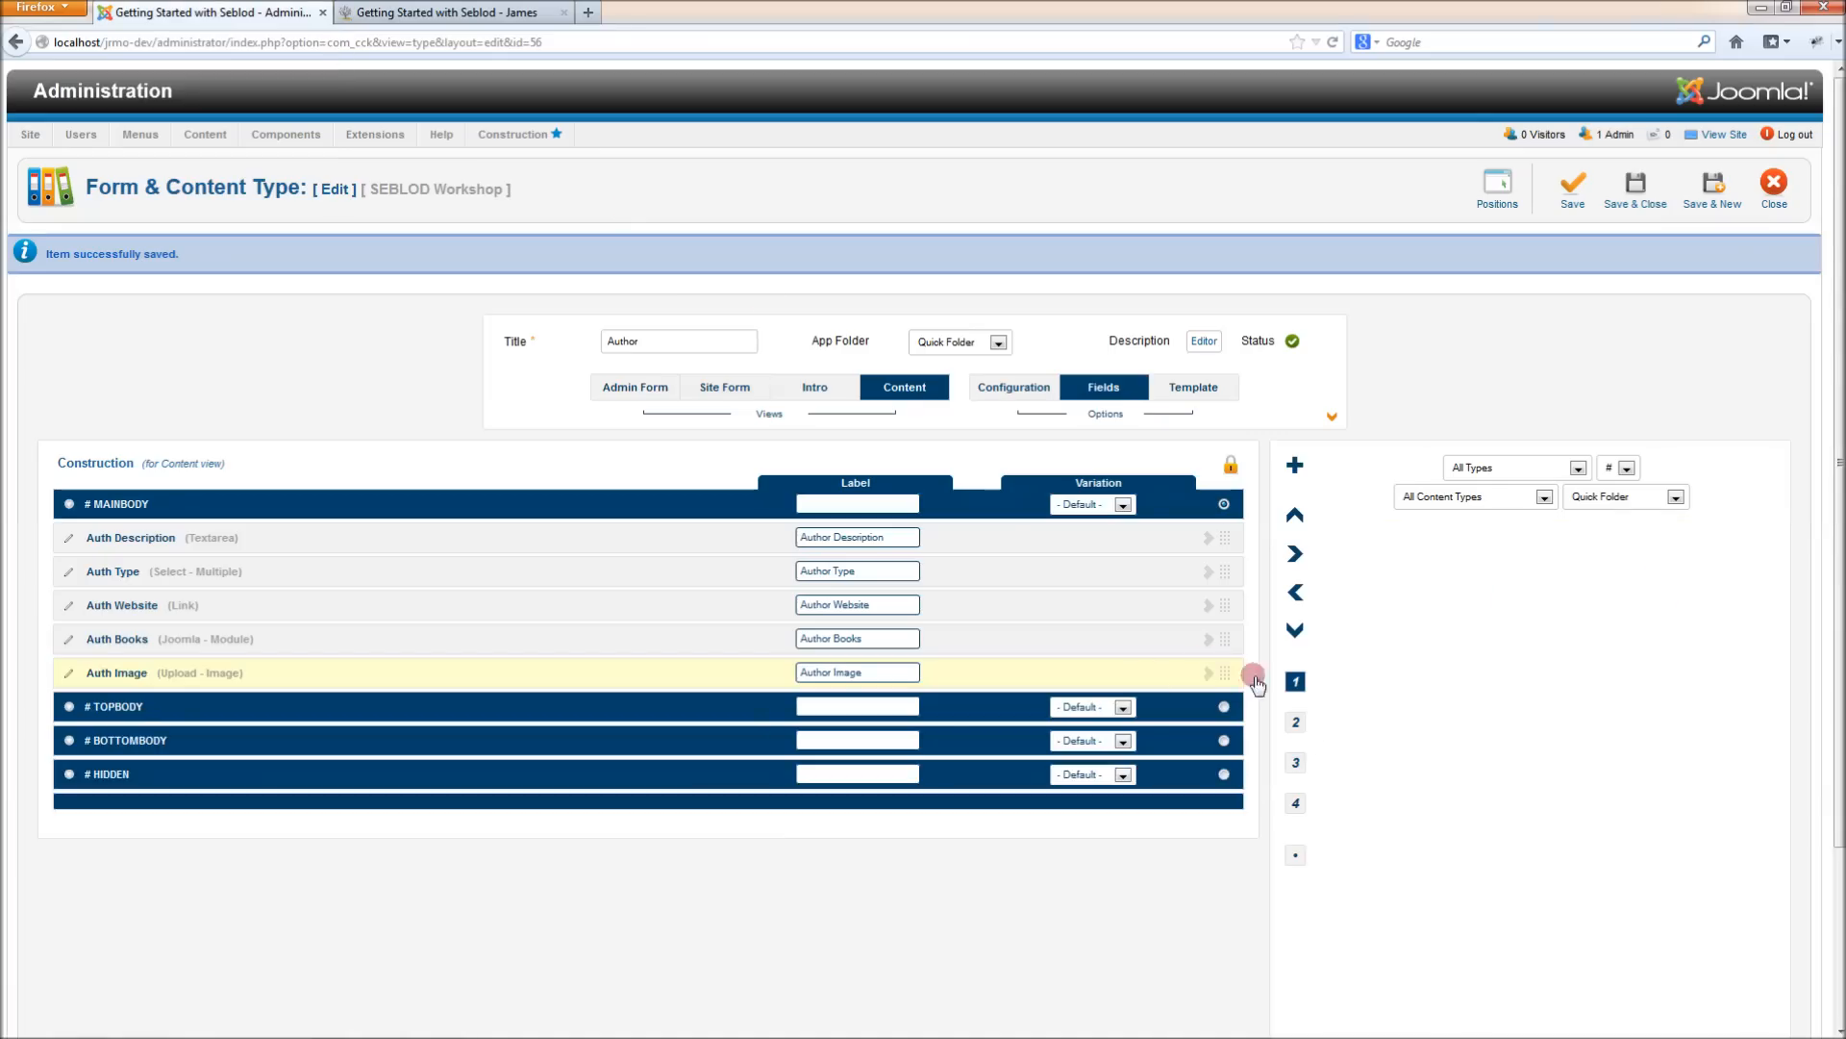
Save the Author content type and reload the James author page
click(1294, 628)
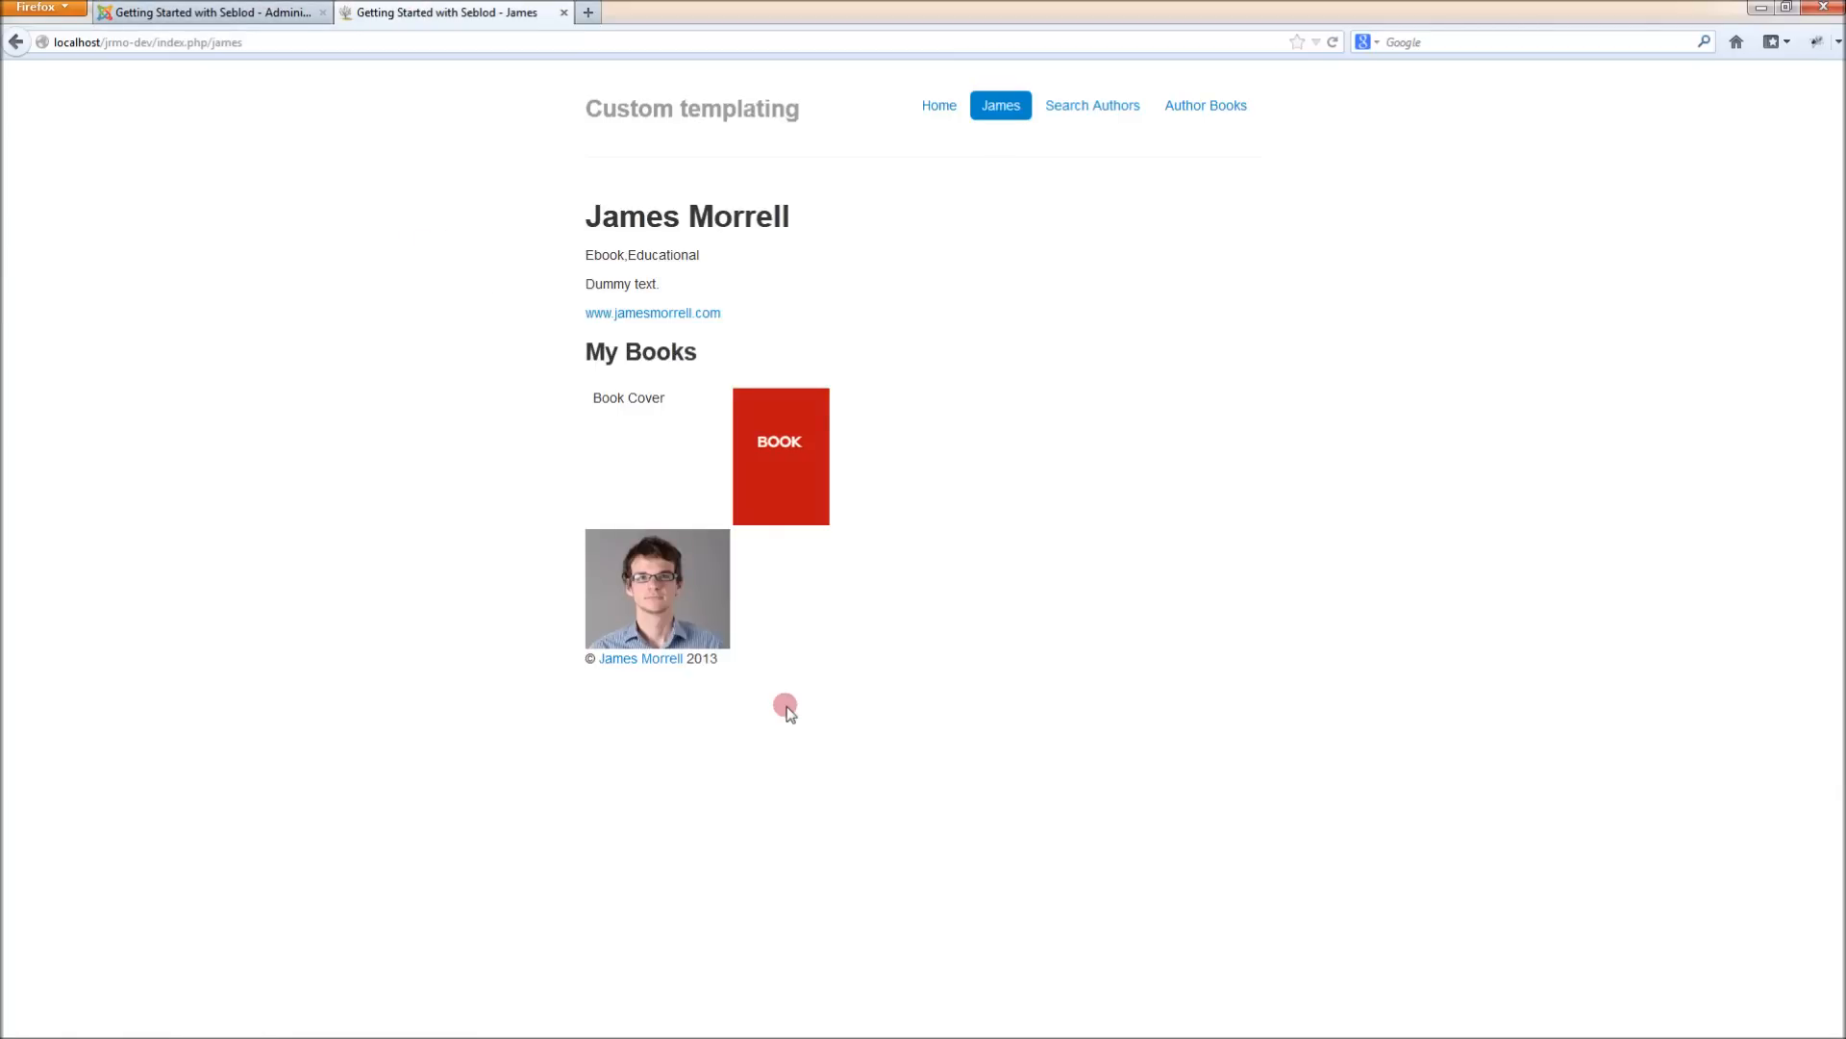
mouse_move(691, 691)
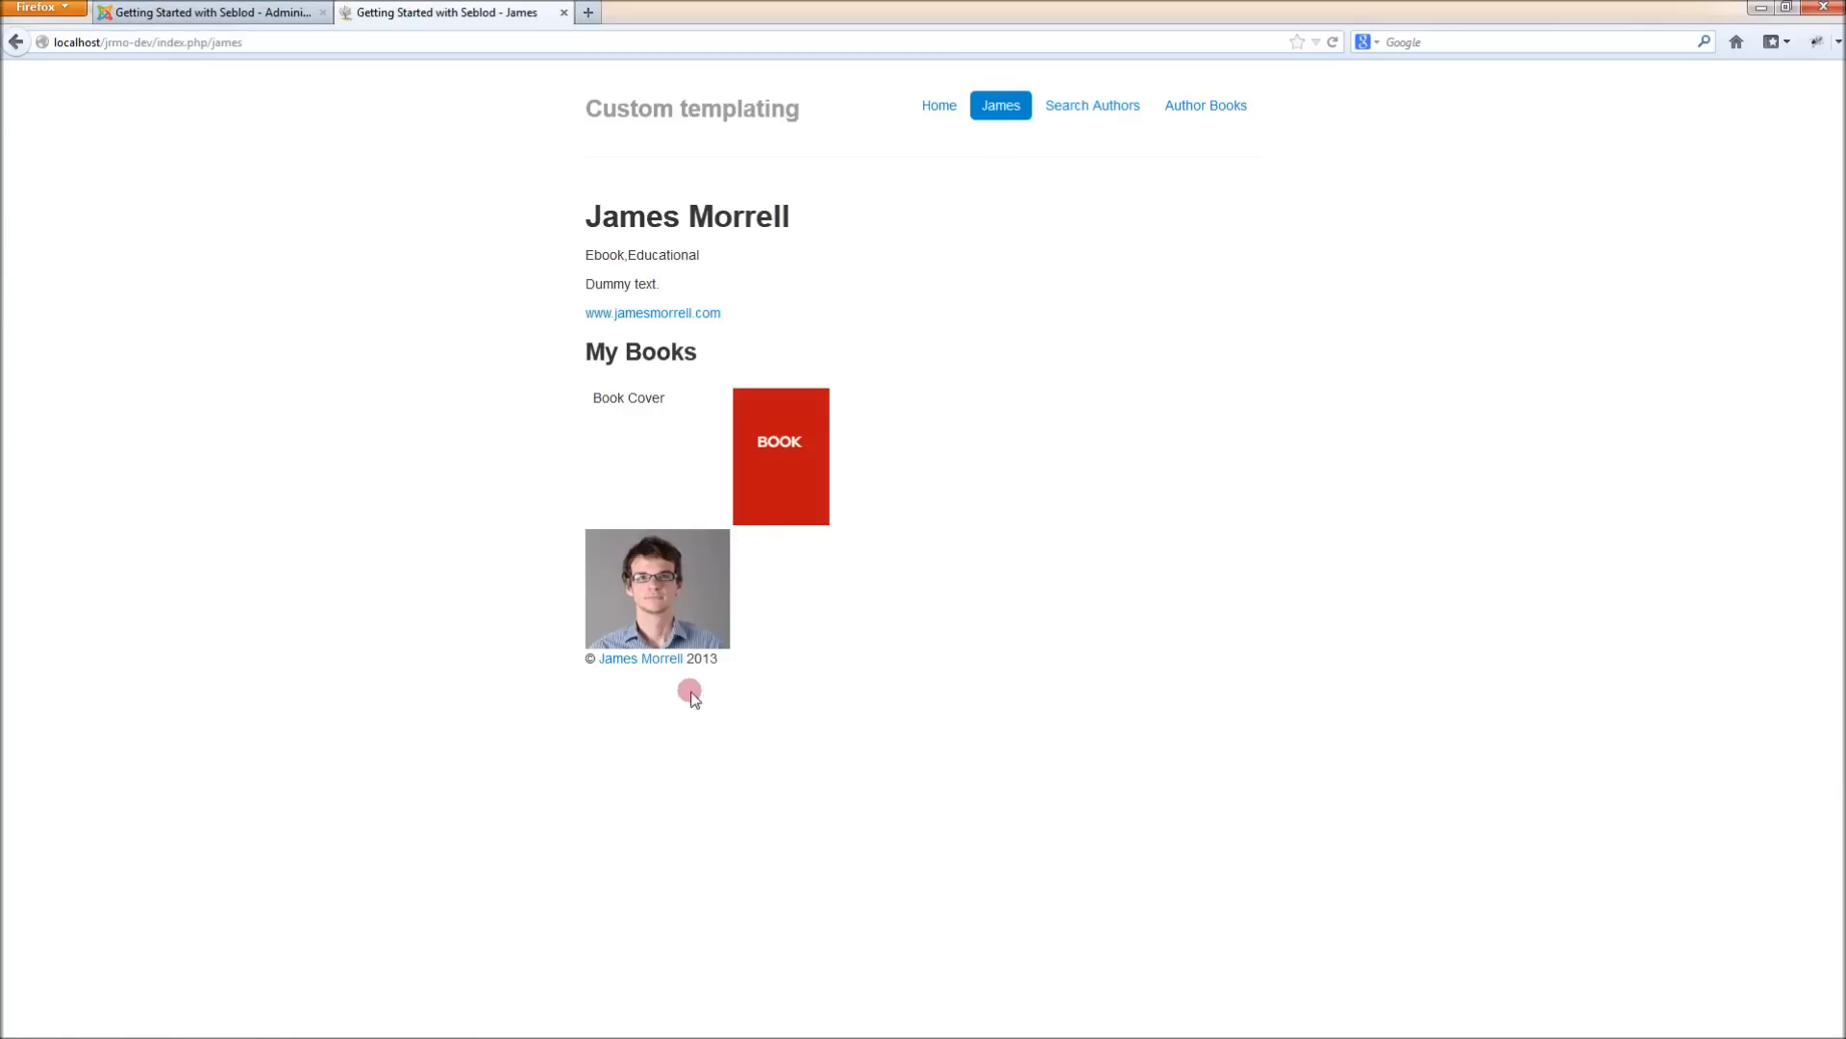
mouse_move(715, 578)
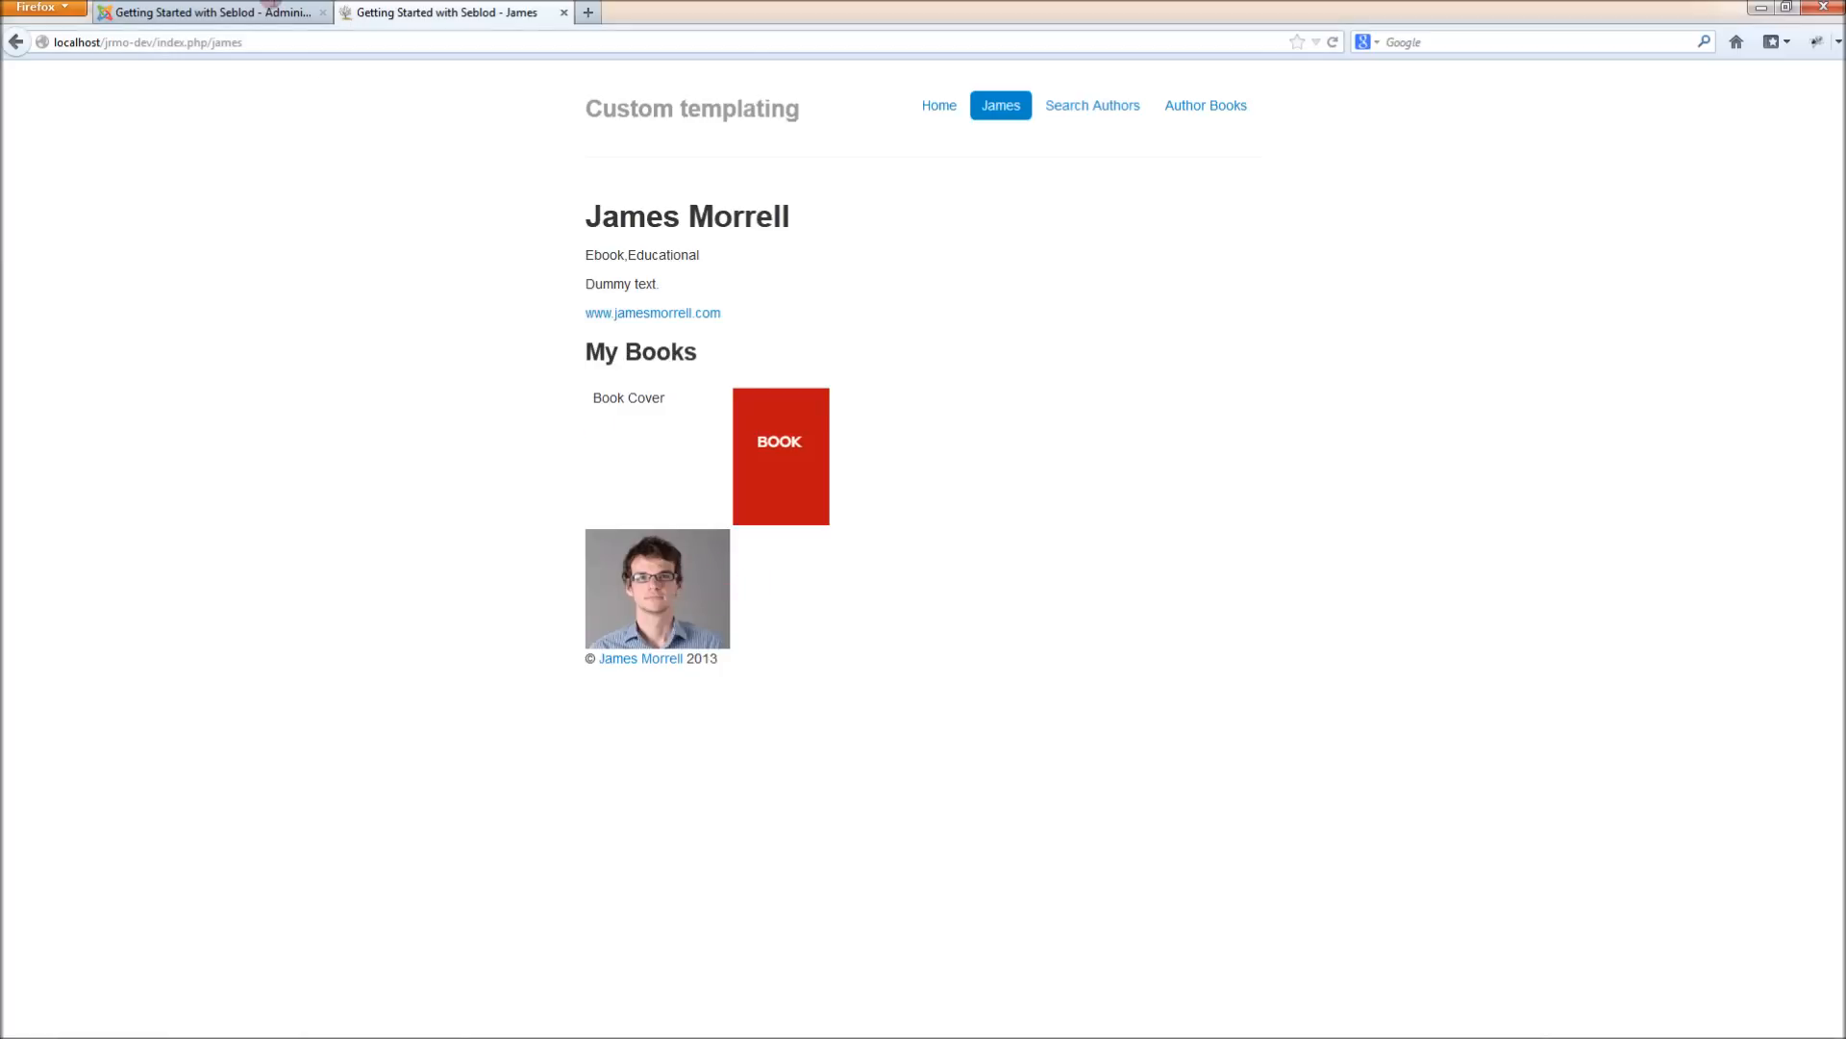
Copy mainbody.php to topbody.php in author/content and open it in Notepad++
click(212, 11)
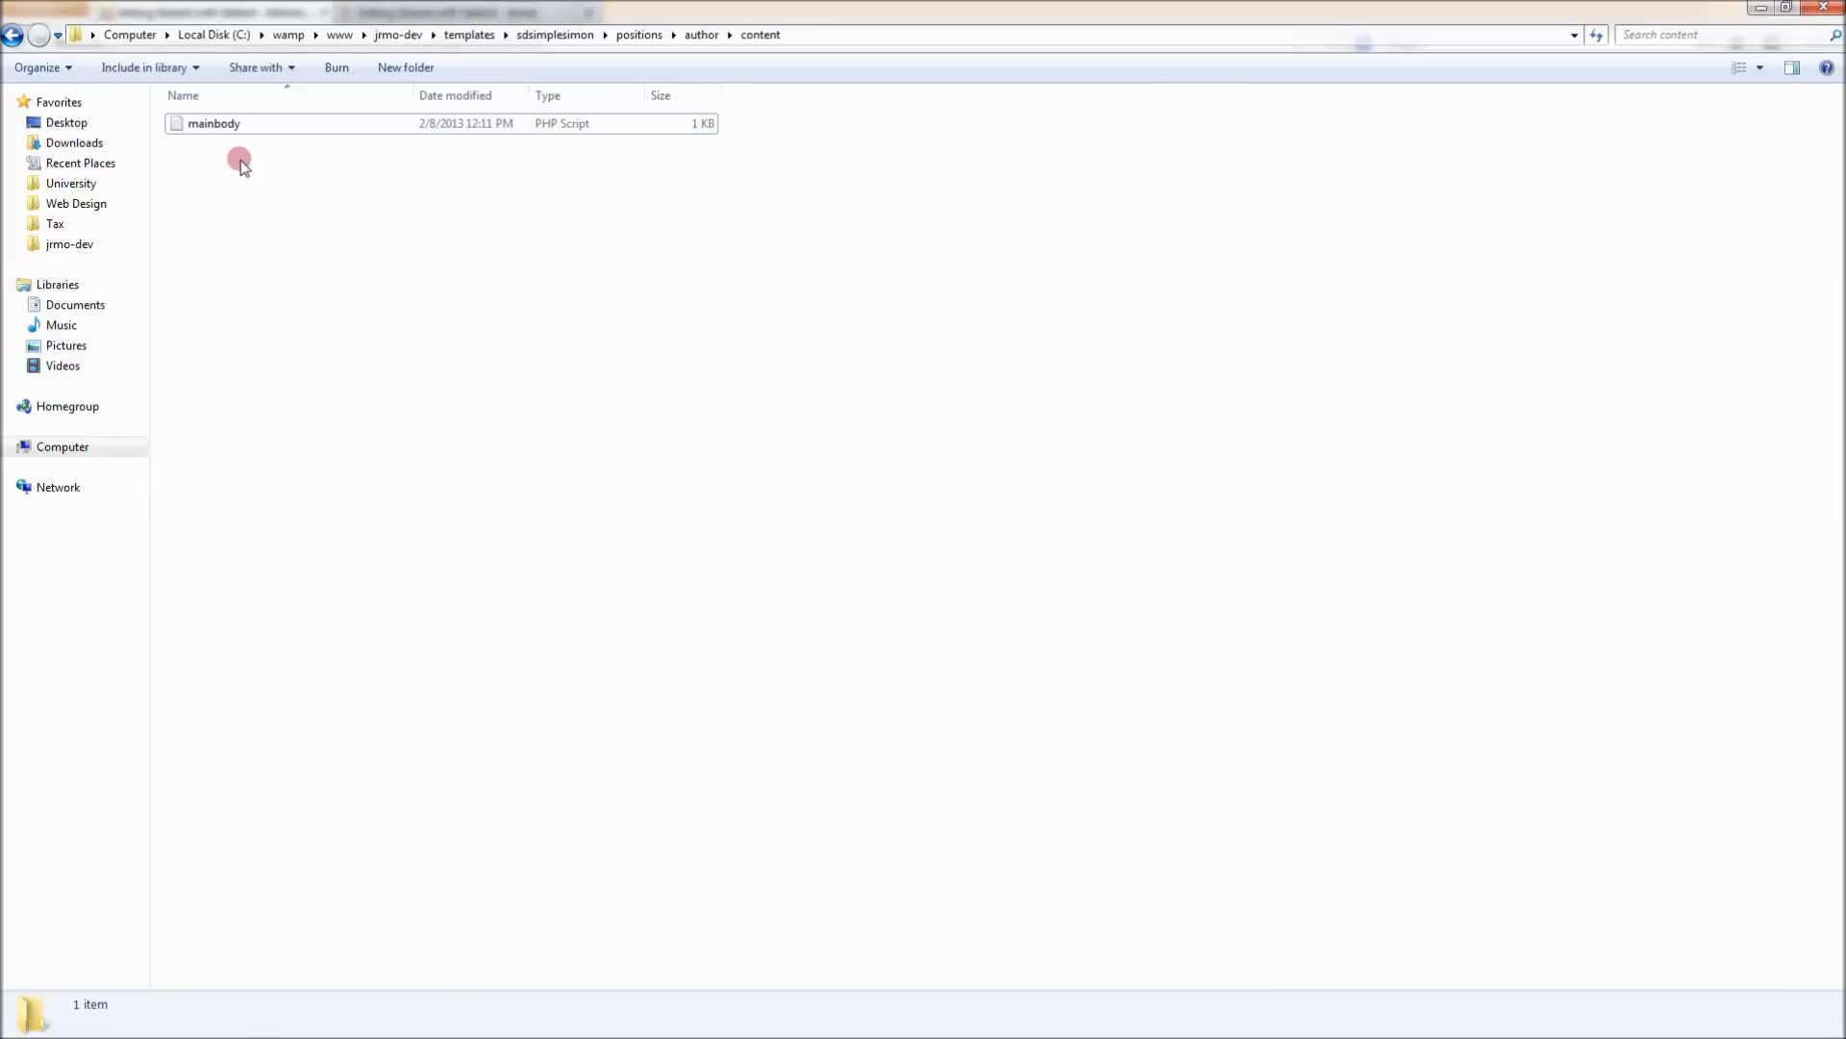
mouse_move(215, 122)
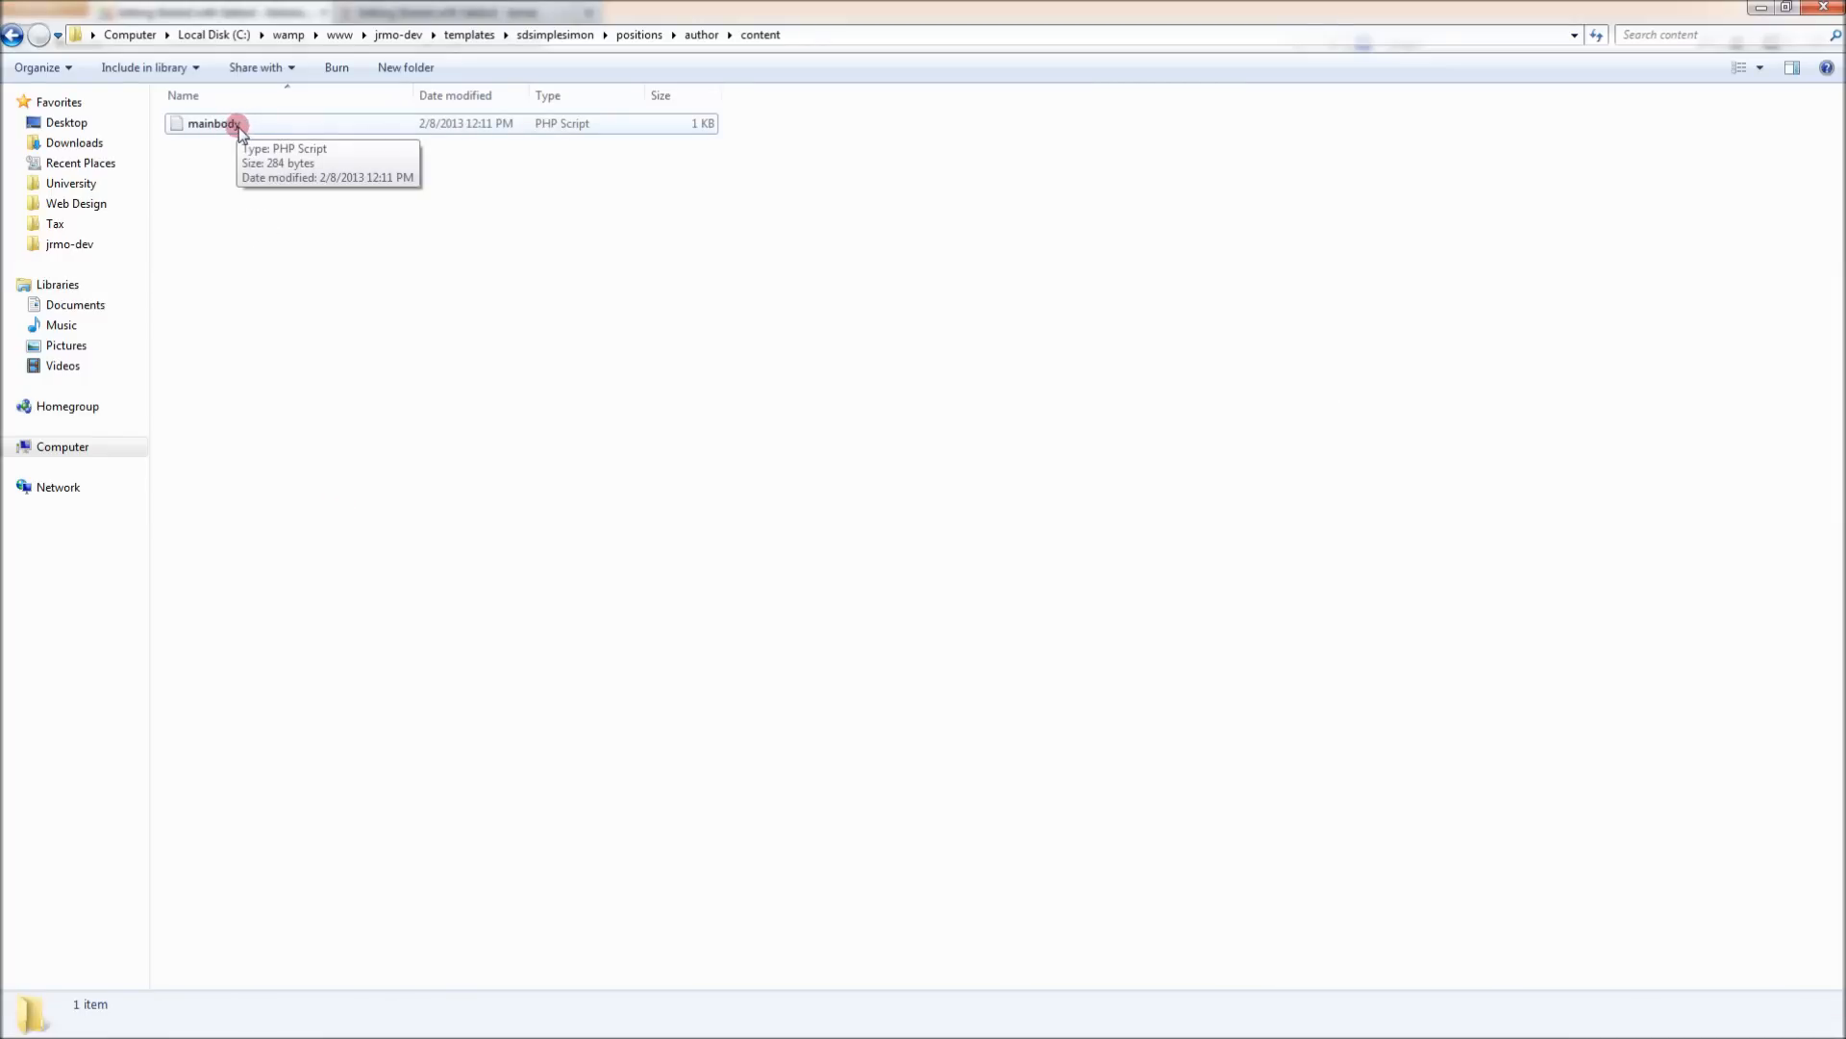
mouse_move(208, 158)
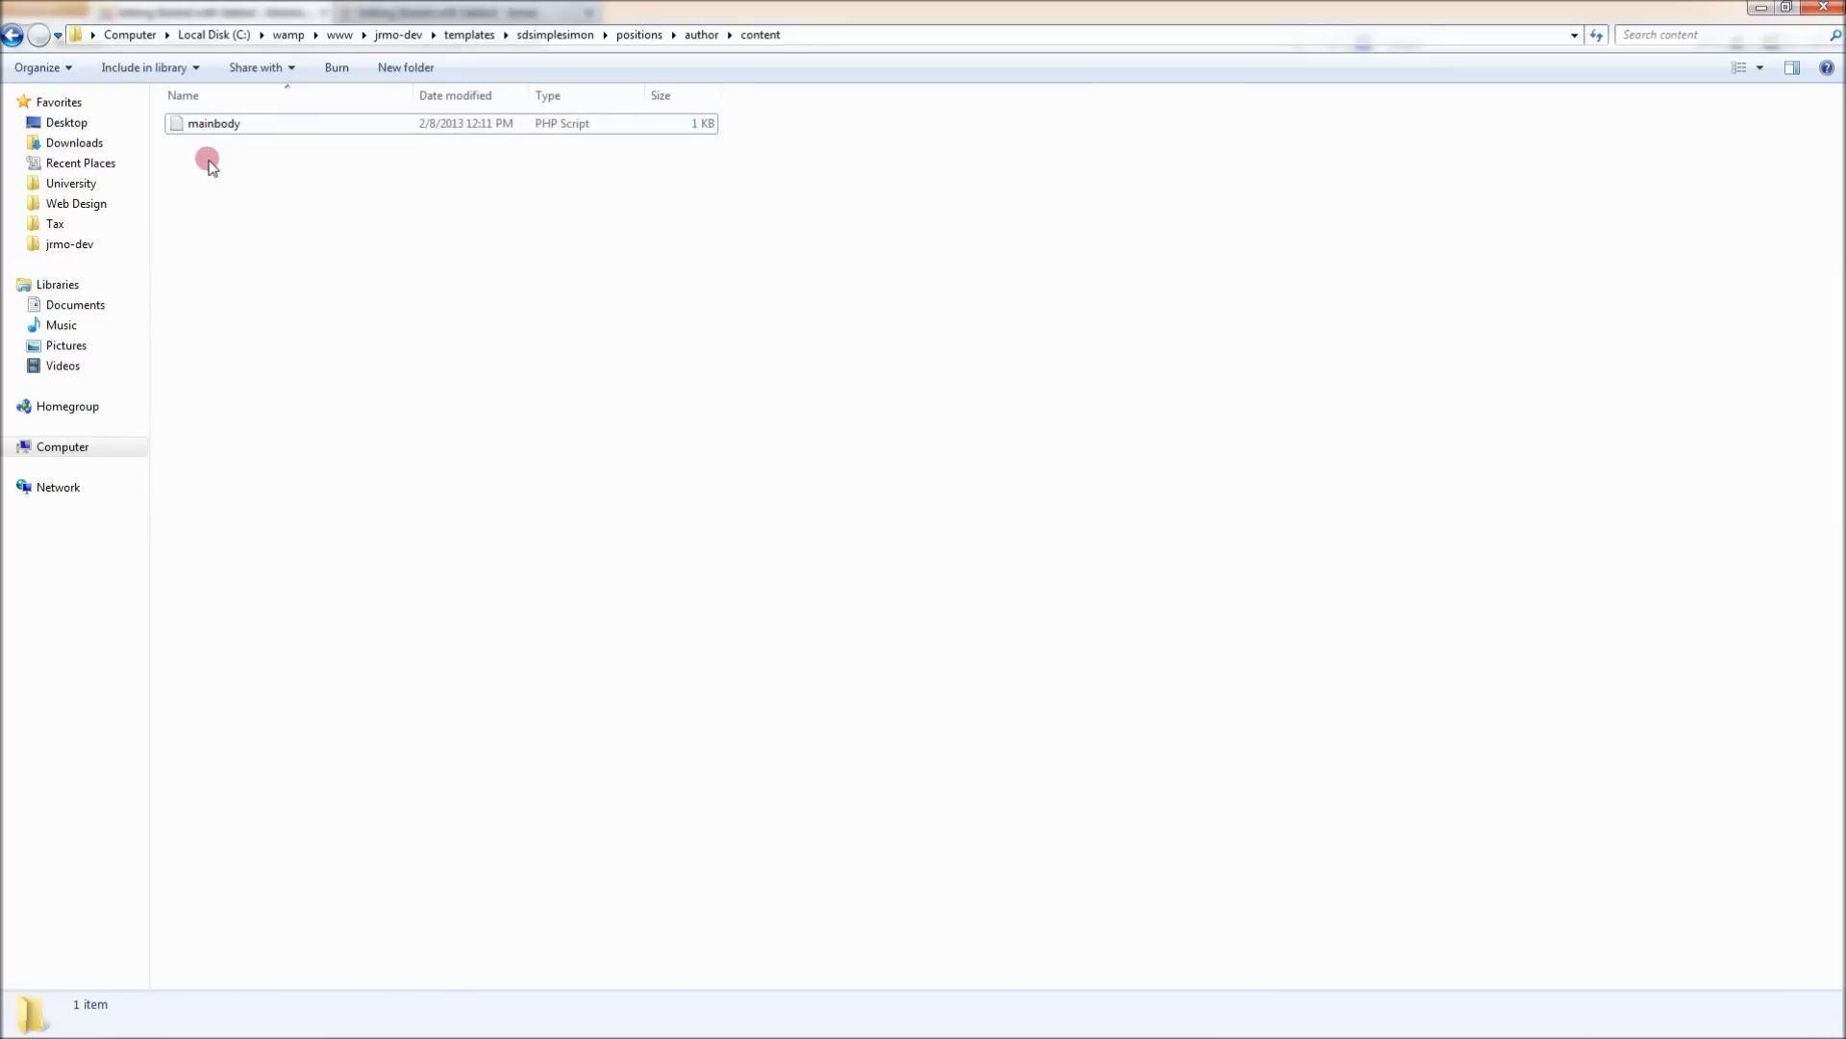
click(214, 122)
text(topbody)
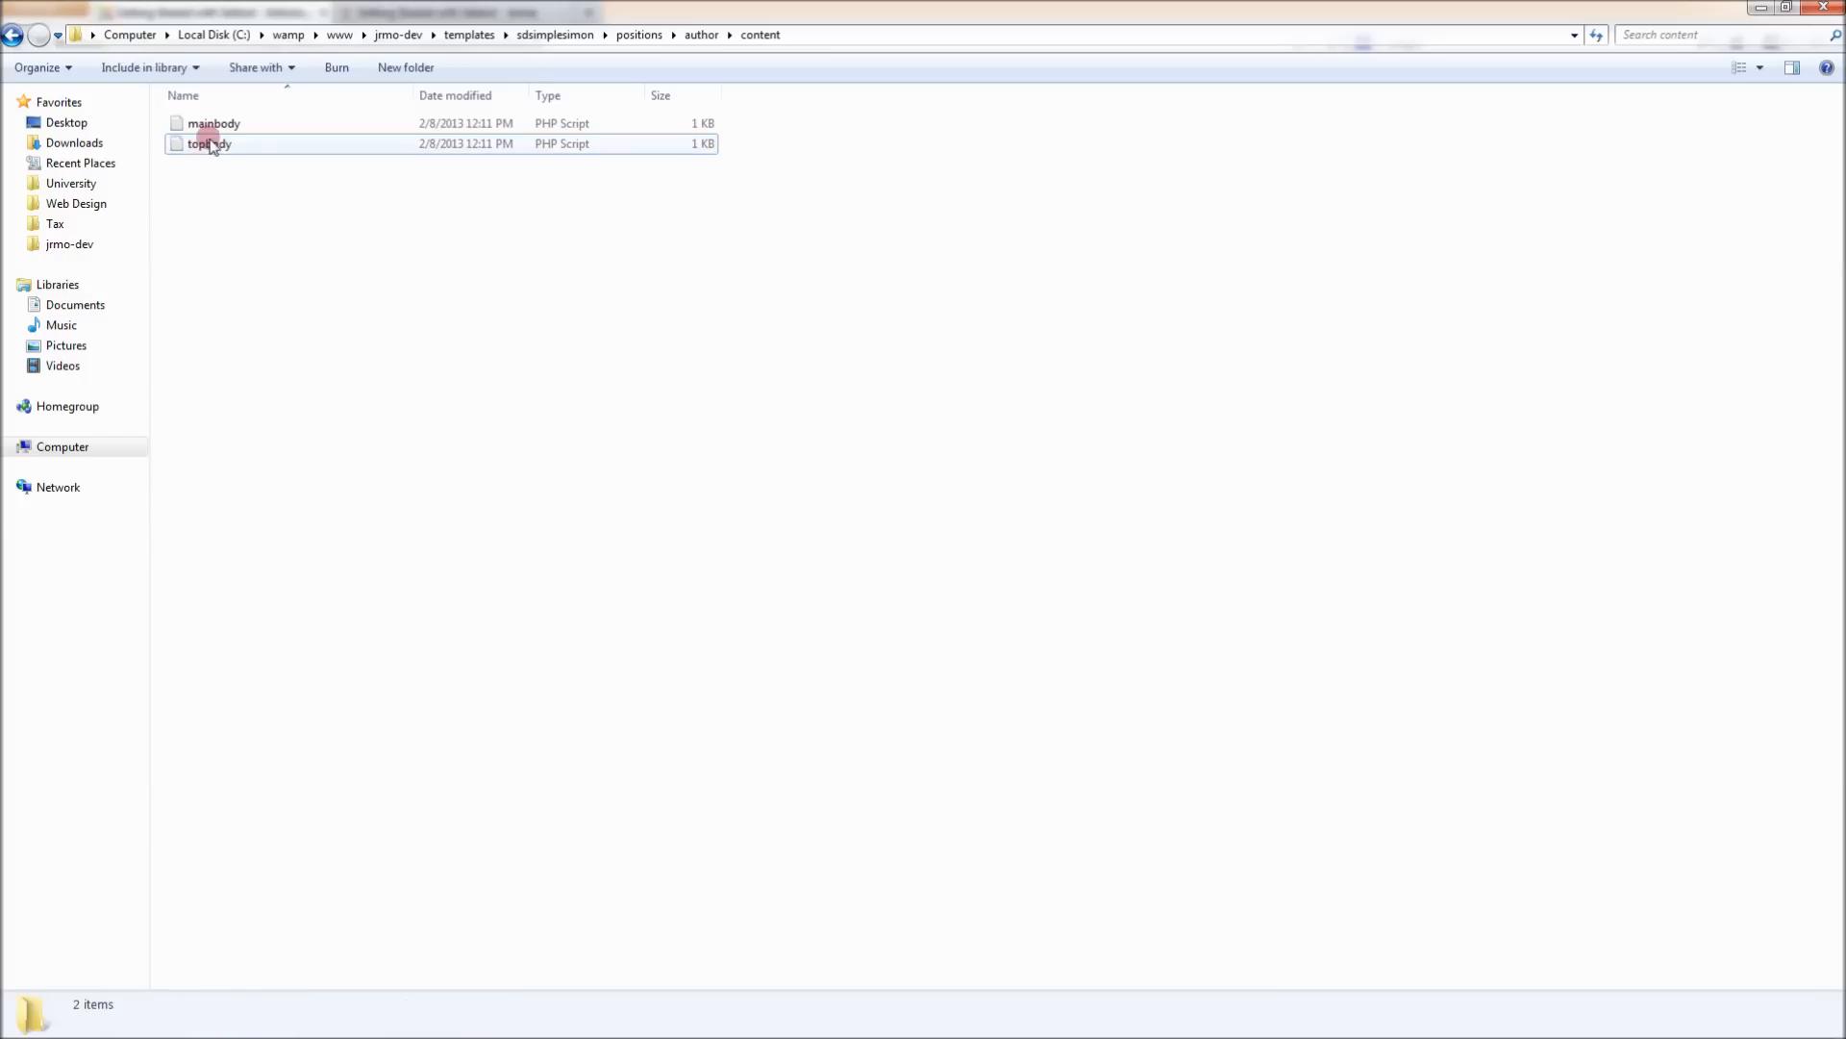
double_click(208, 143)
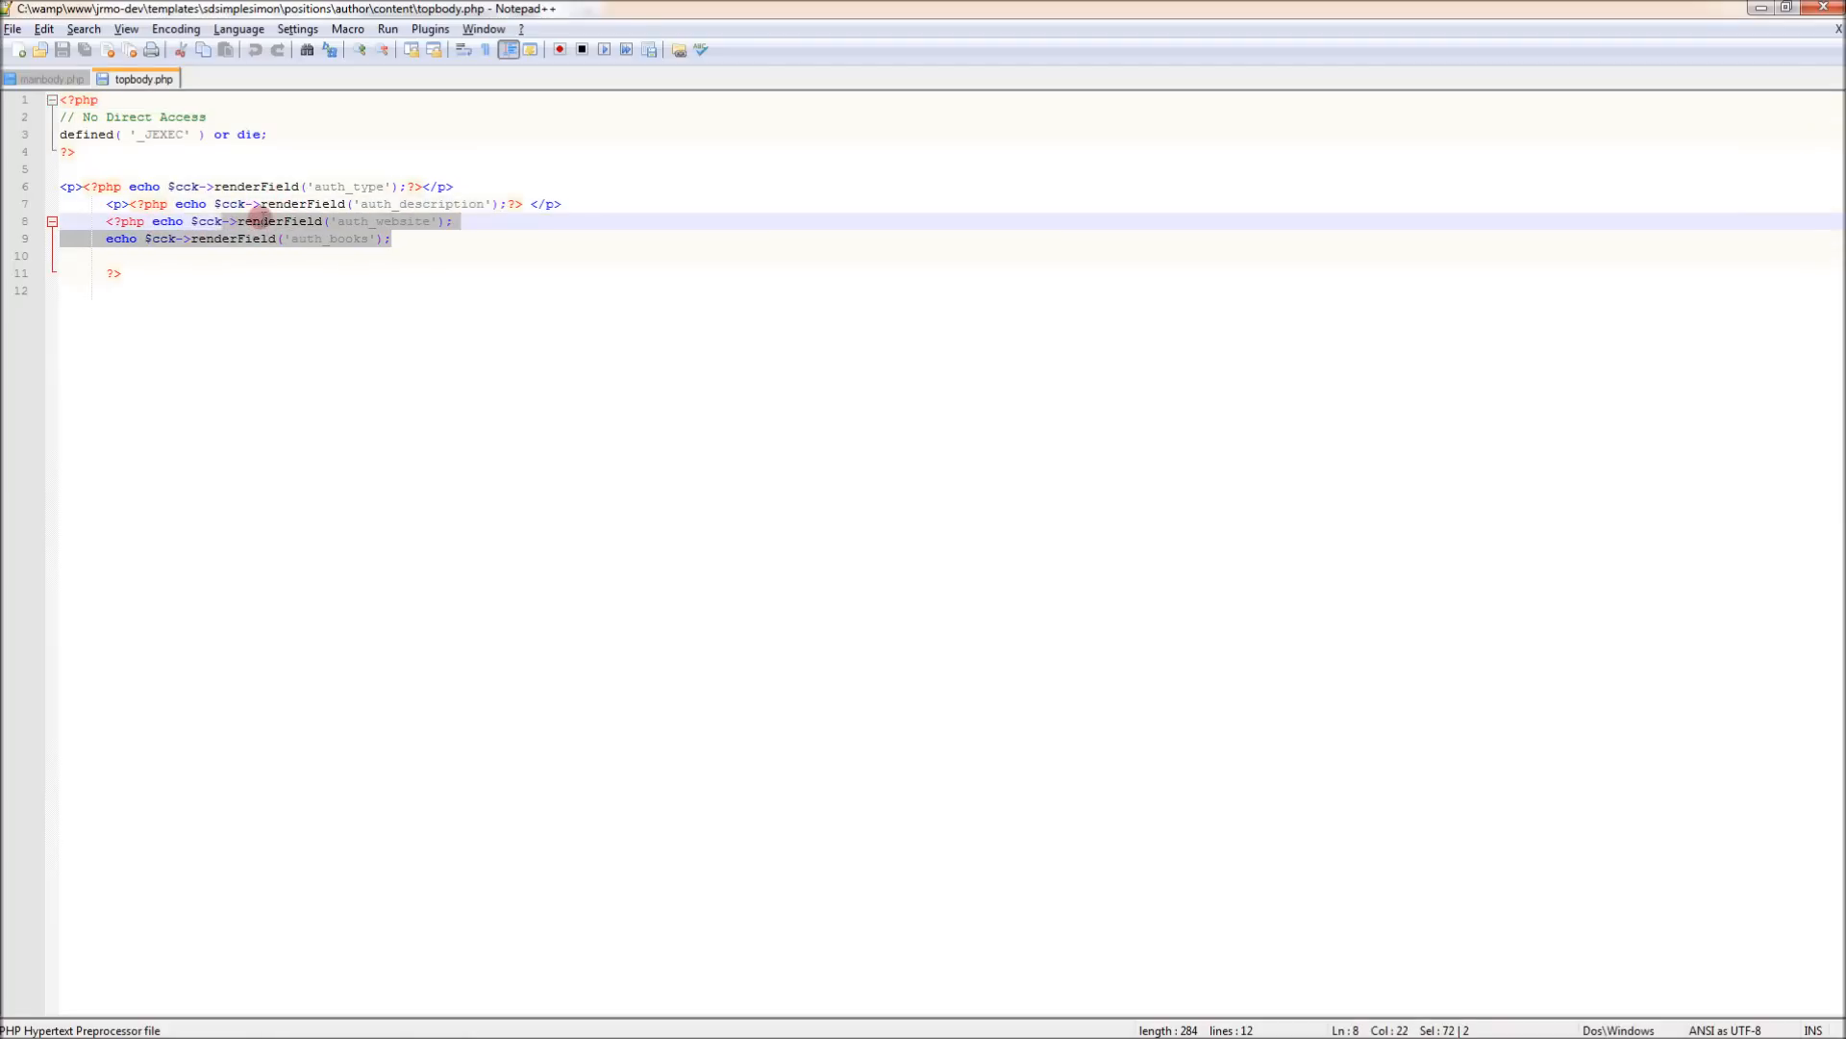
Keep only renderField('auth_image') in topbody.php, wrapped in <div class="span3">
key(Delete)
text(im)
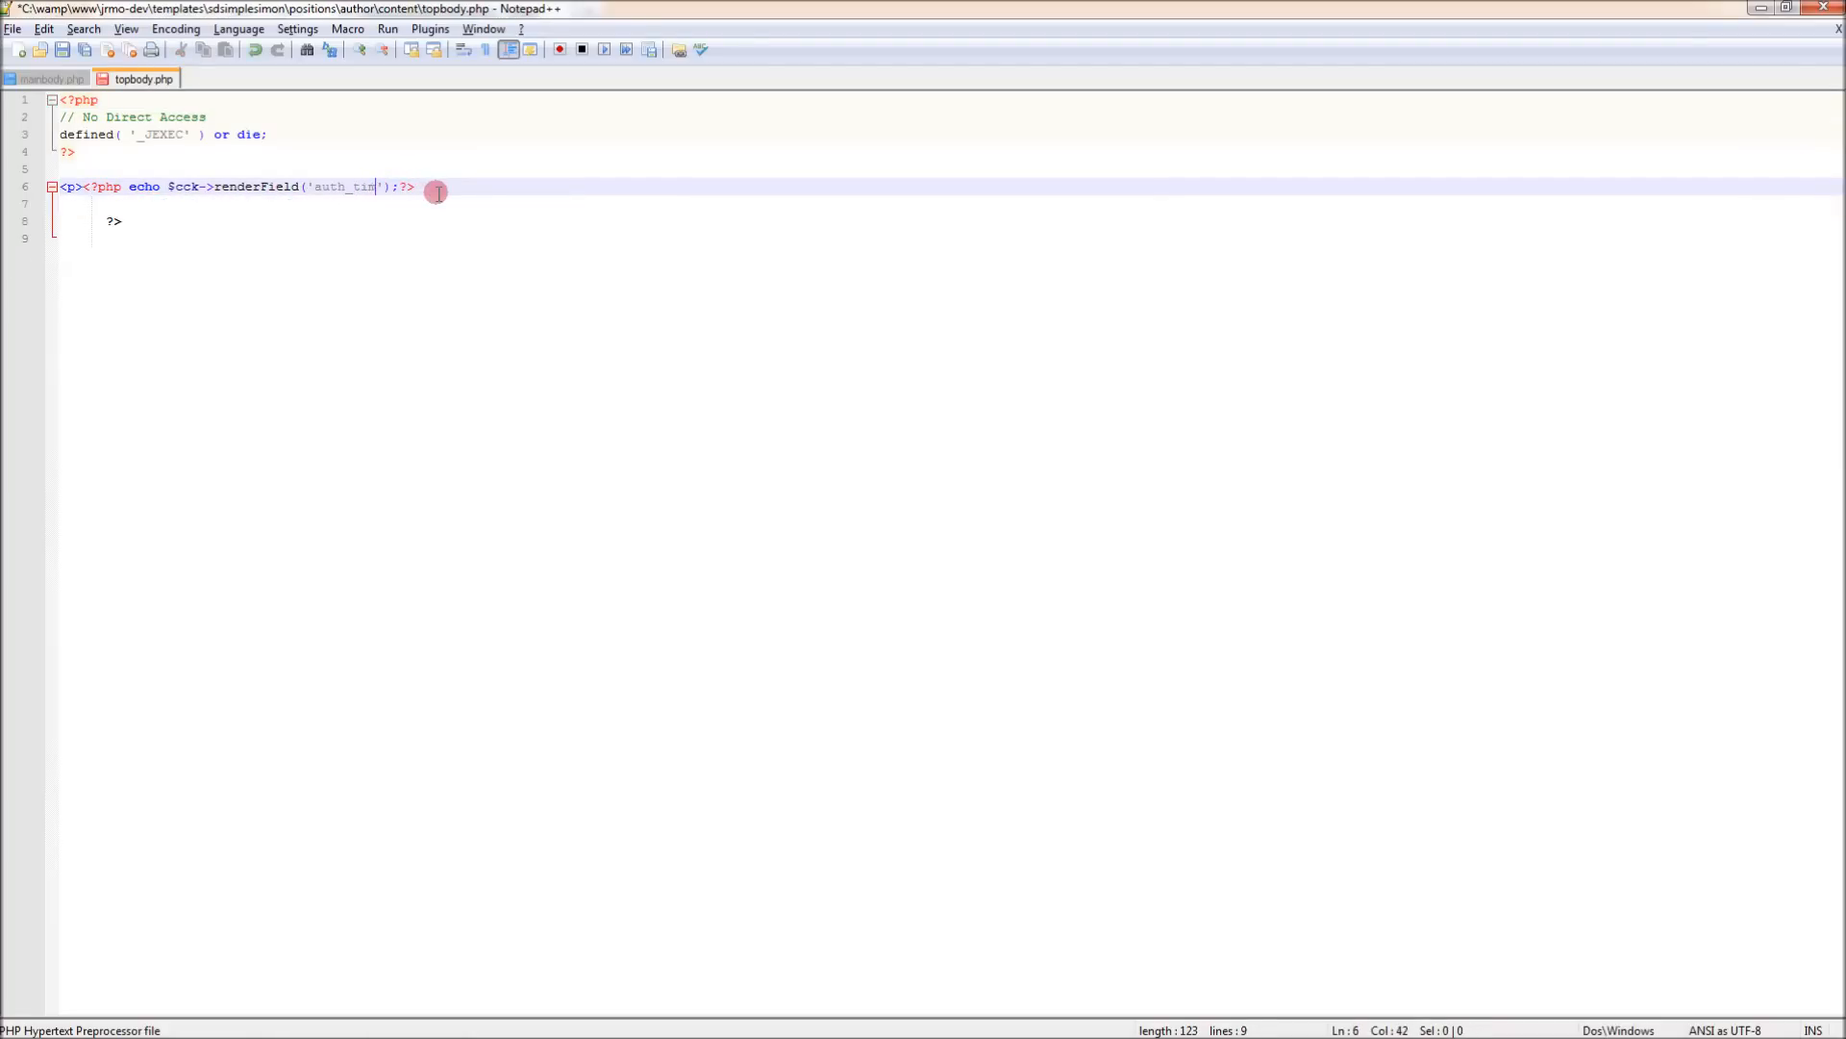
text(age)
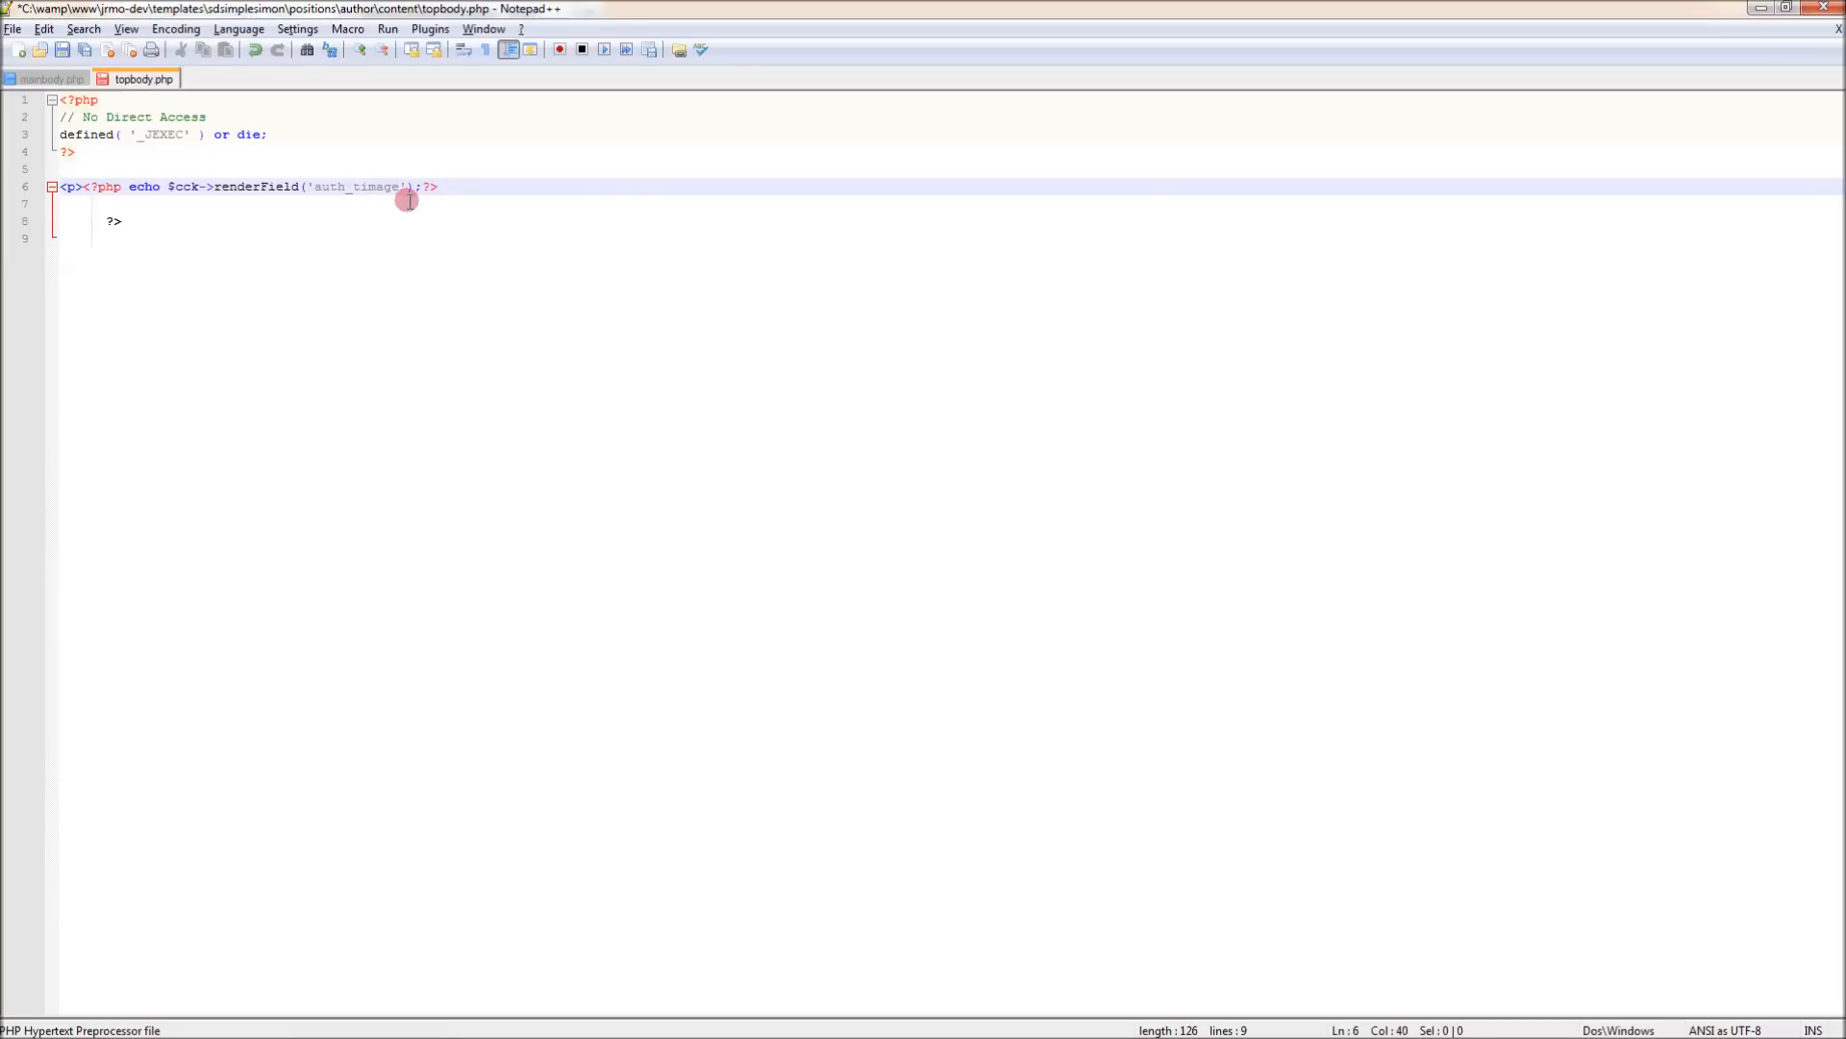
key(Backspace)
text(<div s)
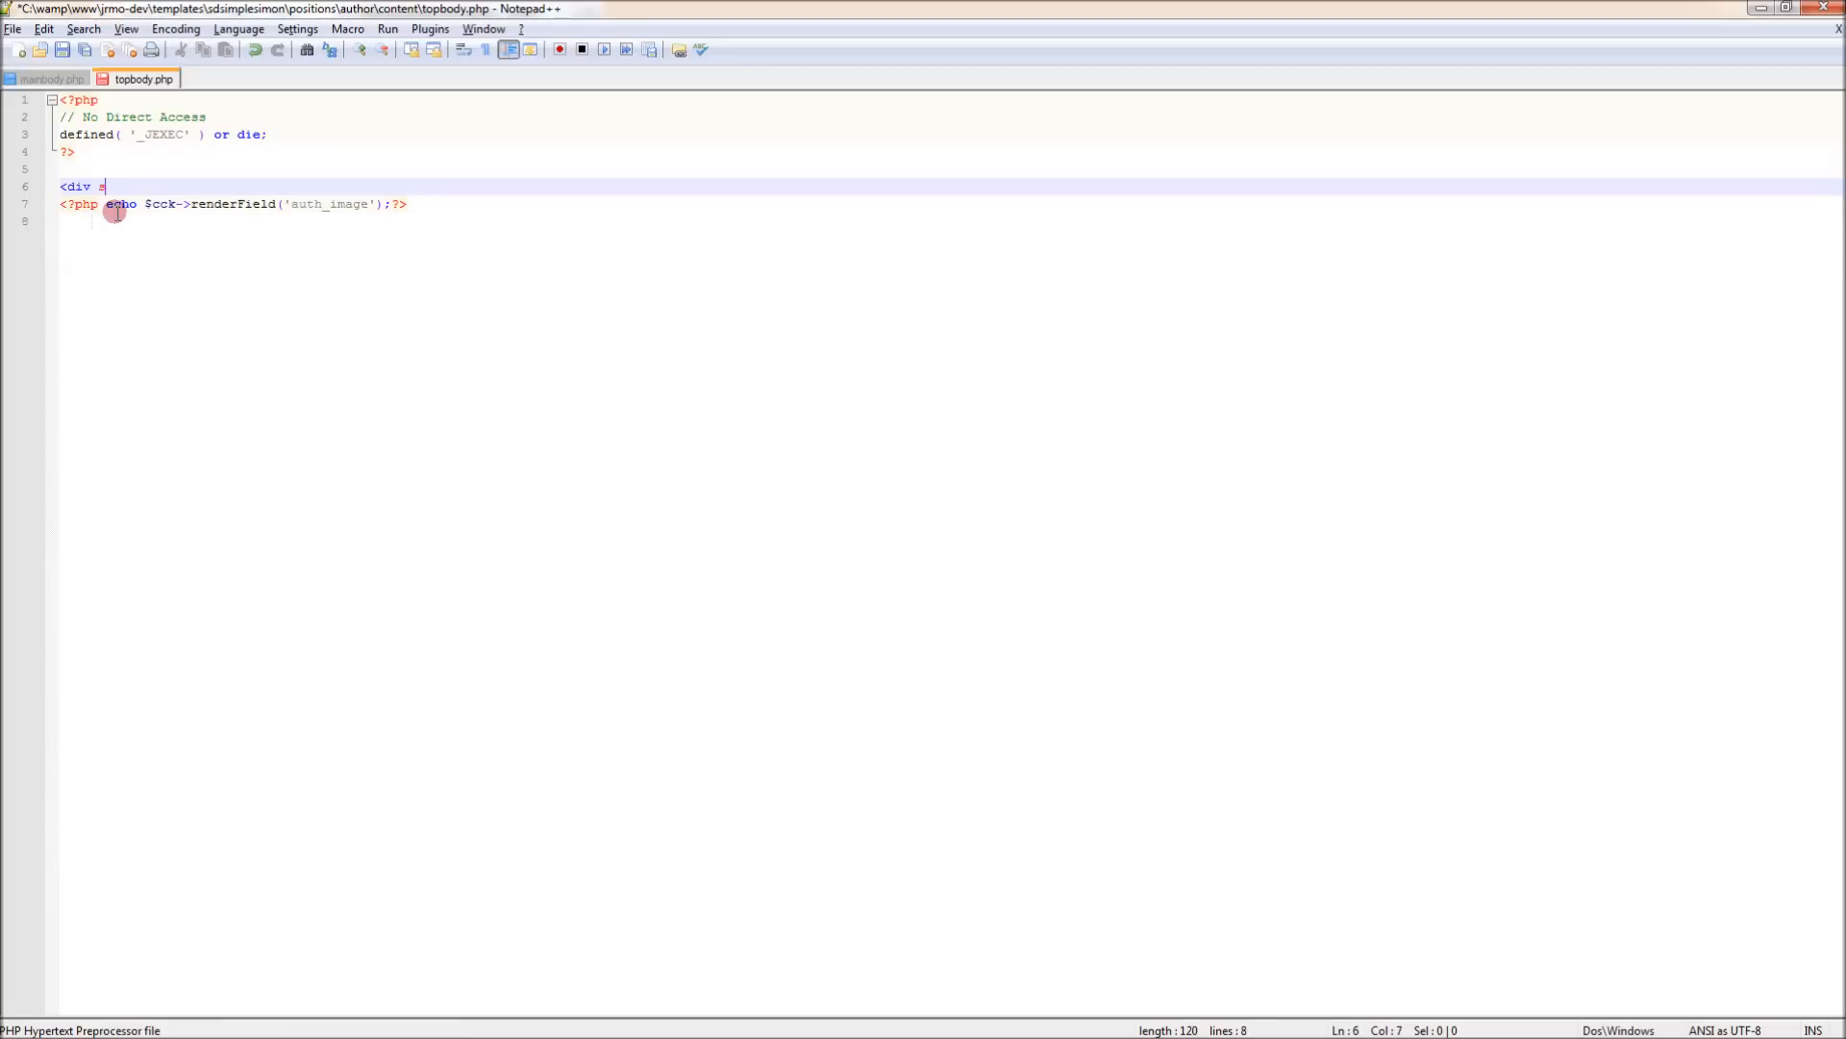
text(class=)
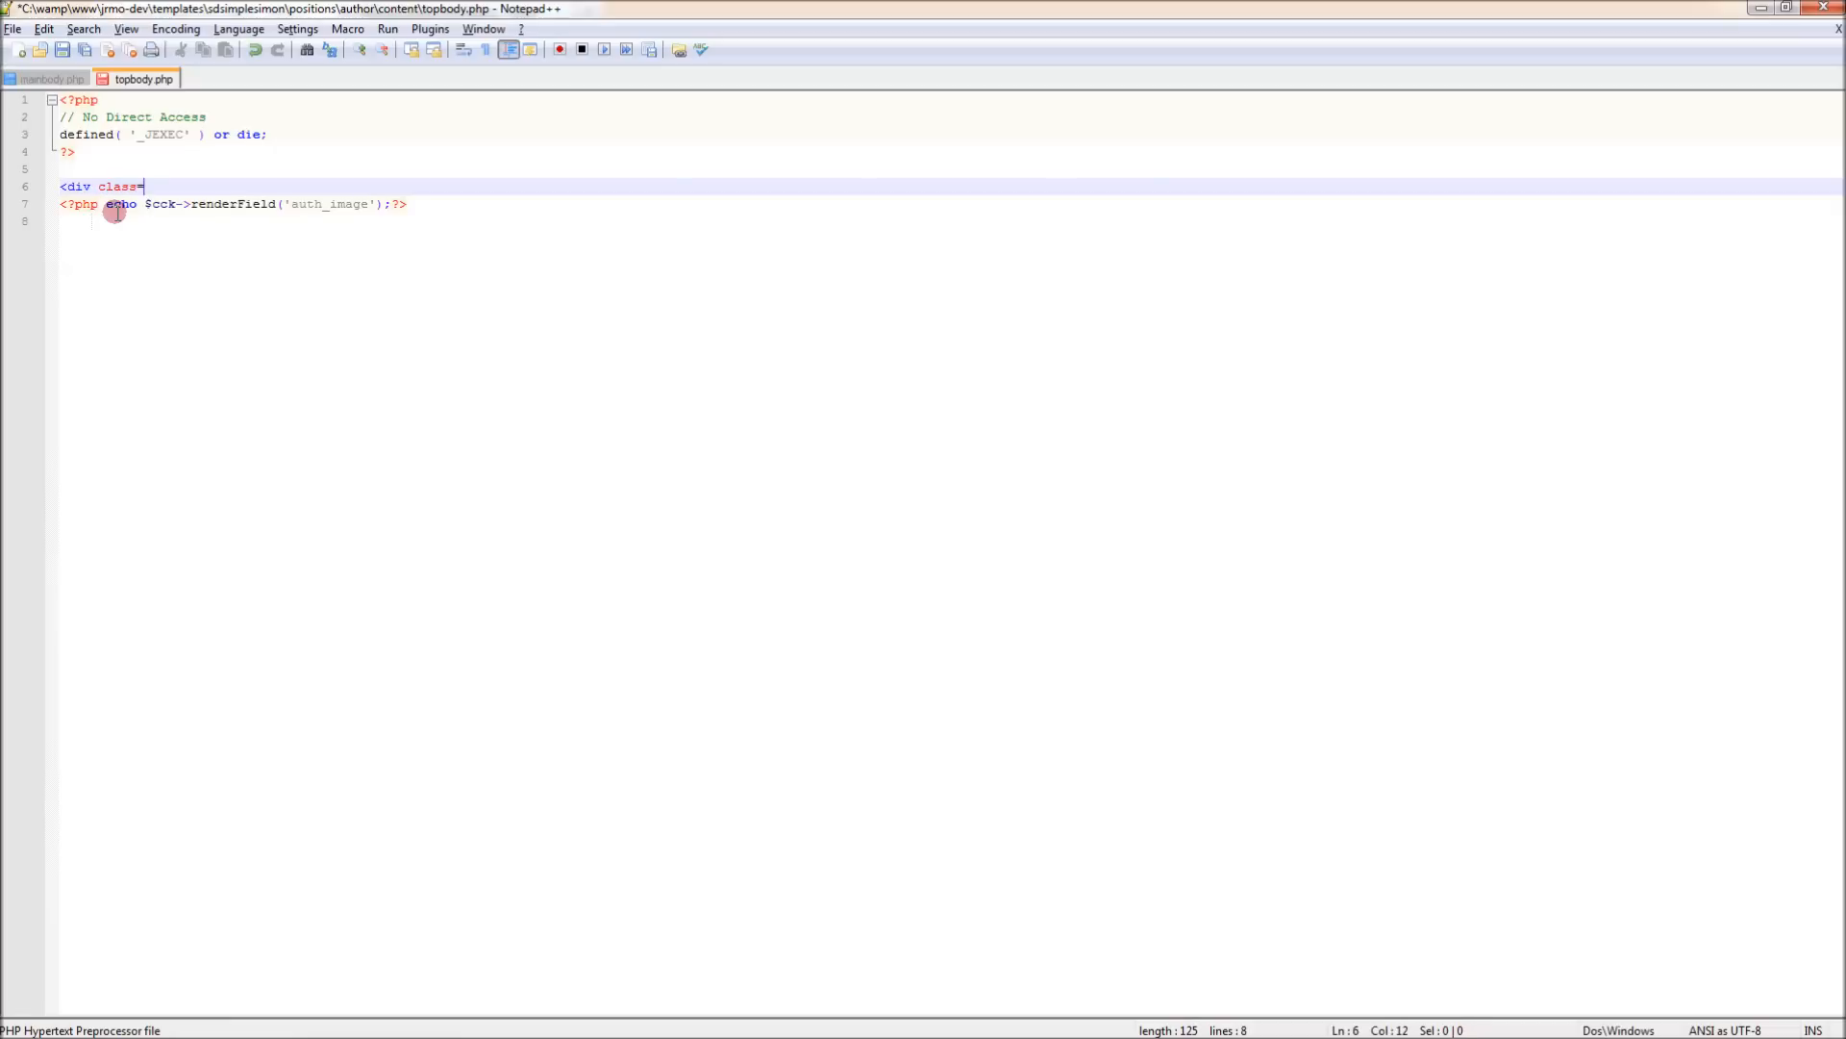
text("span3">)
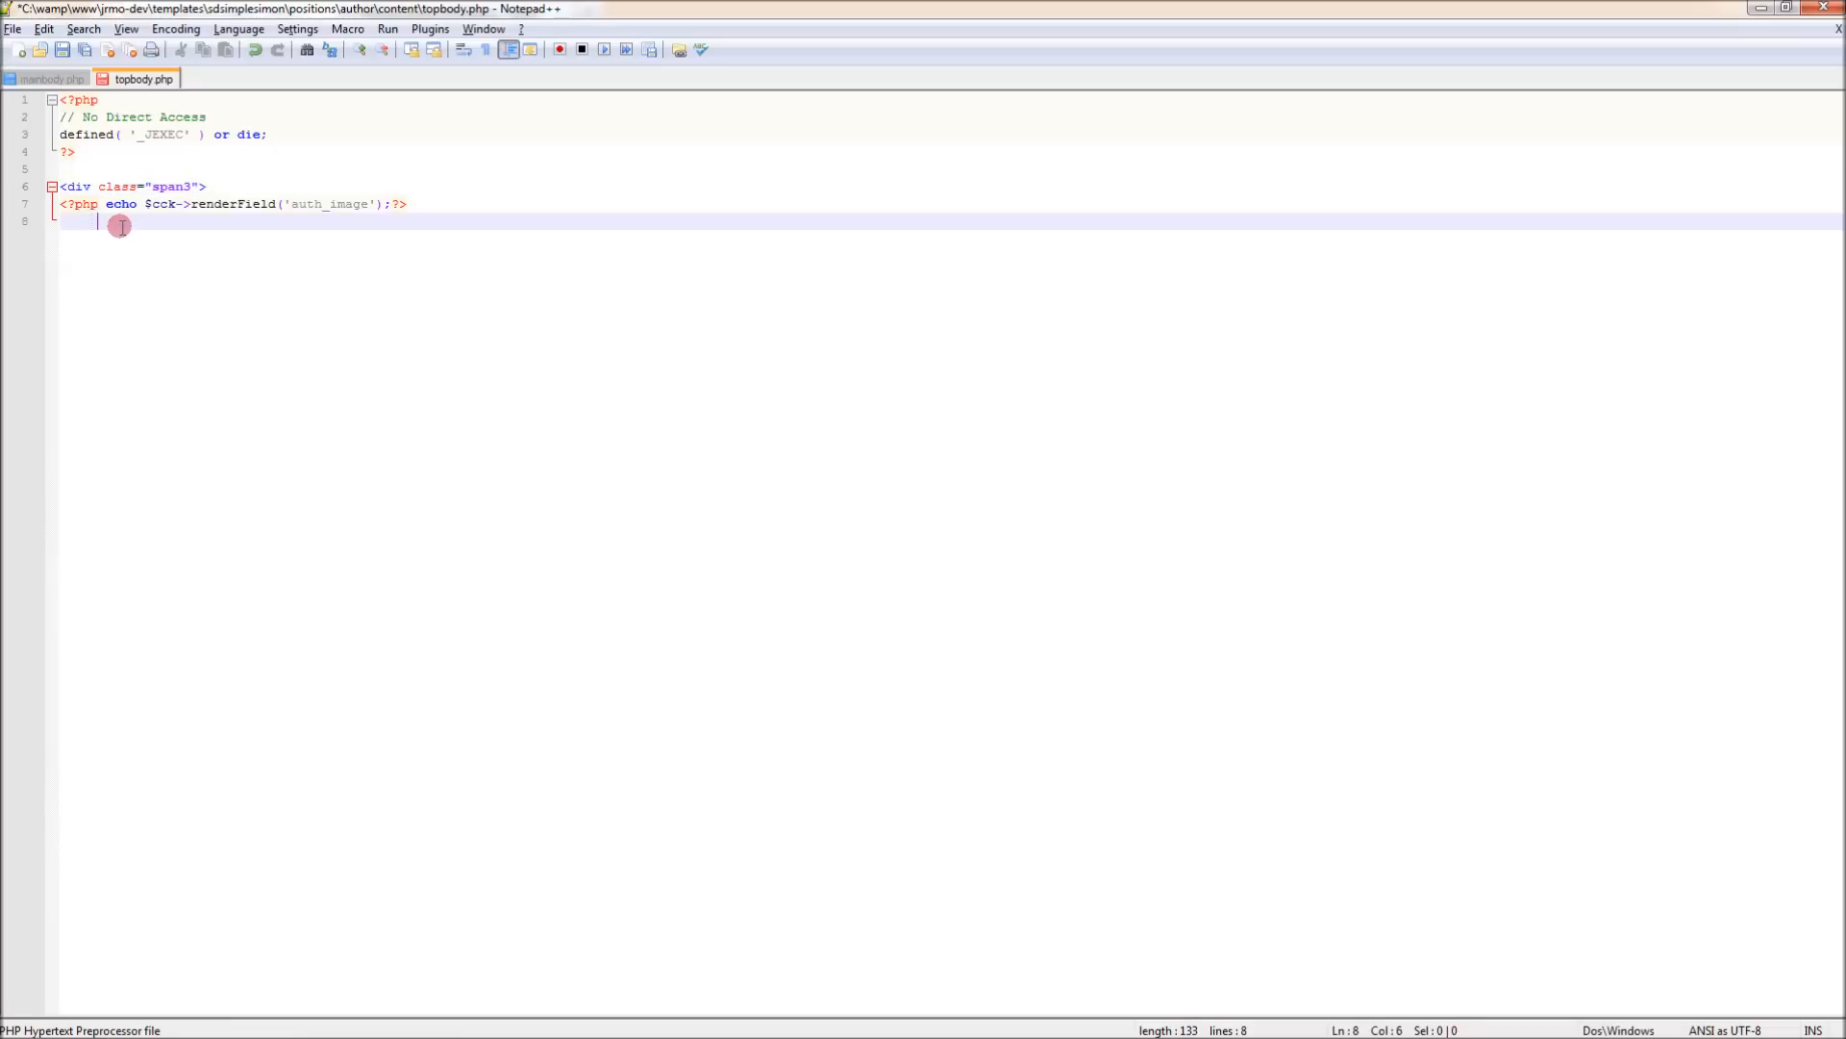
key(Backspace)
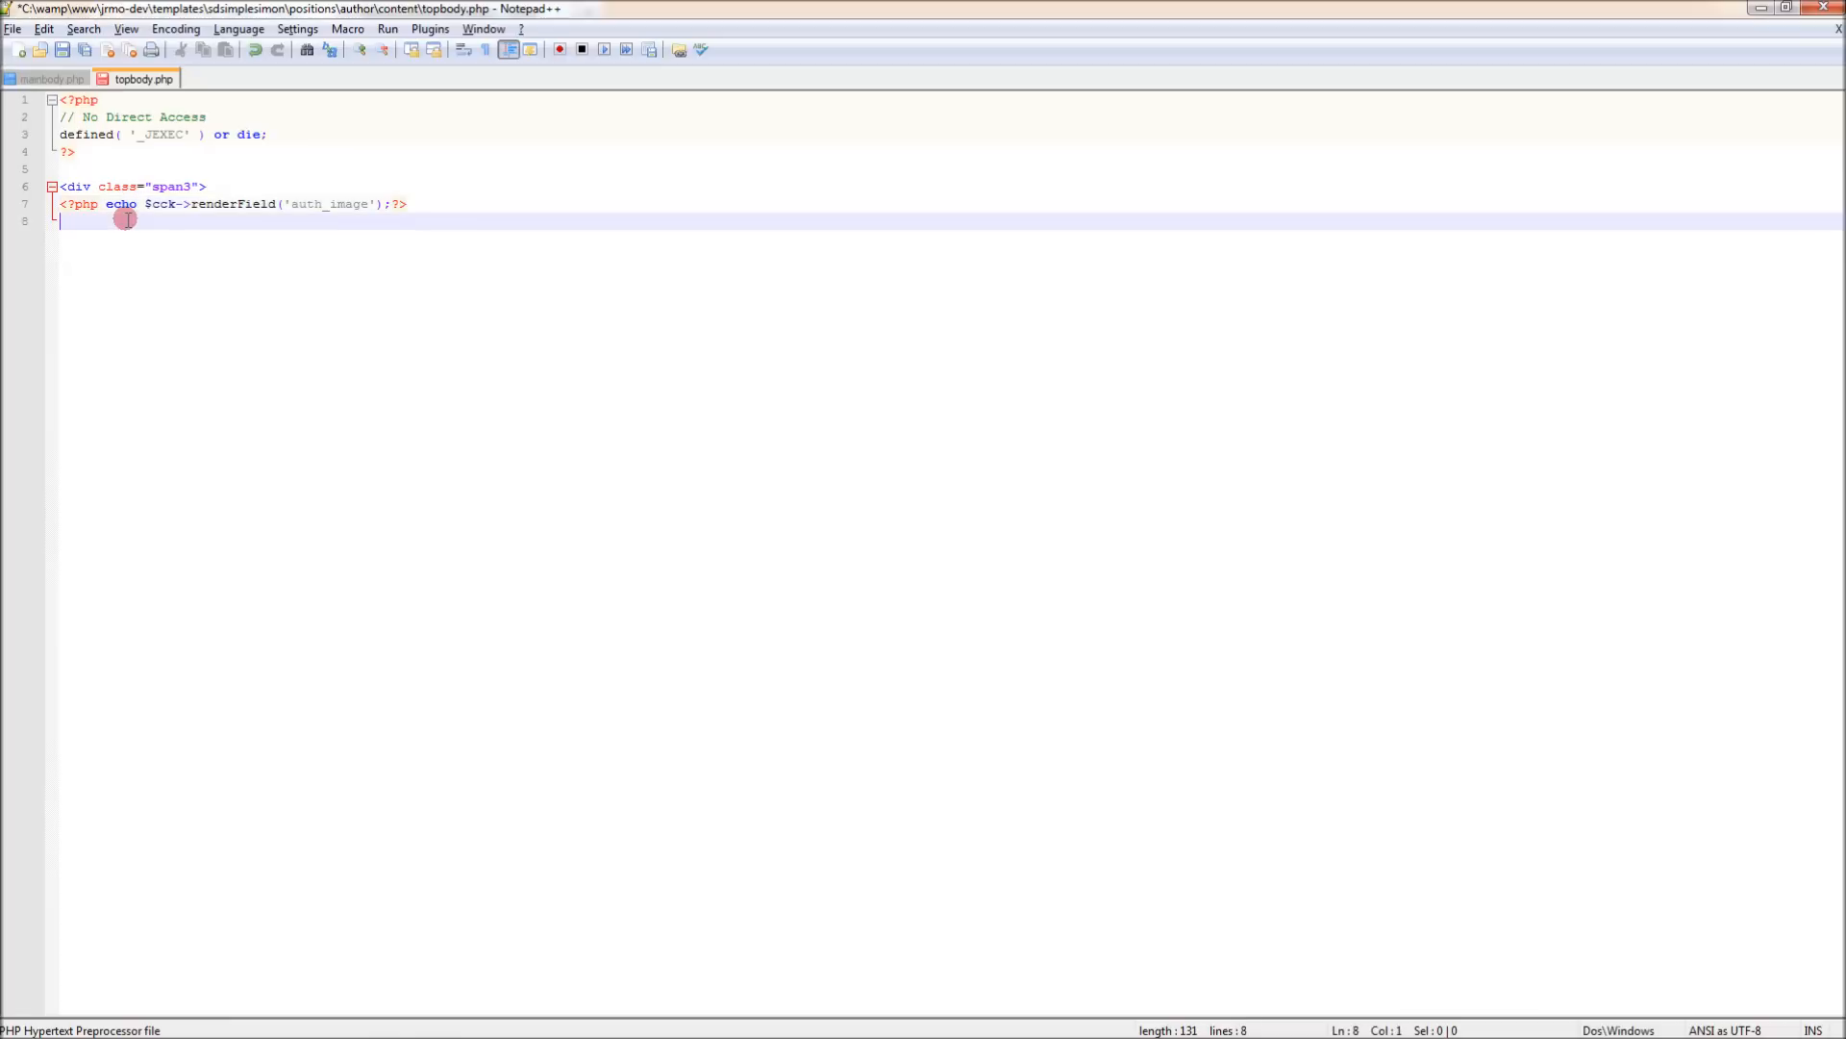
text(</div>)
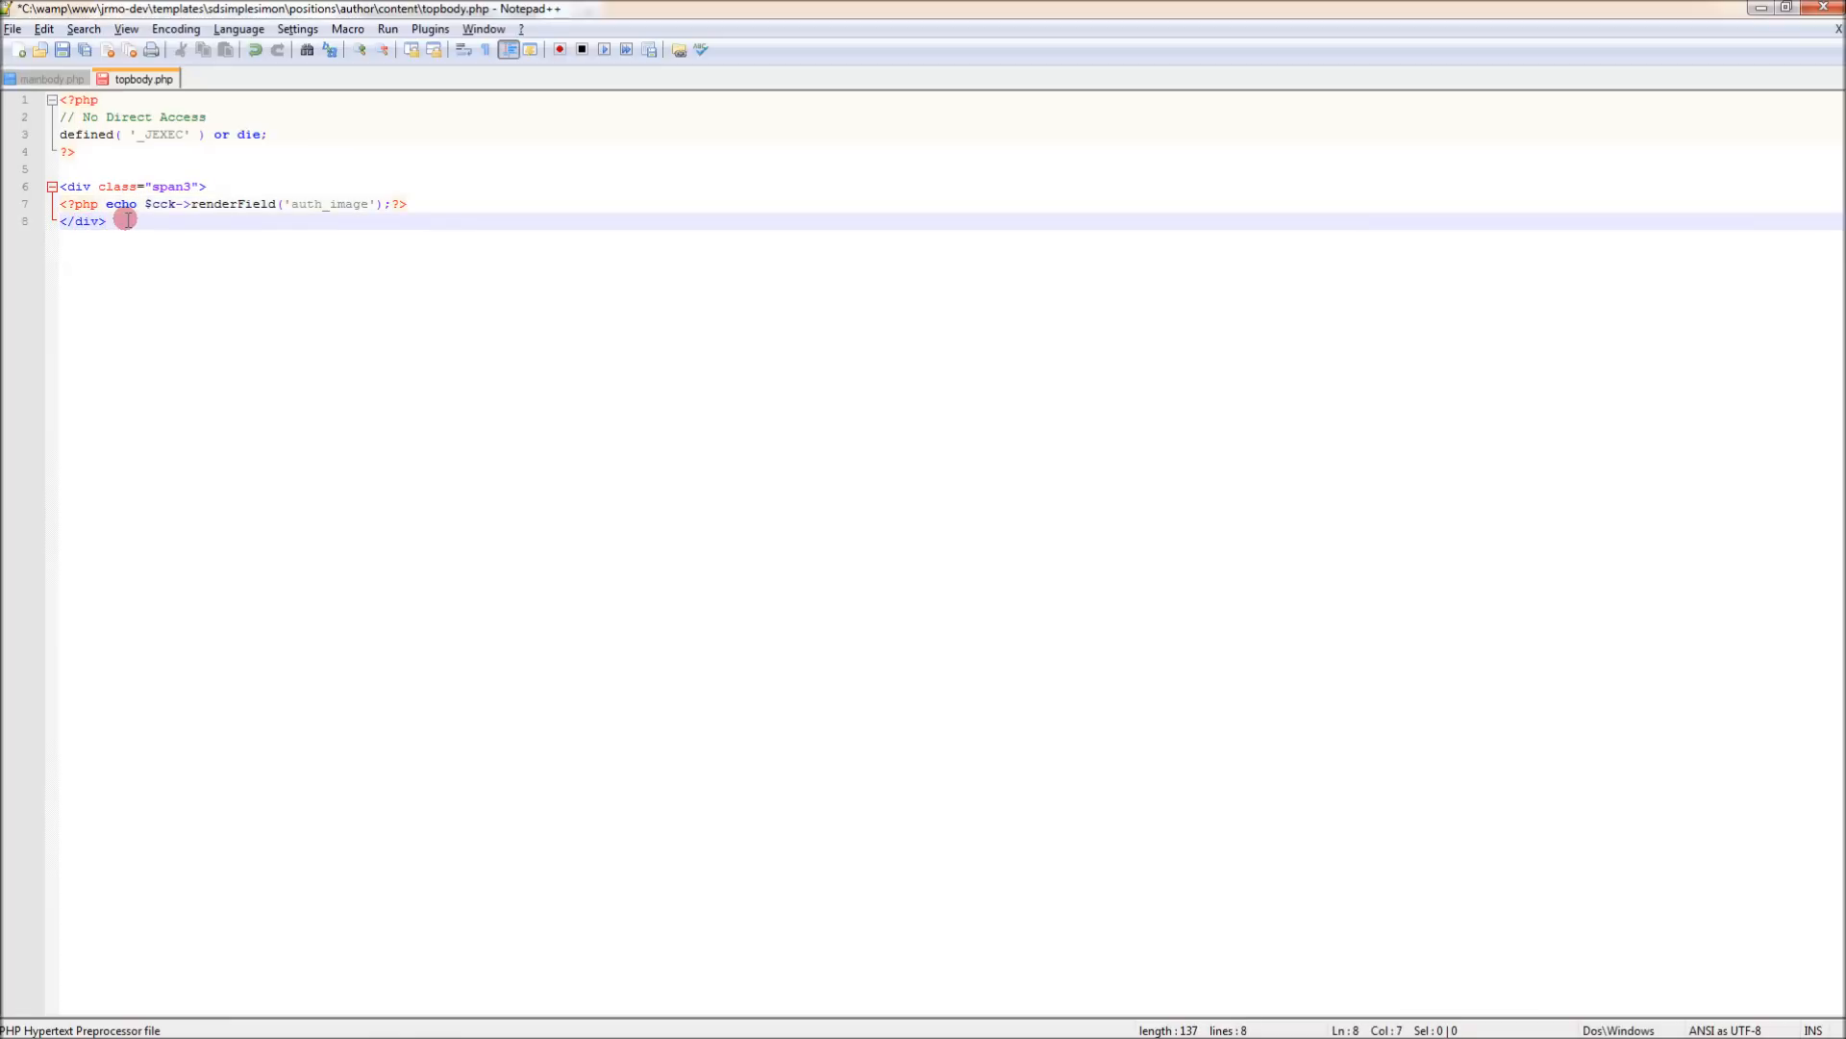
click(47, 79)
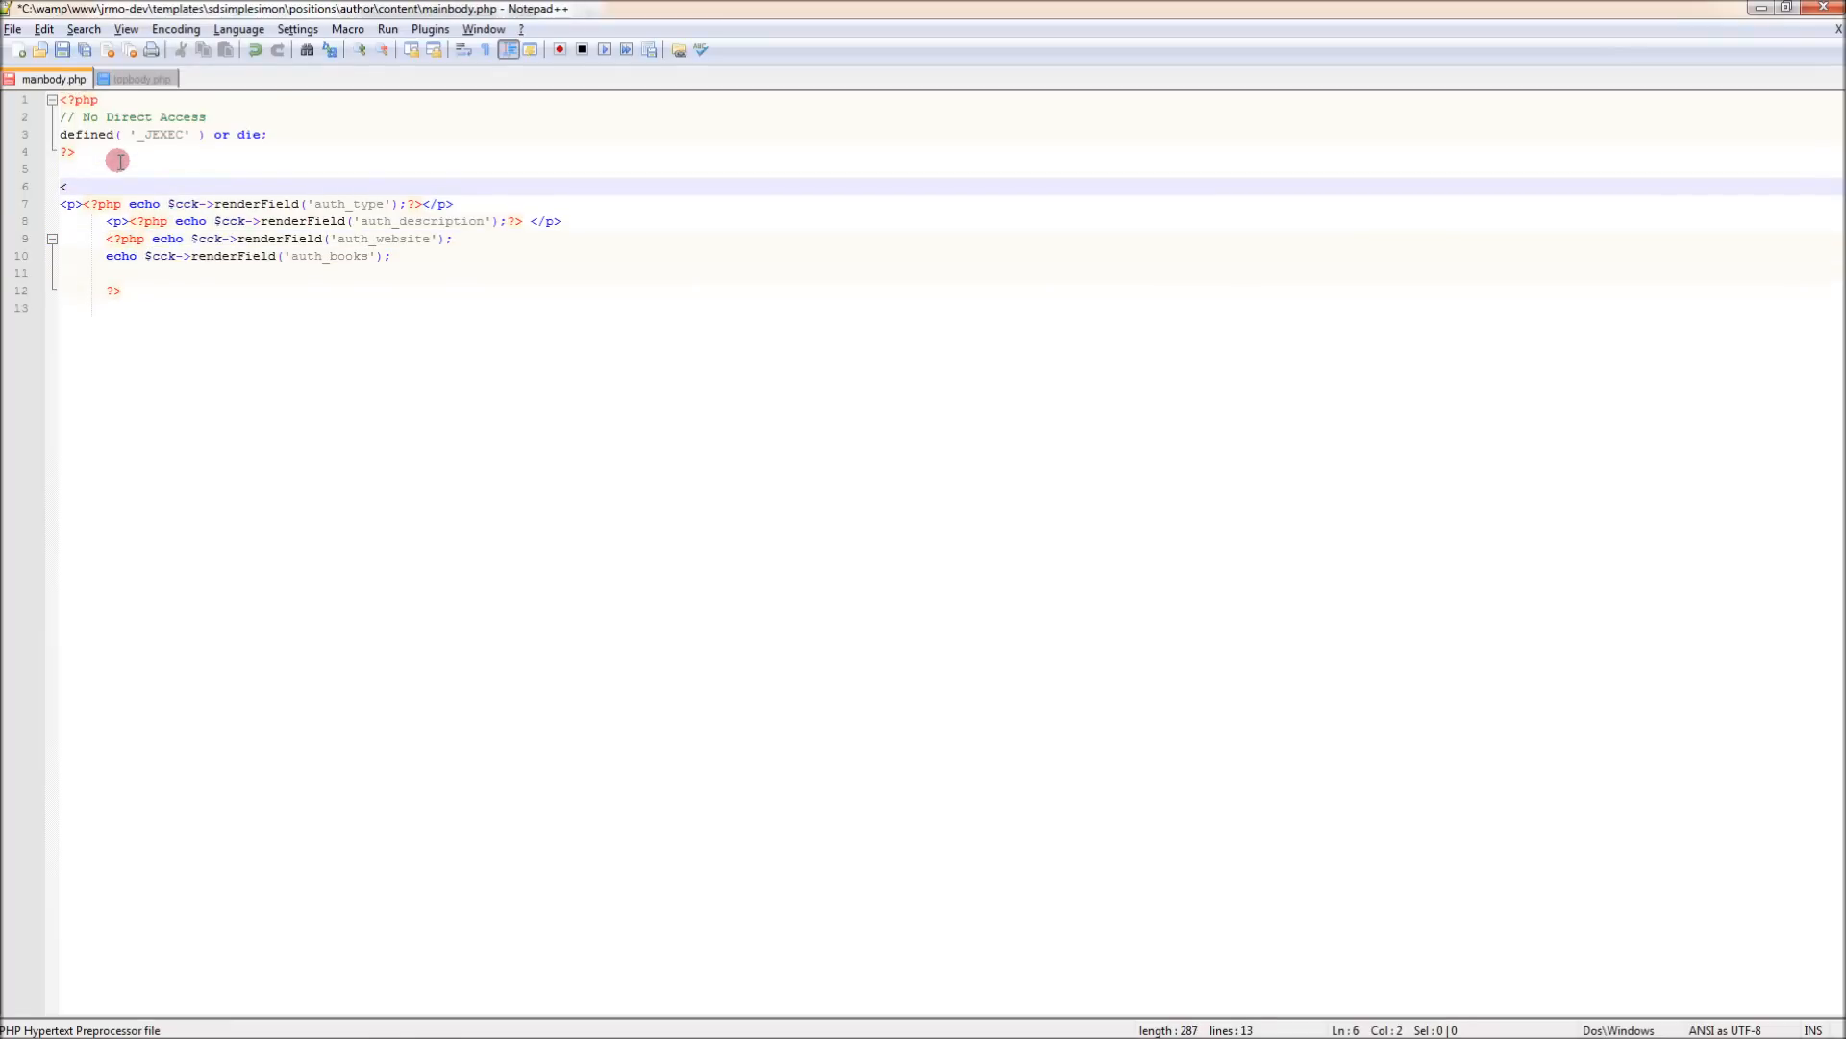
Enclose the mainbody.php field blocks in <div class="span6"> … </div> and reload the page
text(div class="span)
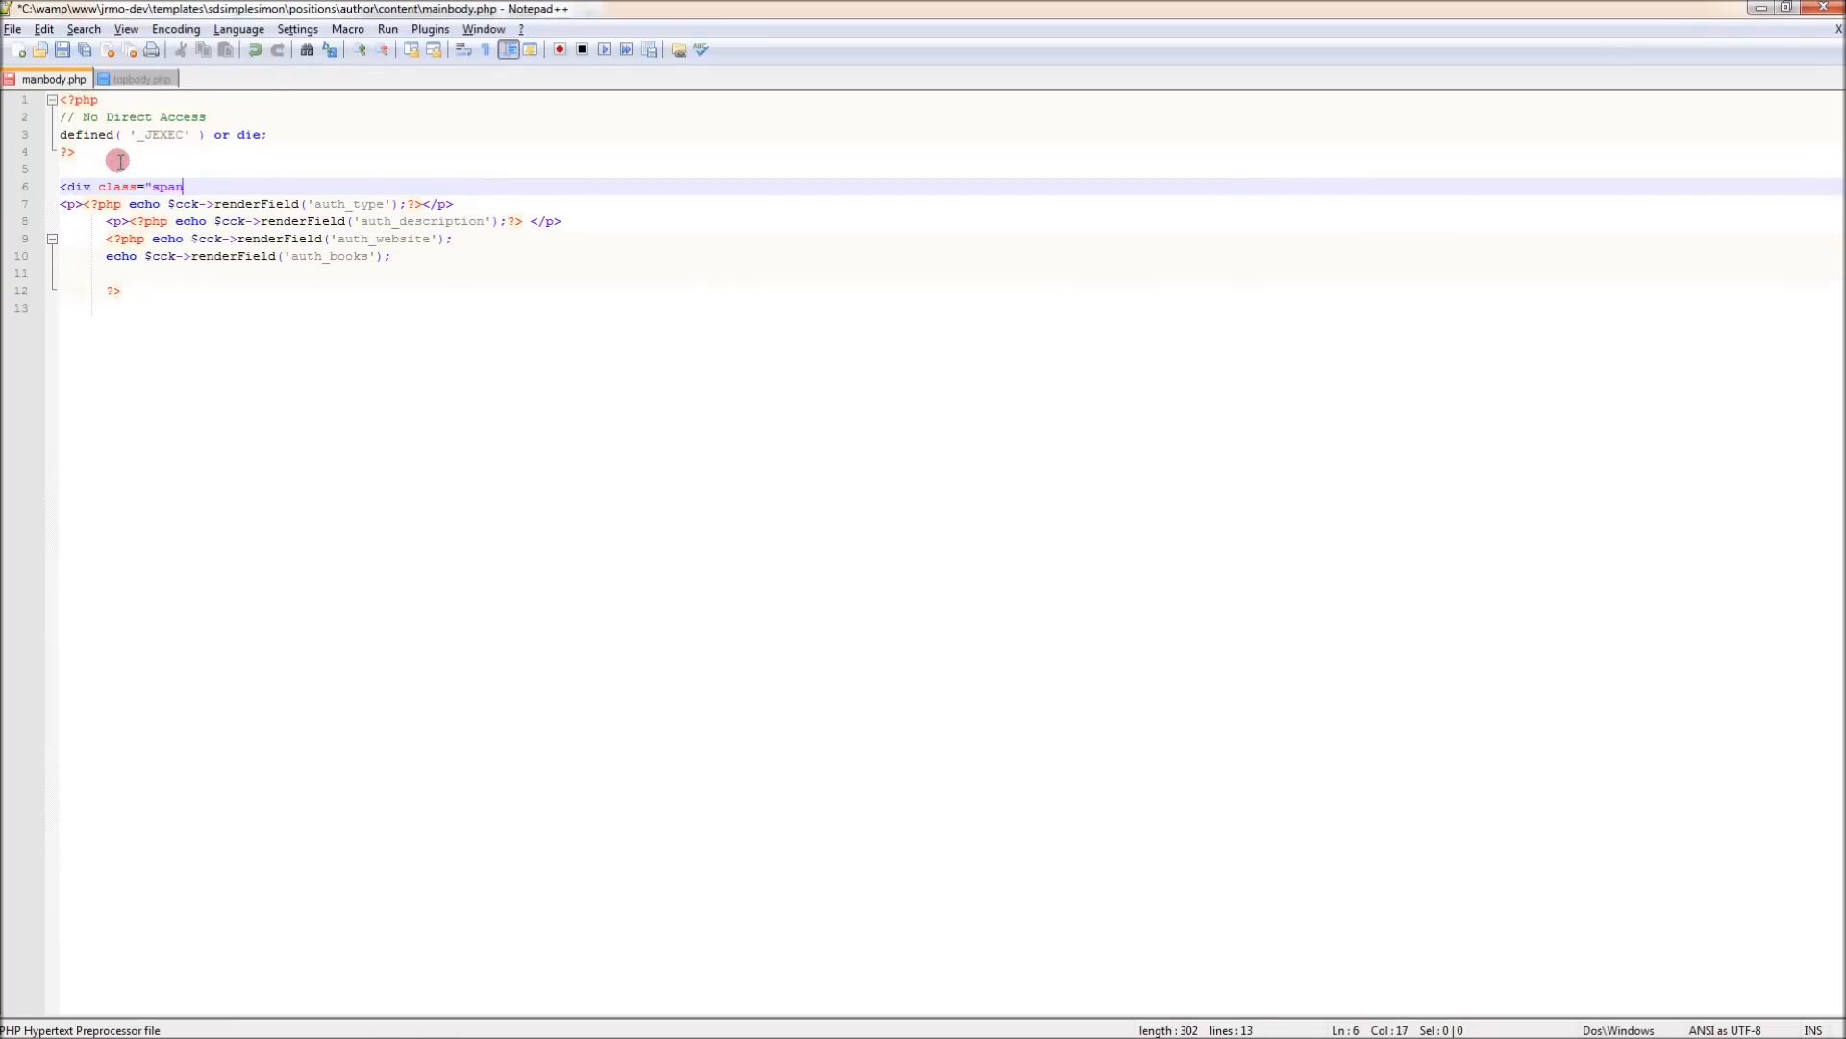
text(6">)
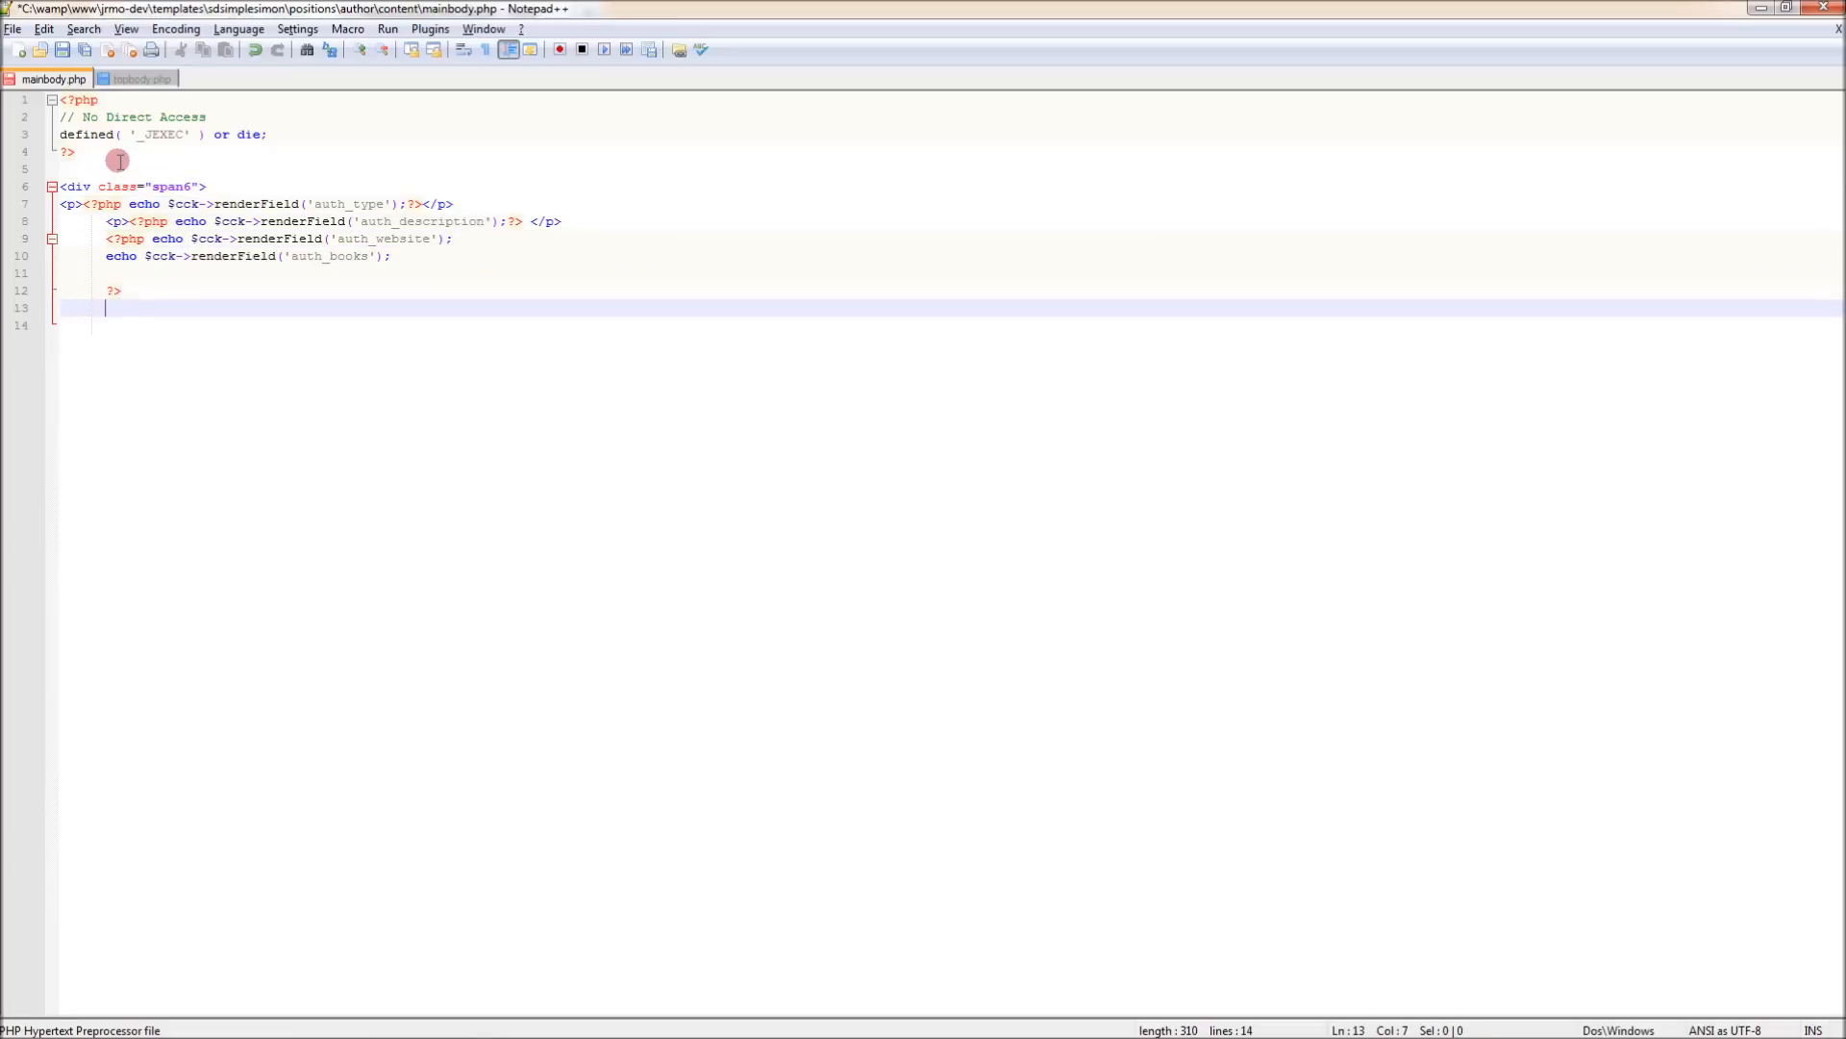
text(</div>)
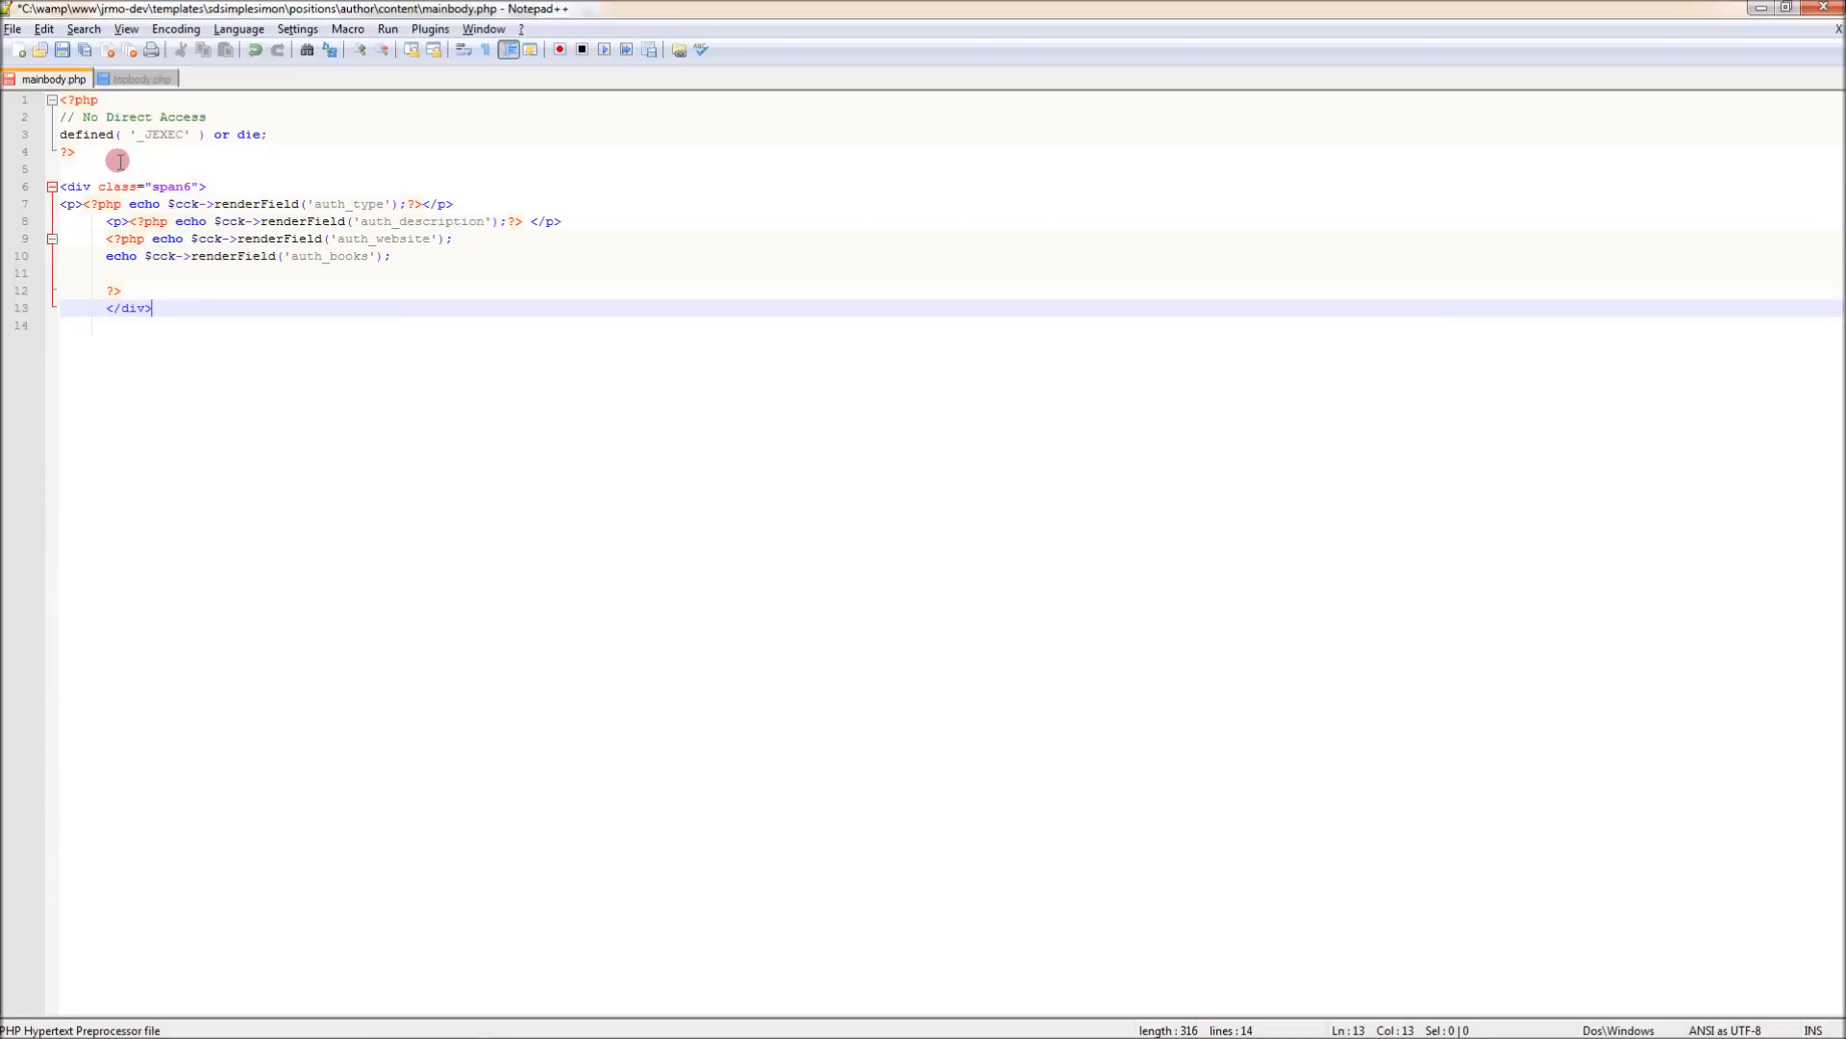
mouse_move(489, 714)
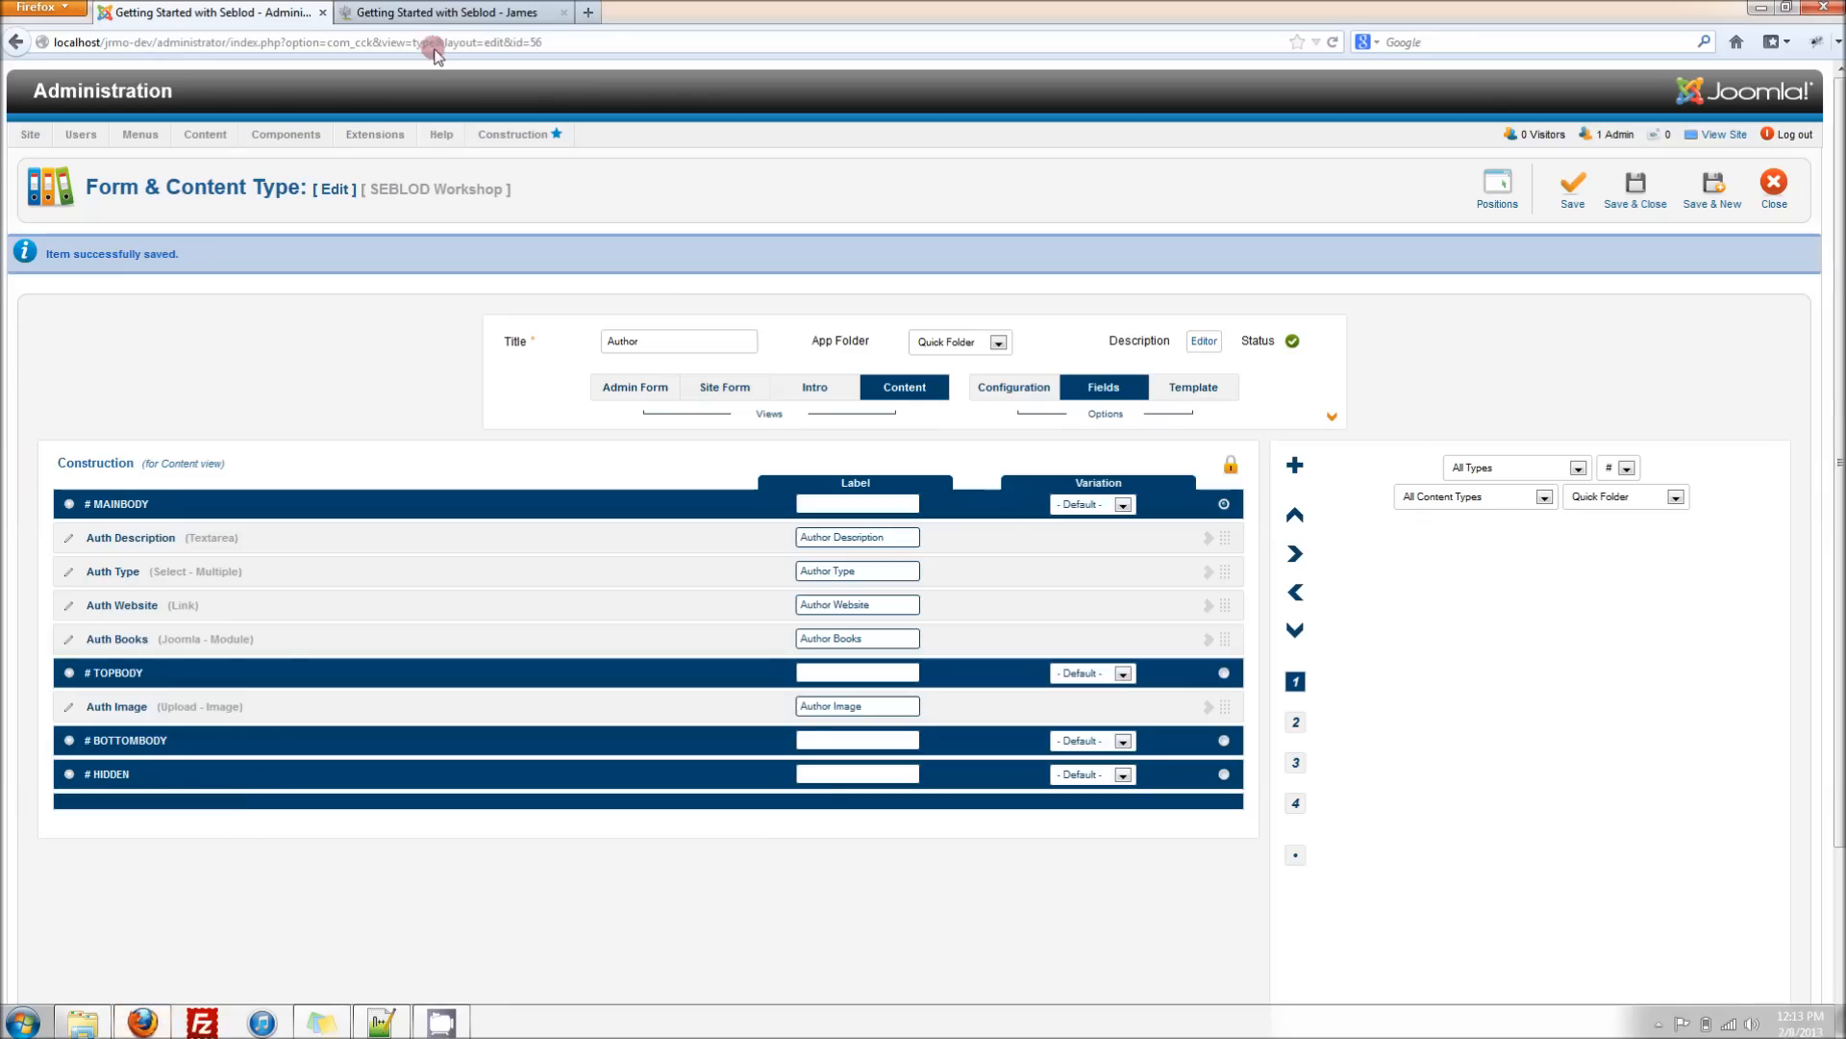
click(453, 11)
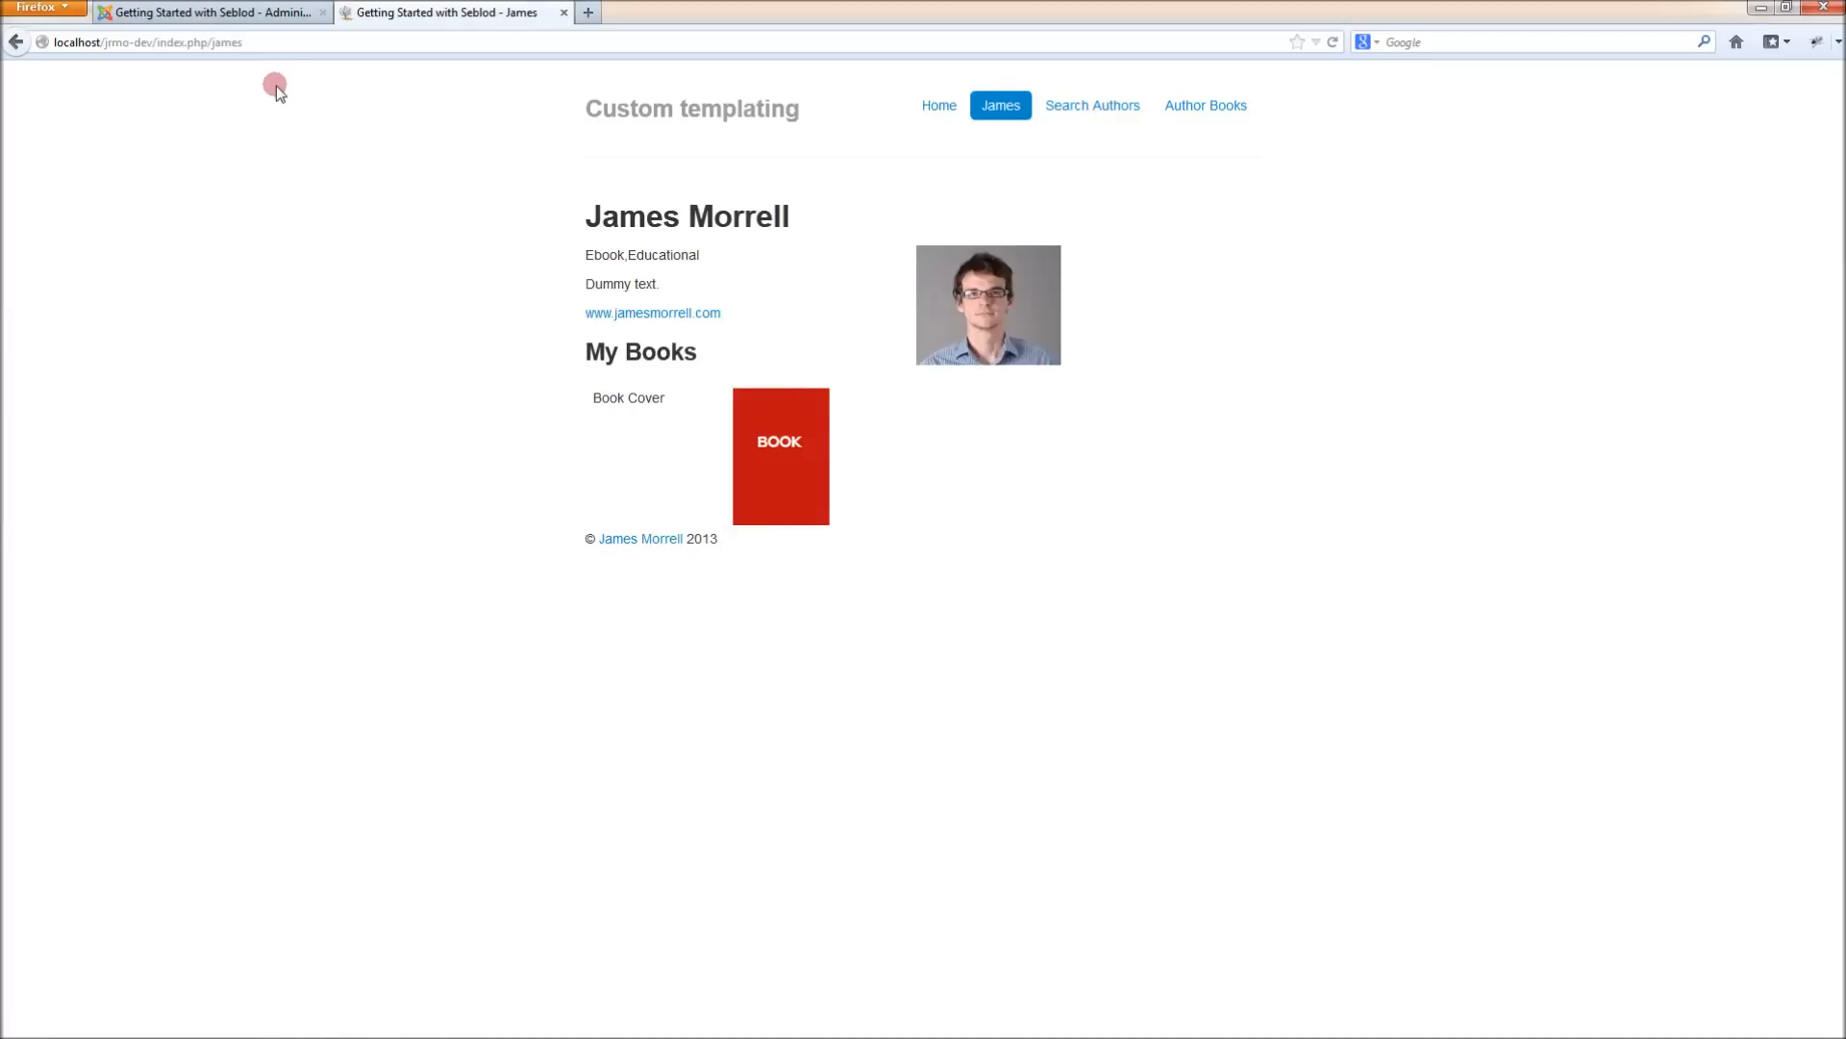
mouse_move(981, 309)
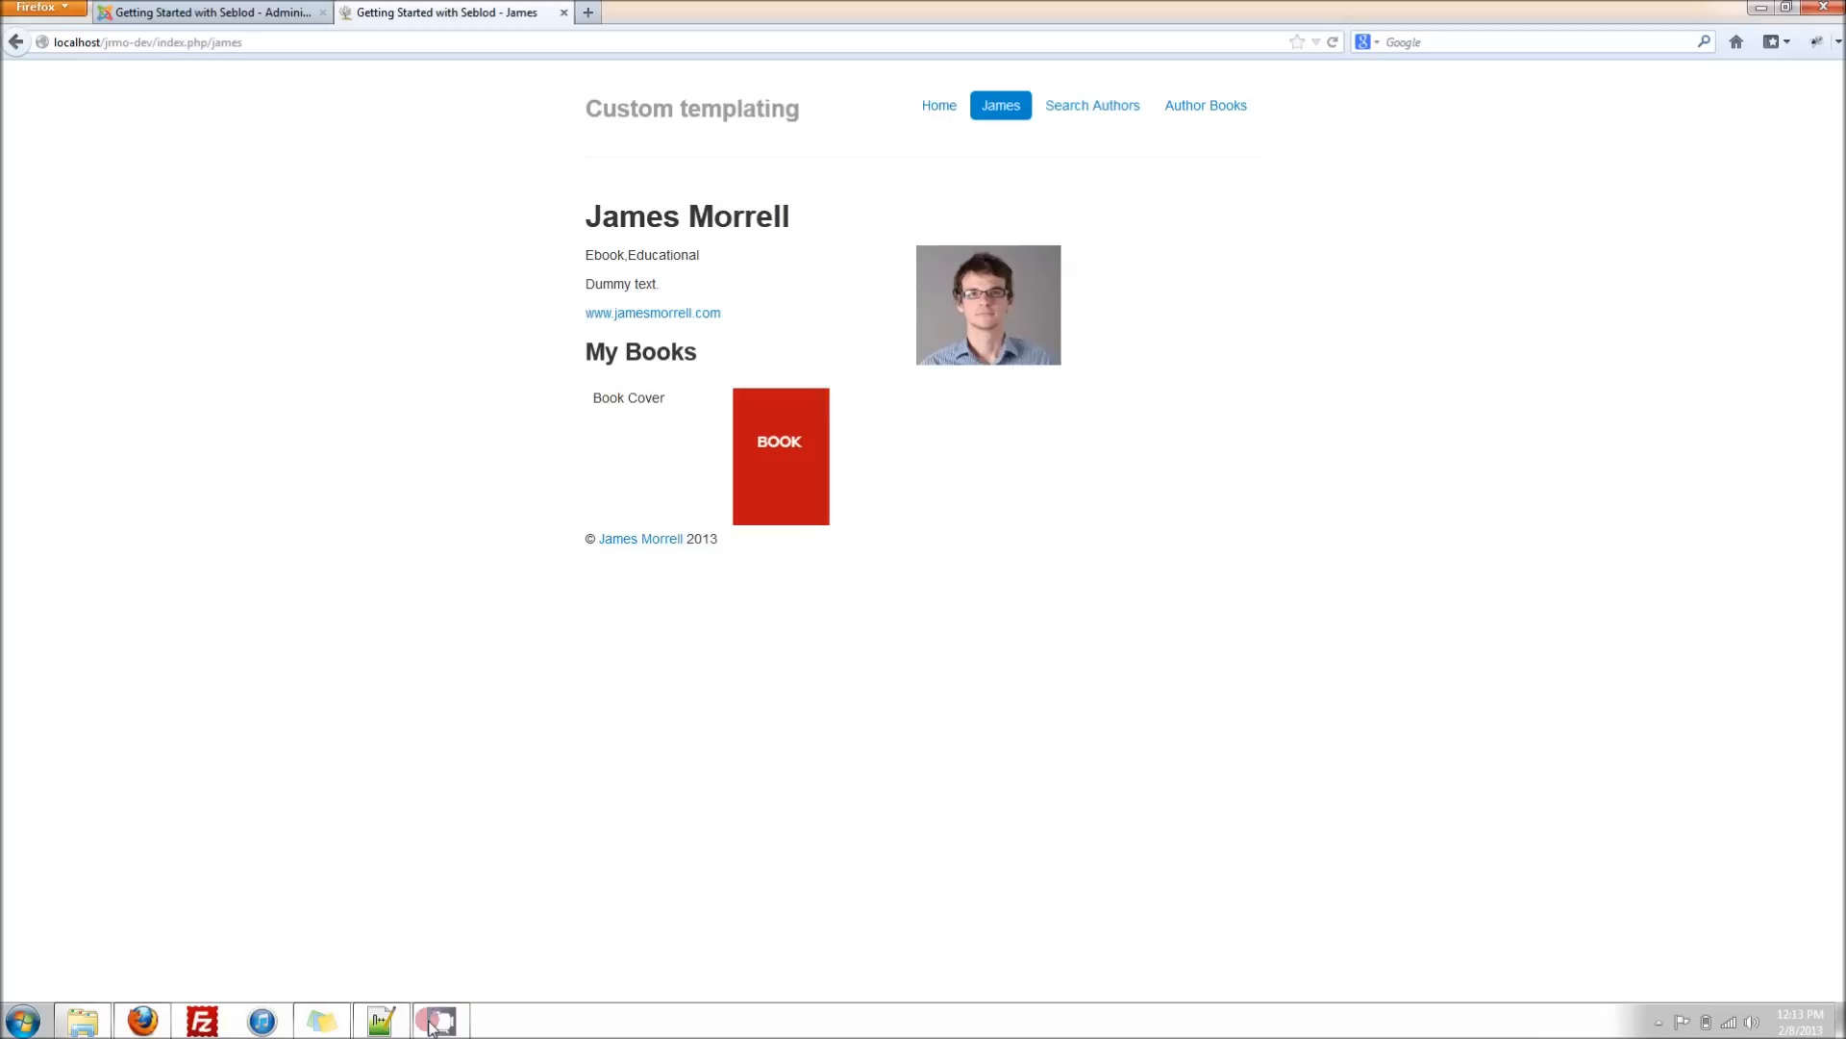
Replace renderField with getThumb1 for auth_image in topbody.php
click(440, 1019)
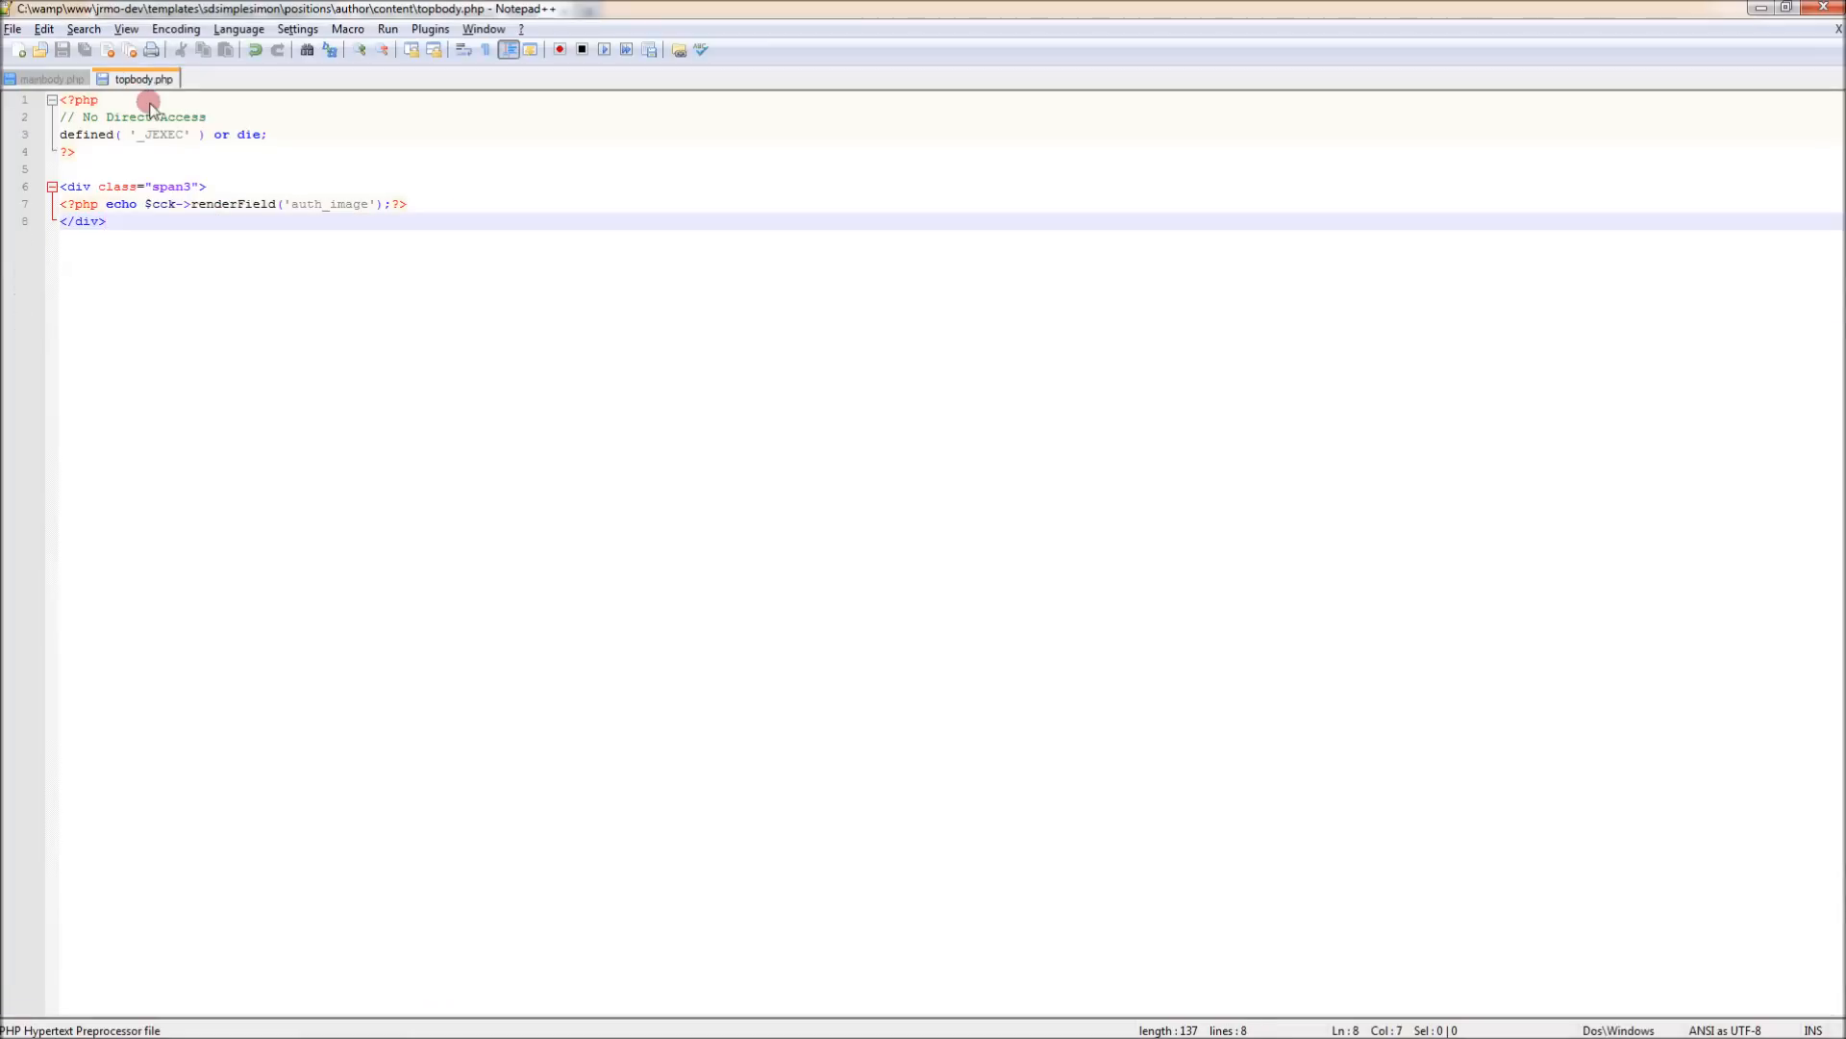
double_click(224, 204)
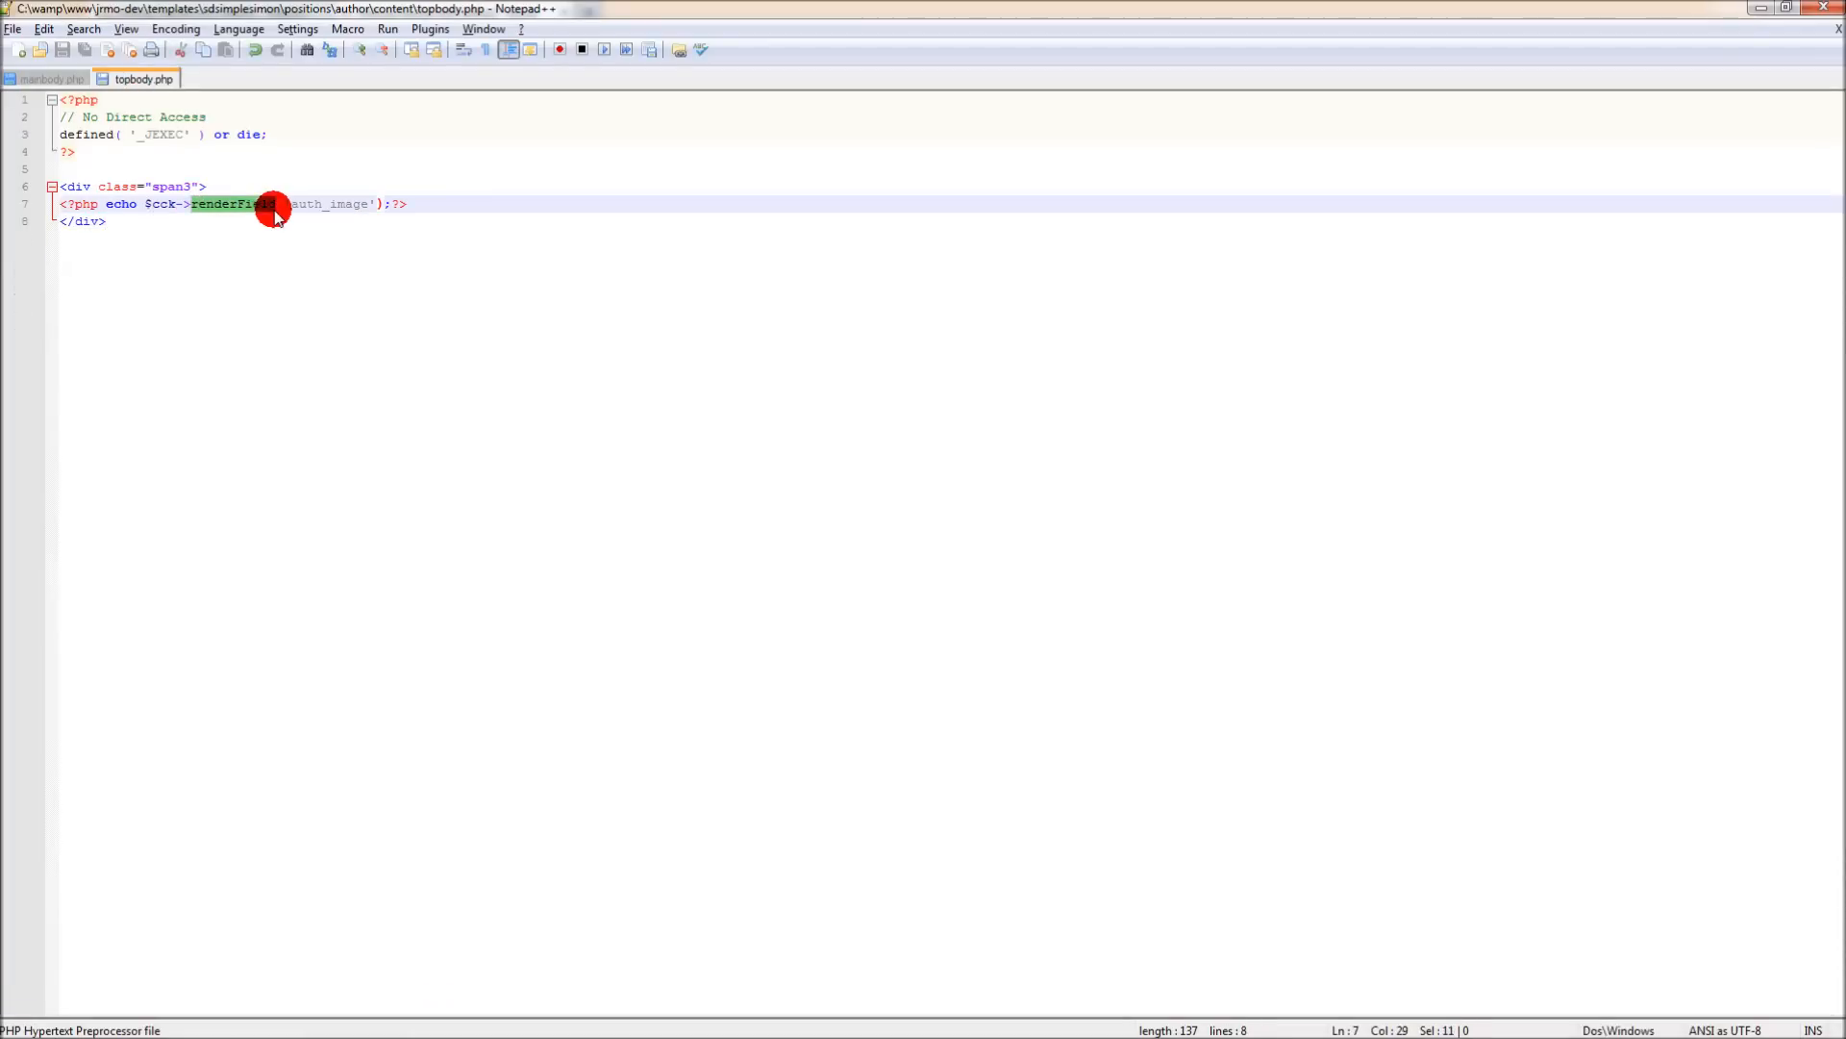
mouse_move(373, 287)
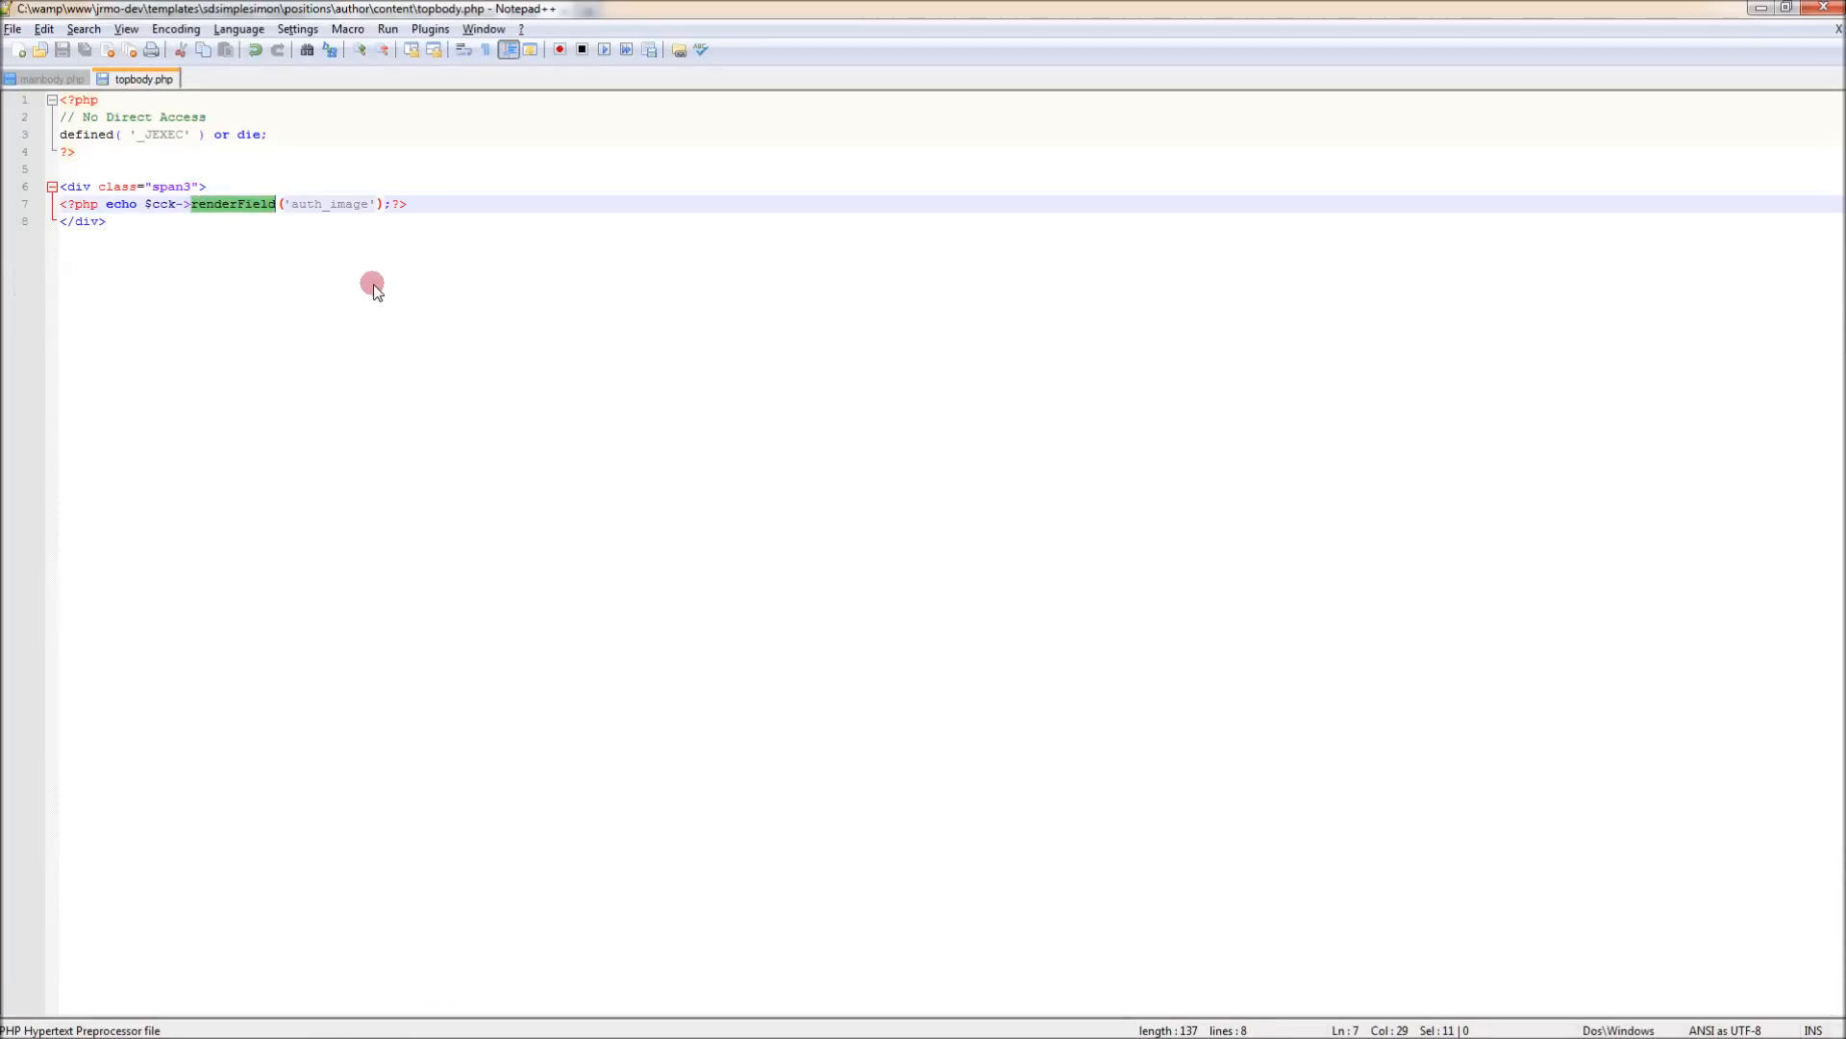
text(getThumb1)
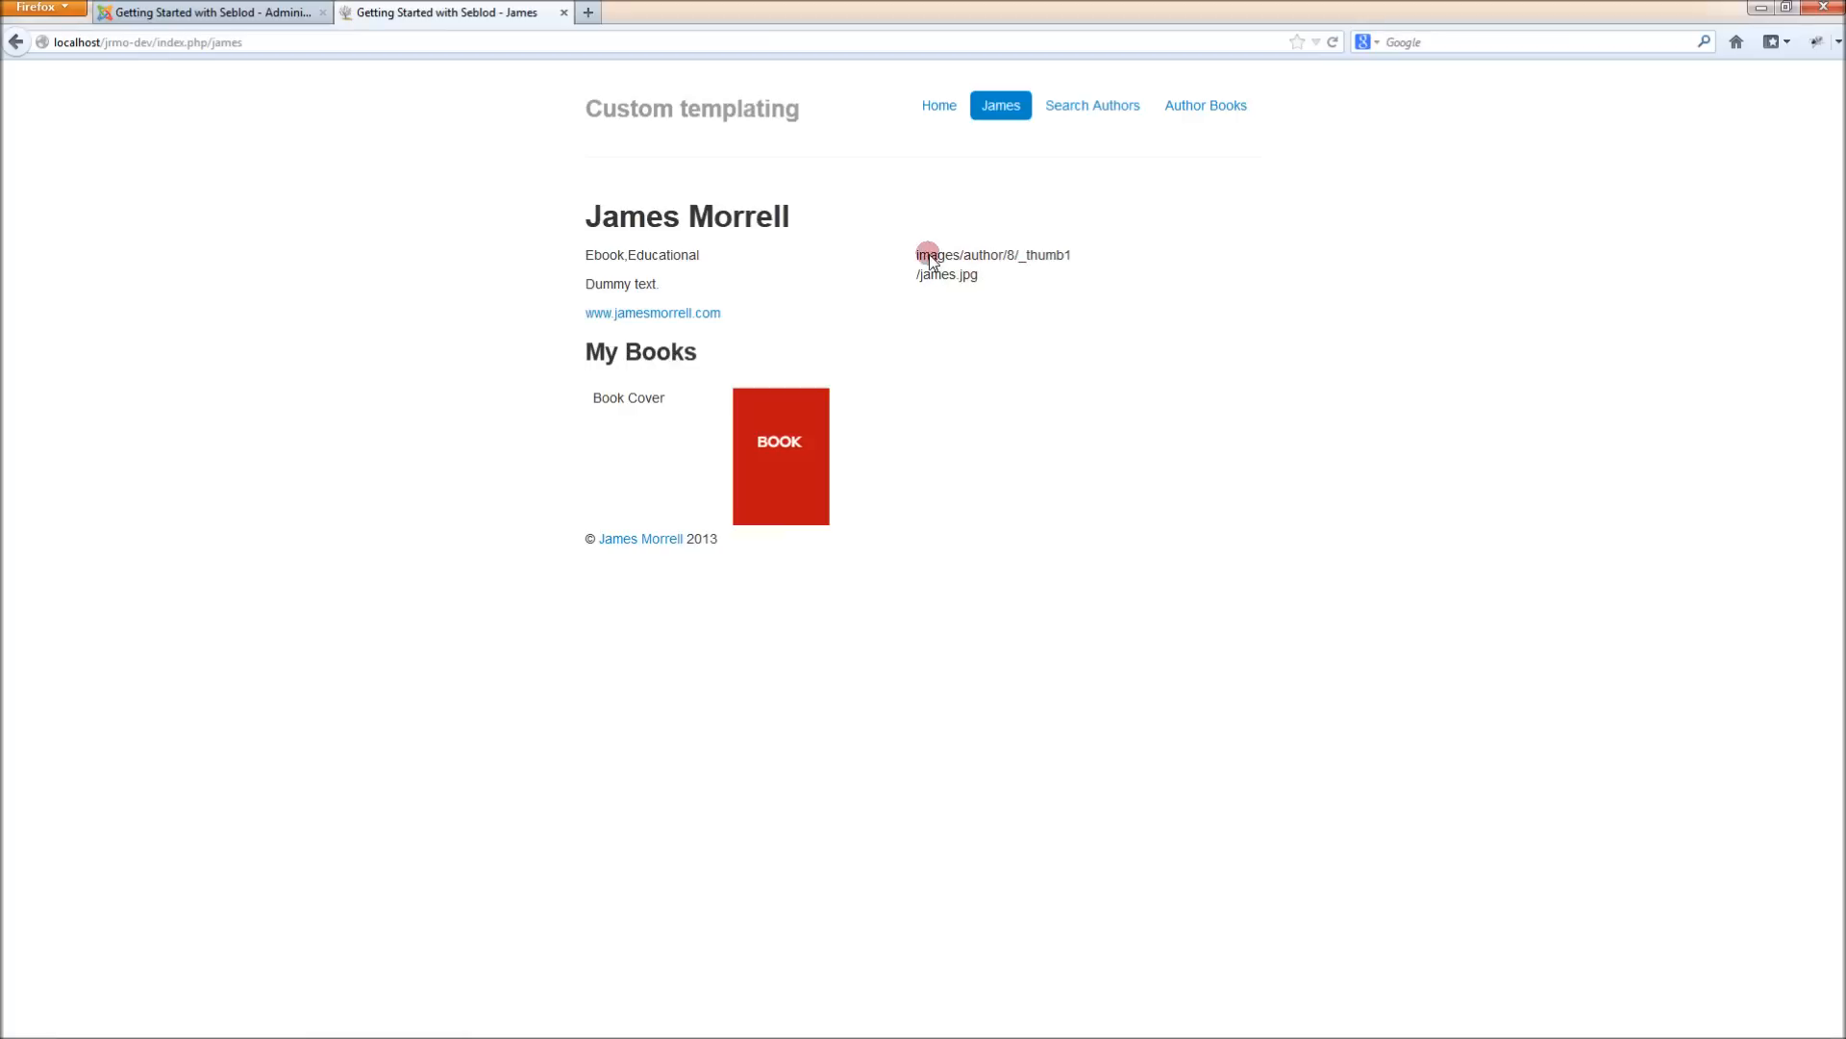
mouse_move(972, 279)
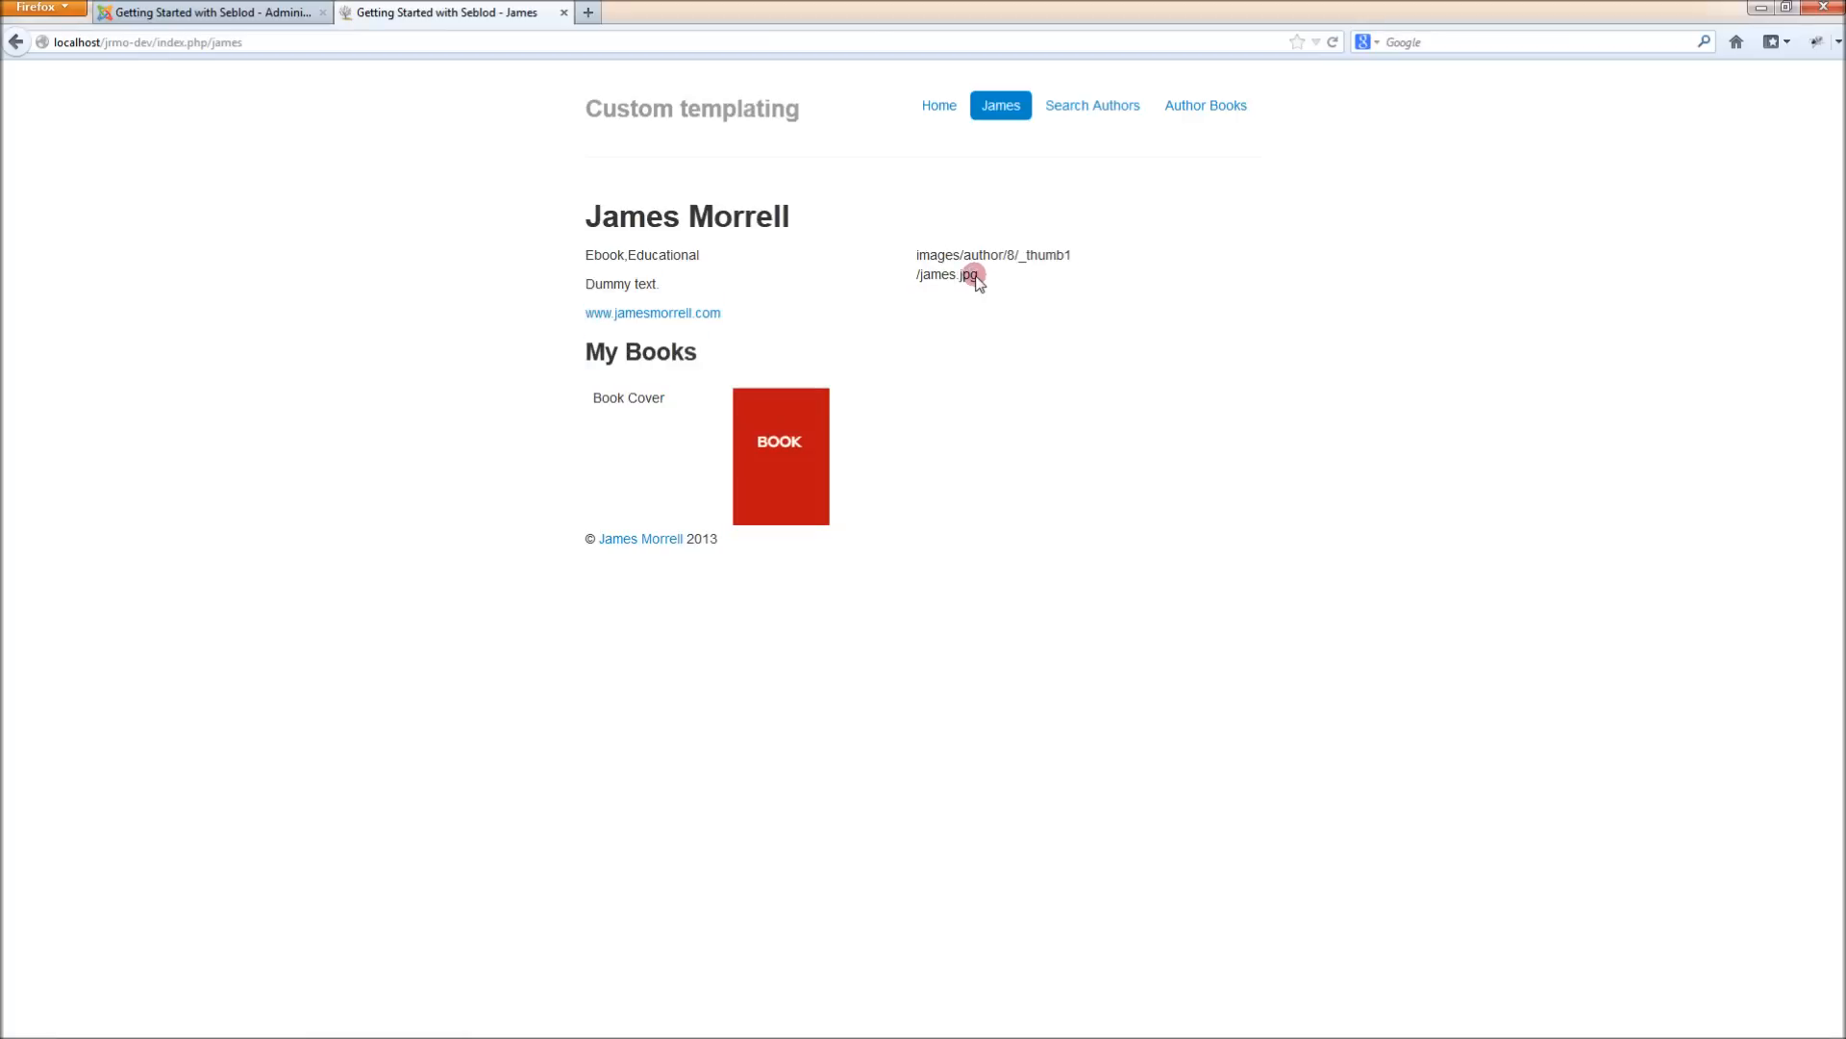
mouse_move(1004, 272)
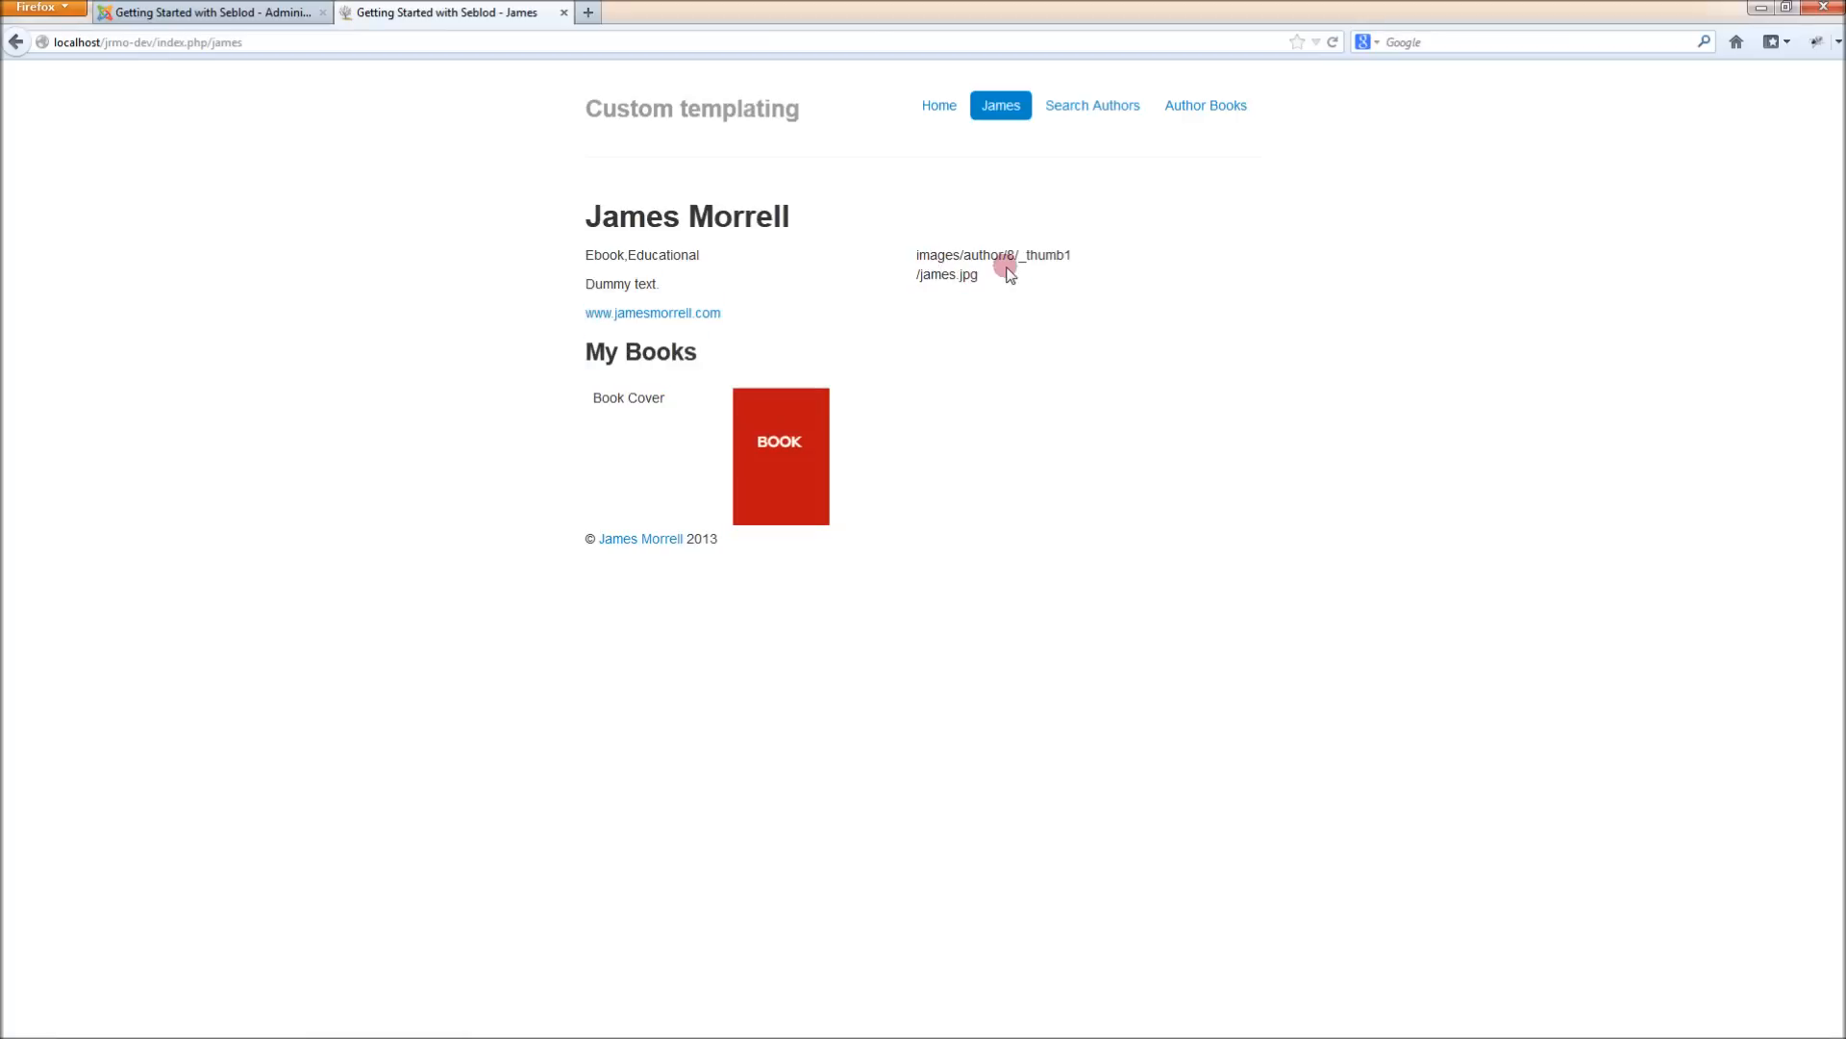
Review Auth Image processing: Thumbnail1 Max Fit 150×150, Thumbnail2 left at None
click(212, 11)
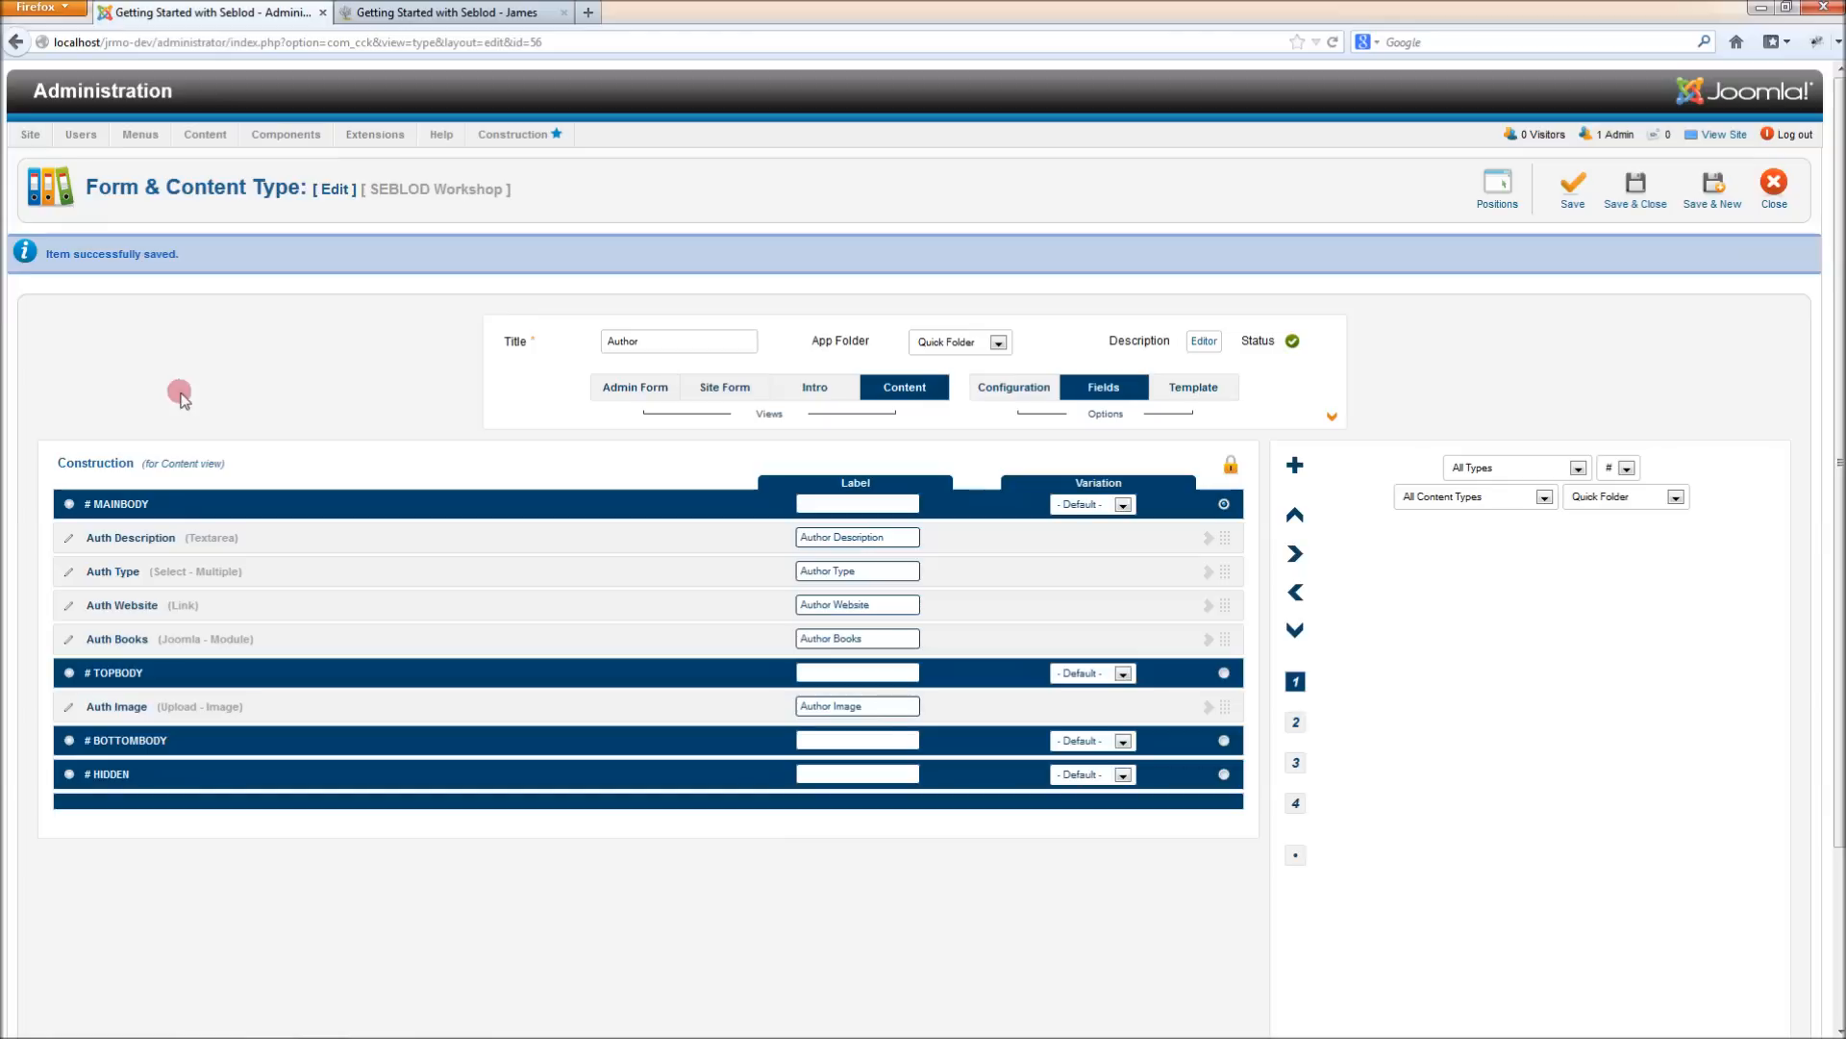
mouse_move(69, 708)
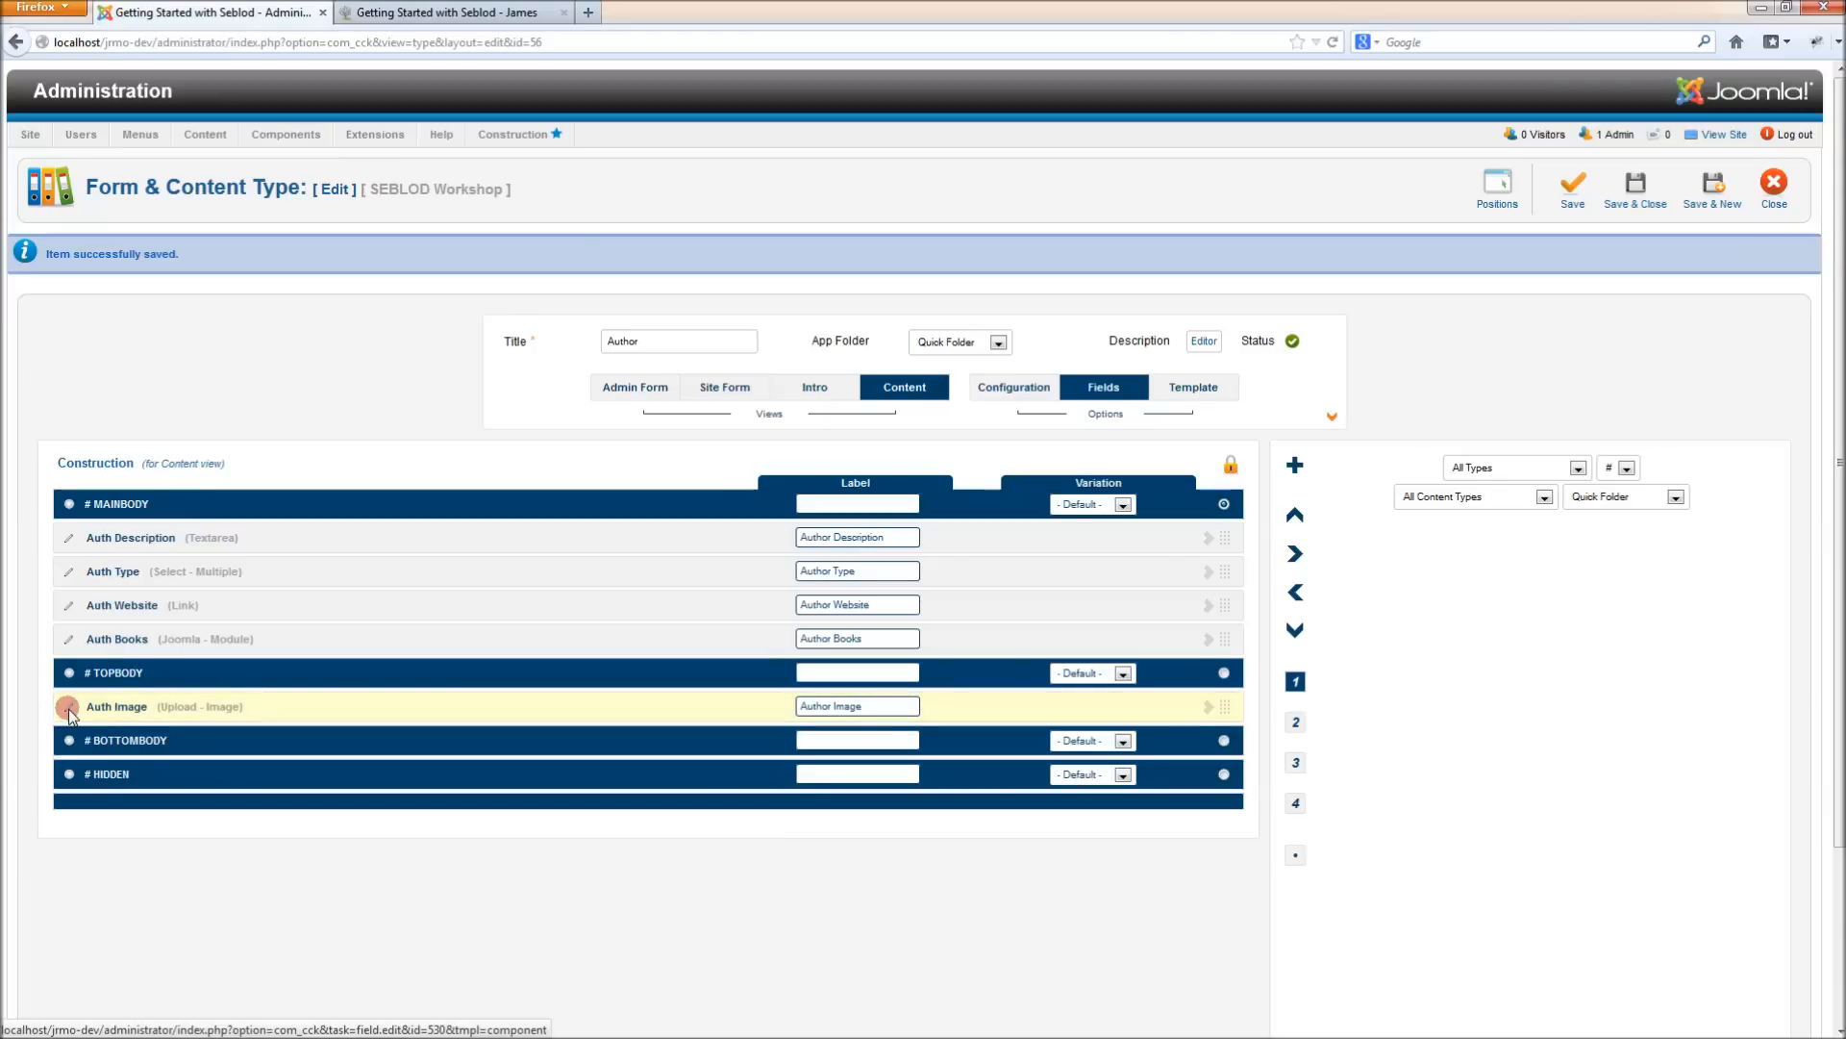
click(68, 707)
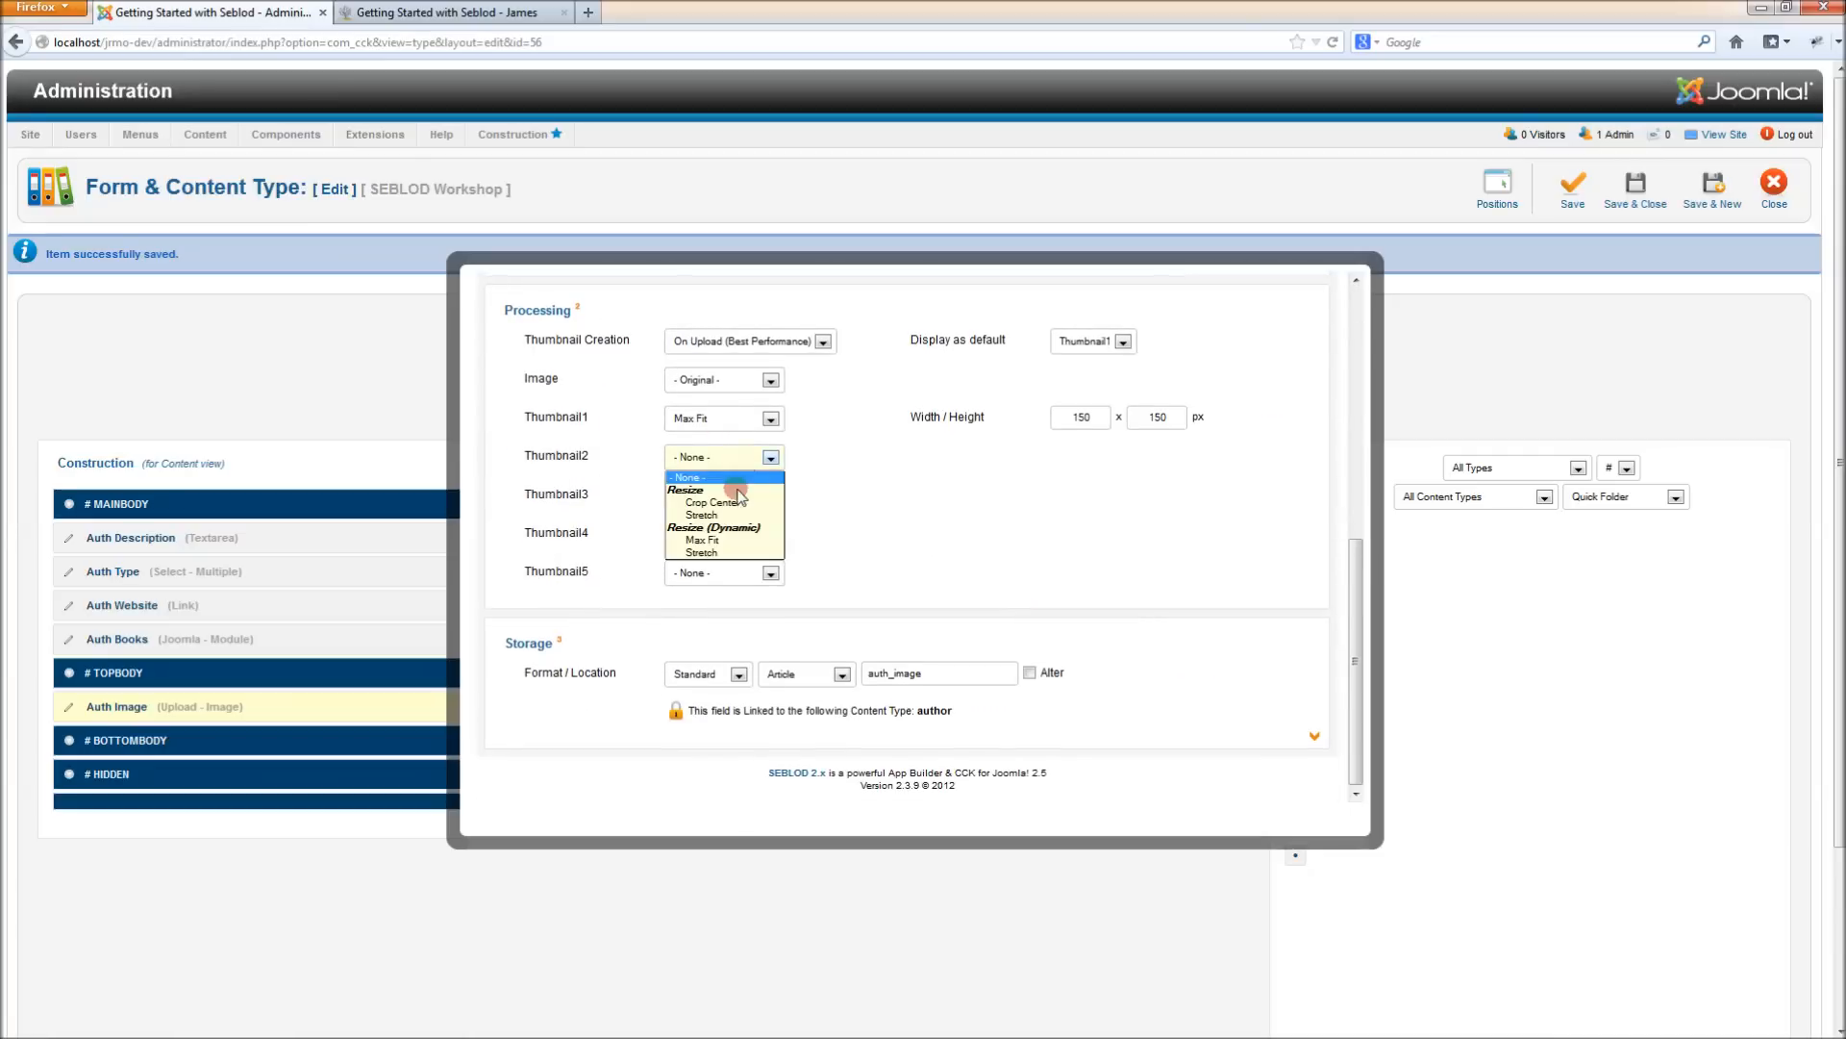
mouse_move(735, 541)
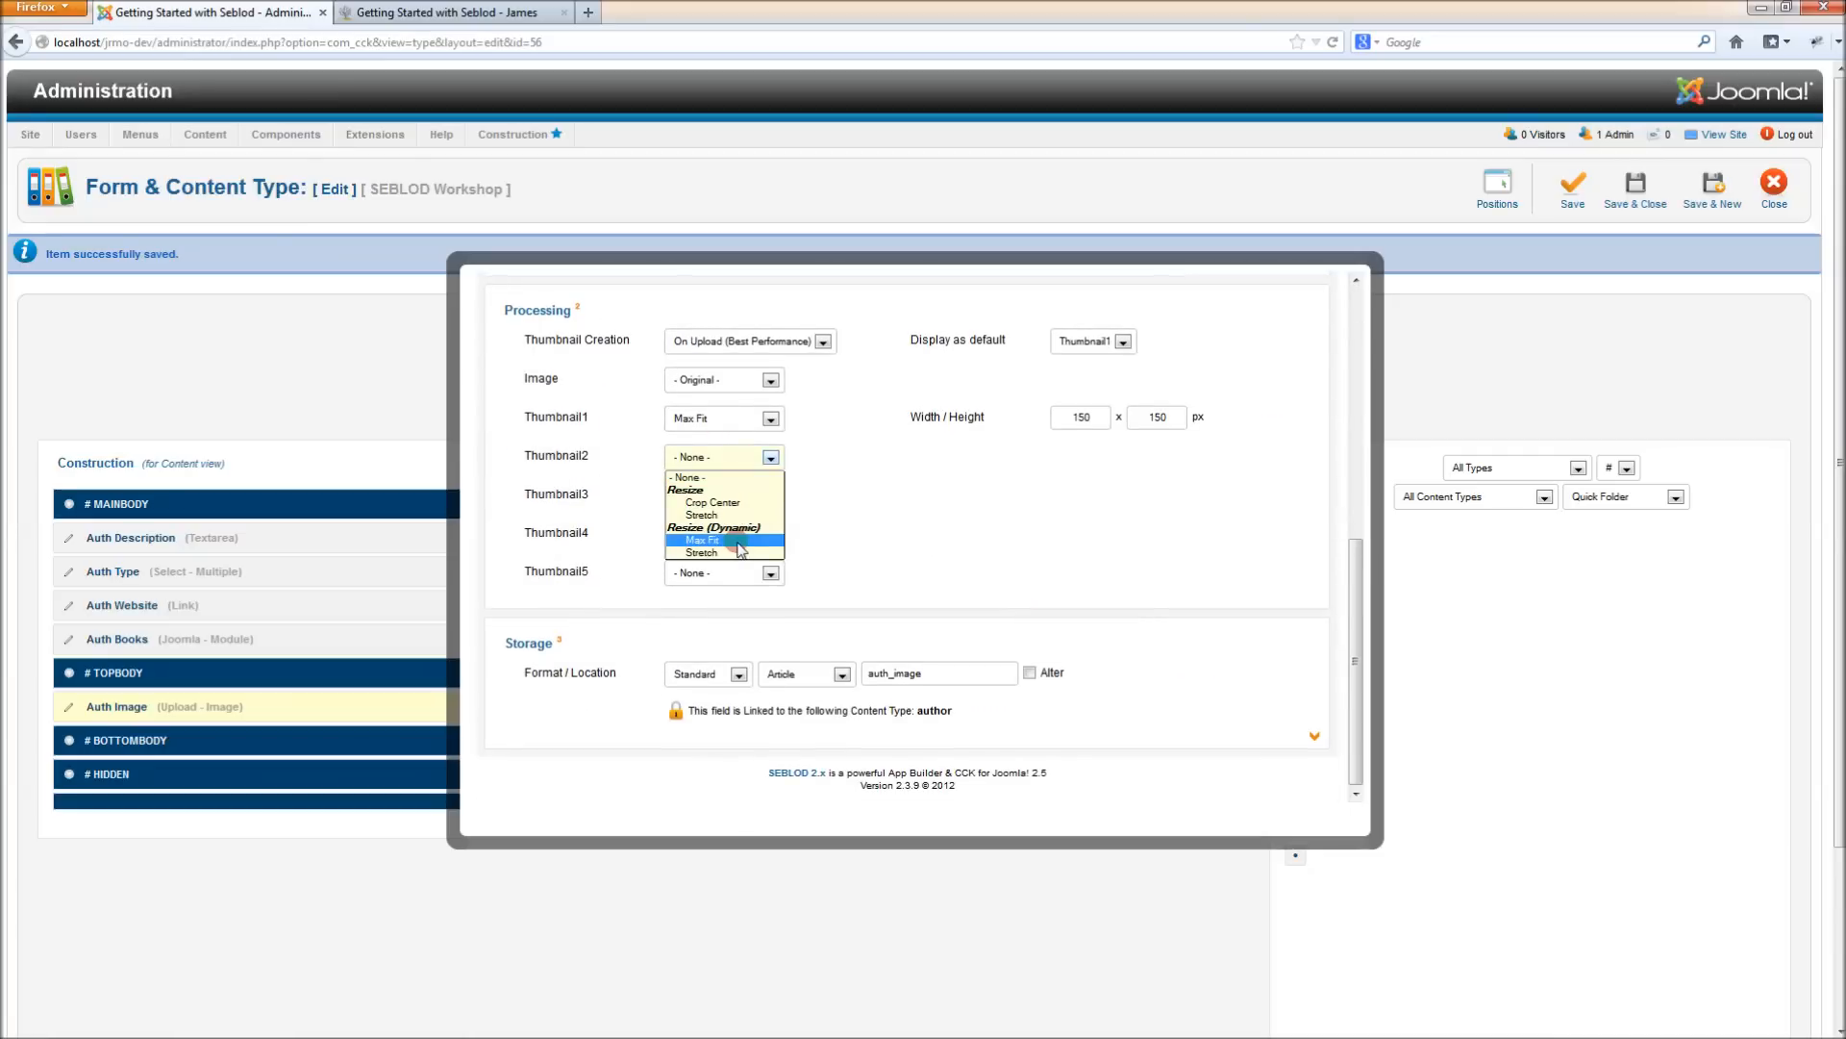
mouse_move(724, 554)
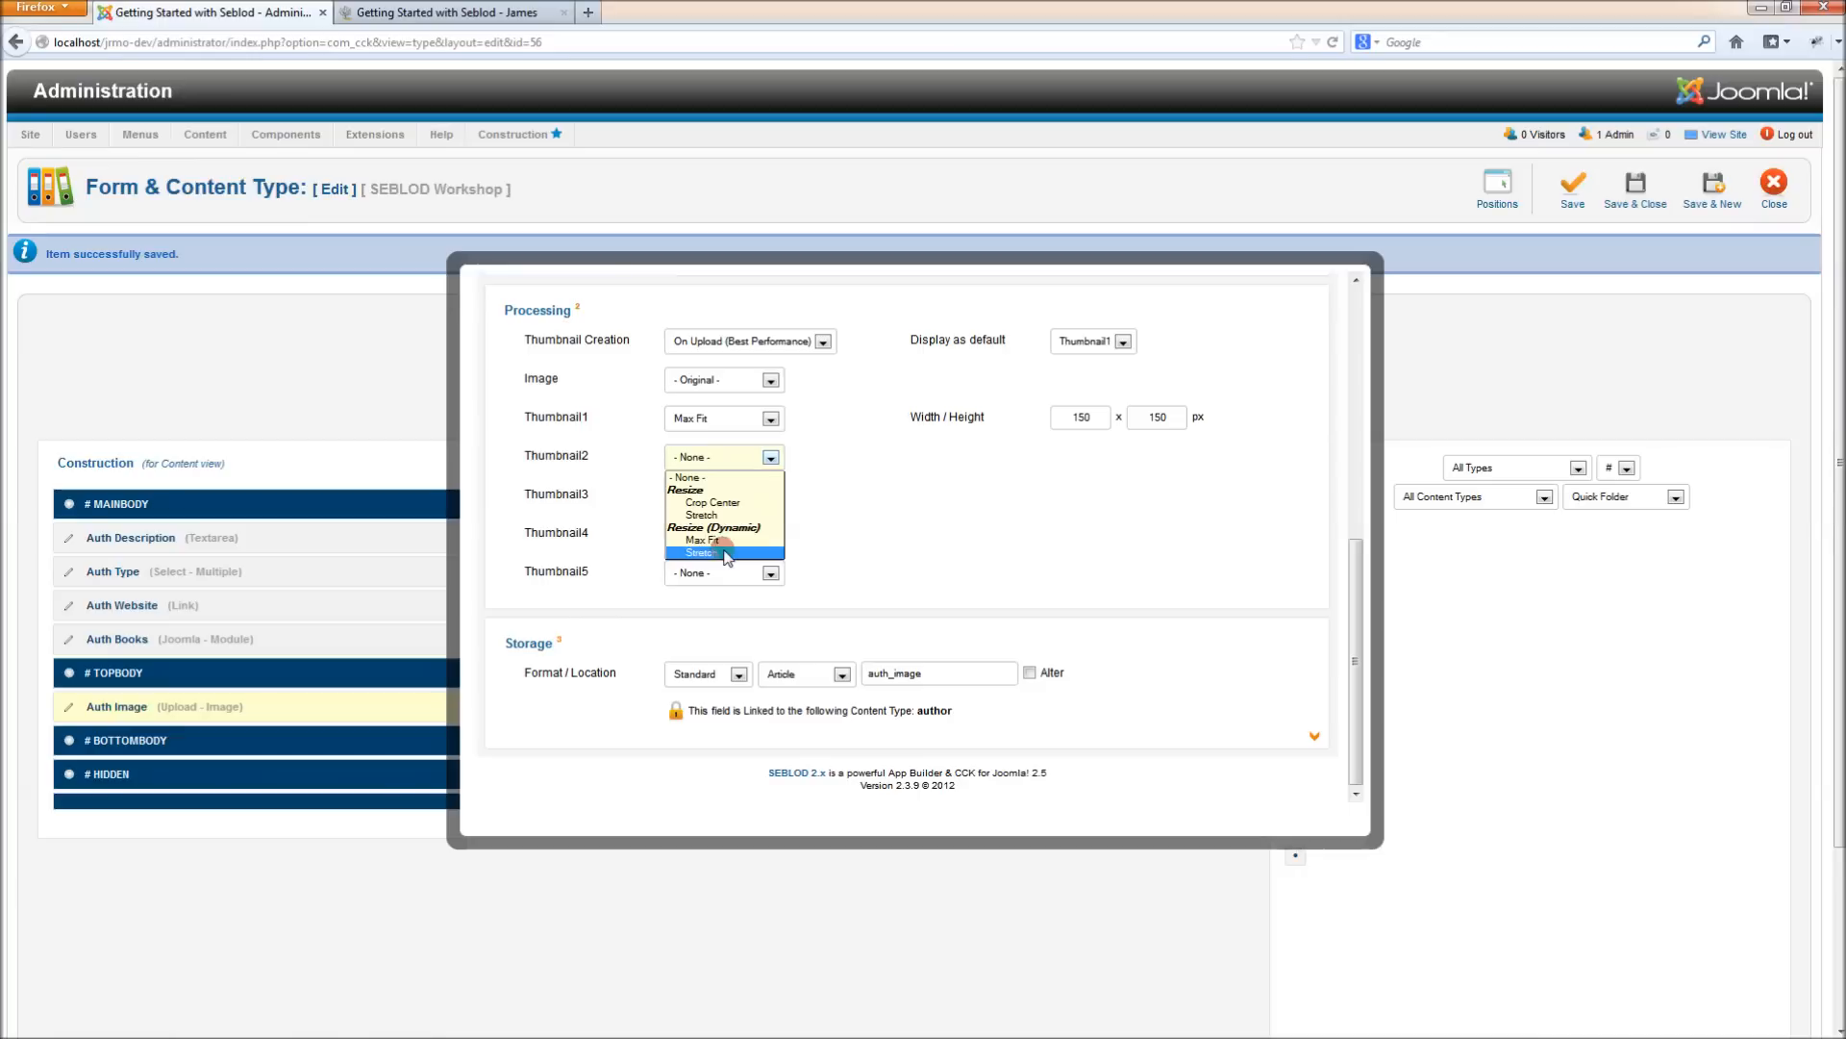
click(715, 457)
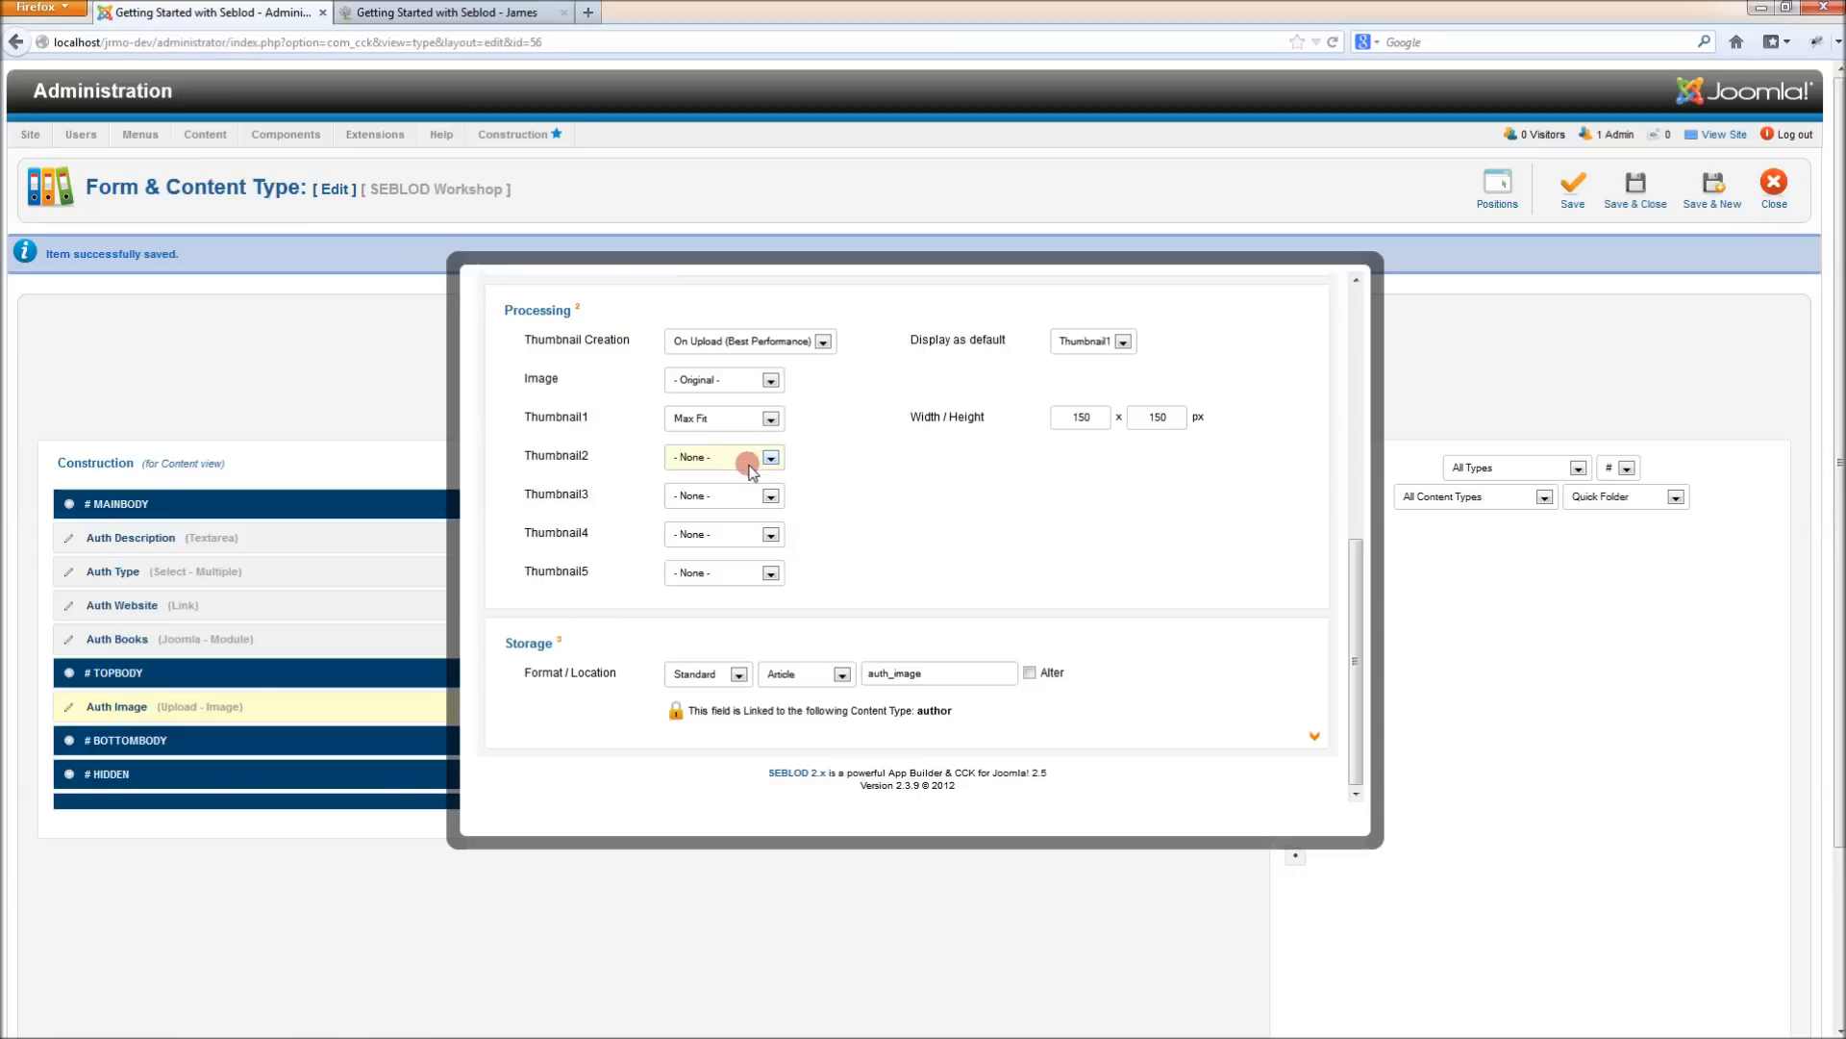
mouse_move(592, 465)
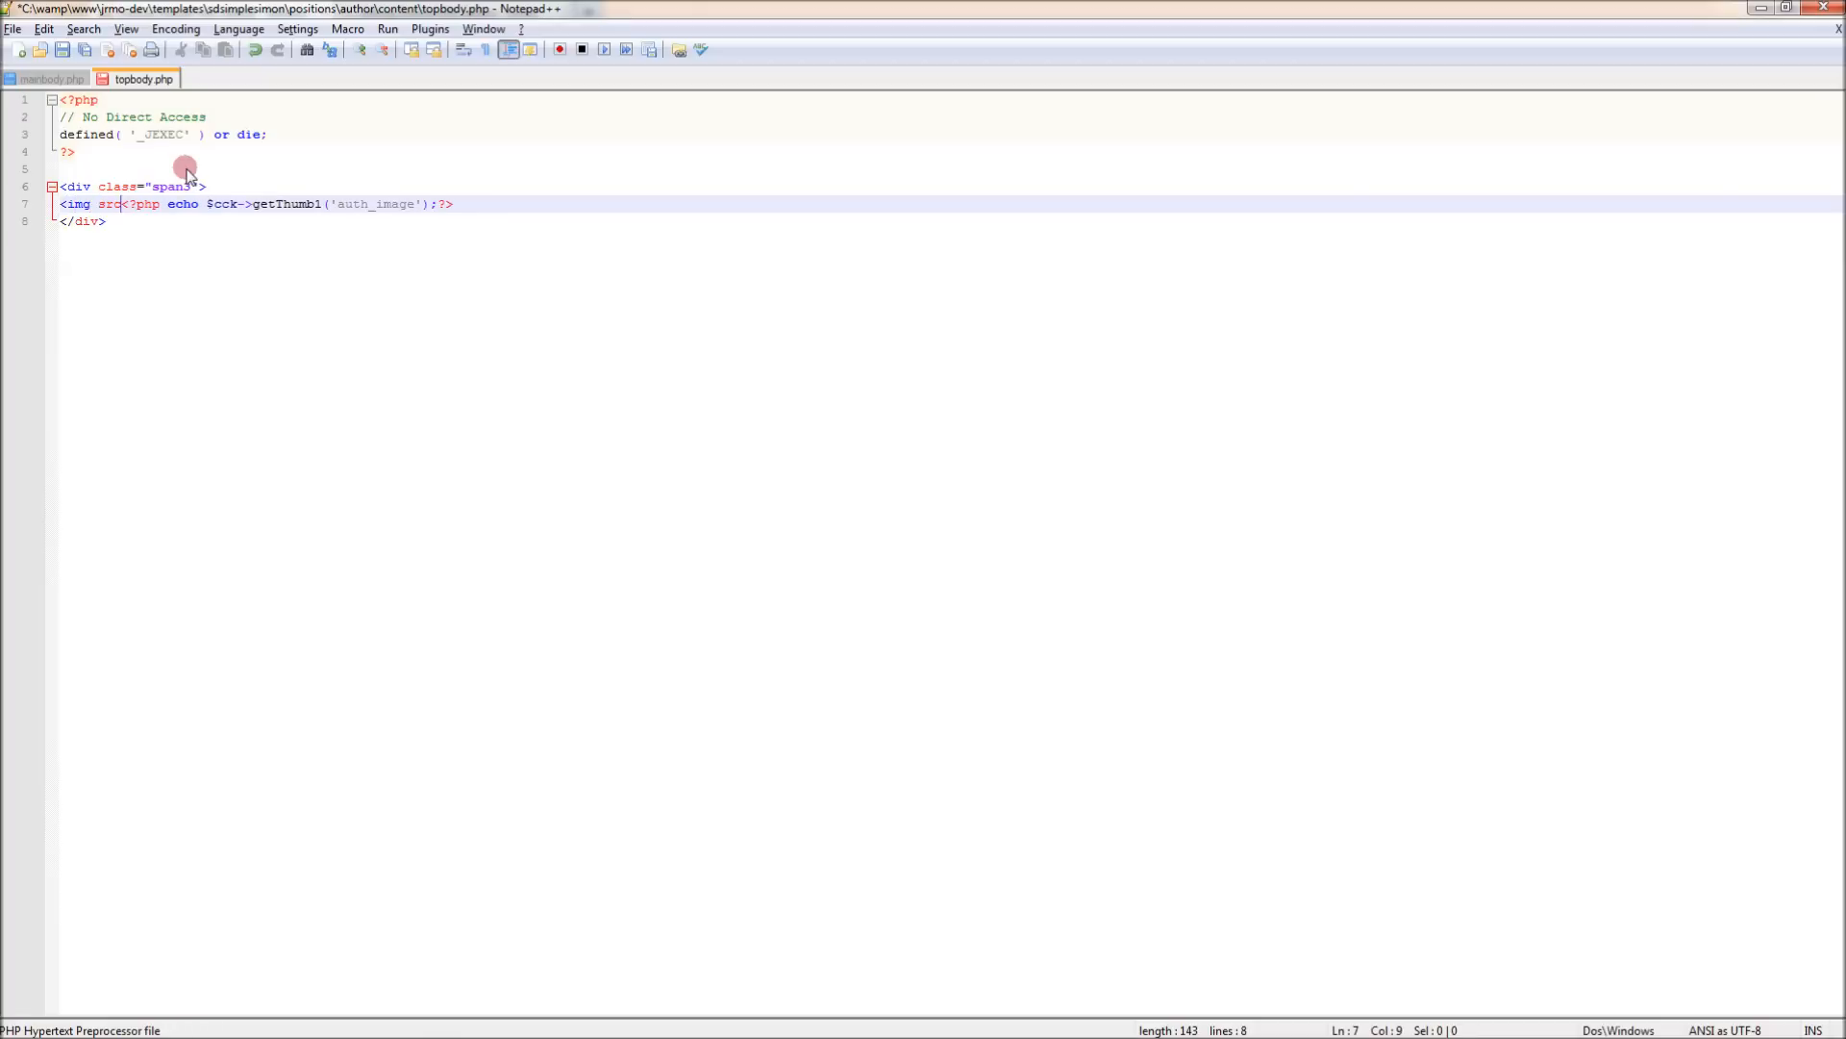
Add alt text 'An image of' plus getValue('art_title') to the img tag in topbody.php
text(=")
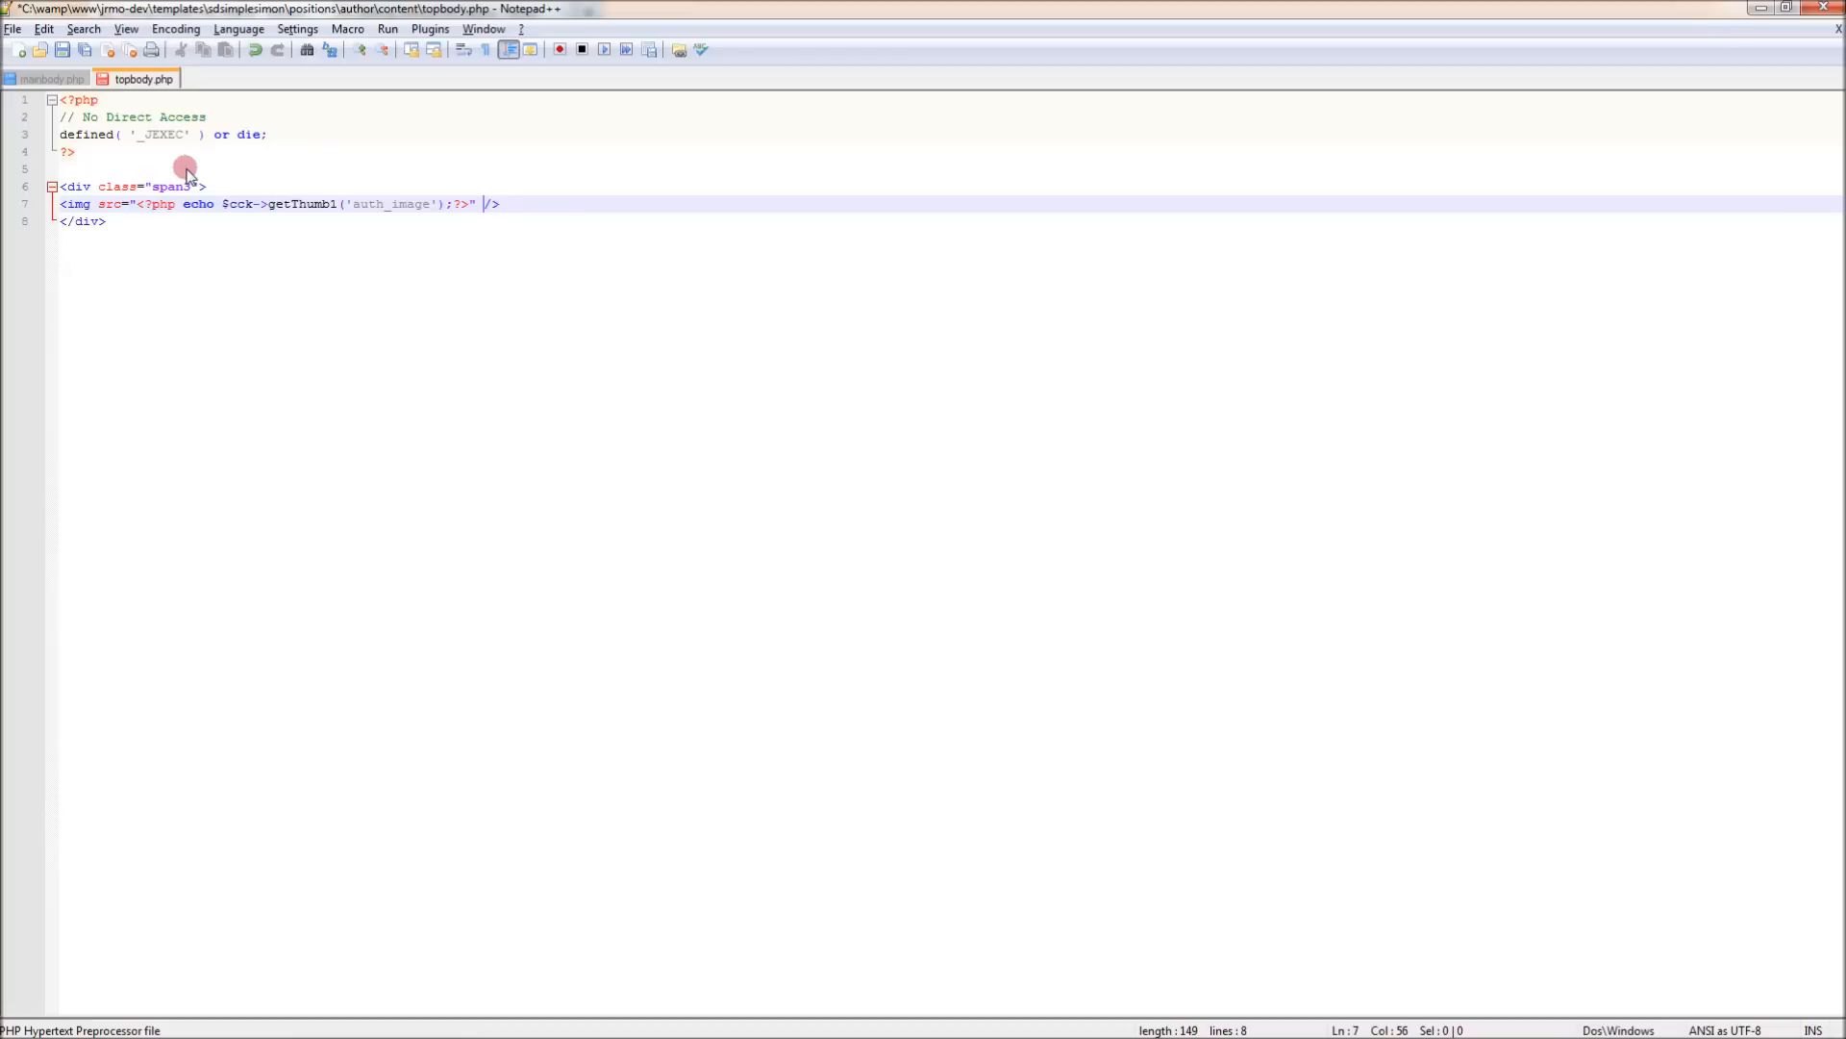
text(alt)
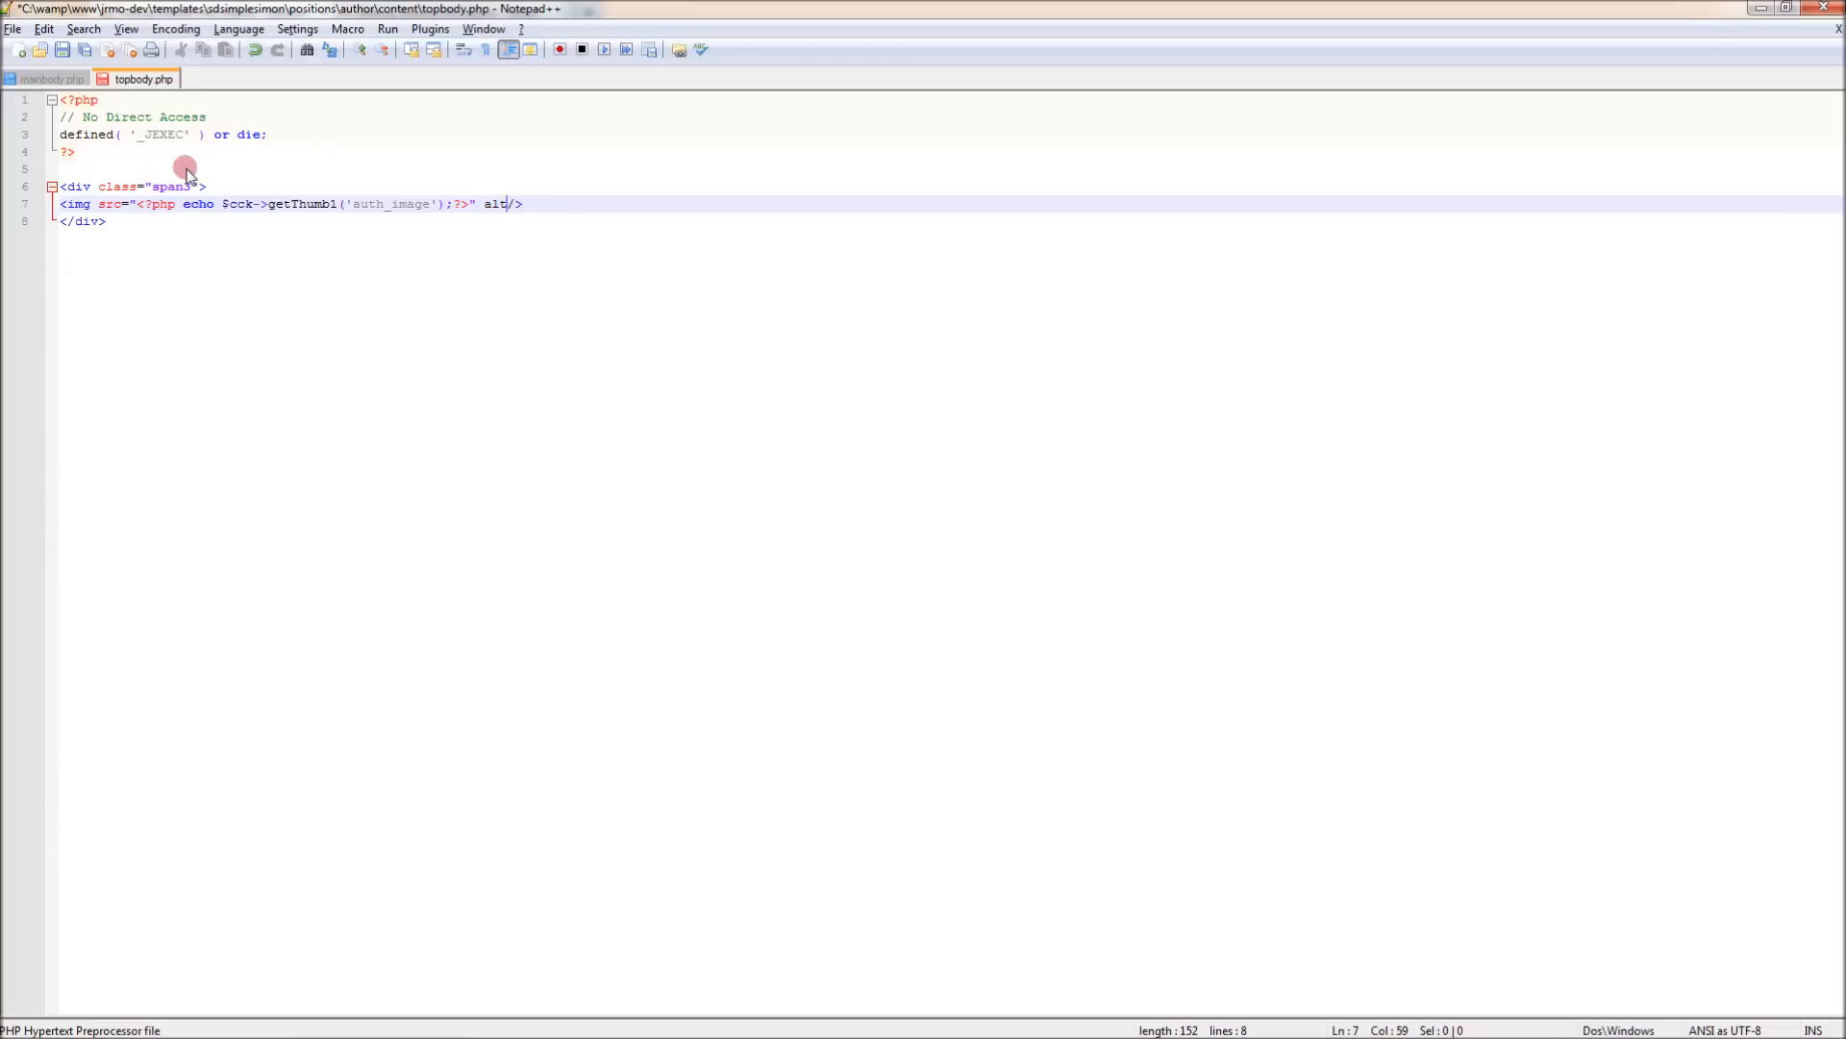
text(=")
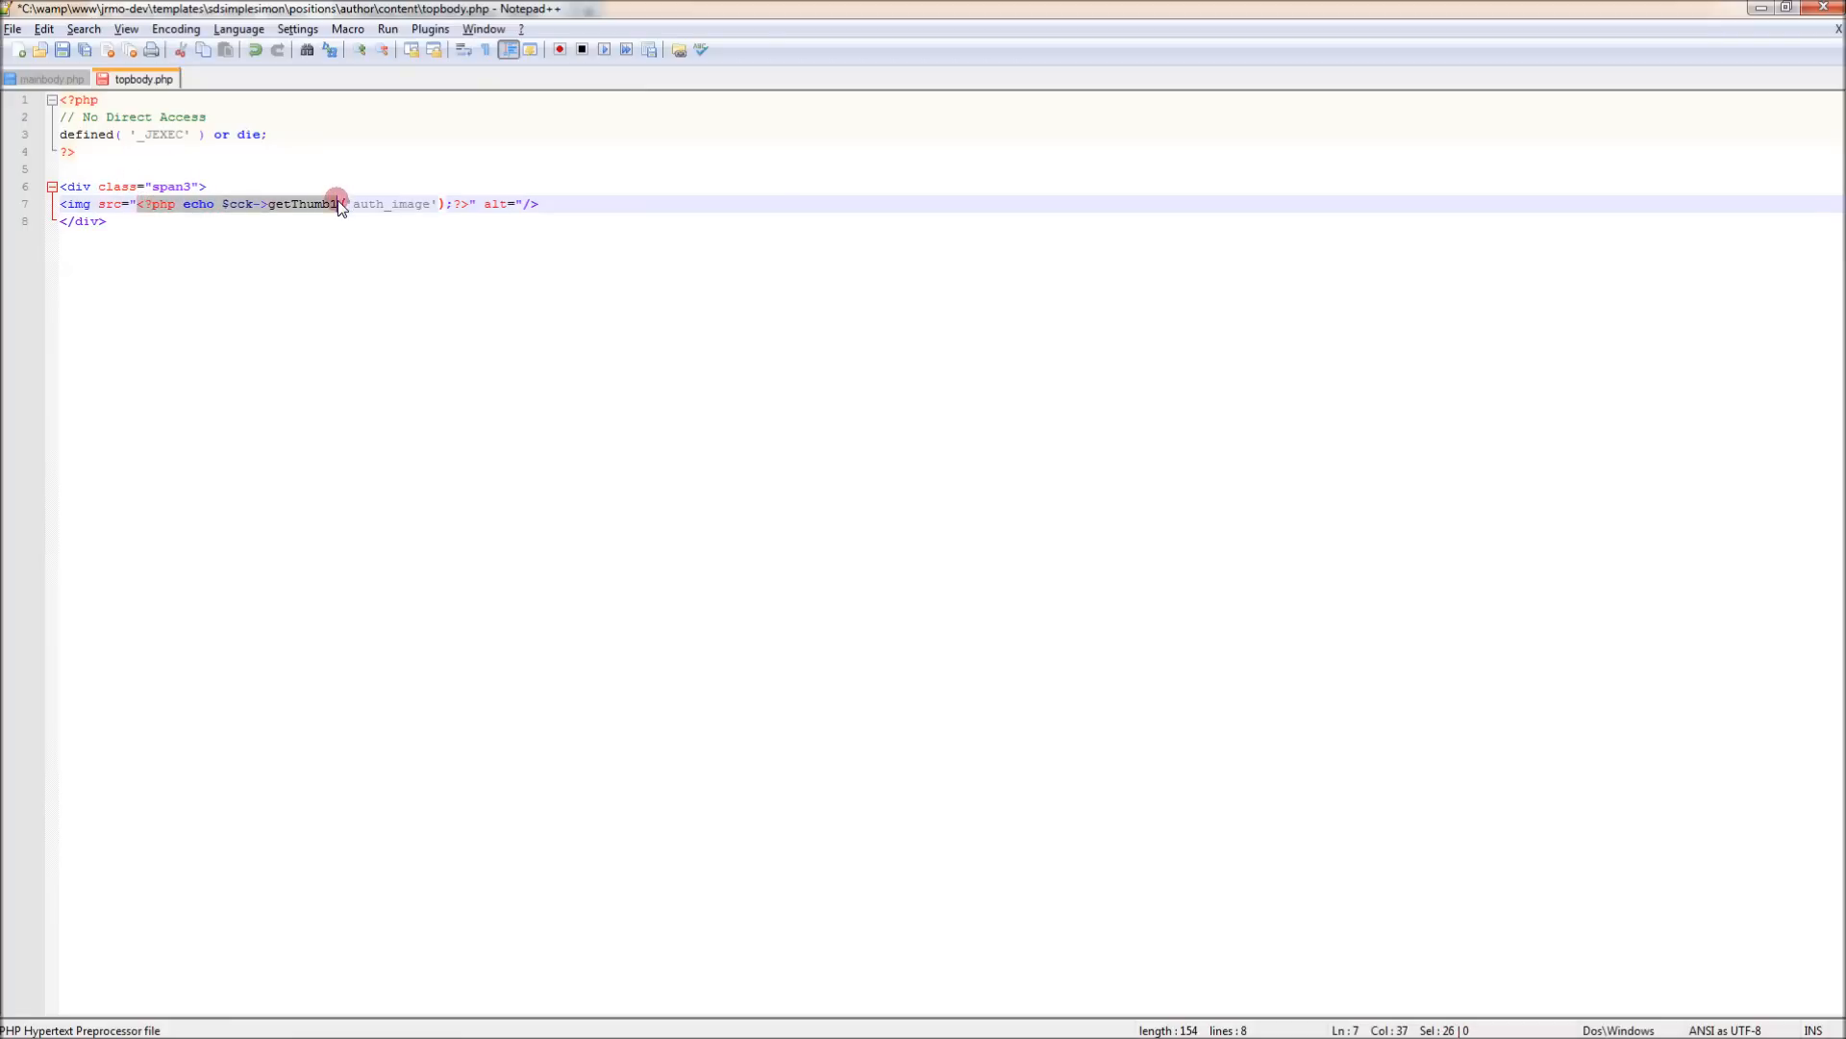
click(292, 205)
text(<?php echo $cck->get)
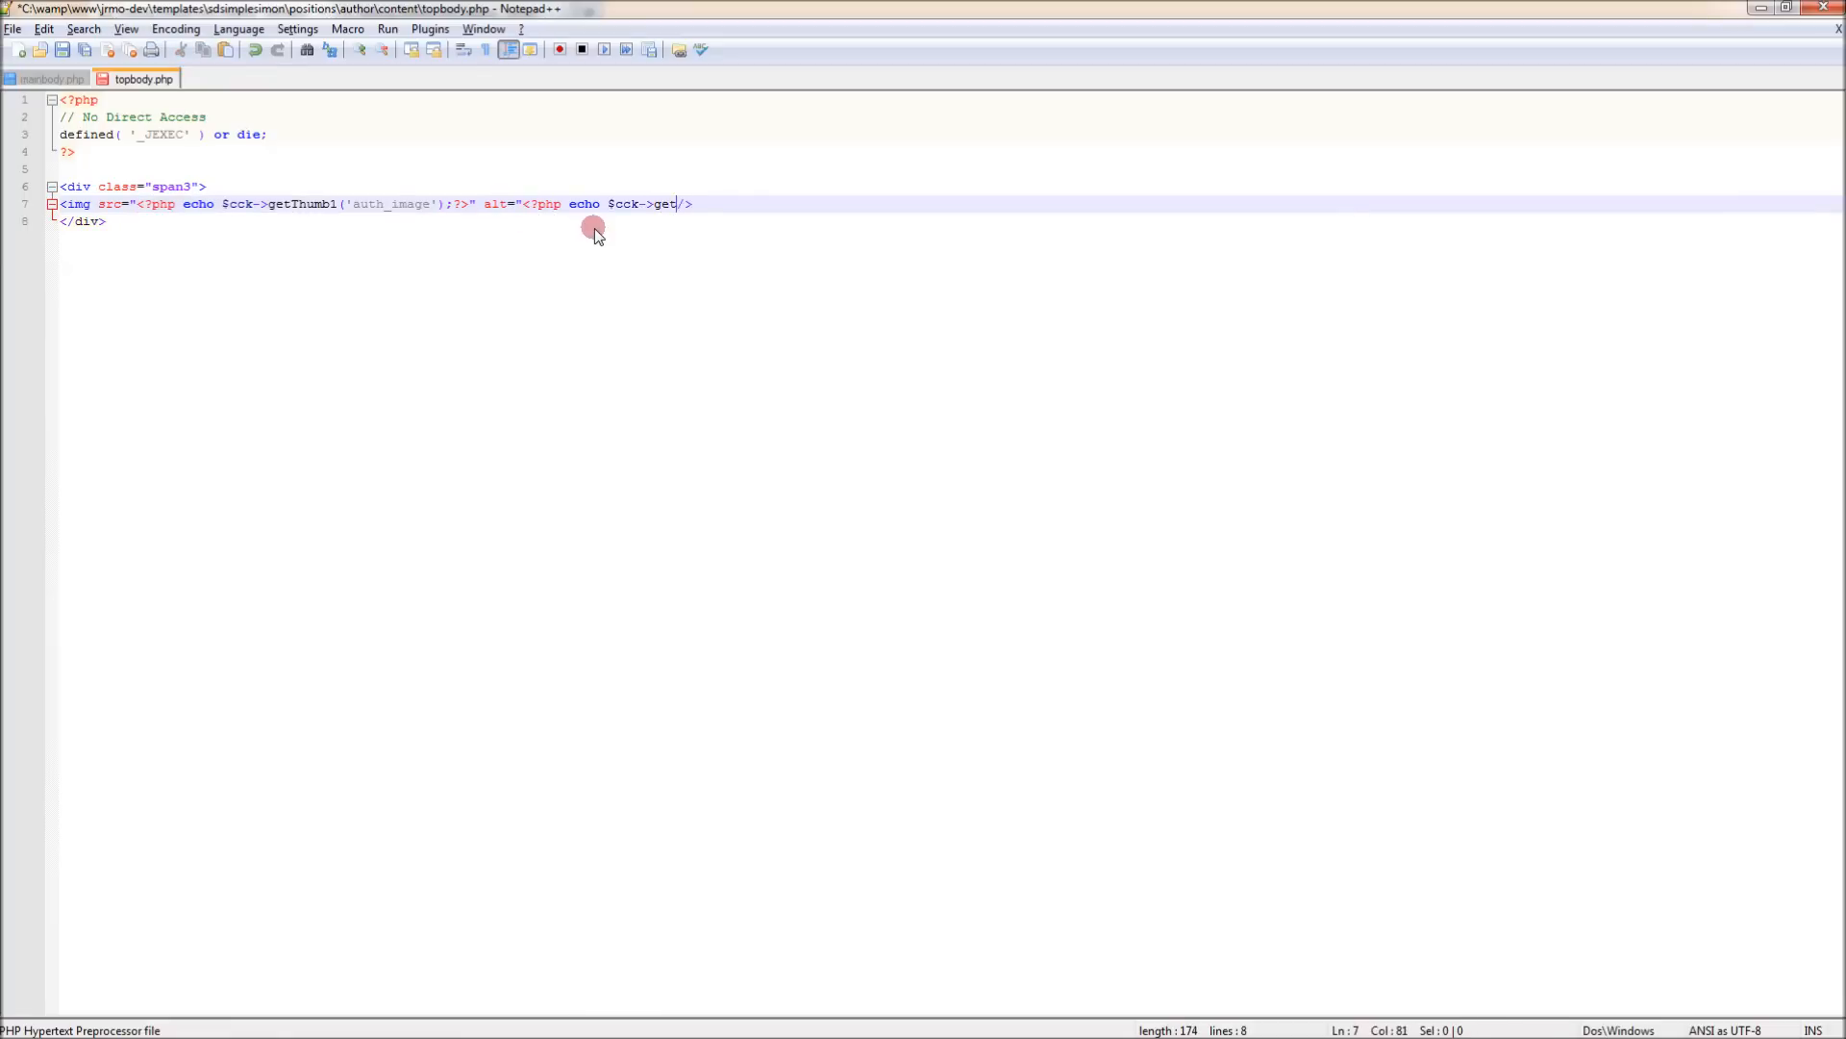
text(Name)
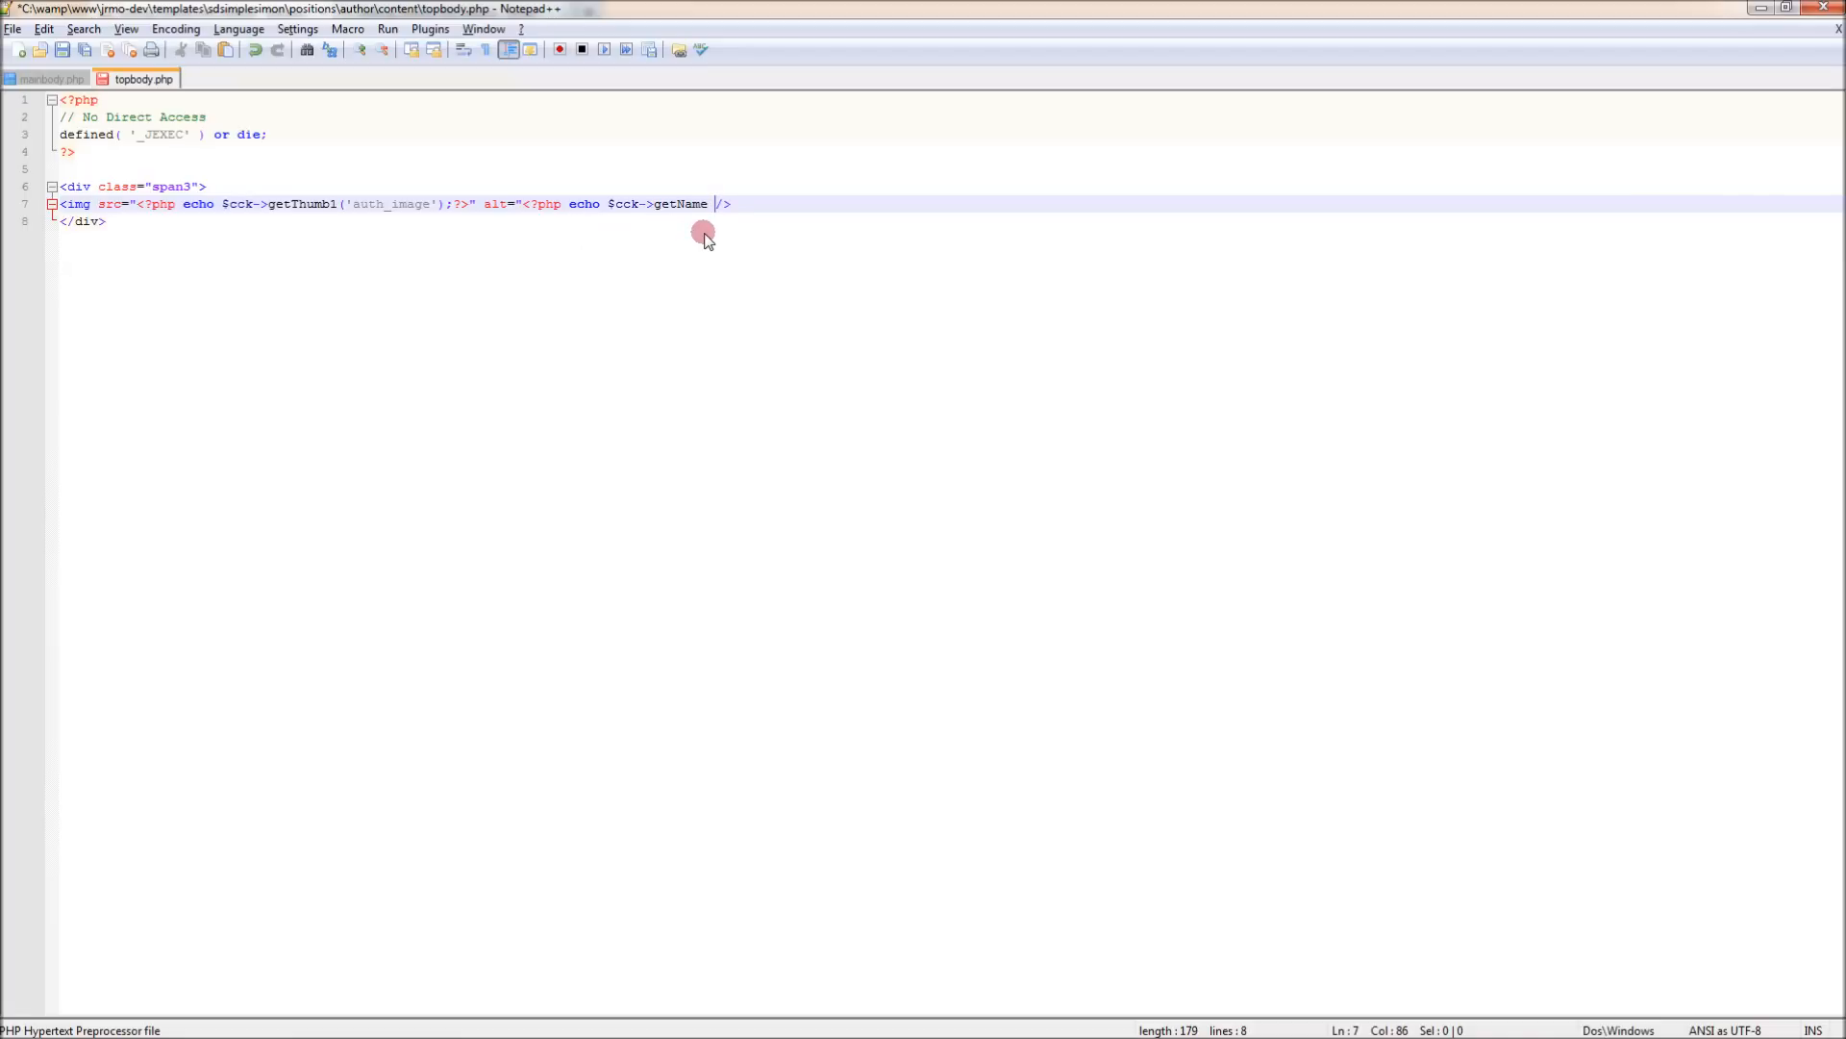
key(BackSpace)
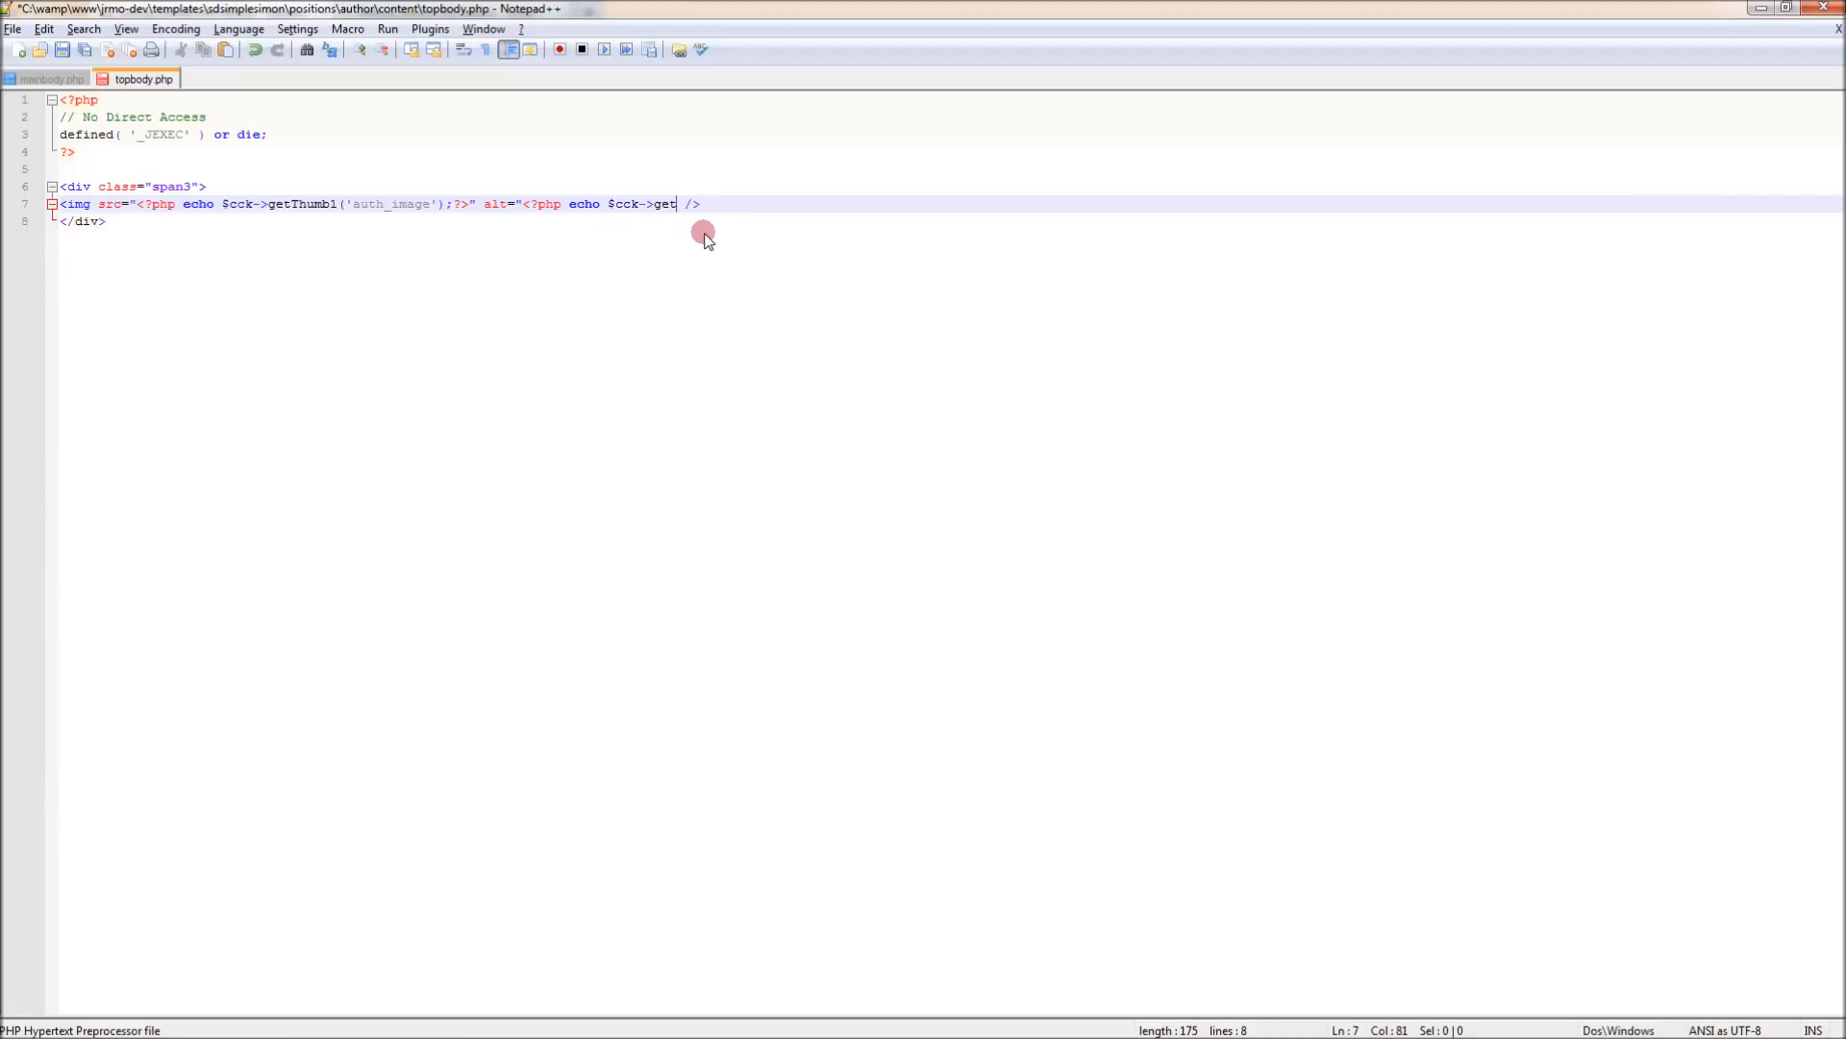
text(Value)
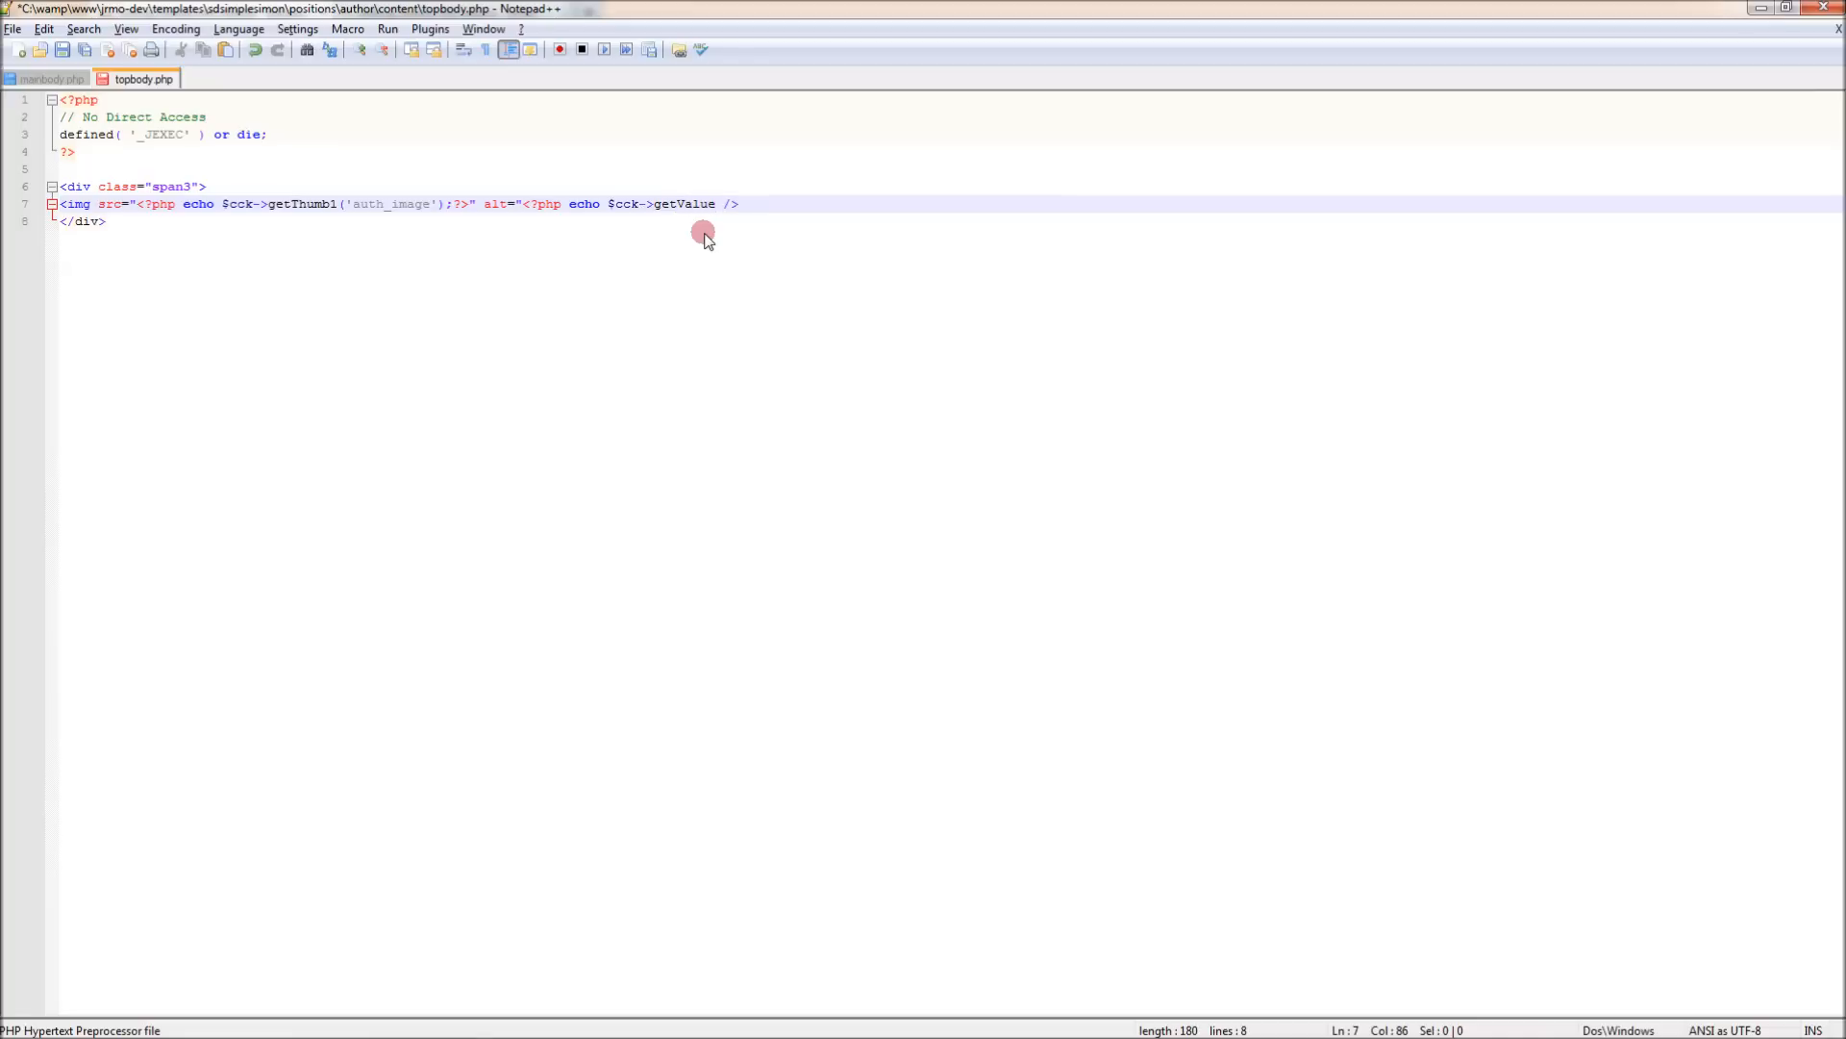
text((')
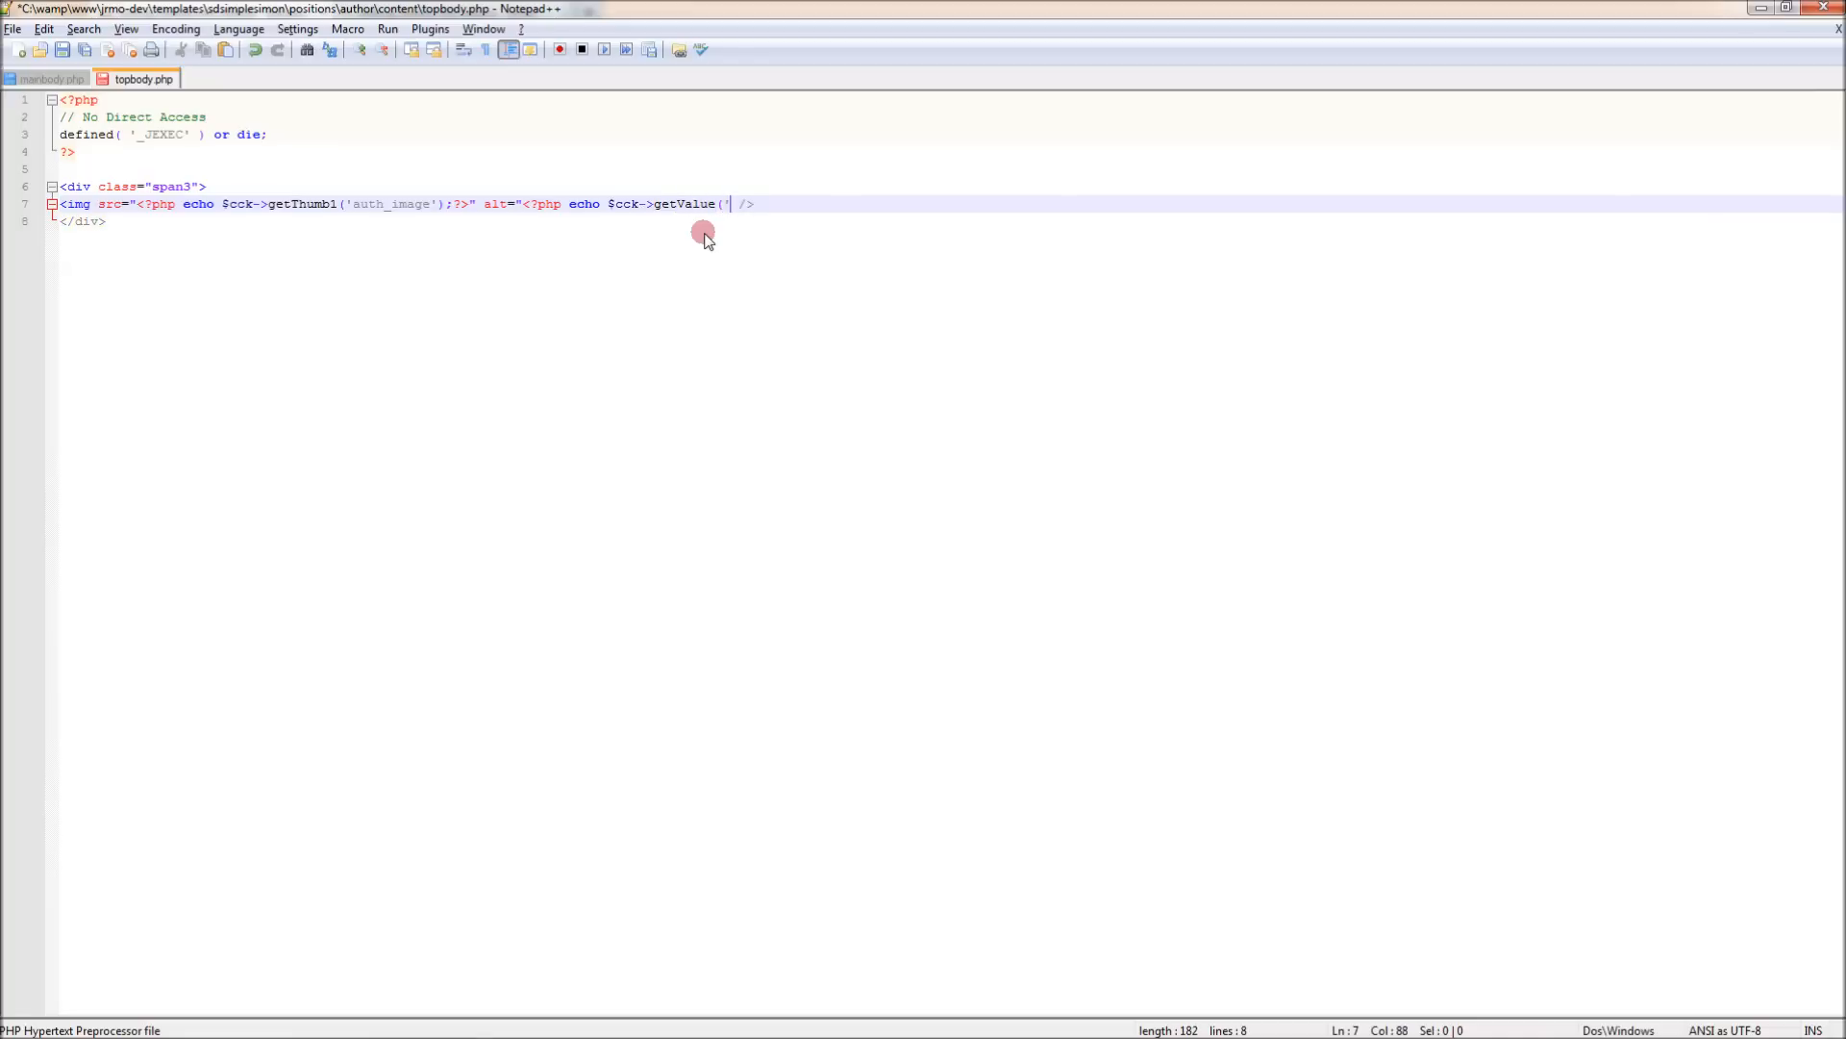
text(art_title)
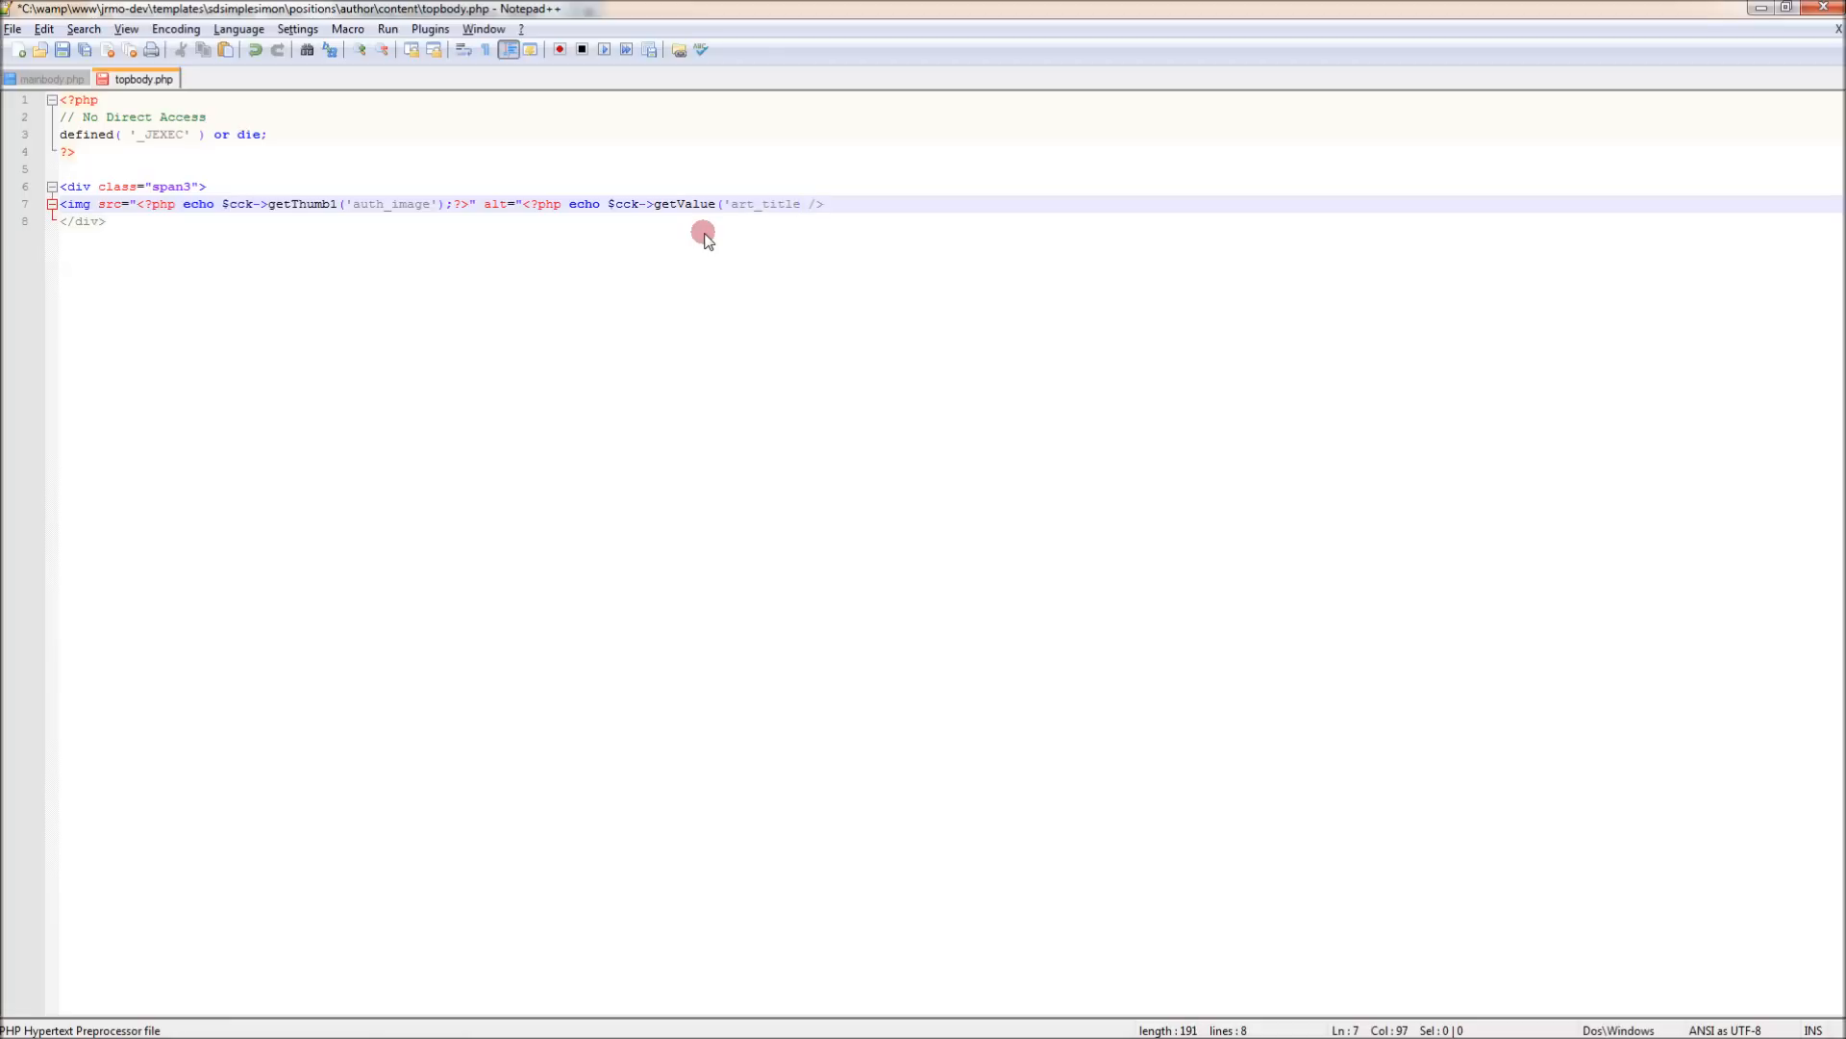
text(')?>")
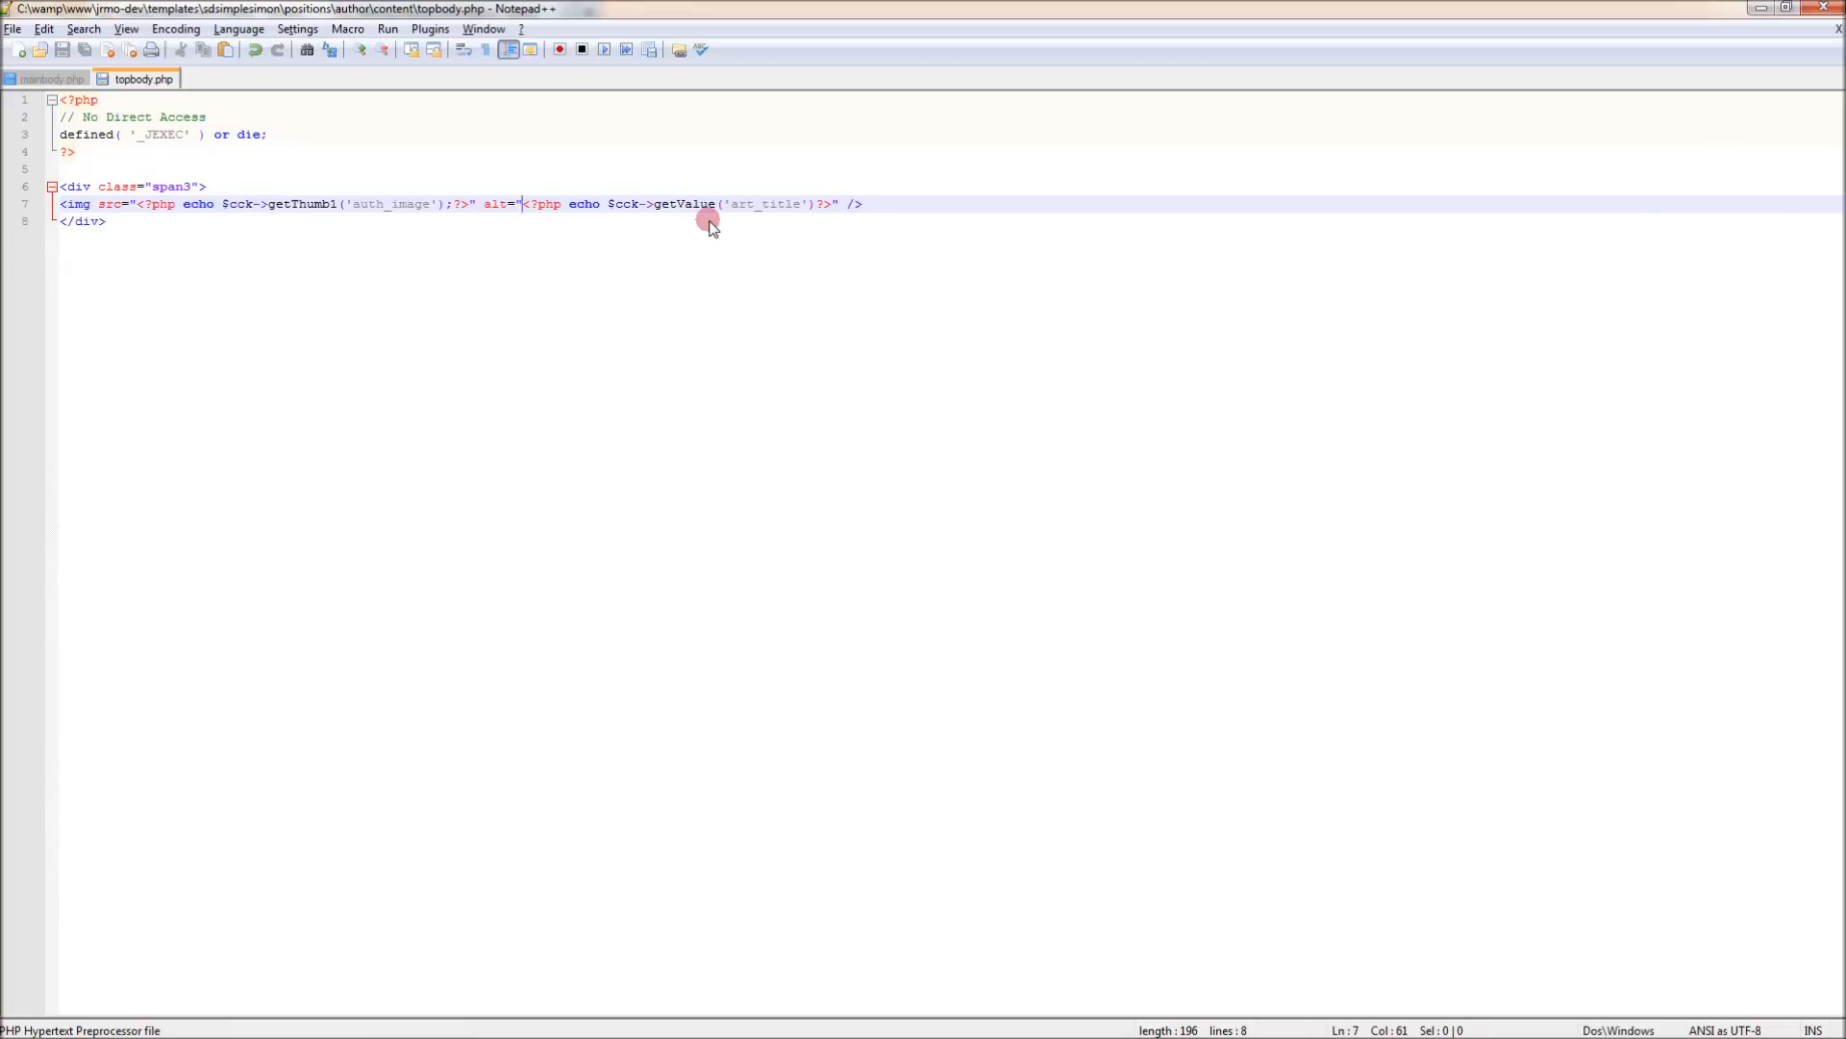
text(An image of)
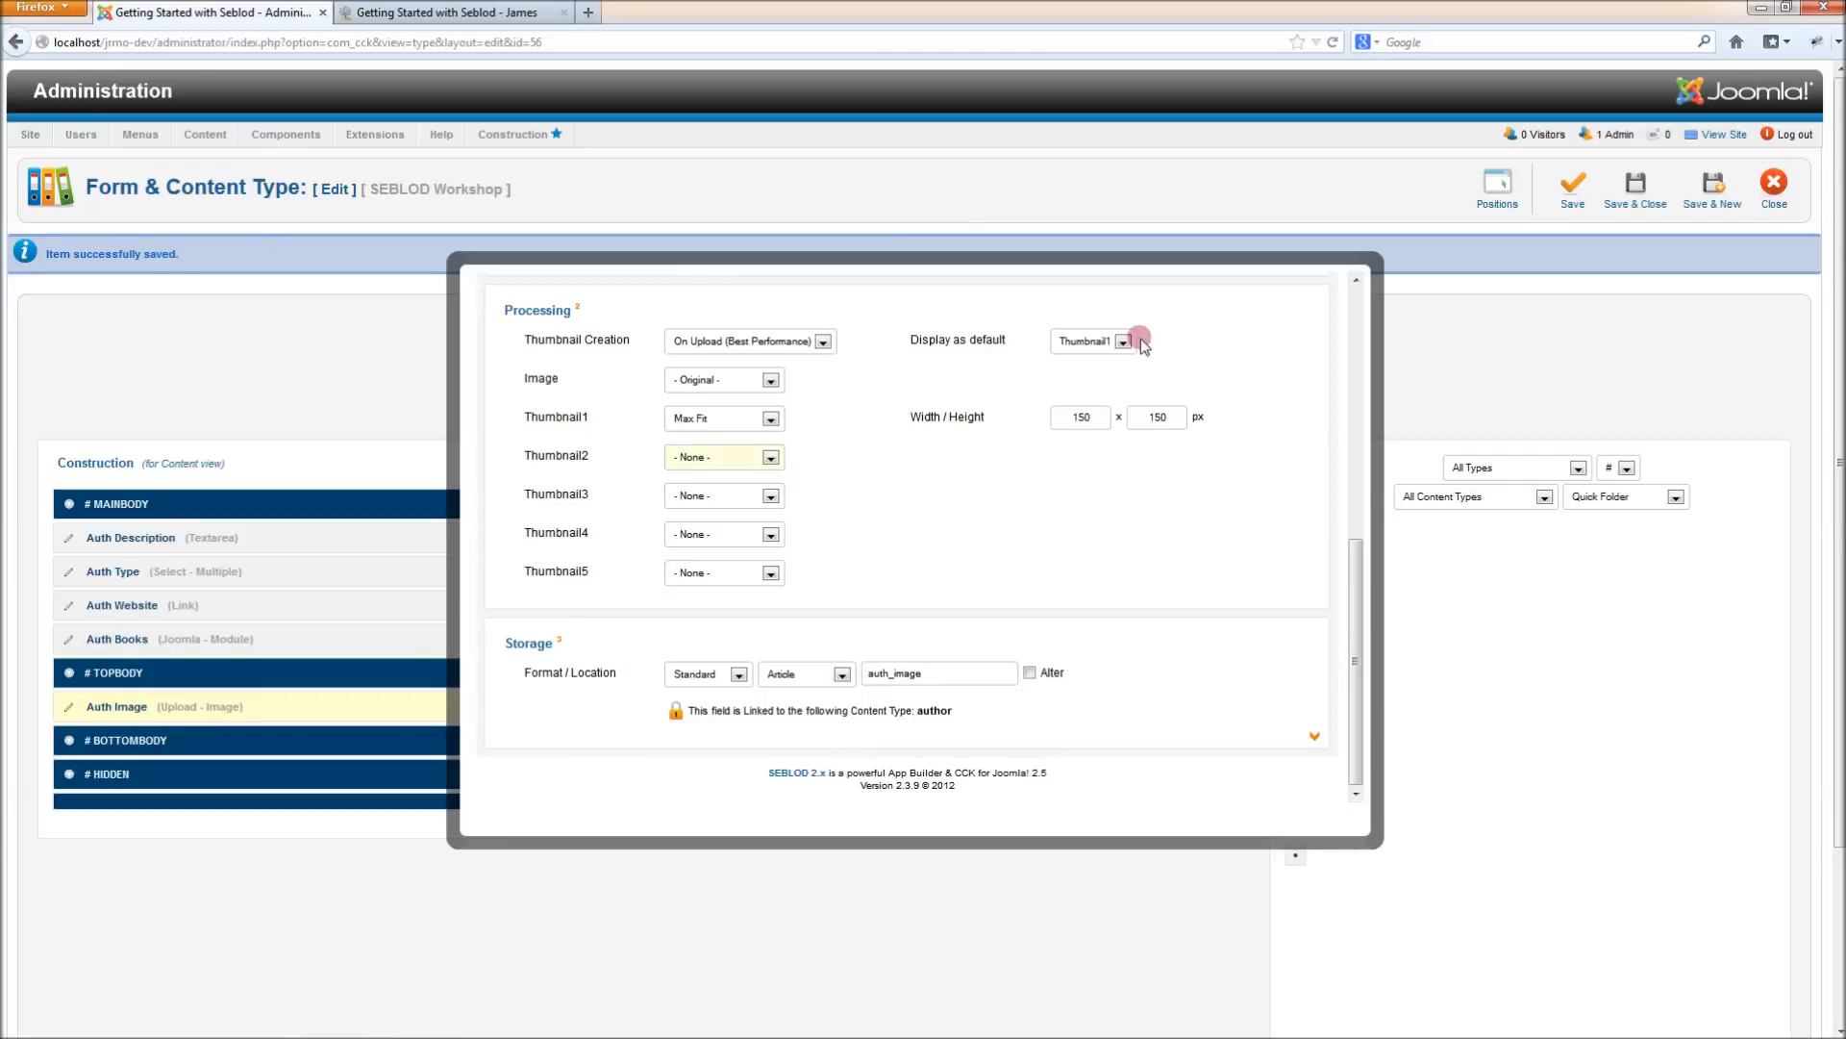
Show fields from All App Folders, add Article Title to #TOPBODY, and view the author page
scroll(up, 3)
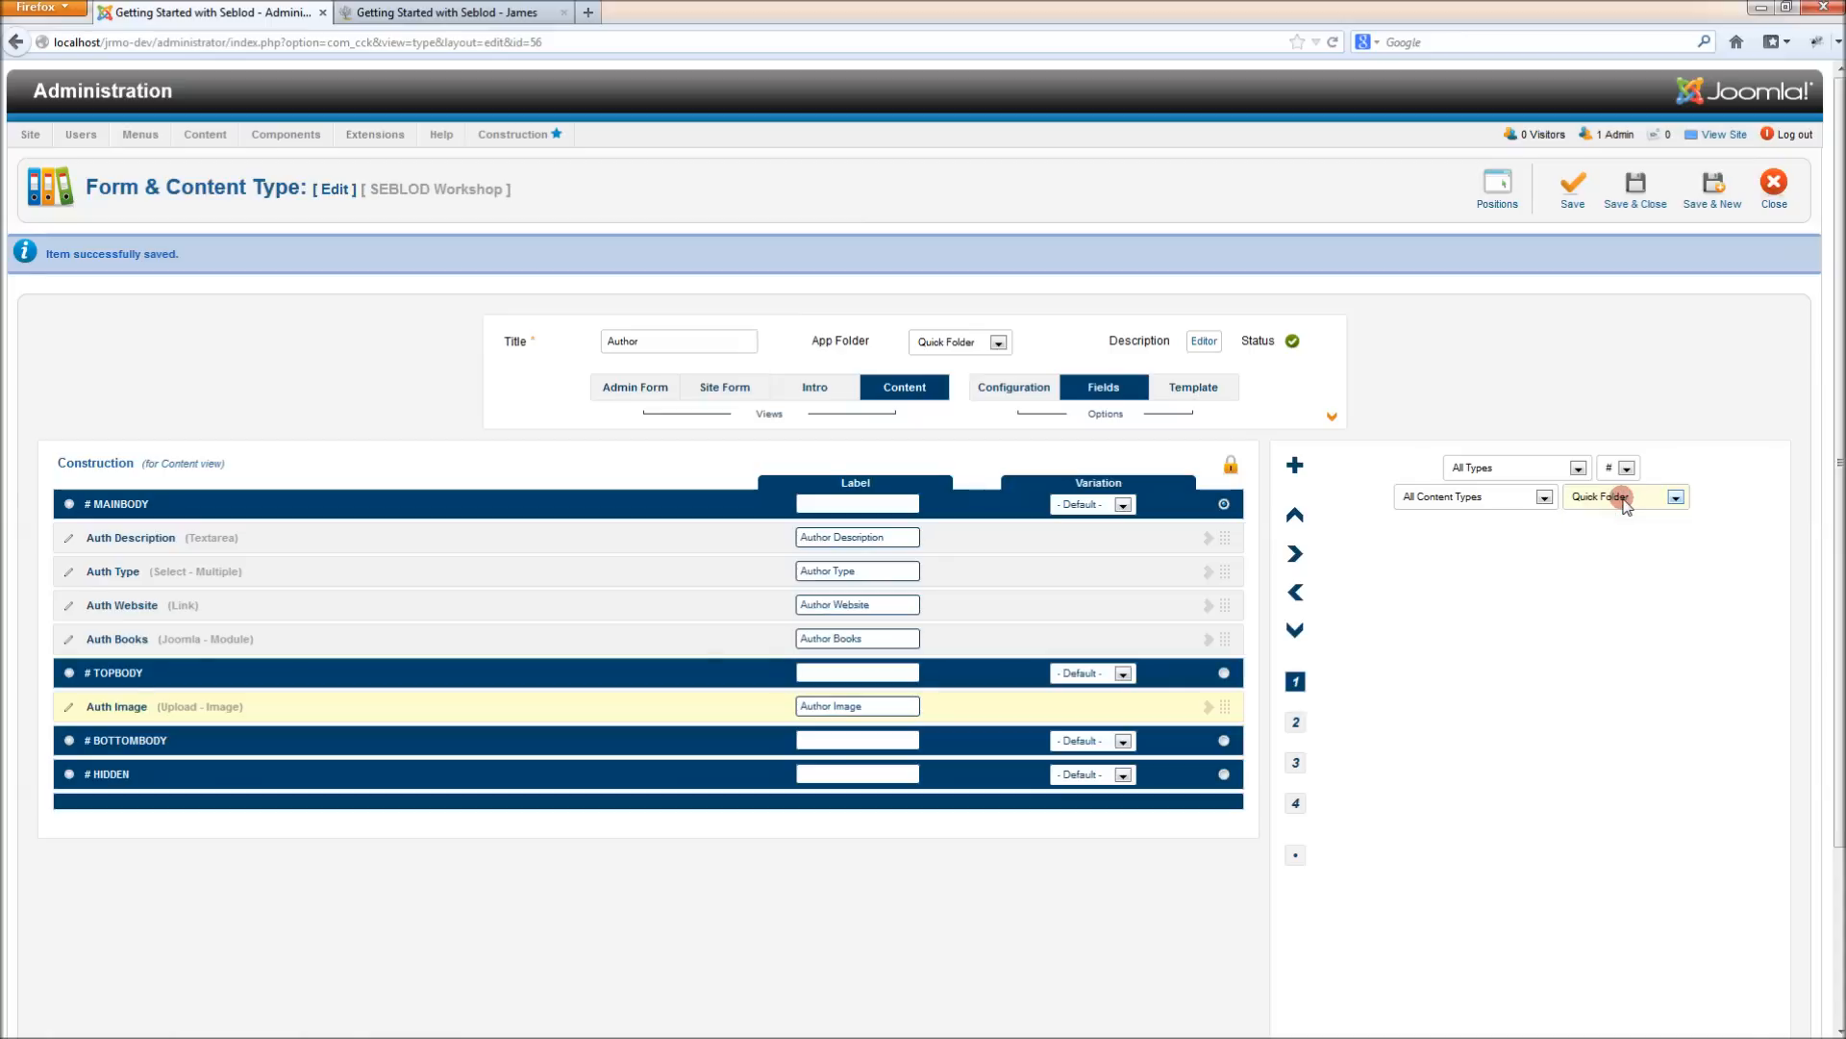
click(1625, 496)
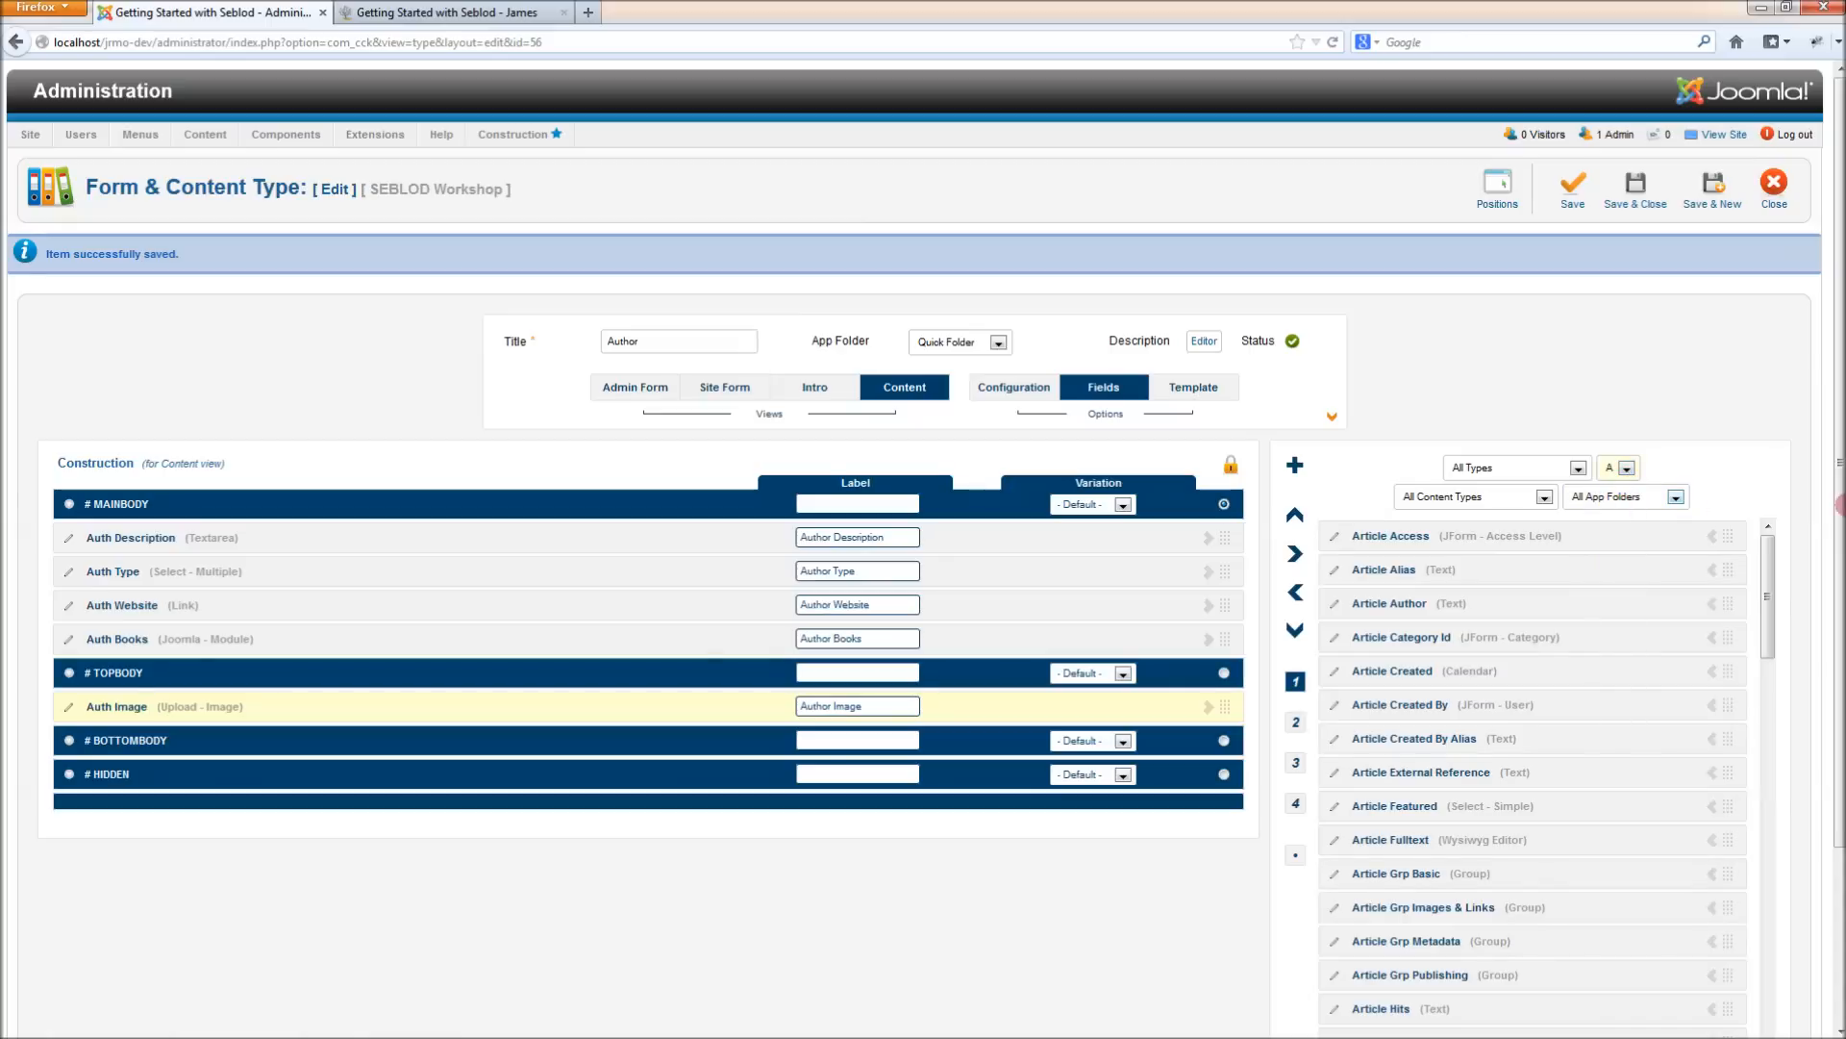
scroll(down, 3)
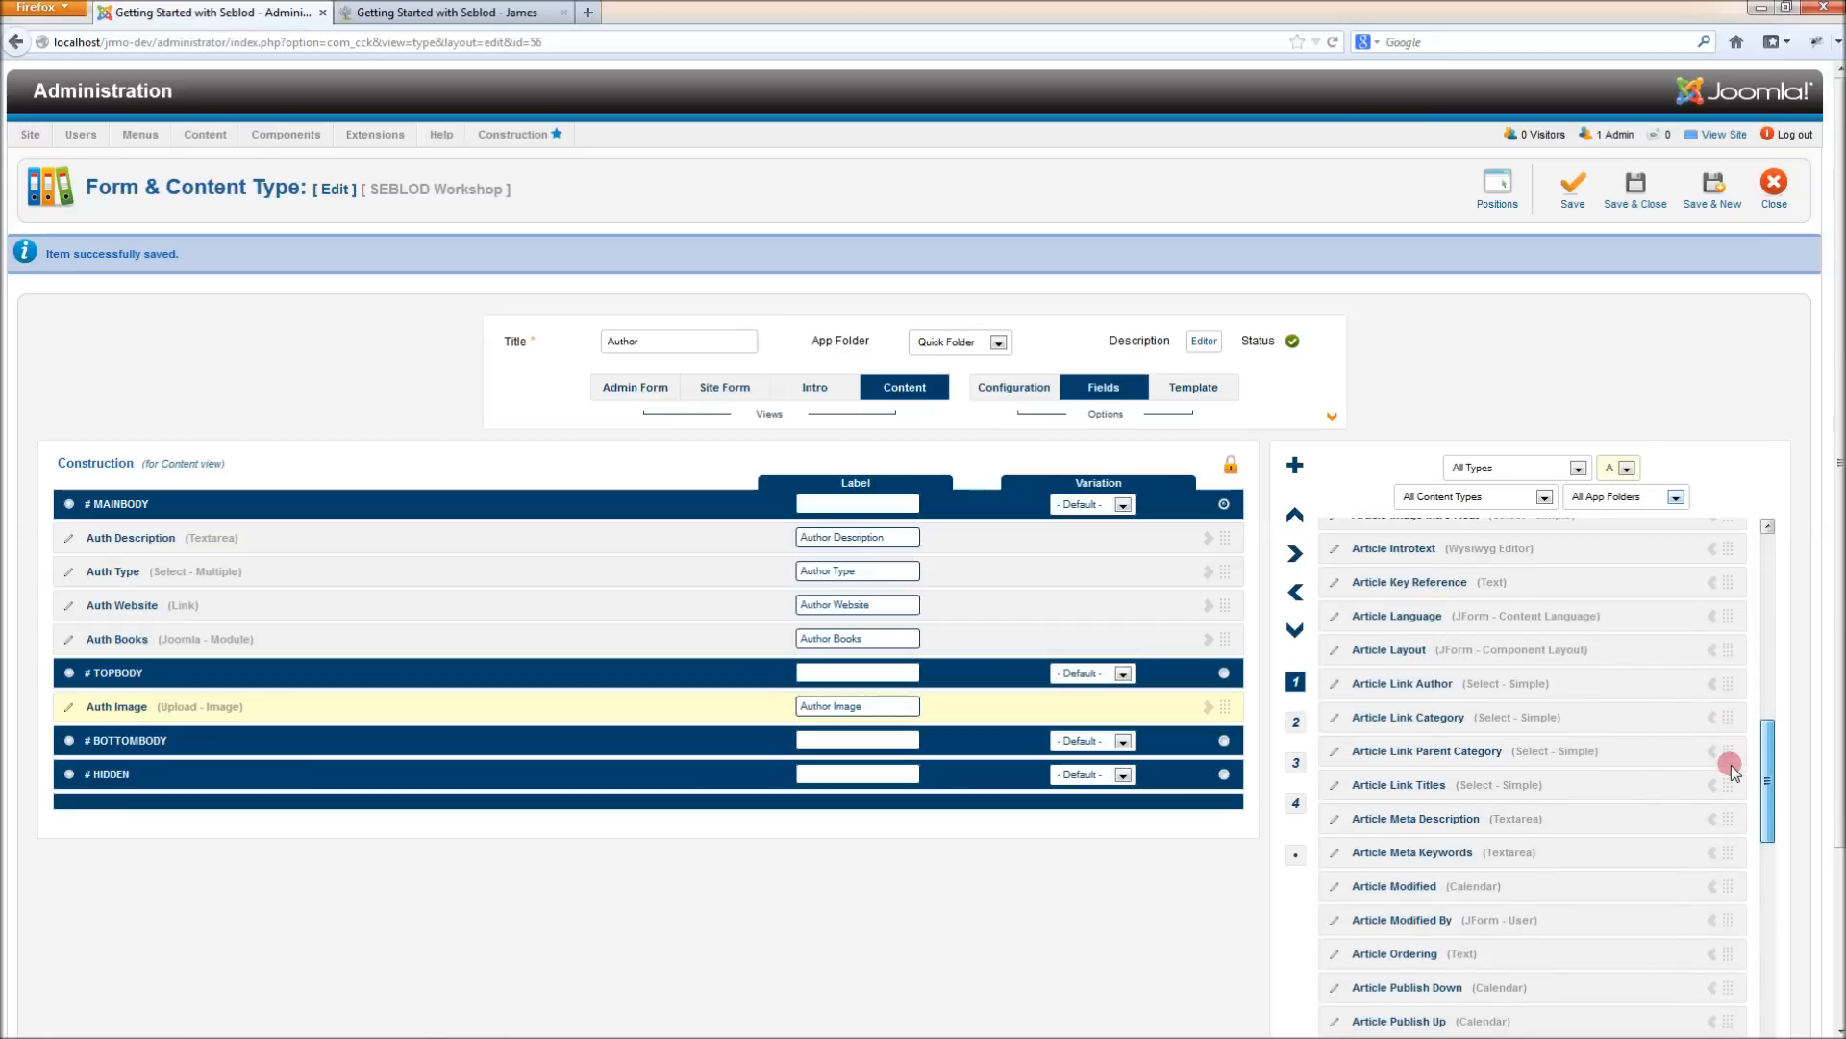
scroll(down, 3)
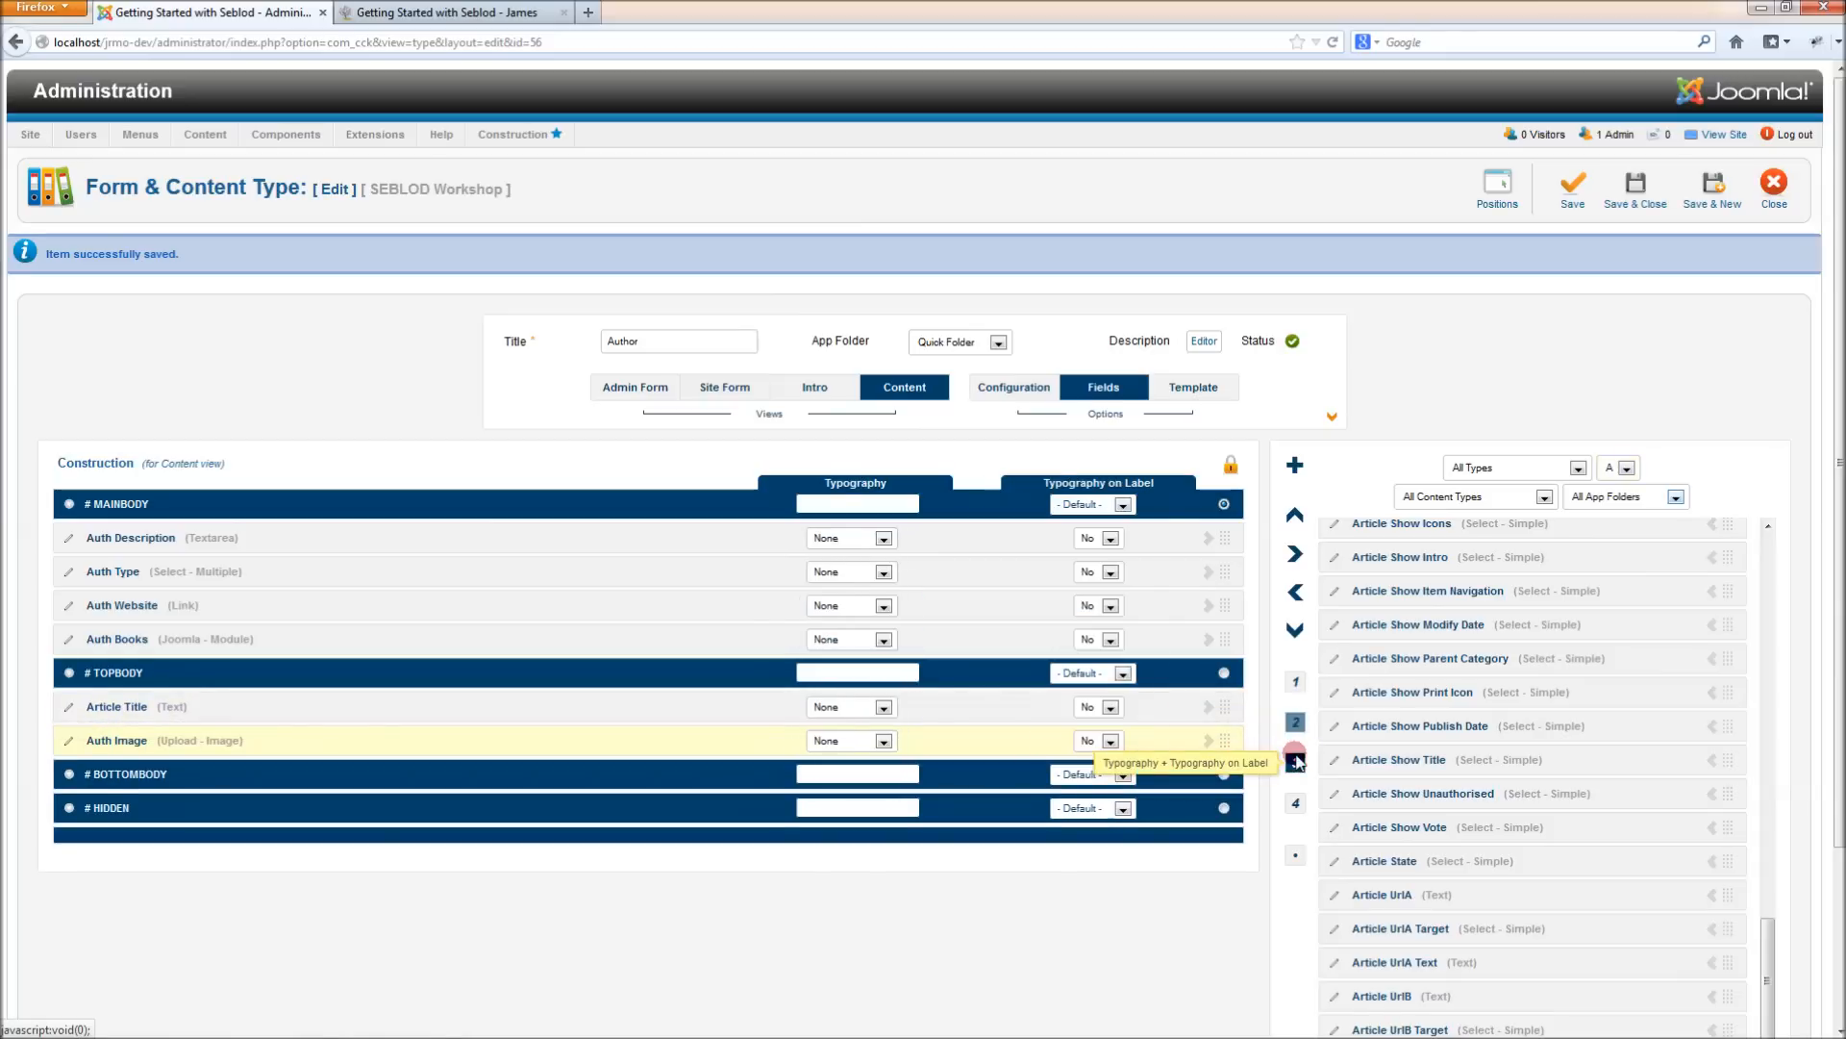
click(1294, 754)
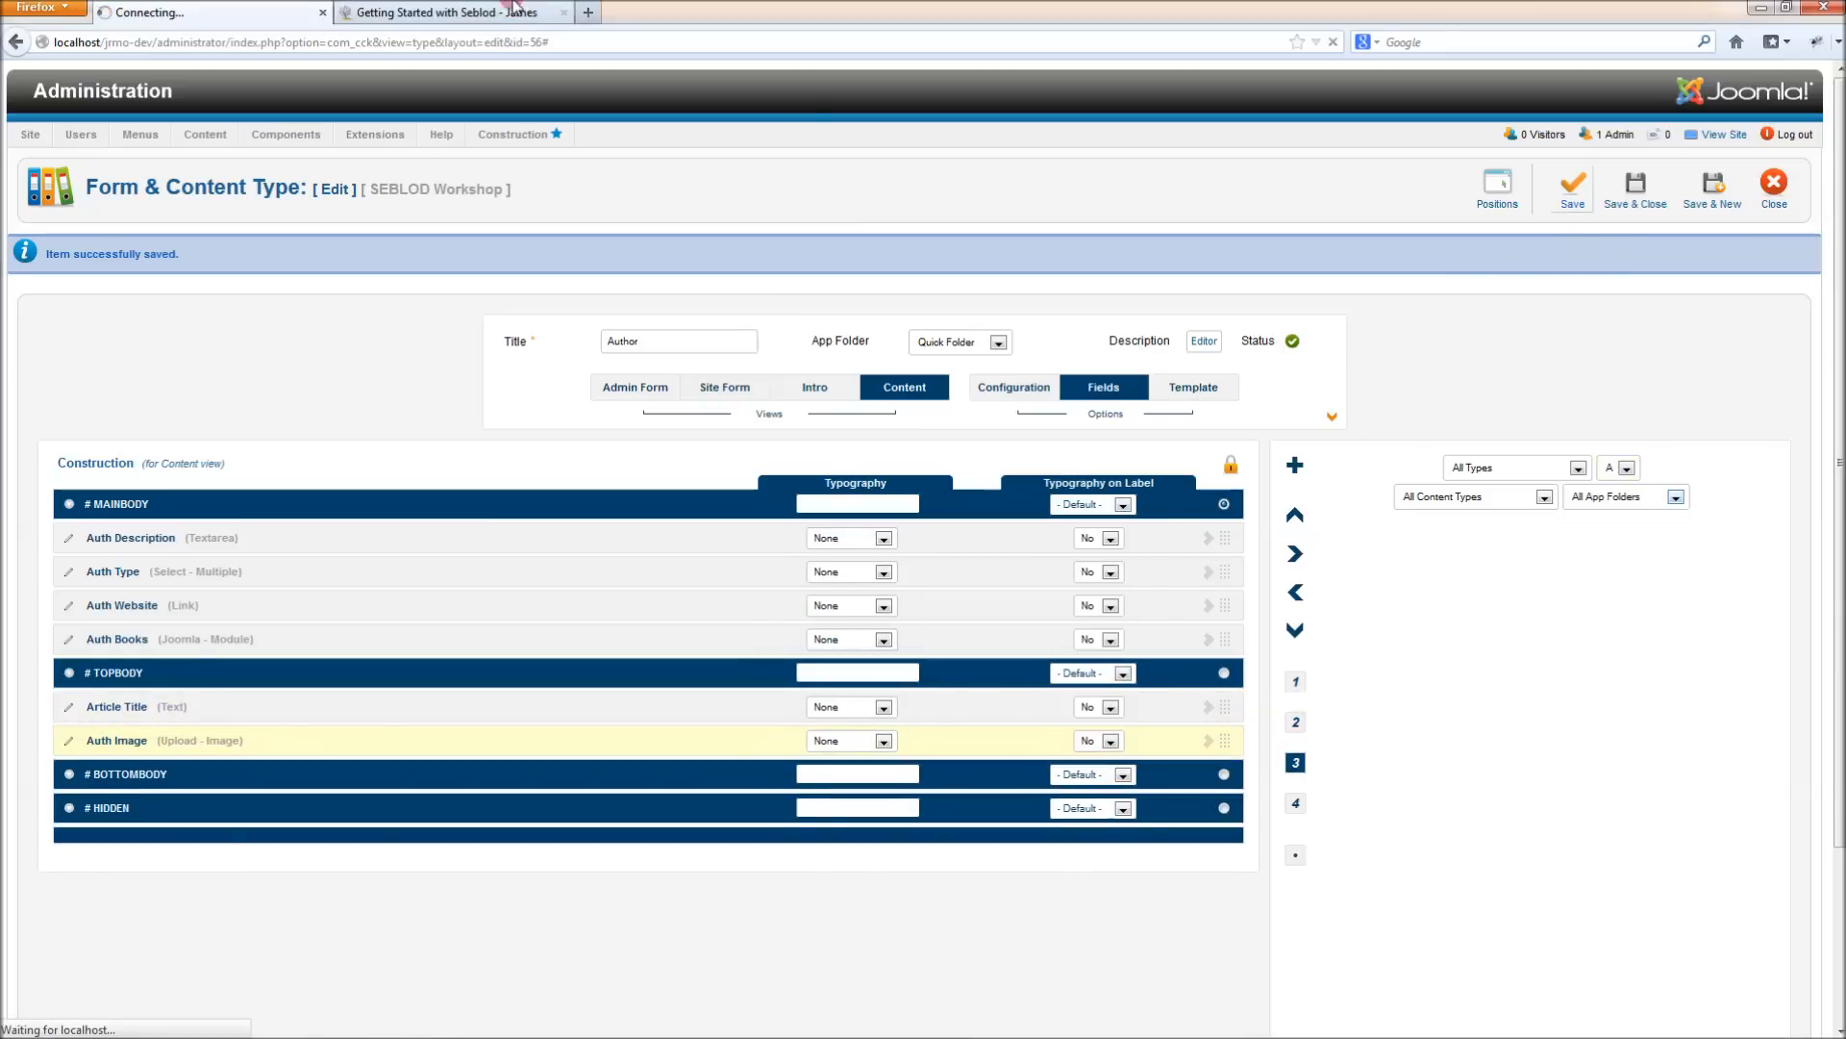
click(212, 11)
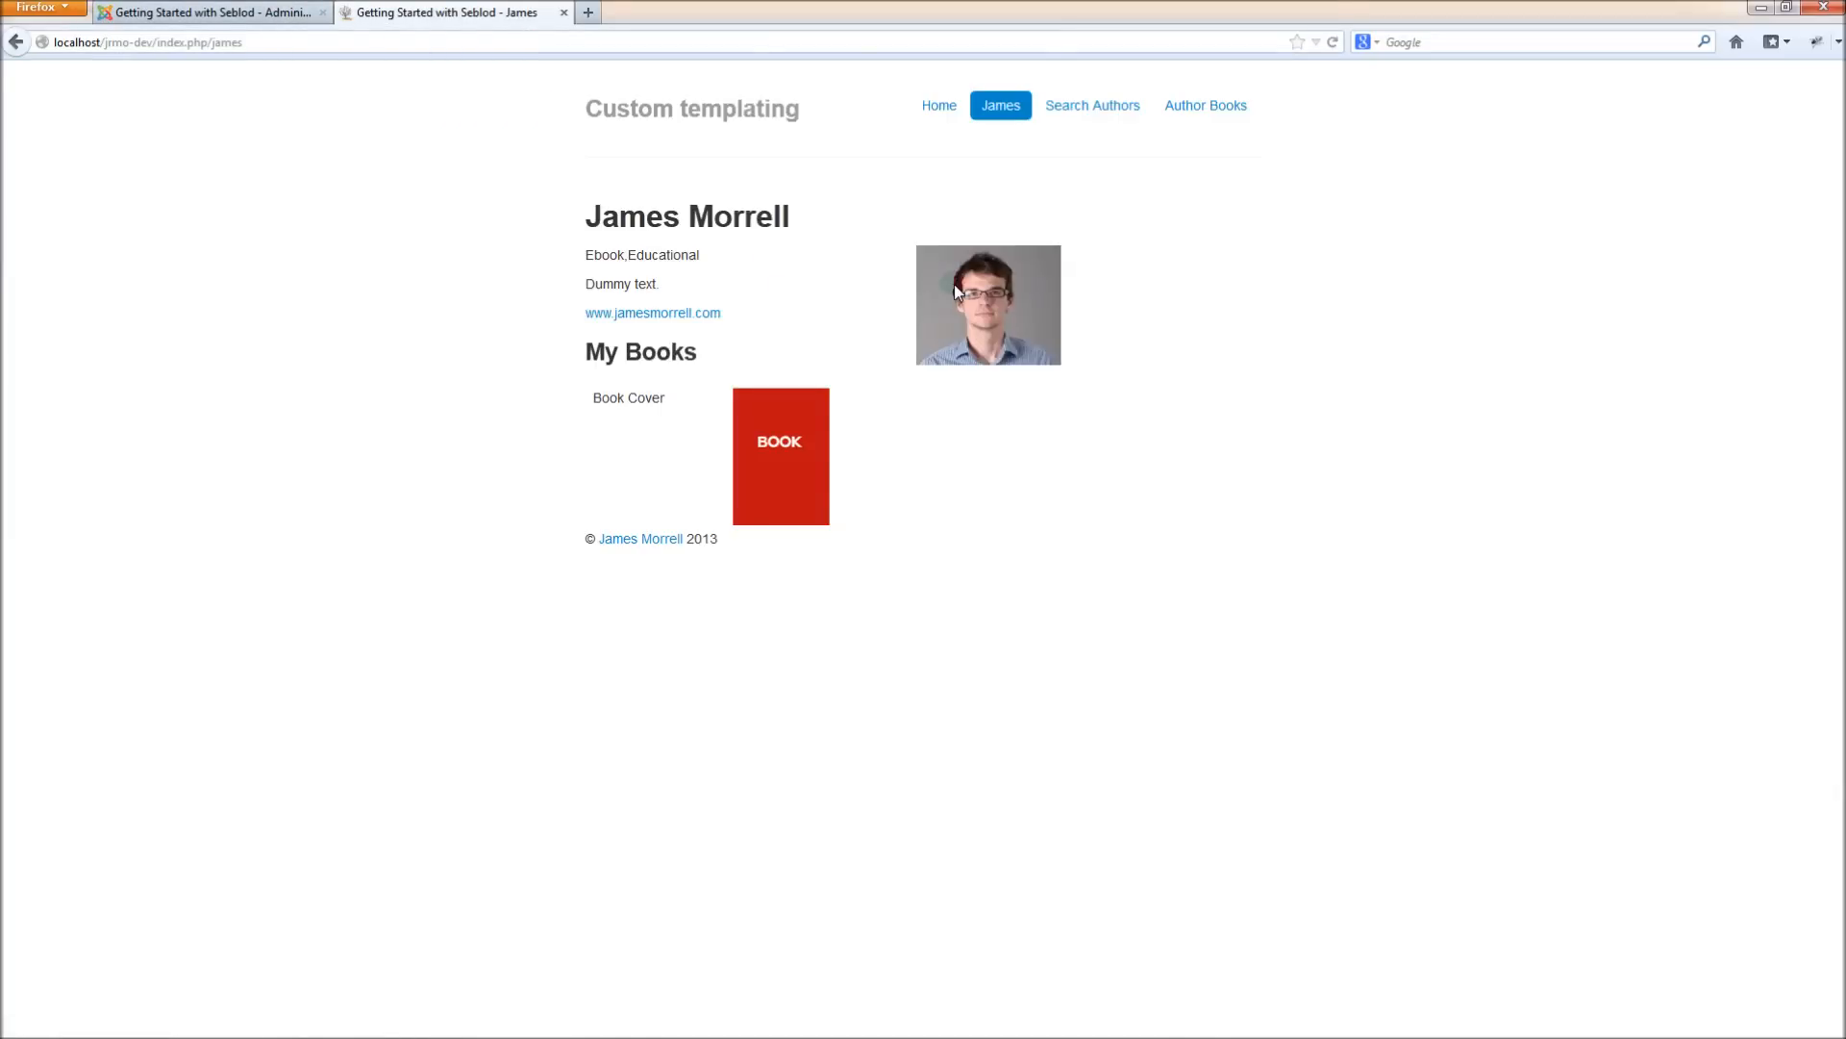
Open View Image Info on the author photo to check its 'An image of' alt text
right_click(959, 292)
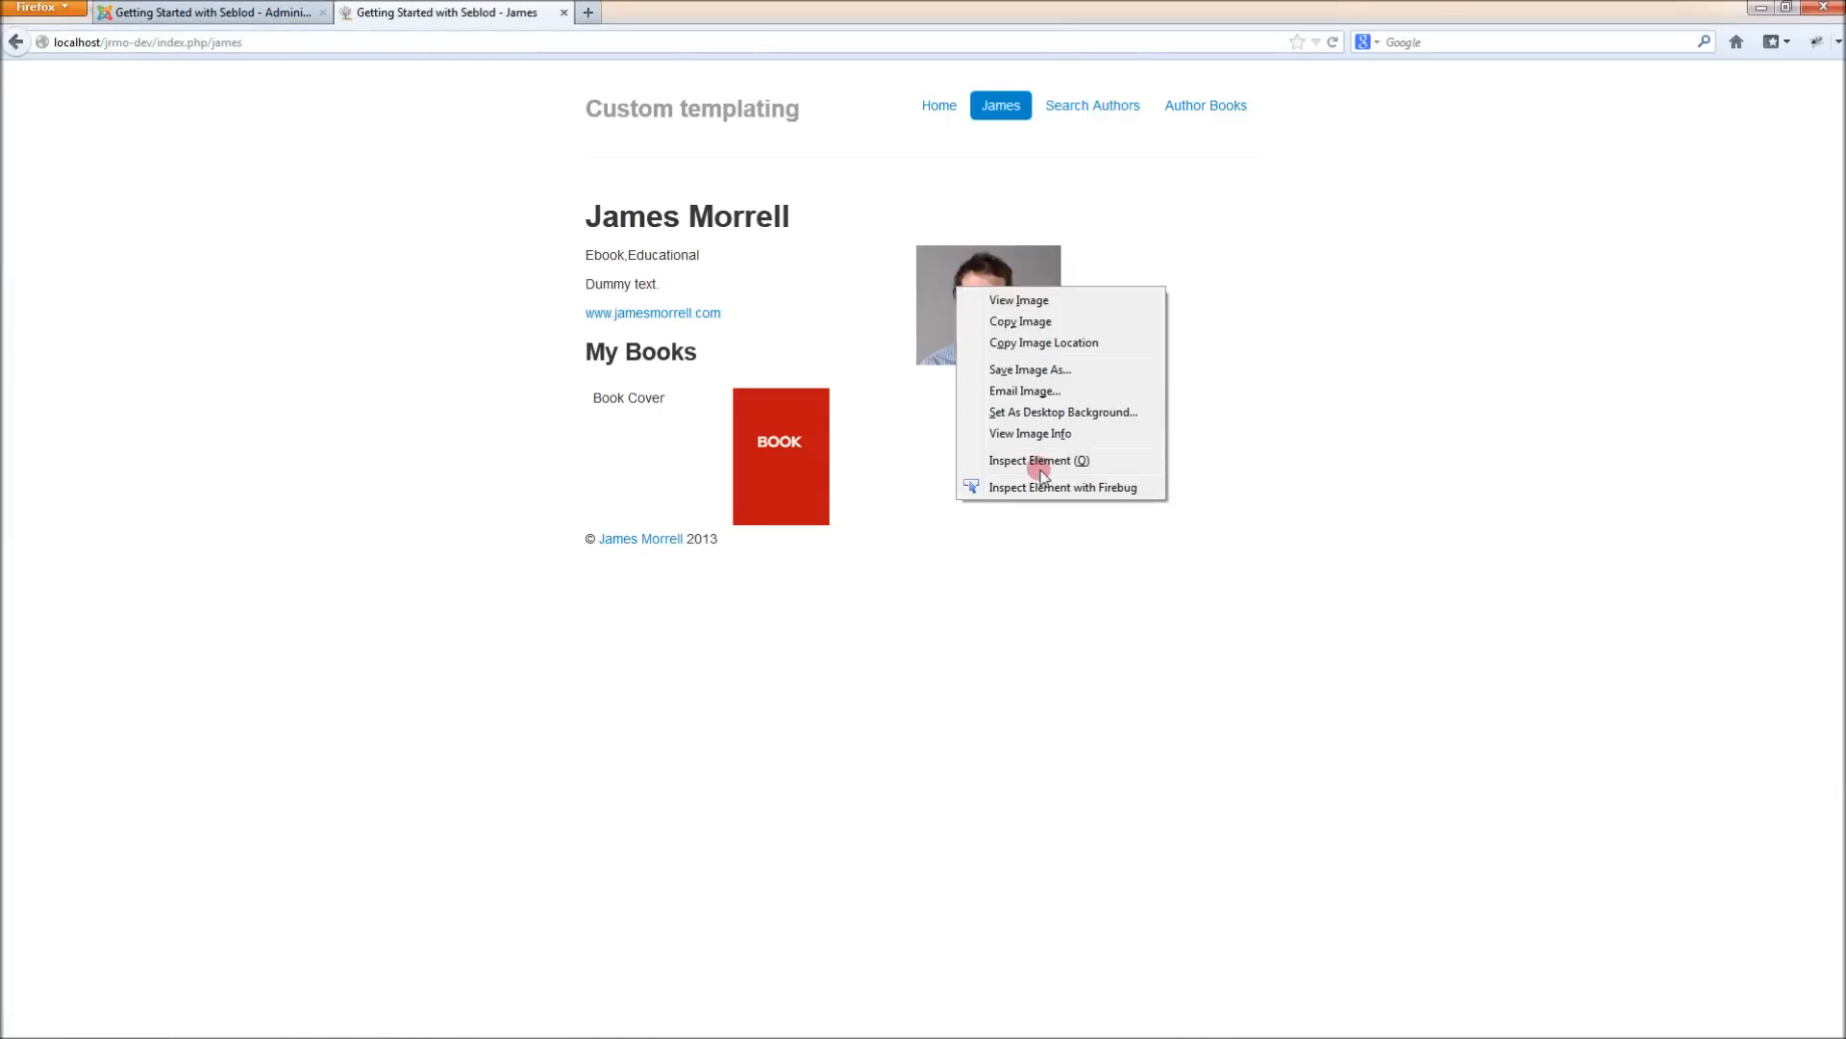
click(1029, 432)
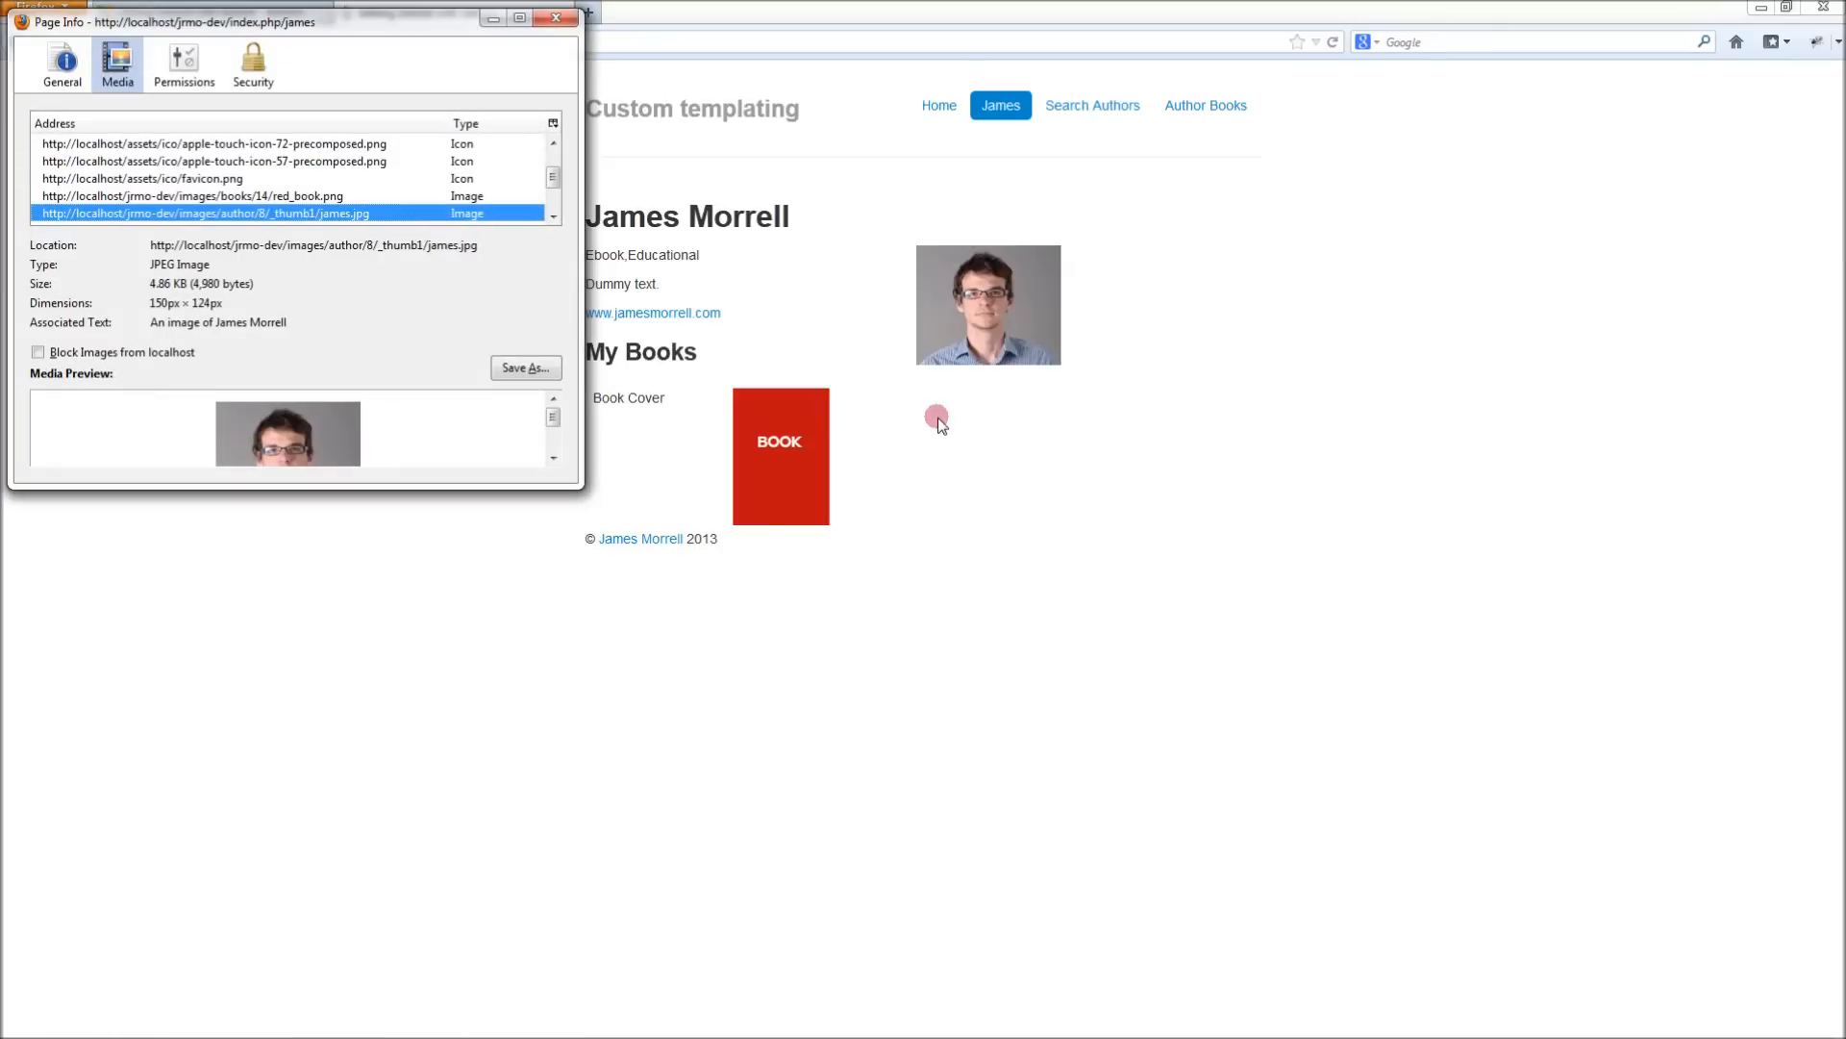
mouse_move(273, 327)
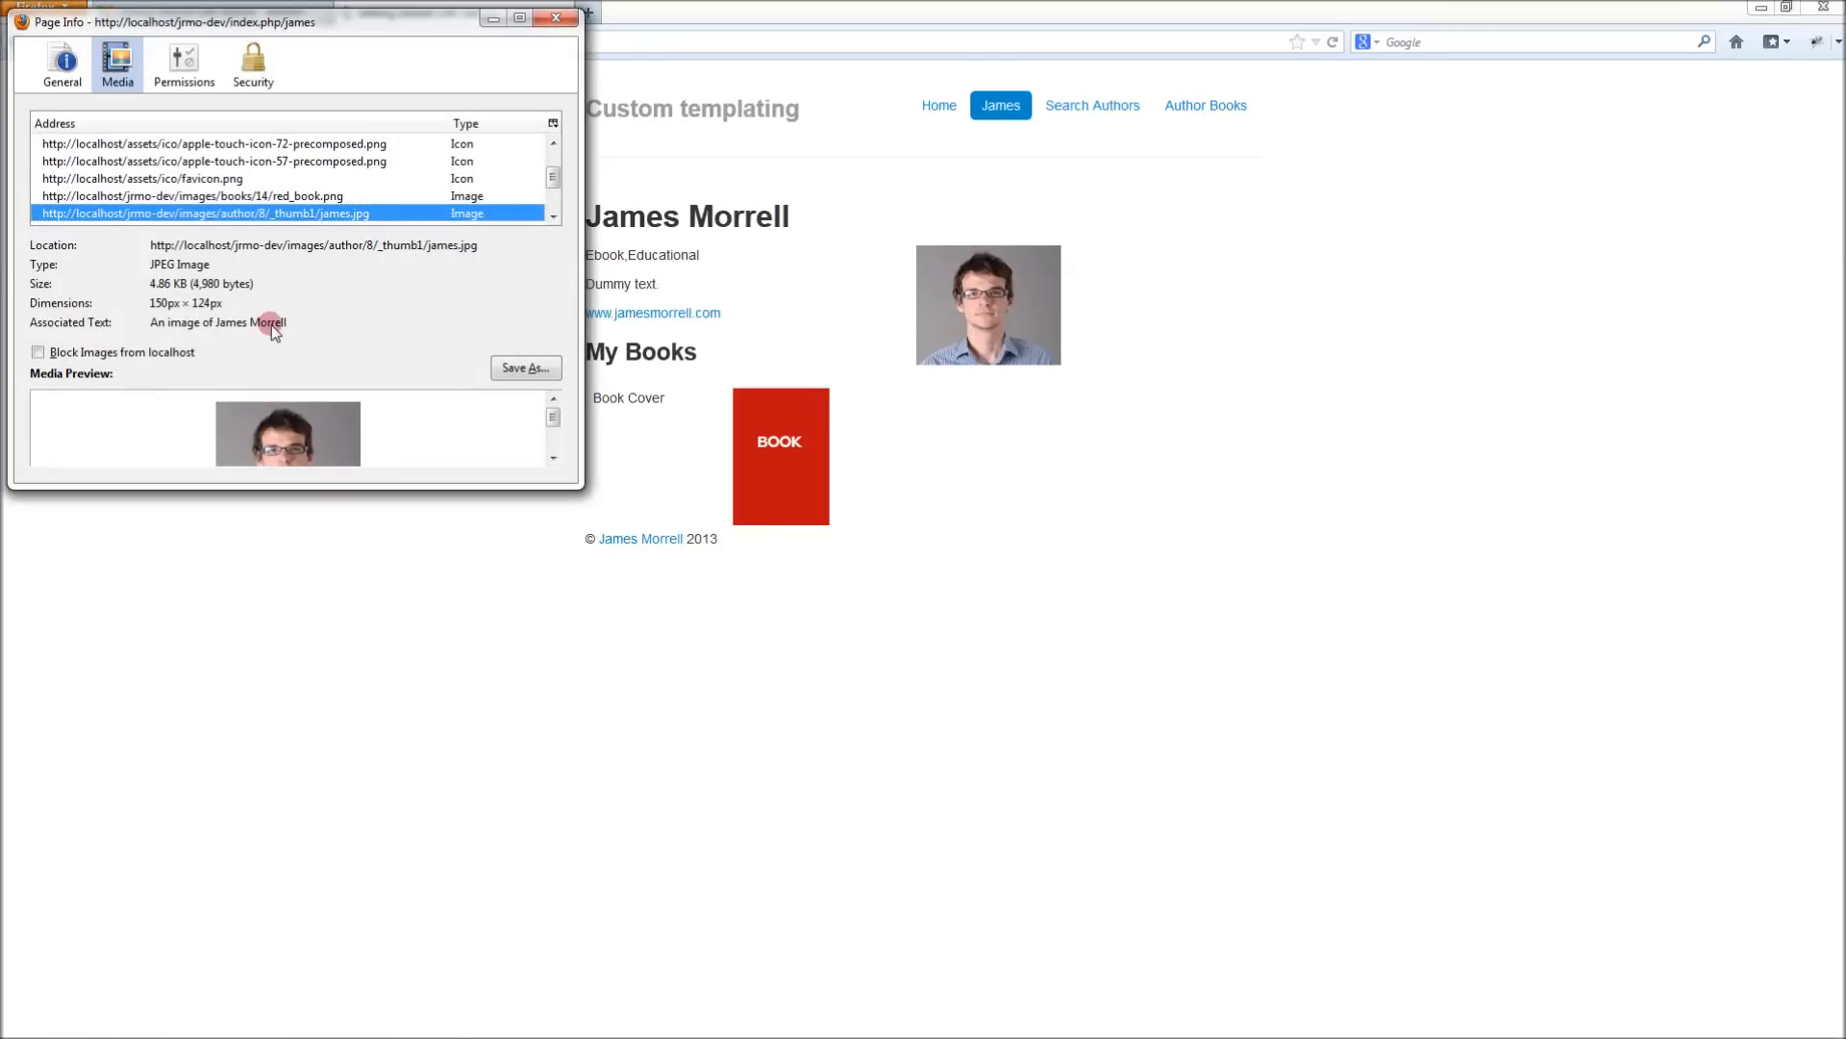